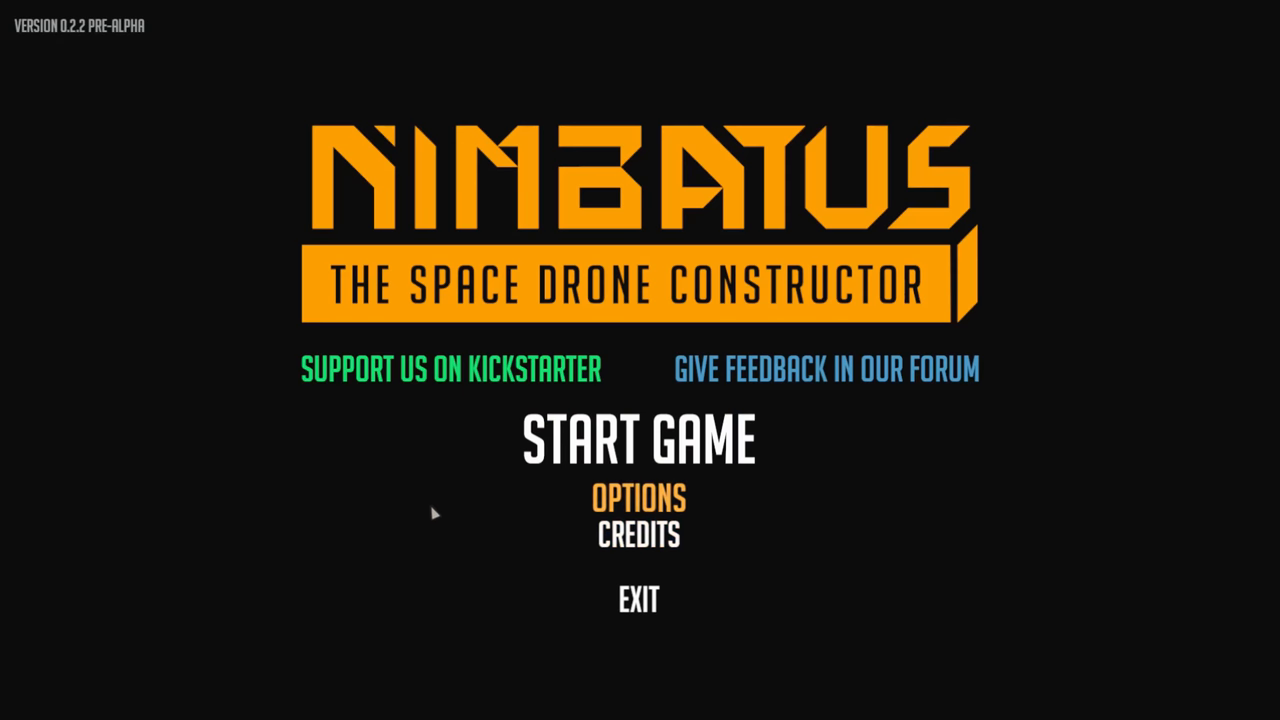
pyautogui.moveTo(492, 502)
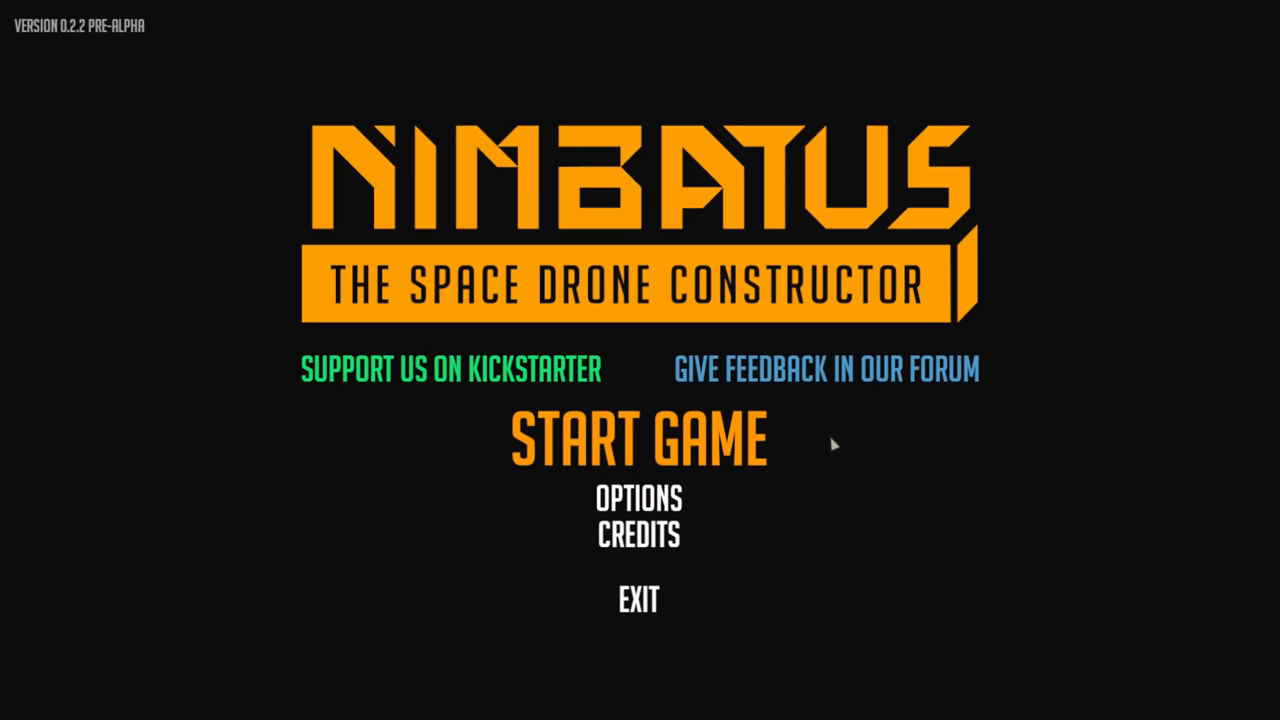
pyautogui.moveTo(810, 456)
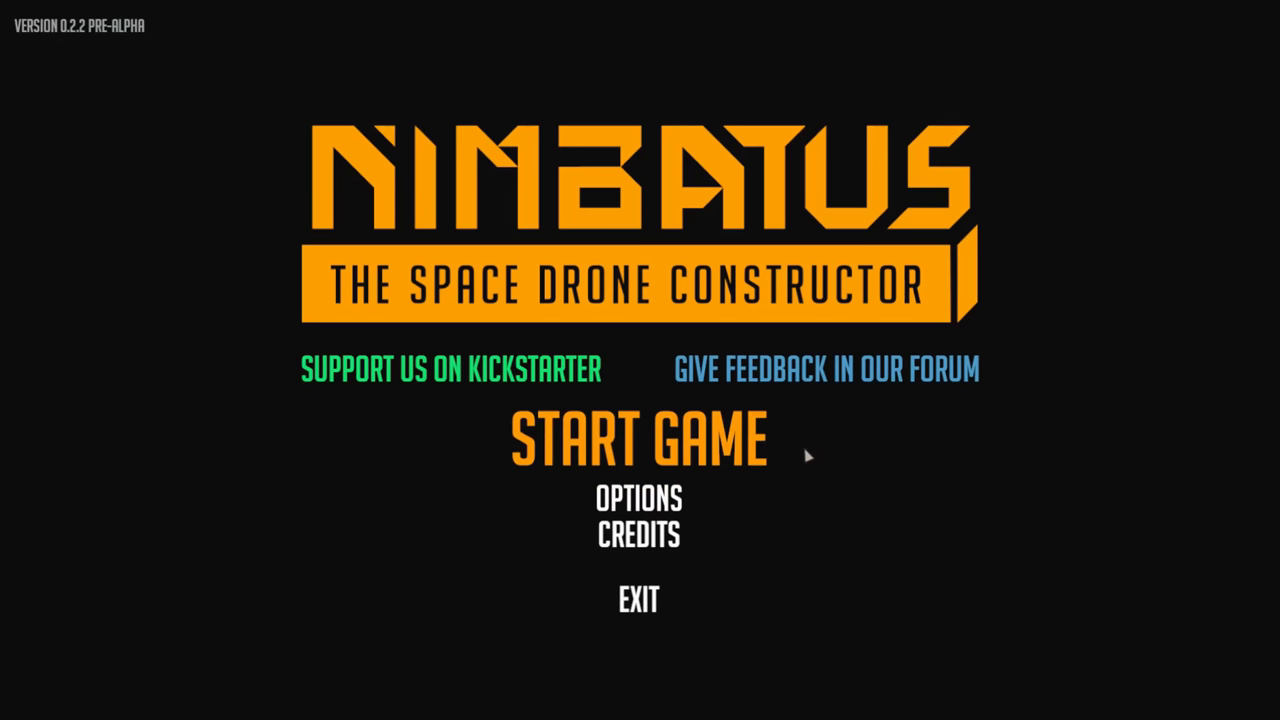
# Start the game from the main menu to reach the Select Game screen
pyautogui.click(636, 436)
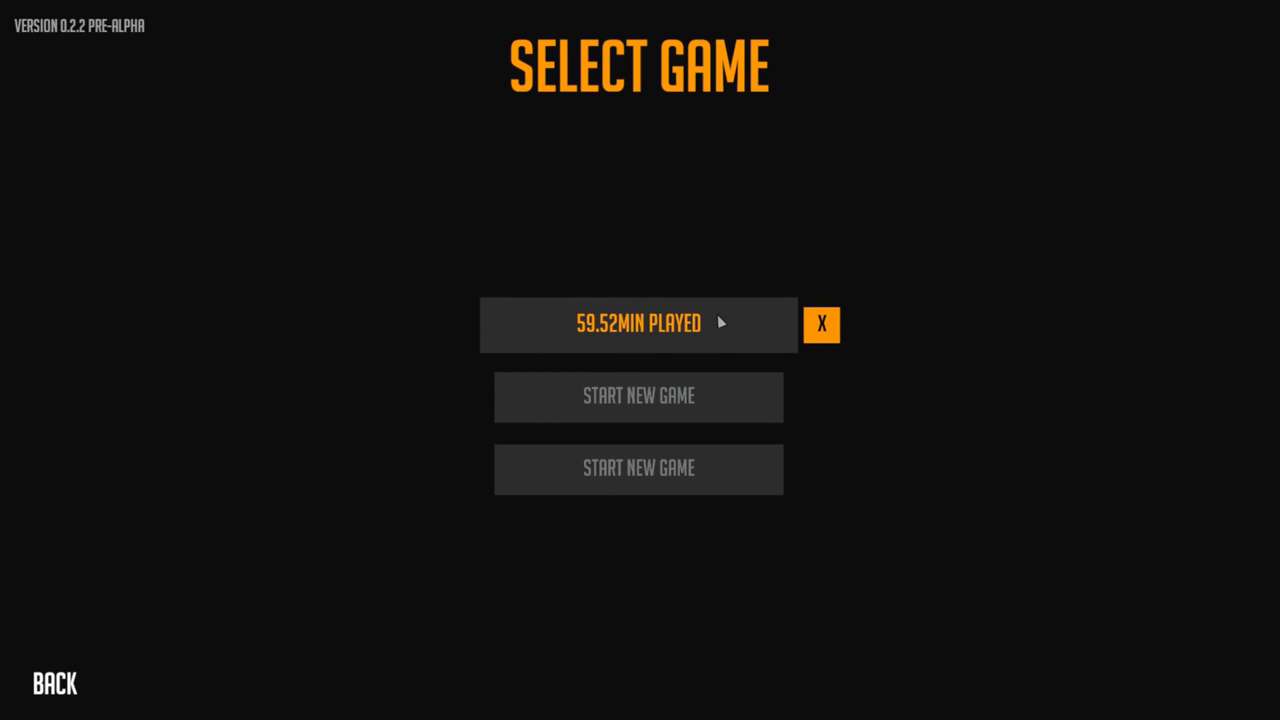
# Load the 59.52 min save and set Planet Mucu as destination after first picking Xywinae
pyautogui.click(638, 322)
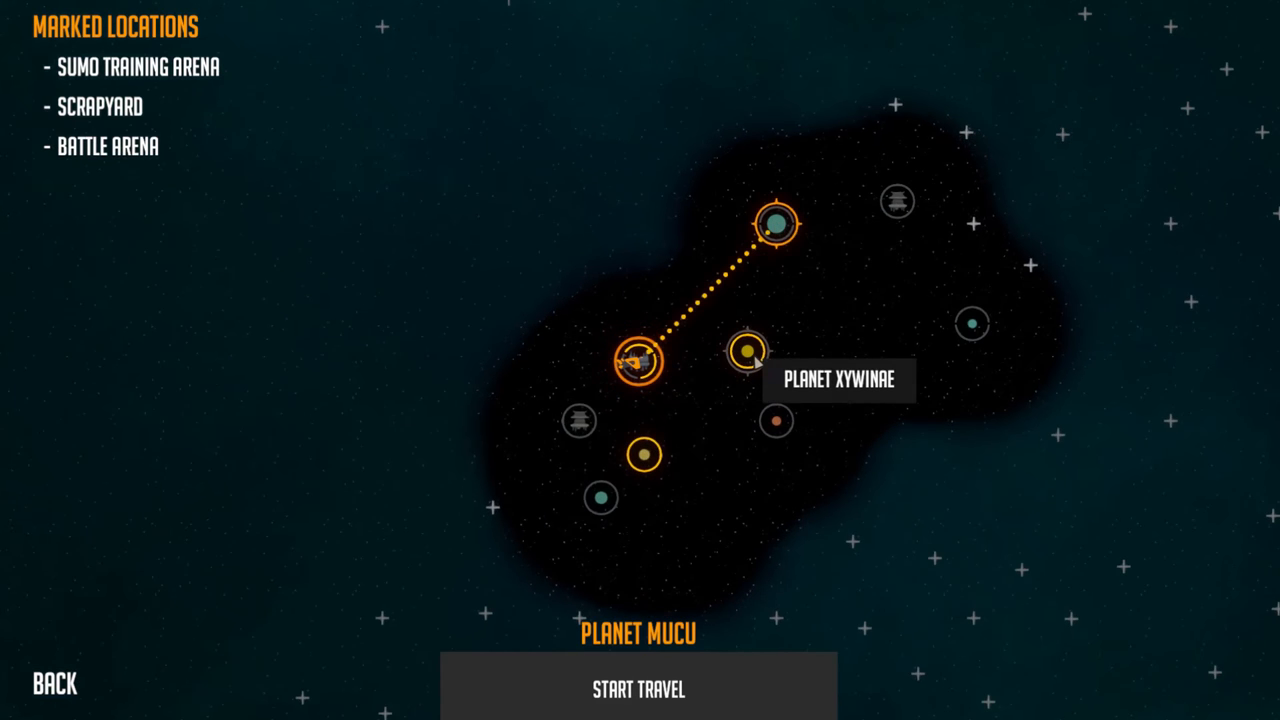
pyautogui.click(748, 352)
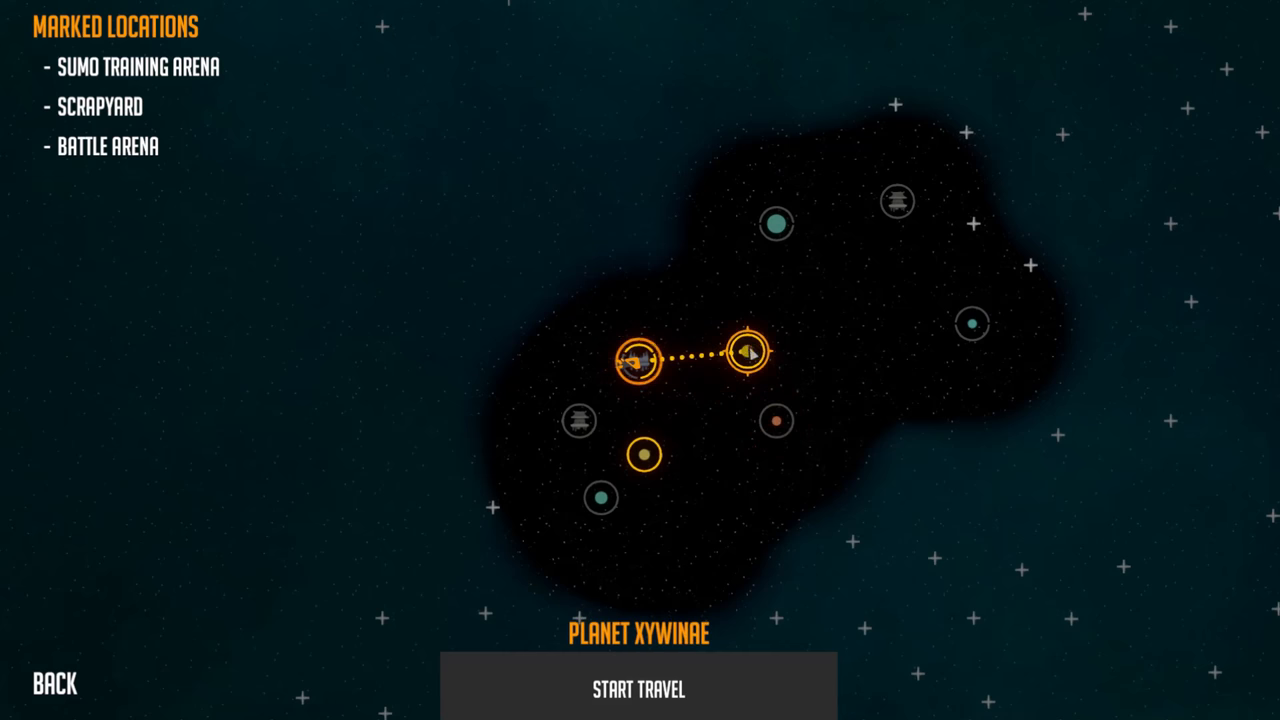
pyautogui.moveTo(776, 222)
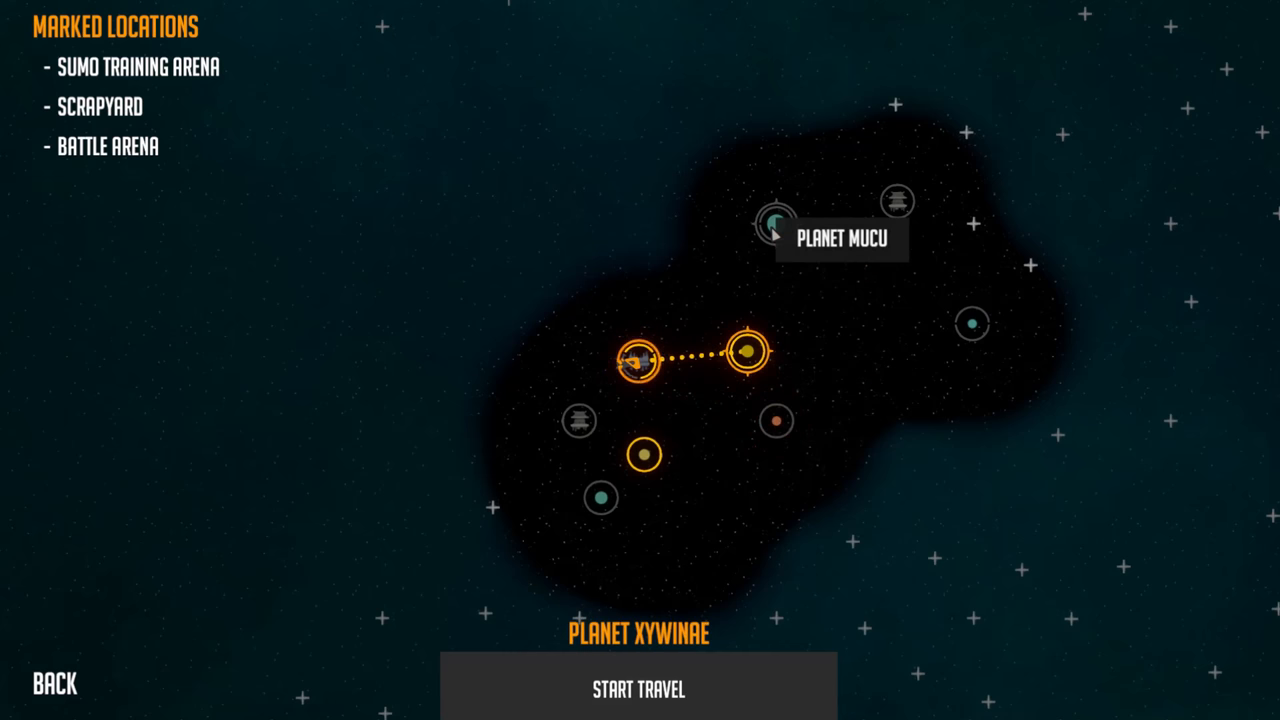
pyautogui.click(776, 222)
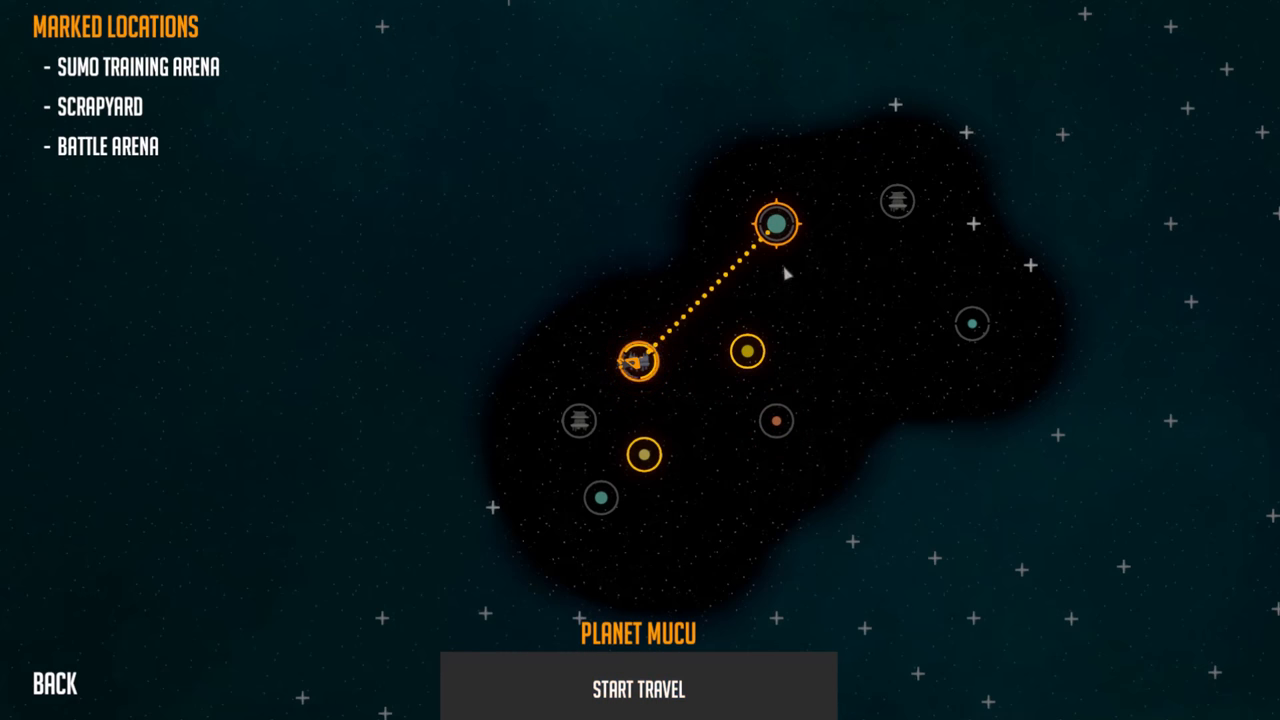
pyautogui.moveTo(778, 230)
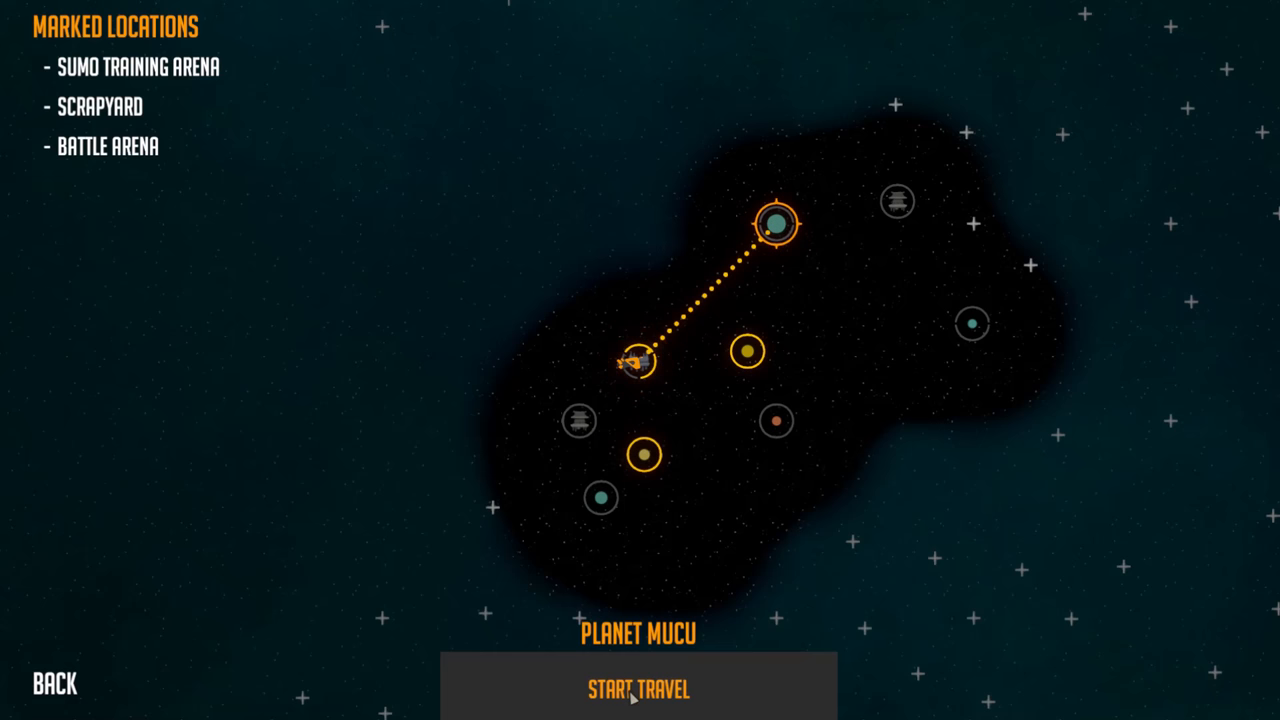
# Start travel to Planet Mucu and reach its mission briefing
pyautogui.click(640, 688)
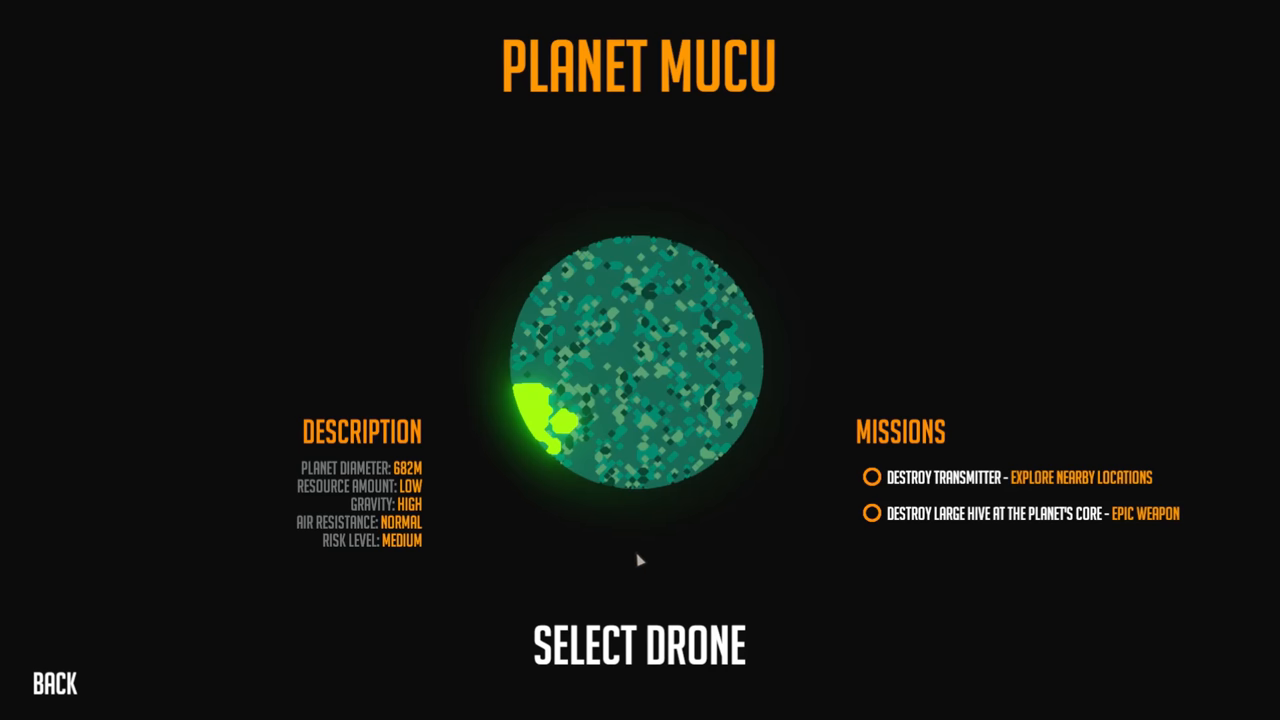
pyautogui.moveTo(378, 370)
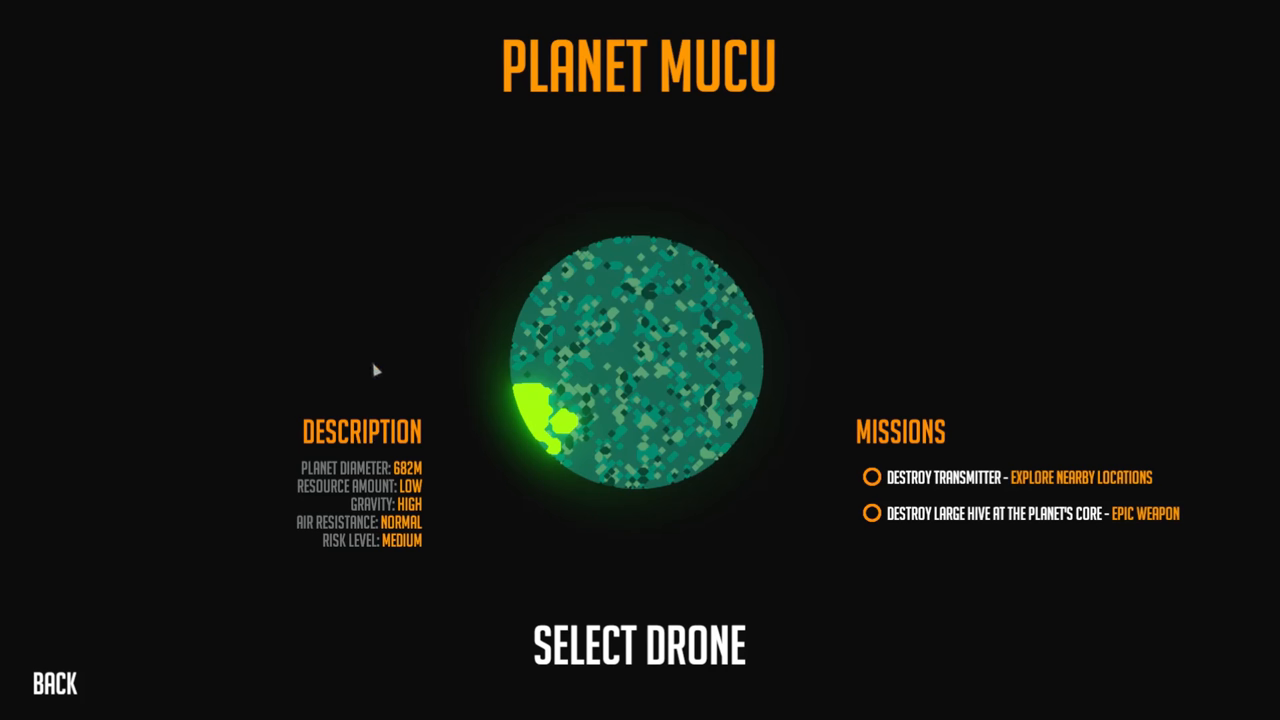
pyautogui.moveTo(904, 528)
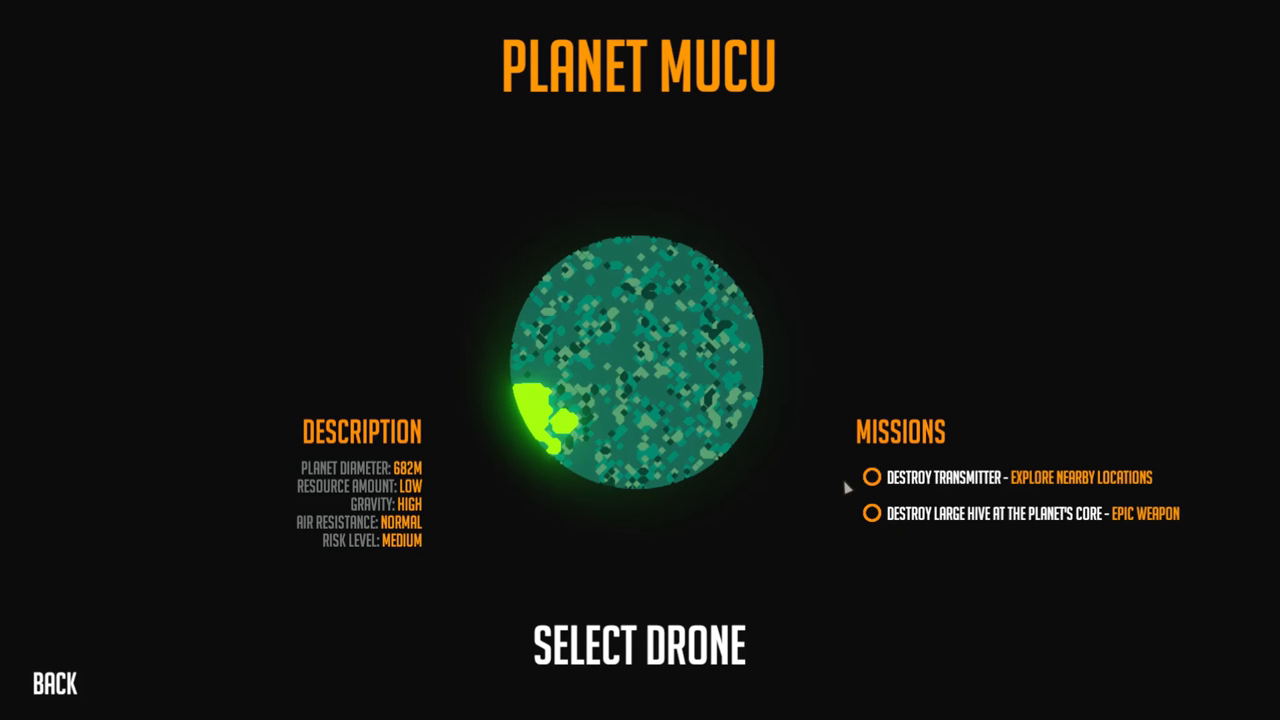
pyautogui.moveTo(328, 590)
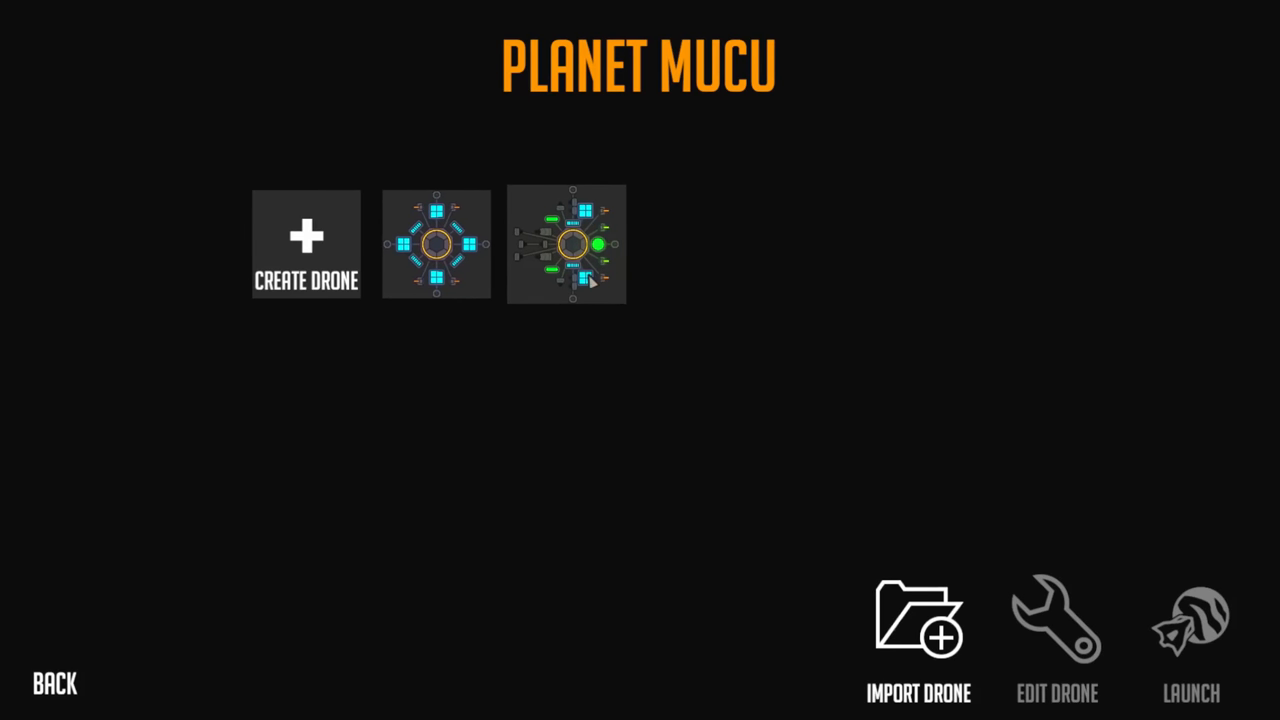
# Select the second drone thumbnail, the sensor-equipped New Drone, for the Mucu mission
pyautogui.click(436, 244)
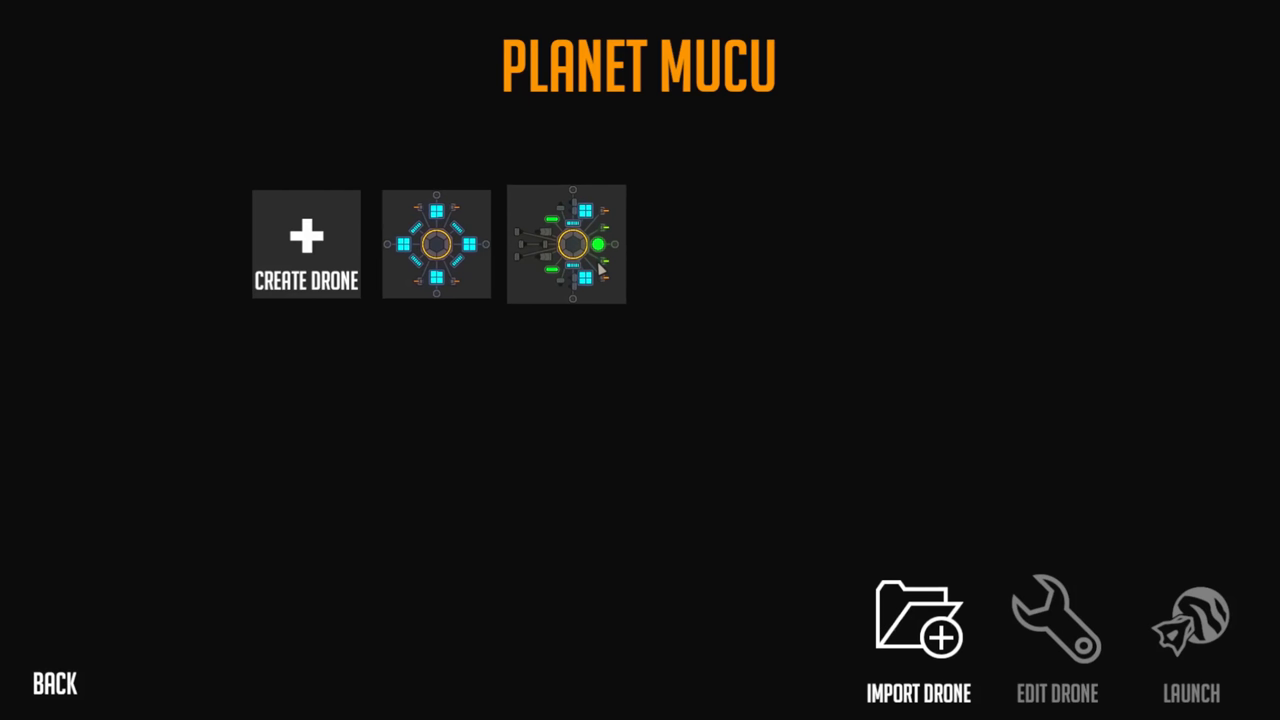
pyautogui.click(568, 244)
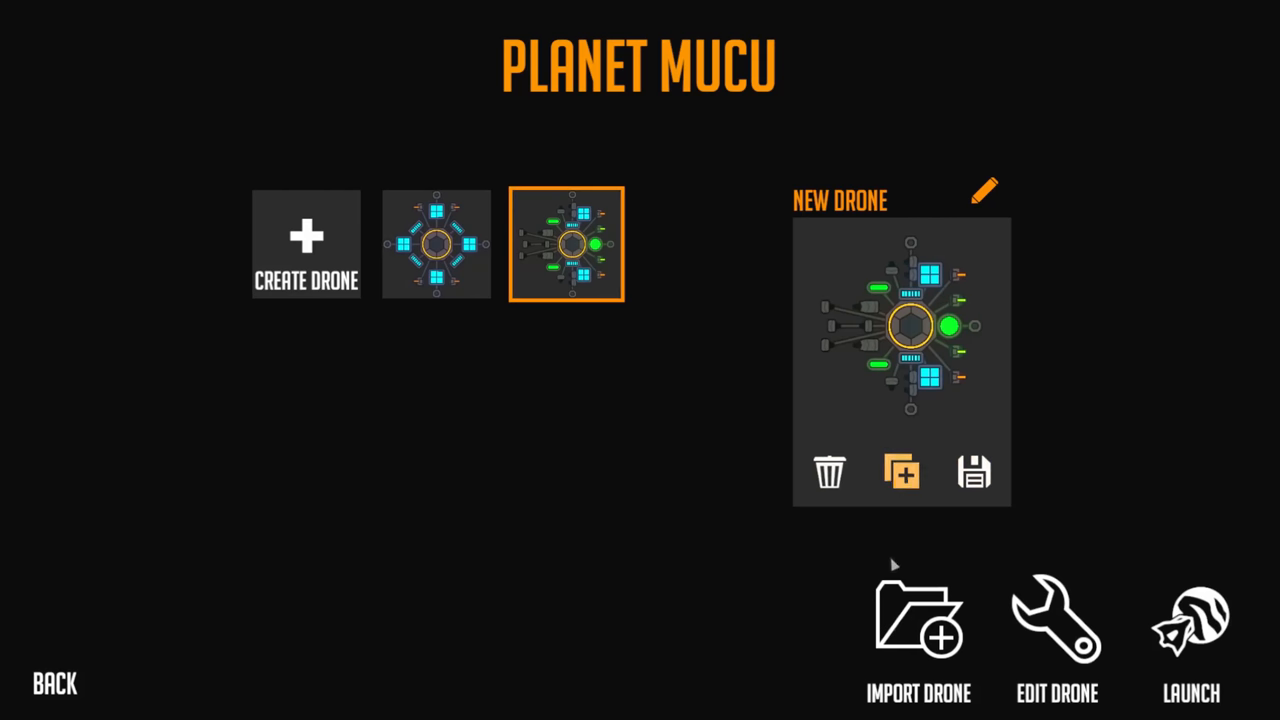
pyautogui.moveTo(992, 388)
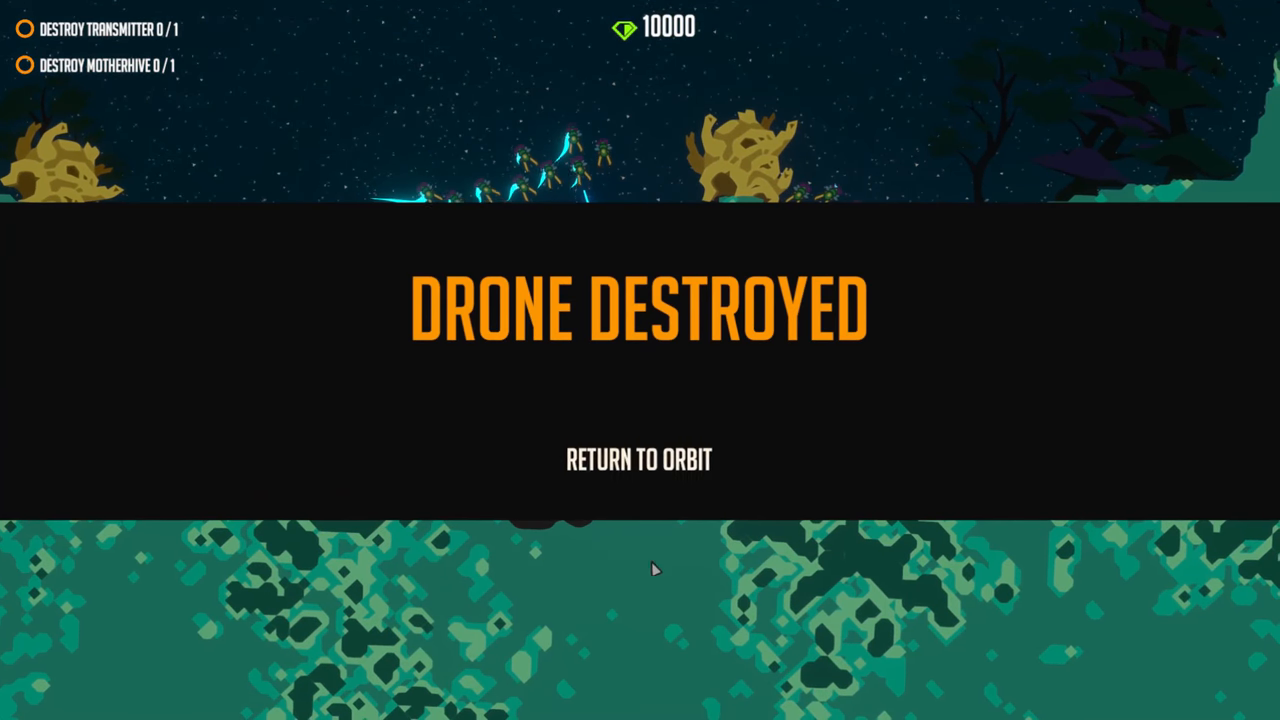
pyautogui.moveTo(474, 584)
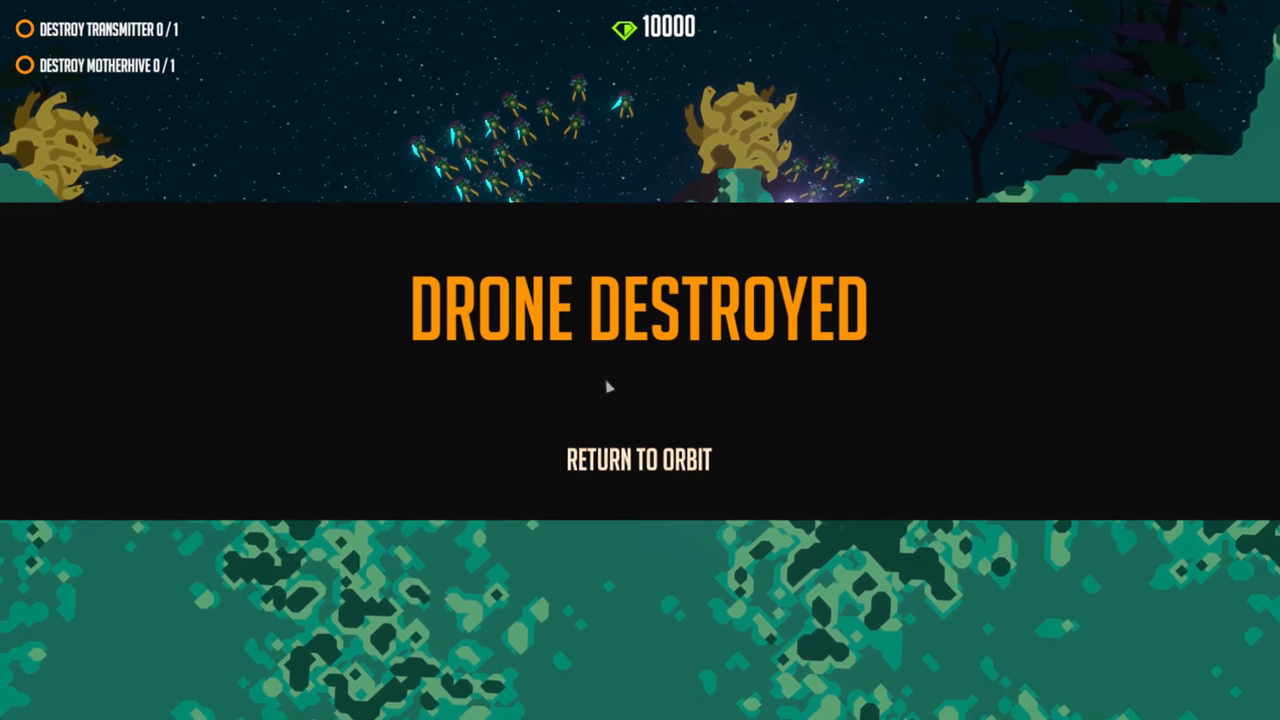
pyautogui.moveTo(596, 472)
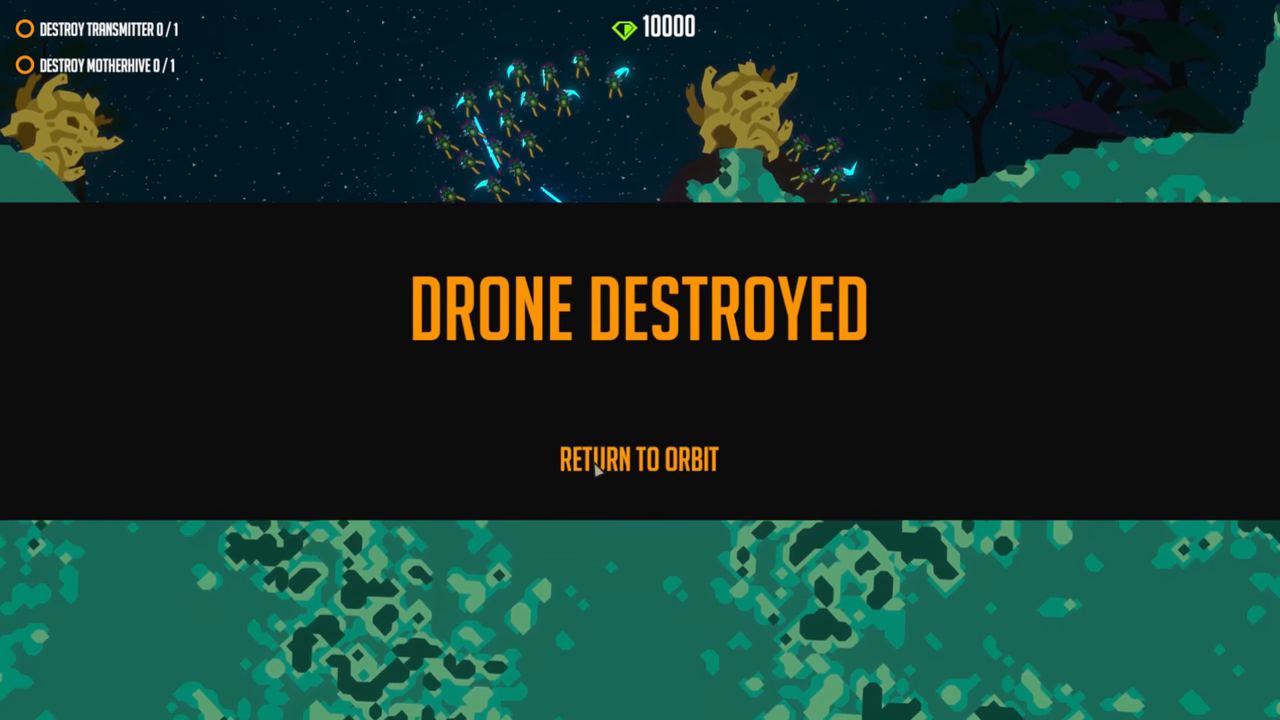
# Return to orbit, go to the Battle Arena and pick the symmetrical solar-panel drone
pyautogui.click(638, 460)
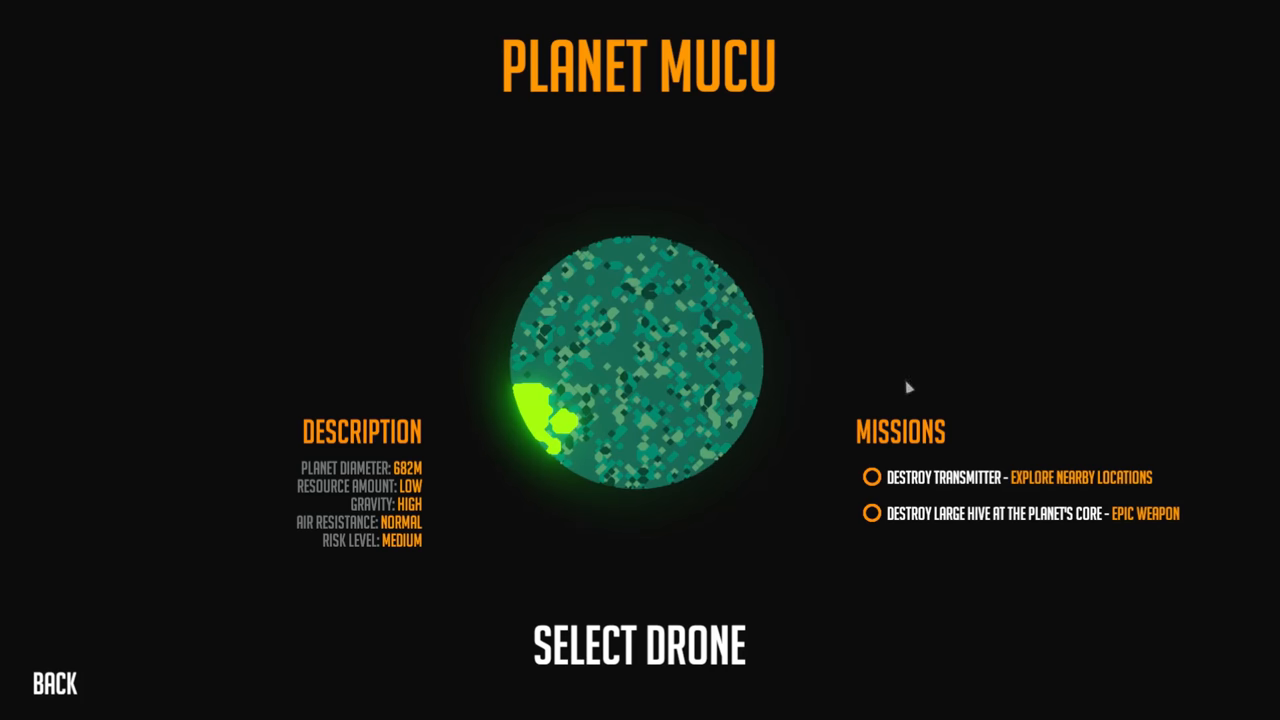
pyautogui.moveTo(56, 684)
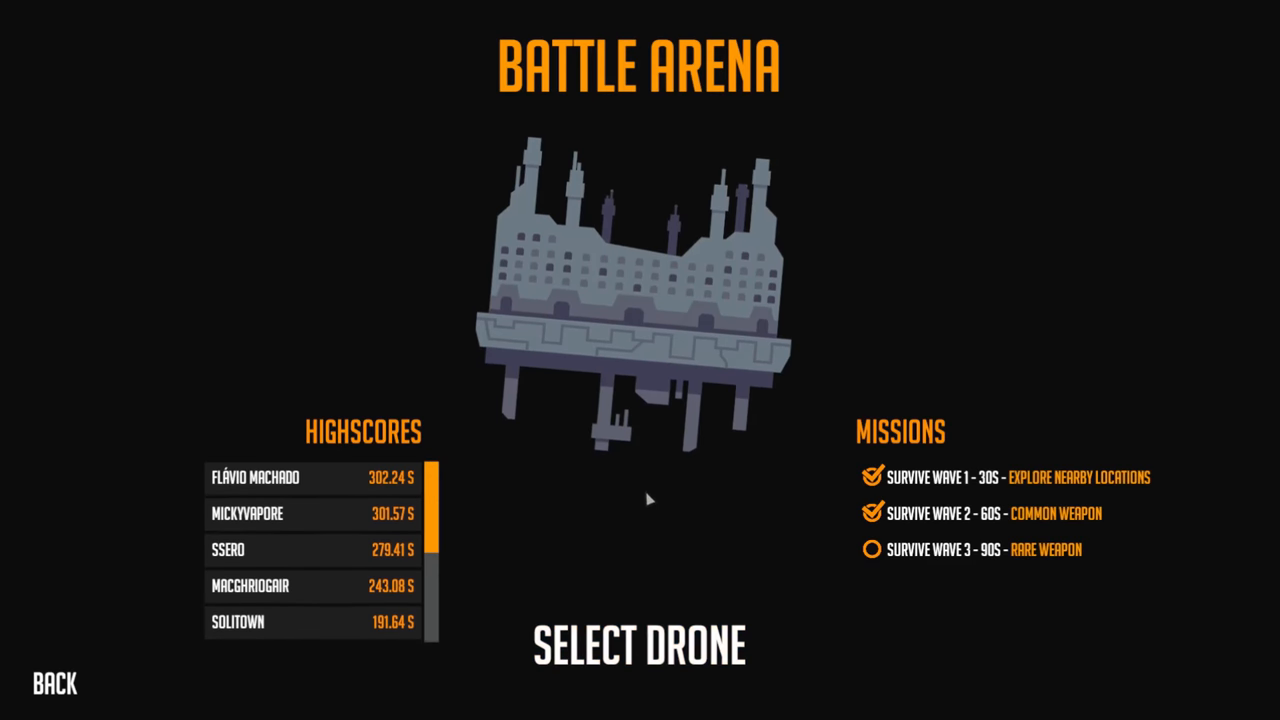
pyautogui.click(640, 644)
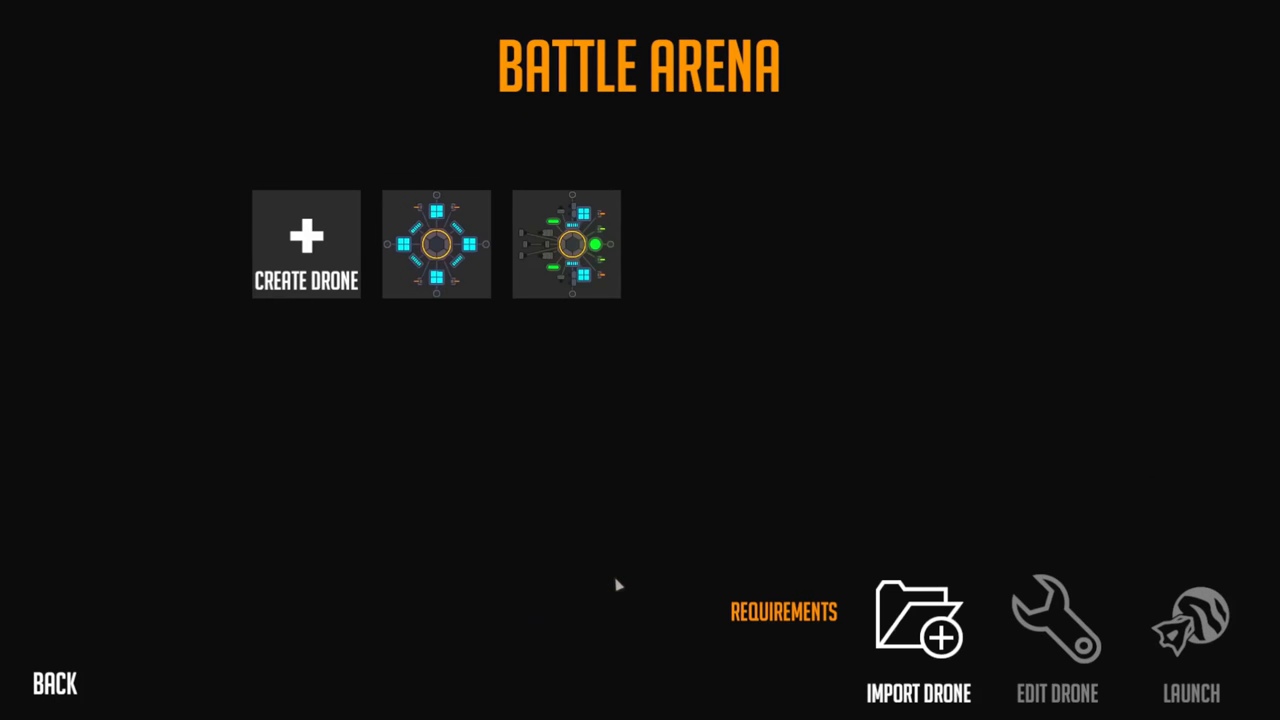
pyautogui.click(436, 244)
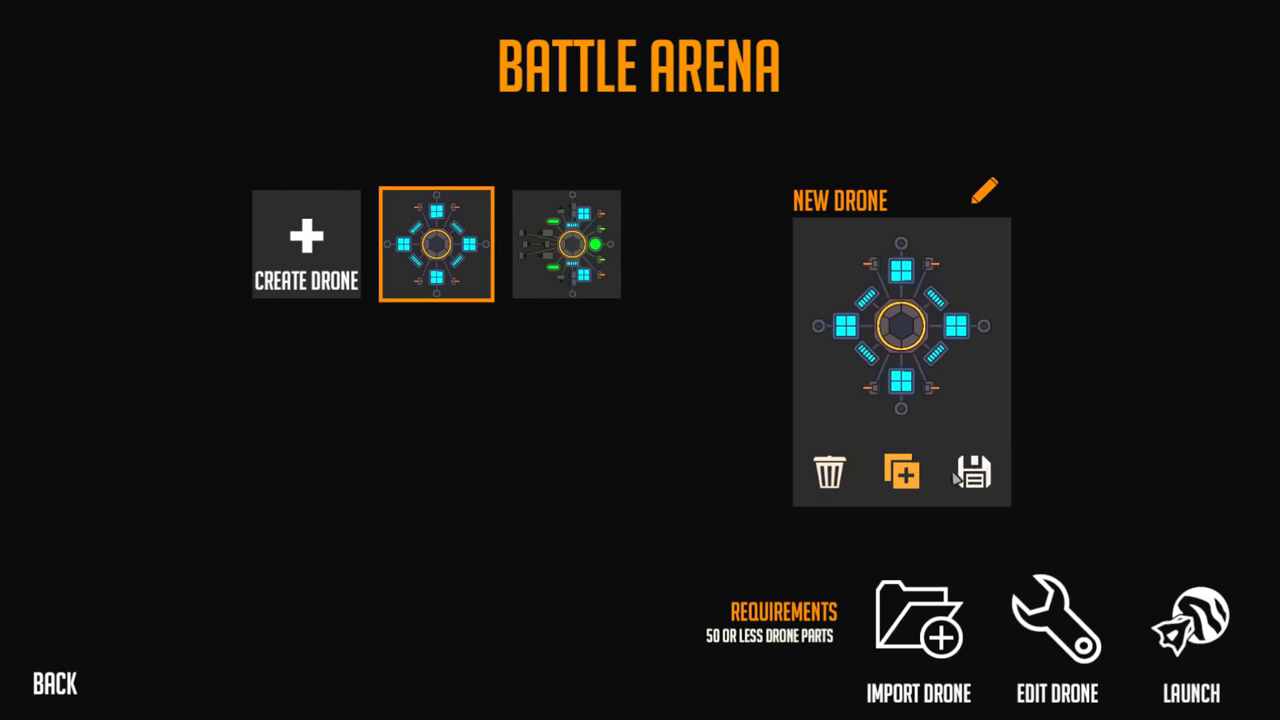
# Edit the 16-part solar drone, paging through and dismissing the editor tutorial
pyautogui.click(1056, 620)
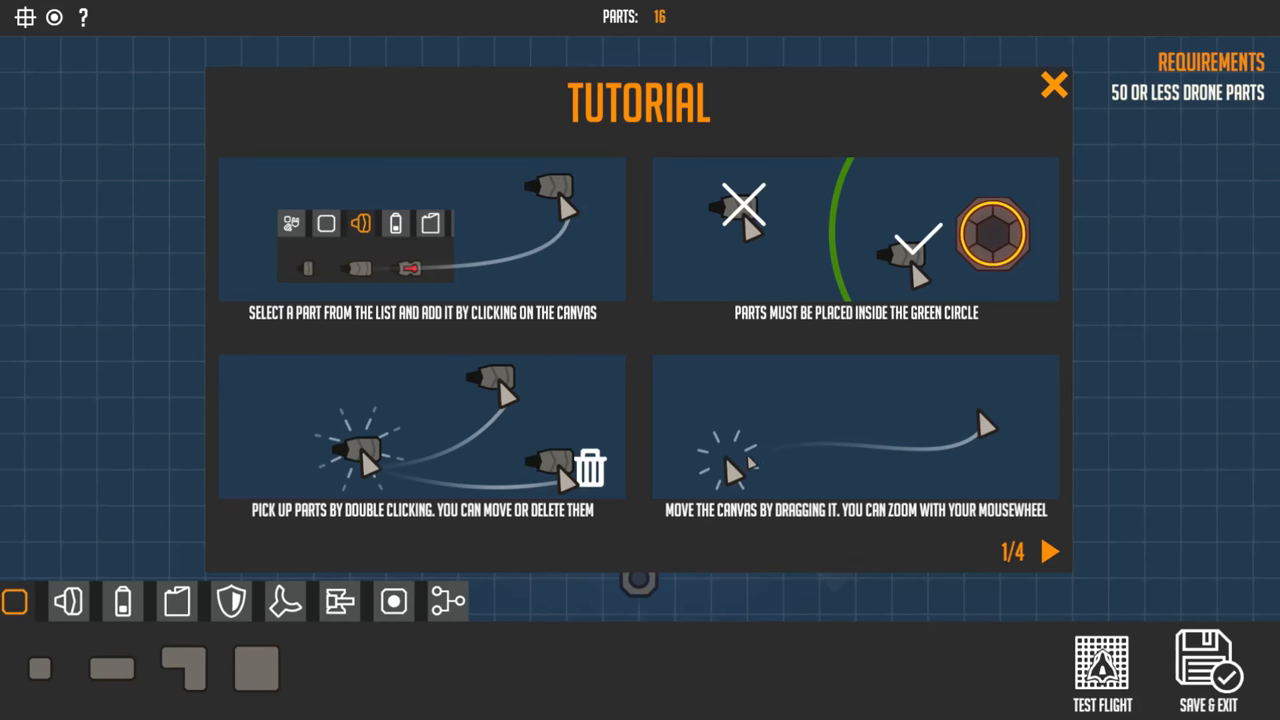
pyautogui.moveTo(844, 382)
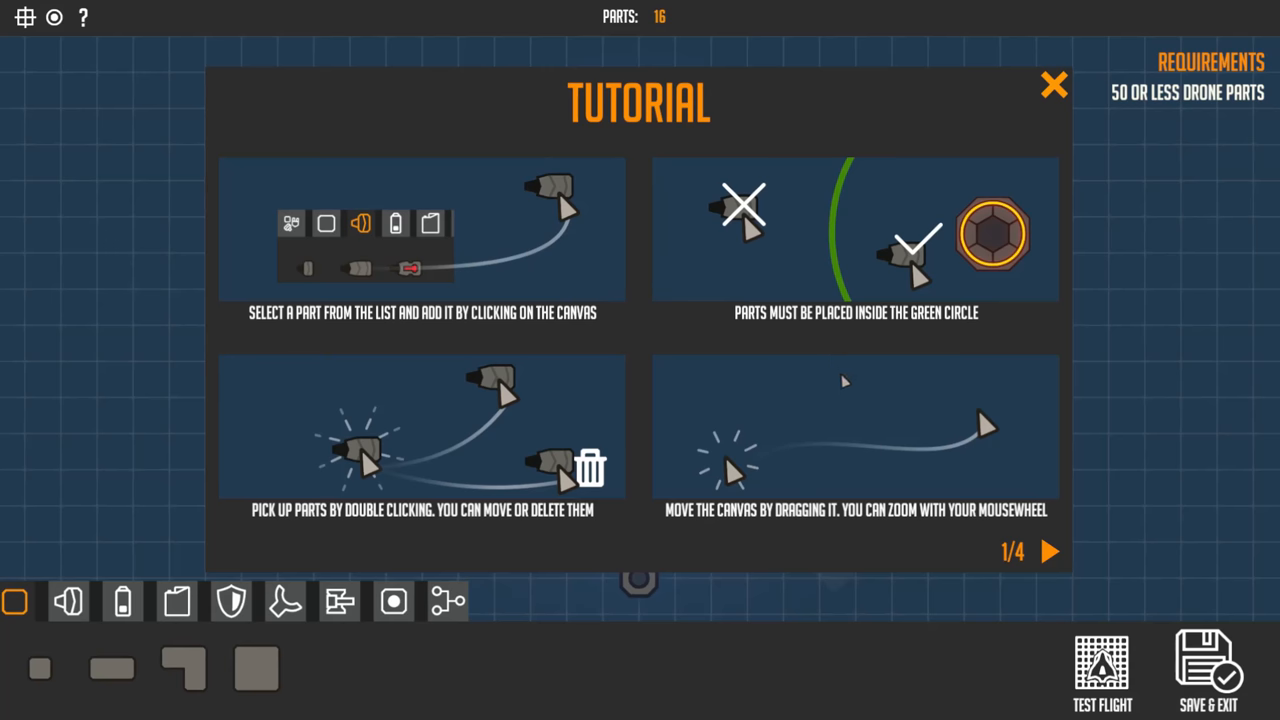
pyautogui.click(1048, 552)
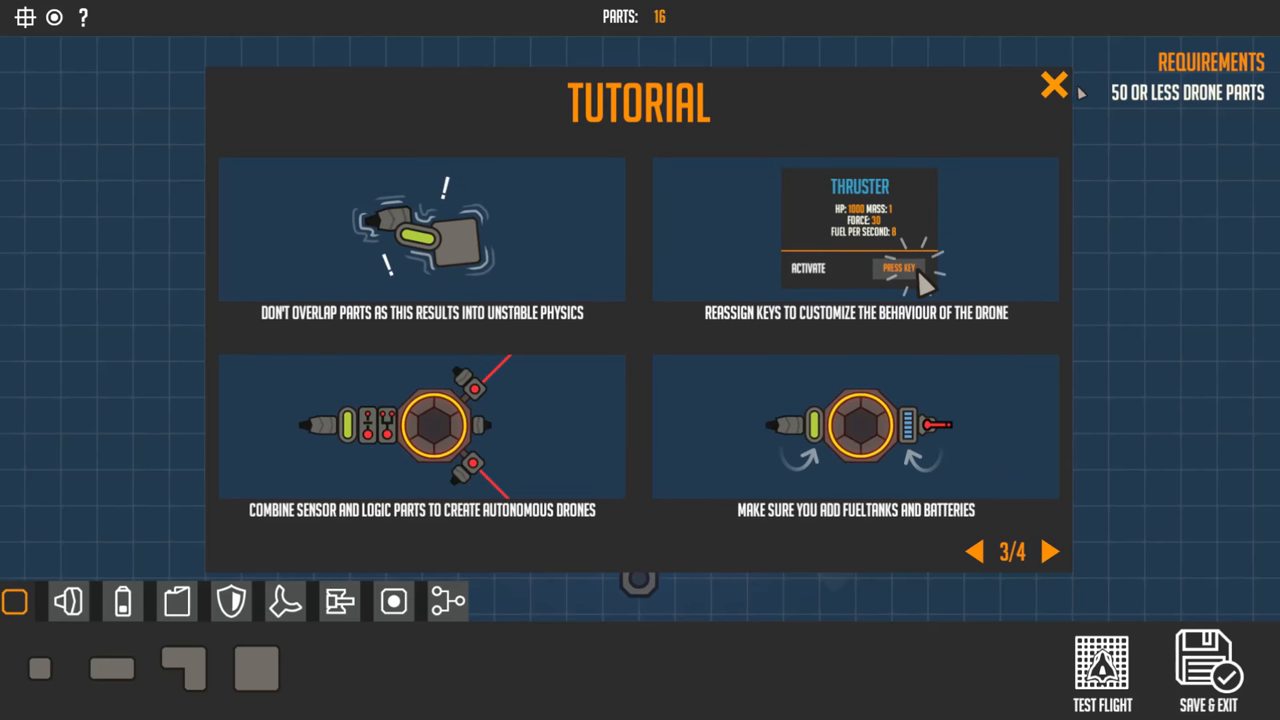
pyautogui.click(1054, 84)
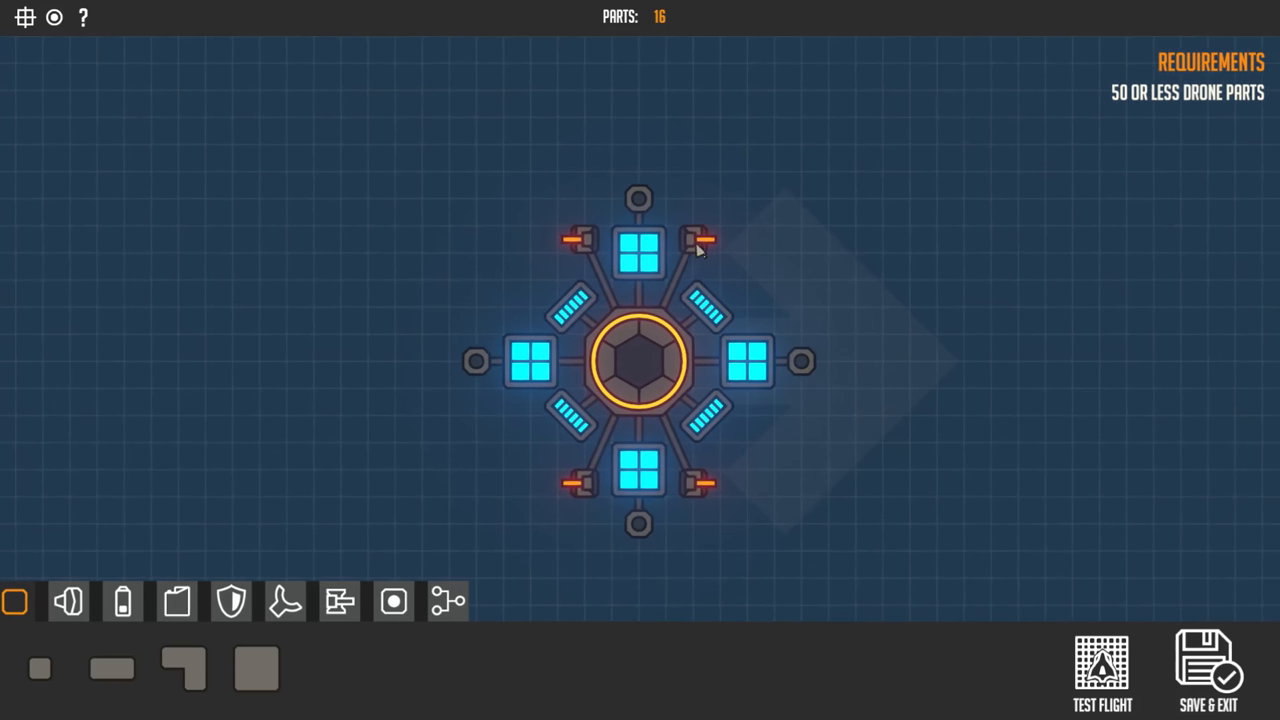
pyautogui.moveTo(750, 358)
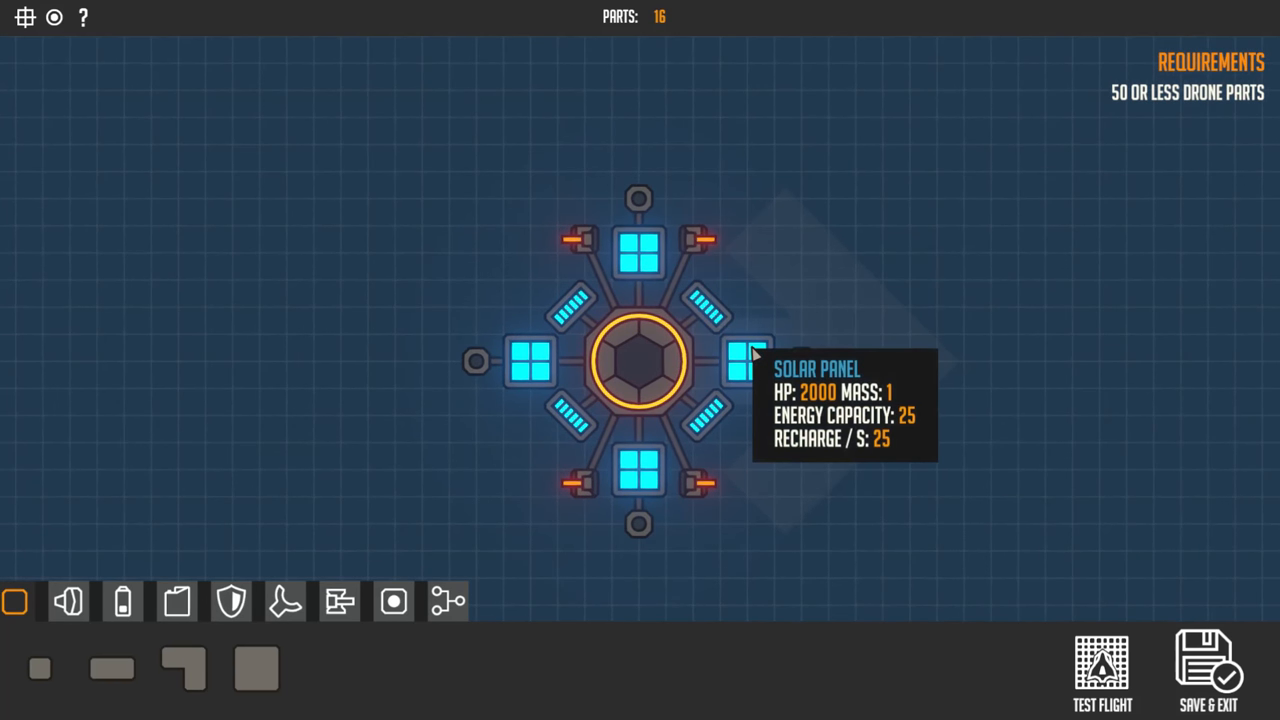
pyautogui.moveTo(640, 360)
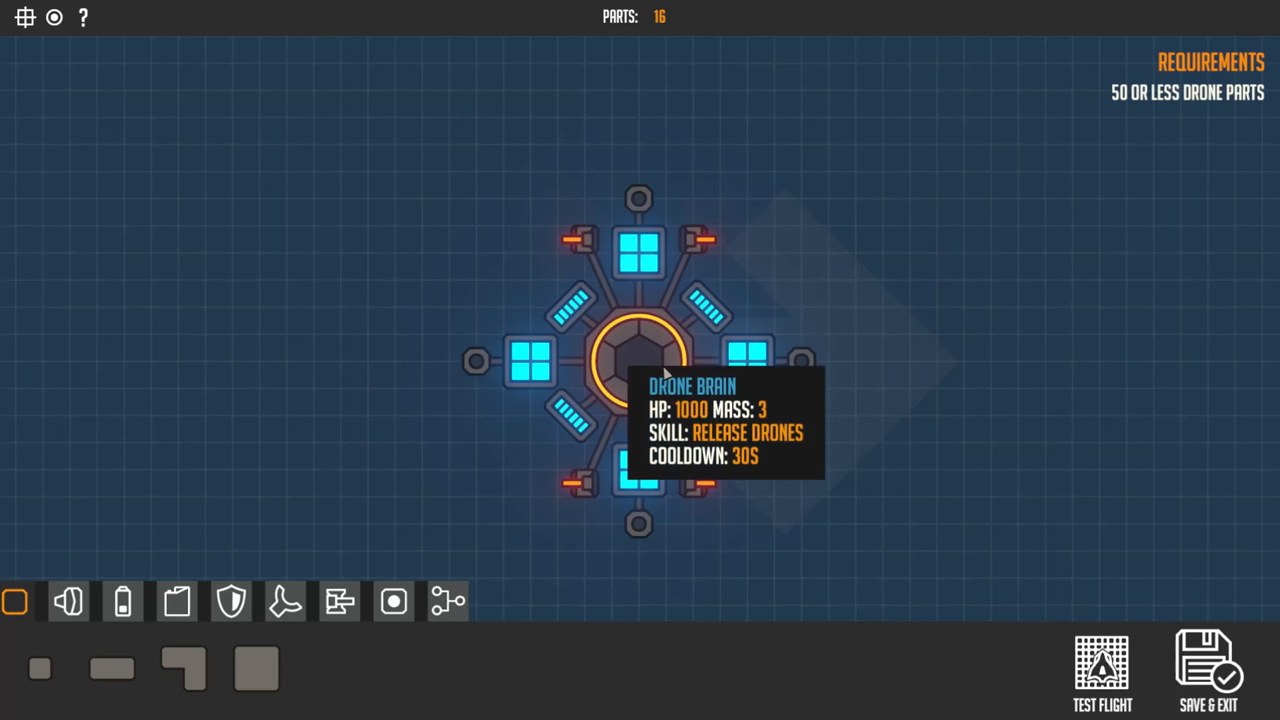
pyautogui.moveTo(380, 544)
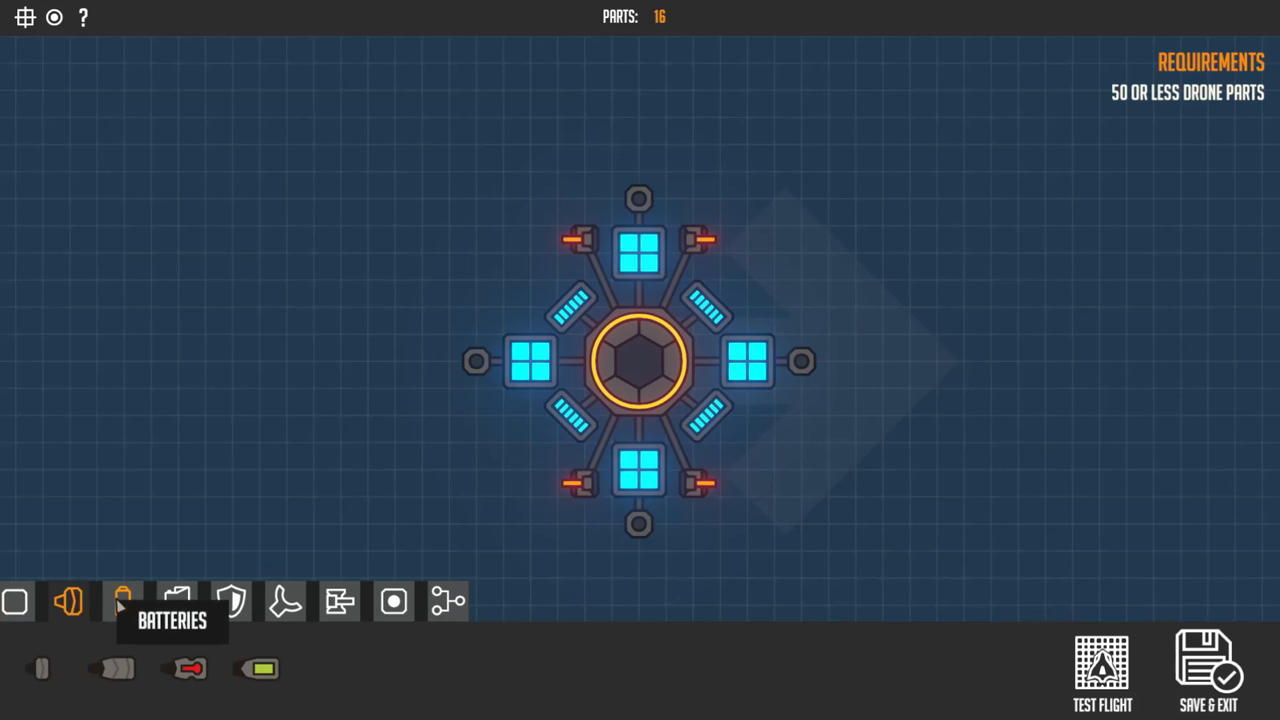
# Browse the part categories in the bottom bar and land on the Sensors list
pyautogui.click(232, 600)
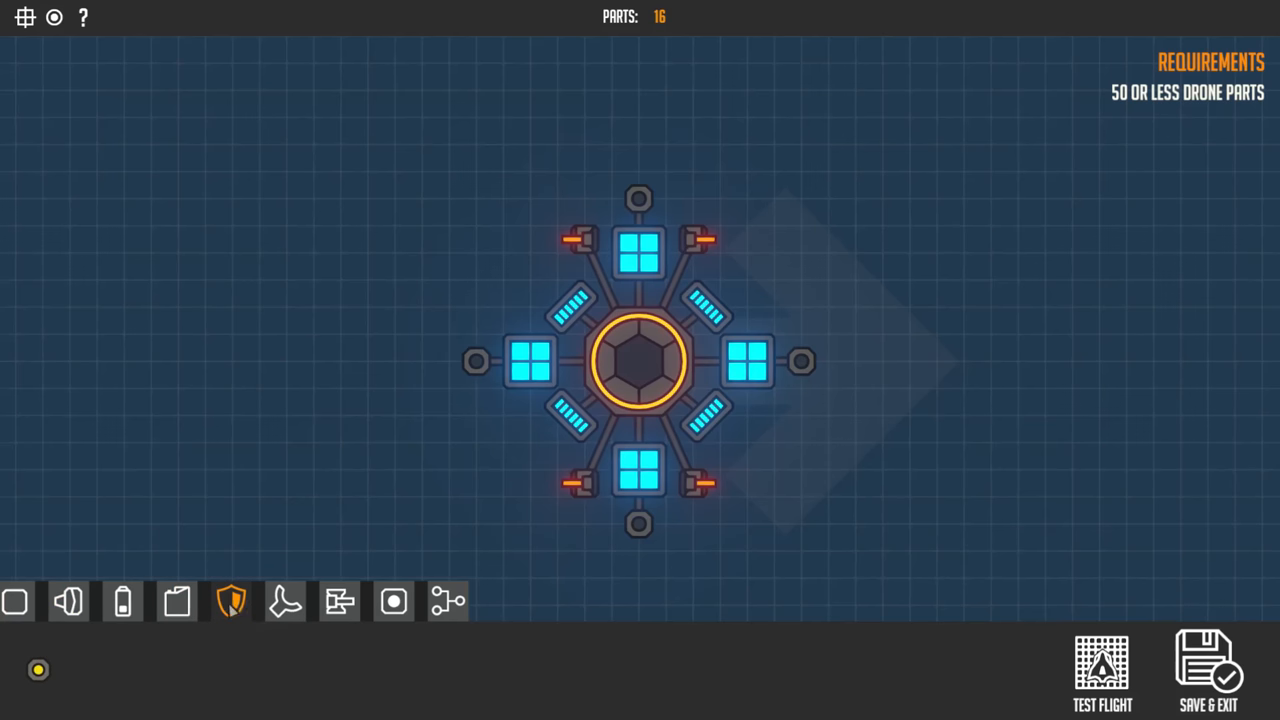
pyautogui.click(284, 600)
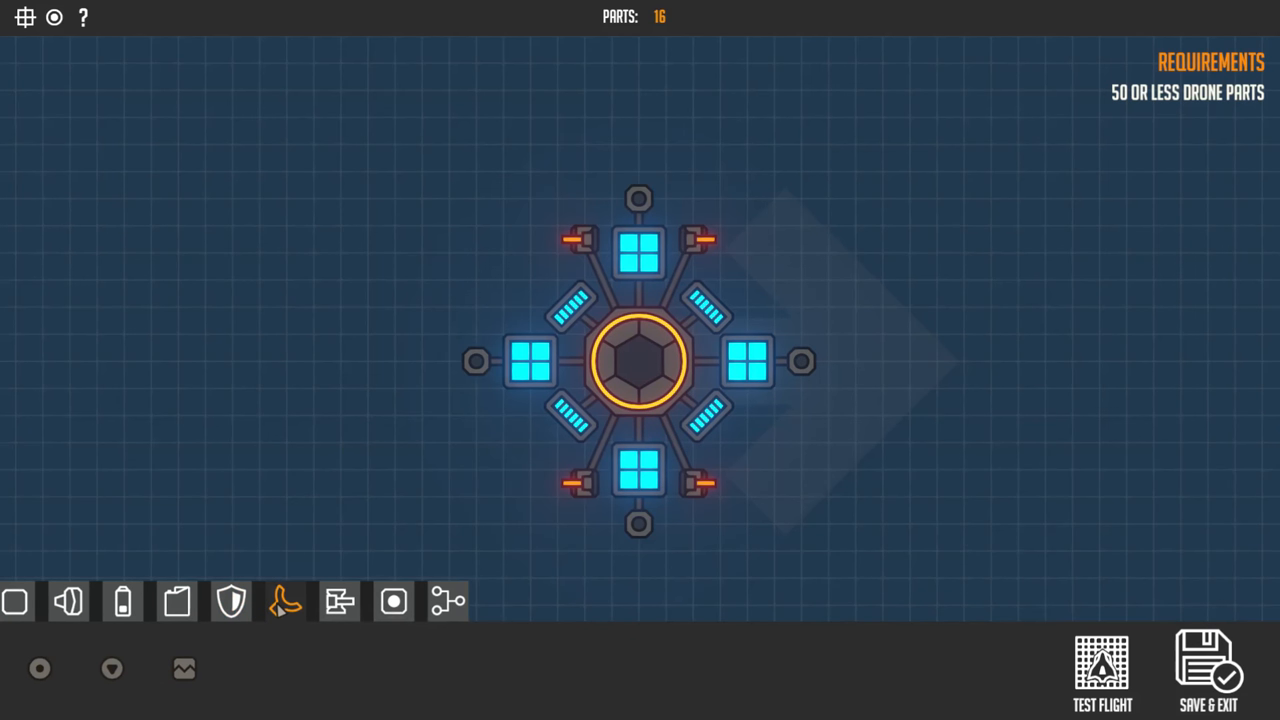
pyautogui.click(392, 600)
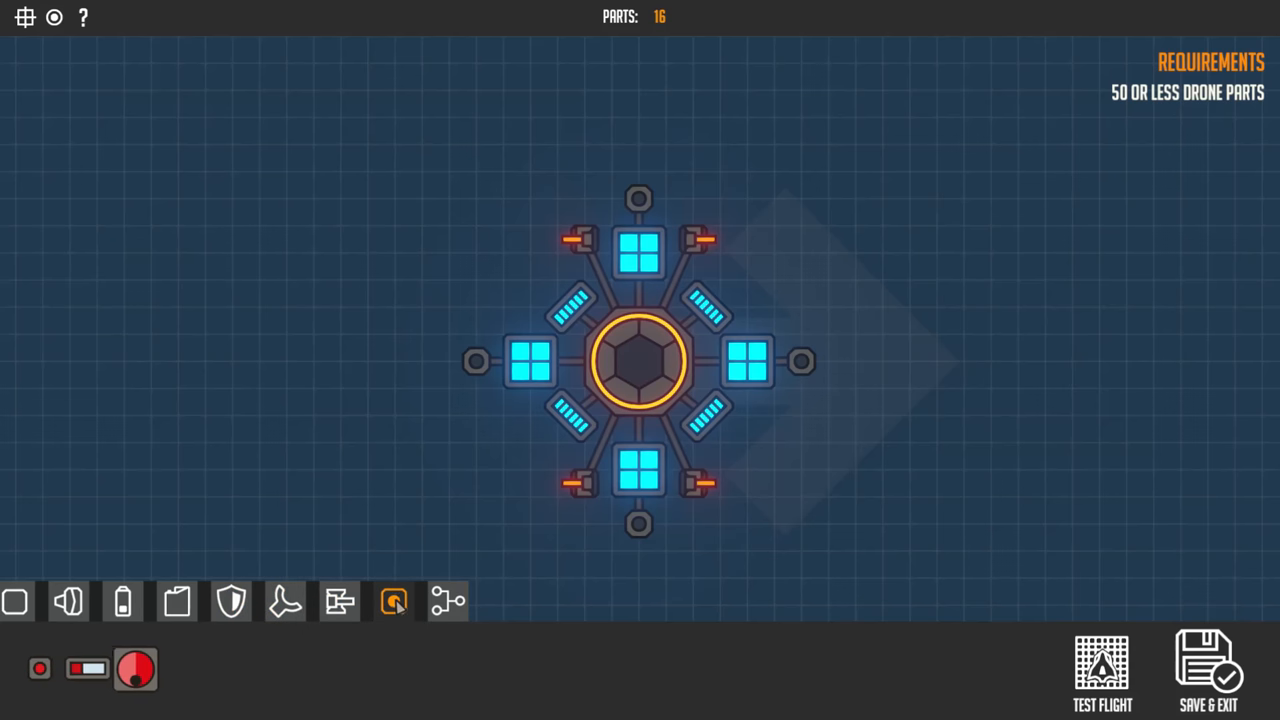
pyautogui.click(392, 600)
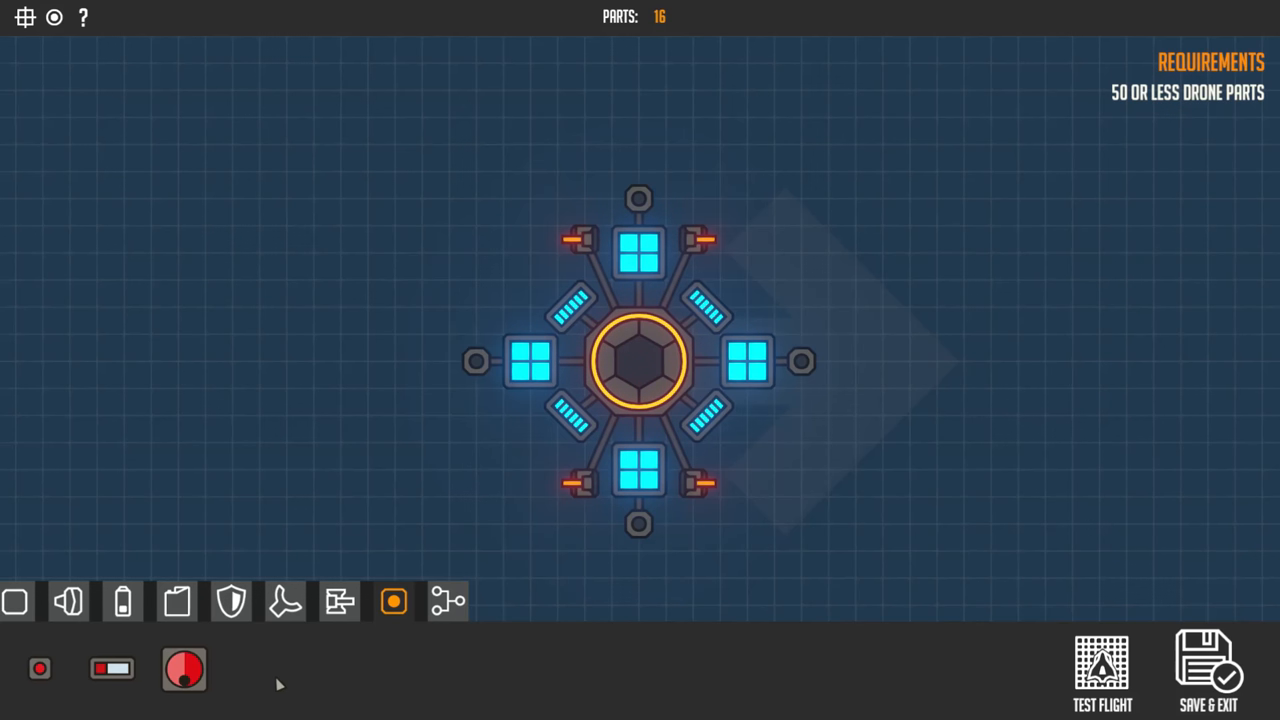
pyautogui.moveTo(398, 680)
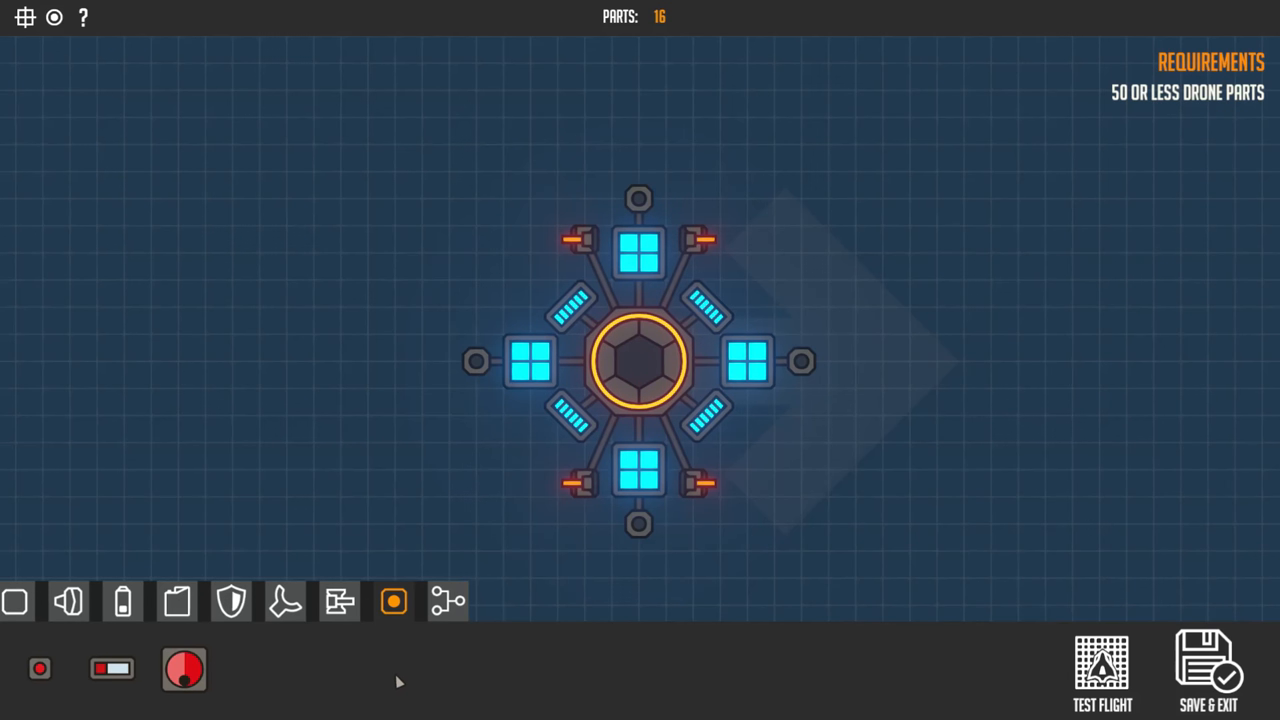
pyautogui.moveTo(408, 660)
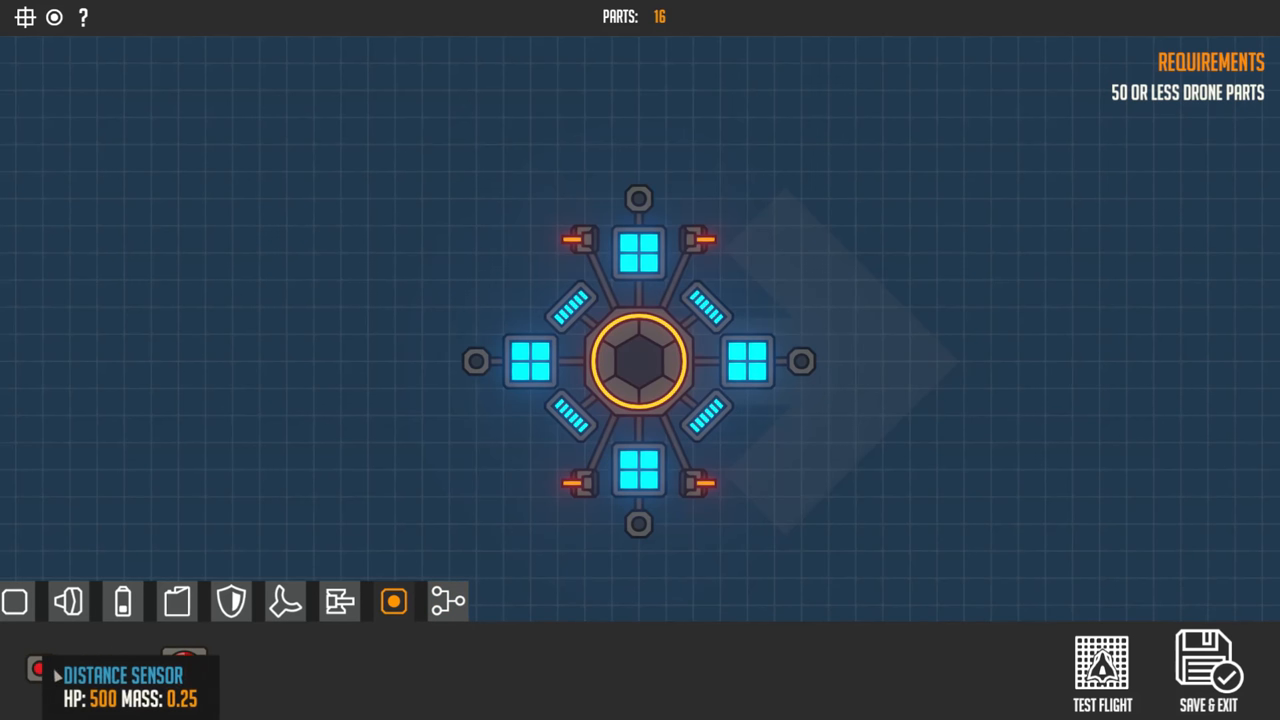
pyautogui.click(448, 600)
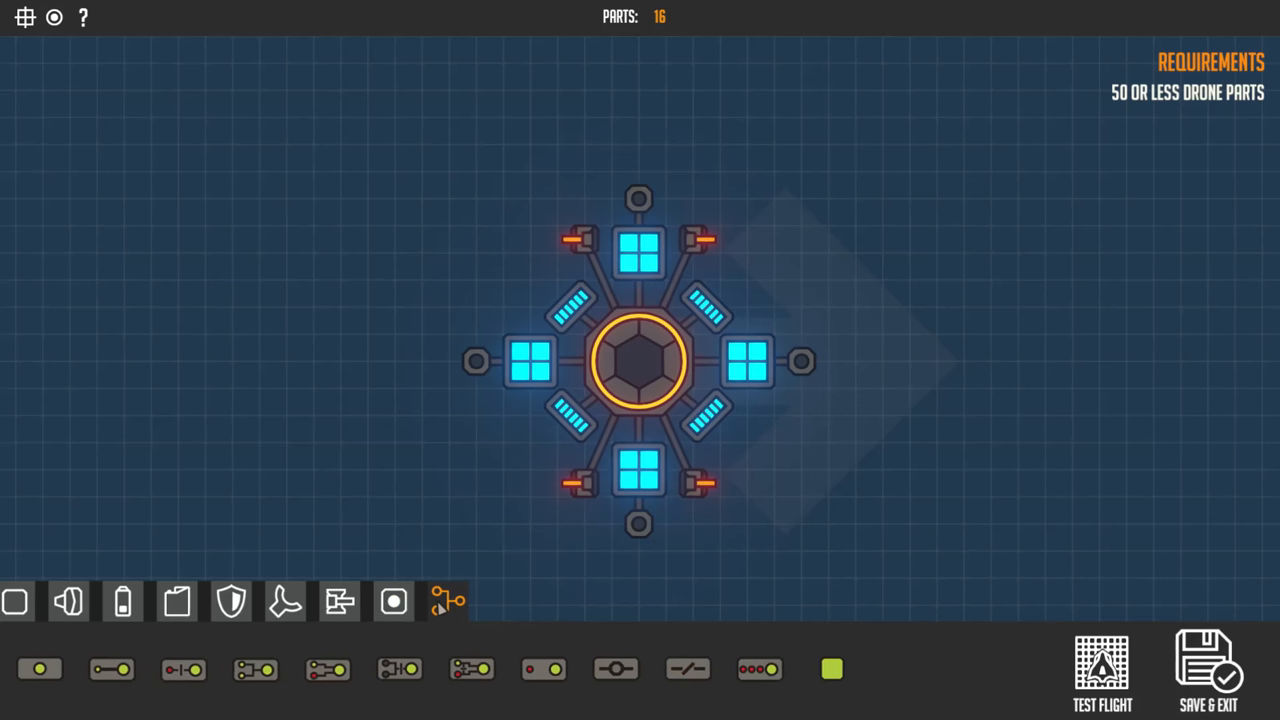
pyautogui.moveTo(448, 600)
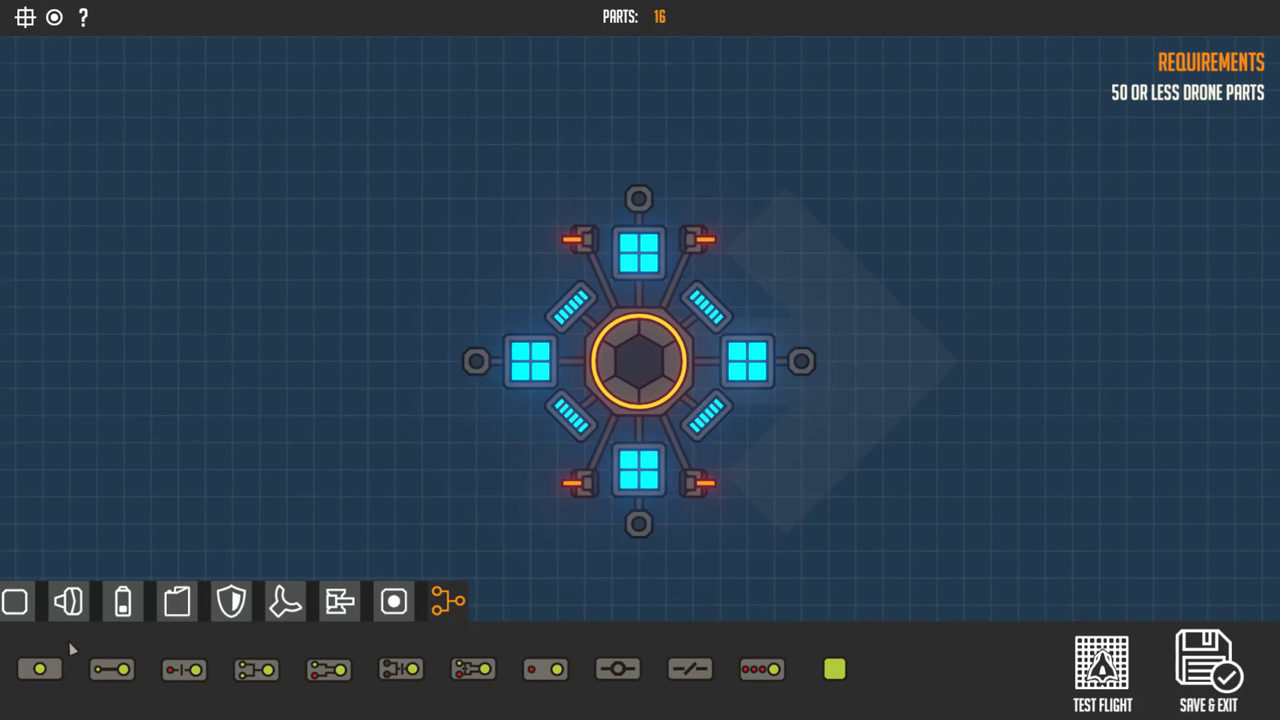
pyautogui.moveTo(112, 668)
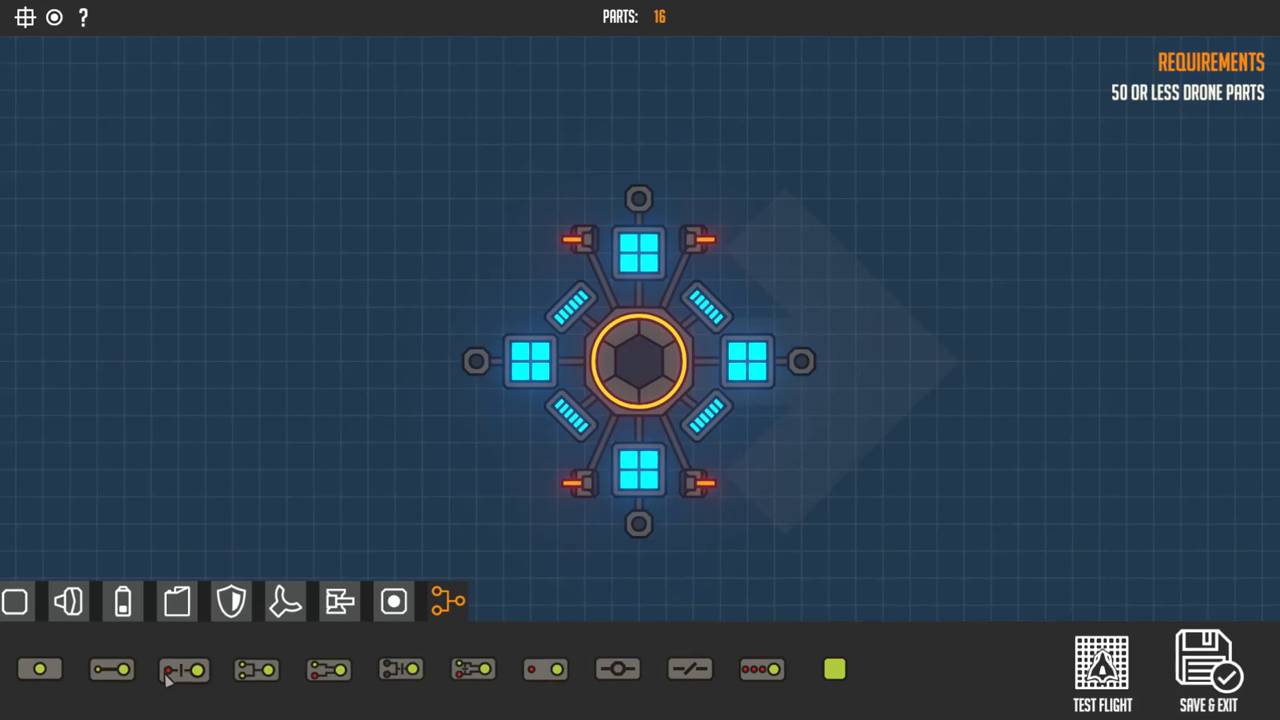
pyautogui.moveTo(328, 668)
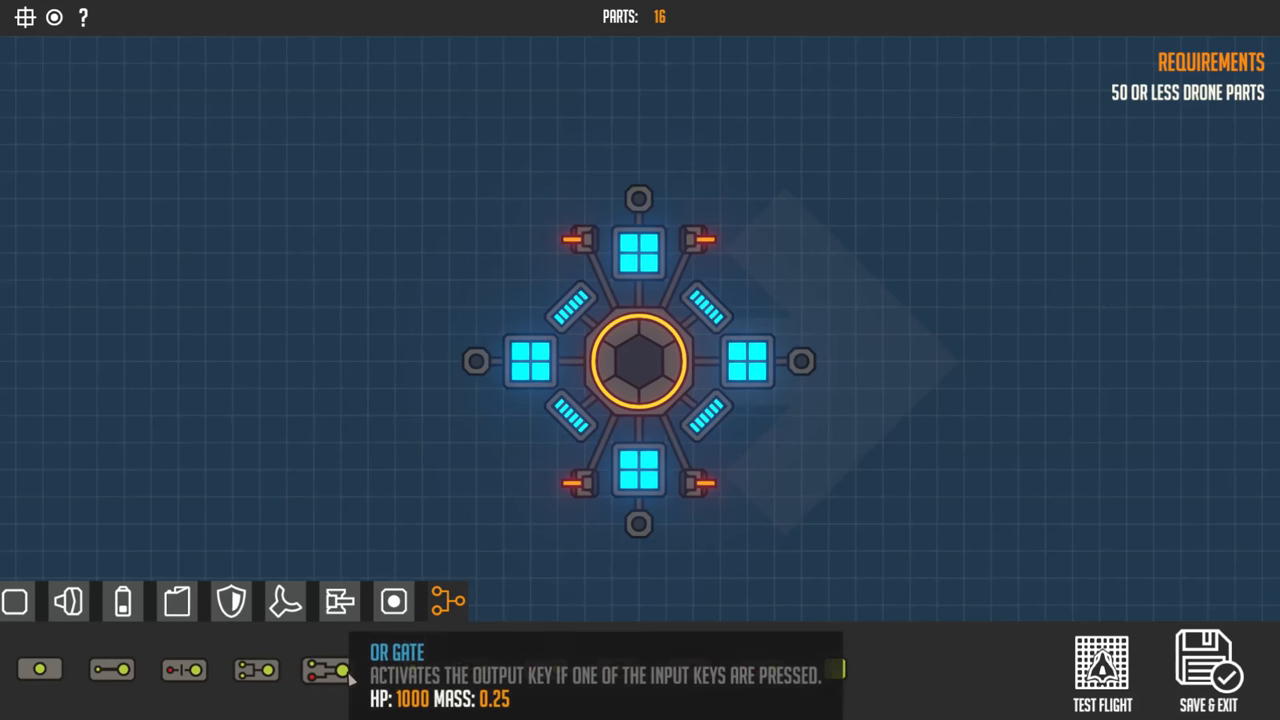
pyautogui.moveTo(456, 670)
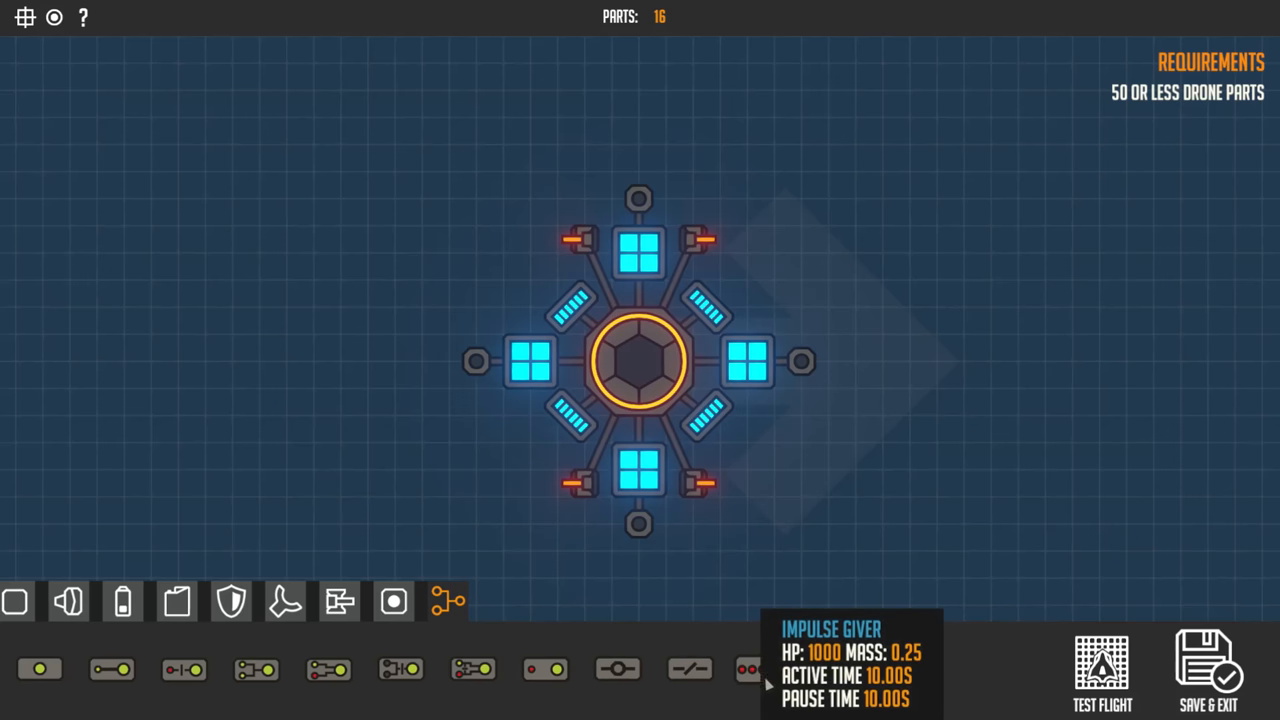
pyautogui.moveTo(836, 668)
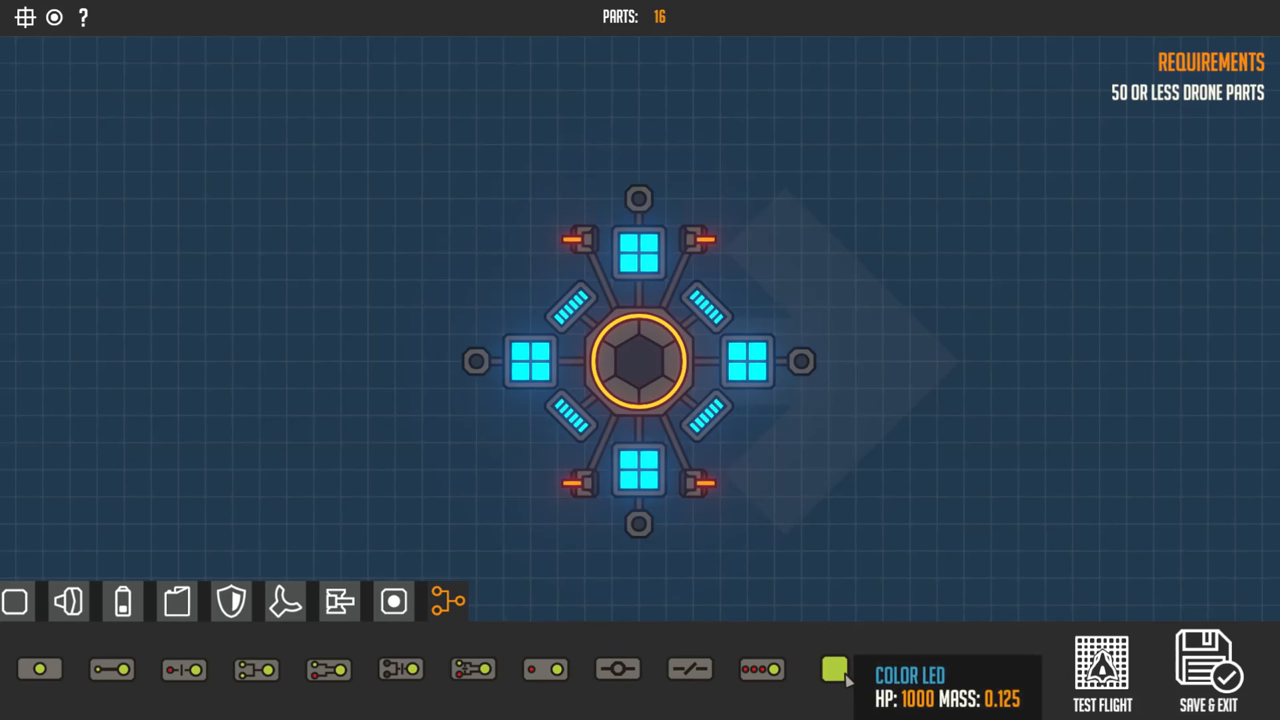
pyautogui.moveTo(444, 516)
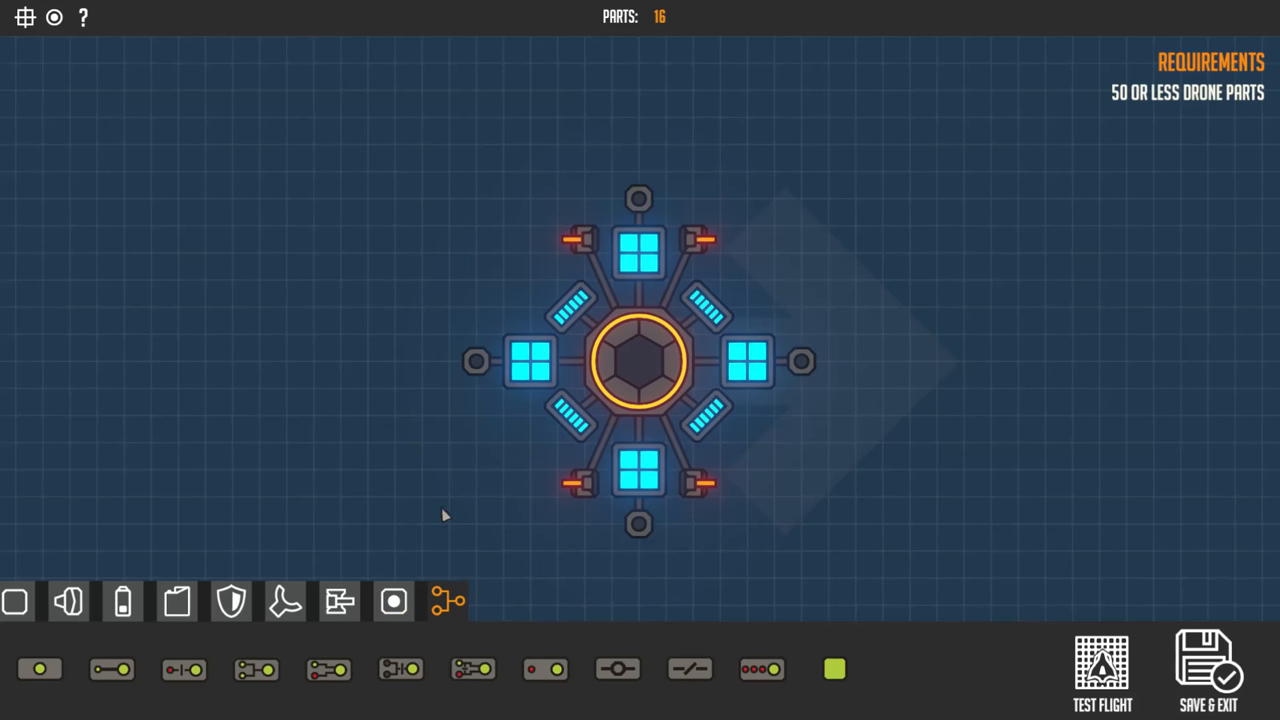
pyautogui.scroll(-3)
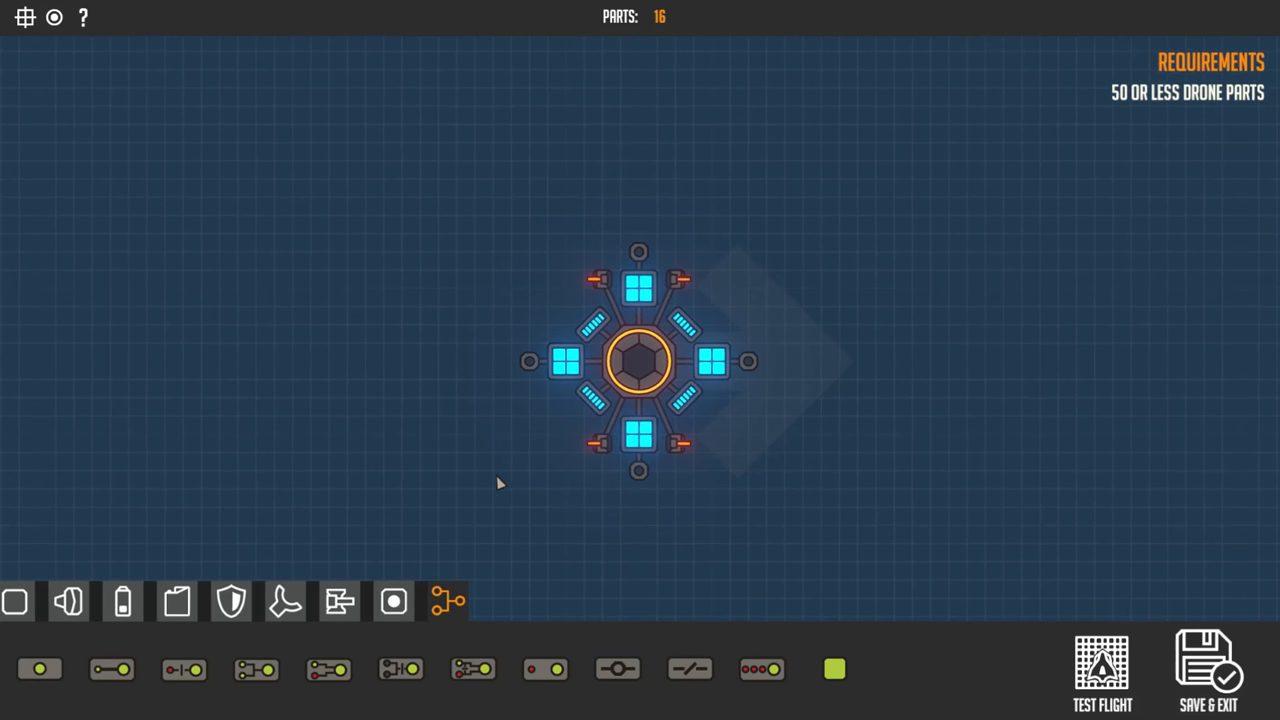
pyautogui.moveTo(570, 512)
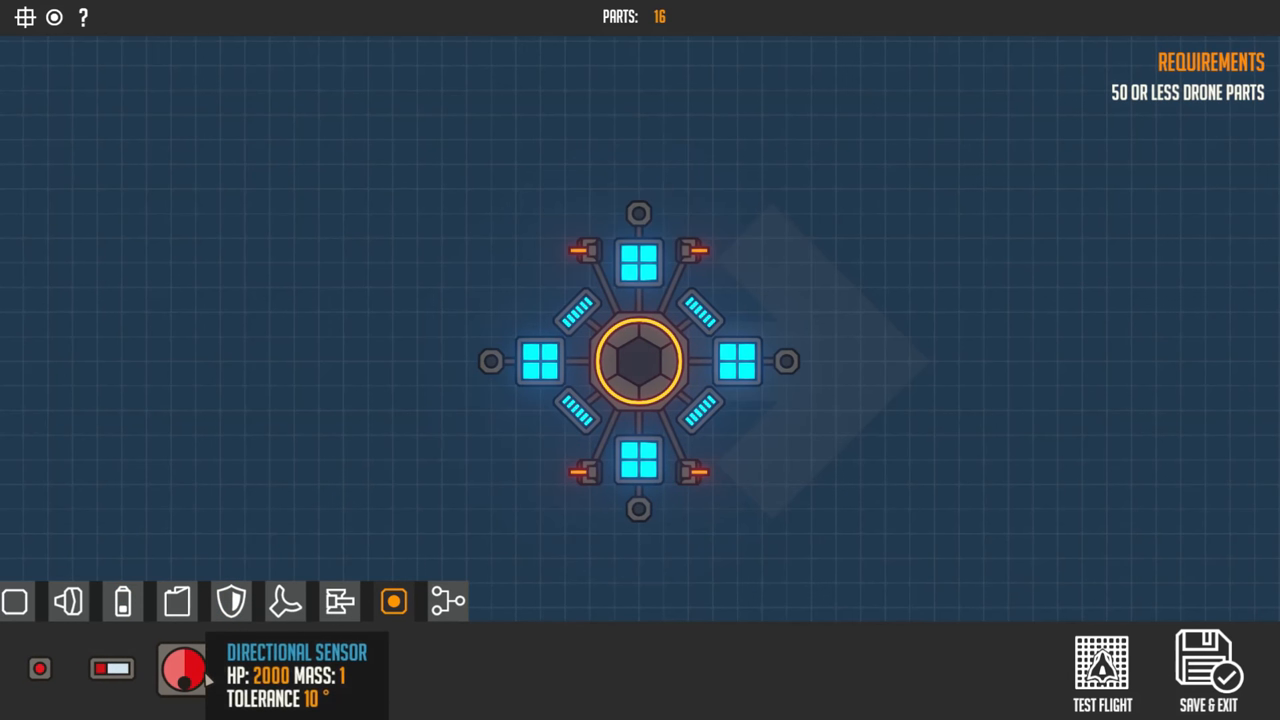
# Add a distance sensor, cycle its detection target and lengthen its range slightly
pyautogui.click(664, 496)
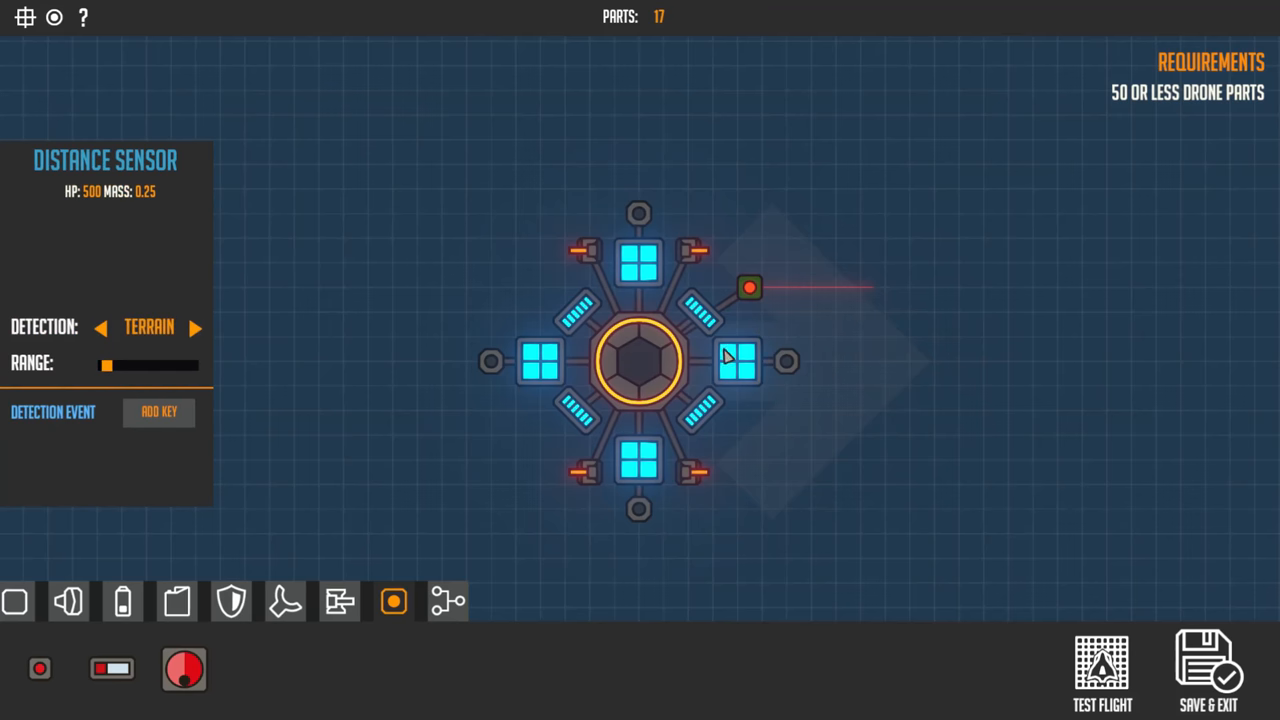
pyautogui.moveTo(750, 288)
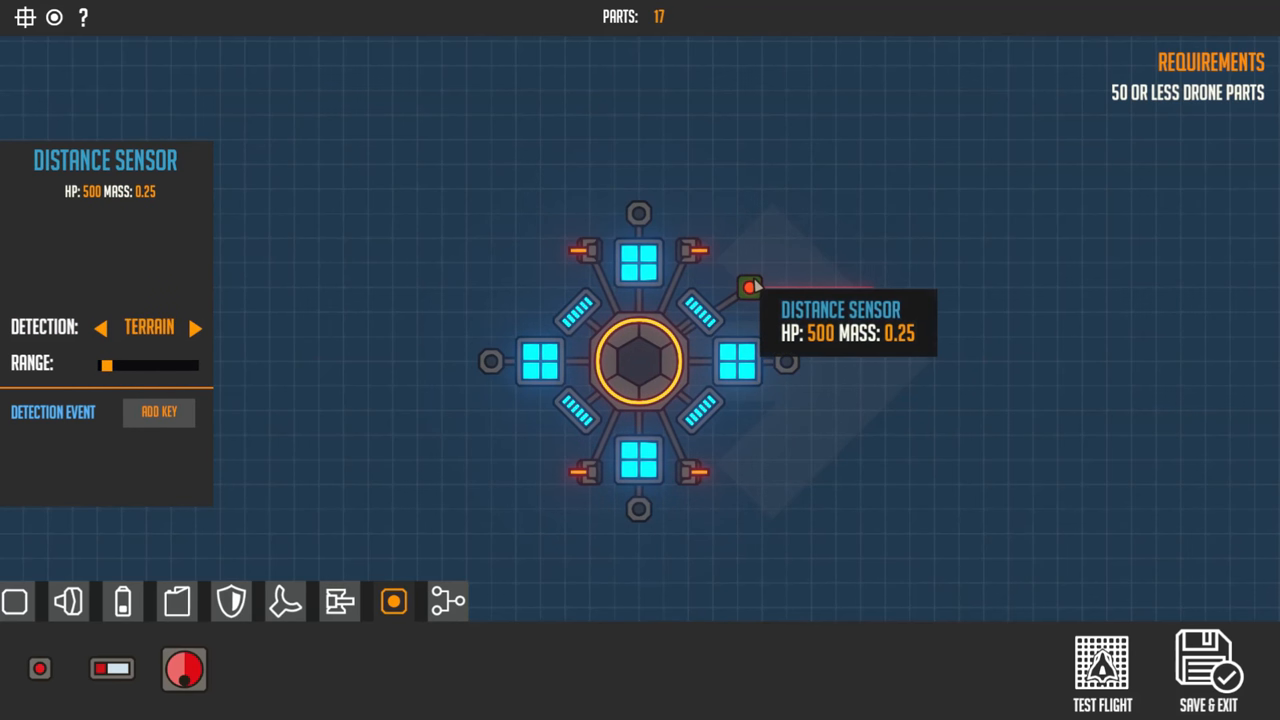
pyautogui.moveTo(156, 372)
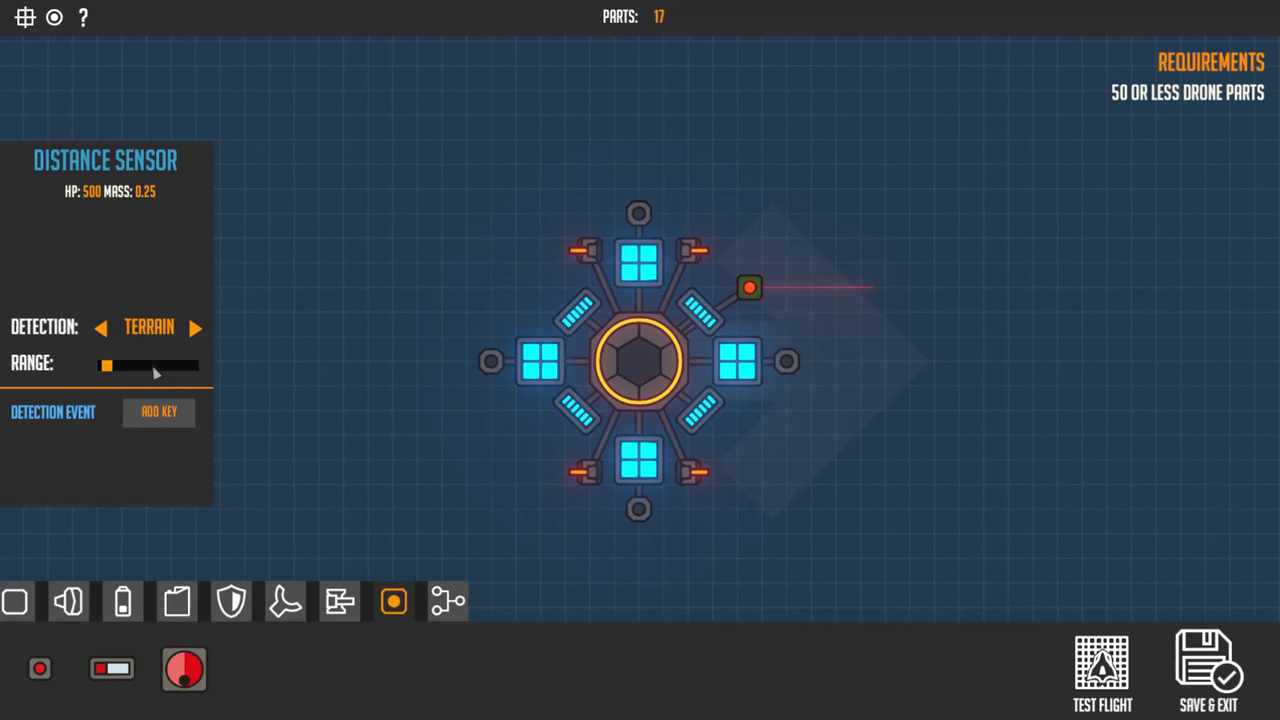
pyautogui.click(196, 328)
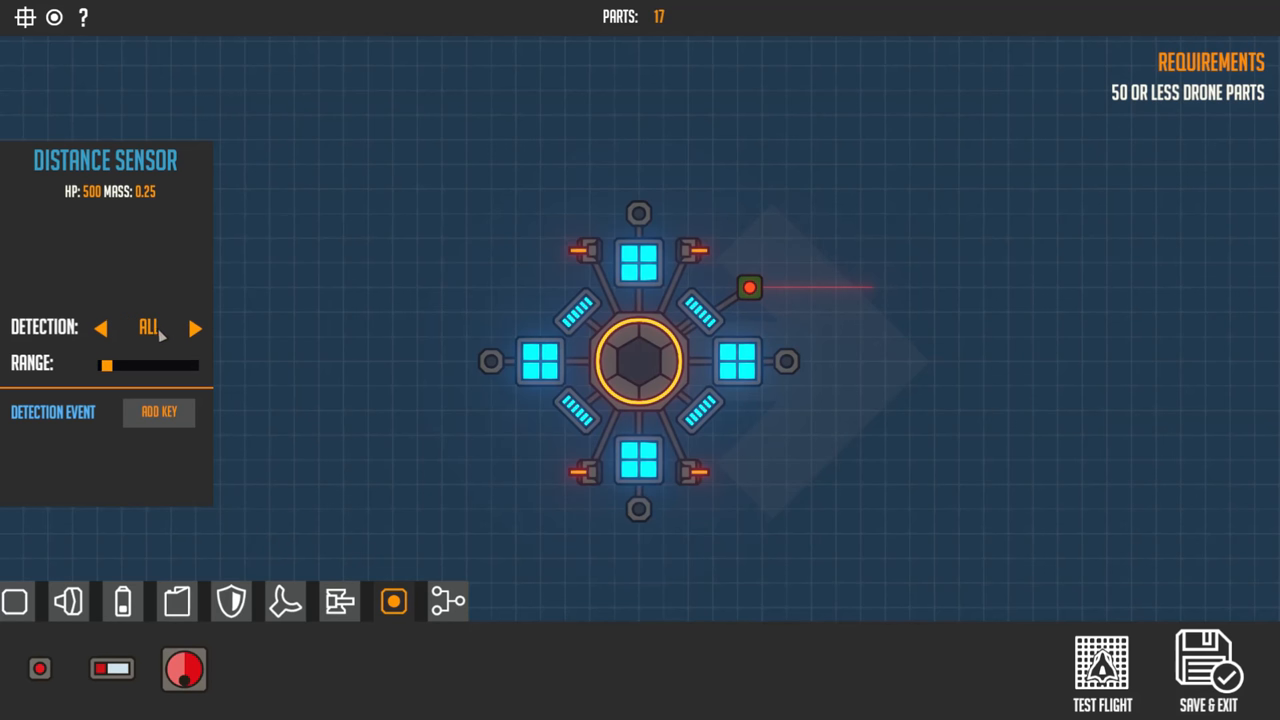
pyautogui.click(196, 328)
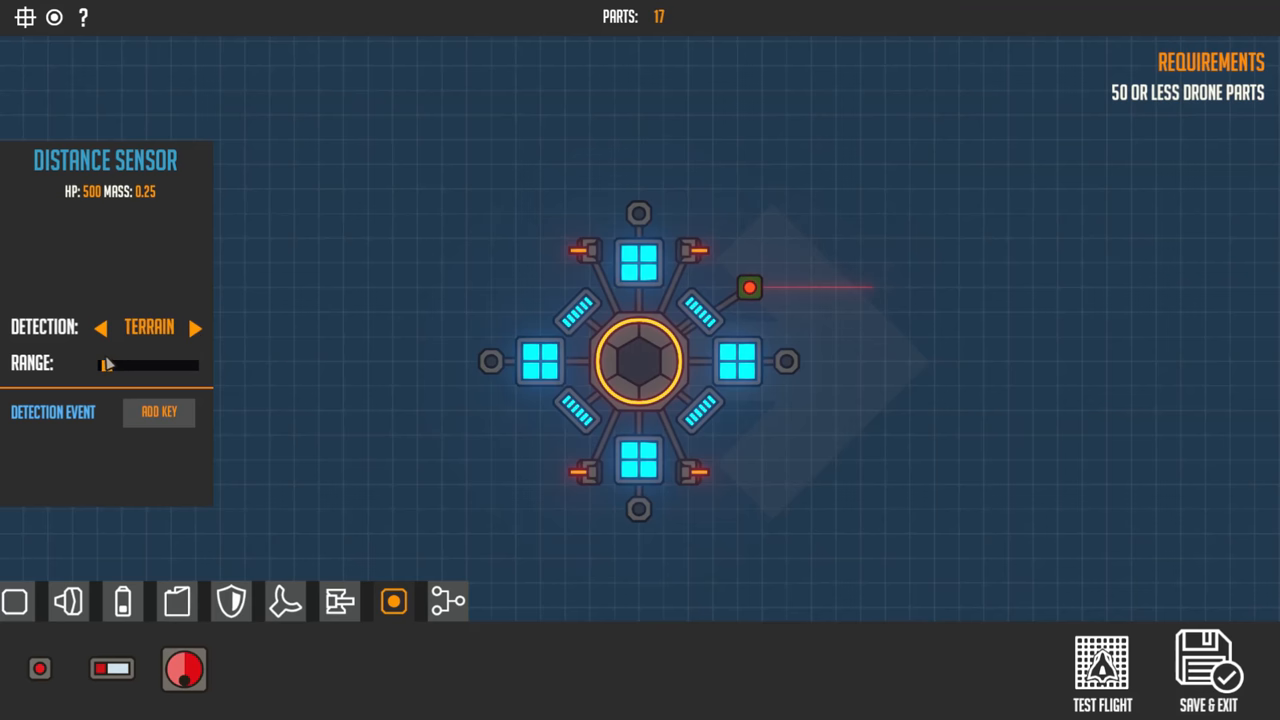
pyautogui.moveTo(108, 366); pyautogui.dragTo(122, 366)
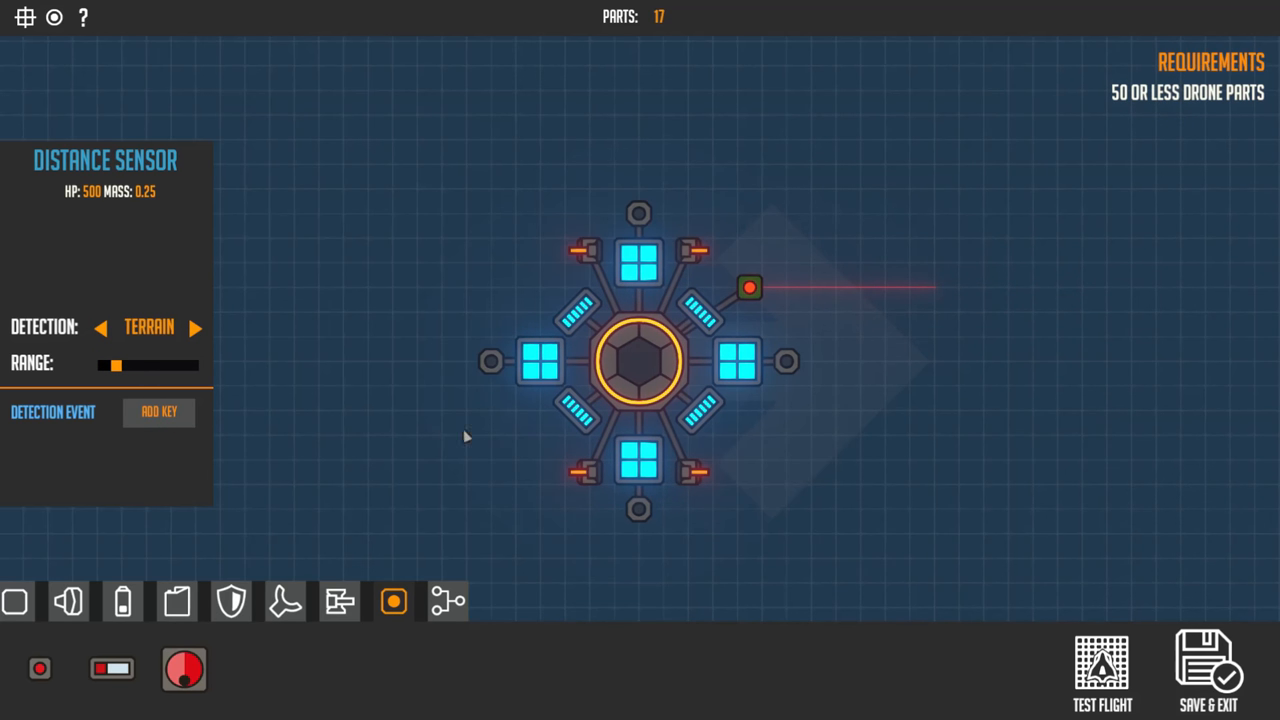
pyautogui.moveTo(578, 436)
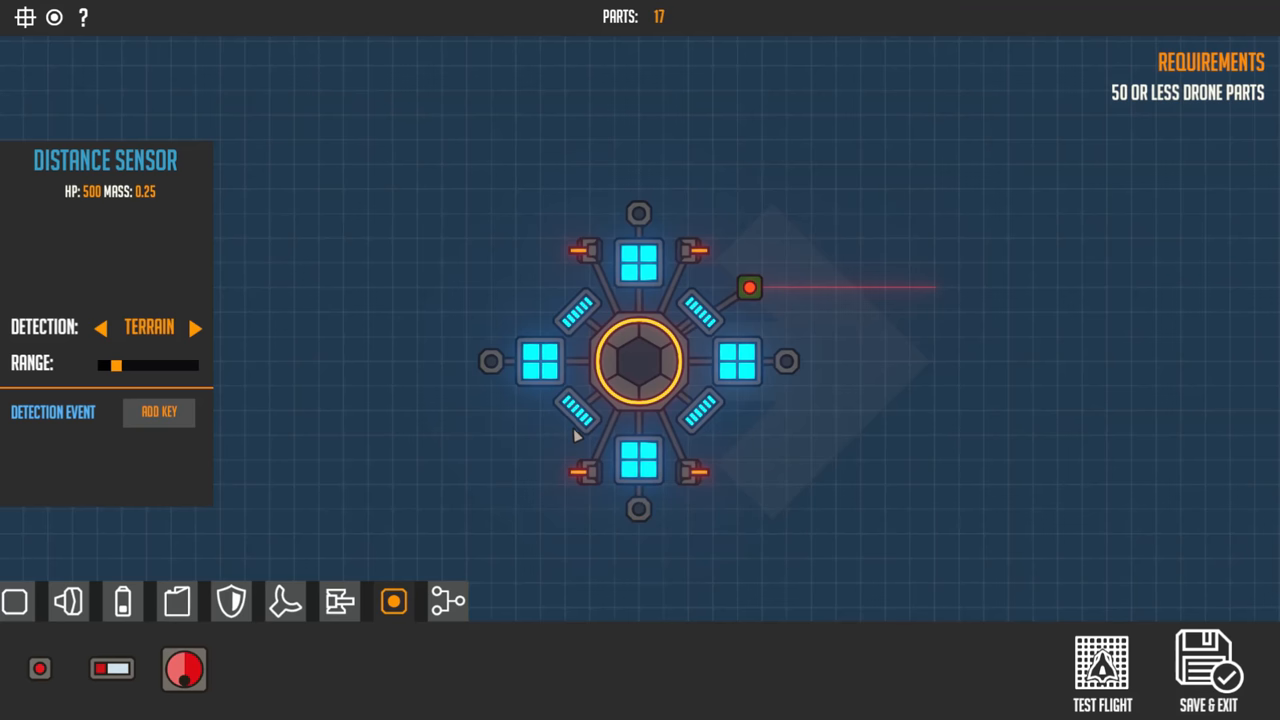
# Check the lower-left turret's settings, then set the distance sensor to detect Enemies
pyautogui.click(590, 470)
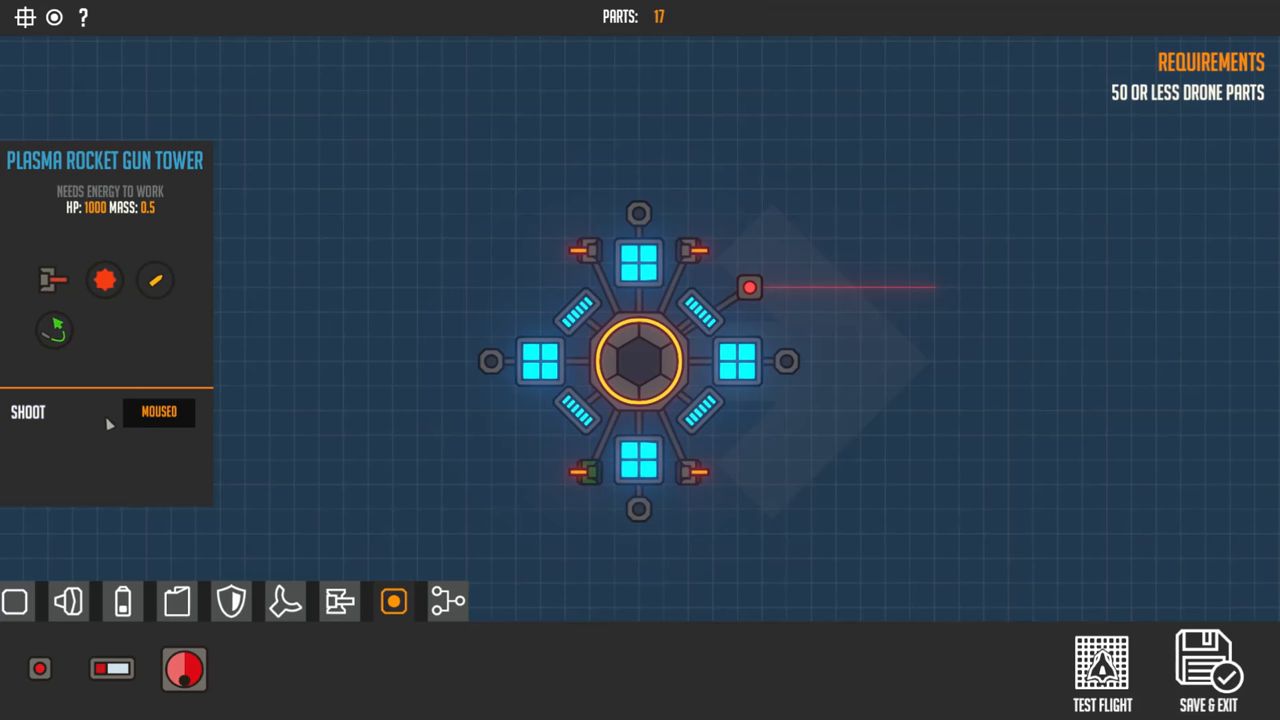
pyautogui.moveTo(218, 454)
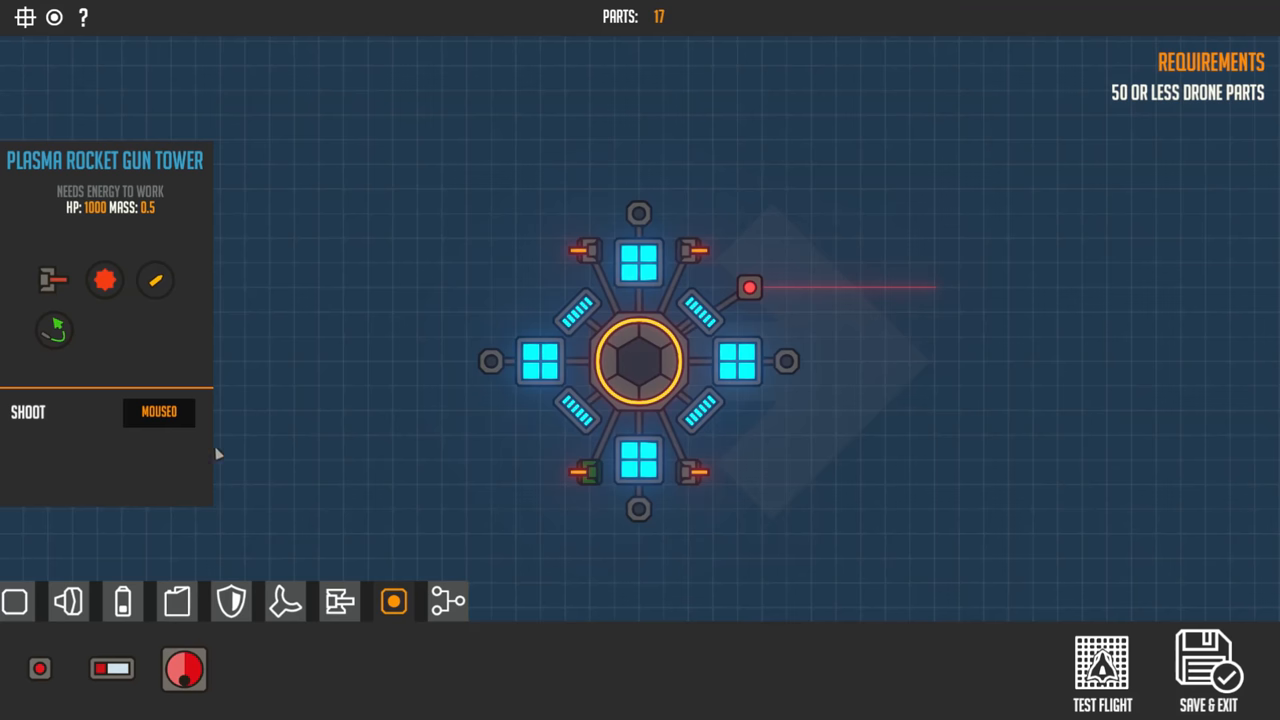
pyautogui.click(748, 288)
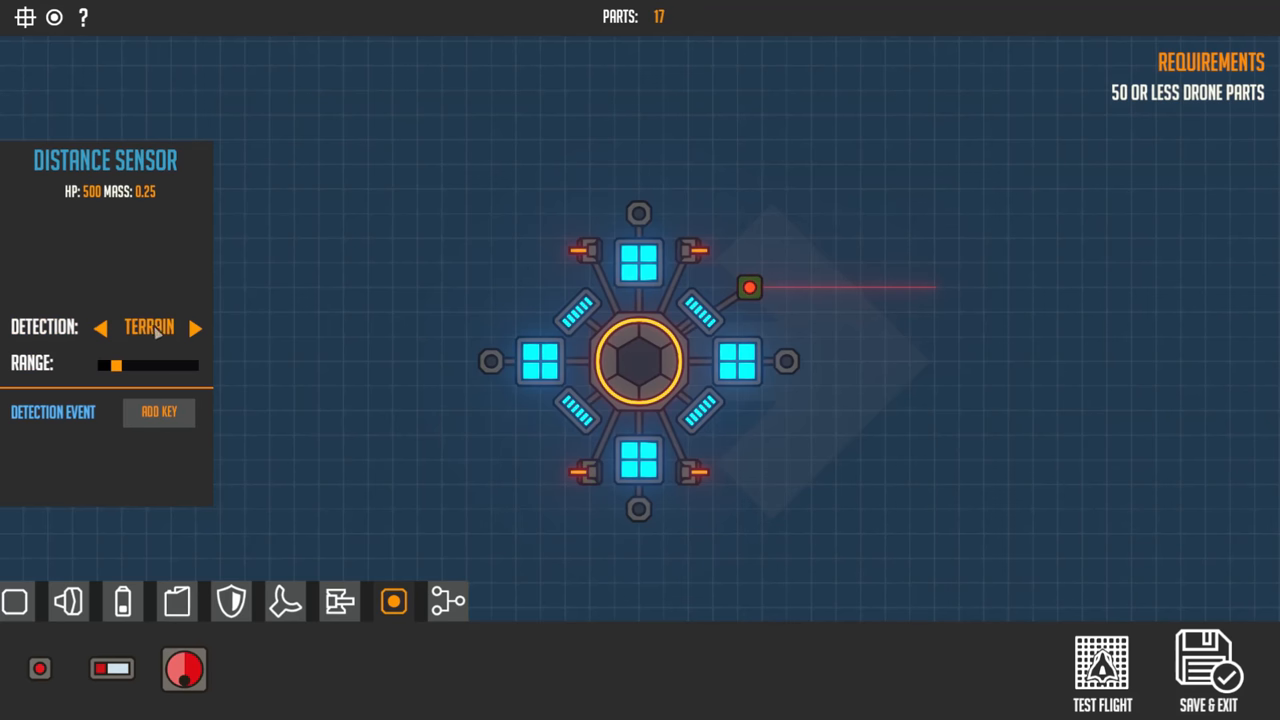
pyautogui.click(196, 328)
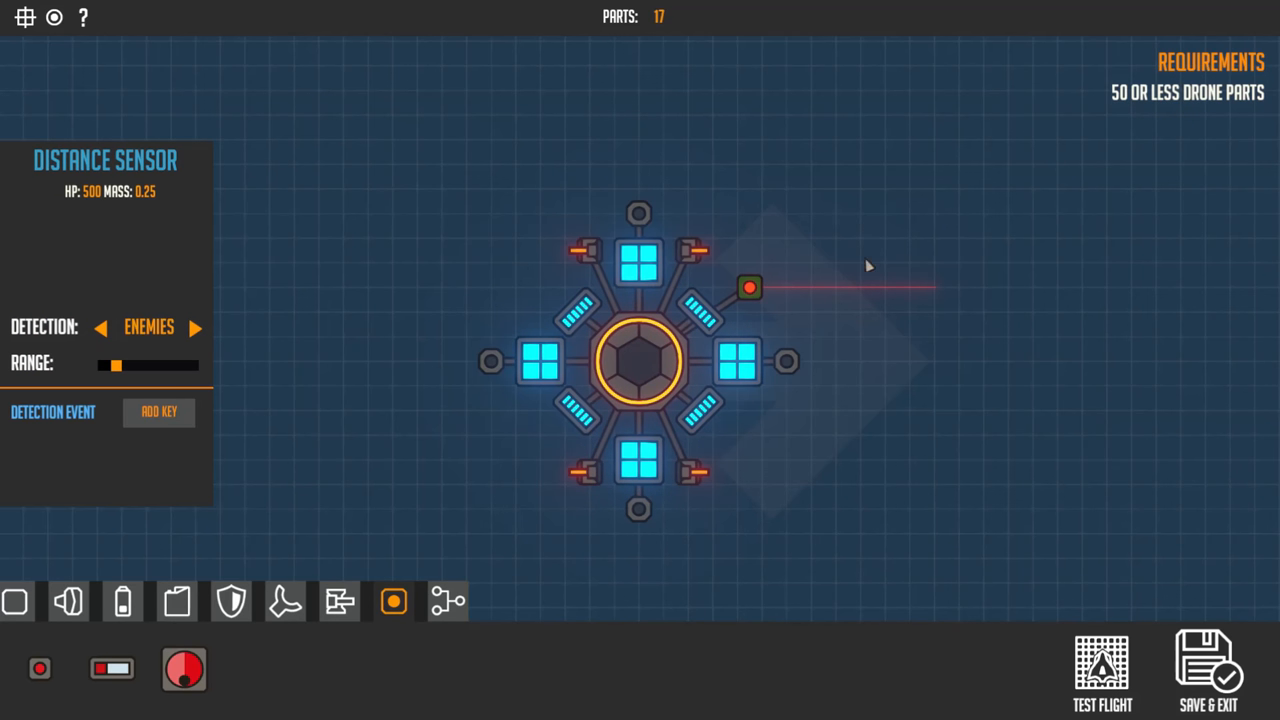
pyautogui.moveTo(784, 232)
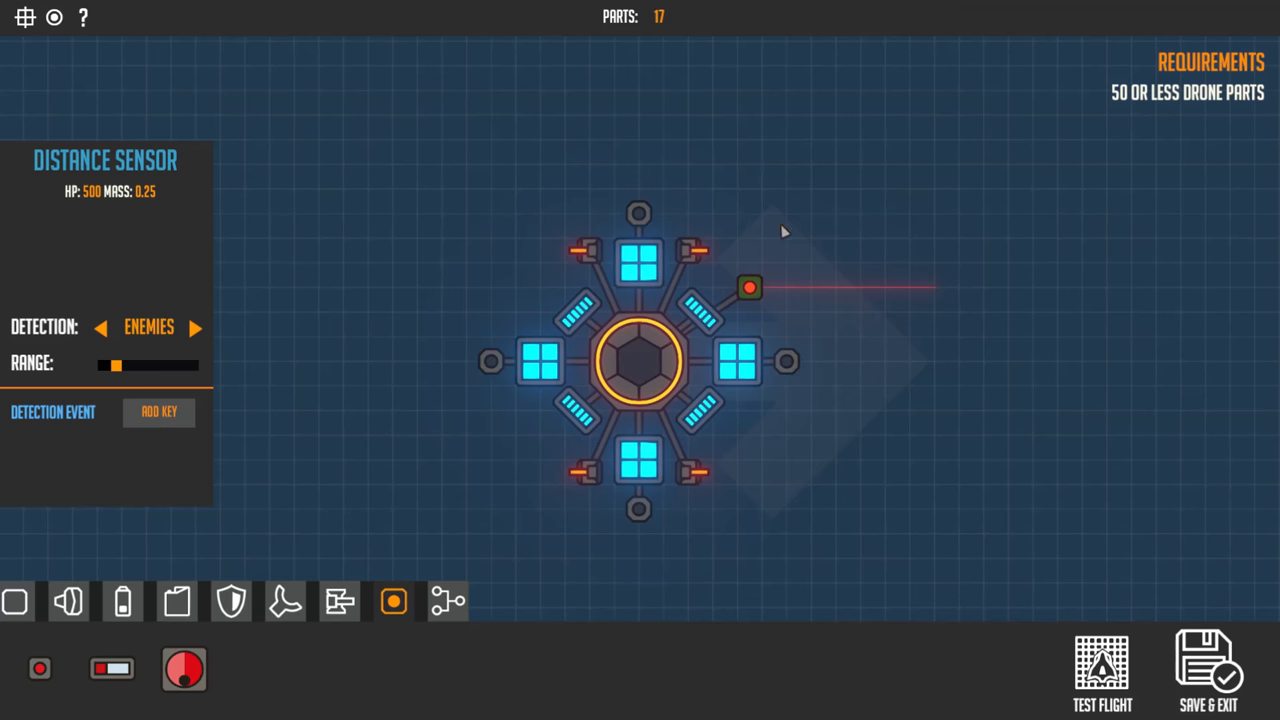
pyautogui.moveTo(696, 256)
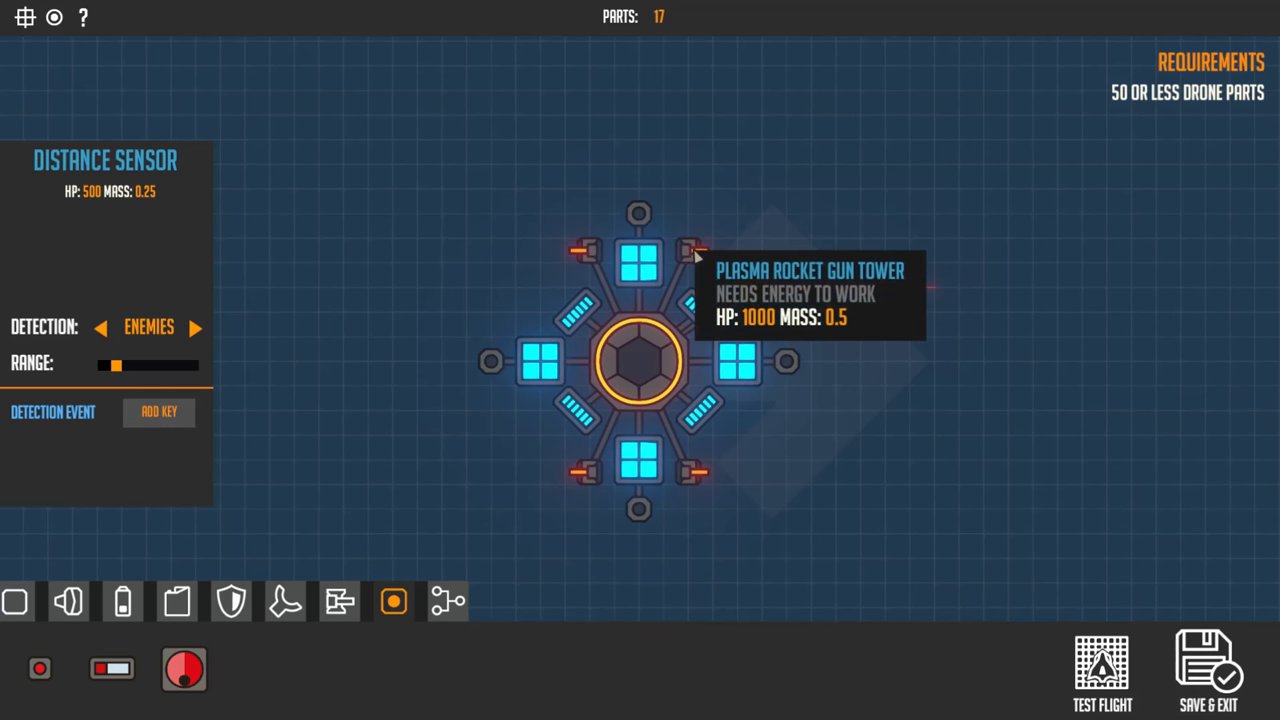
pyautogui.moveTo(650, 508)
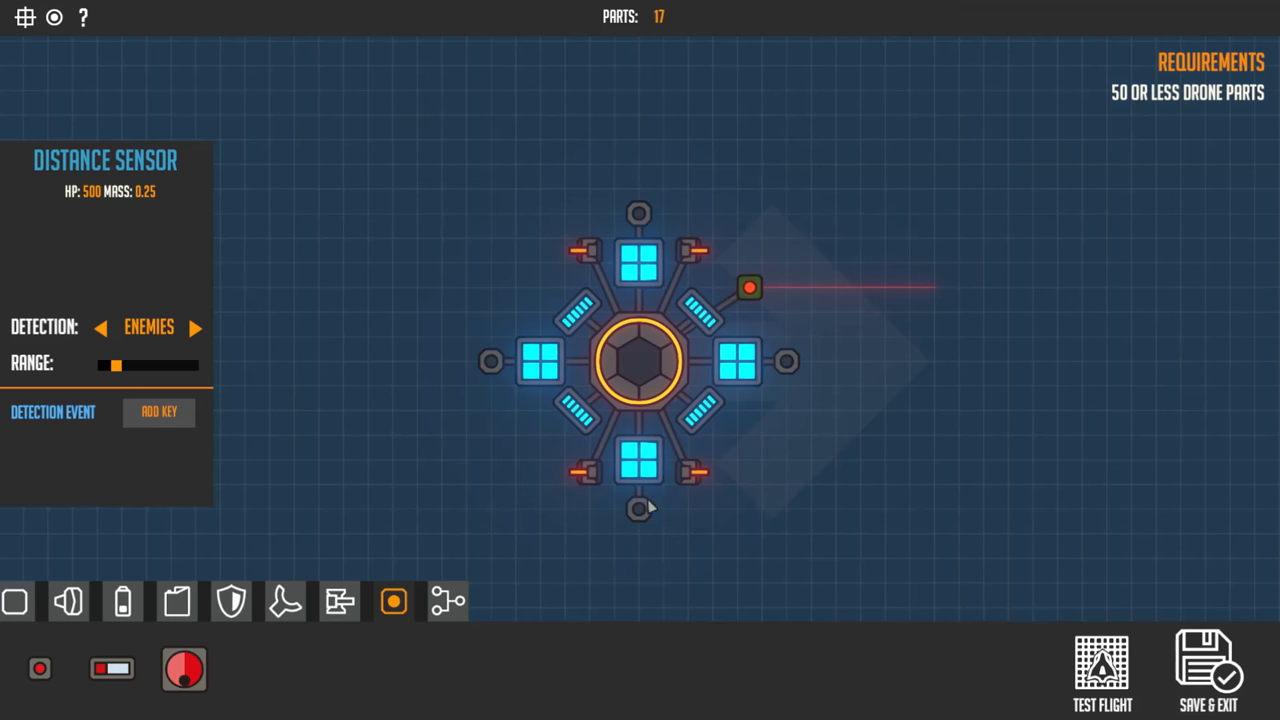
pyautogui.moveTo(672, 264)
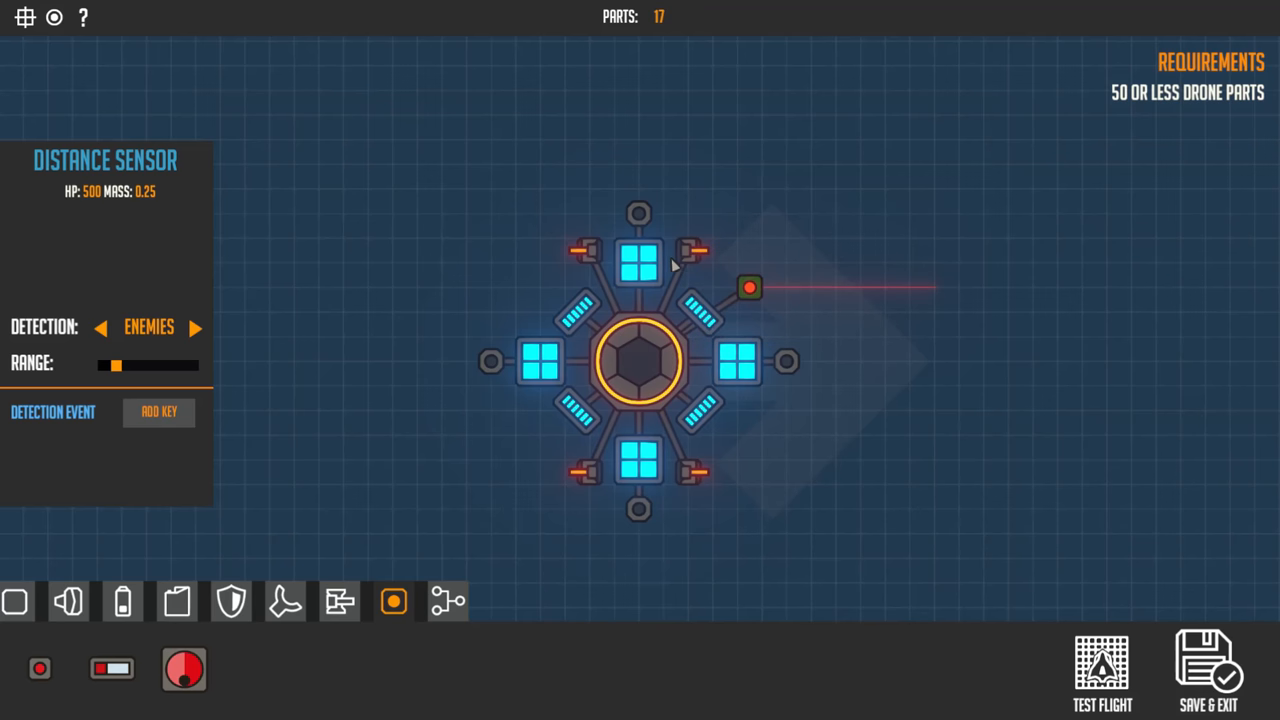
pyautogui.moveTo(690, 264)
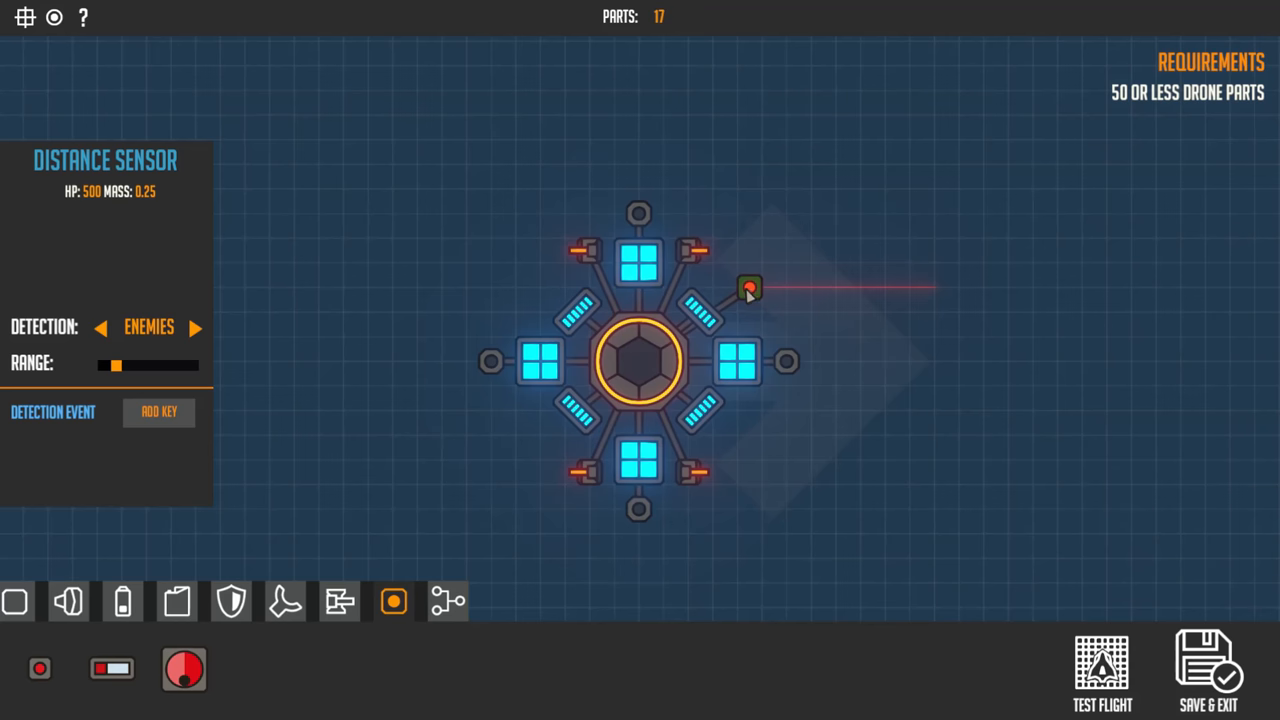
pyautogui.moveTo(750, 290)
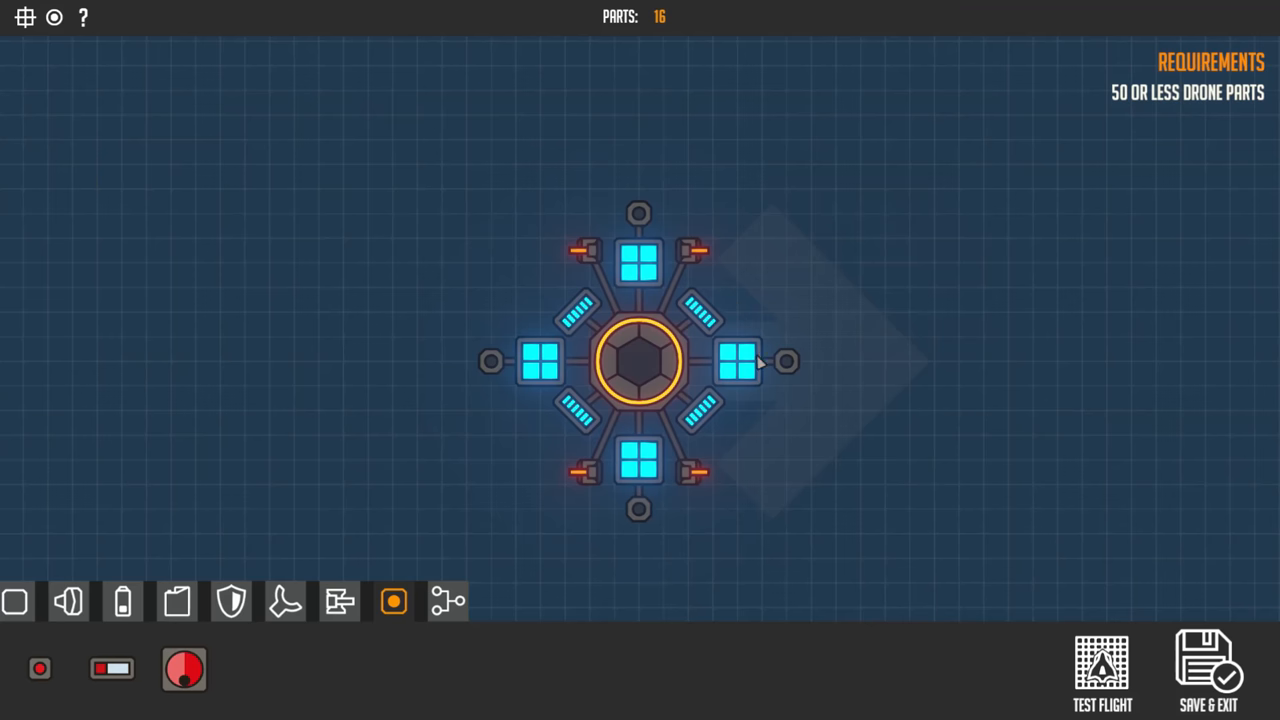
pyautogui.moveTo(532, 428)
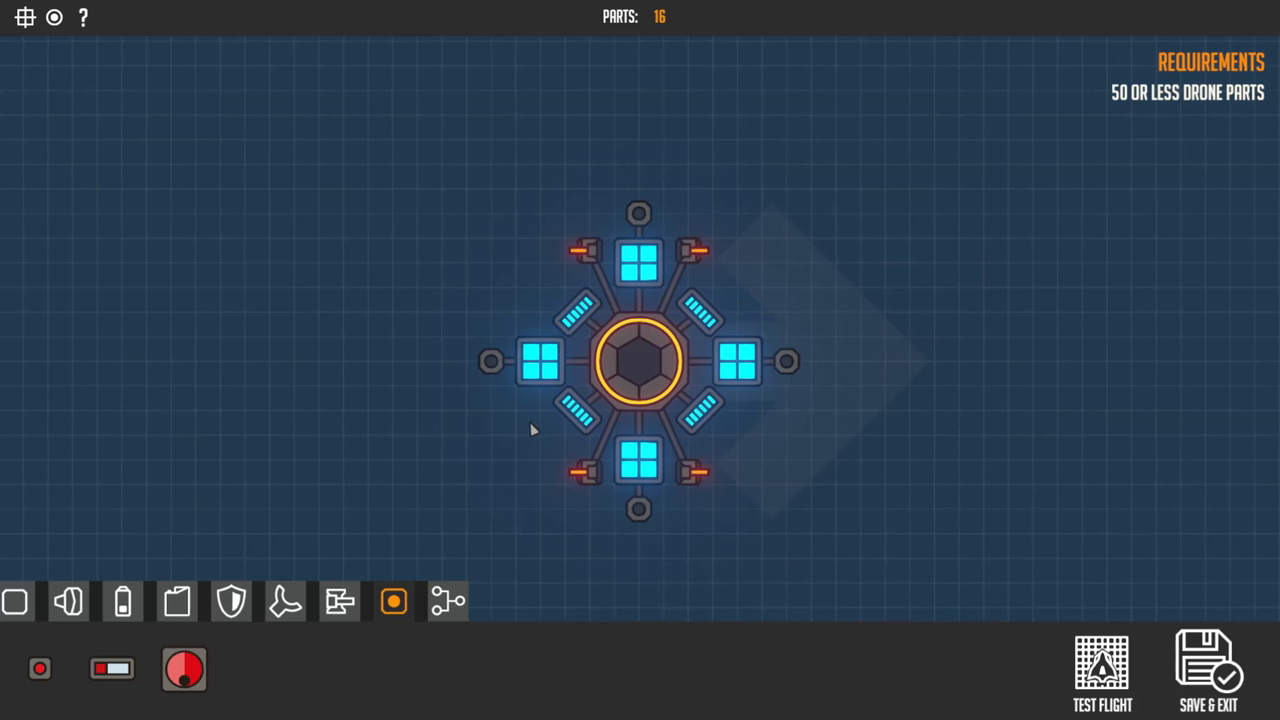
# Test-fly the drone against arena enemies, then return to the editor
pyautogui.click(1102, 670)
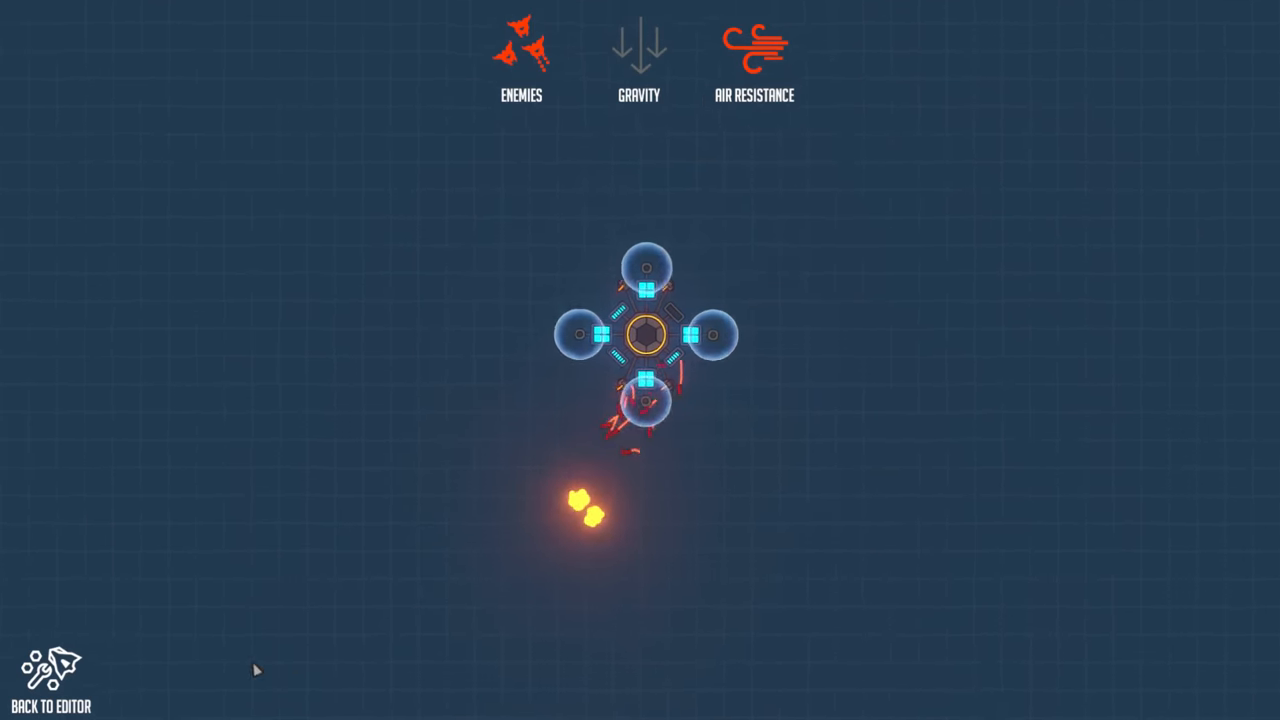
pyautogui.click(50, 670)
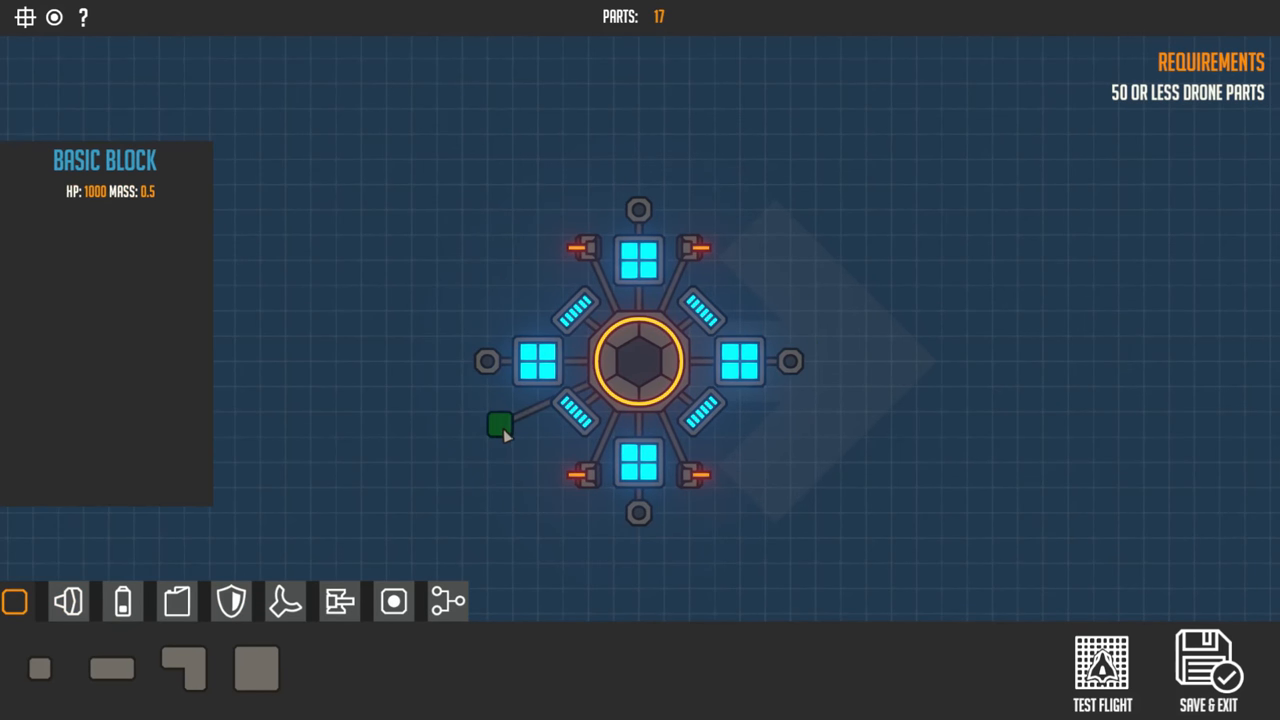
# Cancel the pending basic block and choose a new block to armour the lower-left
pyautogui.click(498, 424)
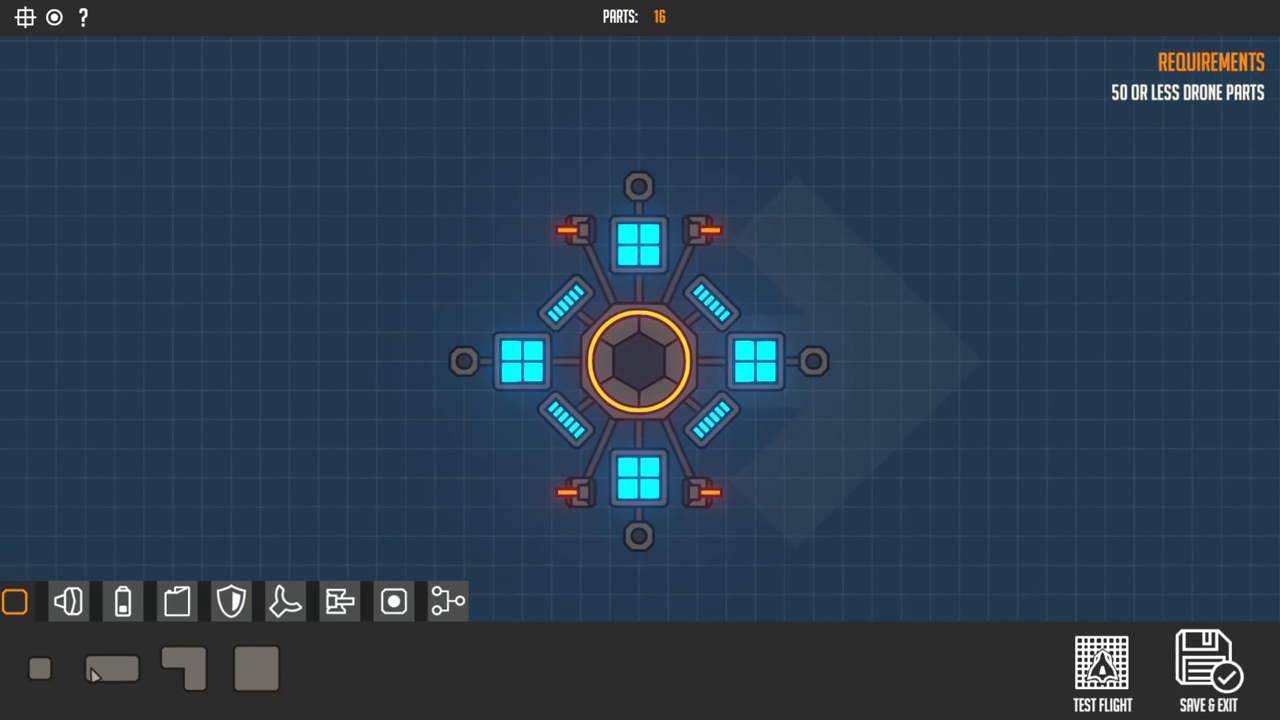
pyautogui.moveTo(40, 668)
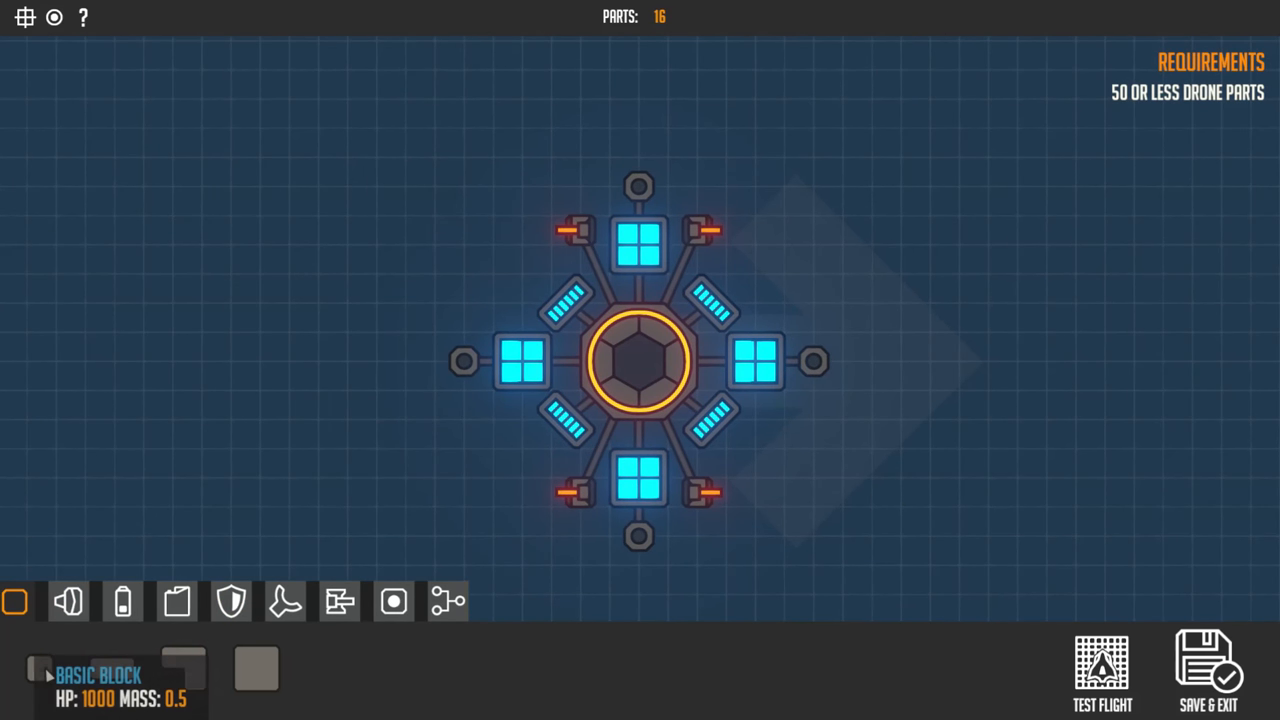
pyautogui.click(462, 360)
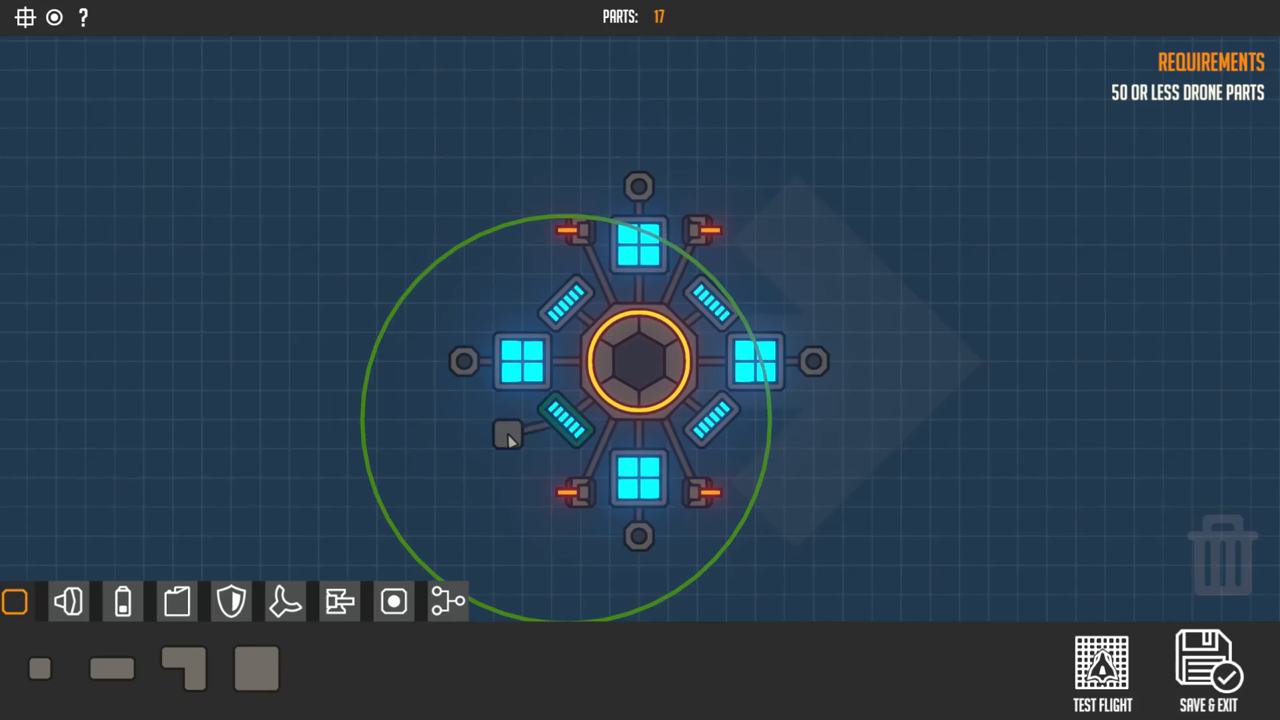
pyautogui.moveTo(508, 468)
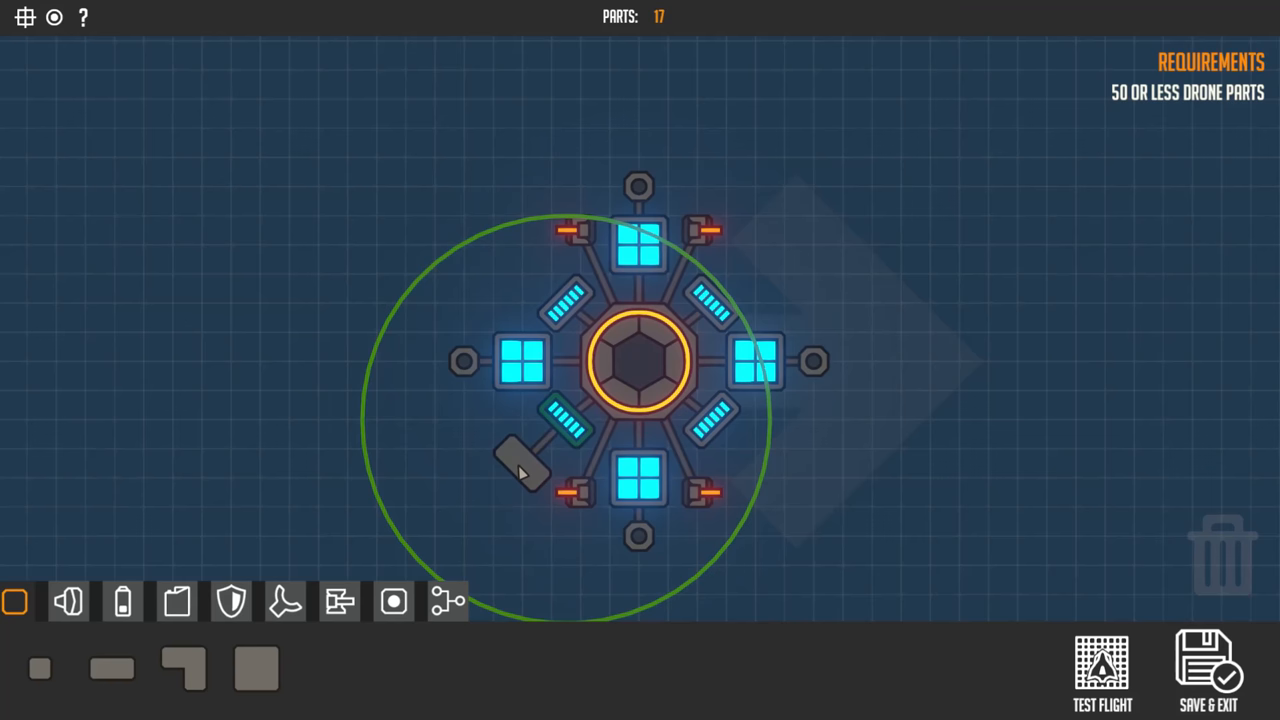
pyautogui.moveTo(528, 464)
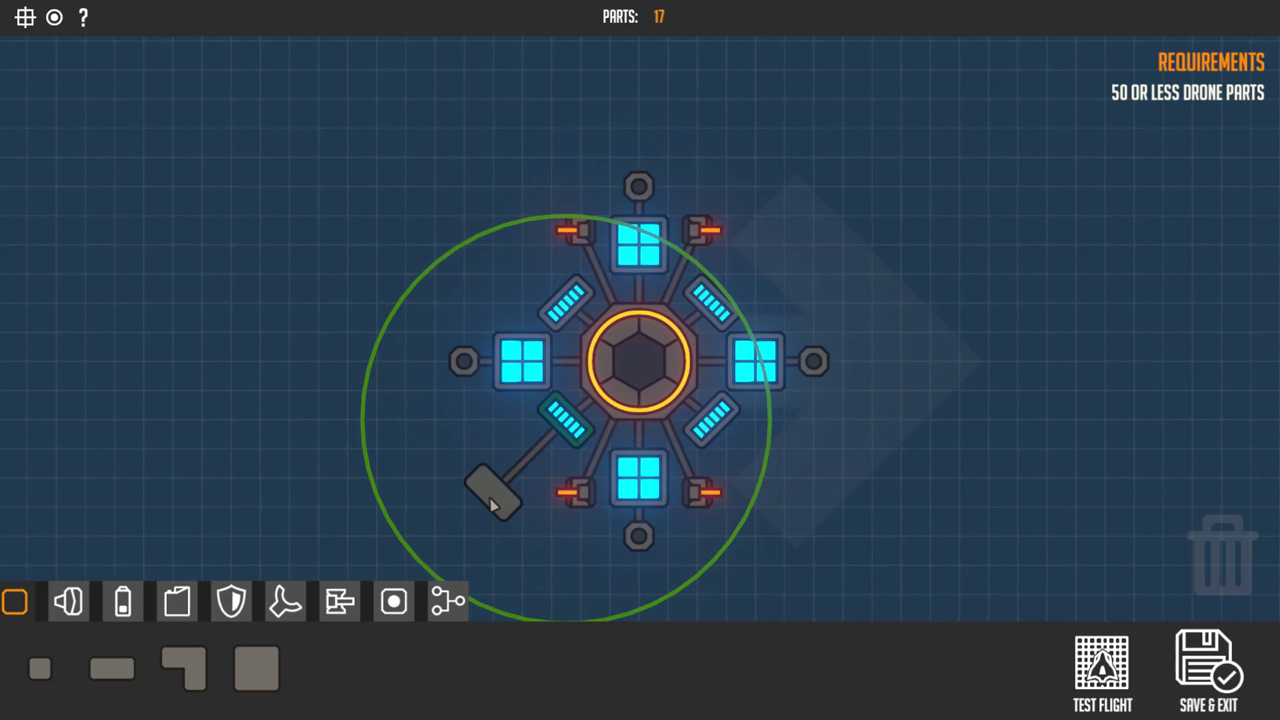
# Attach two armour blocks at the lower left and one beside the left node, reaching 20 parts
pyautogui.click(496, 496)
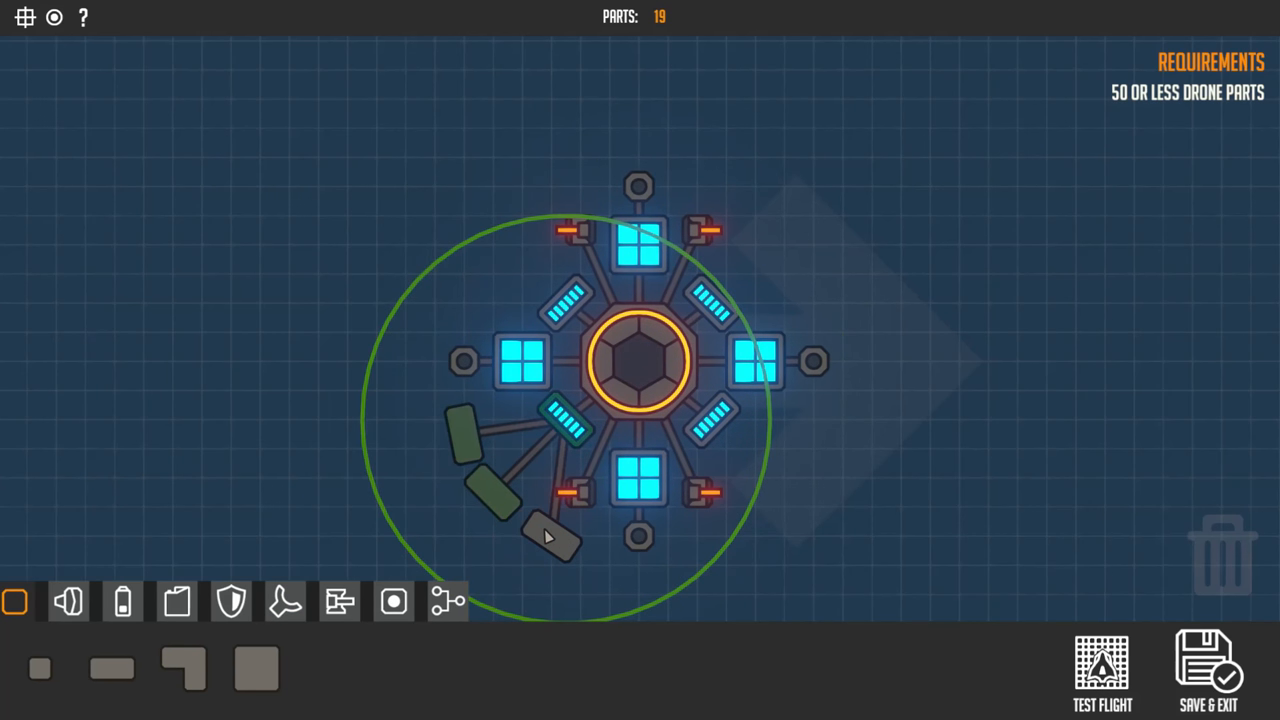
pyautogui.click(550, 536)
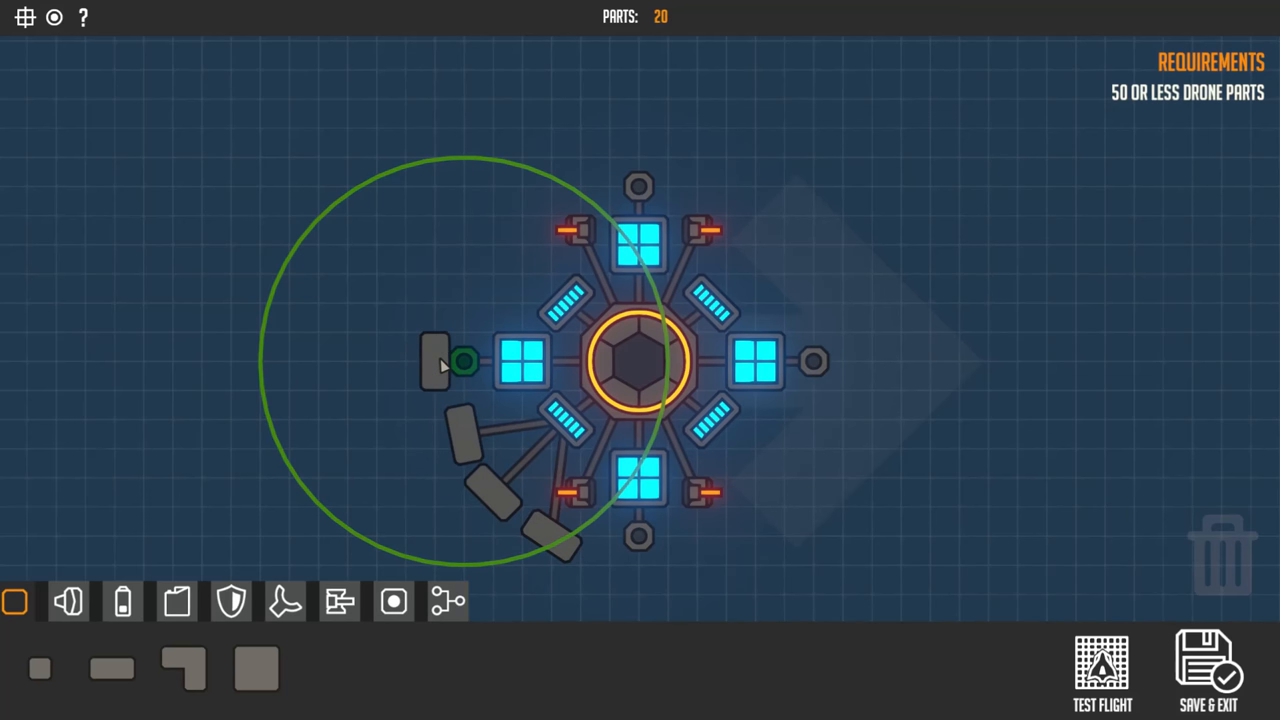
pyautogui.moveTo(436, 360); pyautogui.dragTo(800, 344)
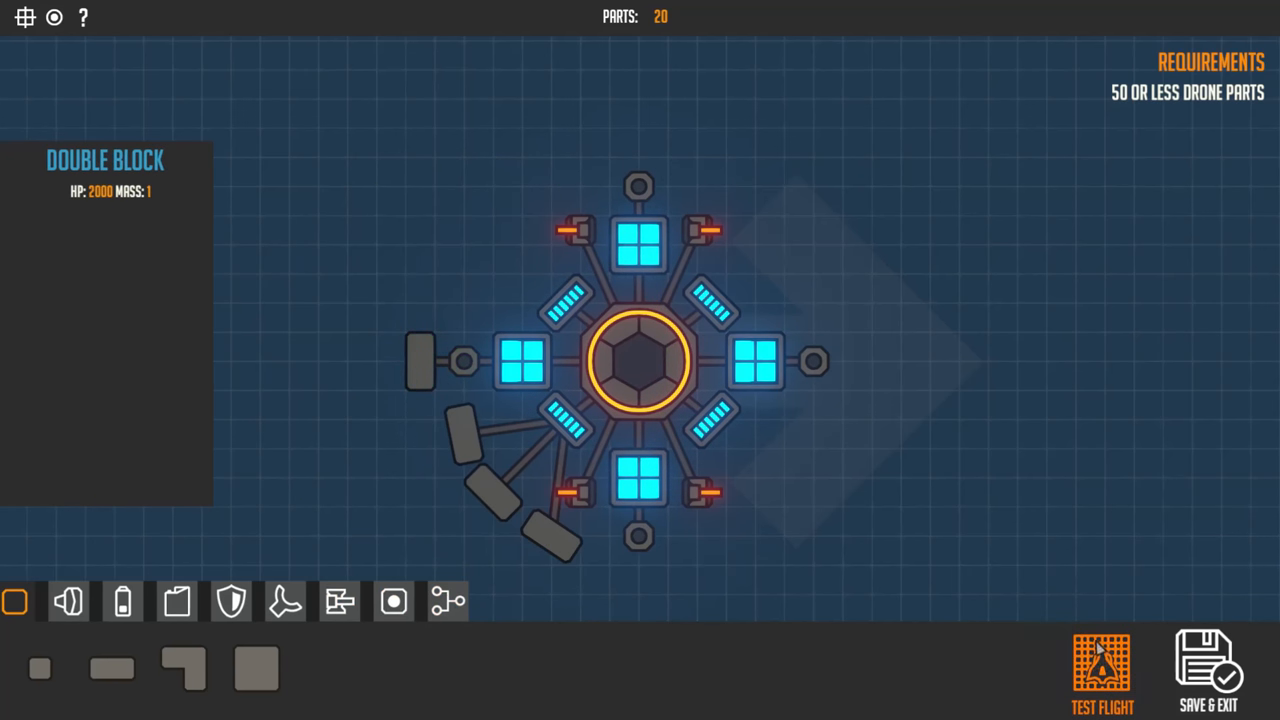
# Drop the extra lower-left blocks and set a block above the left one, down to 19 parts
pyautogui.click(1100, 664)
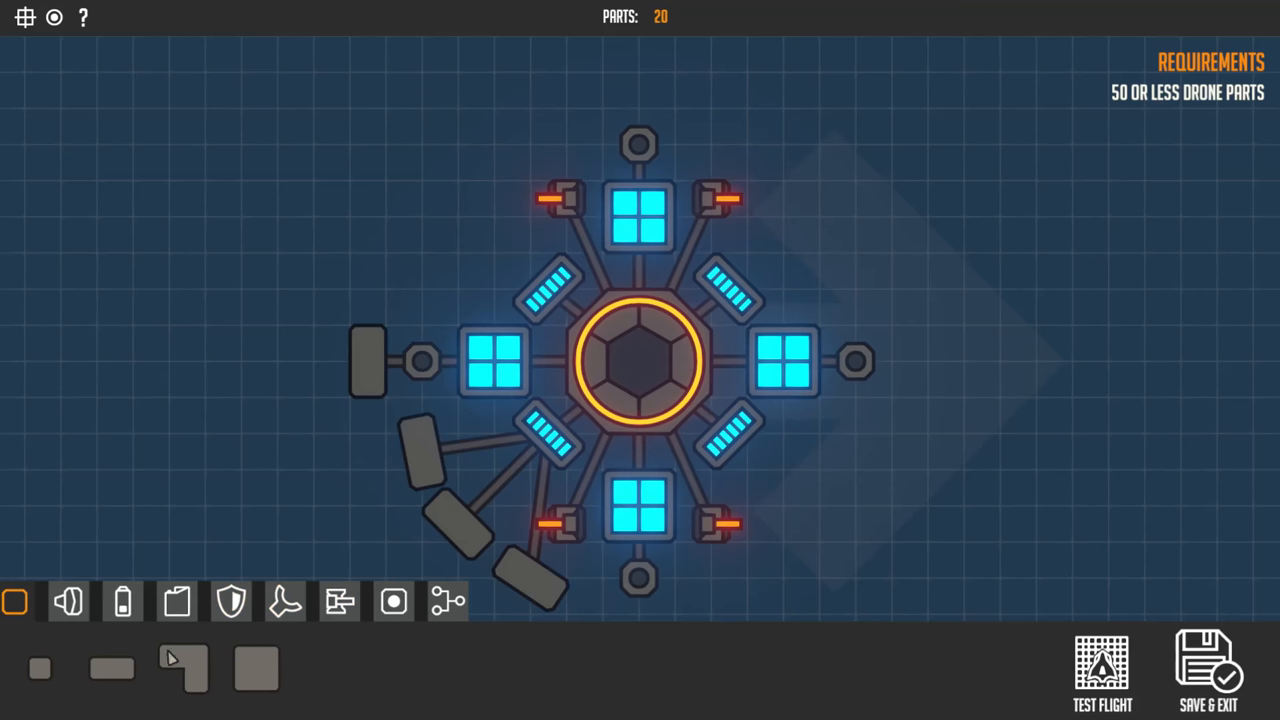
pyautogui.click(368, 398)
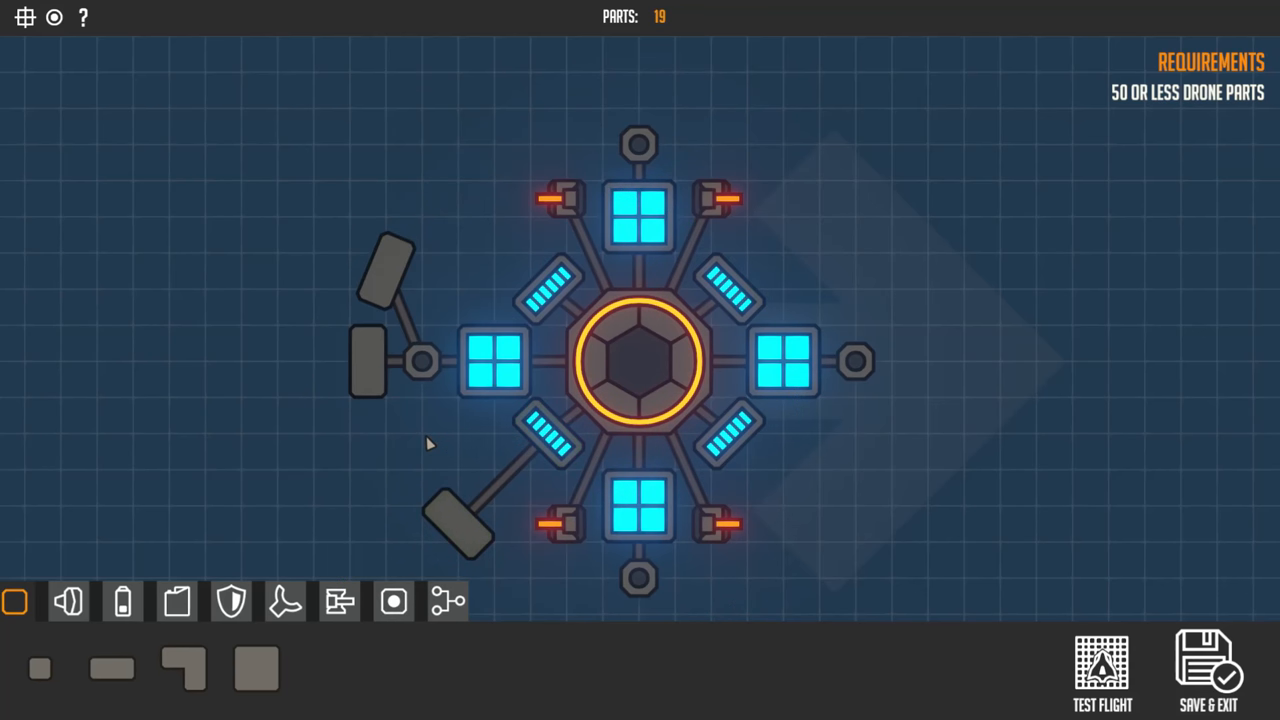
# Arc armour blocks up the left side to the top turret, then test-fly the 22-part drone
pyautogui.click(492, 362)
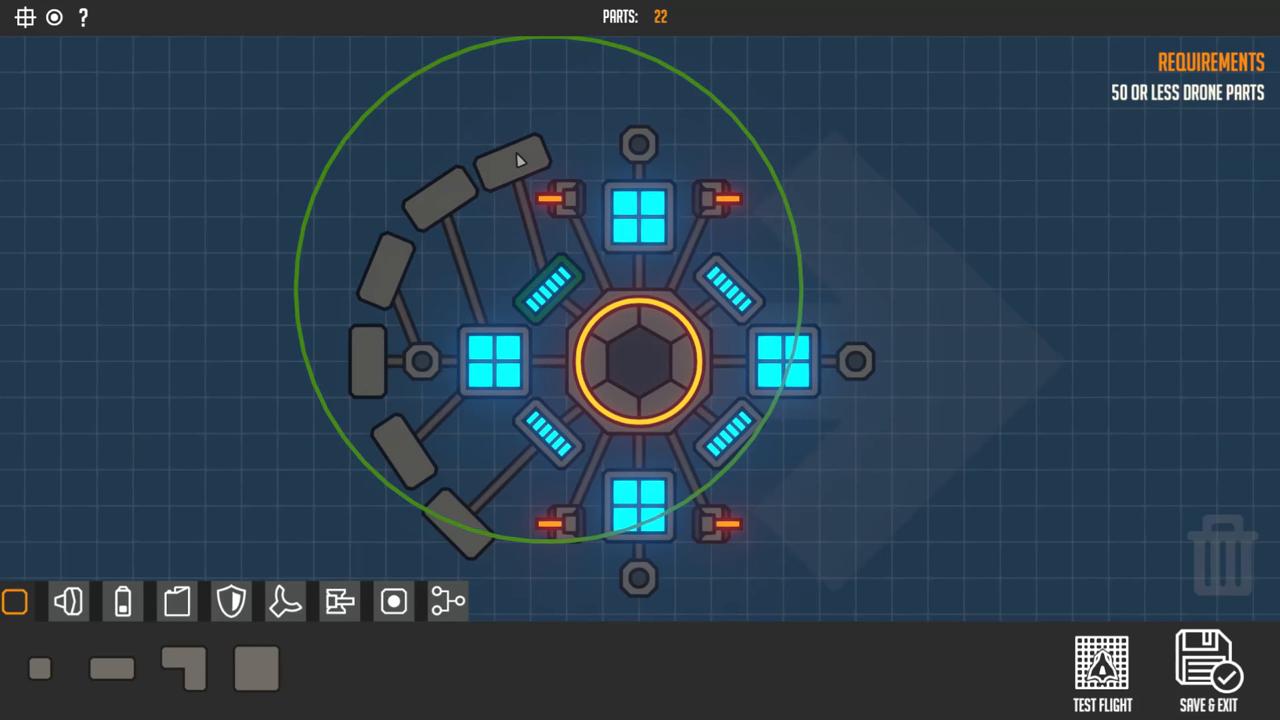
pyautogui.click(518, 162)
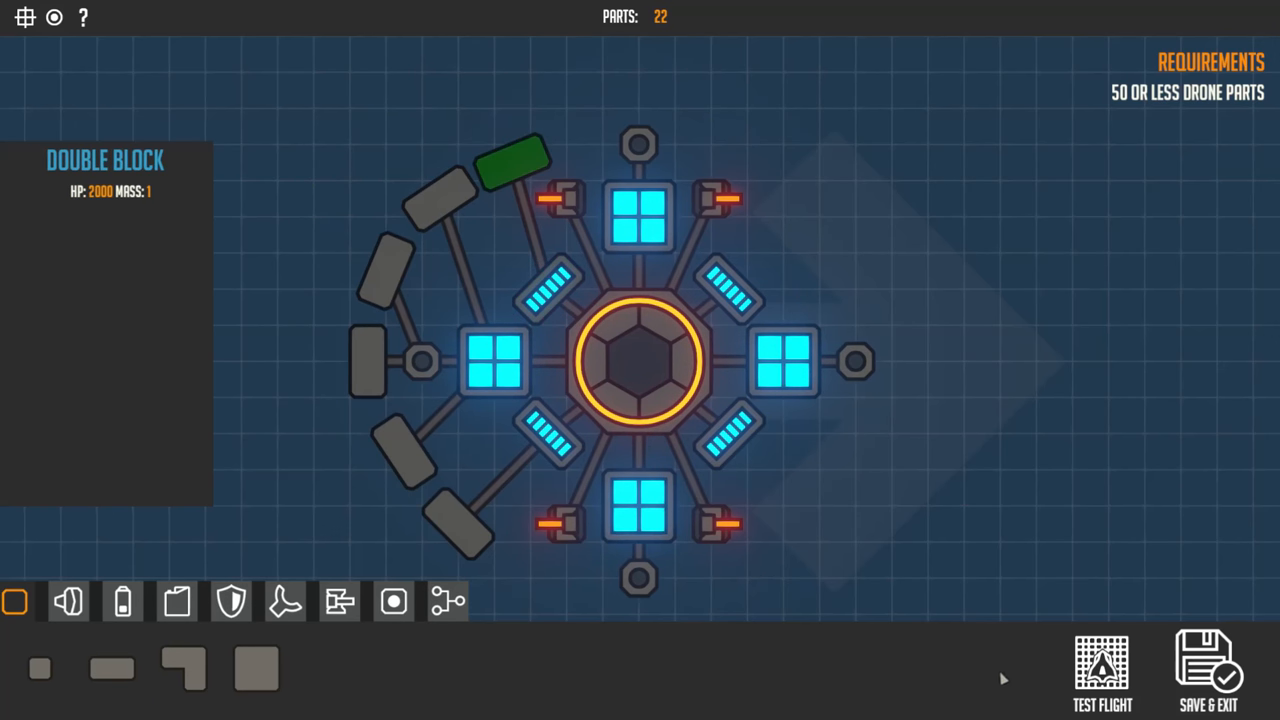
pyautogui.click(1102, 670)
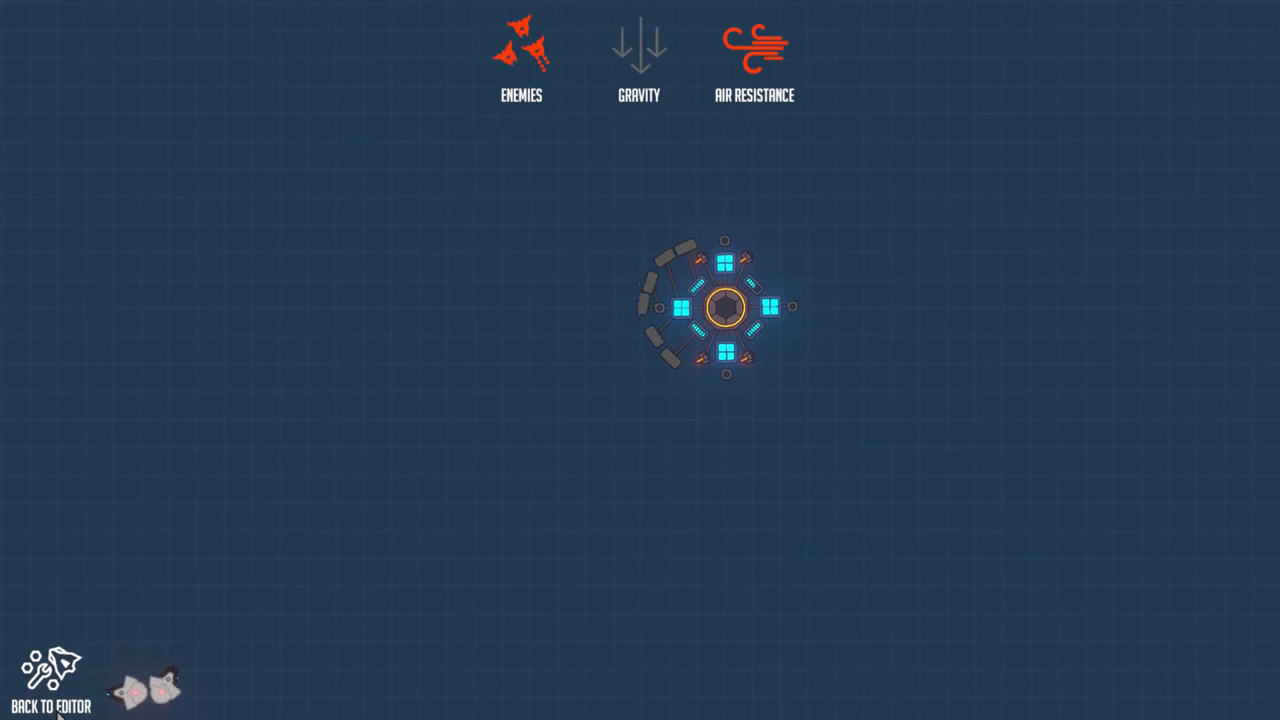
# Back in the editor, attach an armour block above the top node for 23 parts
pyautogui.click(50, 686)
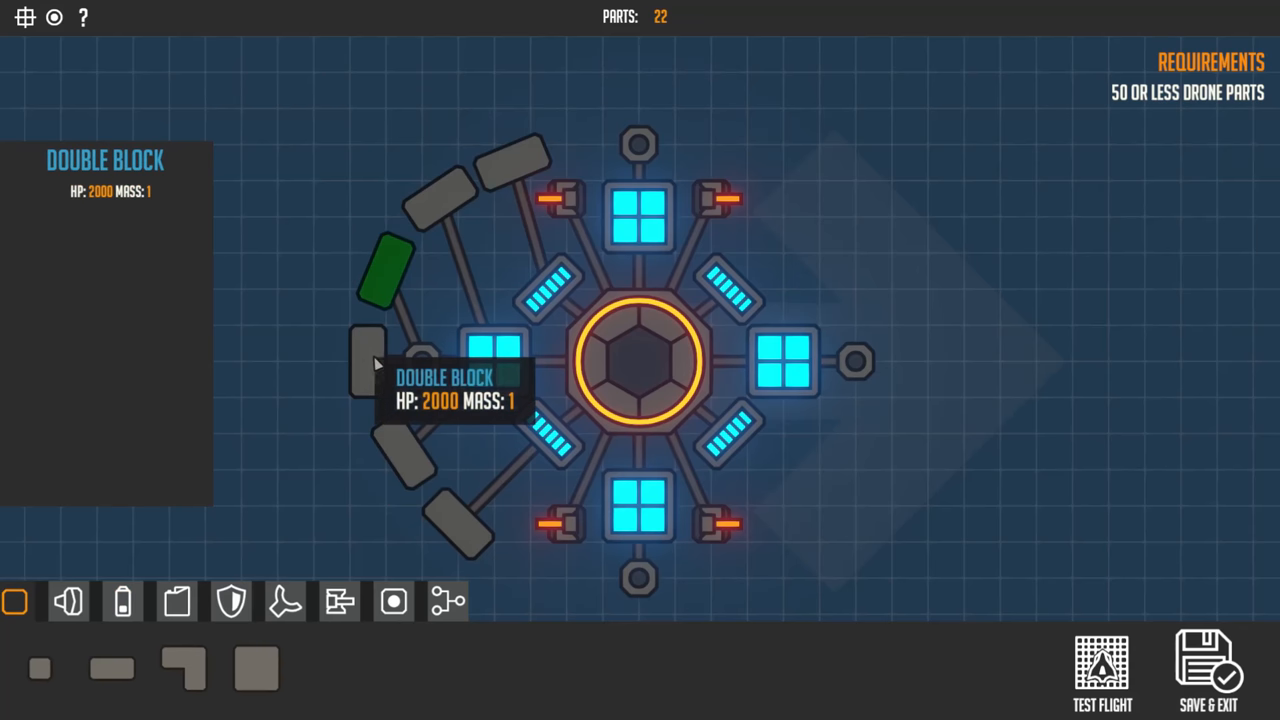
pyautogui.click(396, 270)
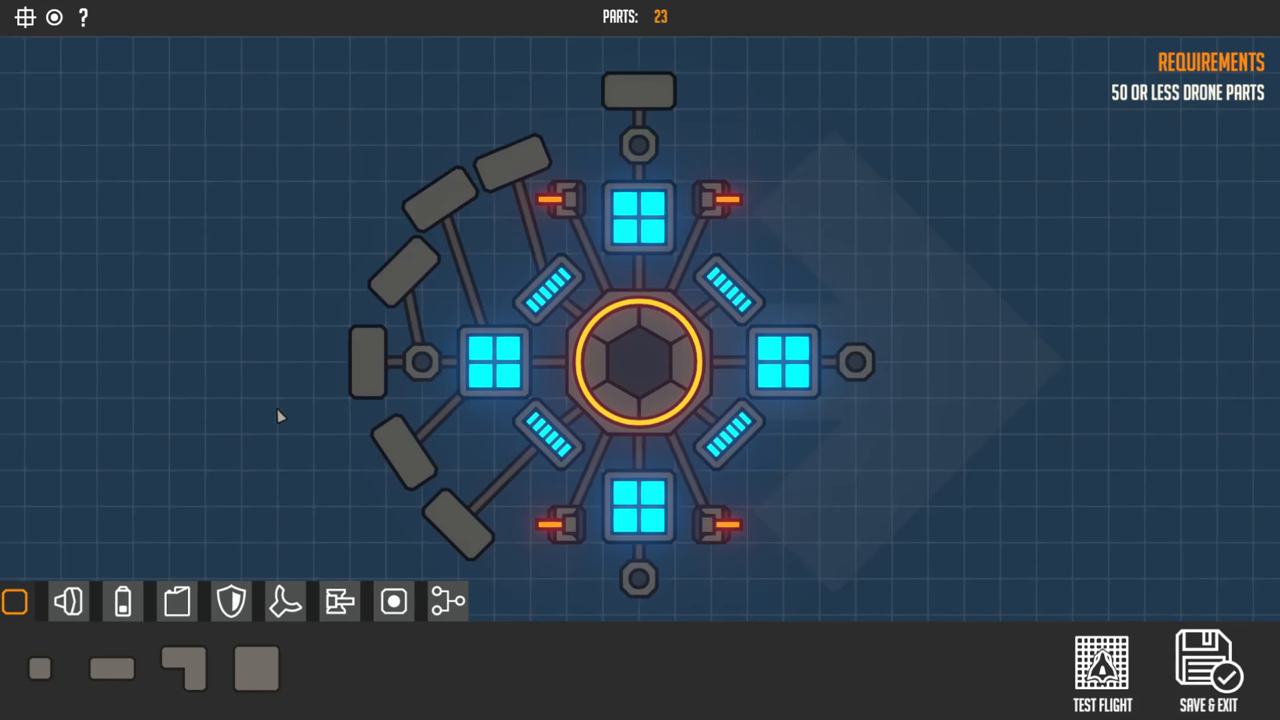
# Attach armour blocks across the top, upper right and lower right to close the 31-part ring
pyautogui.click(640, 216)
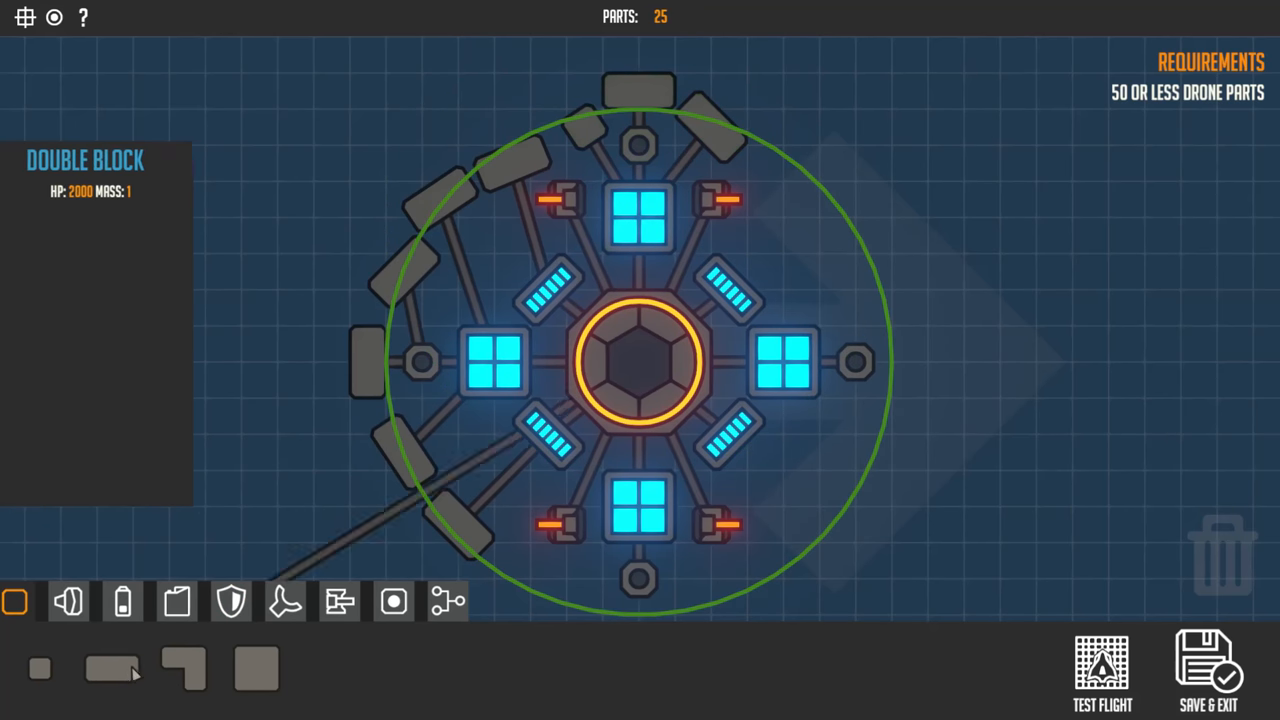
pyautogui.click(724, 290)
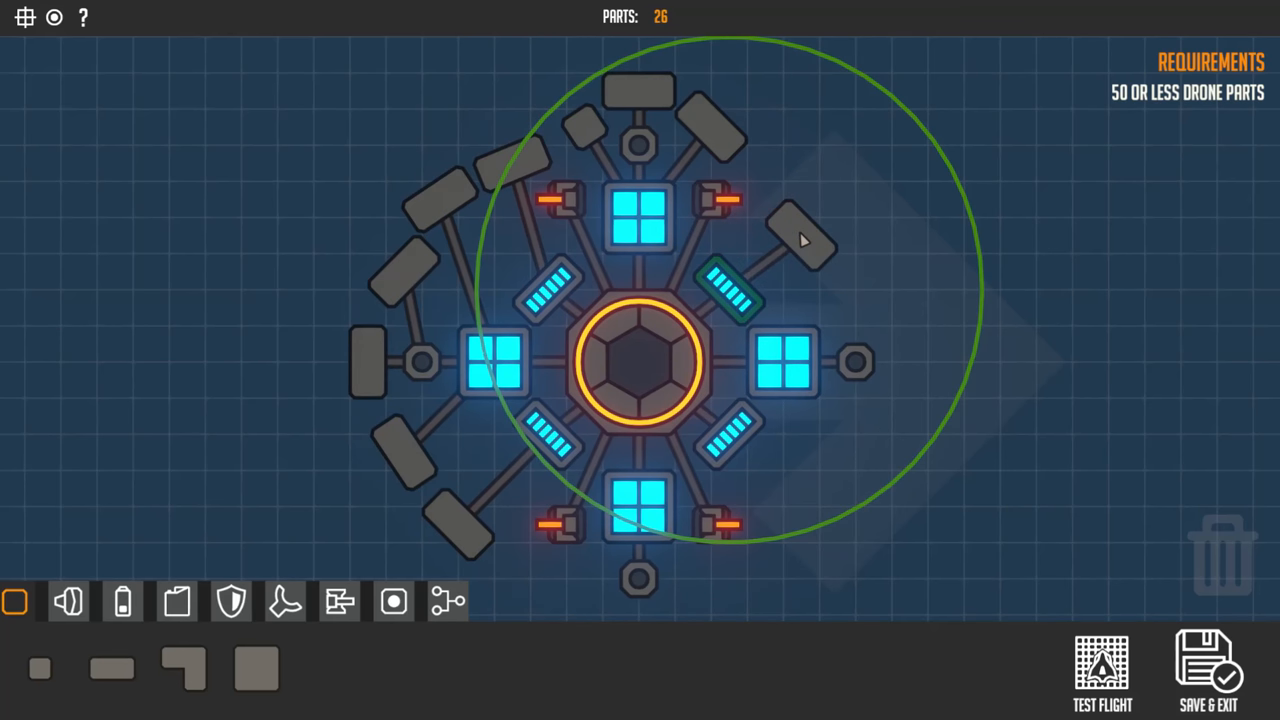
pyautogui.click(800, 236)
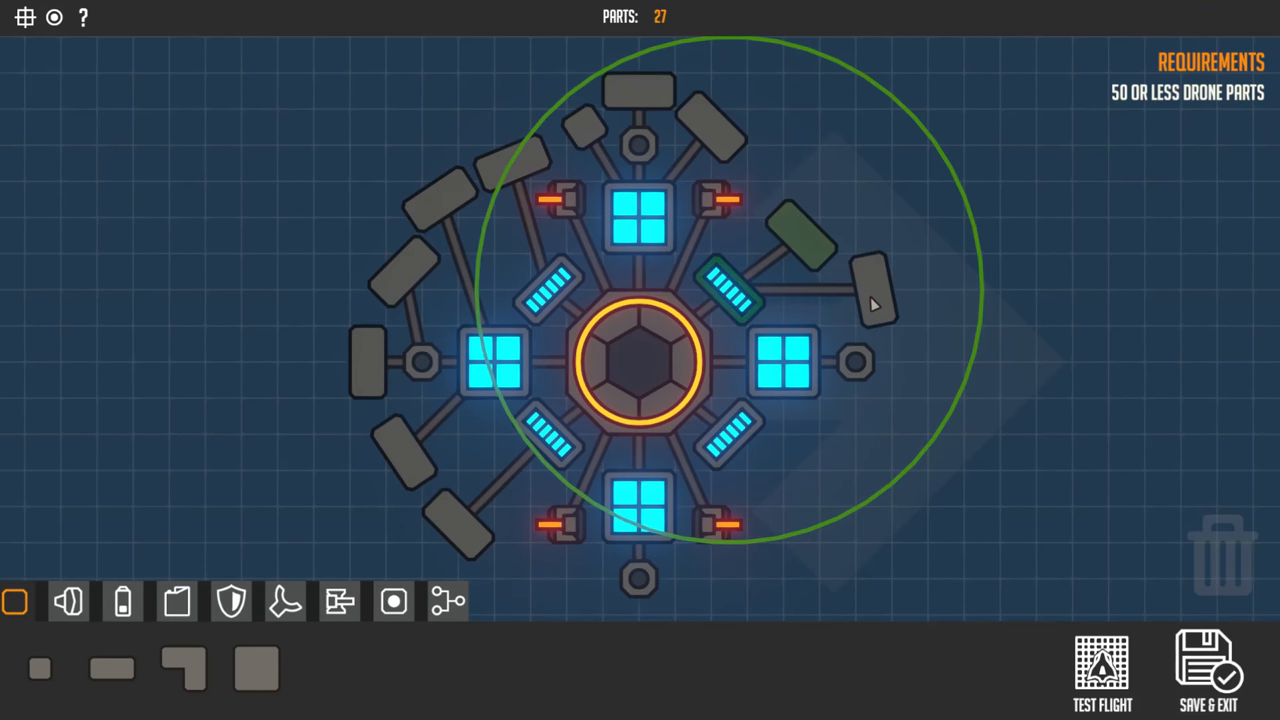
pyautogui.click(870, 360)
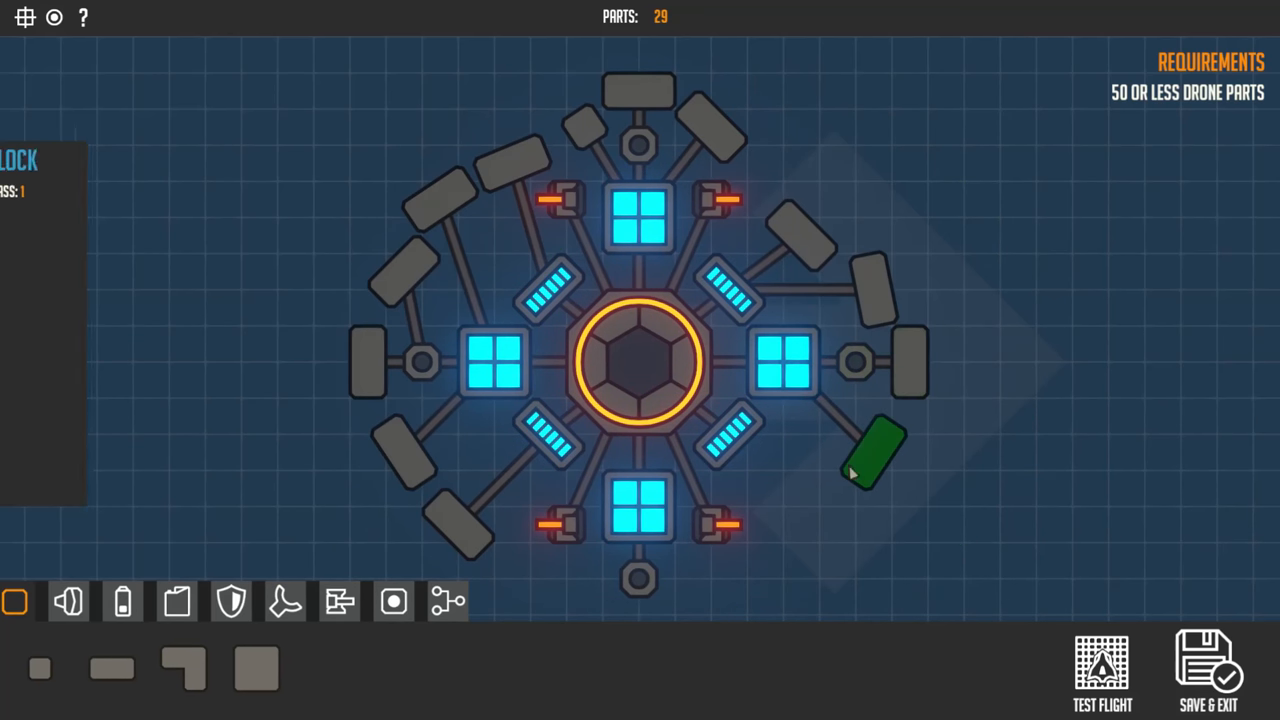
pyautogui.moveTo(870, 450); pyautogui.dragTo(740, 436)
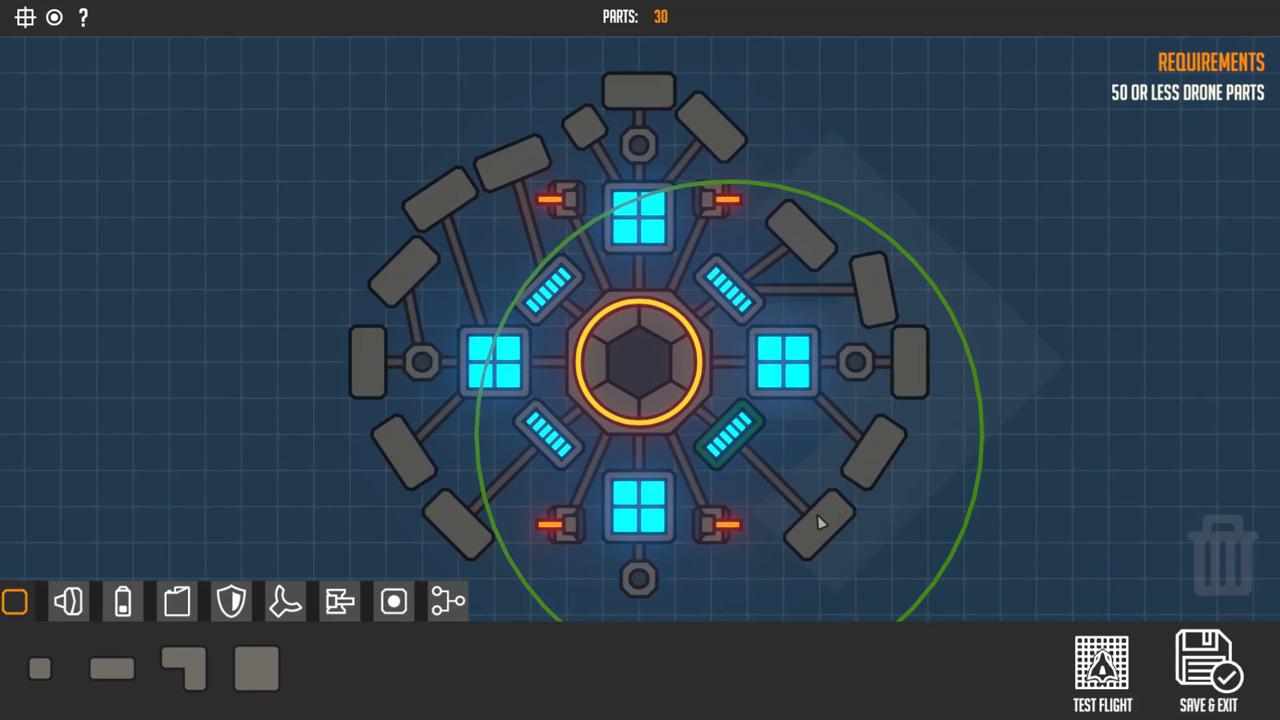
pyautogui.click(730, 444)
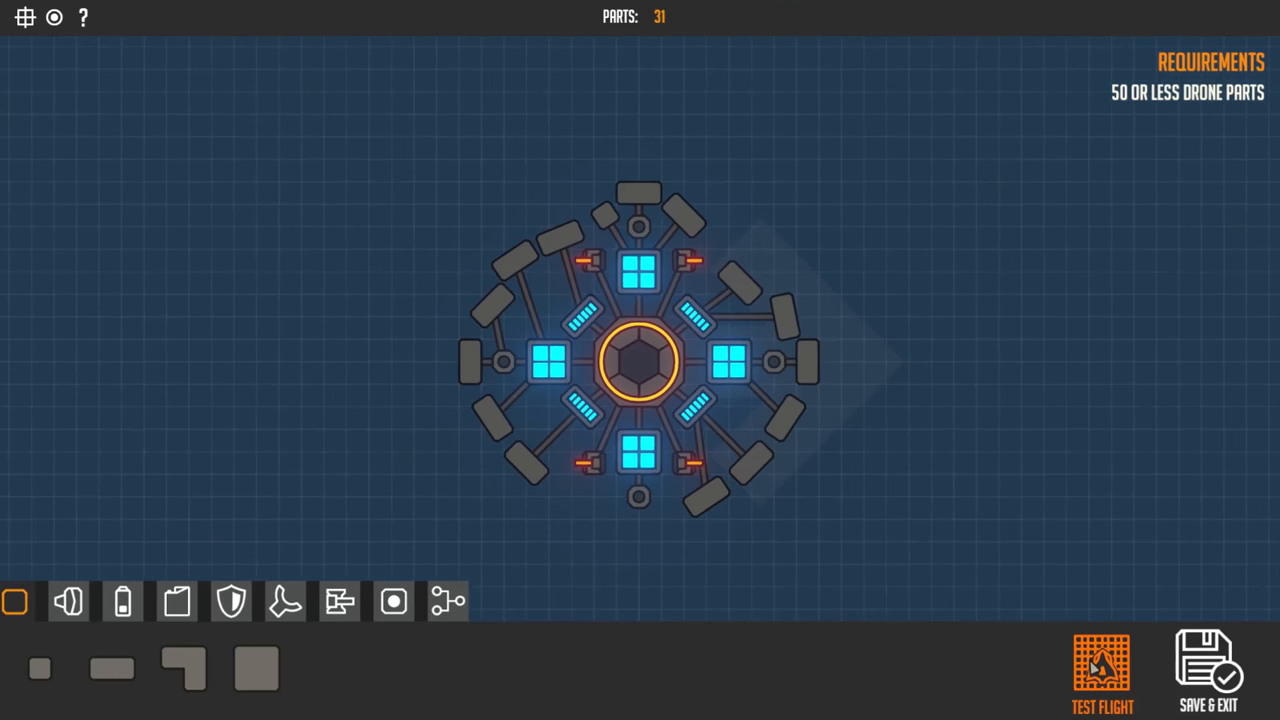
# Launch a test flight of the 31-part armour-ringed drone against arena enemies
pyautogui.click(1100, 670)
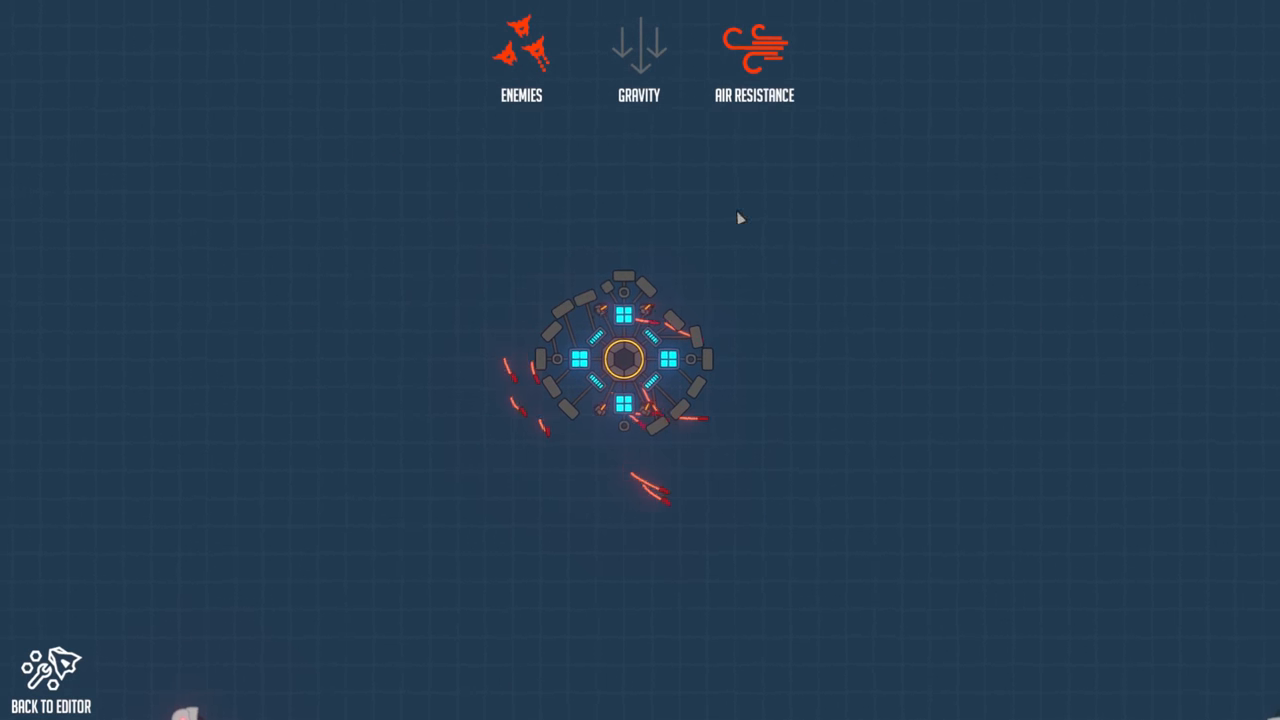
pyautogui.moveTo(512, 488)
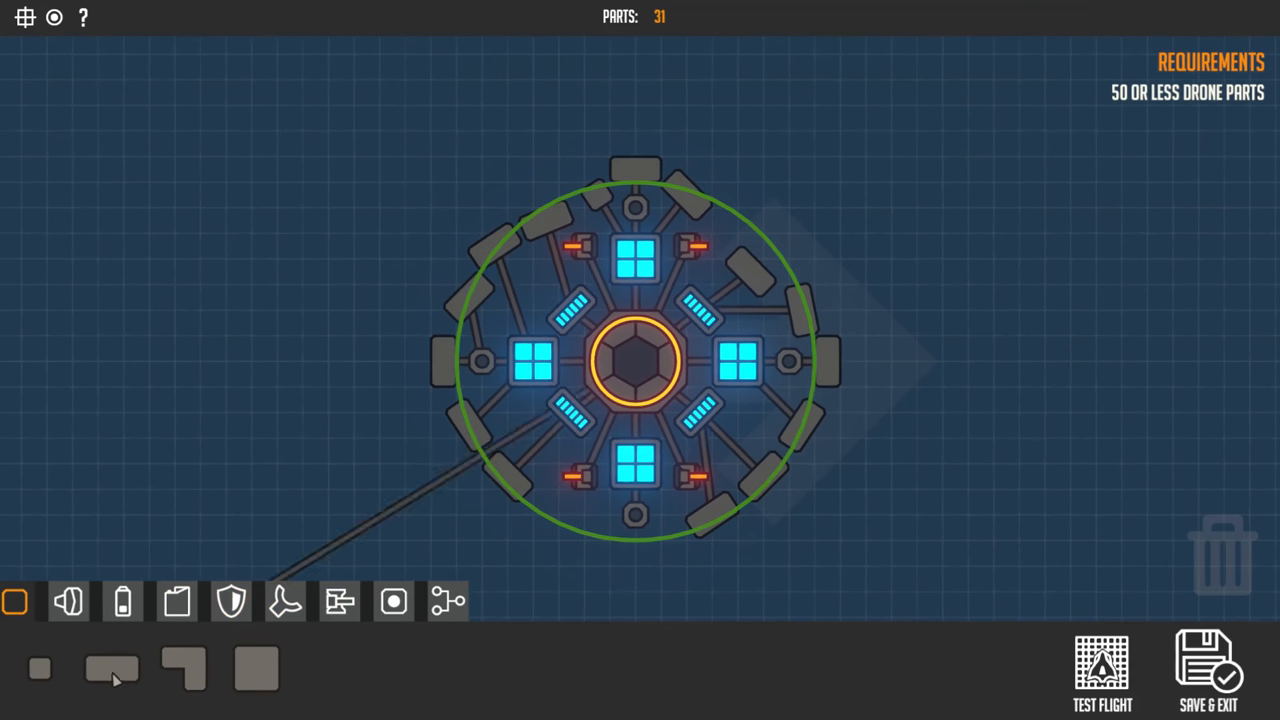
# Fit two armour blocks flanking the bottom node to make the ring symmetrical at 33 parts
pyautogui.click(636, 550)
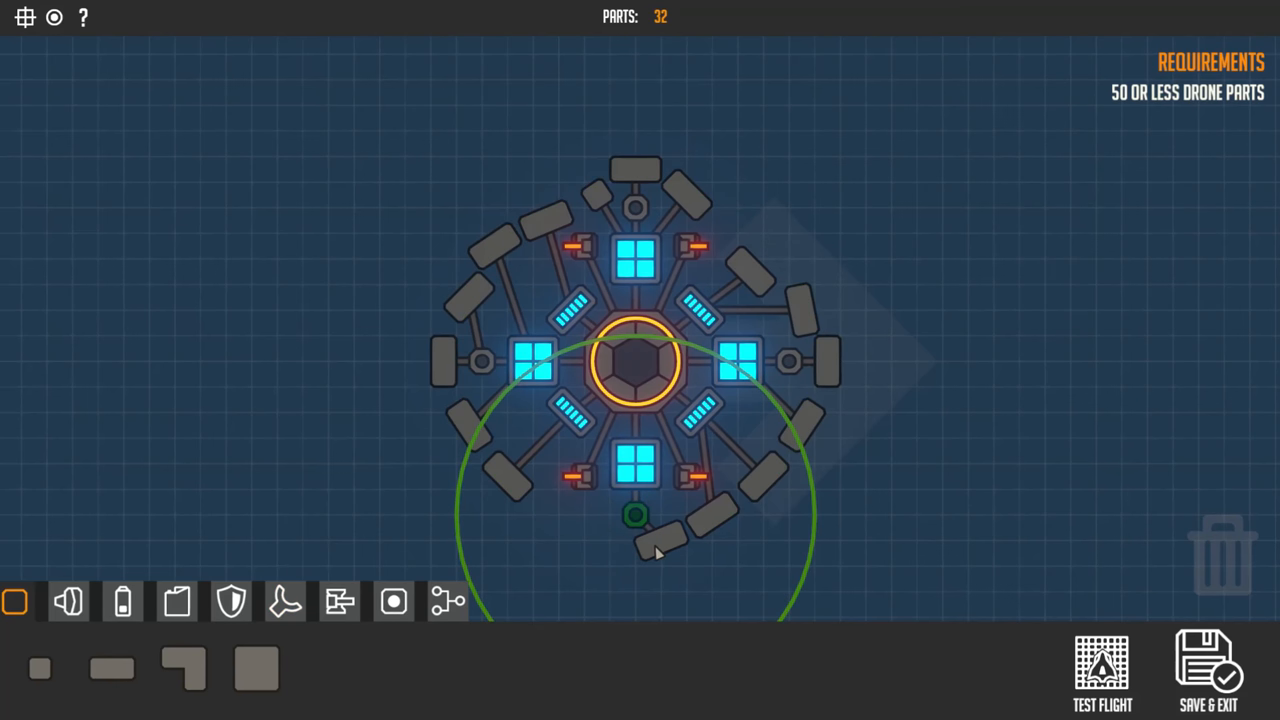
pyautogui.click(448, 600)
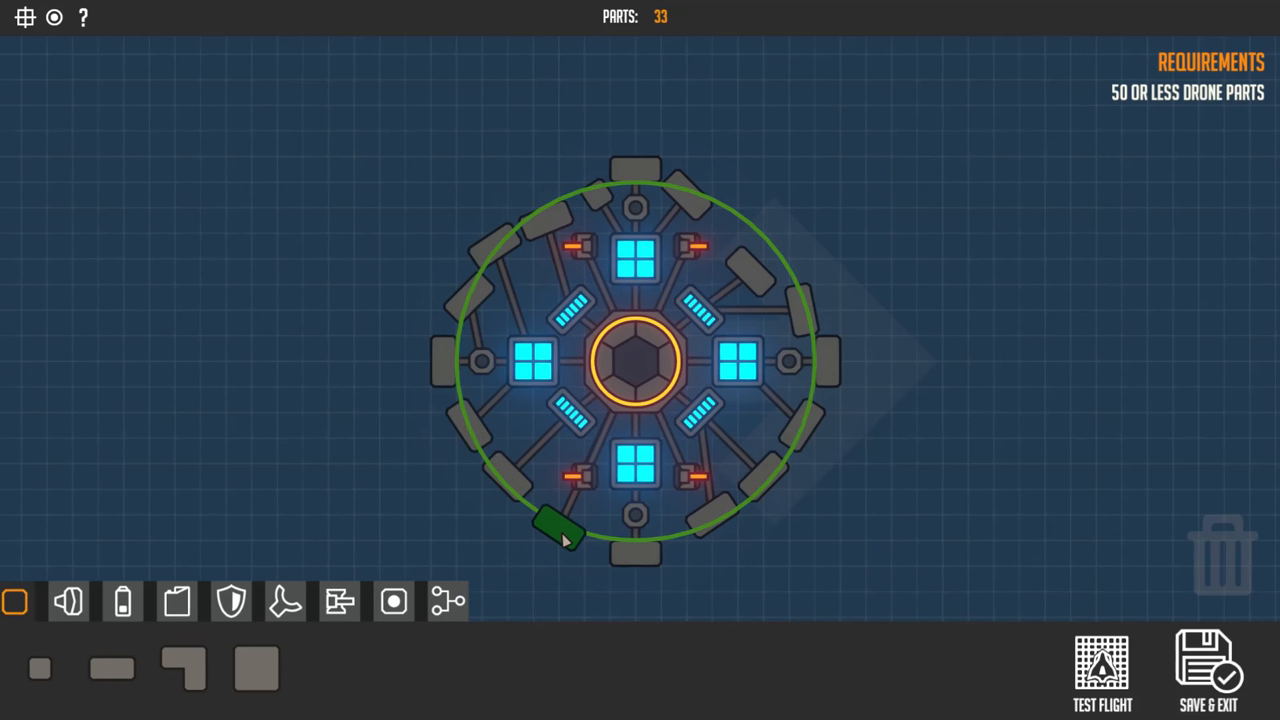
pyautogui.moveTo(560, 536)
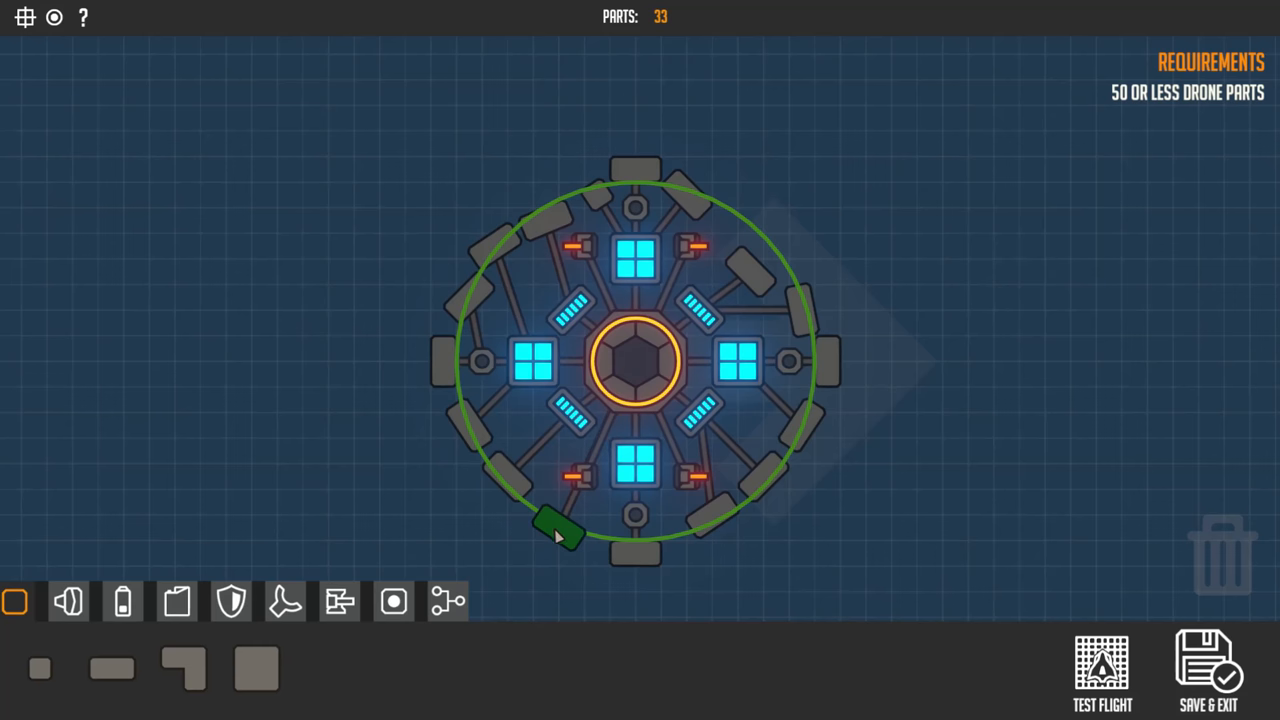
pyautogui.moveTo(556, 524); pyautogui.dragTo(584, 500)
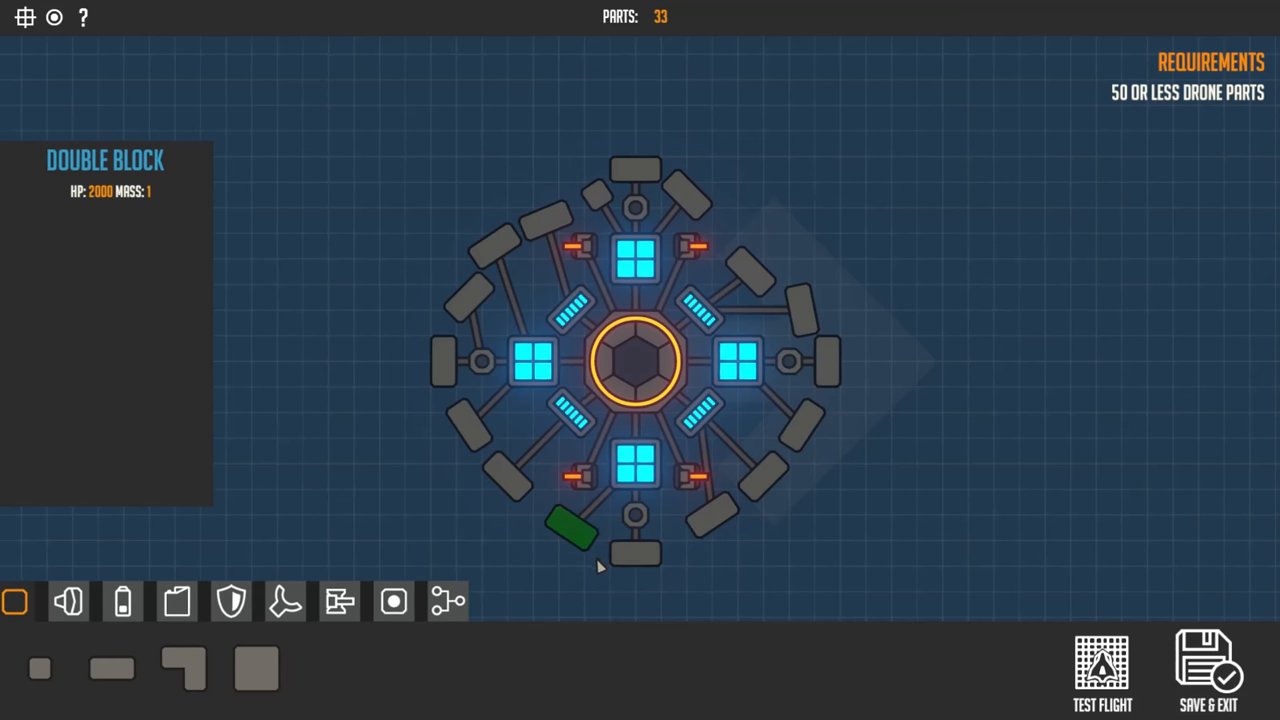
pyautogui.click(570, 530)
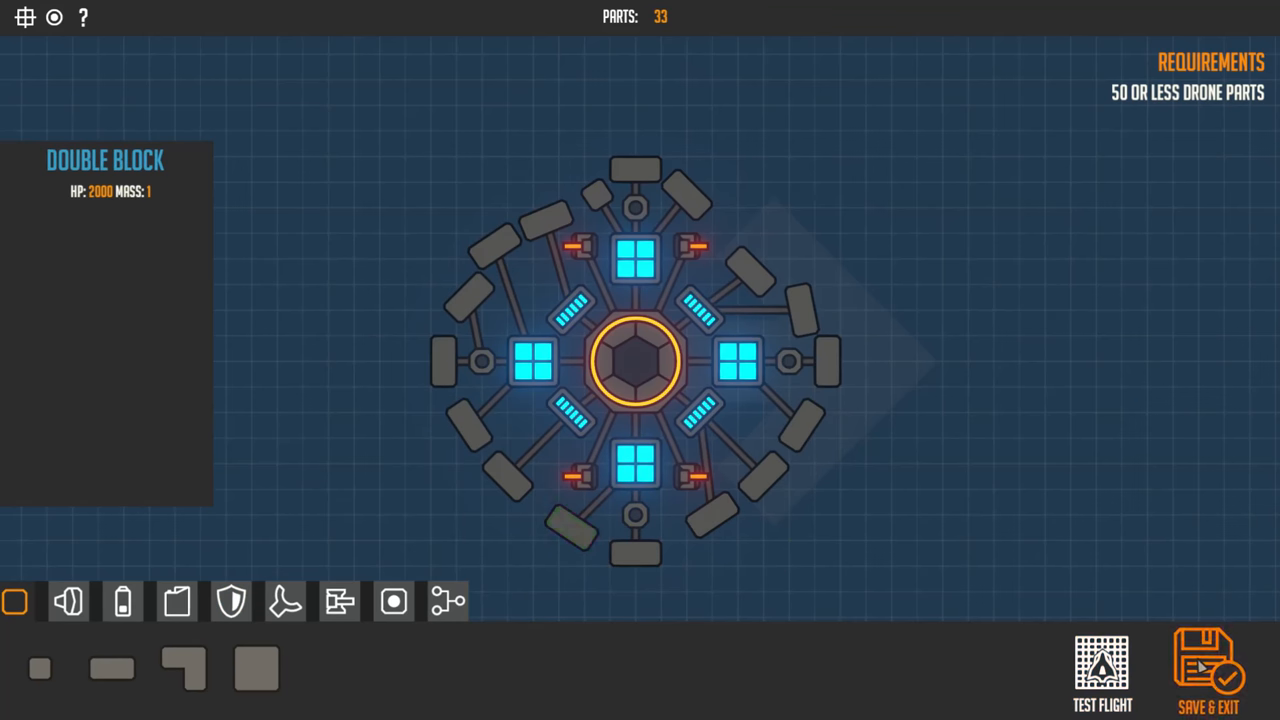
# Save the drone, launch it in the Battle Arena, and exit once it is destroyed in wave 2
pyautogui.click(1212, 670)
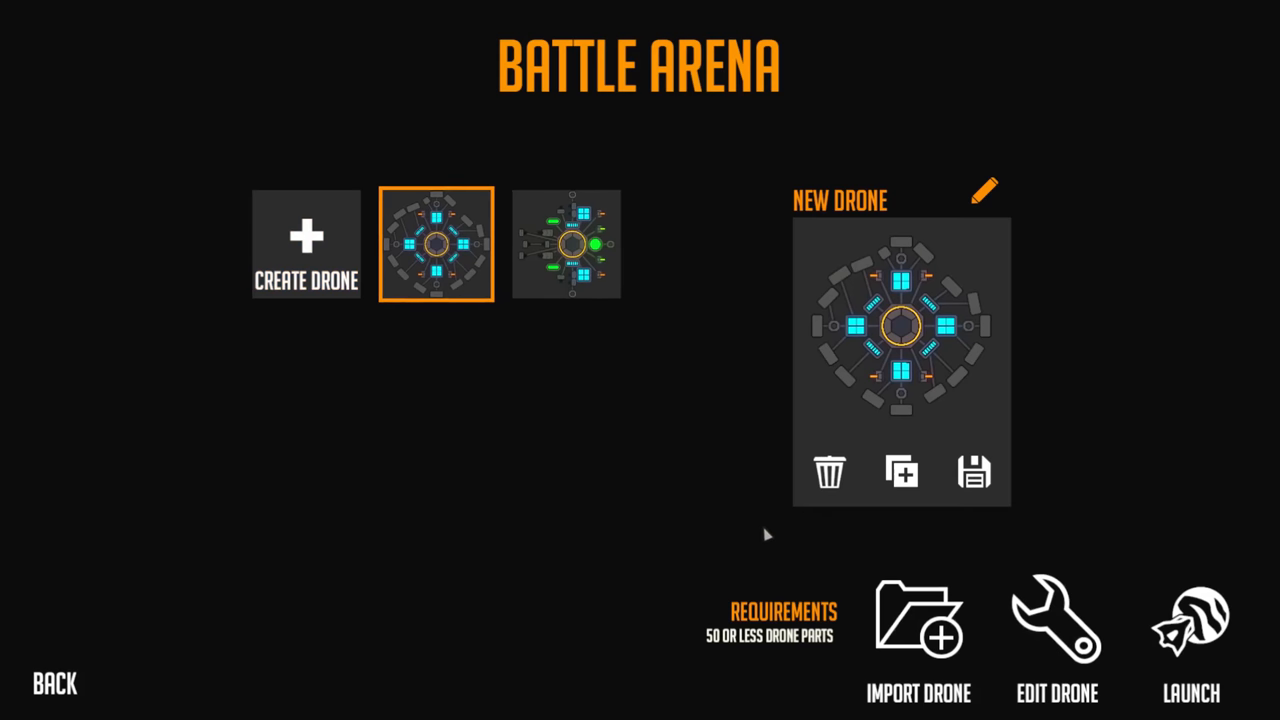
pyautogui.click(1190, 620)
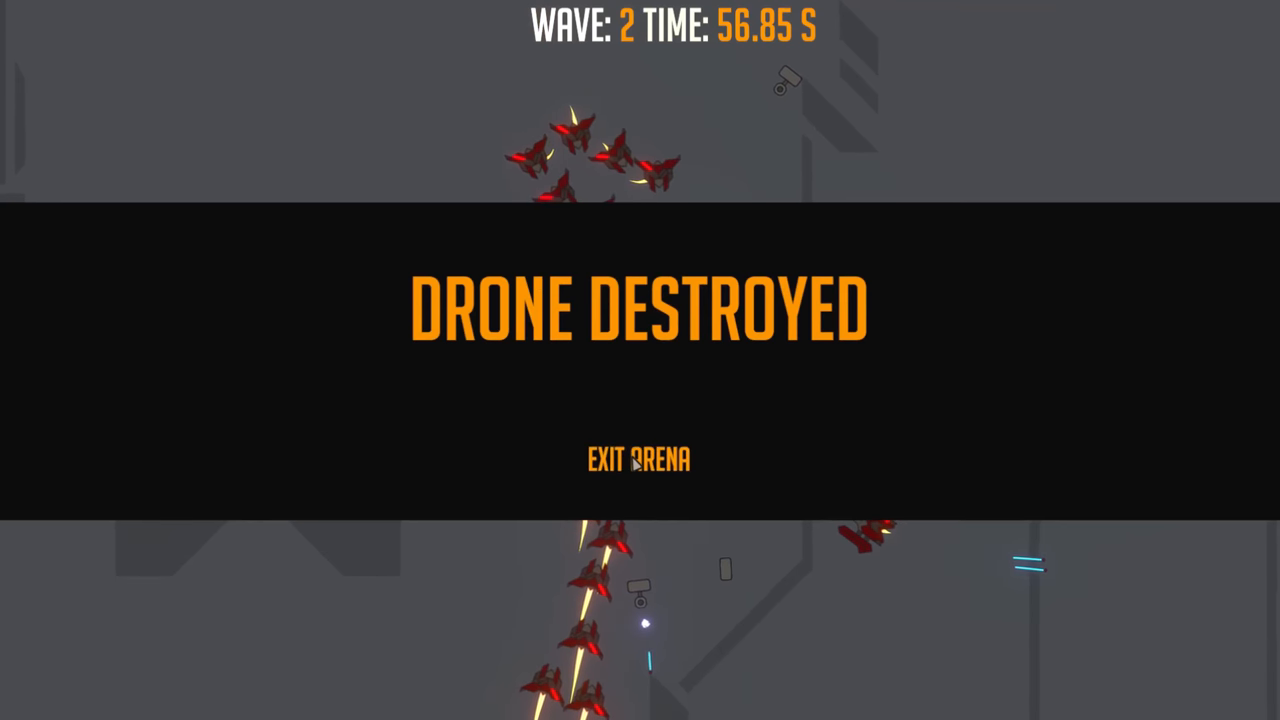
pyautogui.click(640, 460)
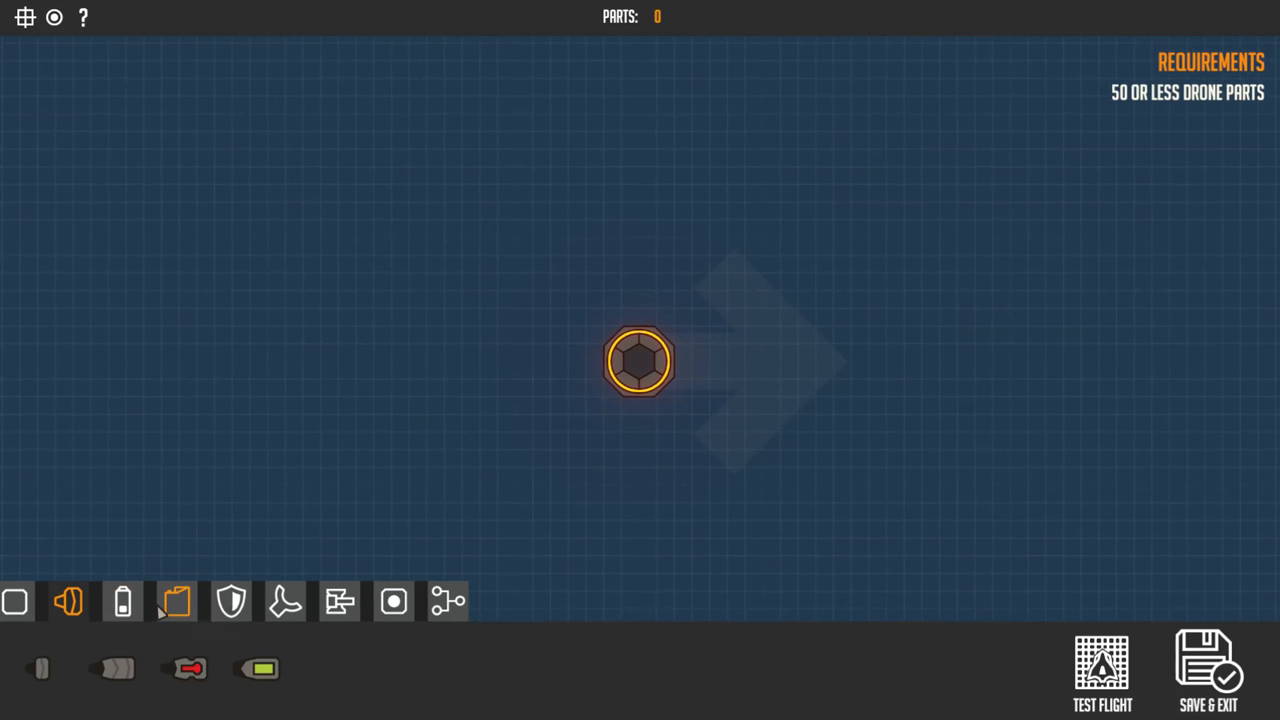
pyautogui.moveTo(176, 600)
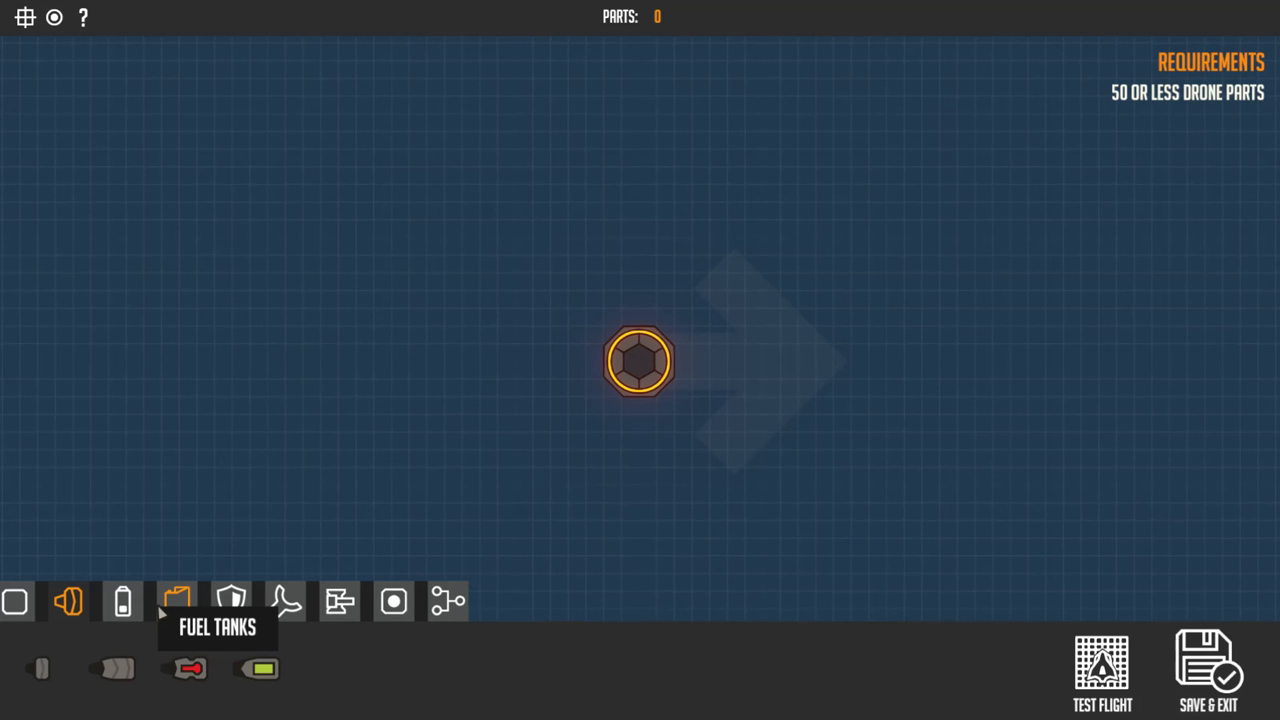
# Attach a square energy block to each of the new core's four sides, 5 parts total
pyautogui.click(122, 600)
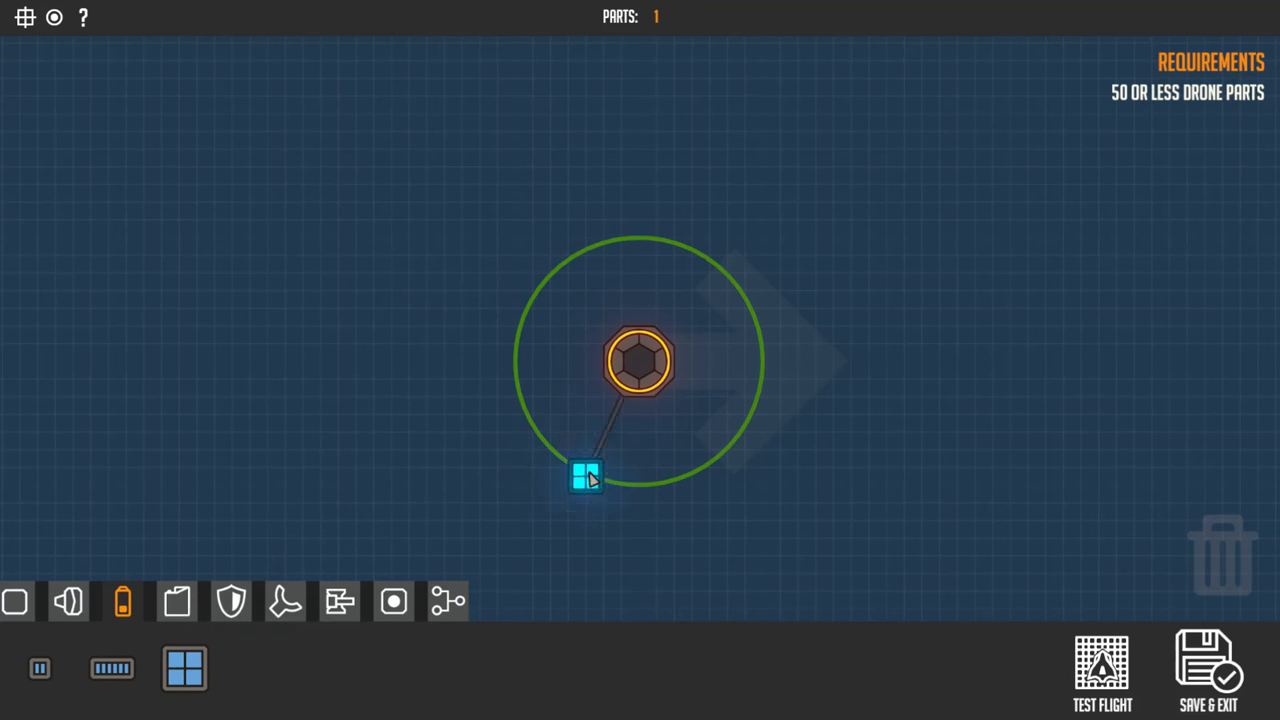
pyautogui.moveTo(584, 476); pyautogui.dragTo(644, 308)
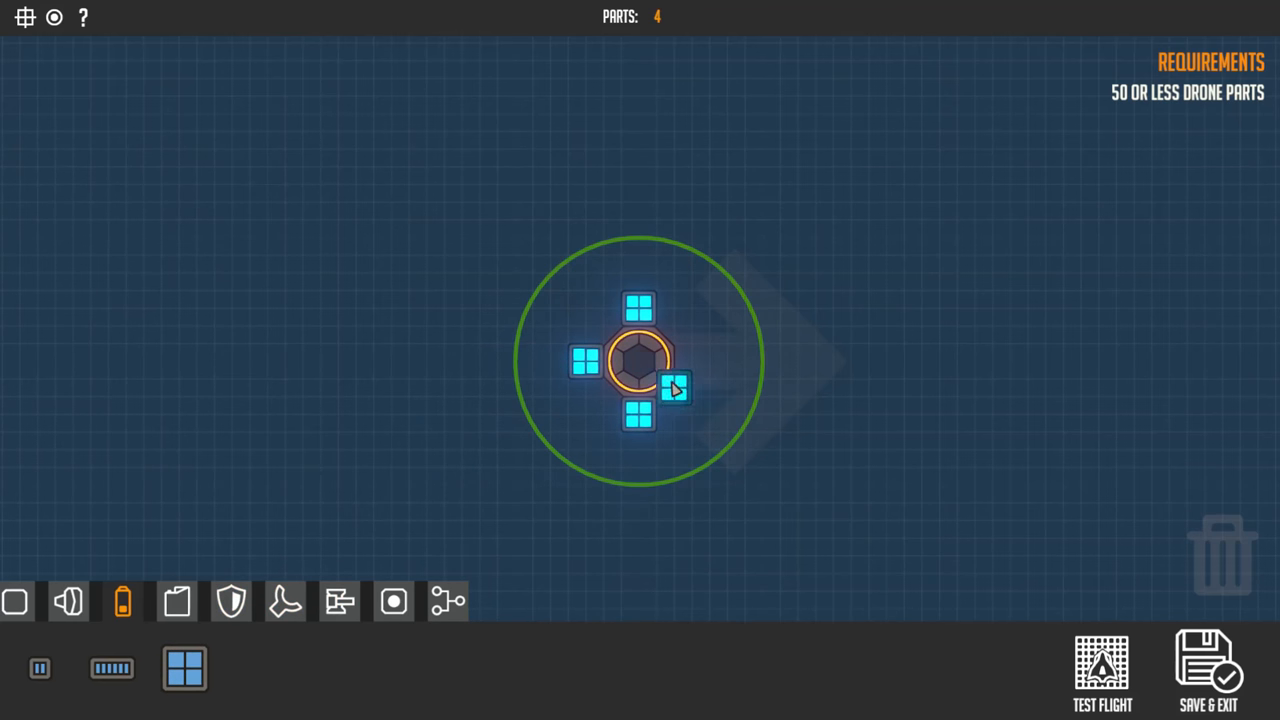
pyautogui.click(1102, 670)
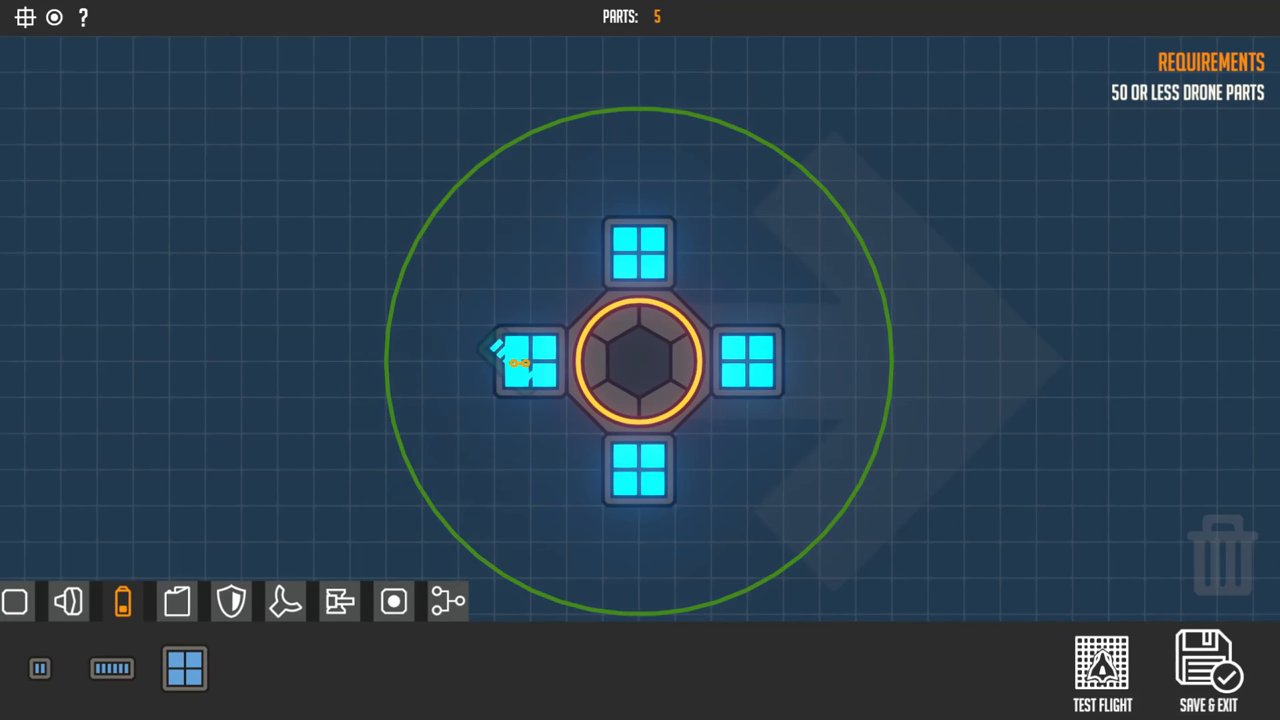
# Cap the outer side of all four square blocks with long batteries, reaching 8 parts
pyautogui.click(520, 362)
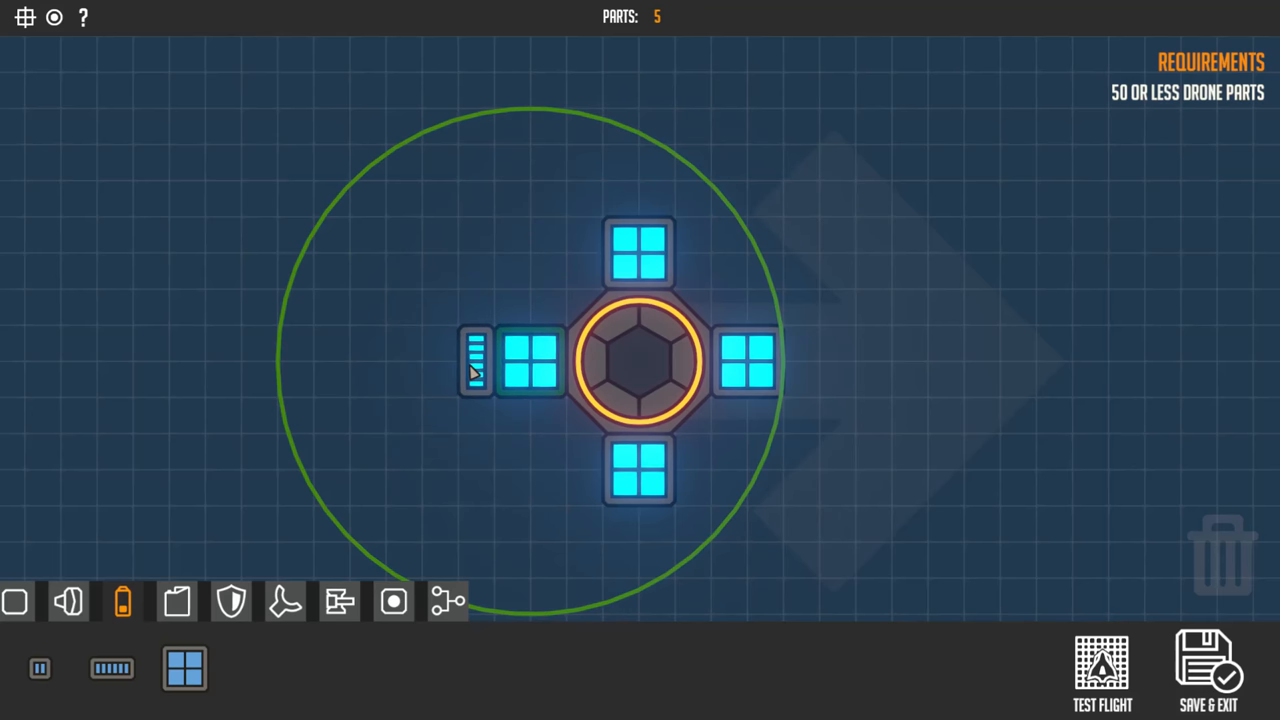
pyautogui.click(638, 252)
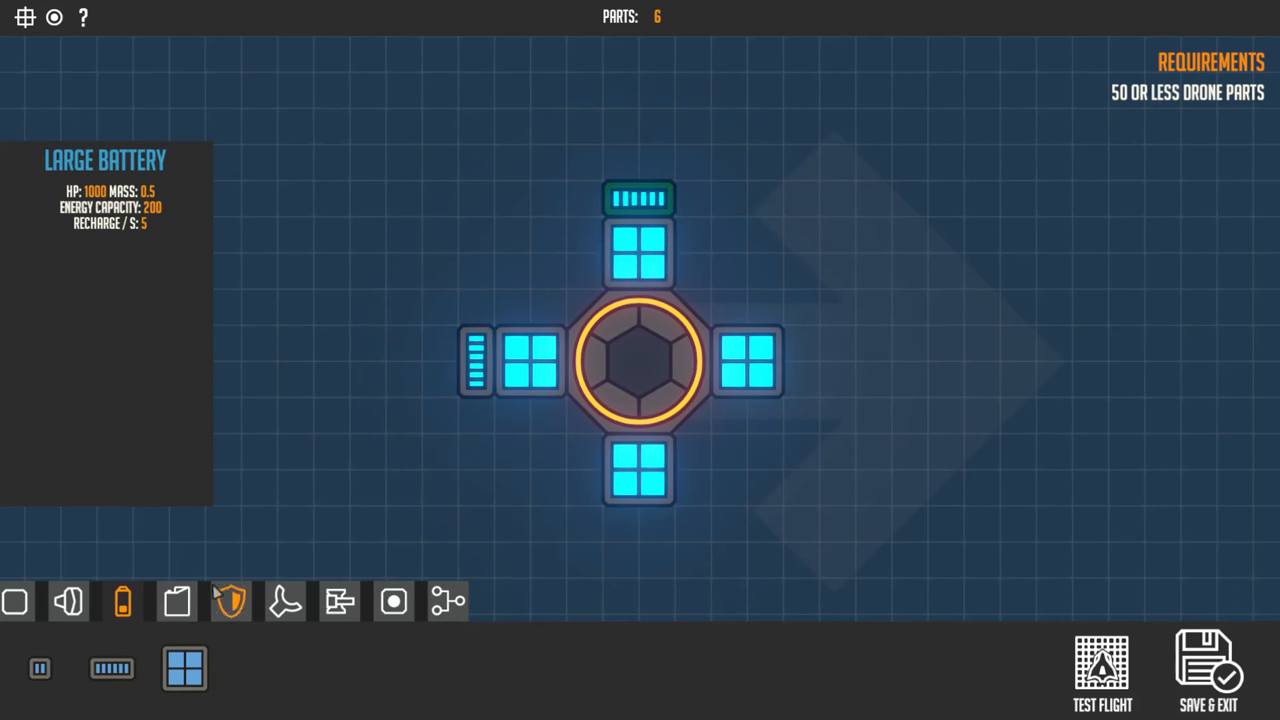
pyautogui.click(800, 360)
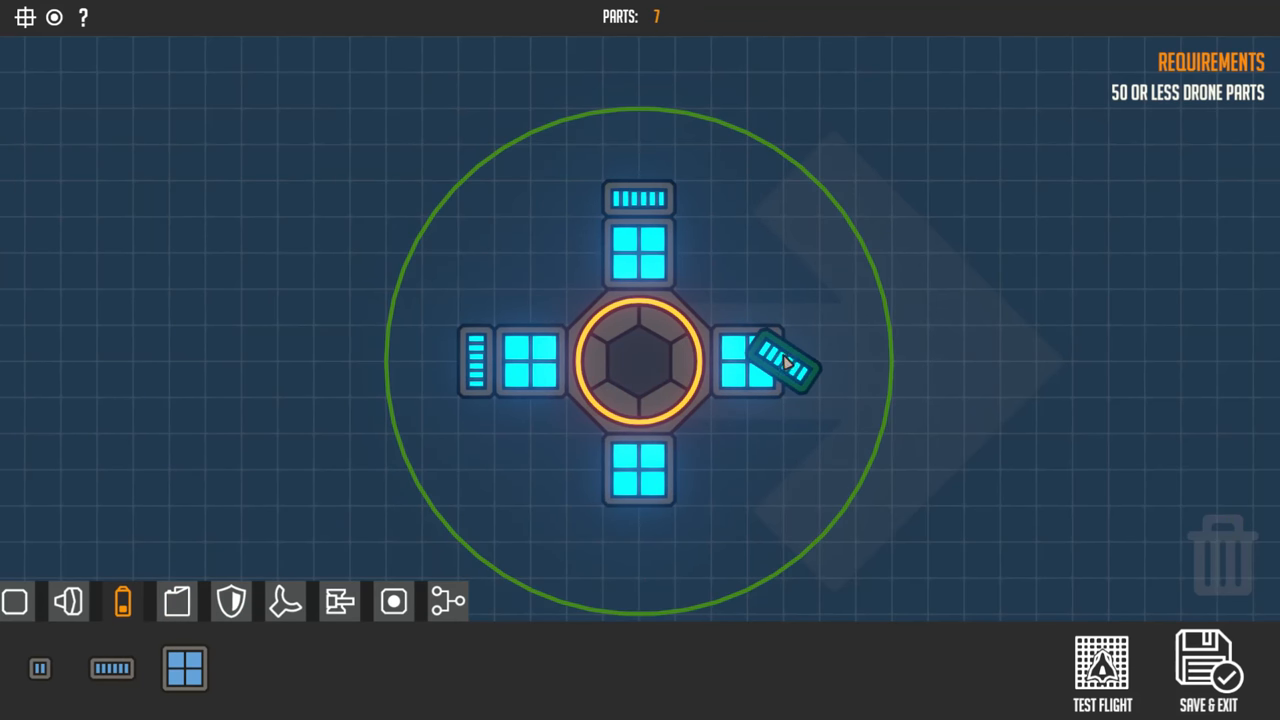
pyautogui.click(780, 362)
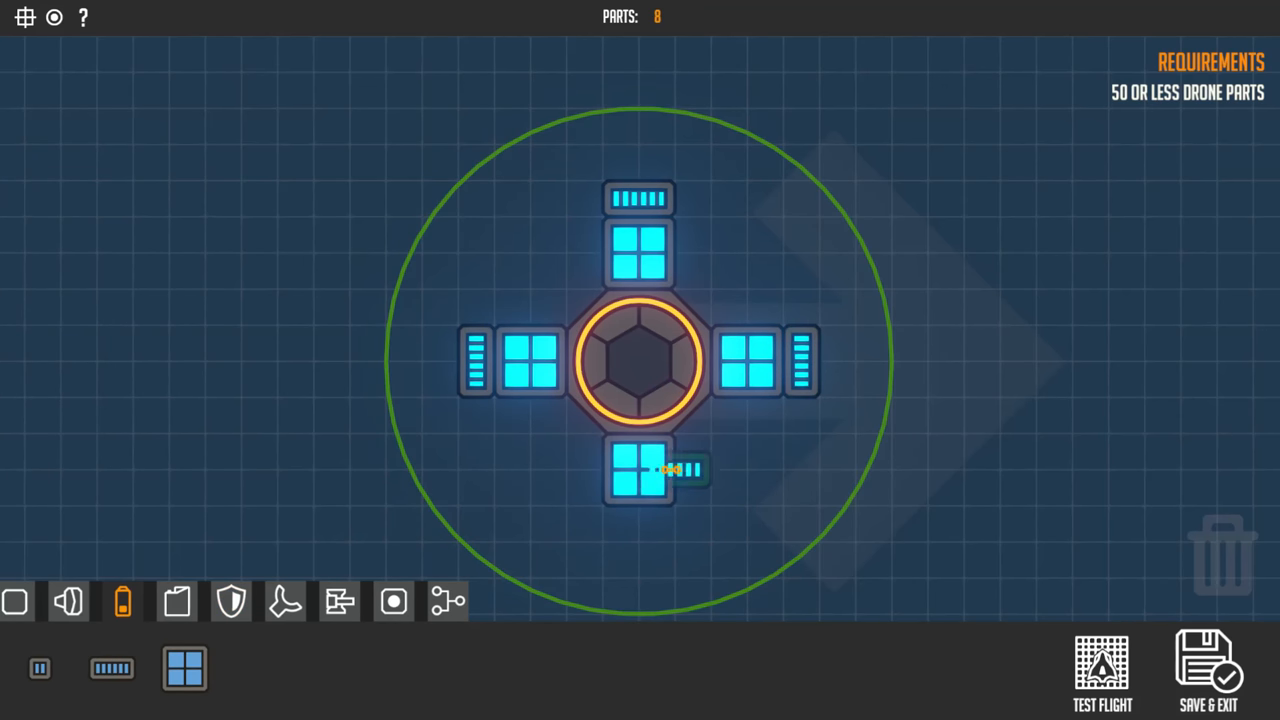
pyautogui.click(638, 470)
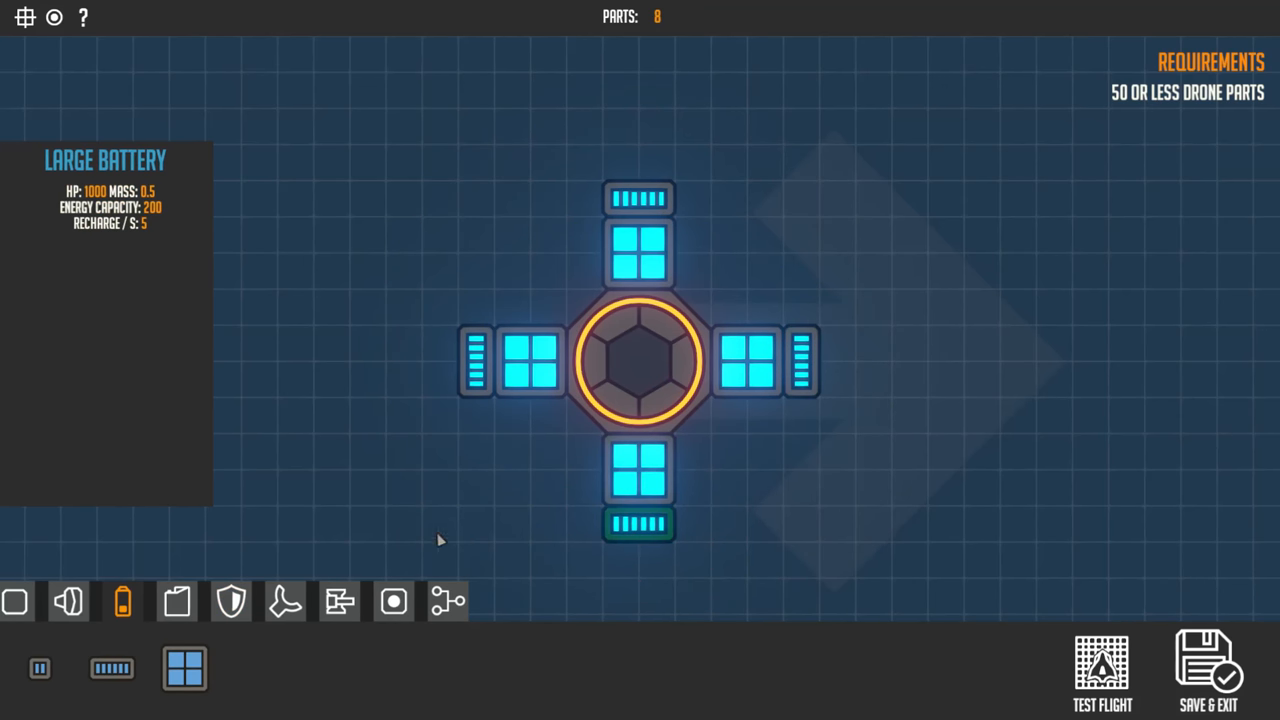
pyautogui.moveTo(68, 600)
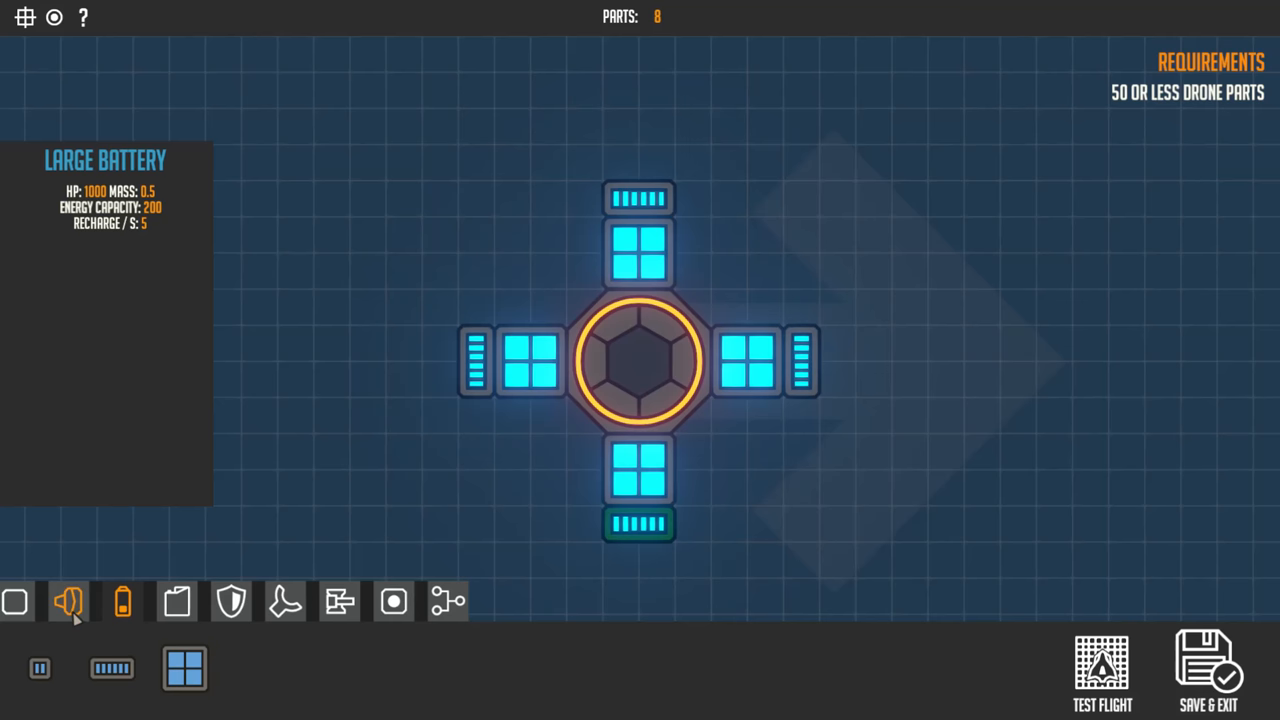
pyautogui.click(392, 600)
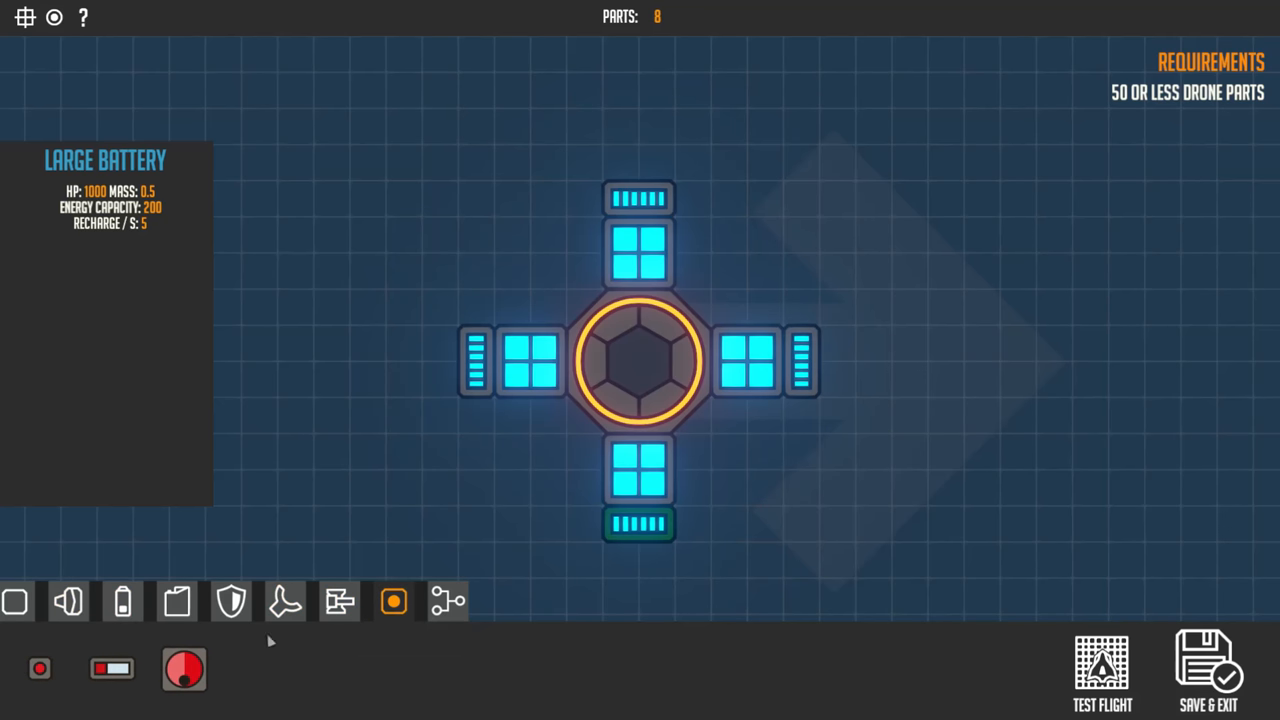
pyautogui.moveTo(112, 668)
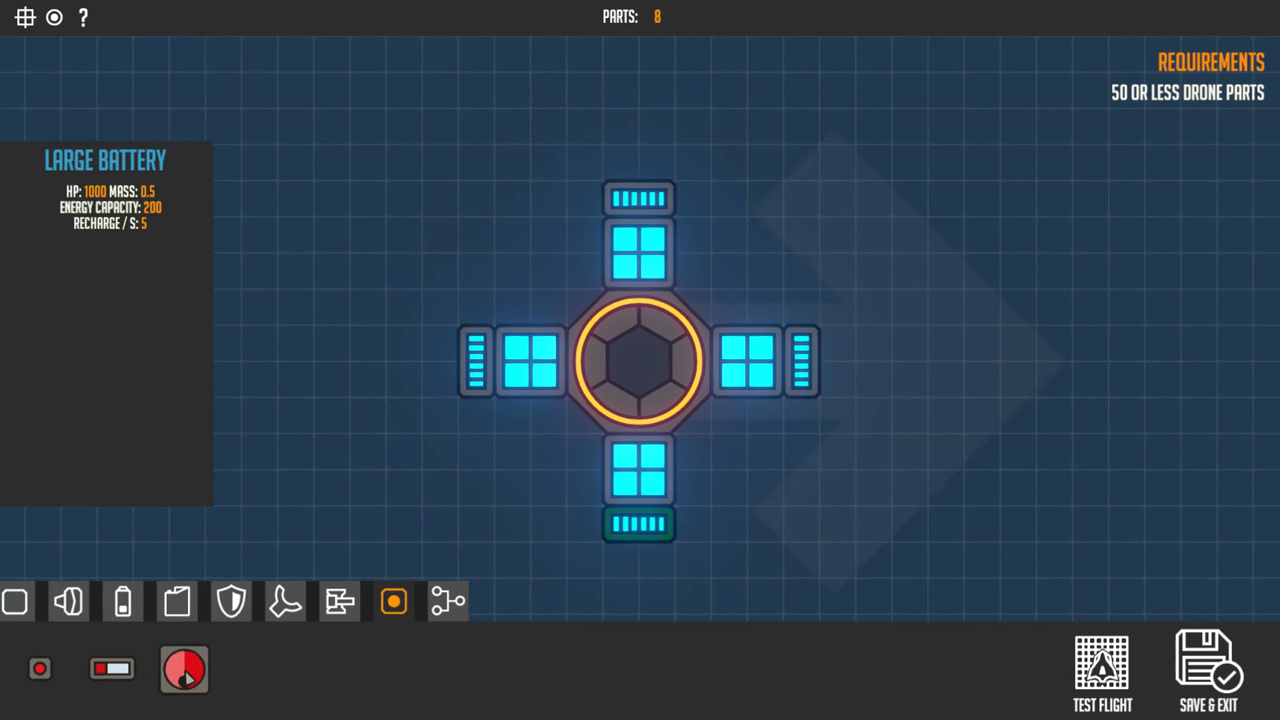
pyautogui.click(548, 452)
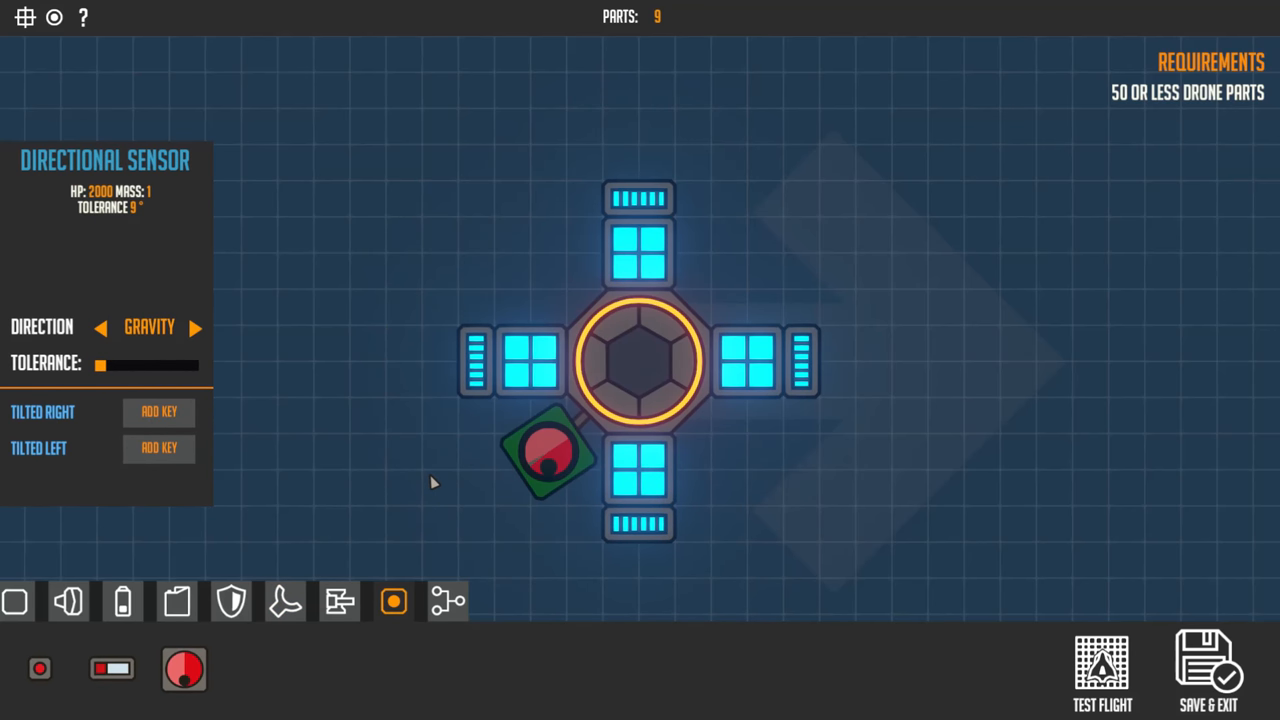
pyautogui.moveTo(98, 364); pyautogui.dragTo(112, 364)
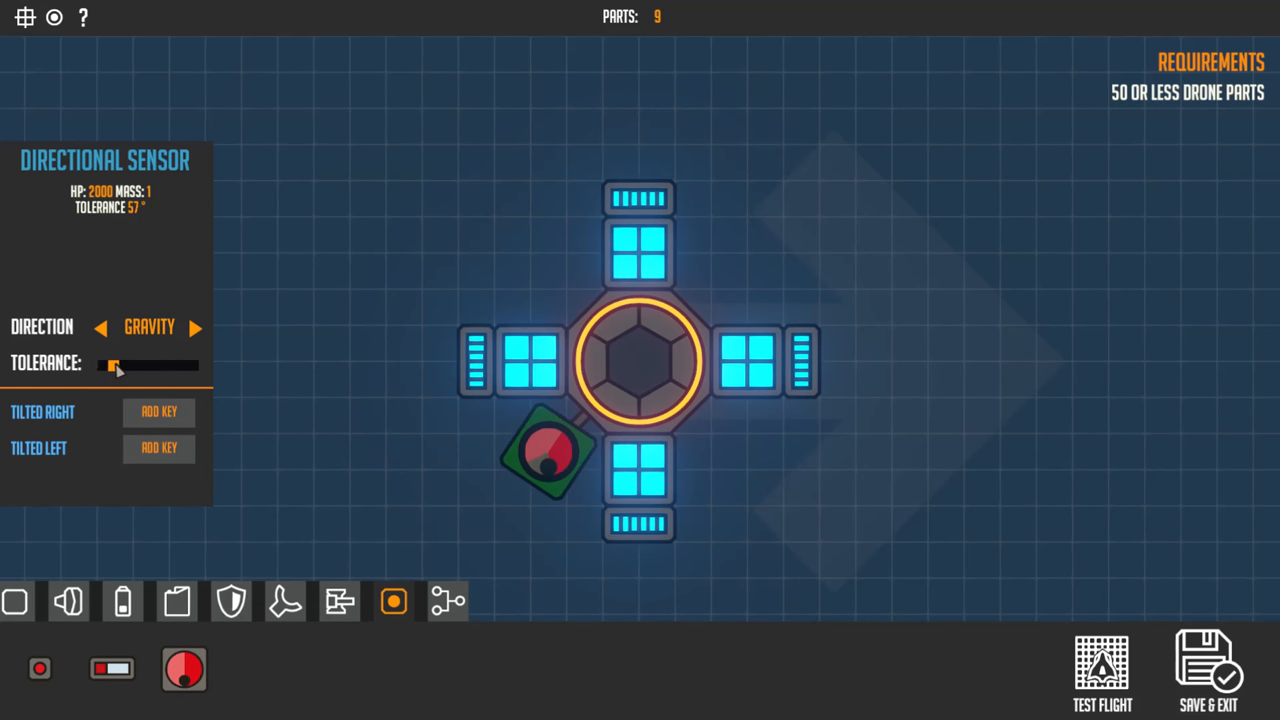
pyautogui.moveTo(112, 364); pyautogui.dragTo(140, 364)
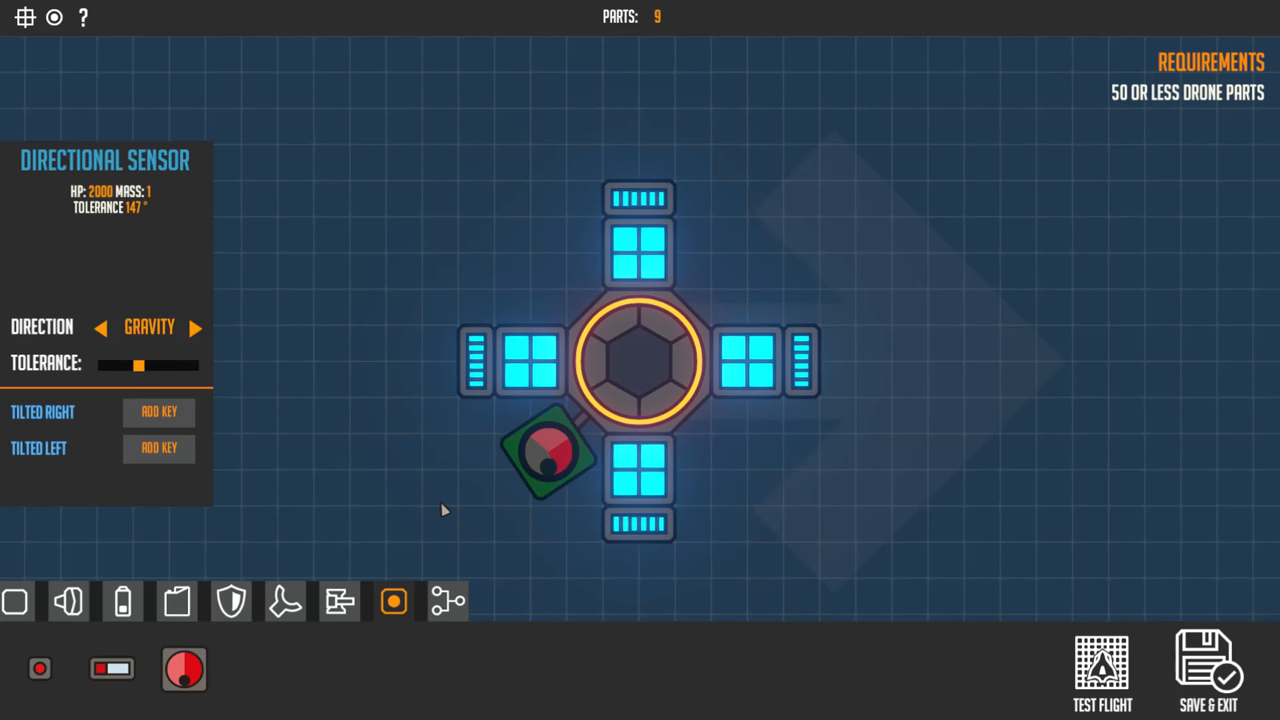
pyautogui.click(196, 328)
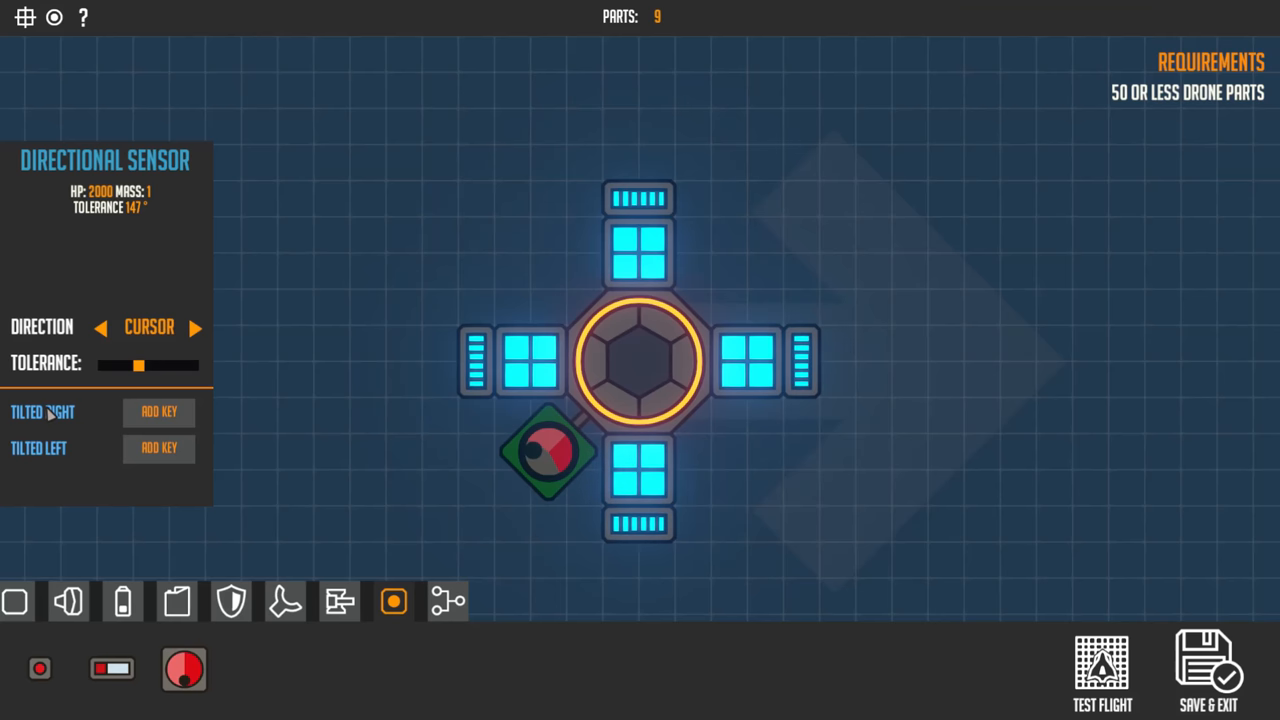
pyautogui.moveTo(540, 470)
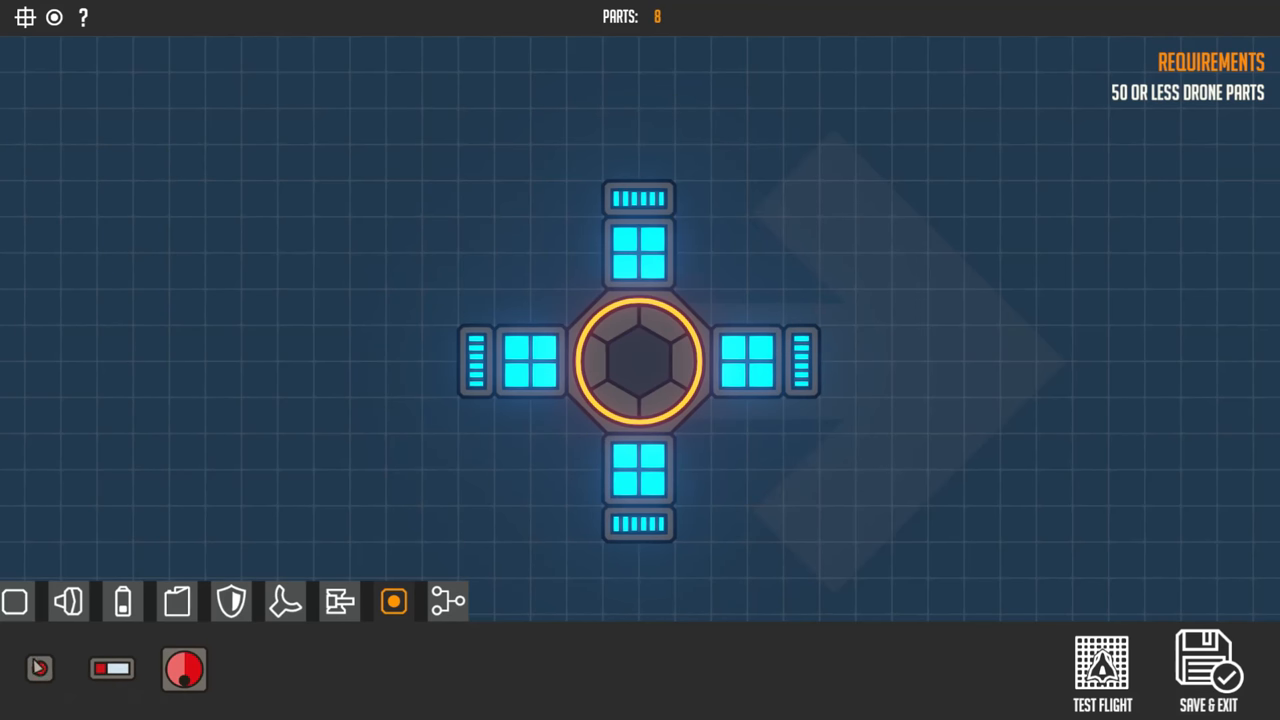
# Attach a distance sensor diagonally off the core, lengthen its range and set it to detect enemies
pyautogui.click(530, 470)
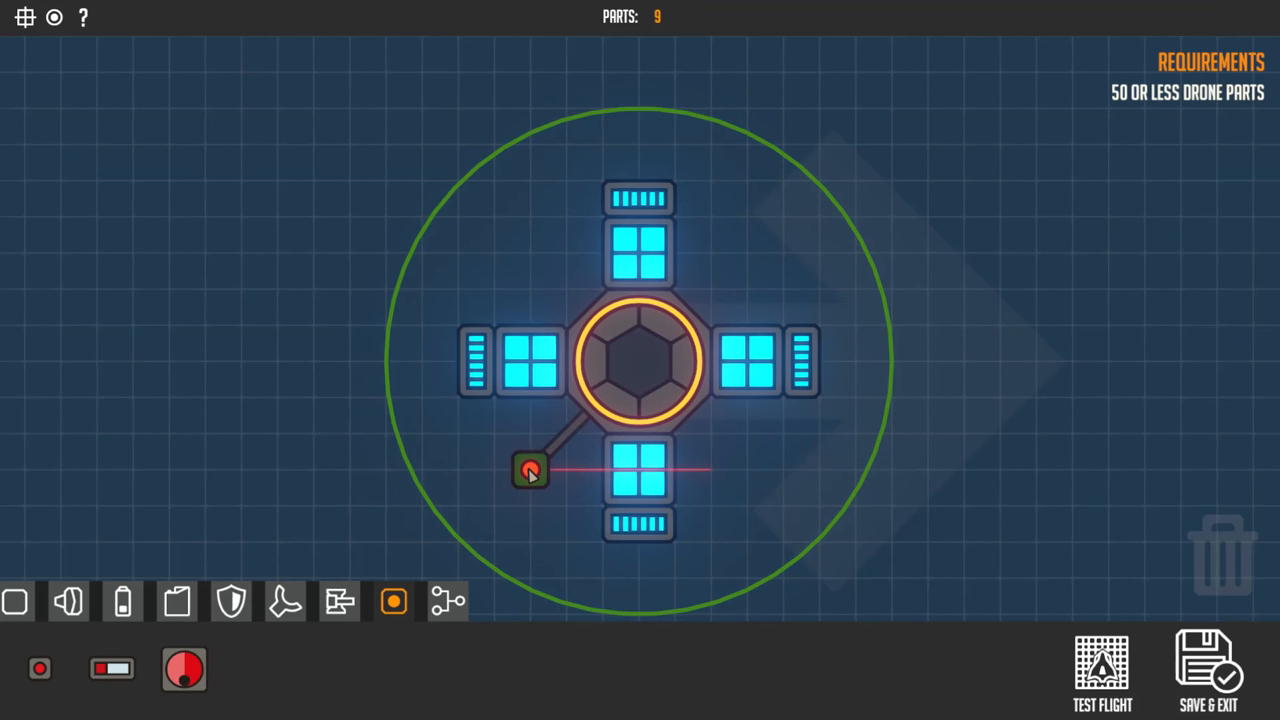
pyautogui.click(530, 470)
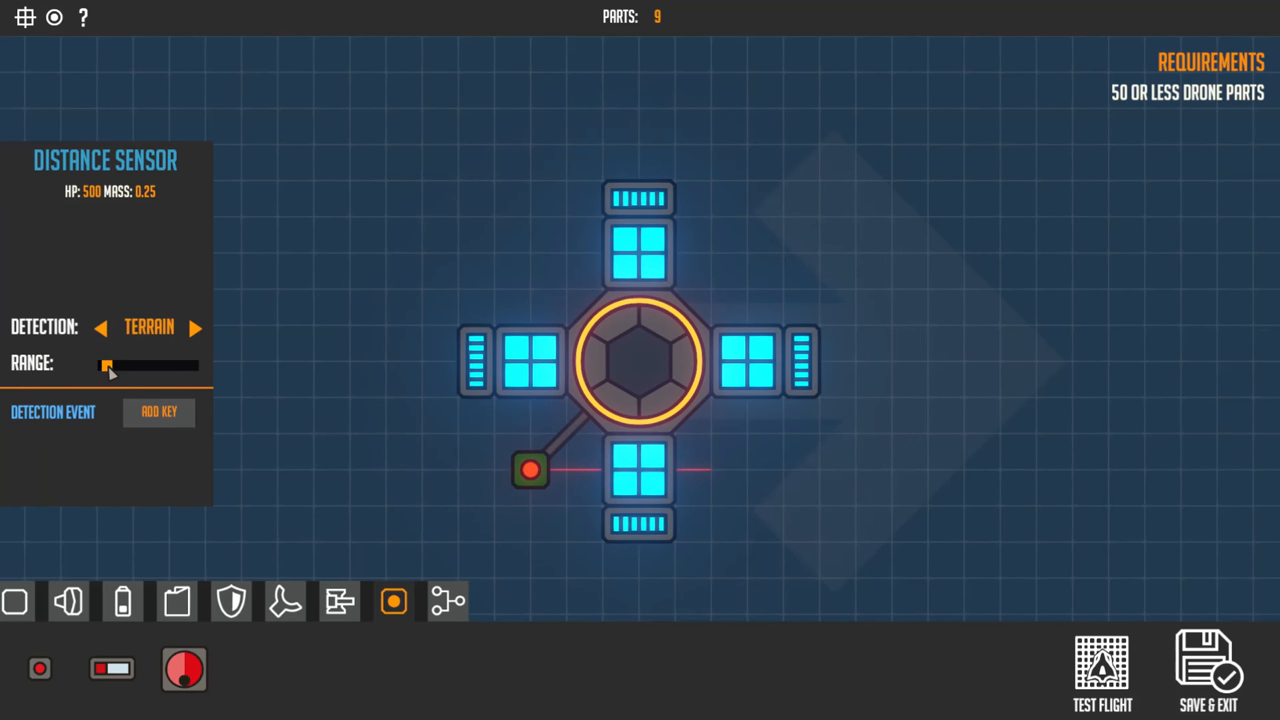
pyautogui.moveTo(530, 470)
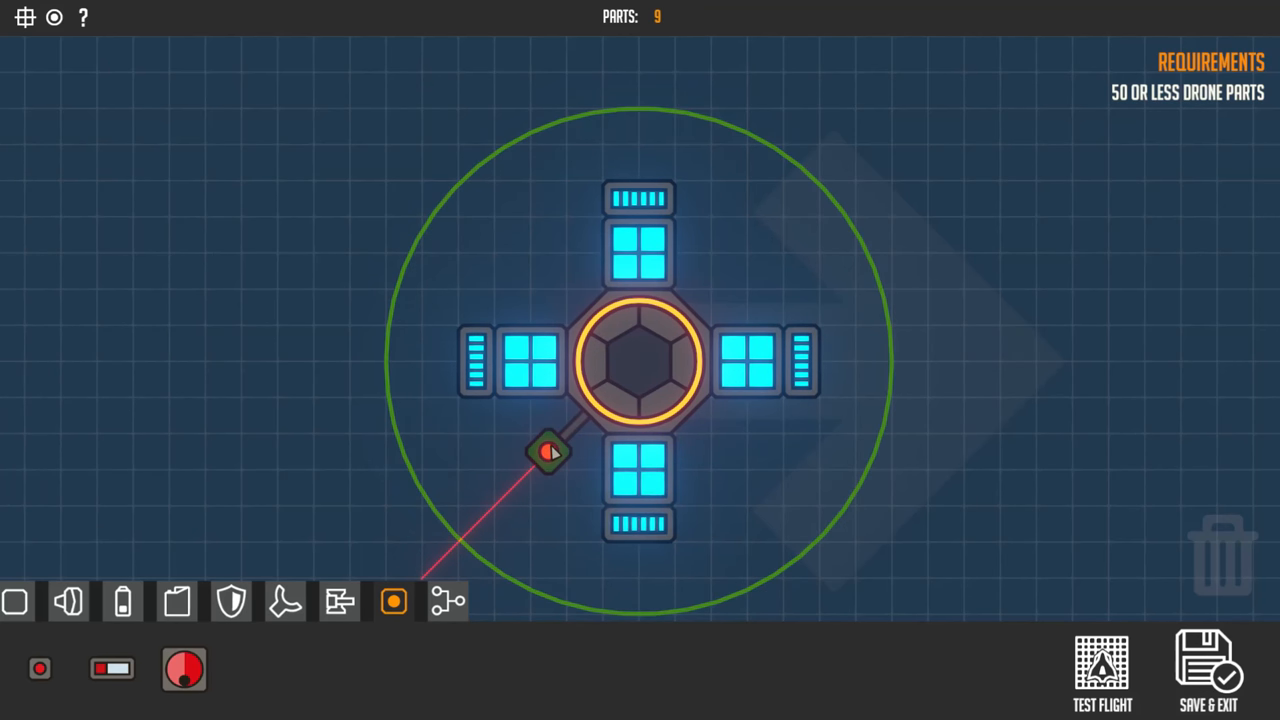
pyautogui.click(550, 452)
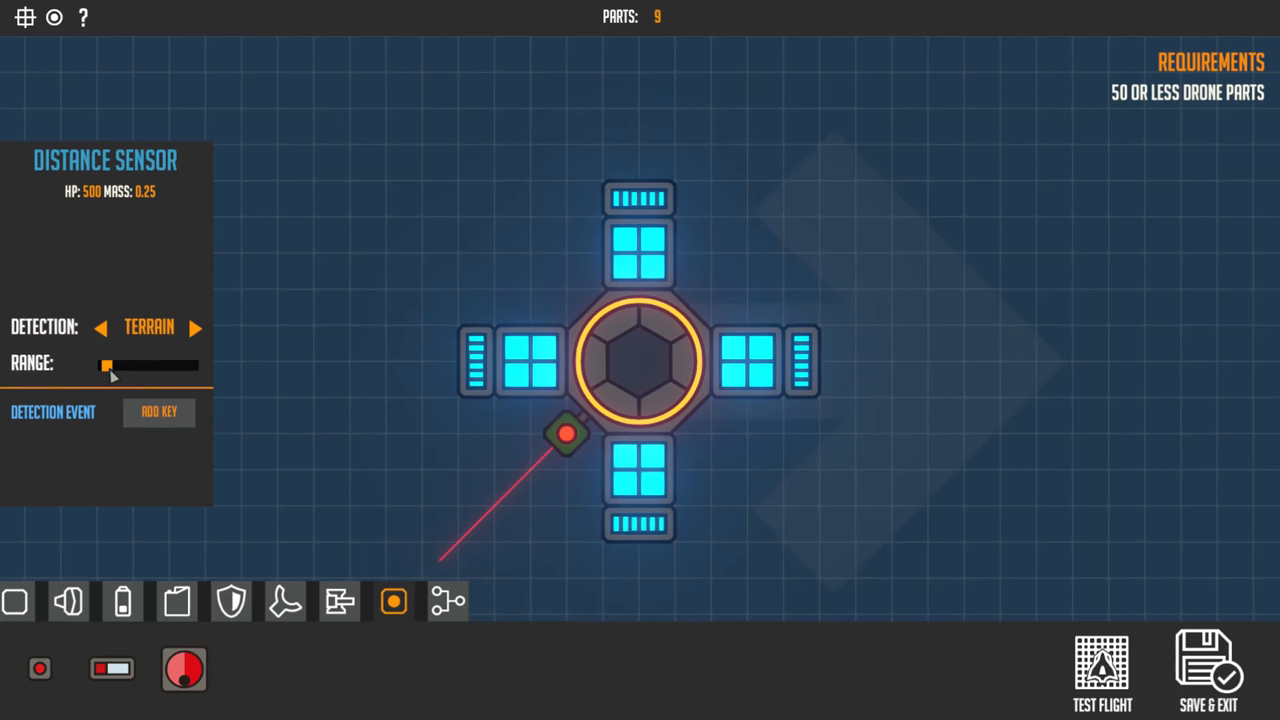
pyautogui.moveTo(108, 364); pyautogui.dragTo(124, 364)
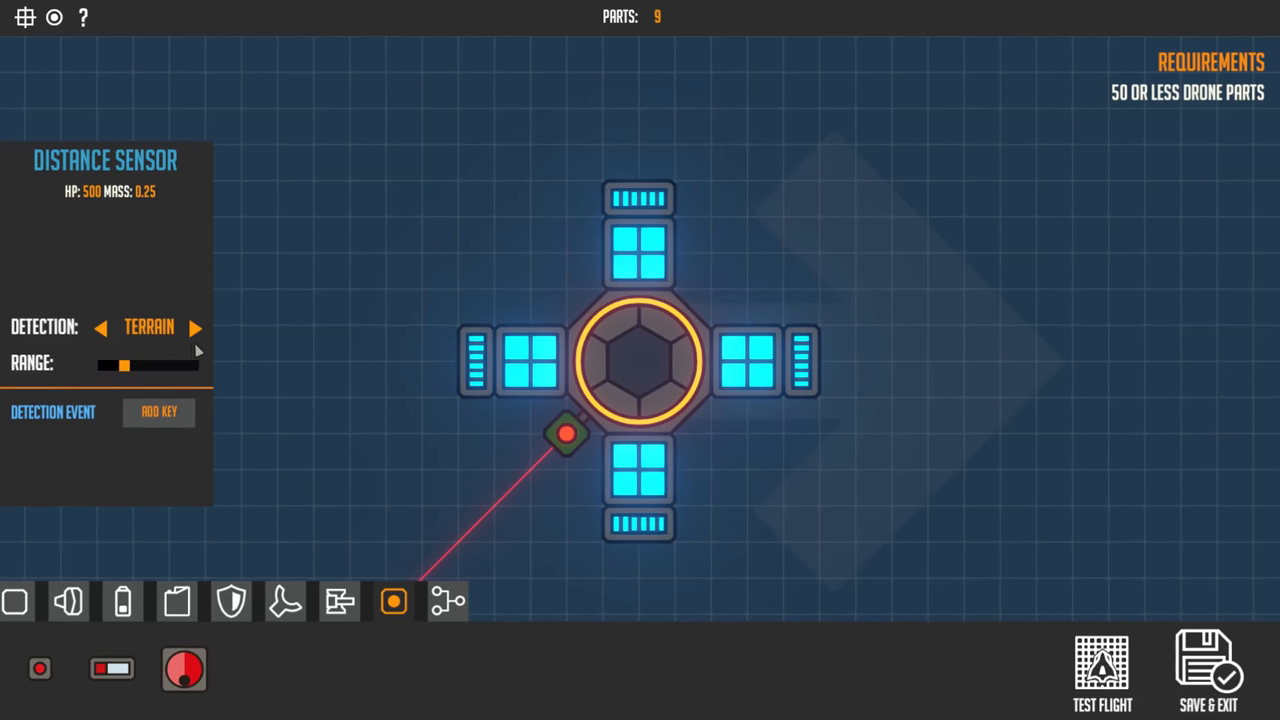
pyautogui.click(196, 328)
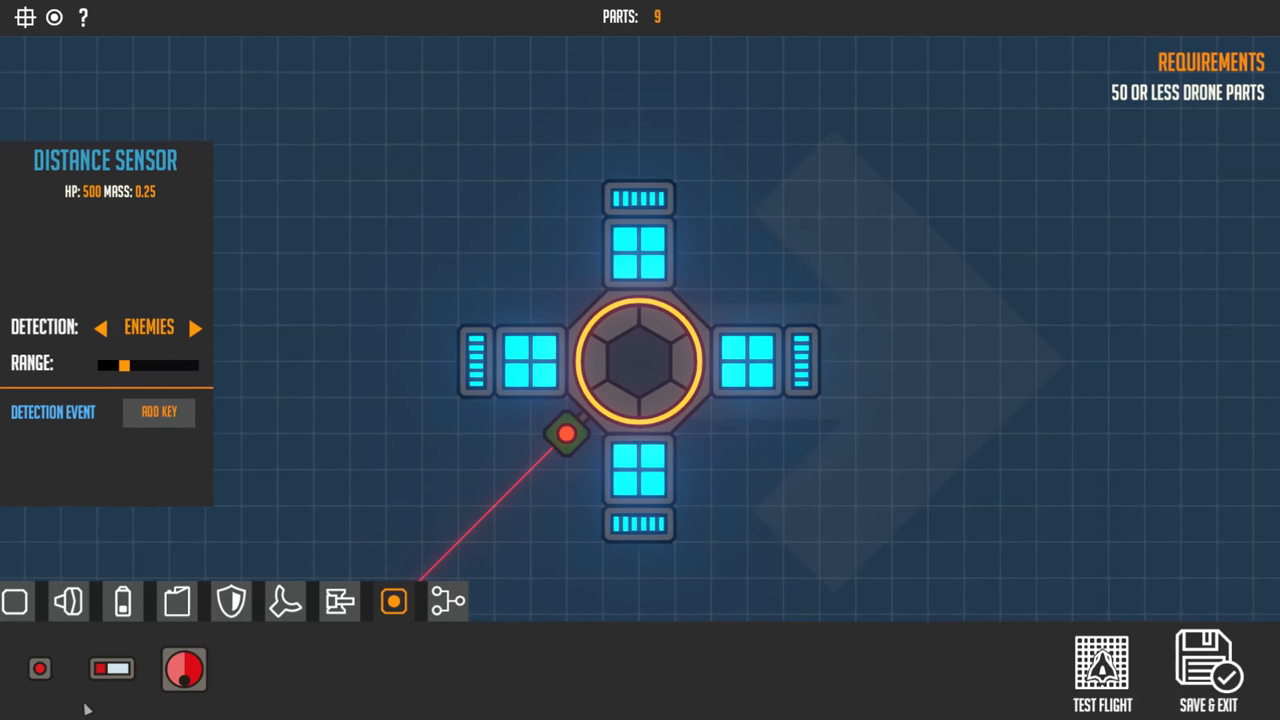
# Add upper-left and upper-right distance sensors, extending each one's detection range
pyautogui.click(528, 272)
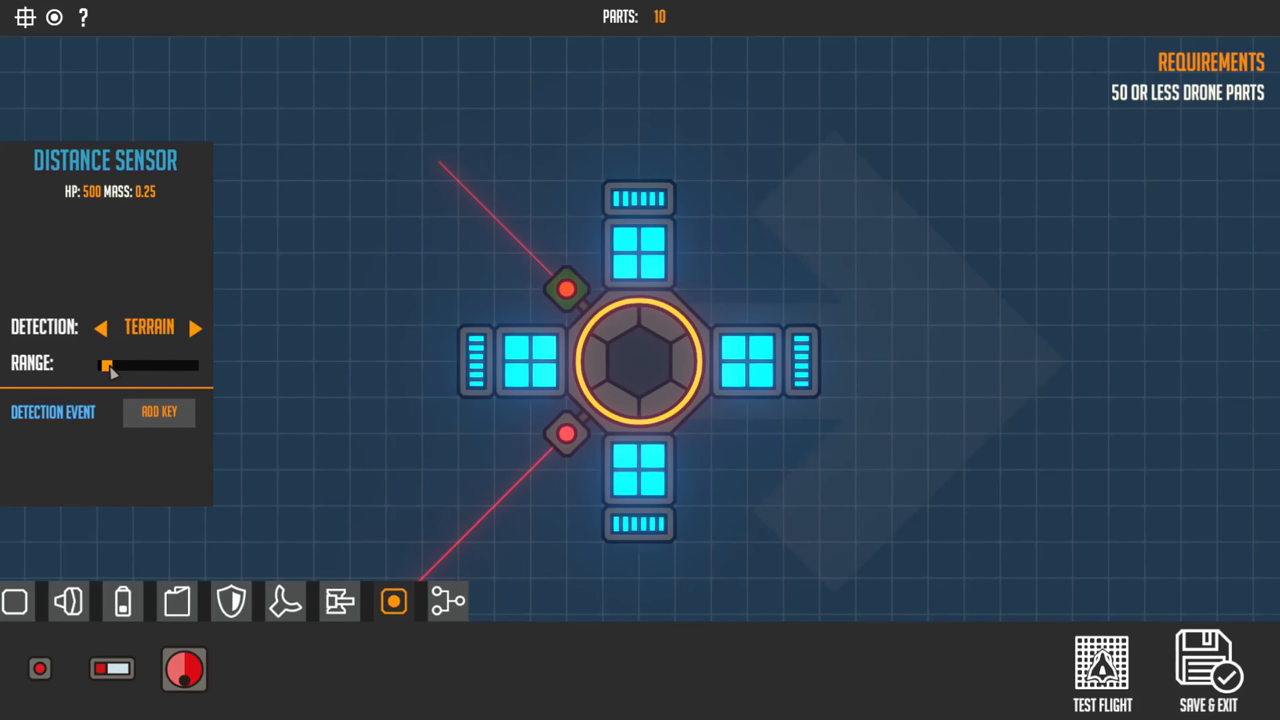
pyautogui.moveTo(108, 364); pyautogui.dragTo(126, 364)
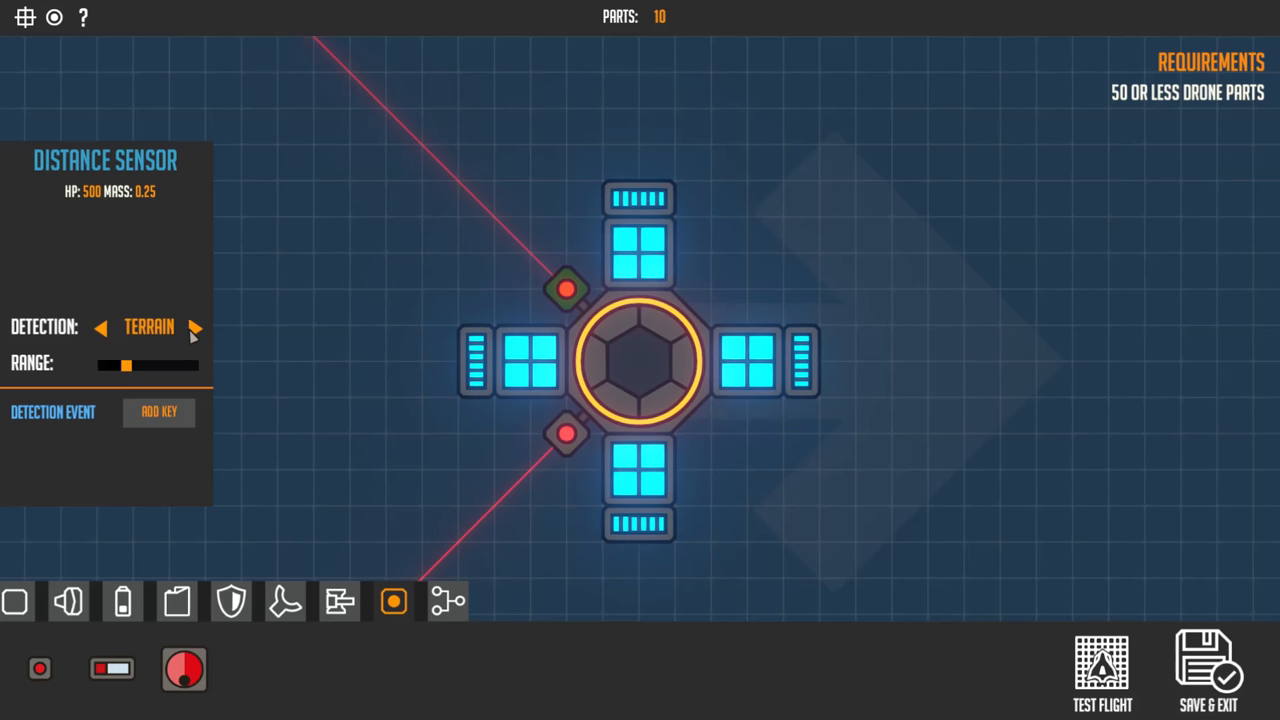
pyautogui.click(196, 328)
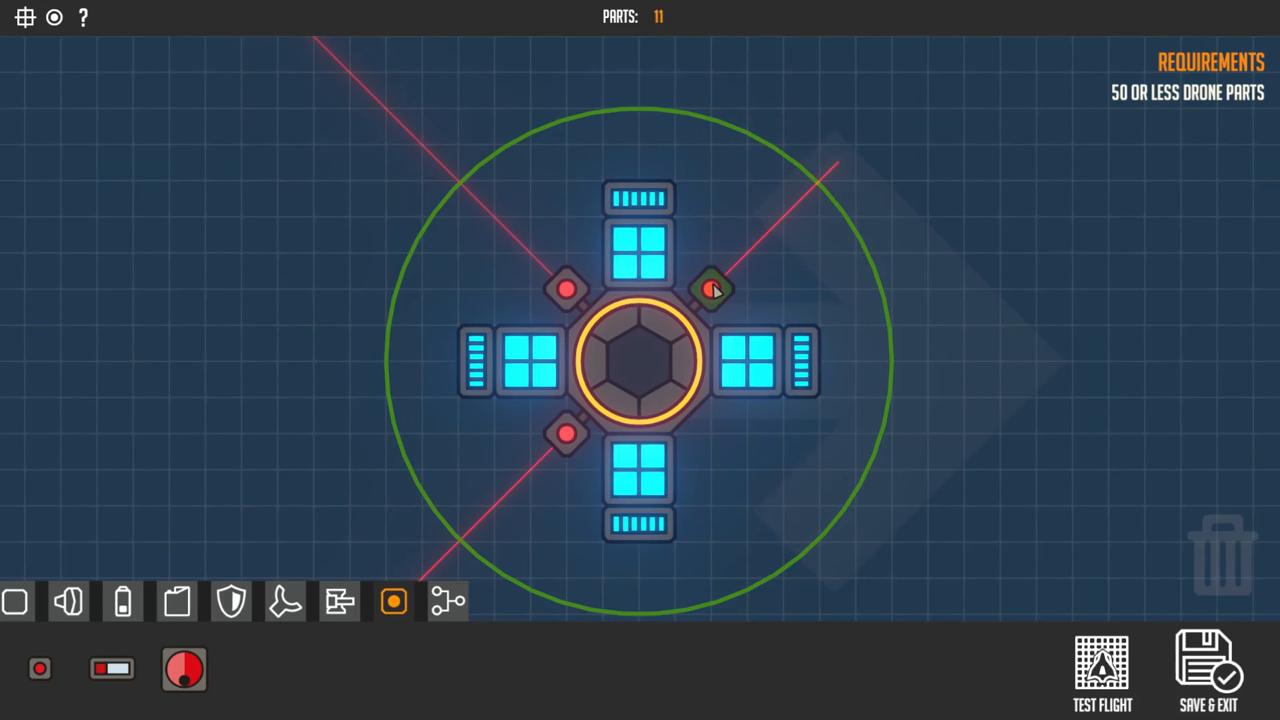
pyautogui.click(712, 290)
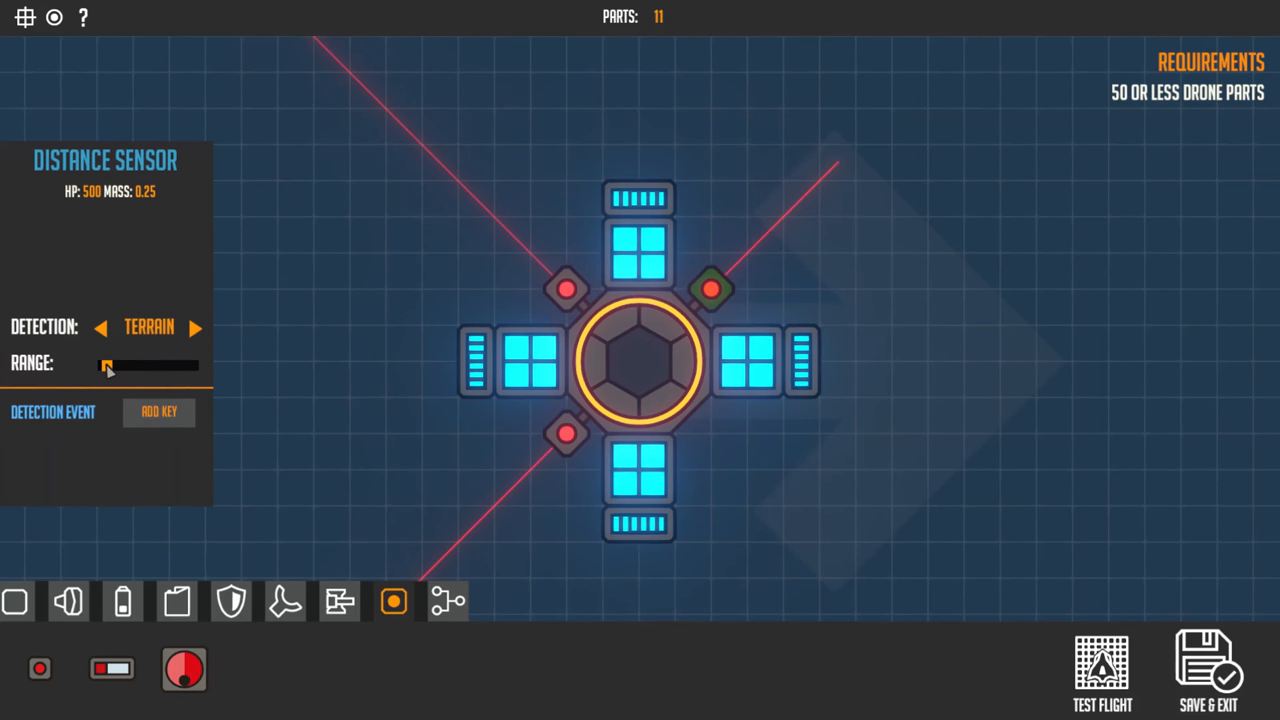
pyautogui.moveTo(108, 364); pyautogui.dragTo(122, 366)
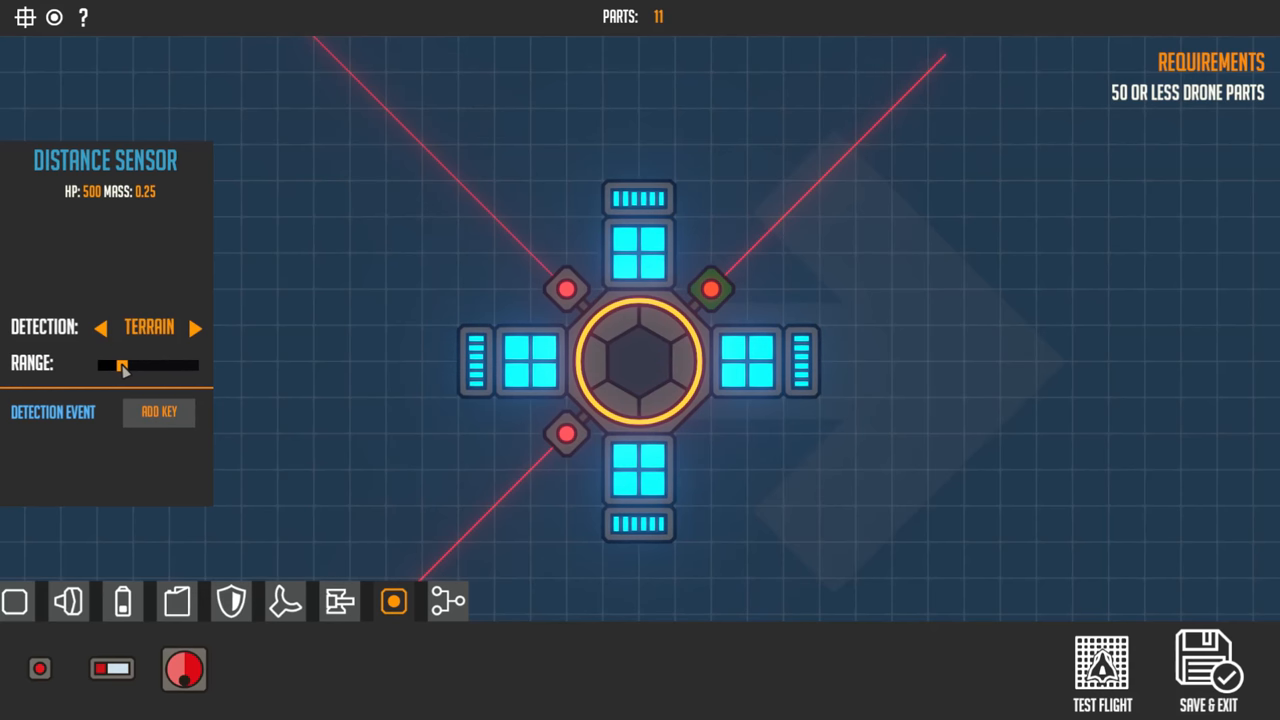
pyautogui.click(196, 328)
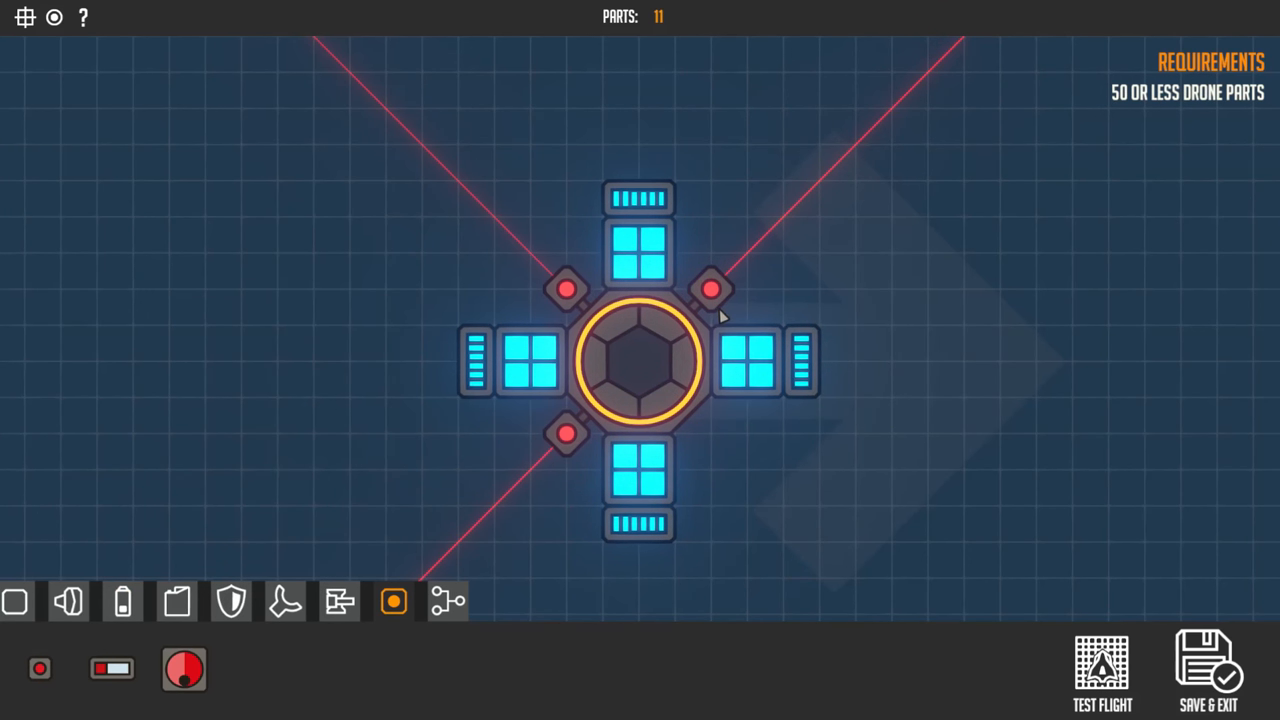
# Attach a fourth distance sensor at the lower-right diagonal and bring up its settings
pyautogui.click(712, 288)
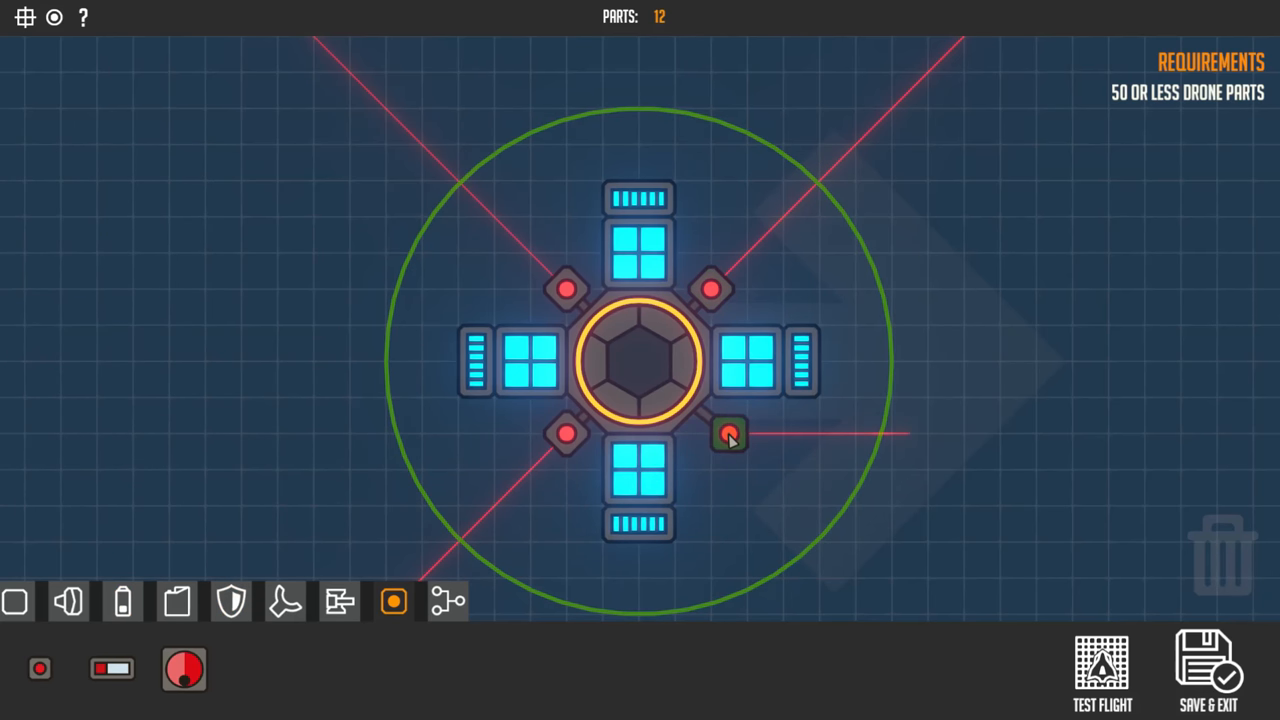
pyautogui.click(728, 436)
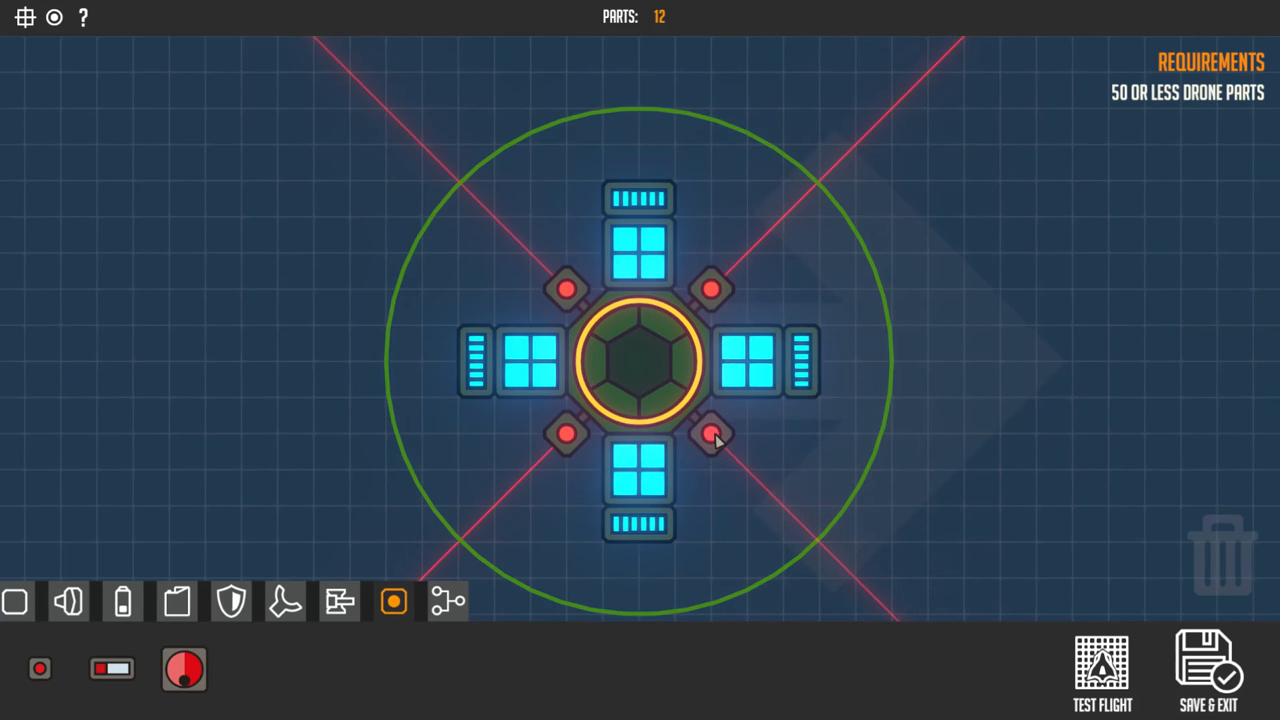
pyautogui.click(712, 436)
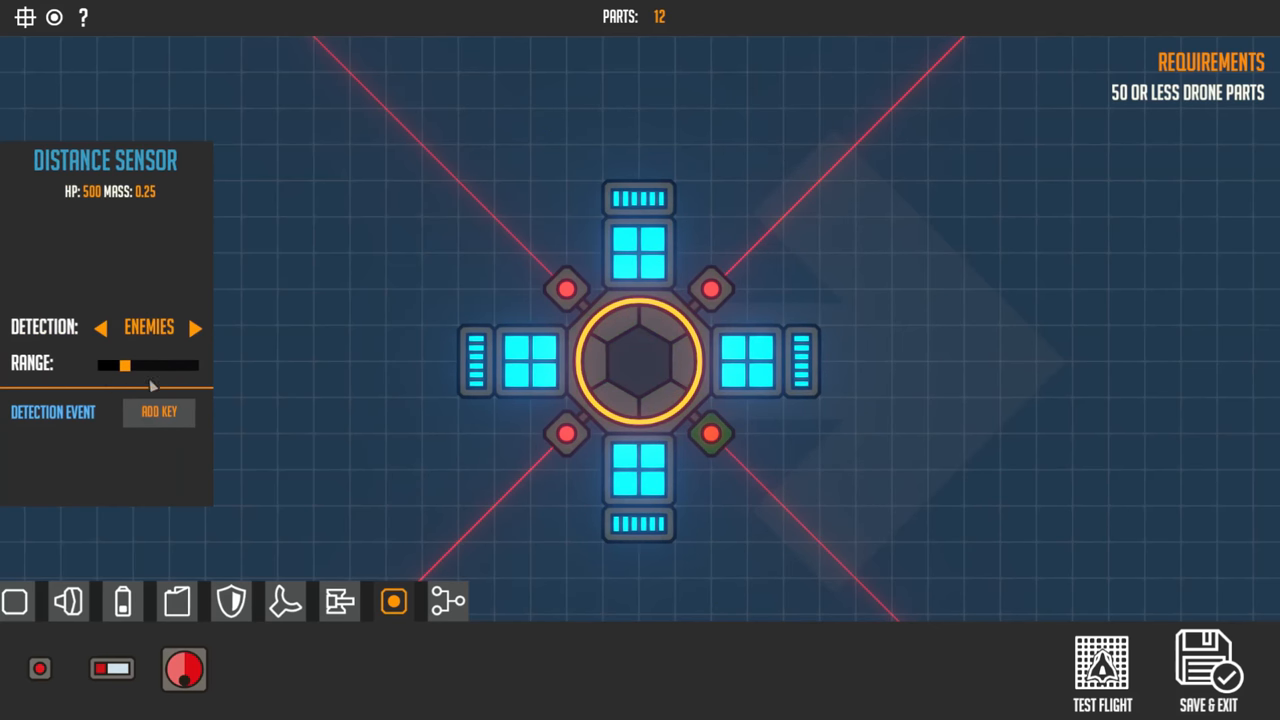
pyautogui.moveTo(320, 512)
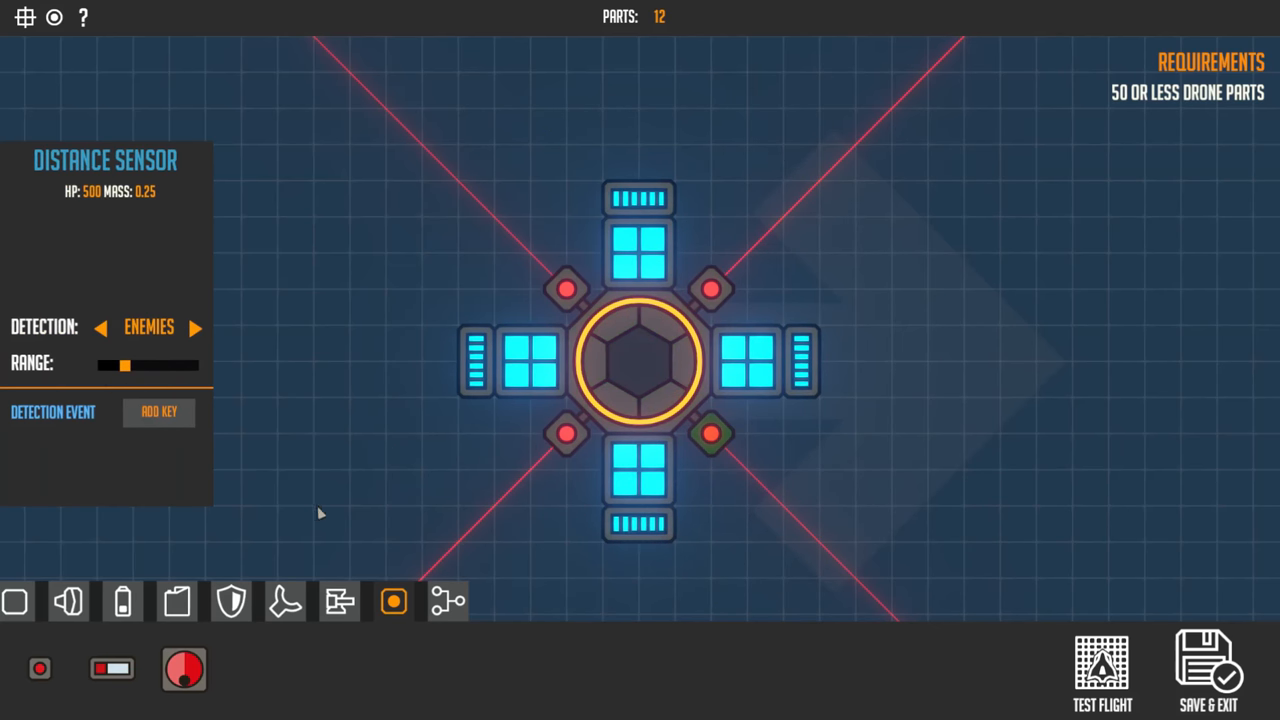
pyautogui.moveTo(730, 508)
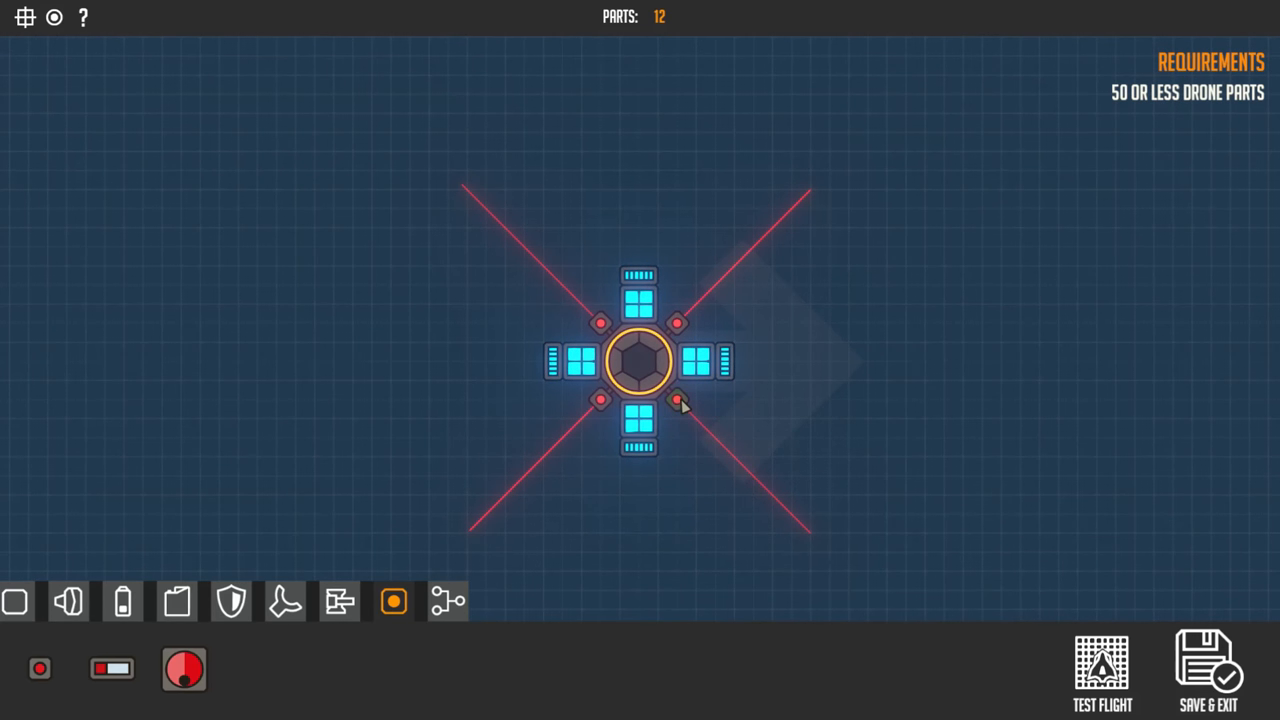
# Cycle a diagonal sensor's Detection setting and leave it on Enemies
pyautogui.click(676, 400)
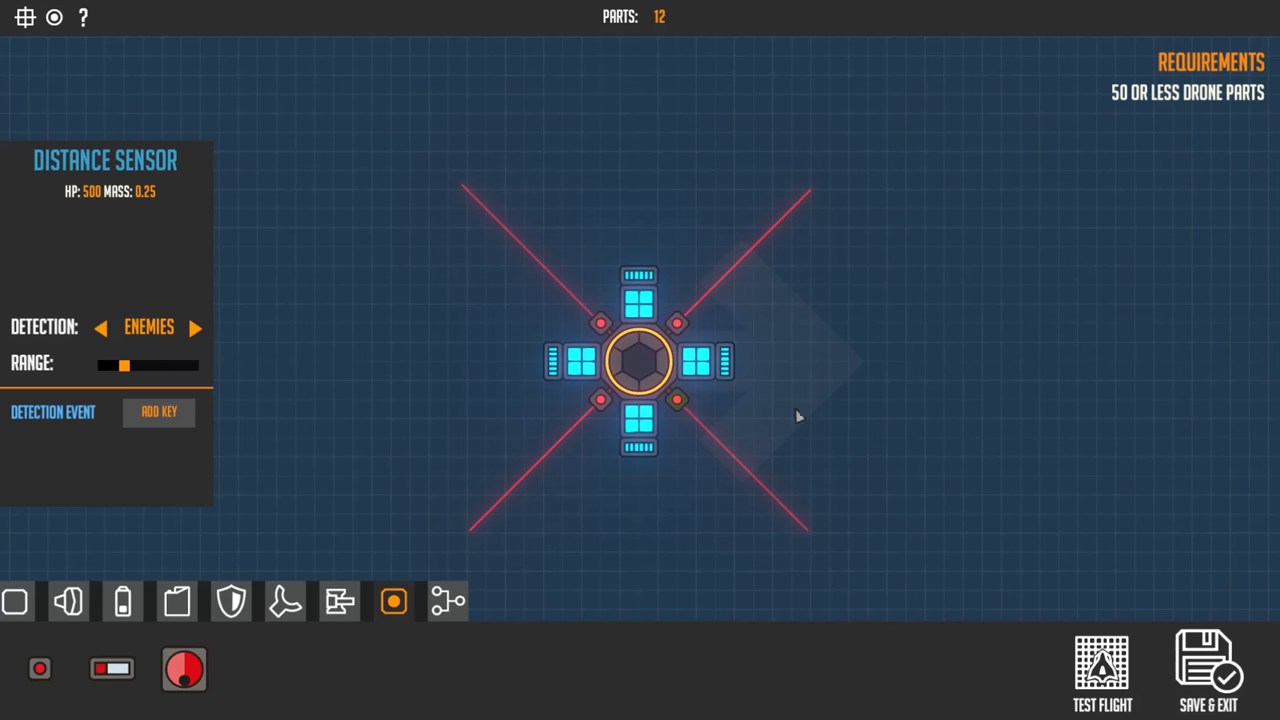
pyautogui.moveTo(678, 322)
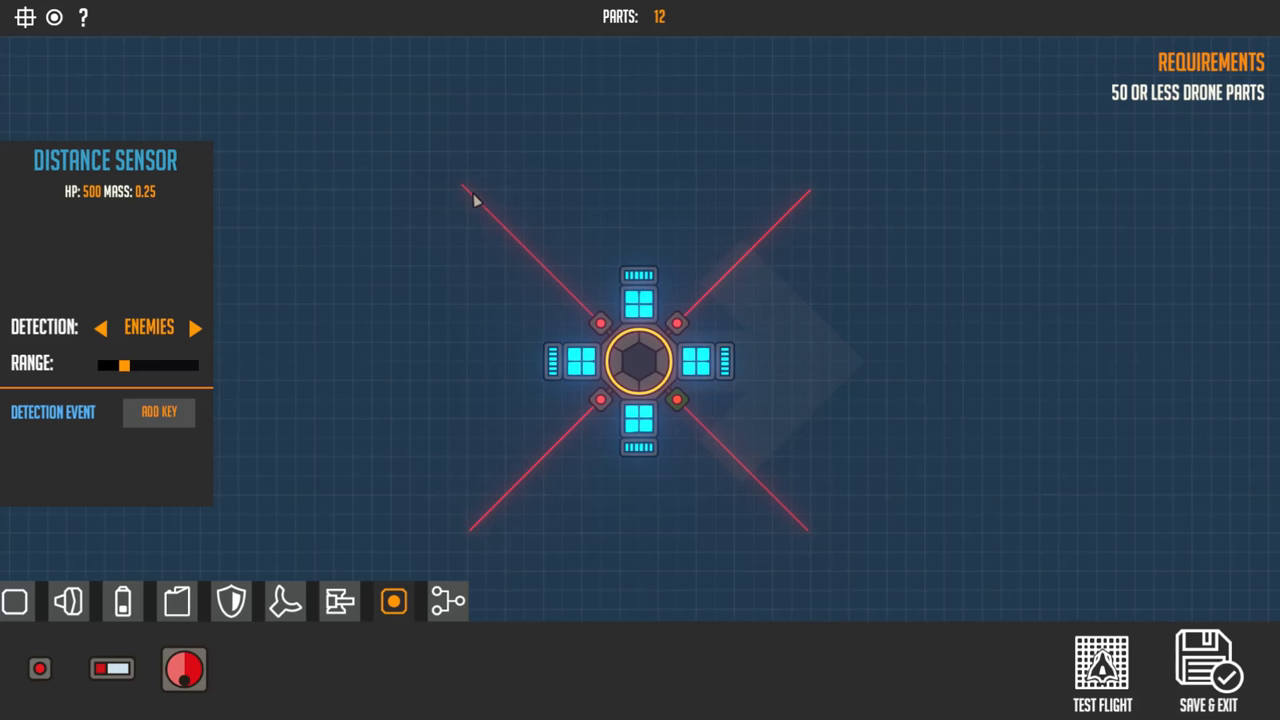
pyautogui.click(196, 328)
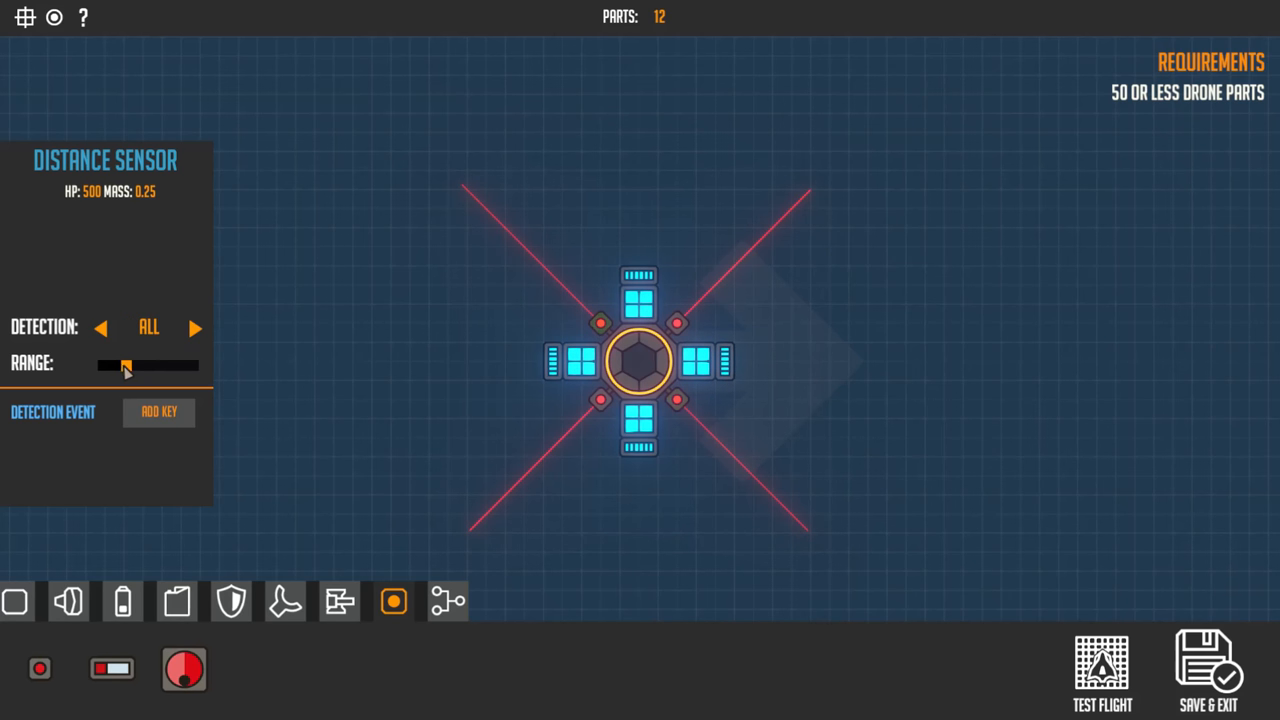
pyautogui.click(100, 328)
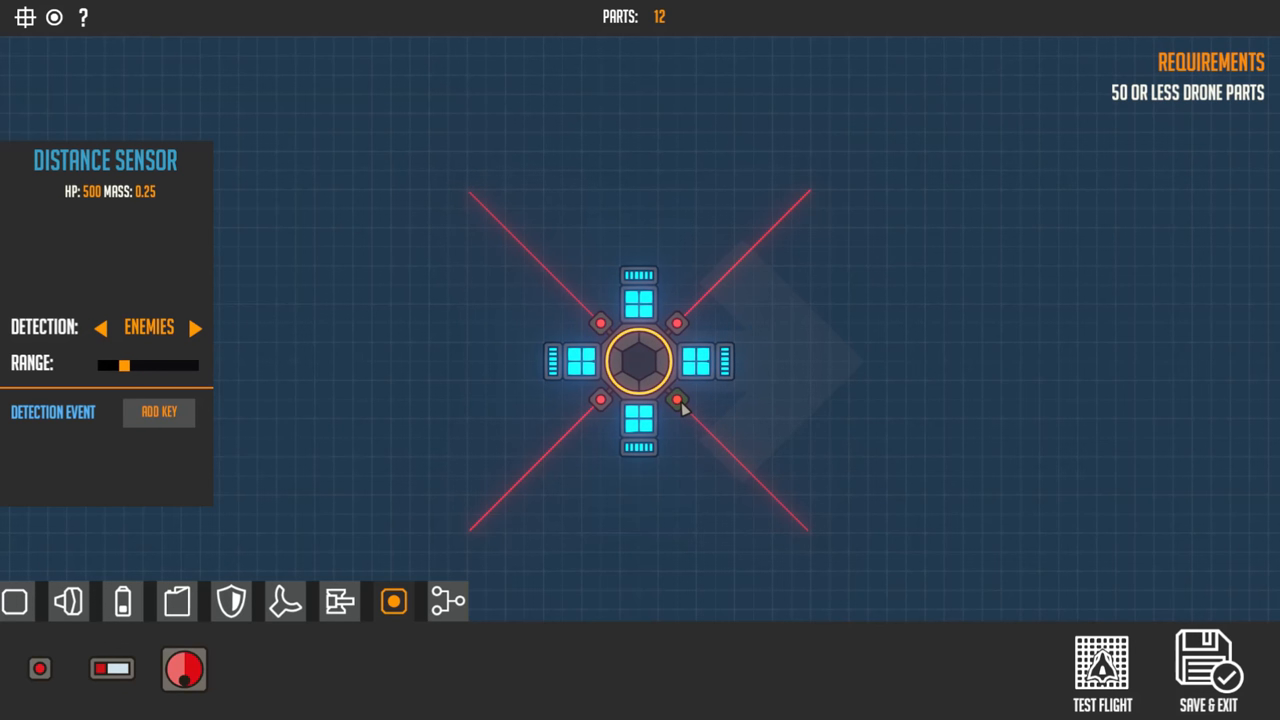
pyautogui.moveTo(720, 312)
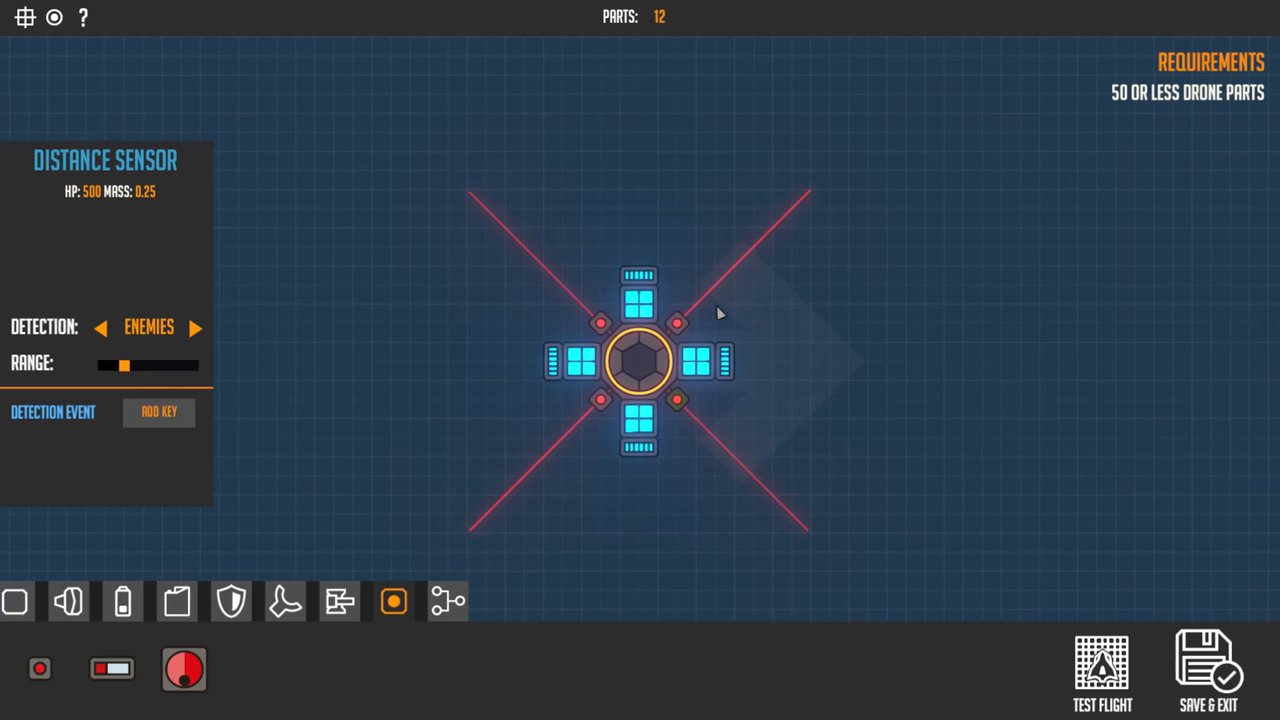
pyautogui.moveTo(884, 224)
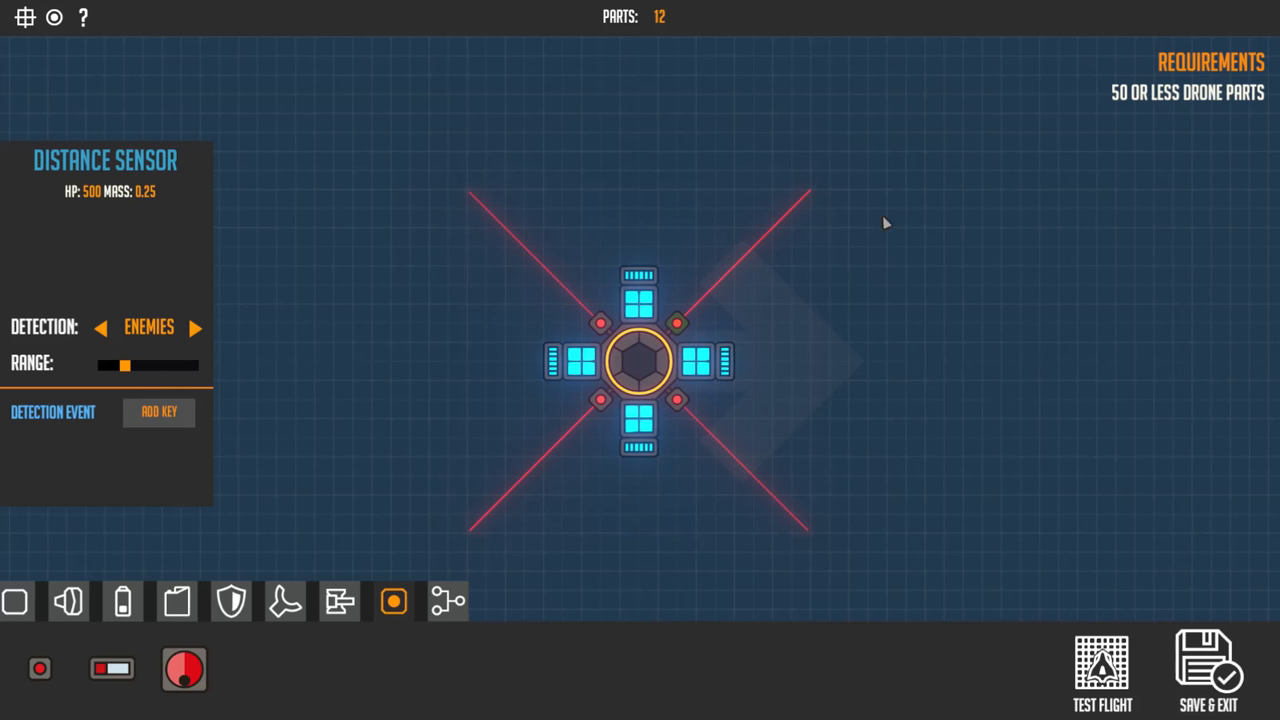
pyautogui.moveTo(232, 600)
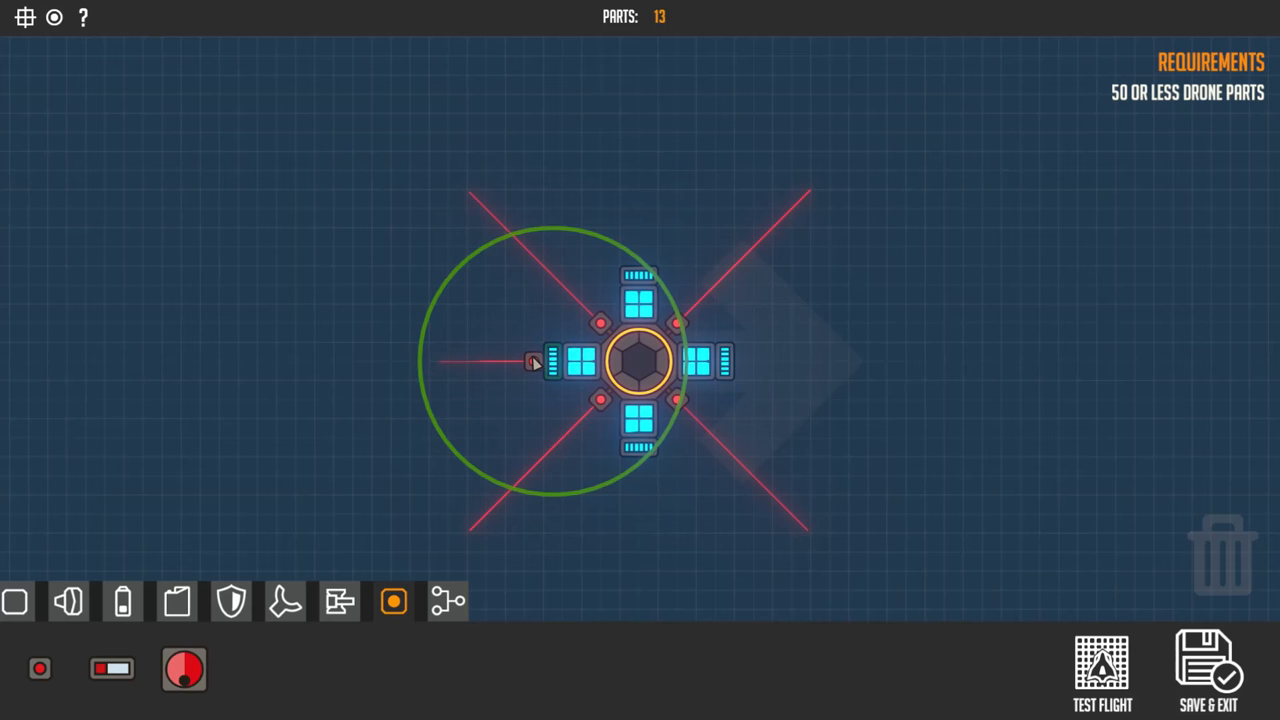
# Add a right-side distance sensor set to detect enemies with a lengthened range
pyautogui.click(532, 362)
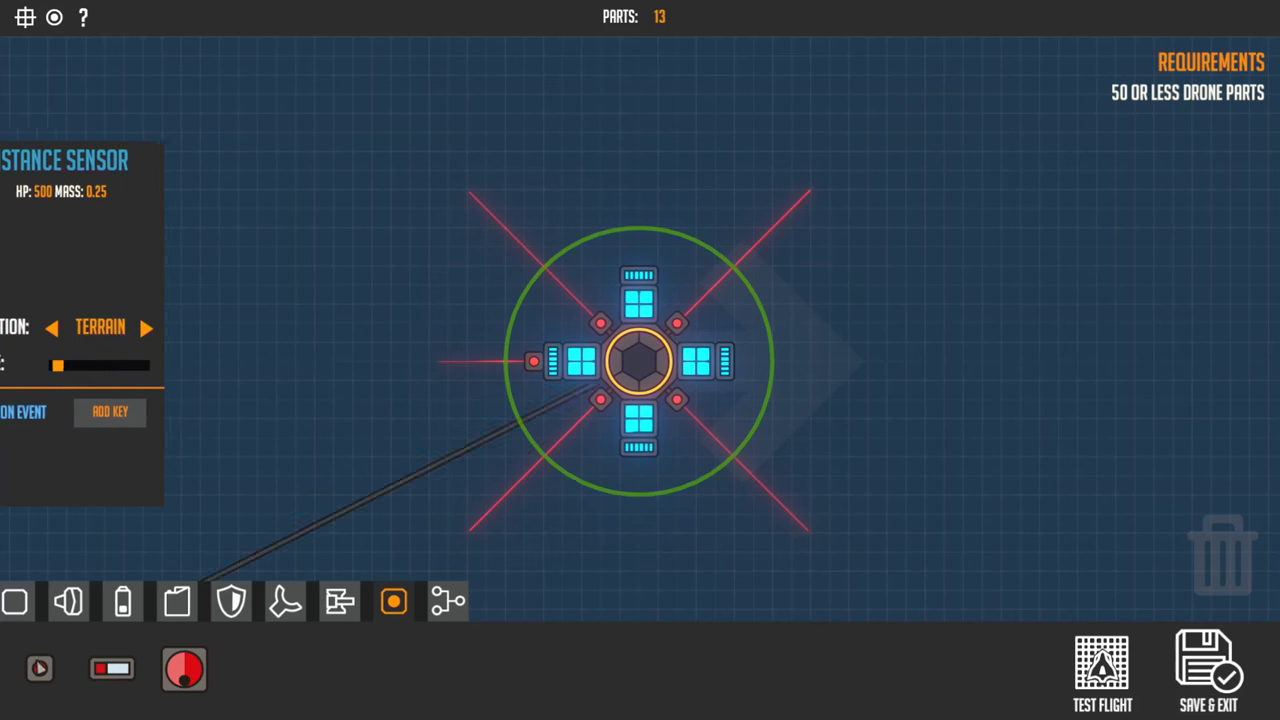
pyautogui.click(744, 362)
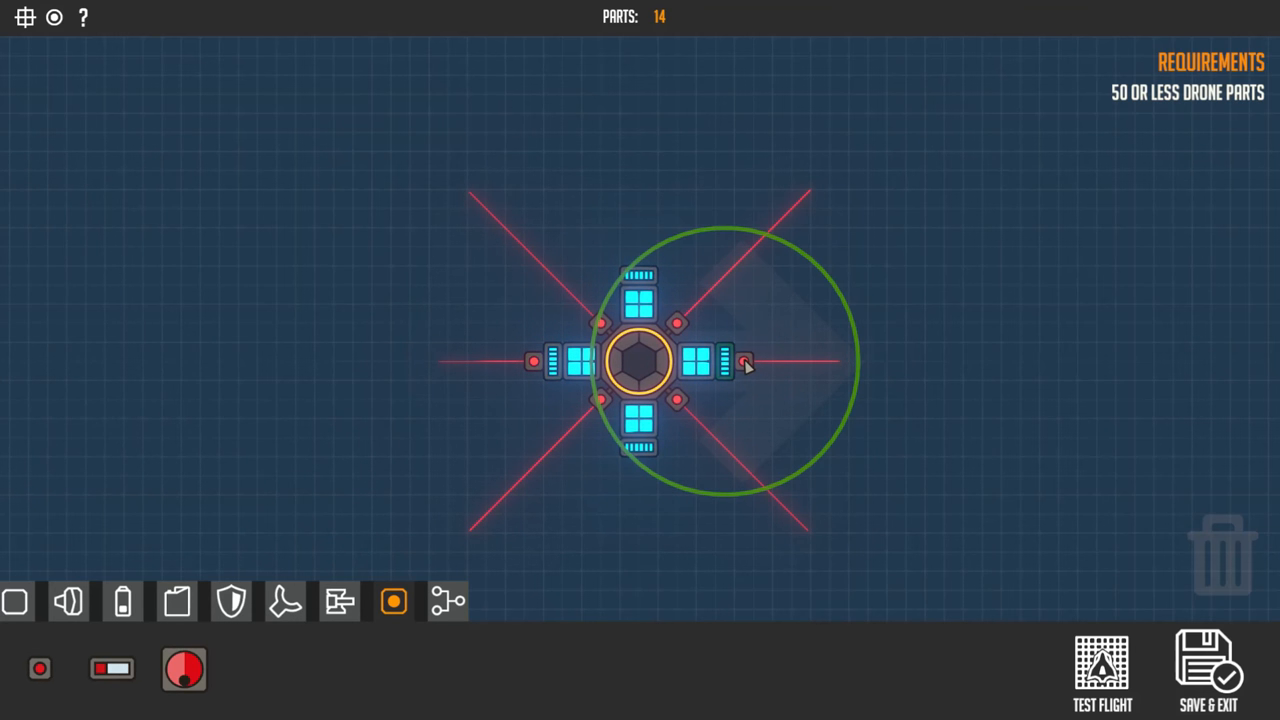
pyautogui.click(744, 362)
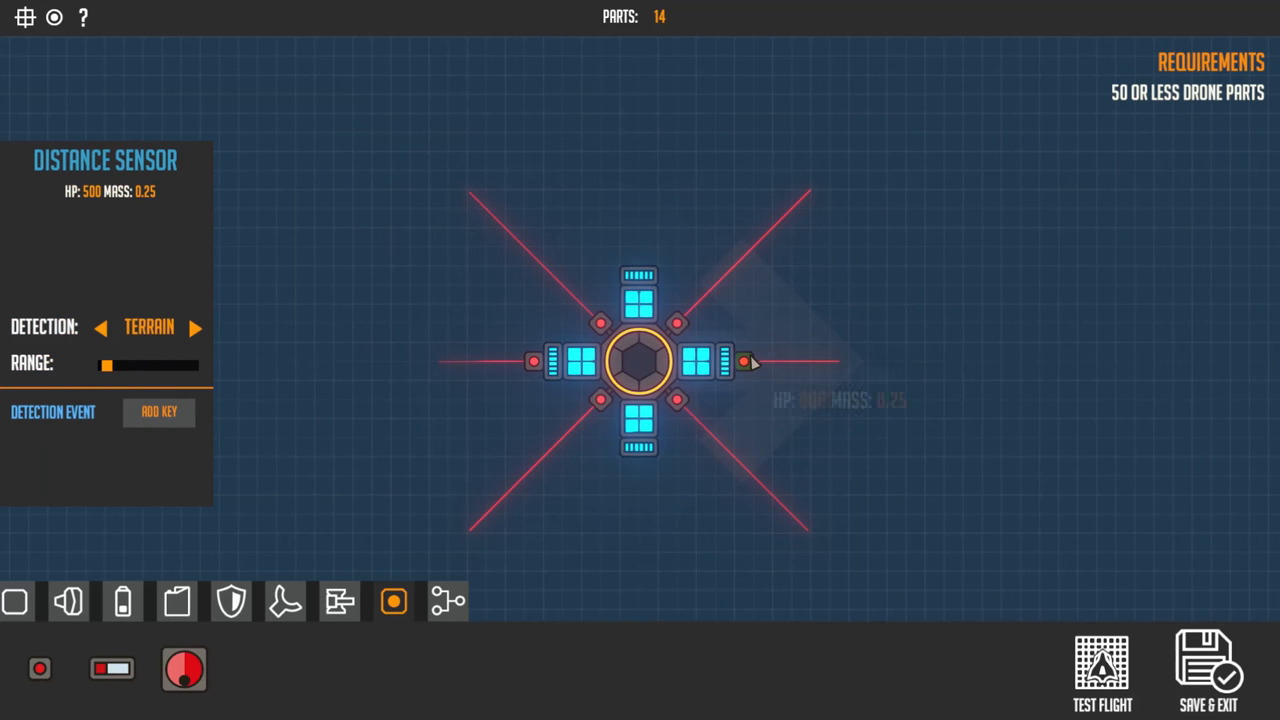
pyautogui.click(196, 328)
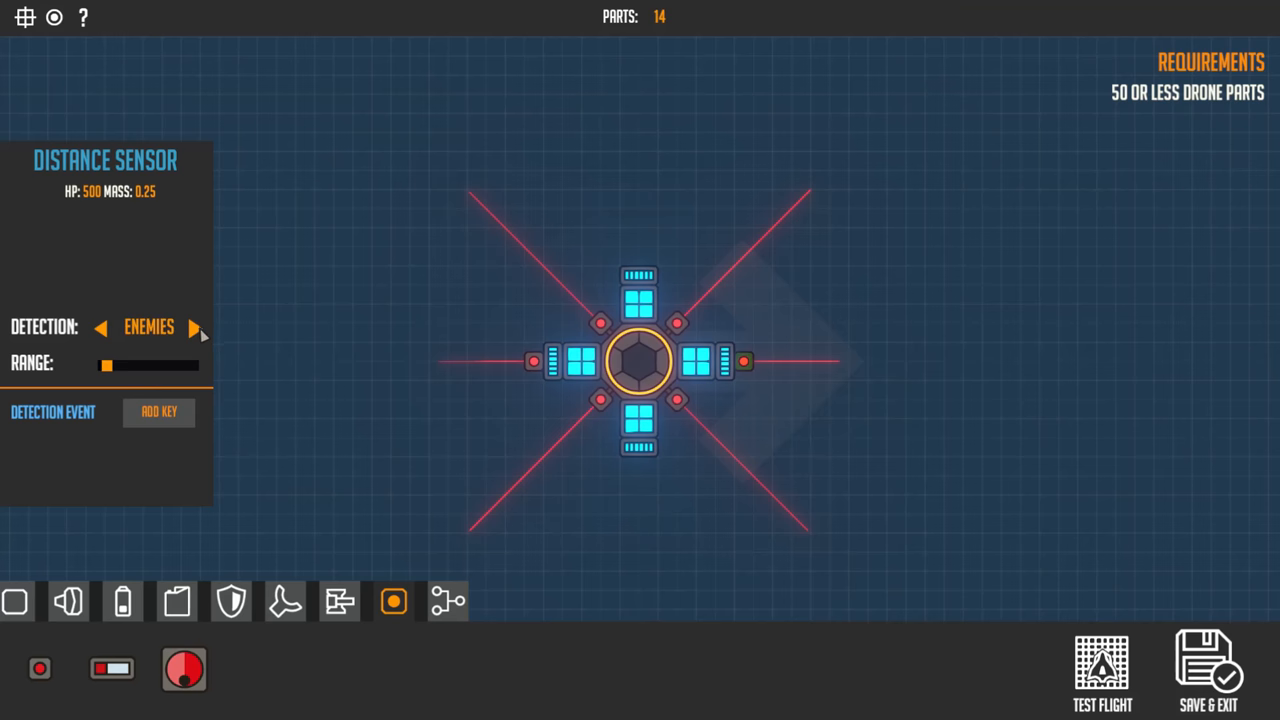
pyautogui.moveTo(110, 366); pyautogui.dragTo(118, 366)
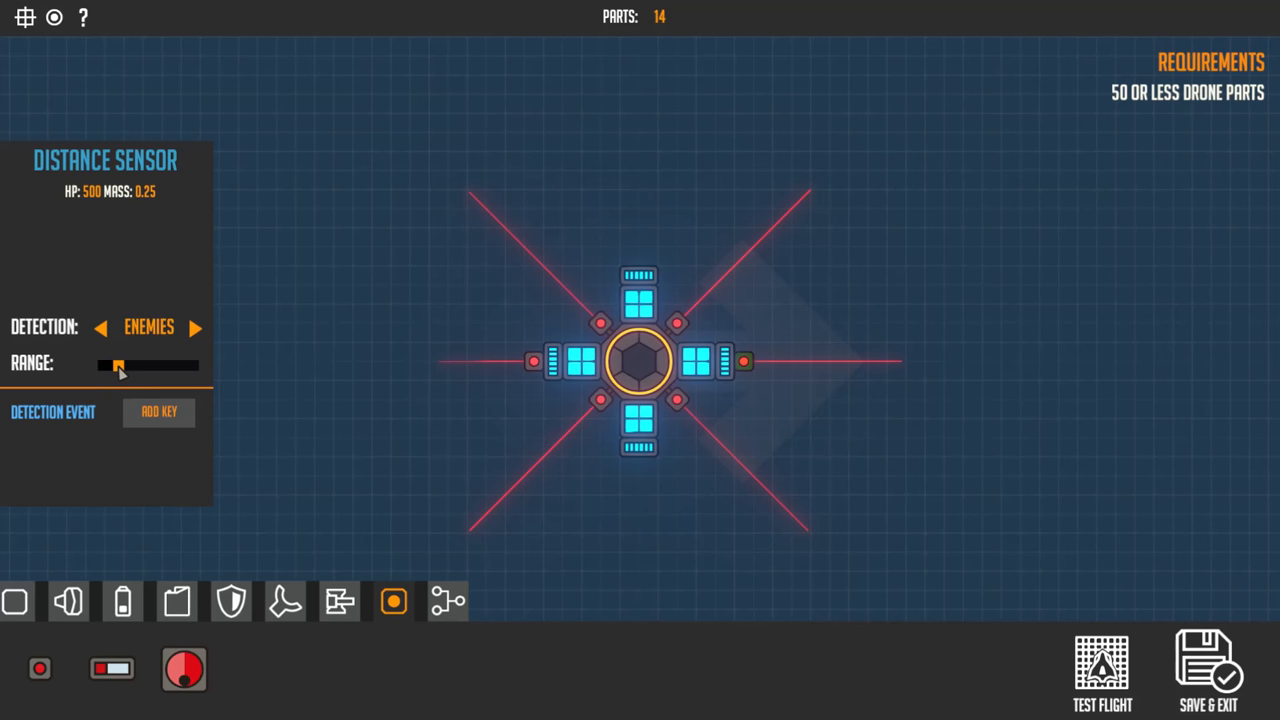
pyautogui.moveTo(116, 364); pyautogui.dragTo(124, 364)
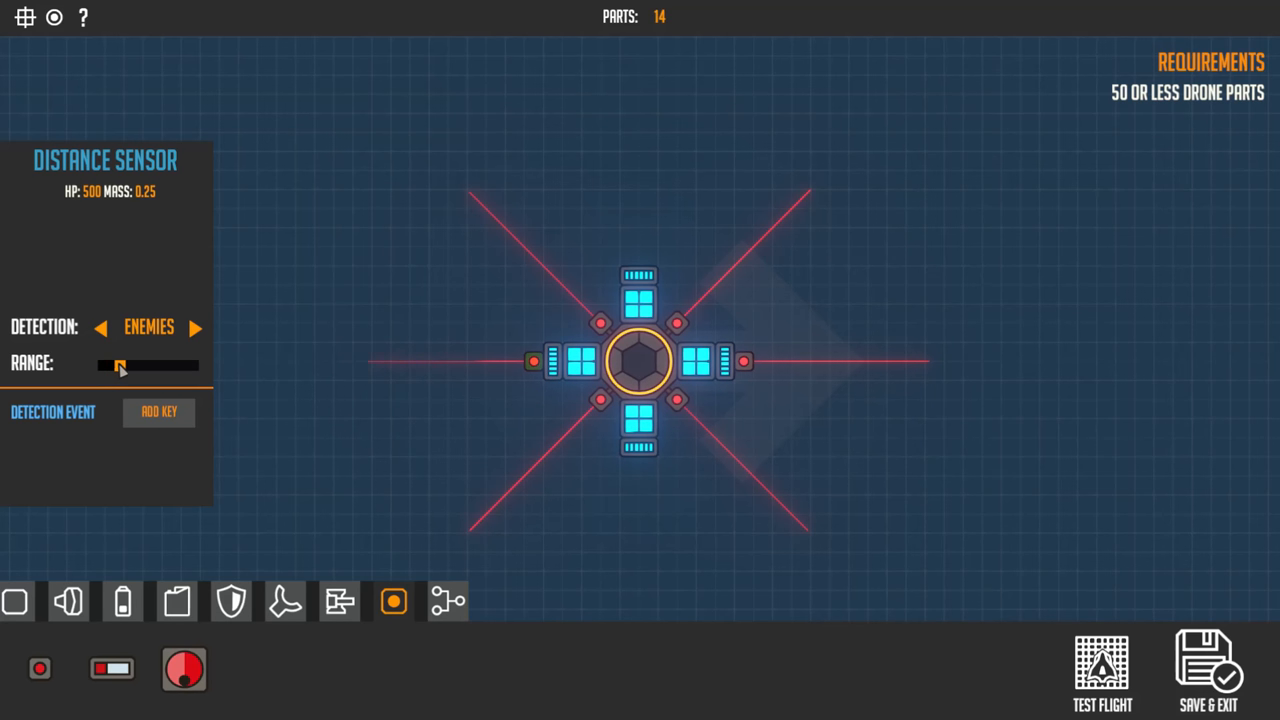
pyautogui.moveTo(118, 364); pyautogui.dragTo(124, 364)
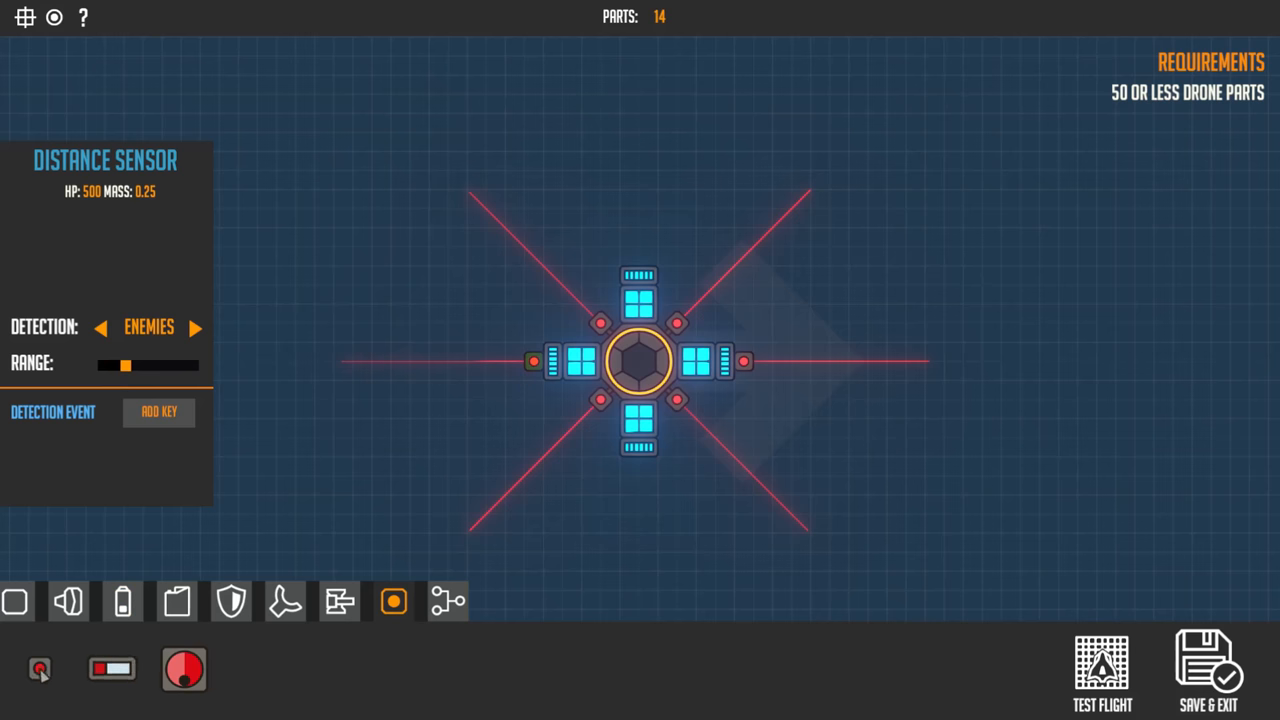
# Attach distance sensors above and below the drone to complete the eight-sensor ring
pyautogui.click(640, 190)
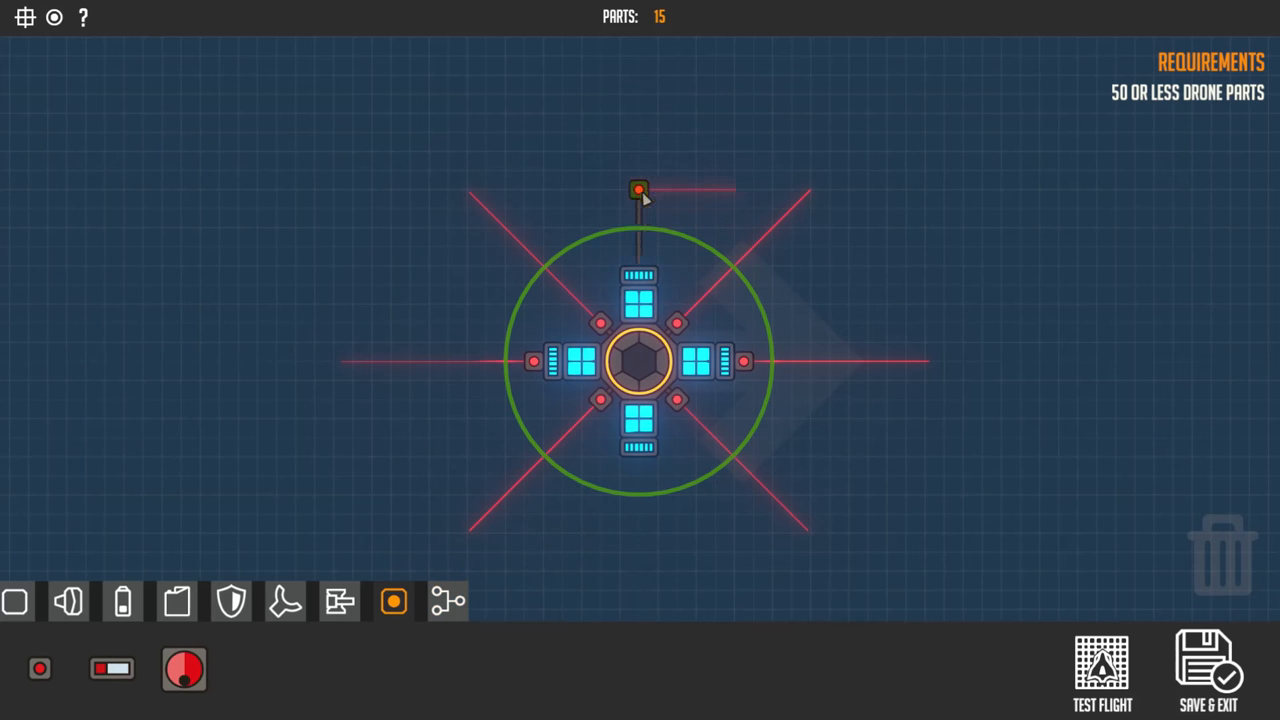
pyautogui.moveTo(640, 190); pyautogui.dragTo(630, 240)
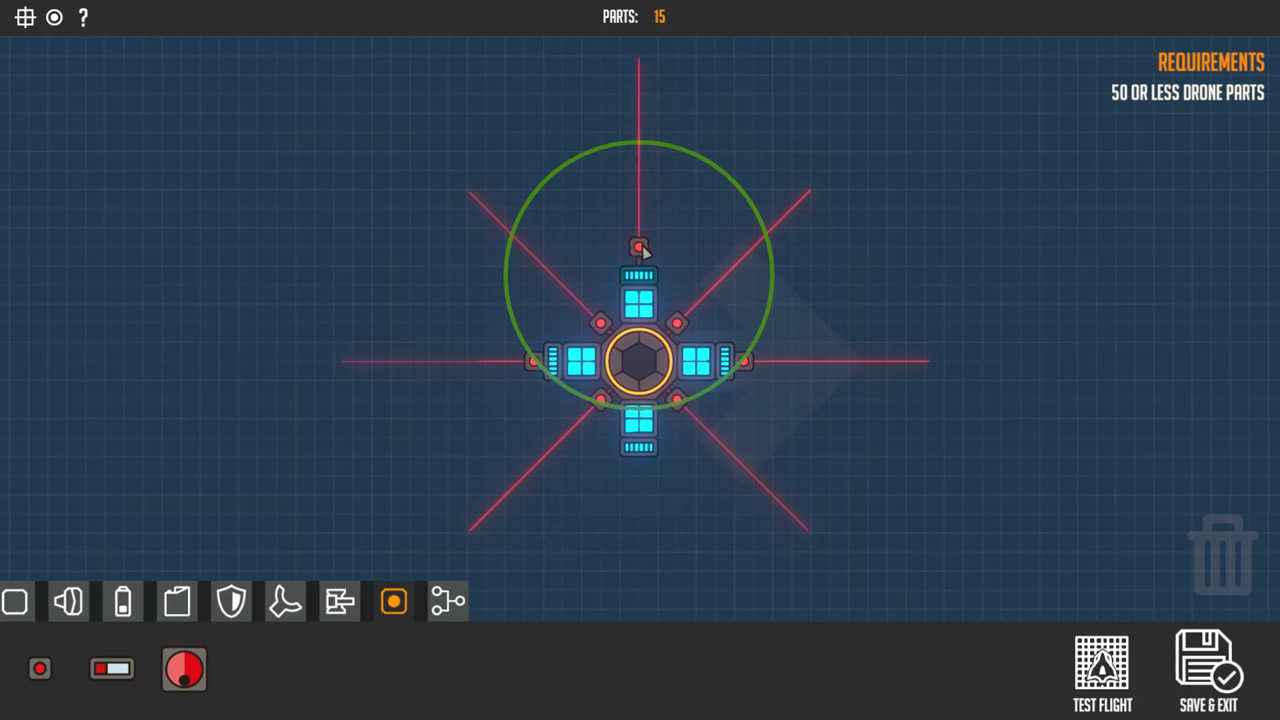
pyautogui.click(640, 248)
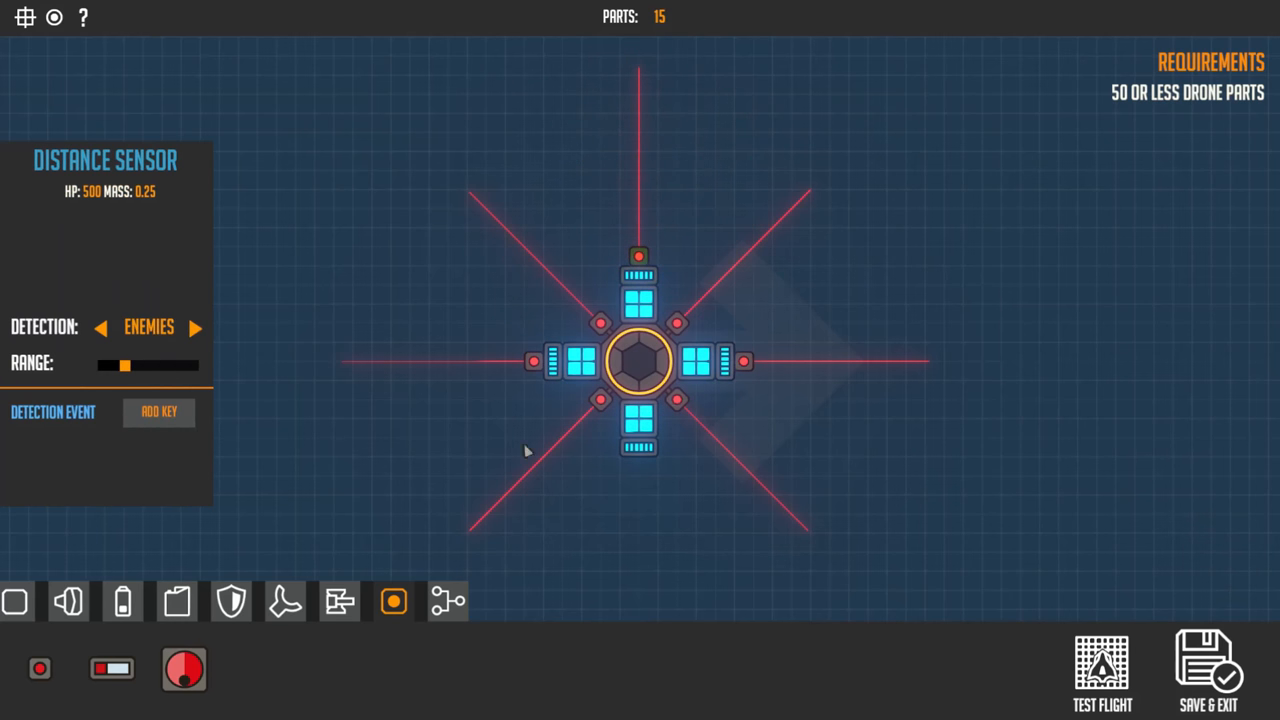
pyautogui.click(640, 448)
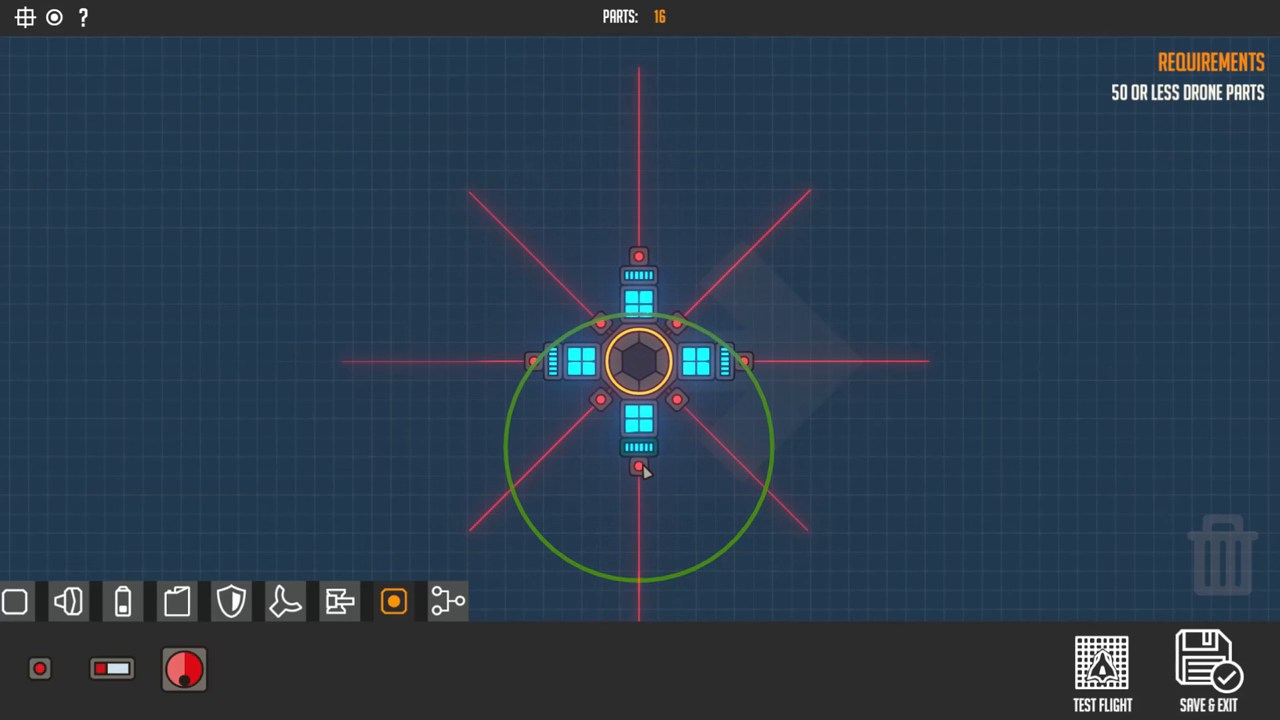
pyautogui.click(1100, 670)
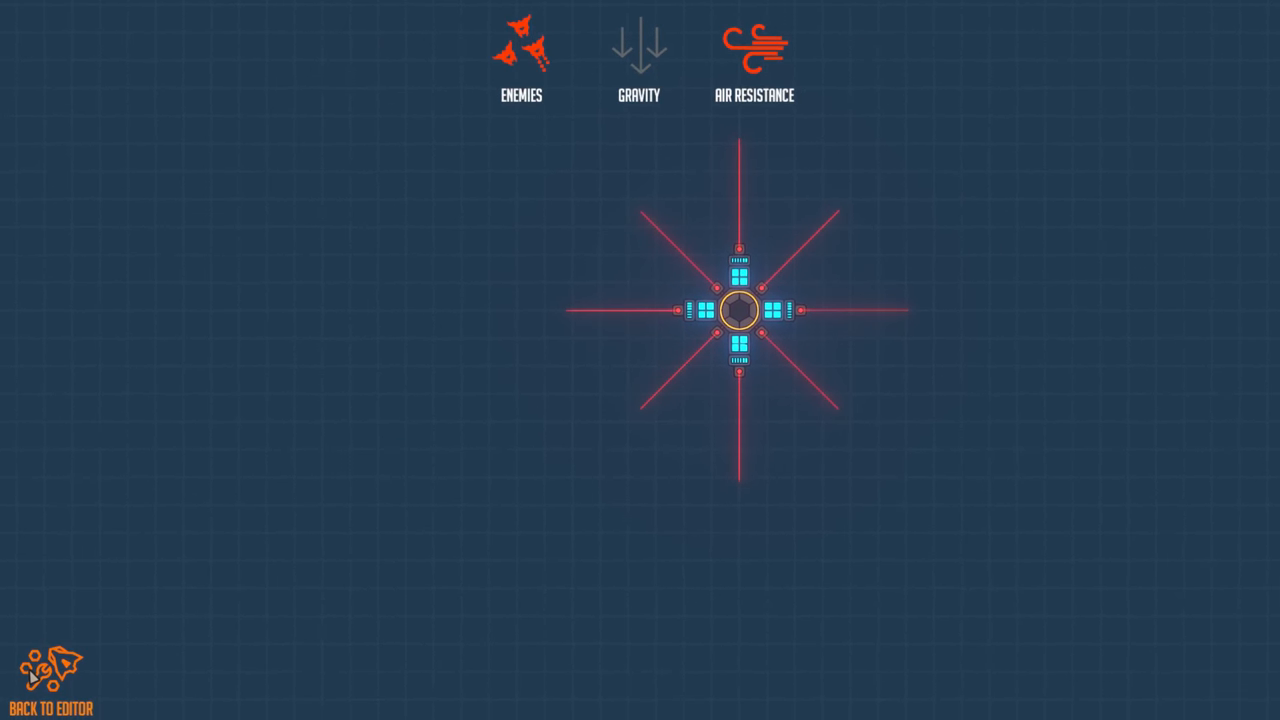
# Return from the test flight to the drone editor
pyautogui.click(50, 680)
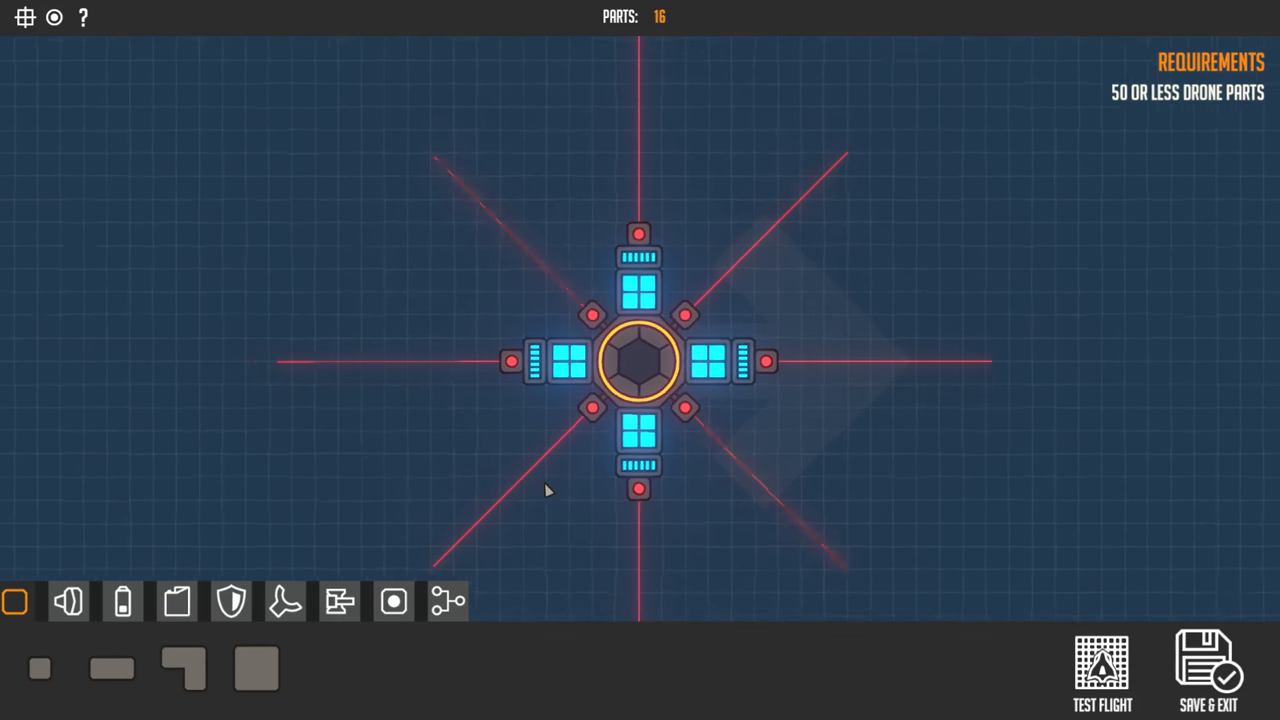
pyautogui.scroll(-3)
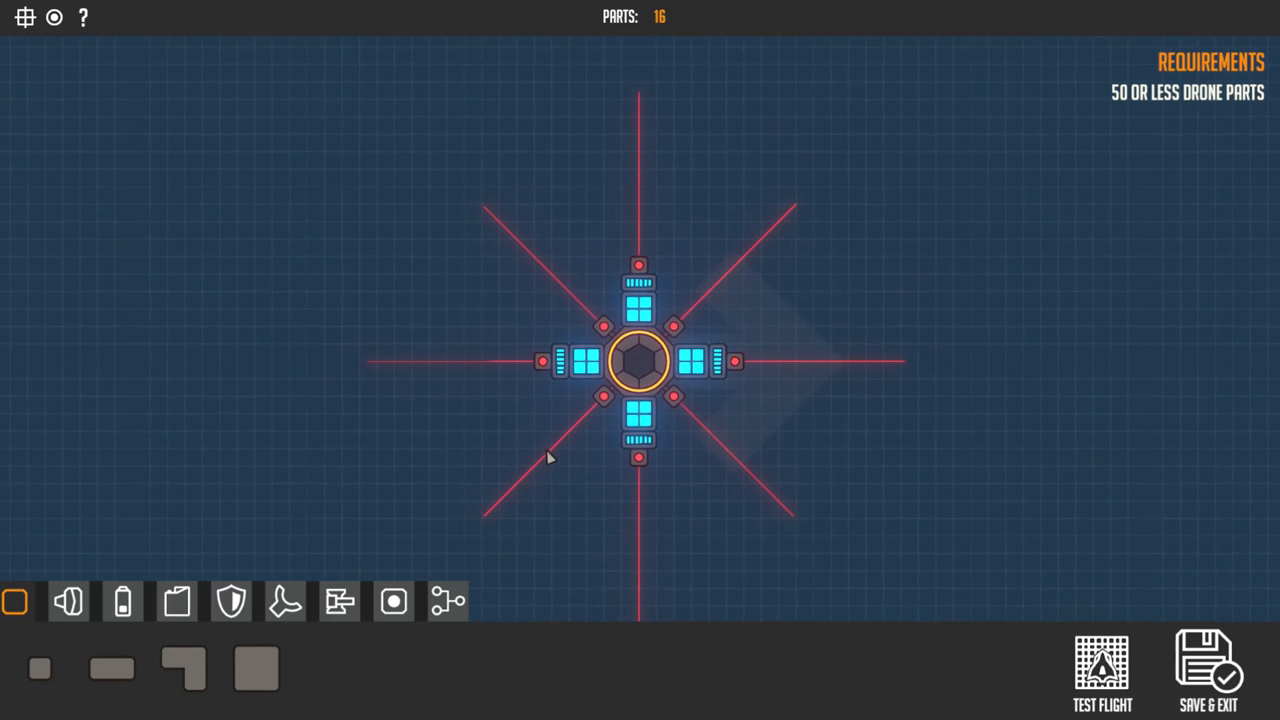
pyautogui.moveTo(232, 600)
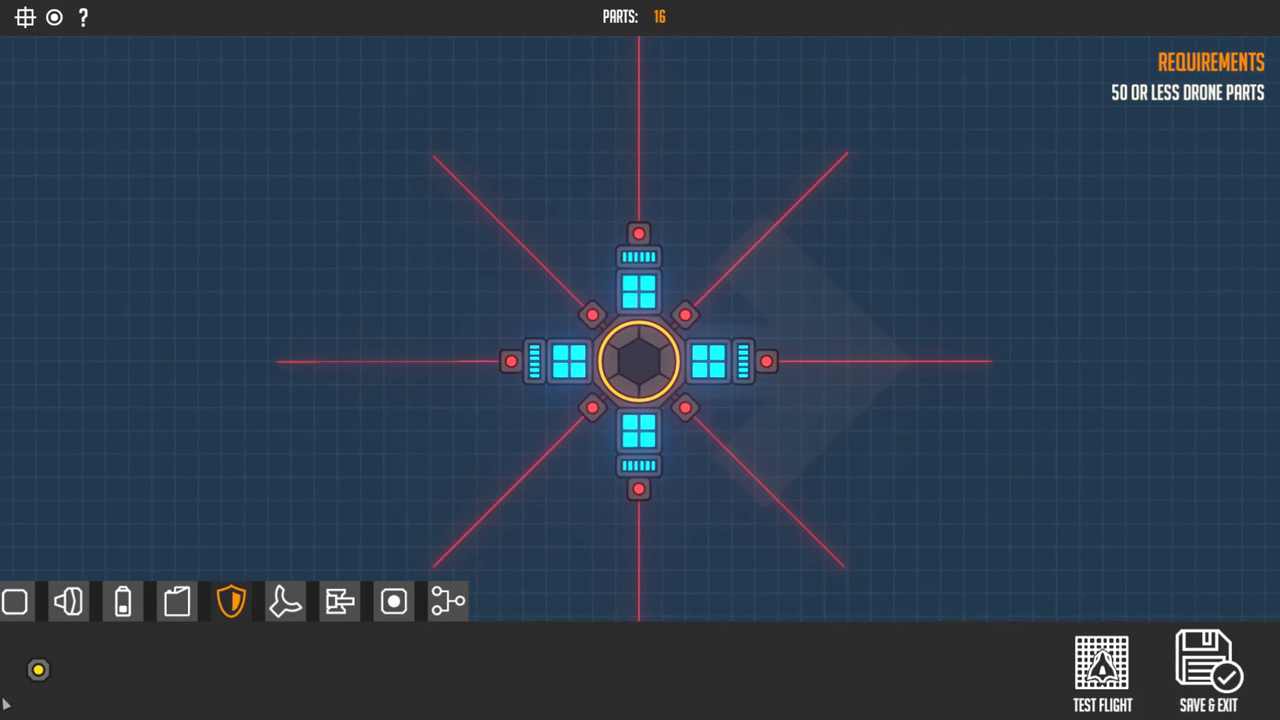
# Attach small energy shields on the lower-left and lower-right diagonals with their activation key assigned
pyautogui.click(546, 420)
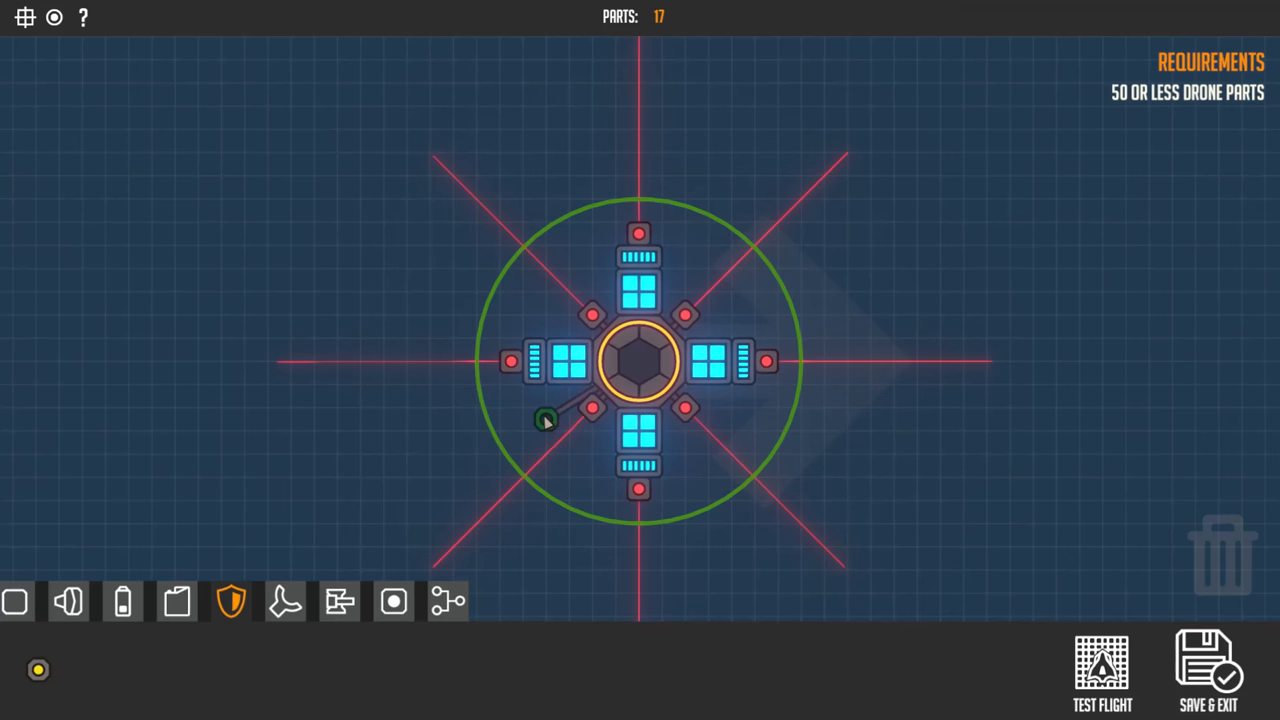
pyautogui.click(536, 418)
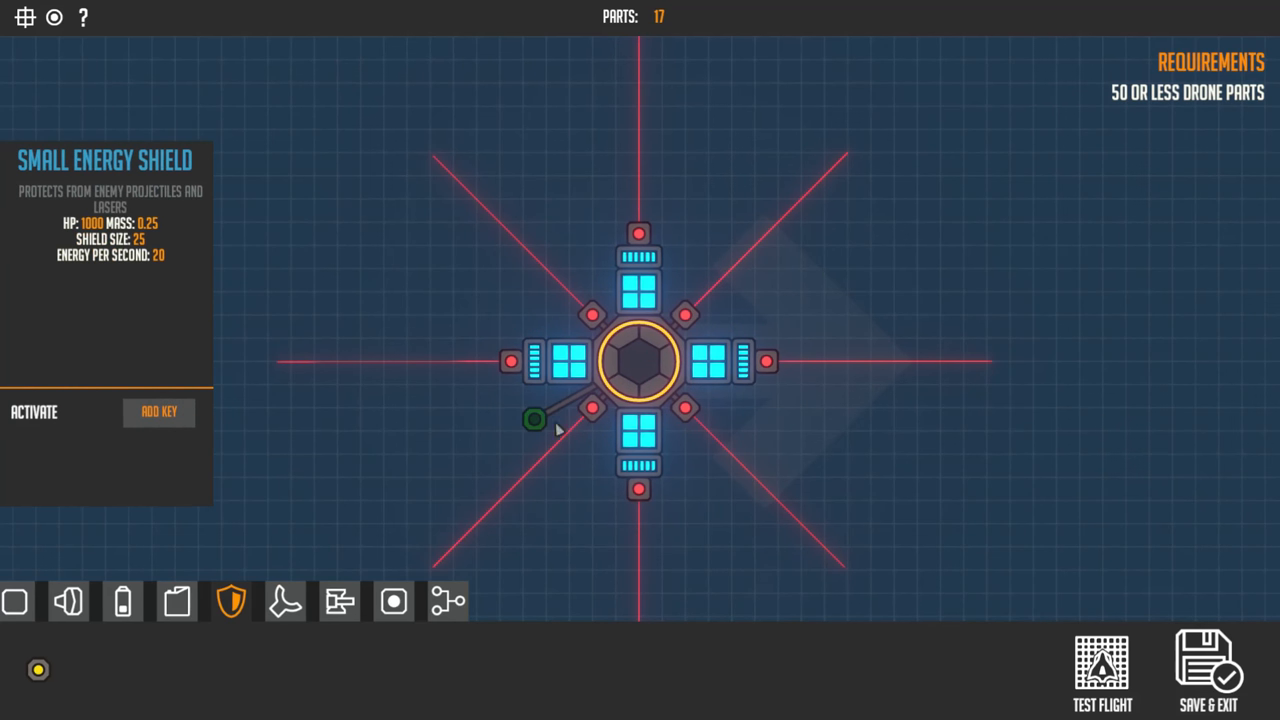
pyautogui.click(1102, 670)
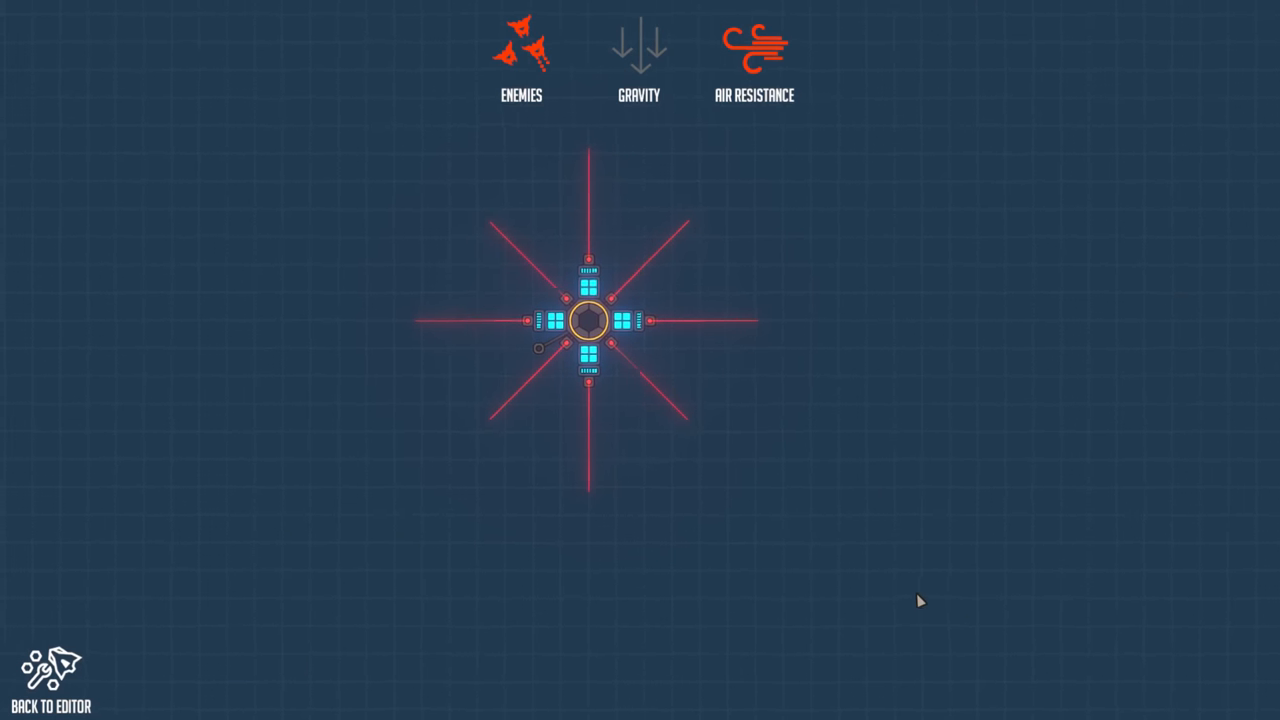
pyautogui.click(50, 670)
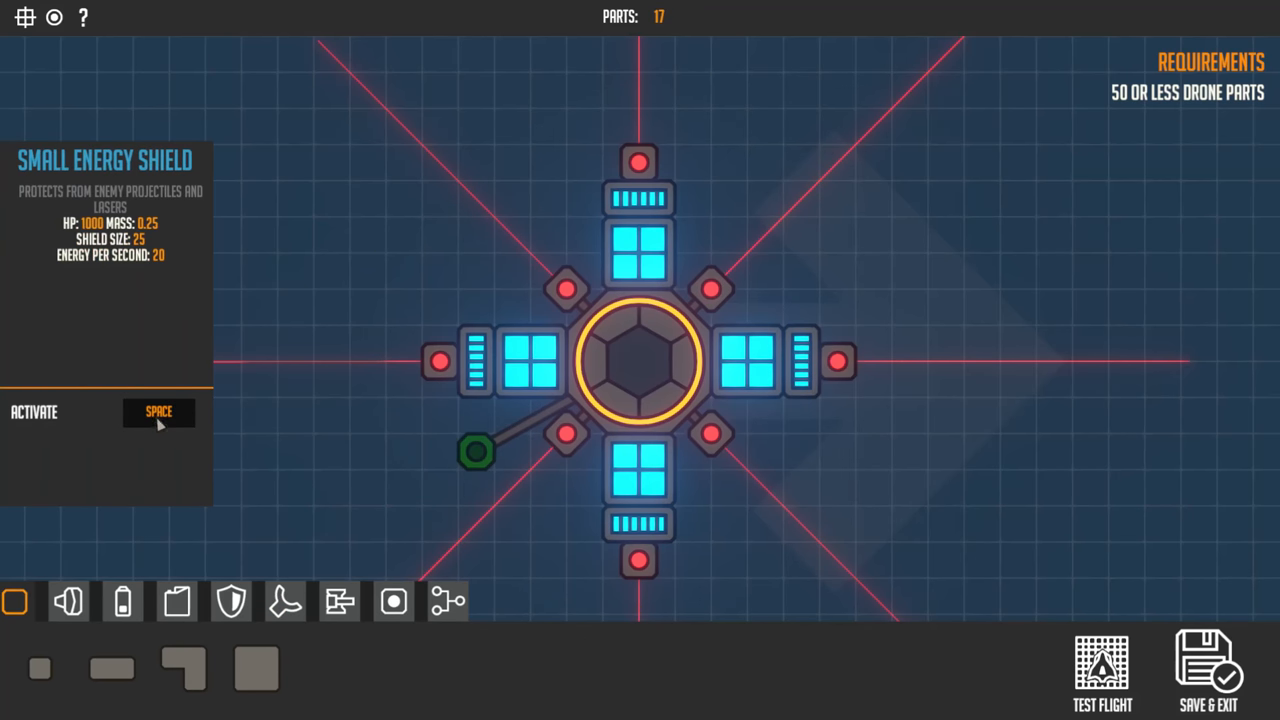
pyautogui.click(232, 600)
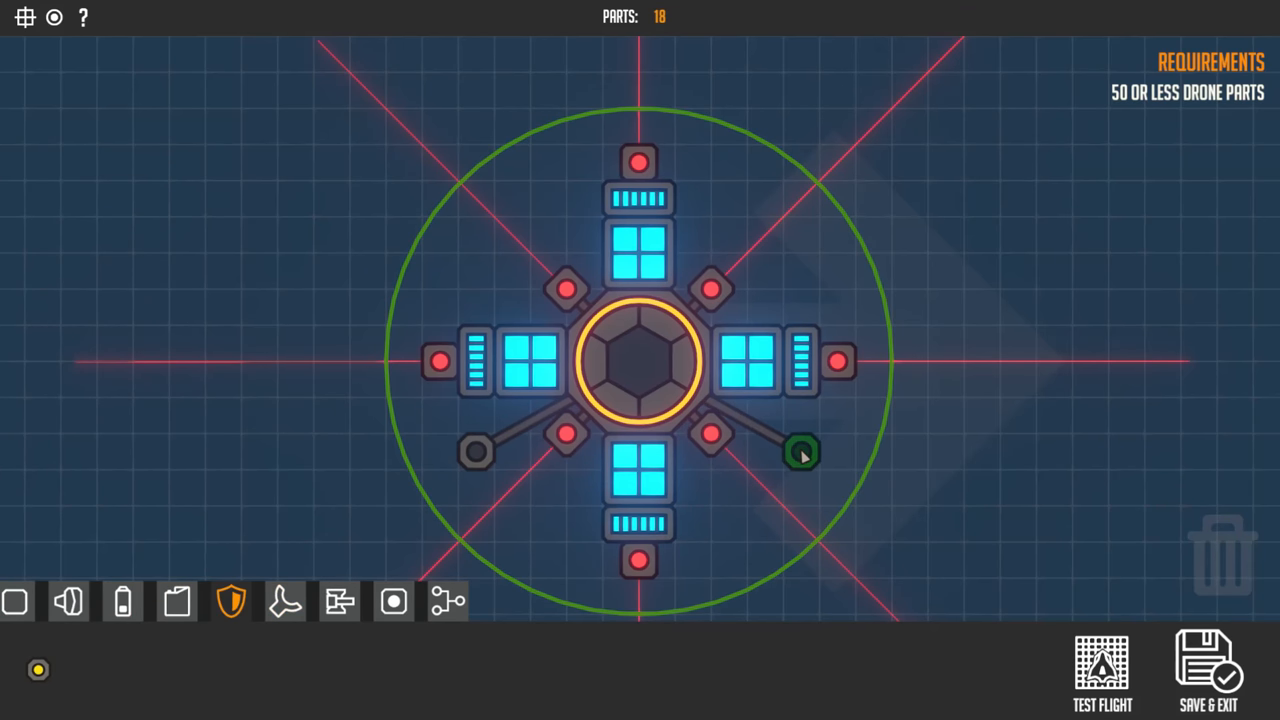
pyautogui.click(800, 452)
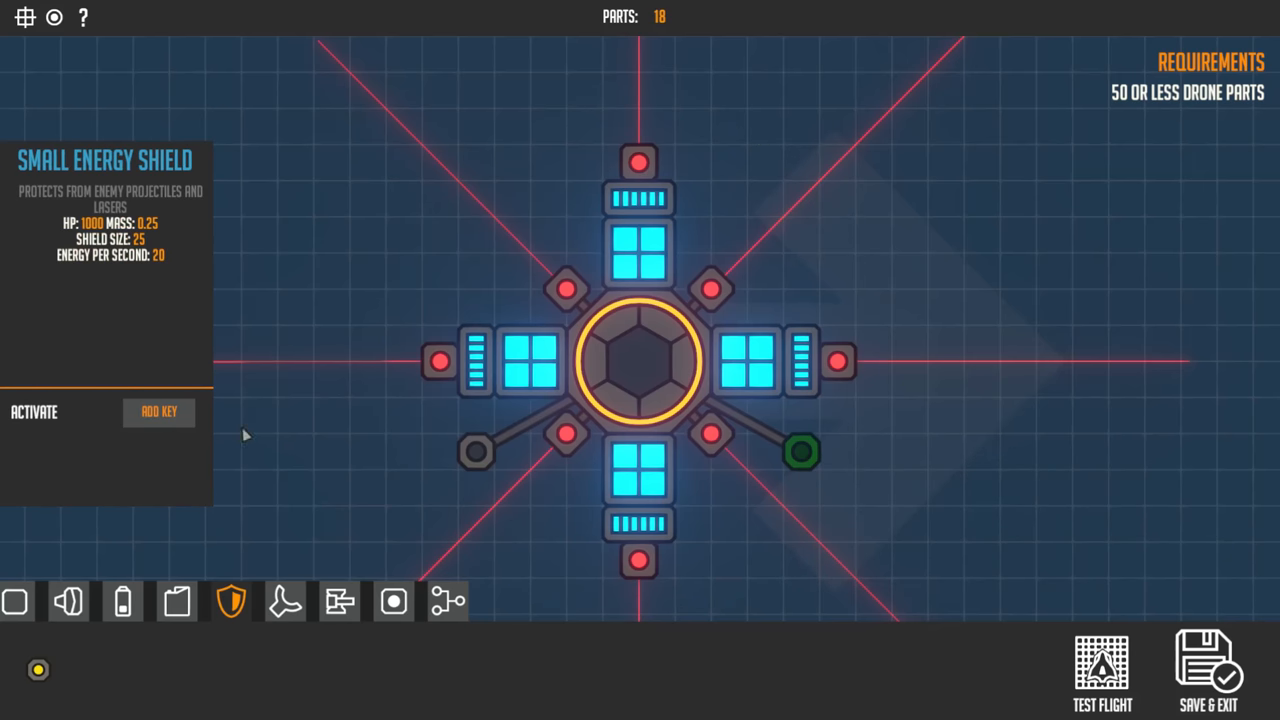
pyautogui.click(158, 412)
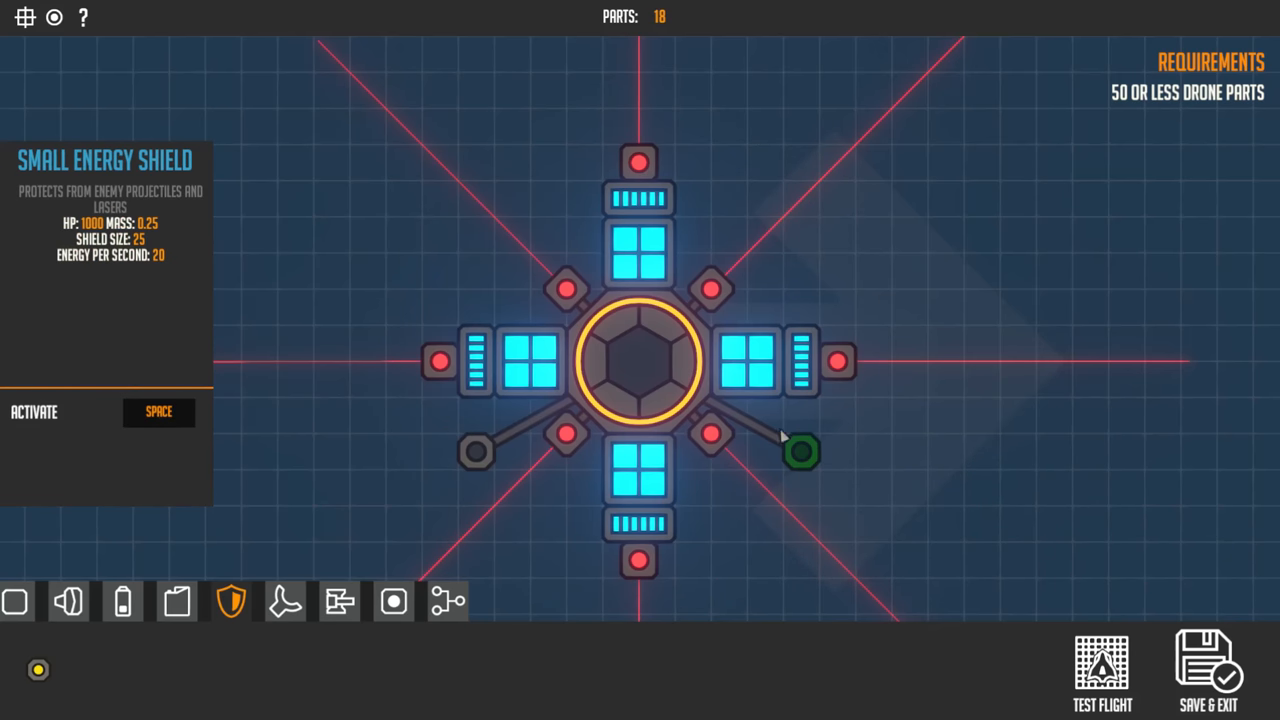
# Add upper-right and upper-left shields, removing a misplaced one, then start a test flight
pyautogui.click(800, 452)
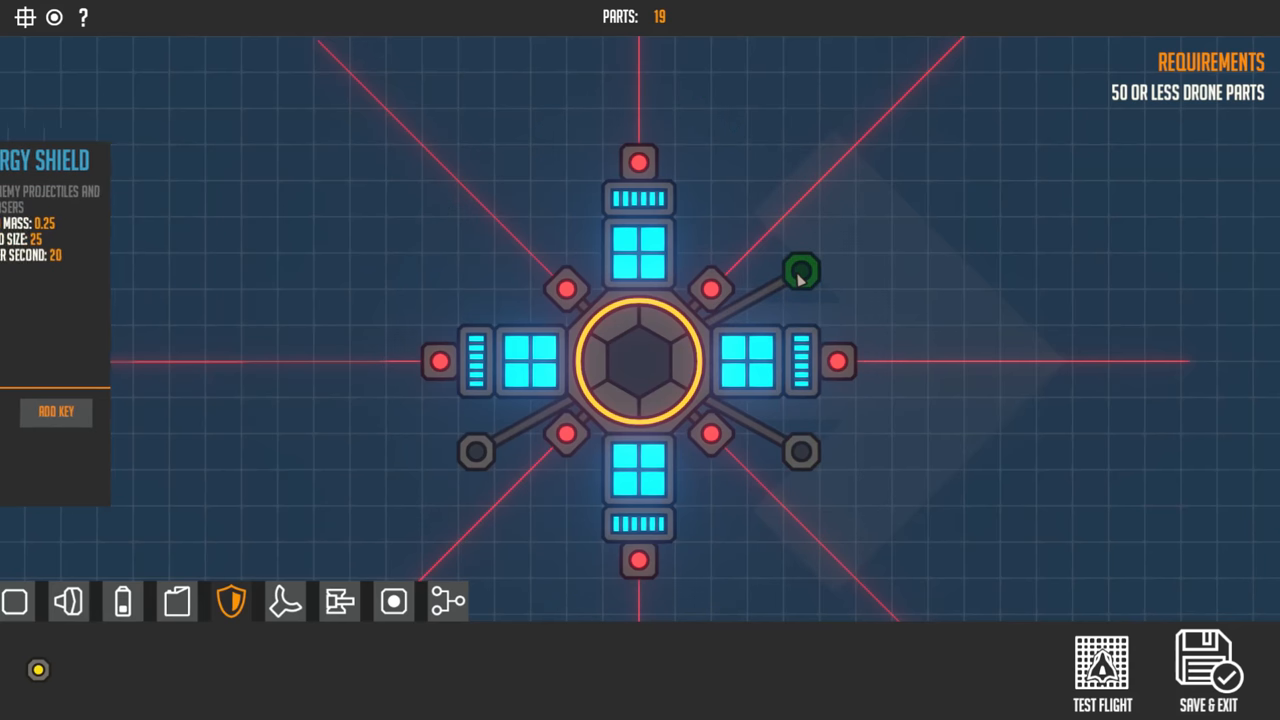
pyautogui.moveTo(800, 272); pyautogui.dragTo(350, 452)
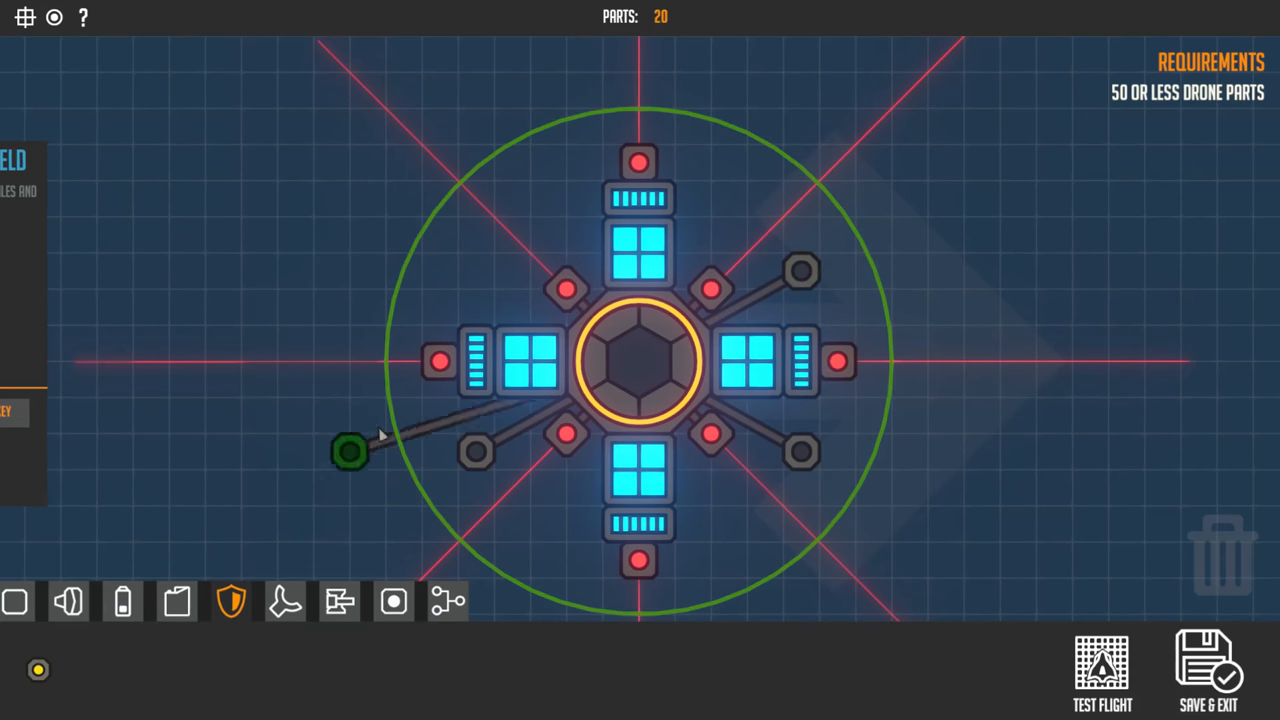
pyautogui.moveTo(350, 452); pyautogui.dragTo(548, 198)
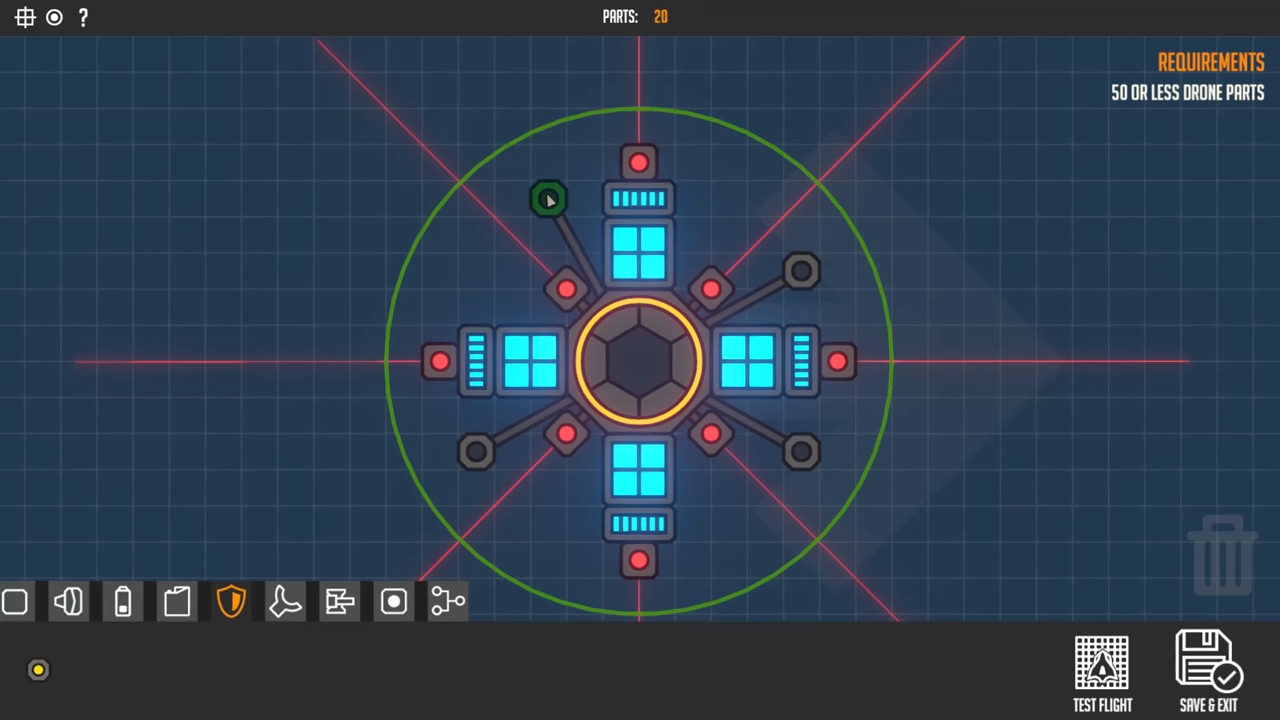
pyautogui.moveTo(550, 204)
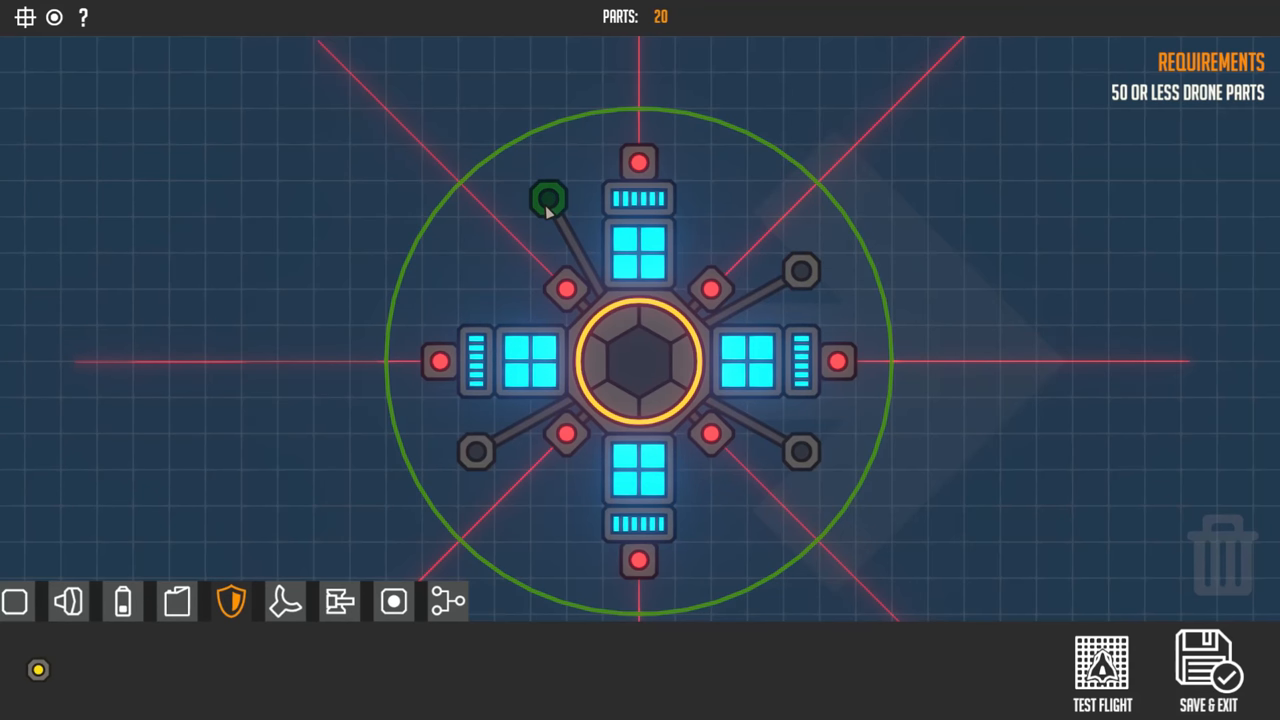
pyautogui.click(548, 198)
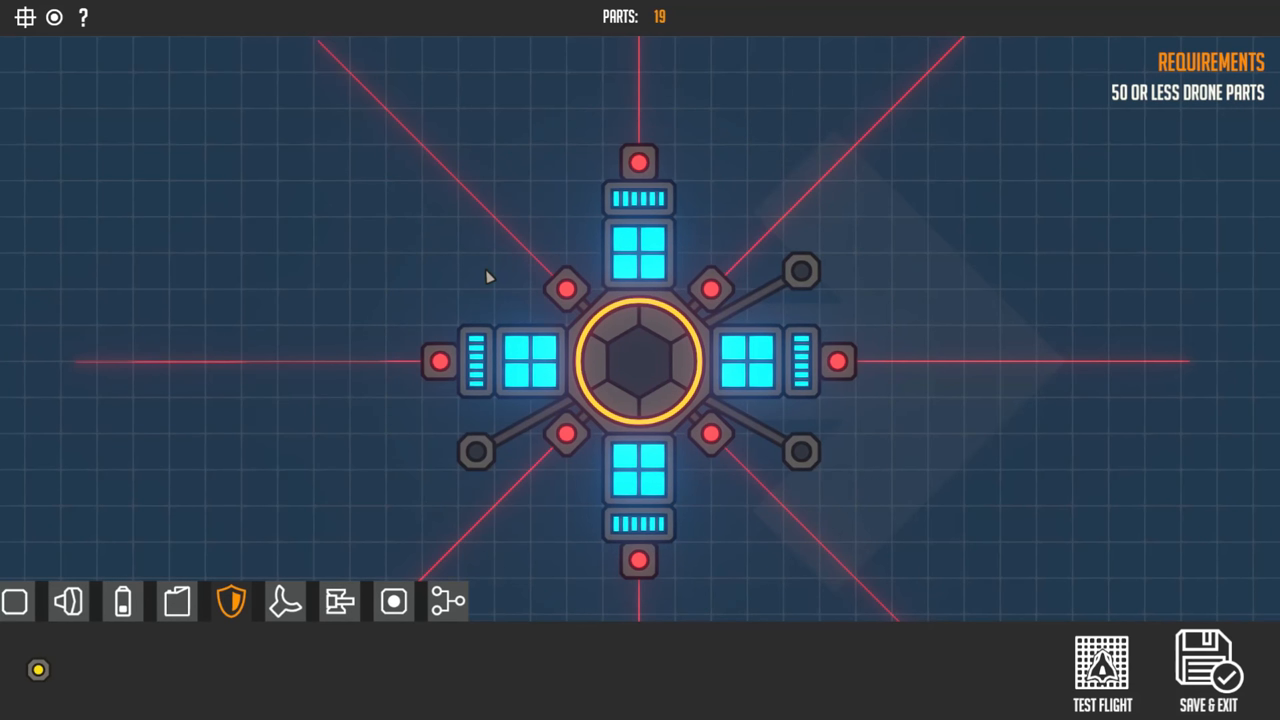
pyautogui.moveTo(800, 272)
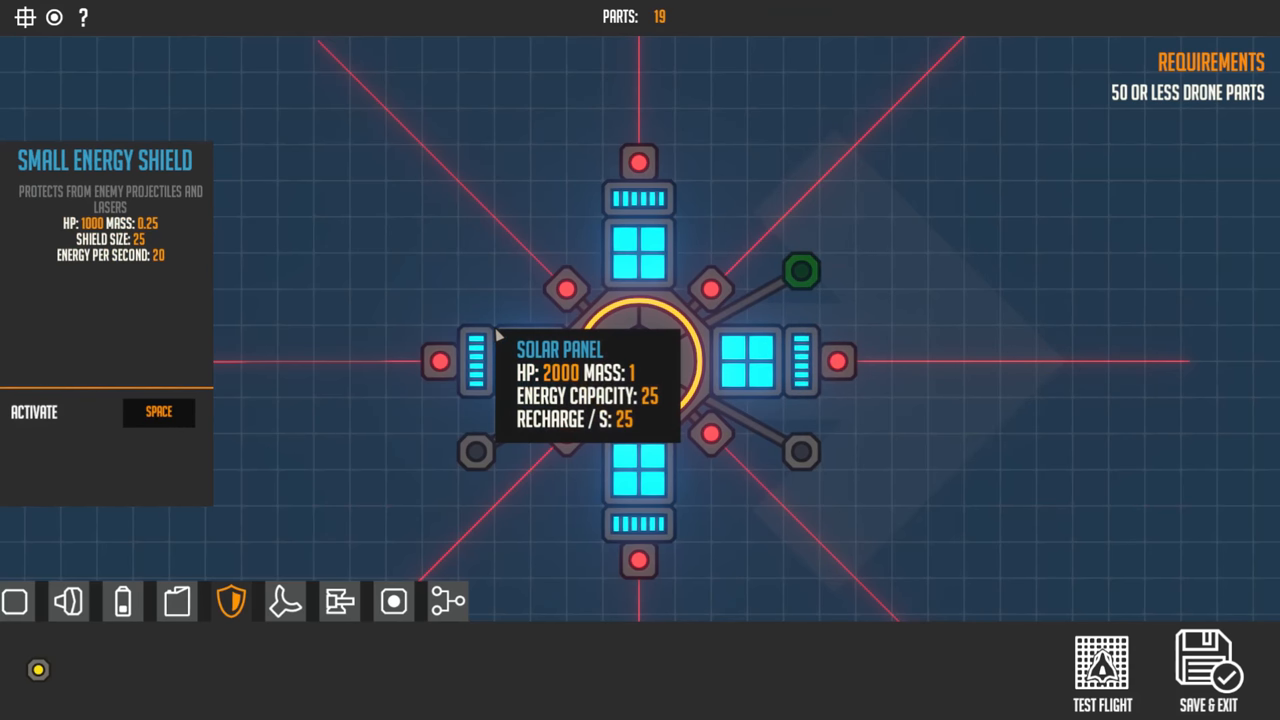
pyautogui.moveTo(680, 296)
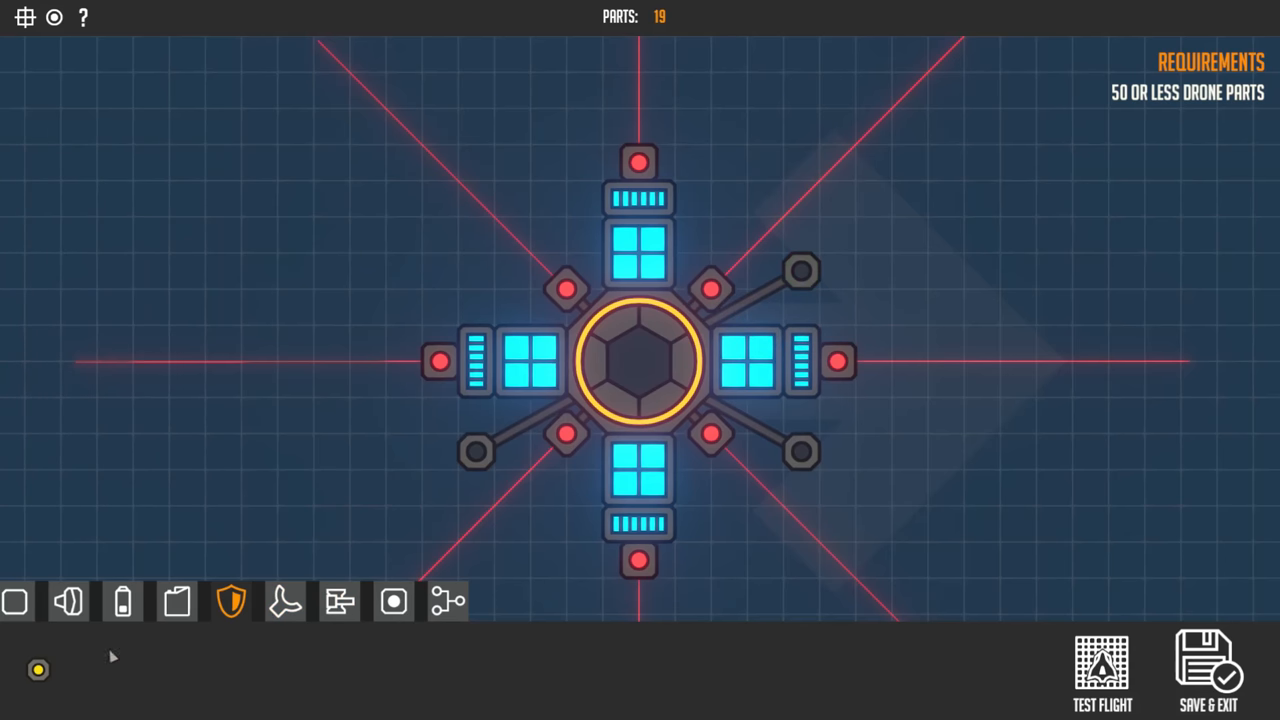
pyautogui.click(476, 272)
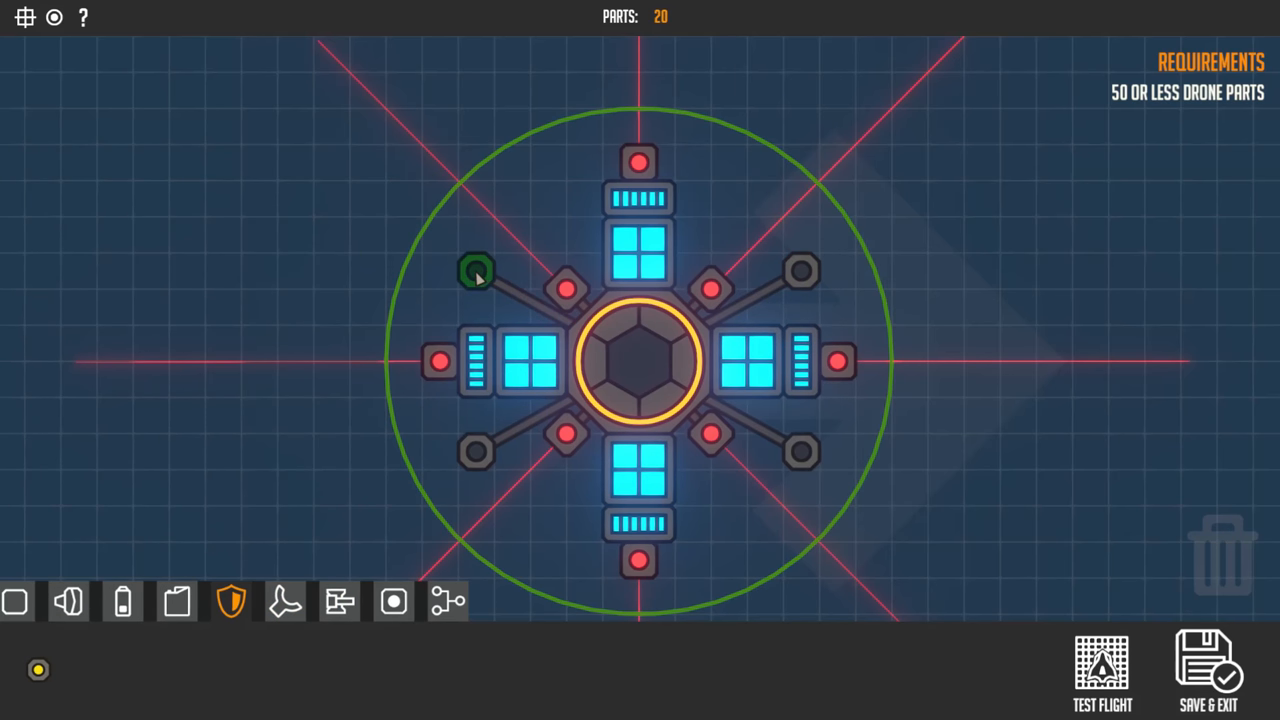
pyautogui.click(476, 272)
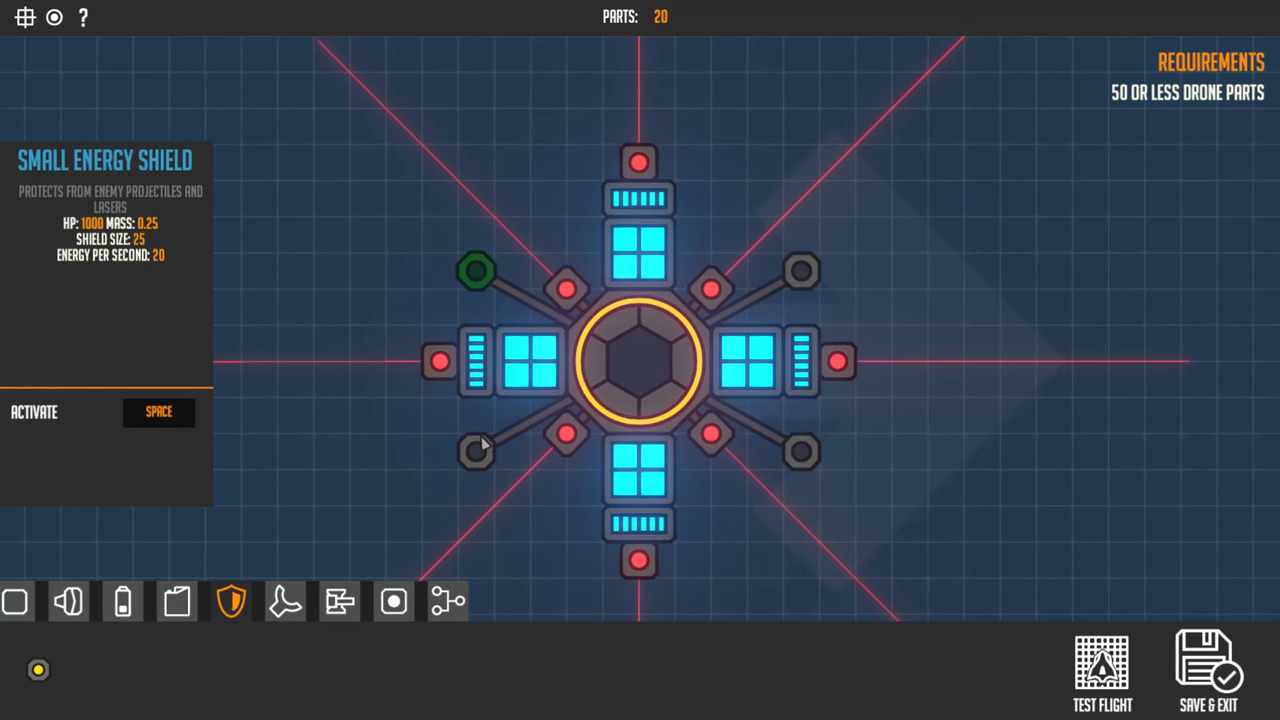
pyautogui.moveTo(464, 304)
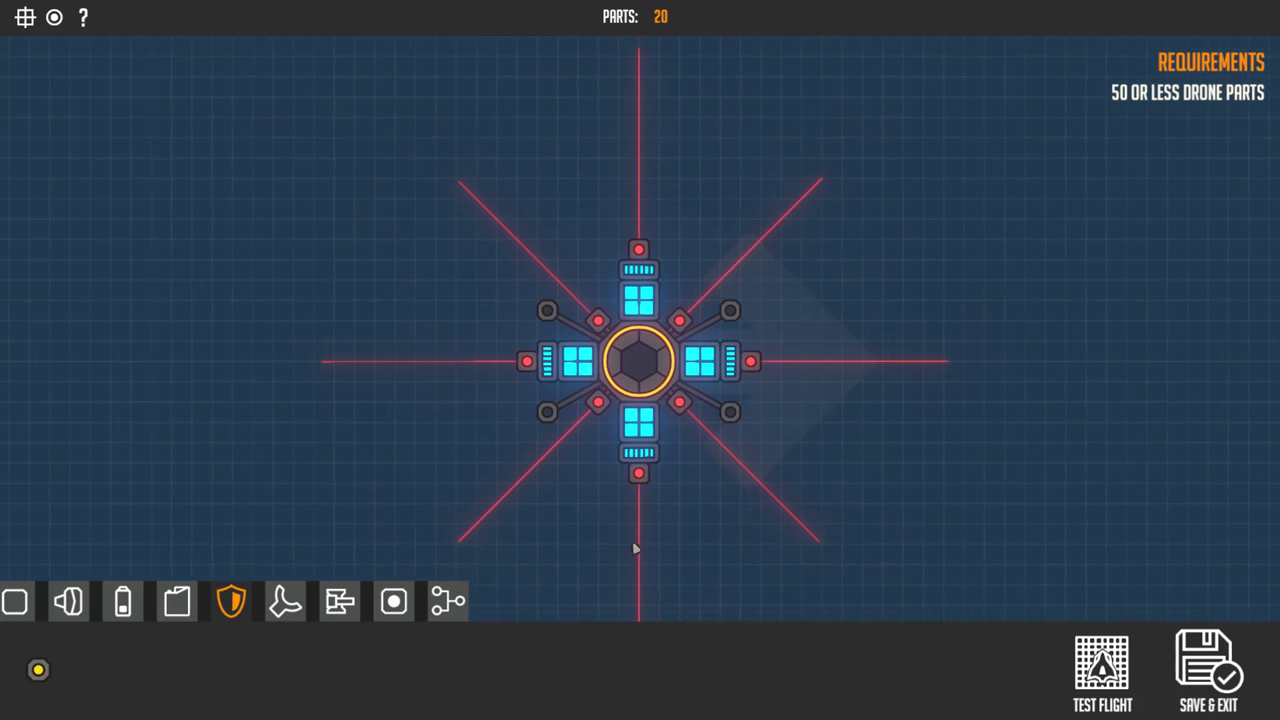
pyautogui.click(1100, 670)
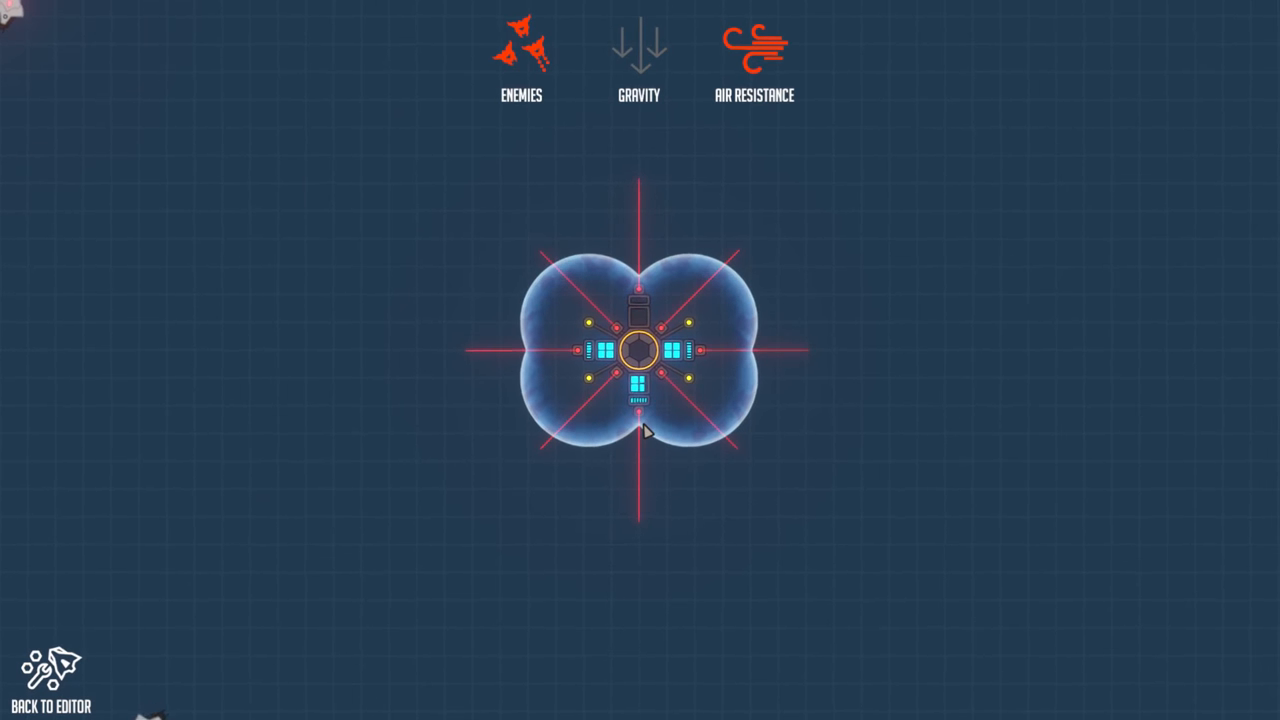
# Leave the shield test flight and return to the editor
pyautogui.click(50, 680)
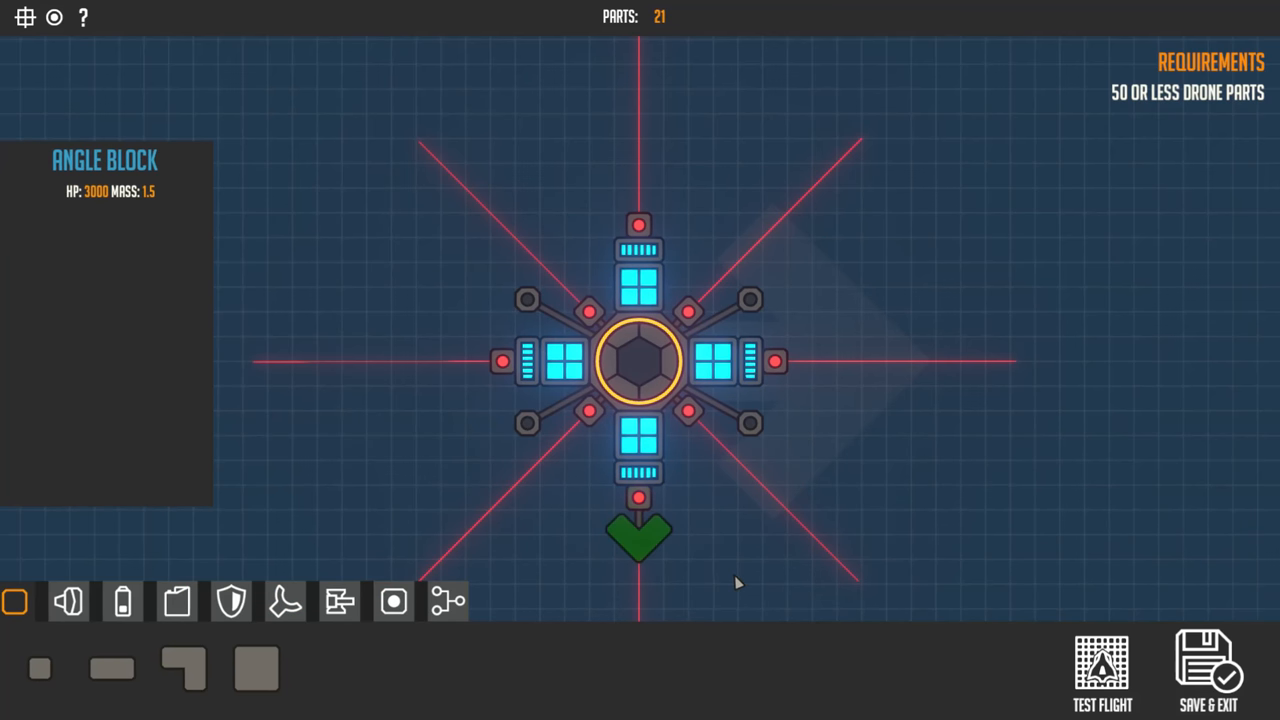
# Cap the bottom, left, top and right arms with angle blocks, then start a test flight
pyautogui.click(510, 362)
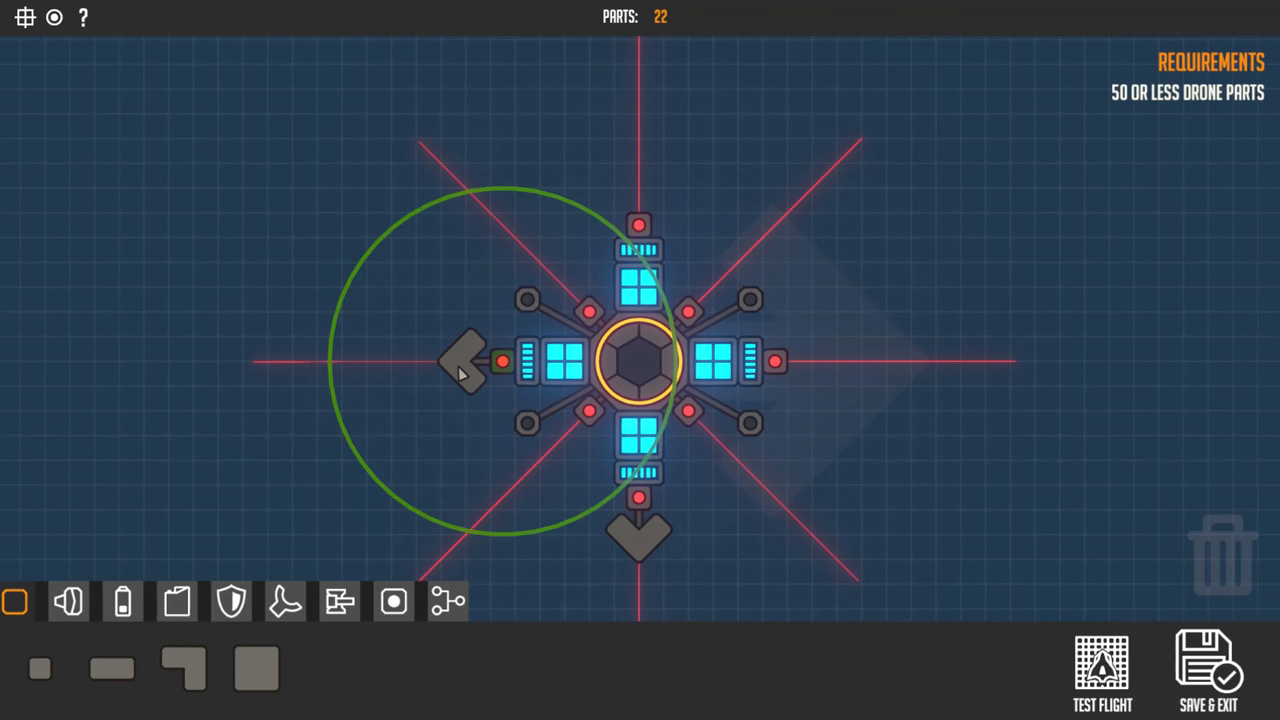
pyautogui.click(470, 362)
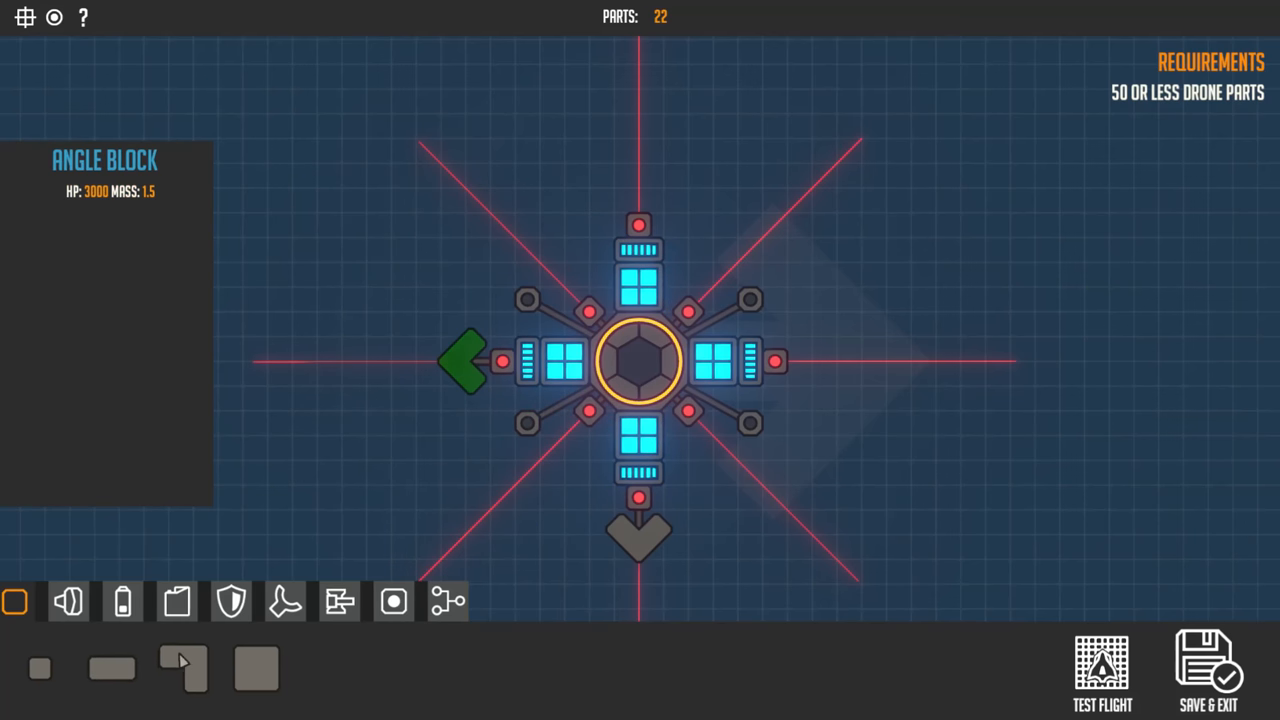
pyautogui.click(640, 216)
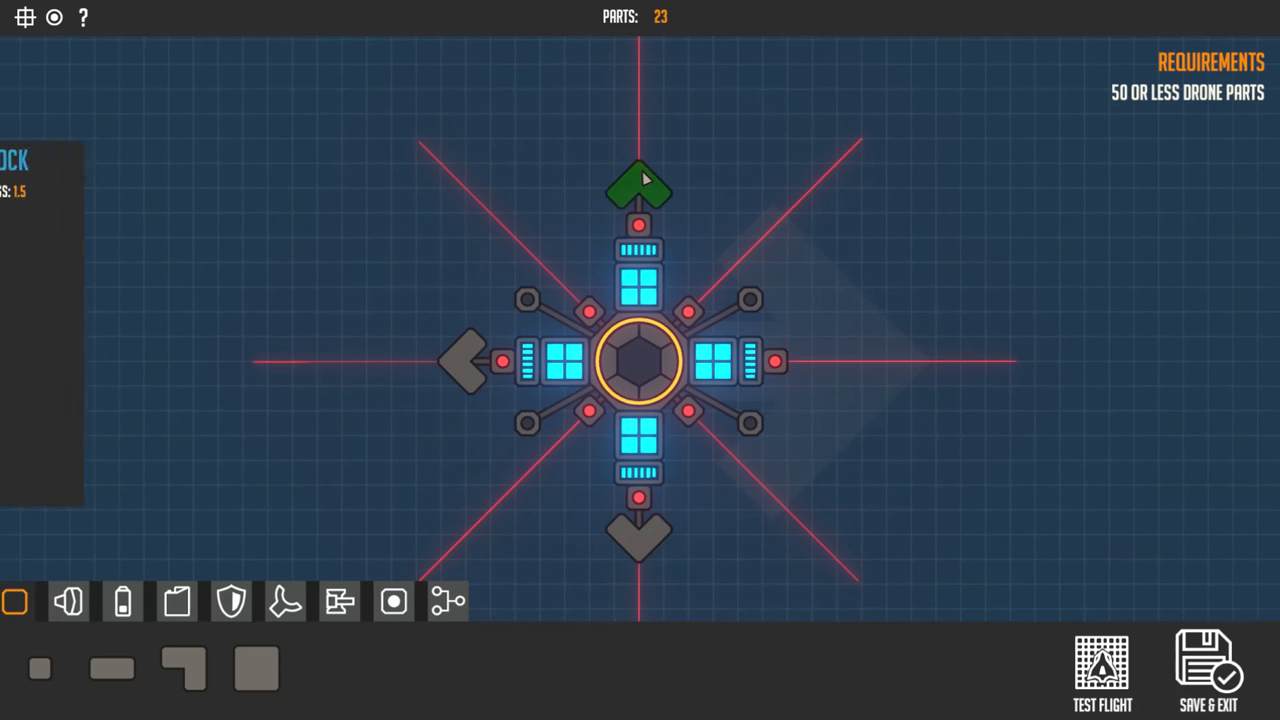
pyautogui.click(784, 376)
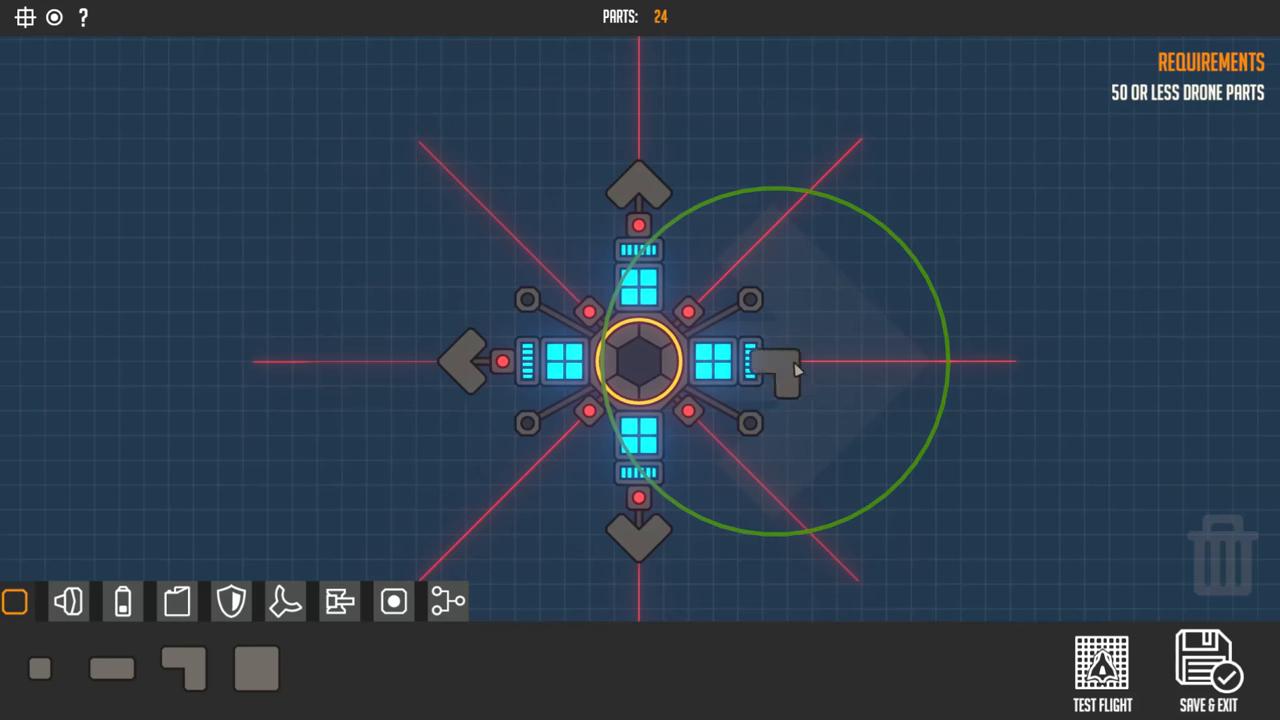
pyautogui.click(780, 364)
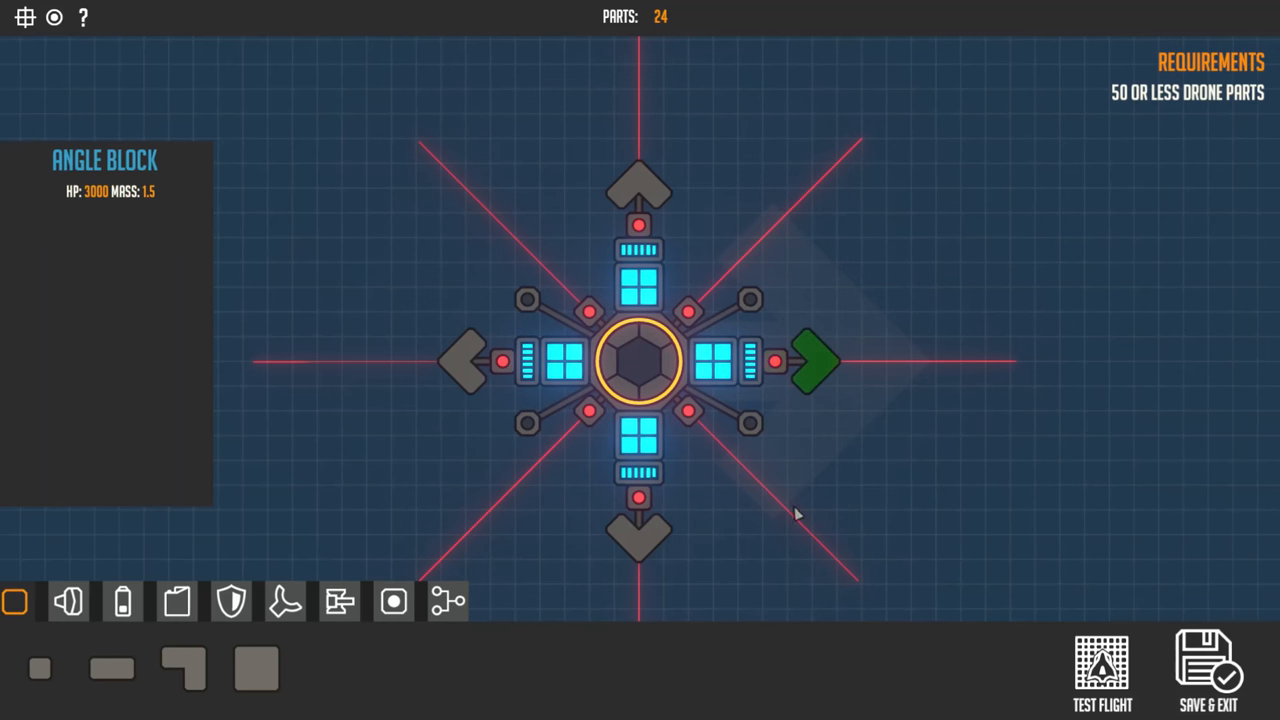
pyautogui.moveTo(750, 474)
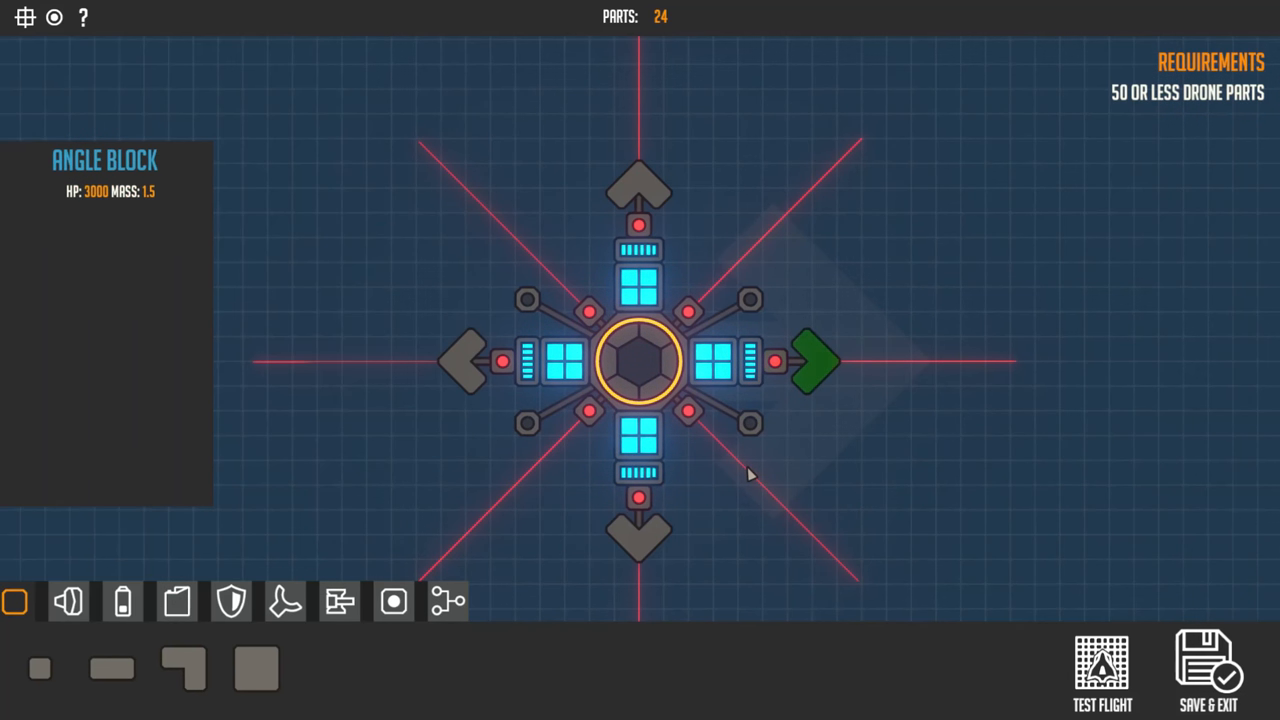
pyautogui.click(68, 600)
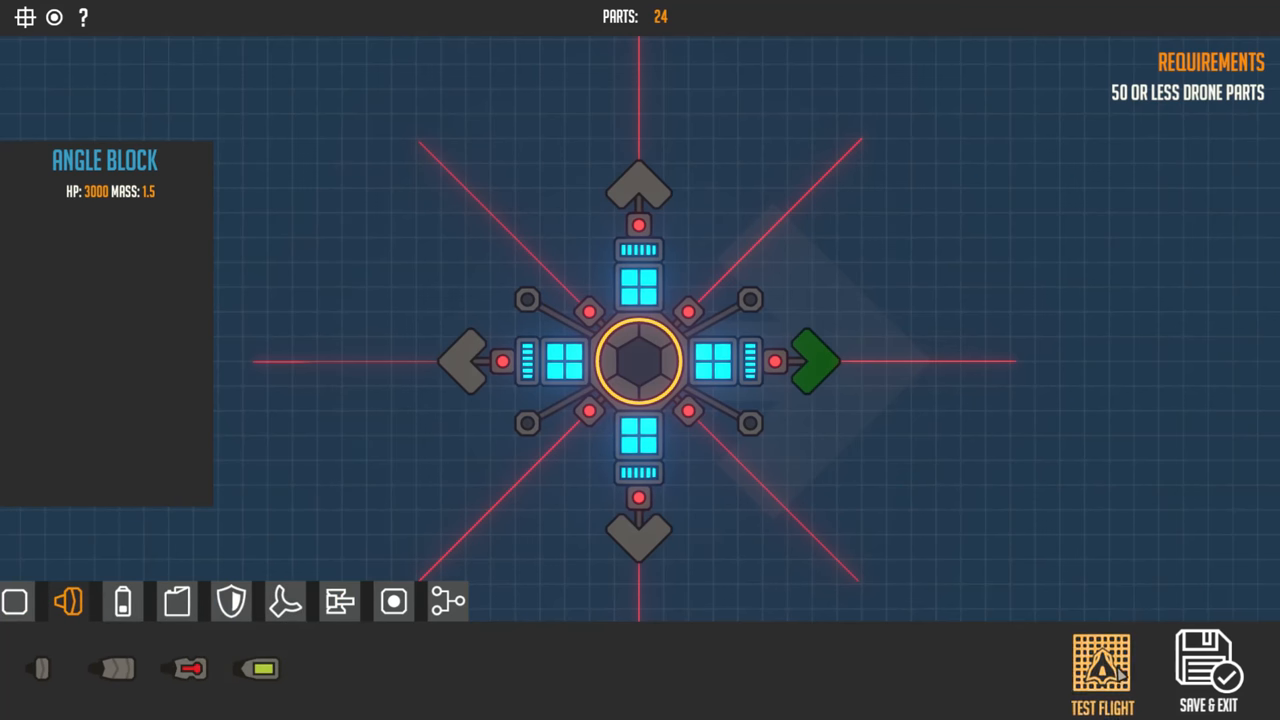
pyautogui.click(1100, 670)
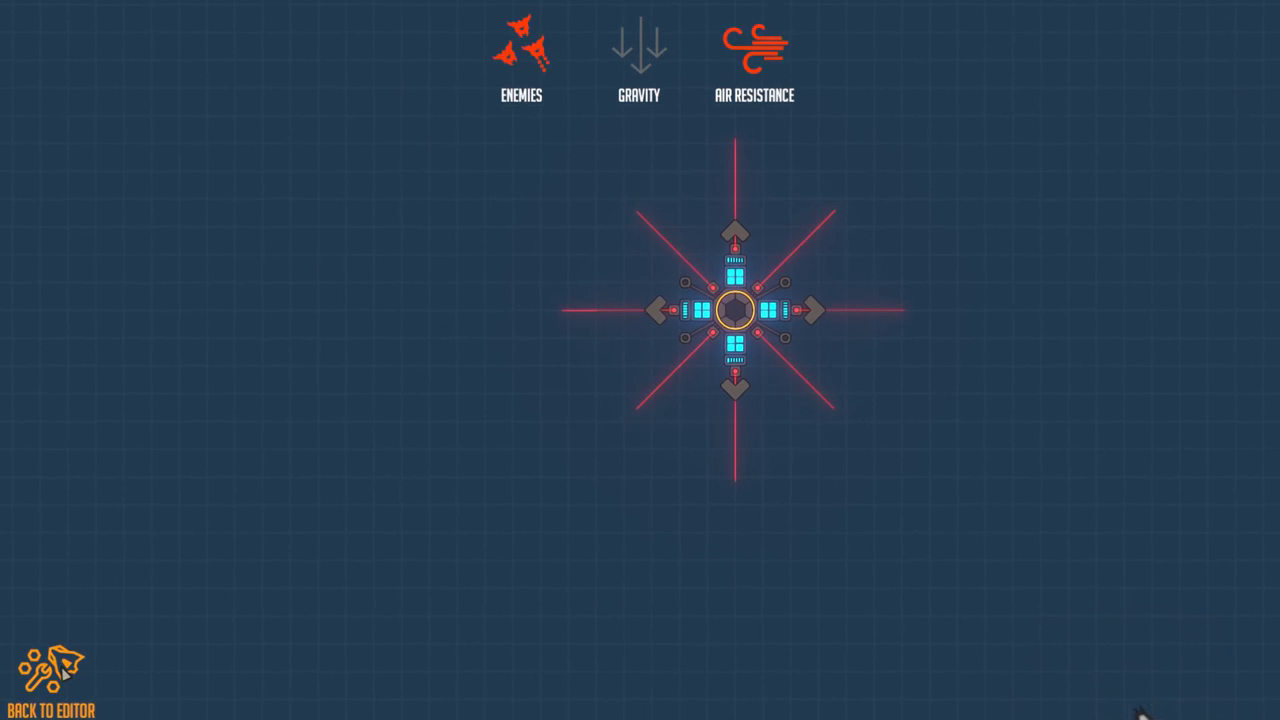
# Return to the editor and begin placing angle blocks on the diagonals
pyautogui.click(50, 680)
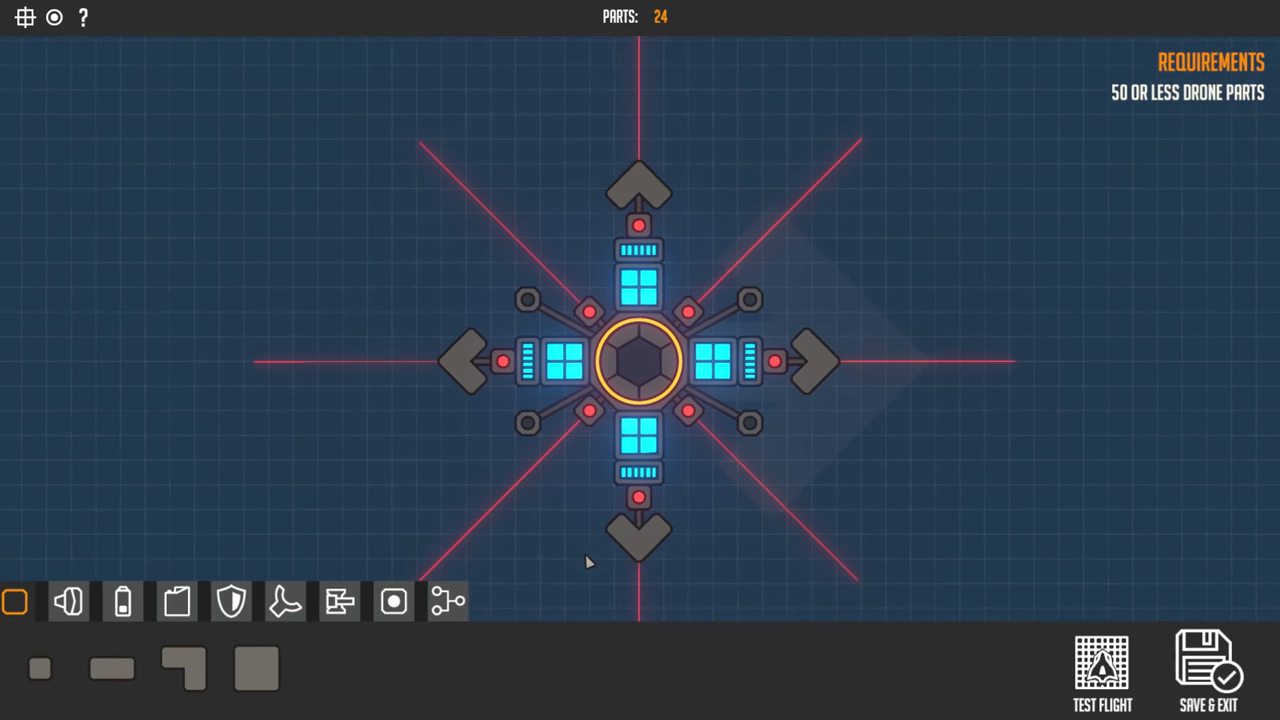
pyautogui.click(338, 600)
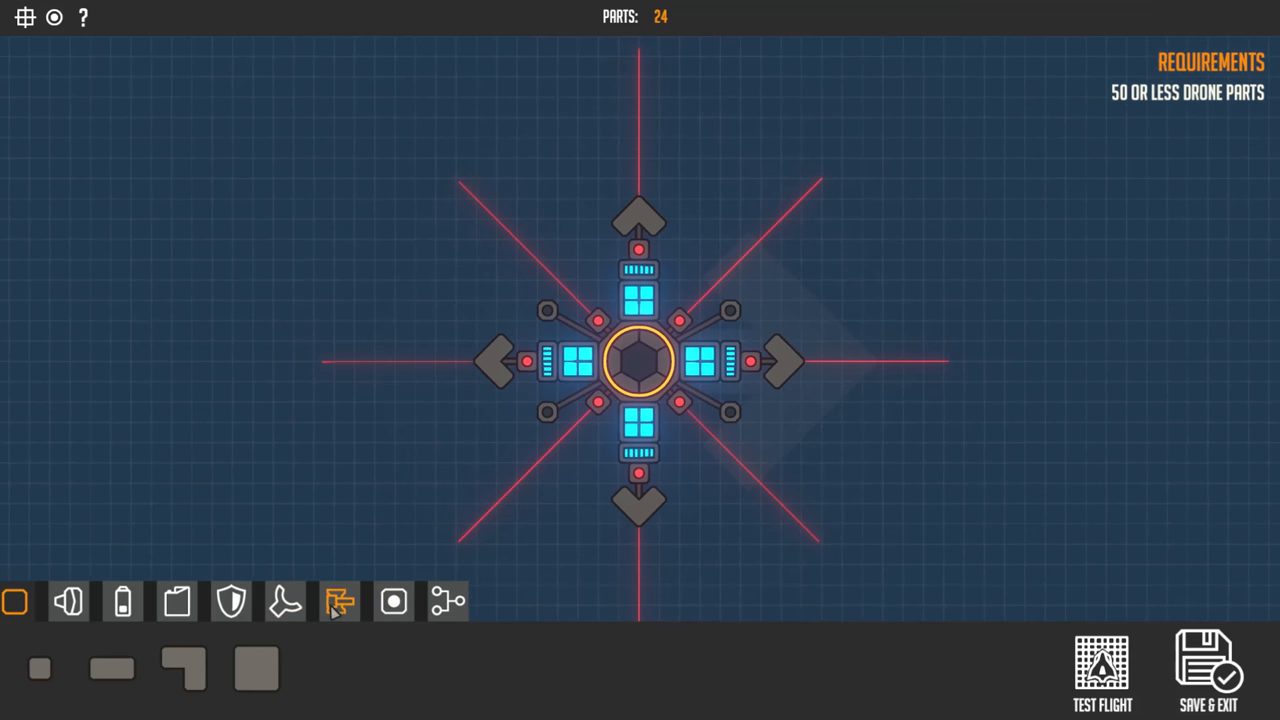
pyautogui.click(540, 440)
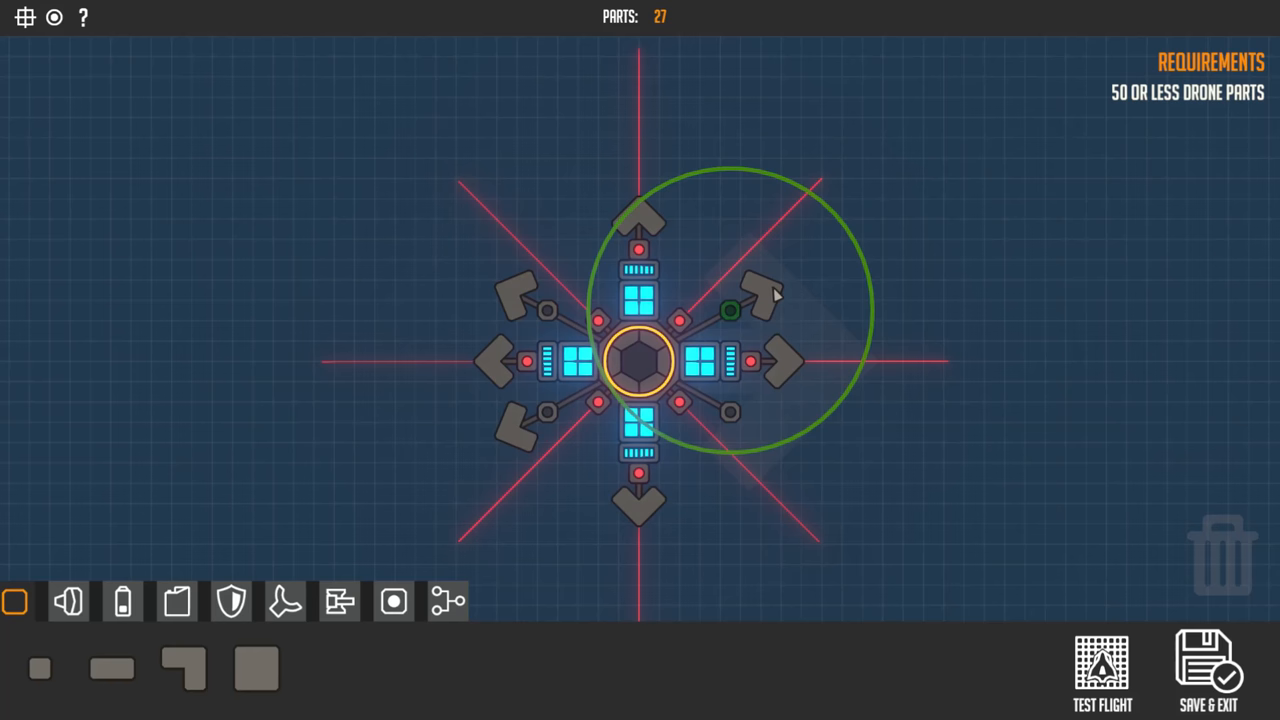
# Place the lower-right angle block, reseat the upper-left one, and start a test flight
pyautogui.click(730, 410)
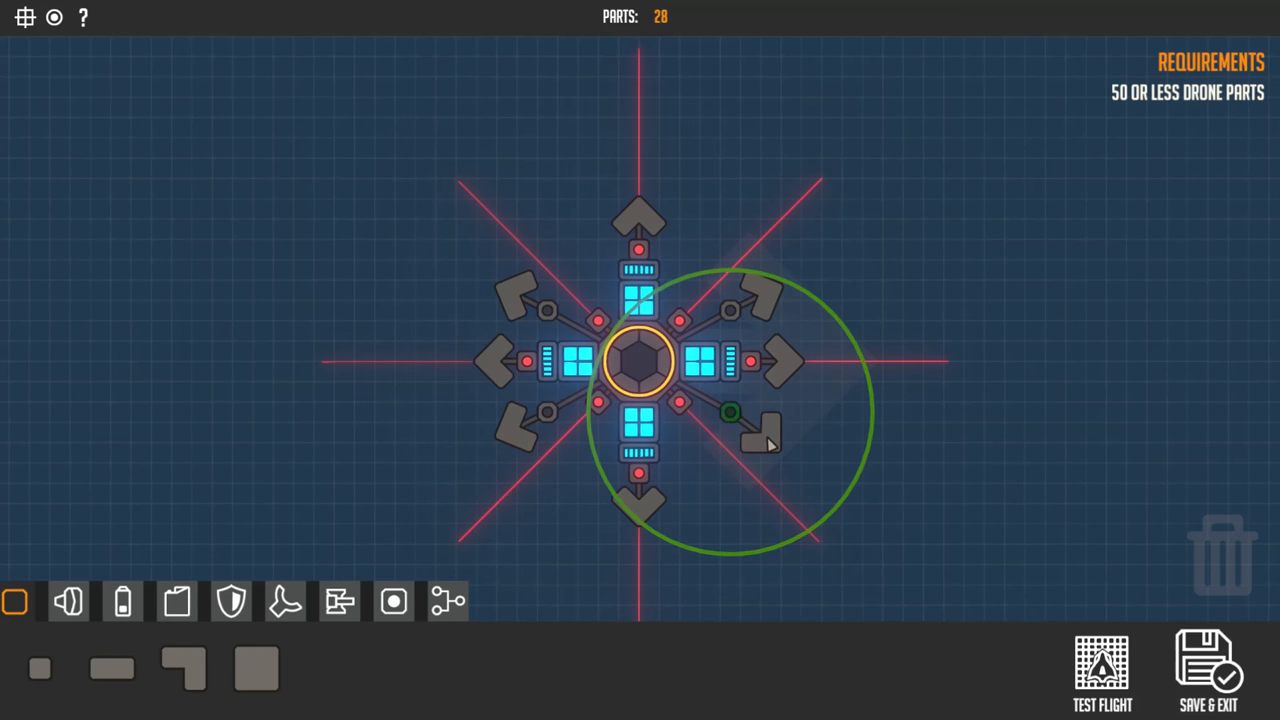
pyautogui.click(758, 436)
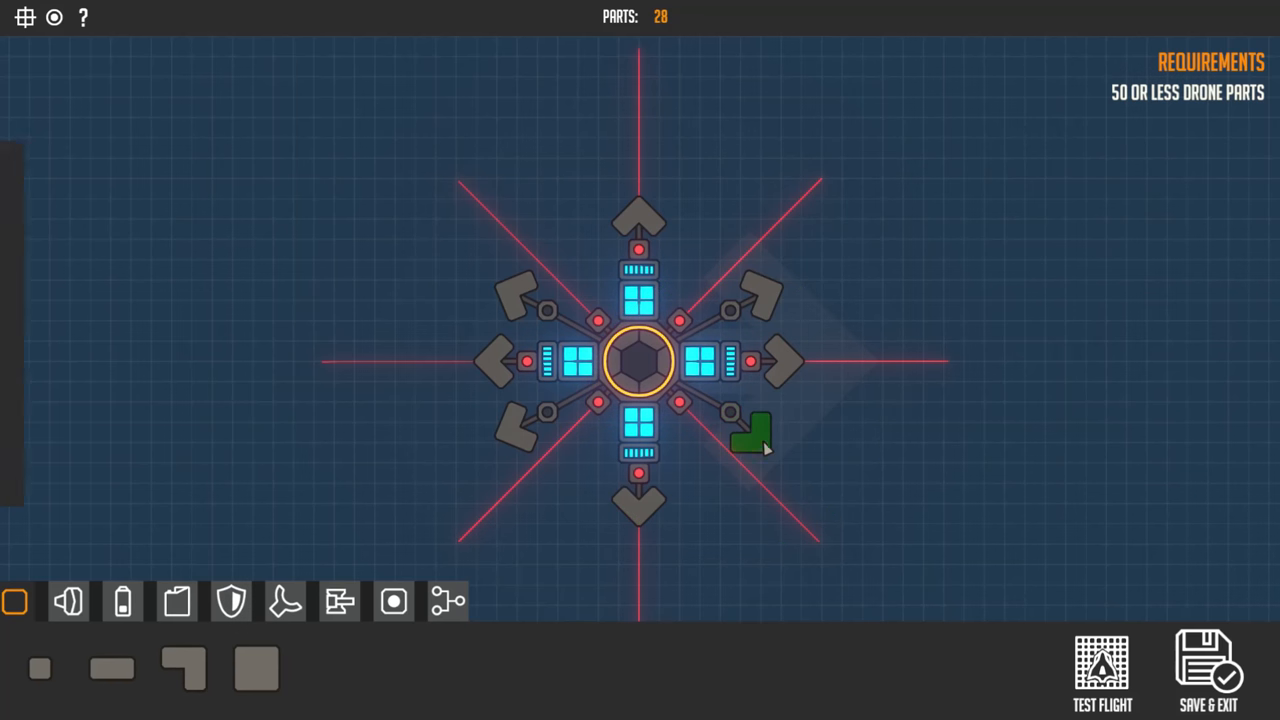
pyautogui.moveTo(750, 436)
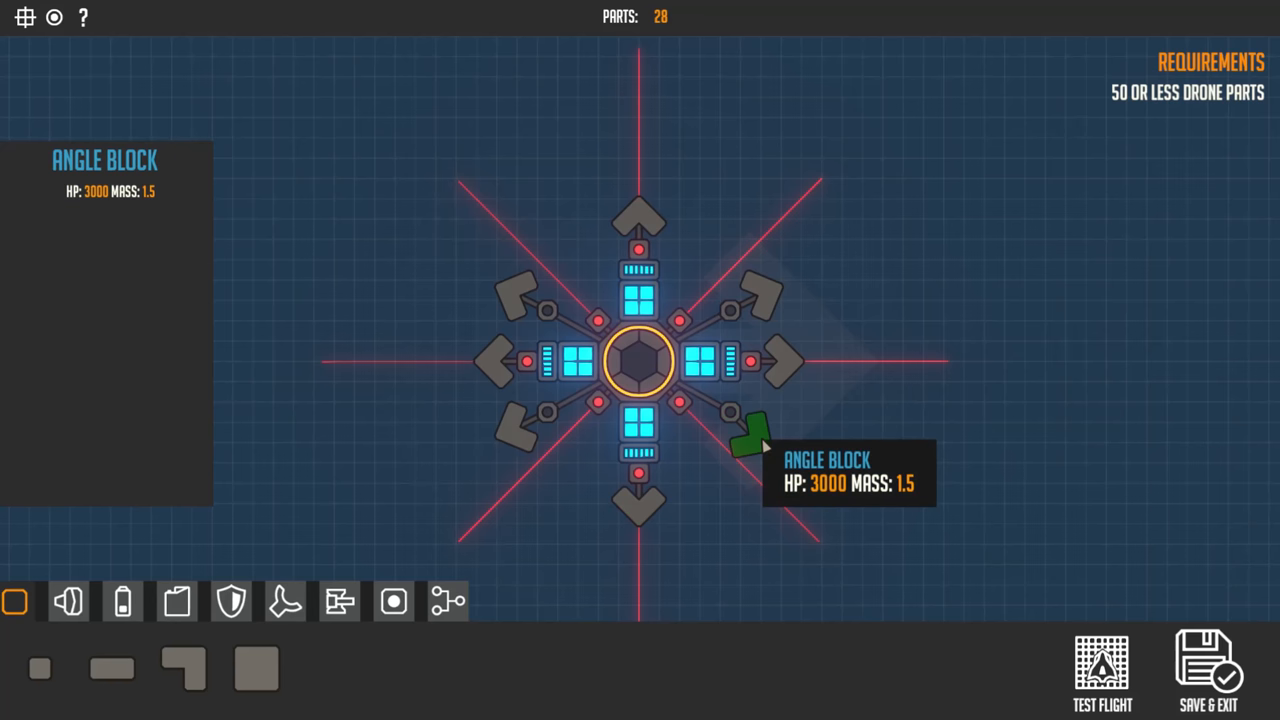
pyautogui.moveTo(764, 450)
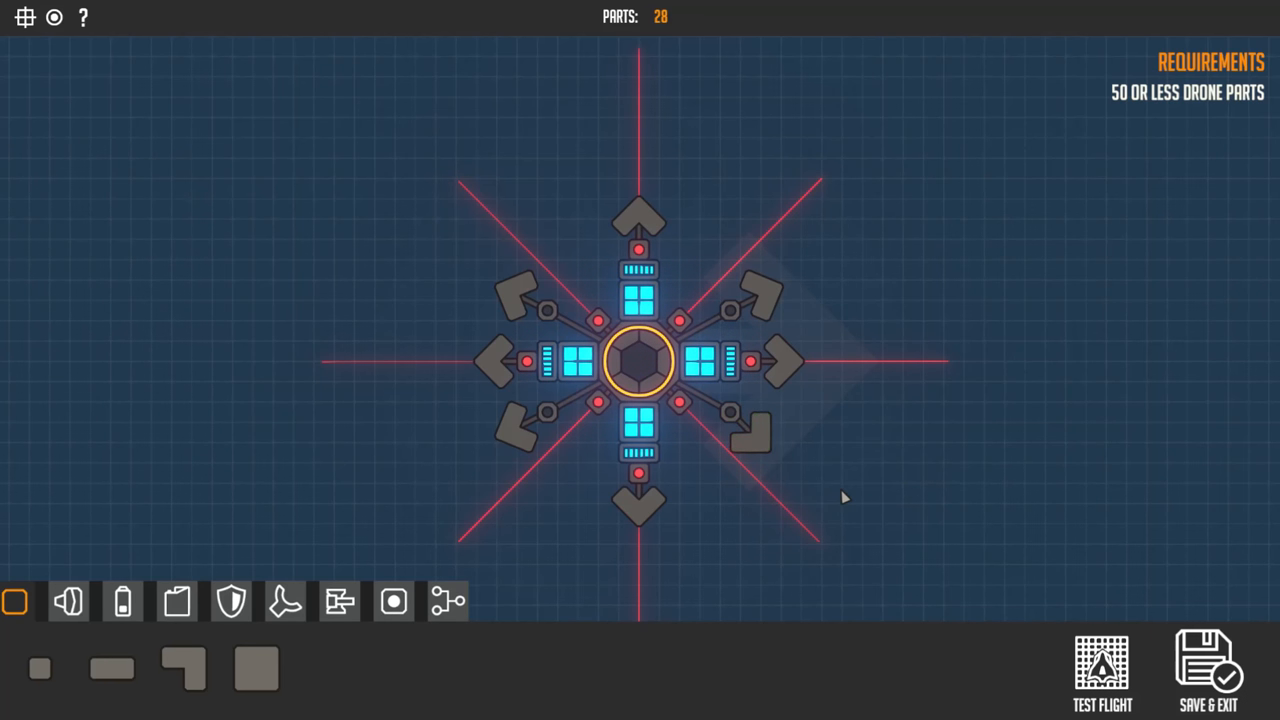
pyautogui.moveTo(760, 448)
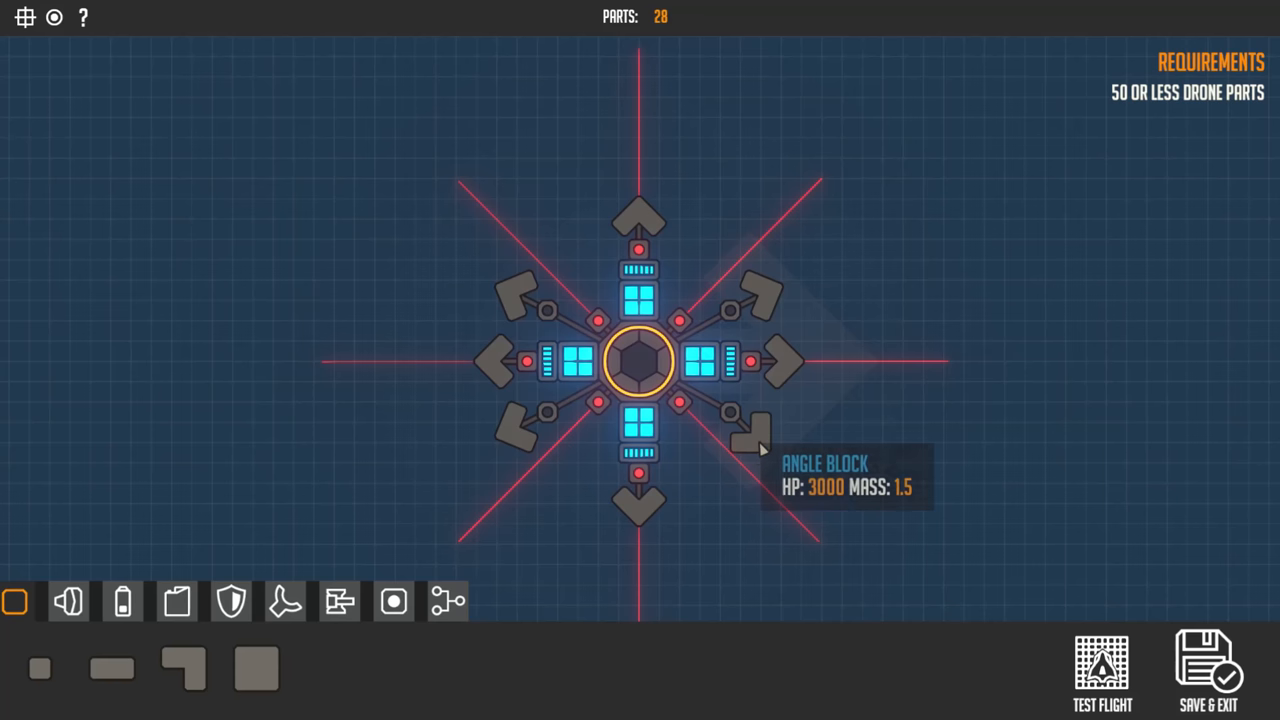
pyautogui.click(758, 436)
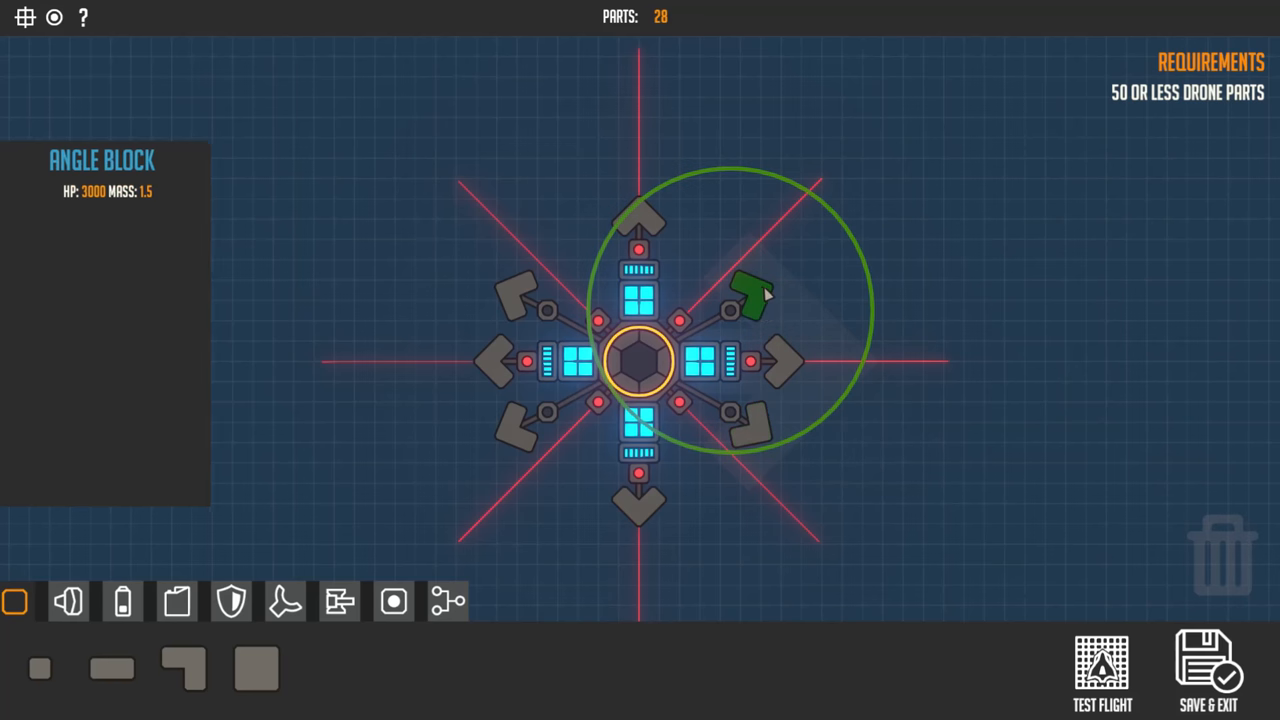
pyautogui.moveTo(760, 318)
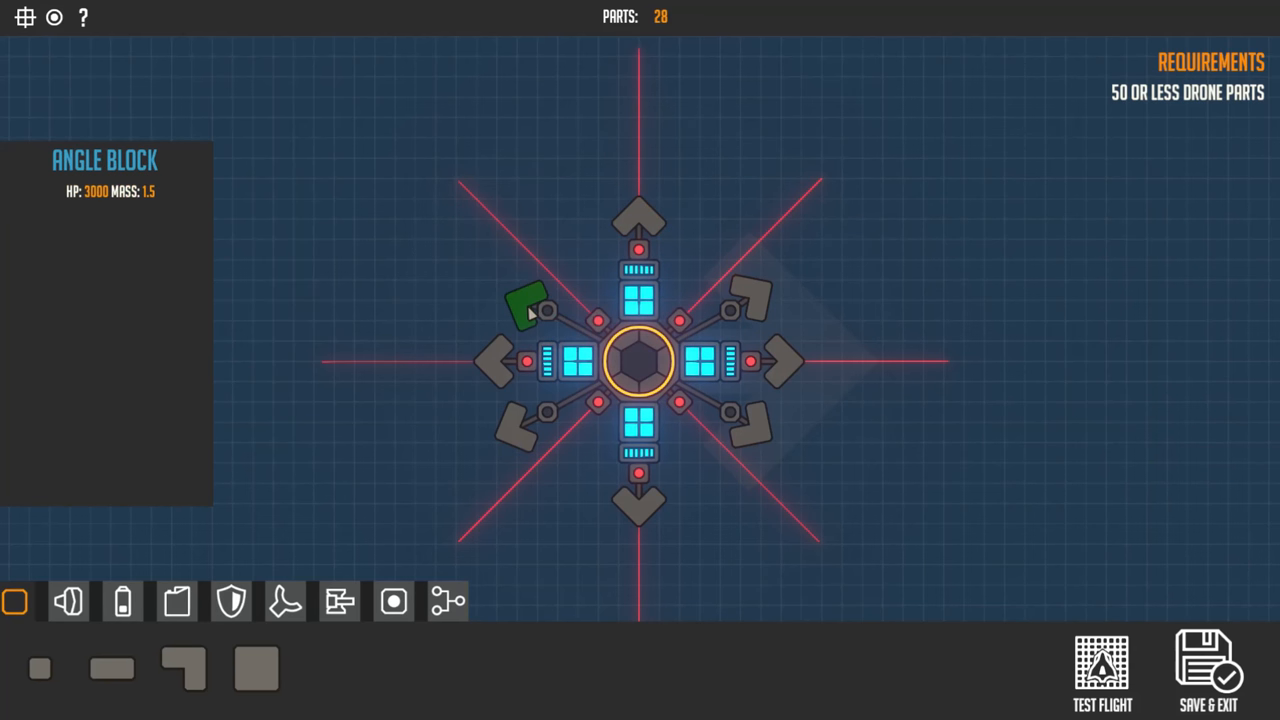
pyautogui.click(524, 304)
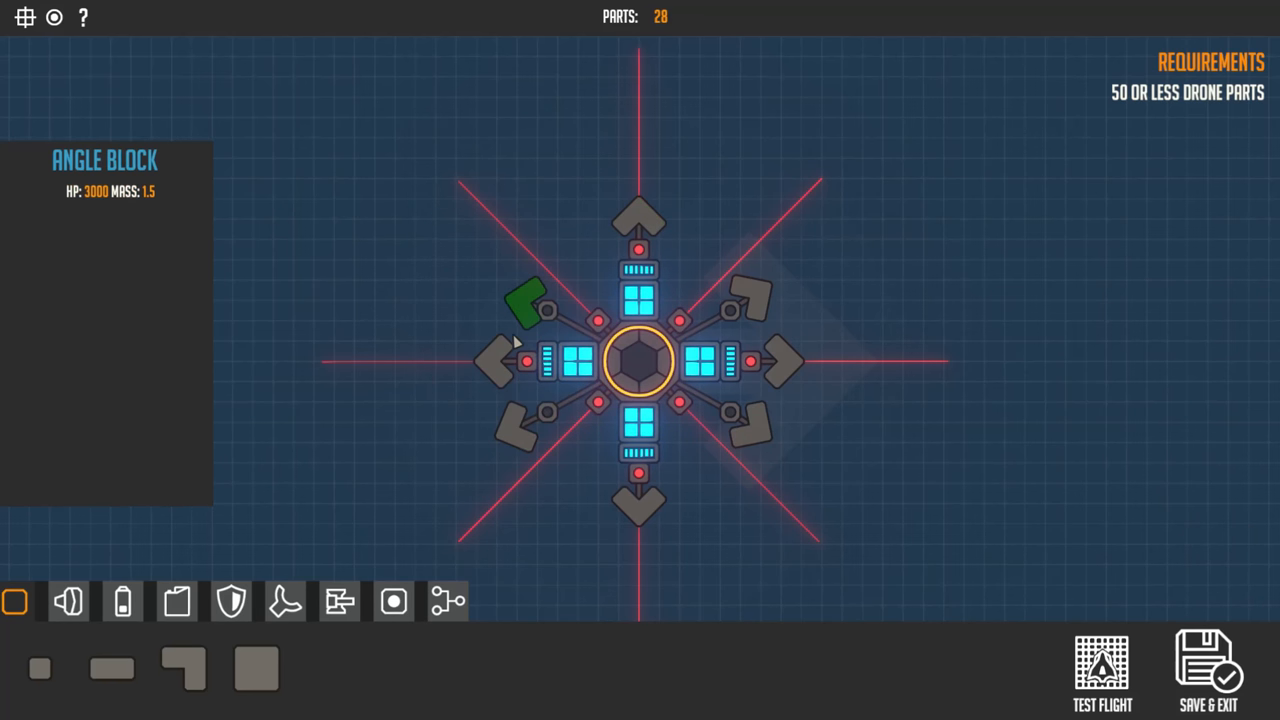
pyautogui.click(524, 304)
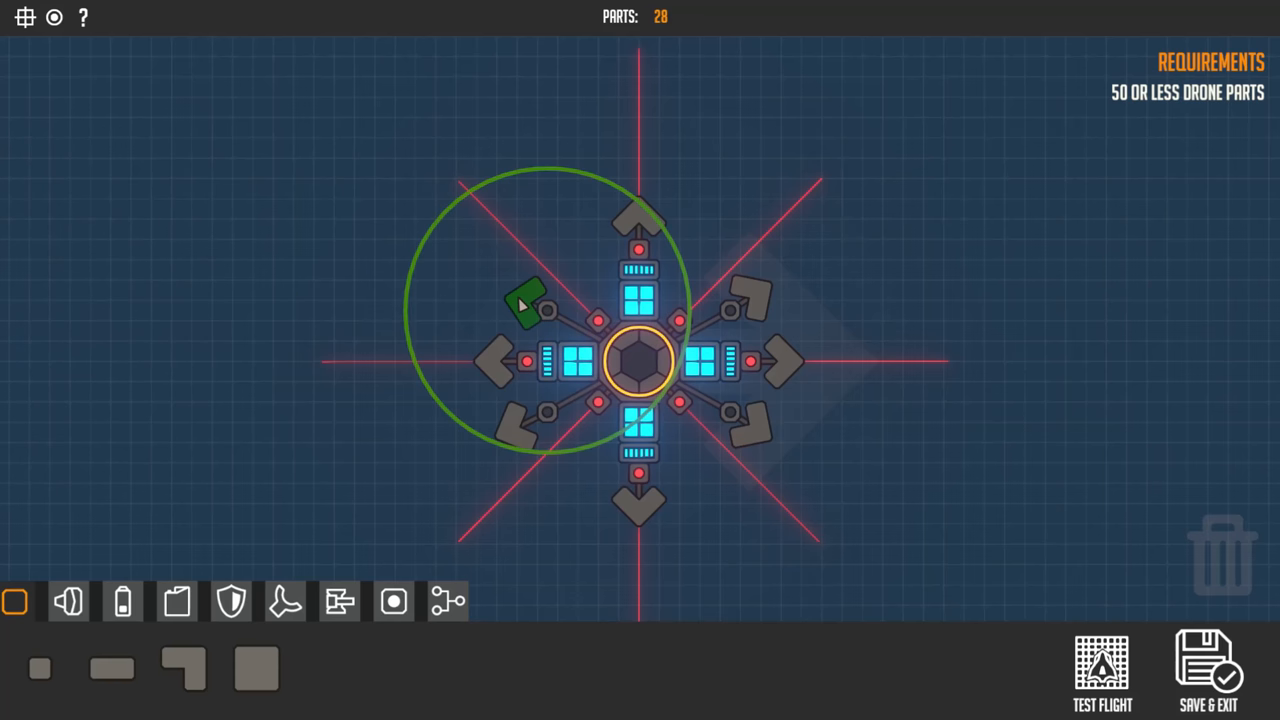
pyautogui.click(528, 304)
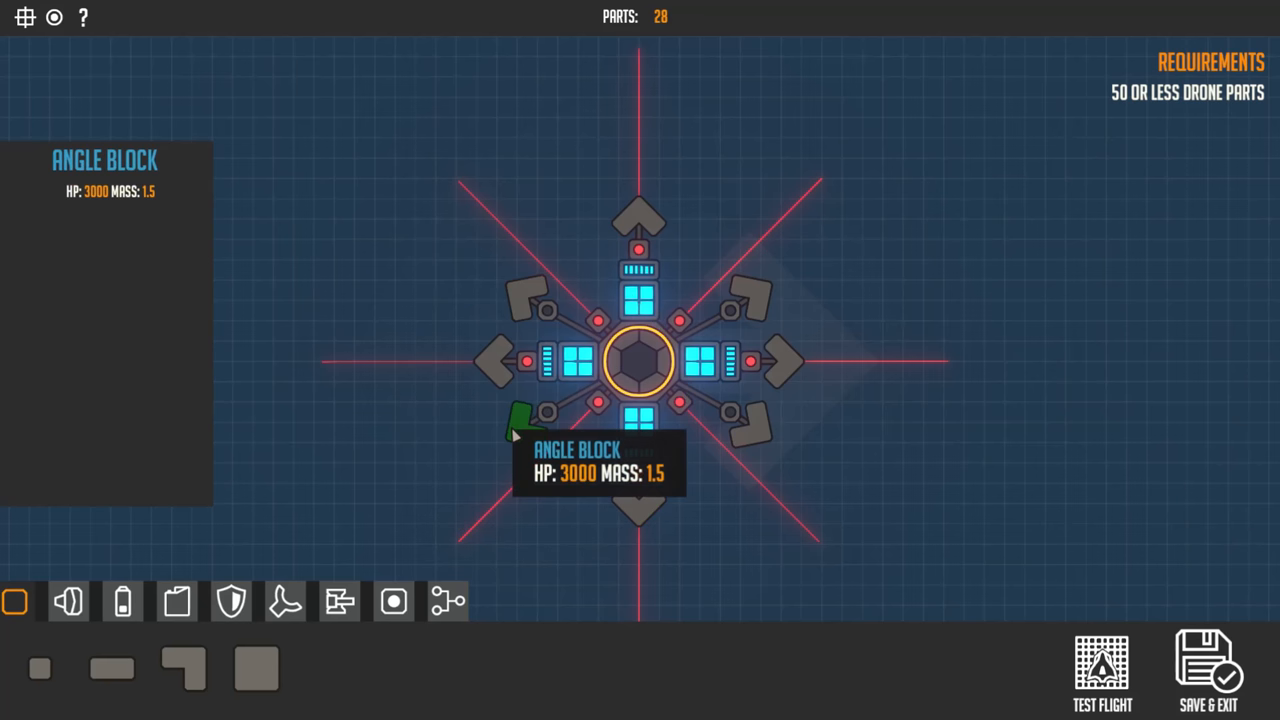
pyautogui.click(1100, 670)
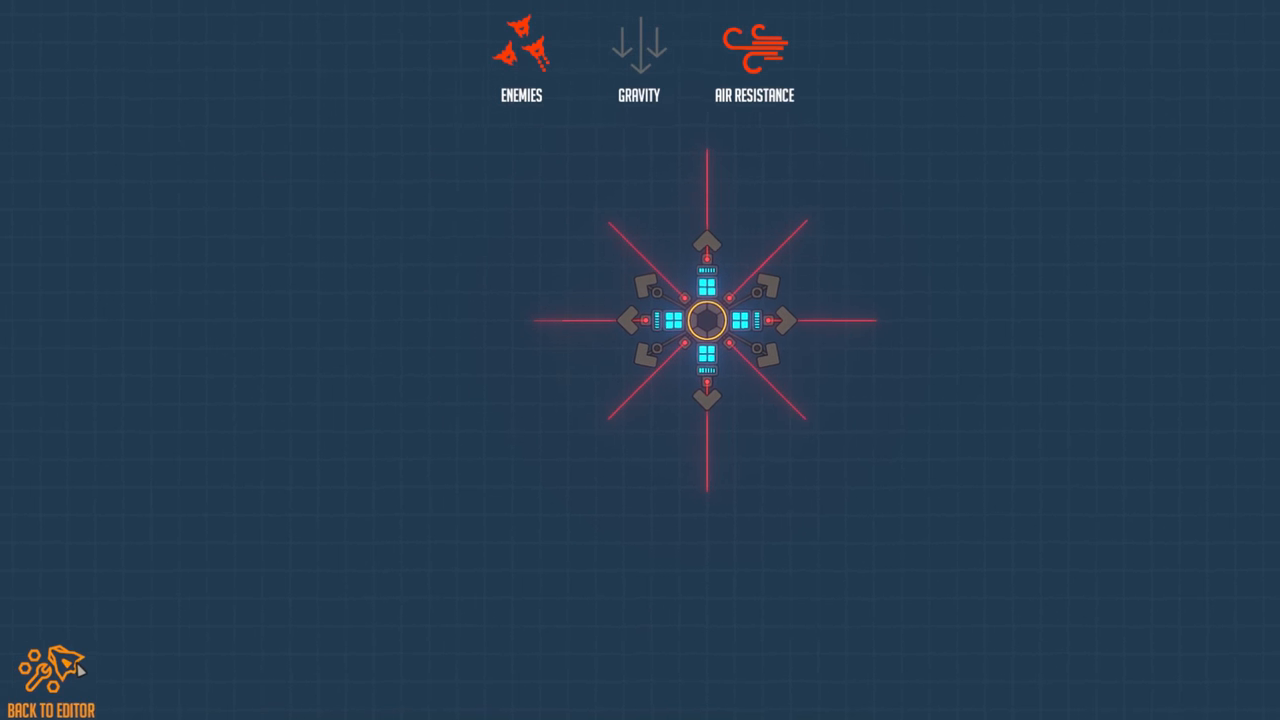
# Return from the test flight to the editor to start fitting weapons
pyautogui.click(50, 688)
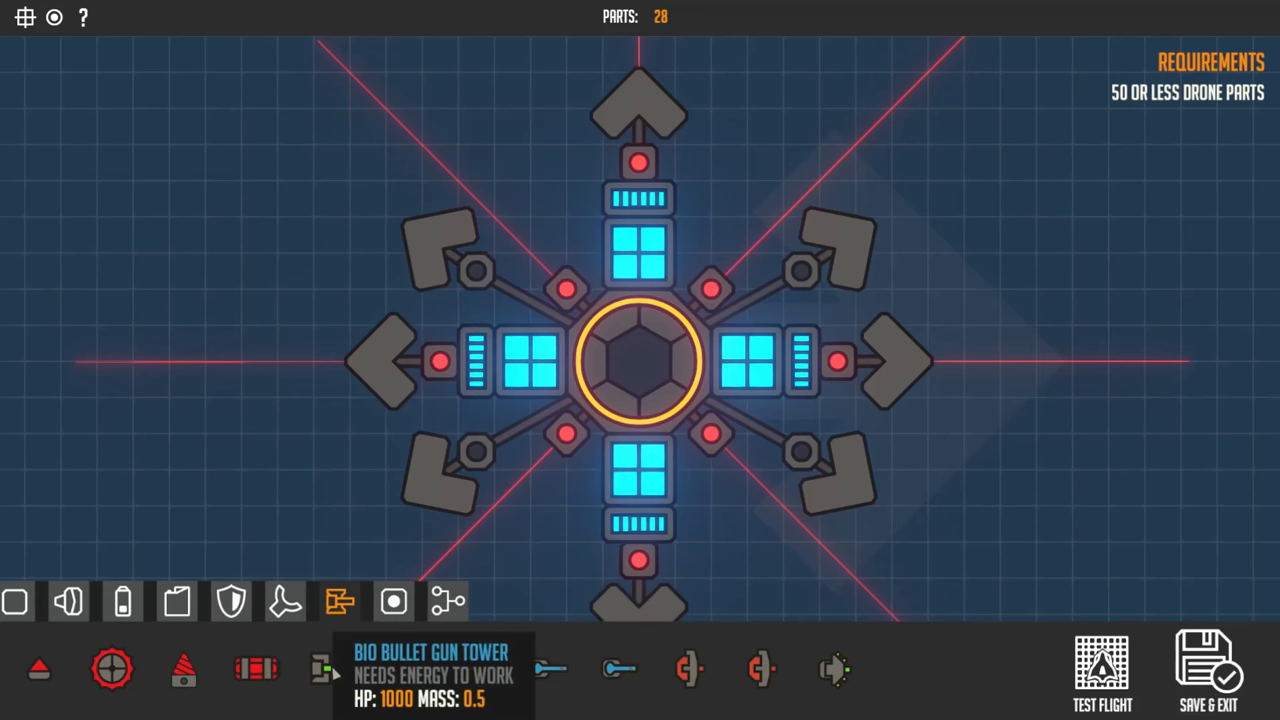
pyautogui.moveTo(400, 668)
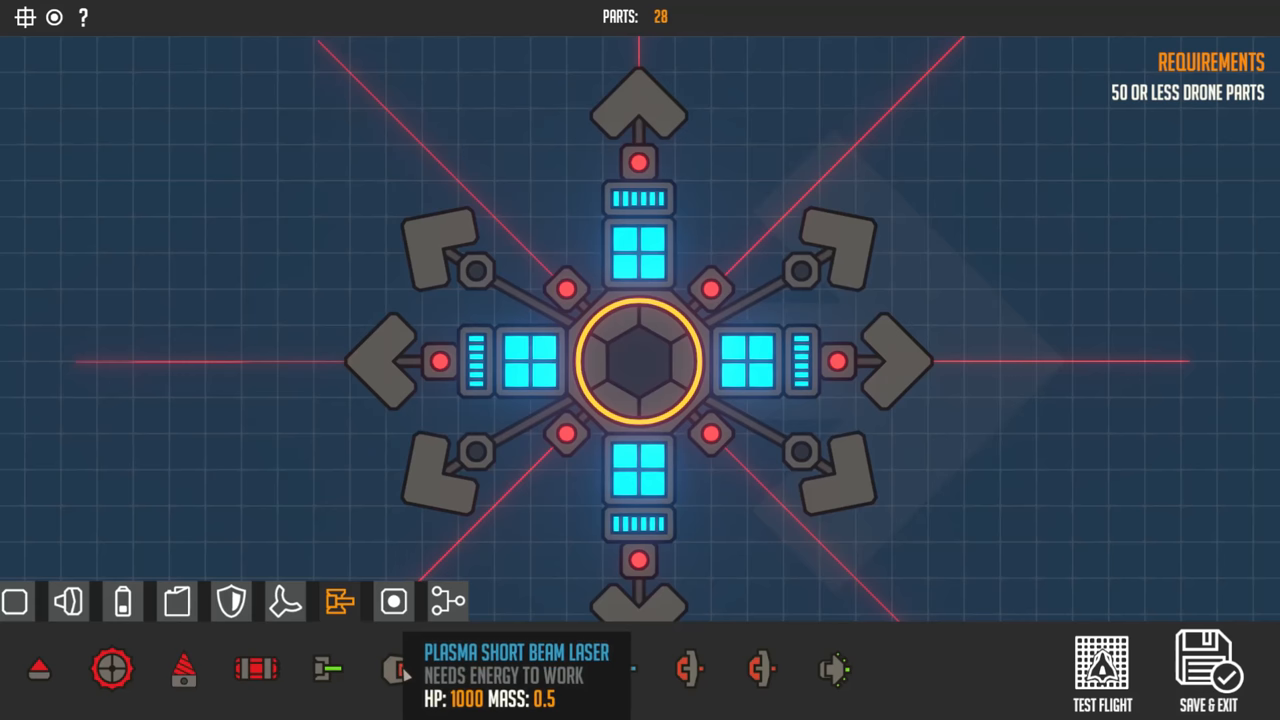
pyautogui.moveTo(464, 684)
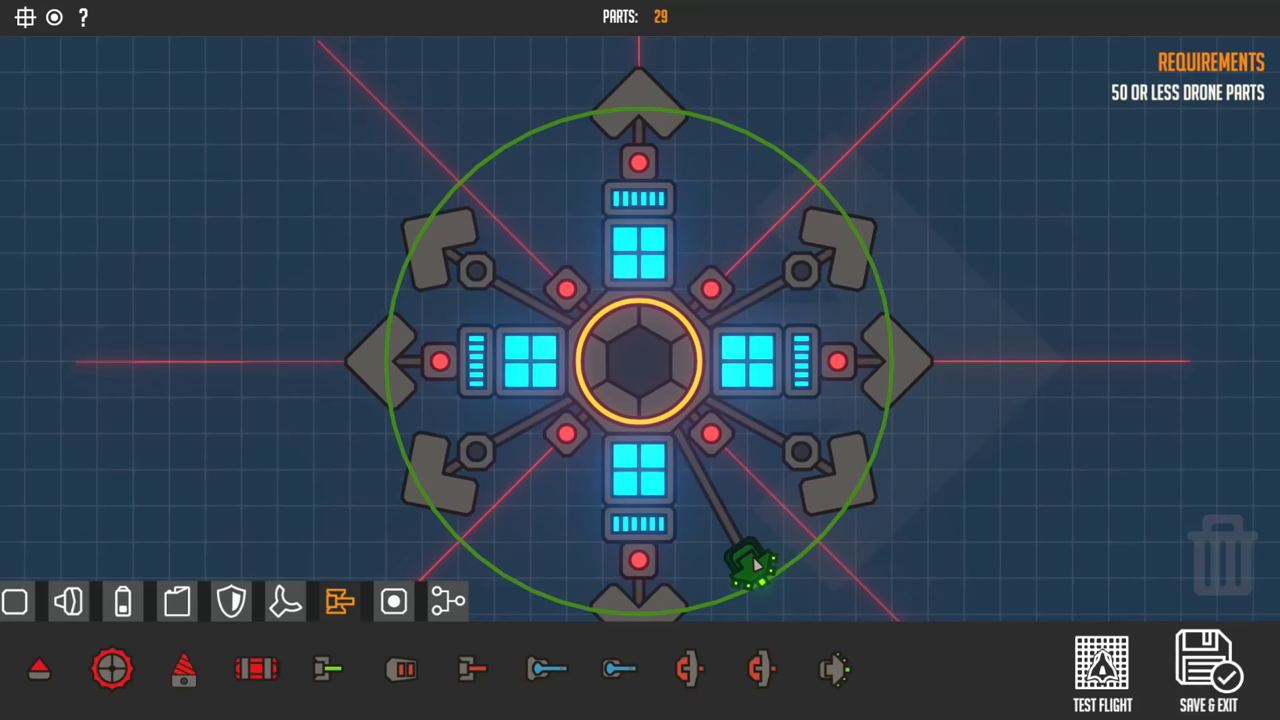
# Mount Bio Rocket Shotguns on the remaining diagonals for 32 parts and launch a test flight
pyautogui.click(744, 564)
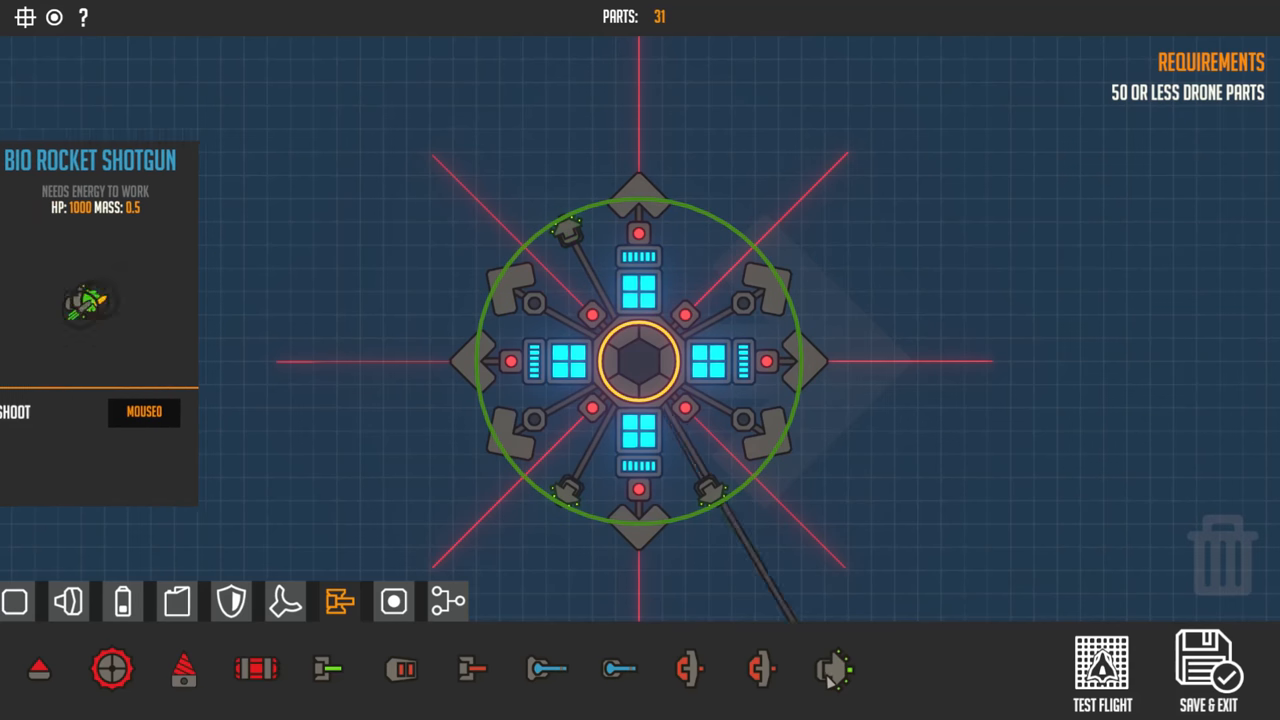
pyautogui.click(710, 218)
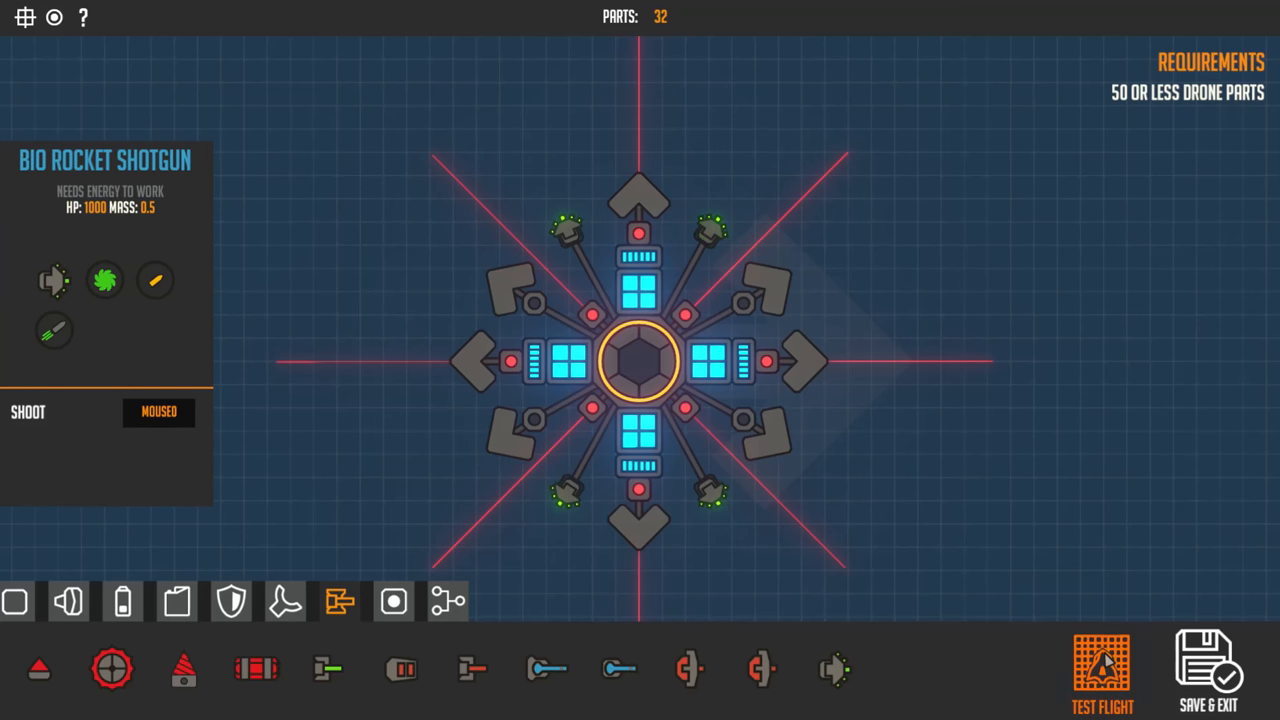
pyautogui.click(1100, 664)
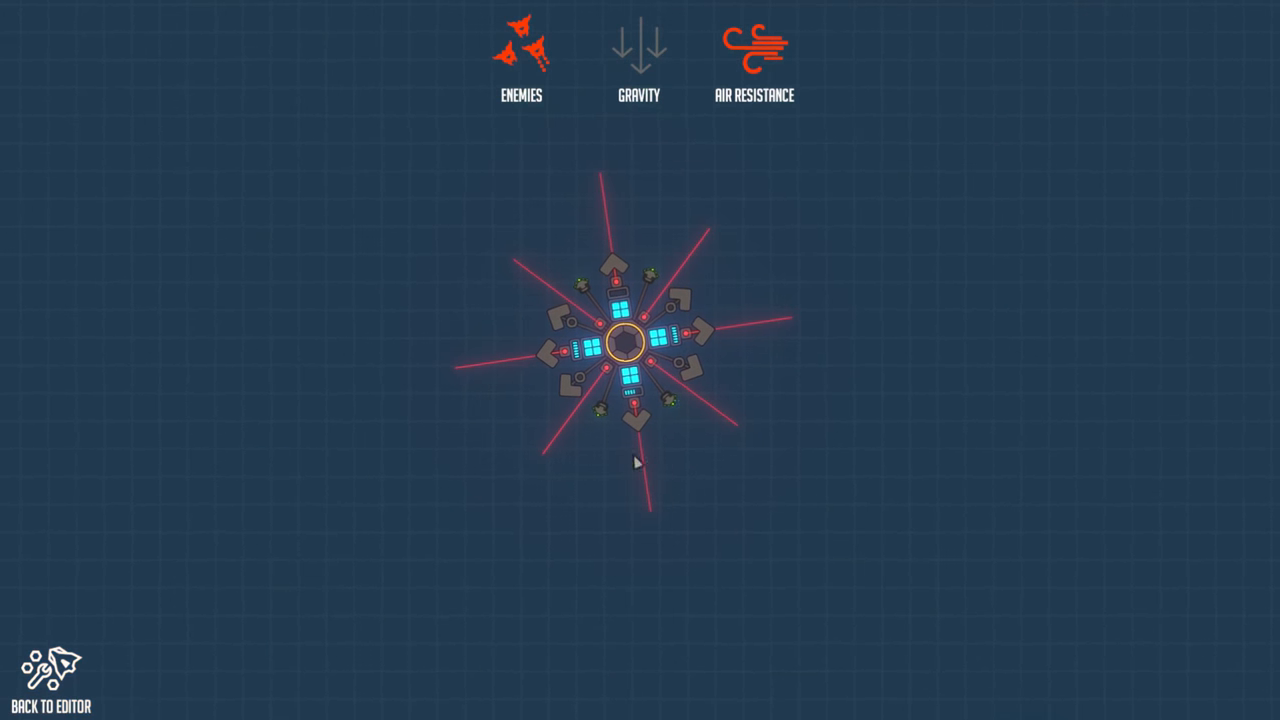
# End the four-shotgun arena test and return to the editor
pyautogui.click(50, 690)
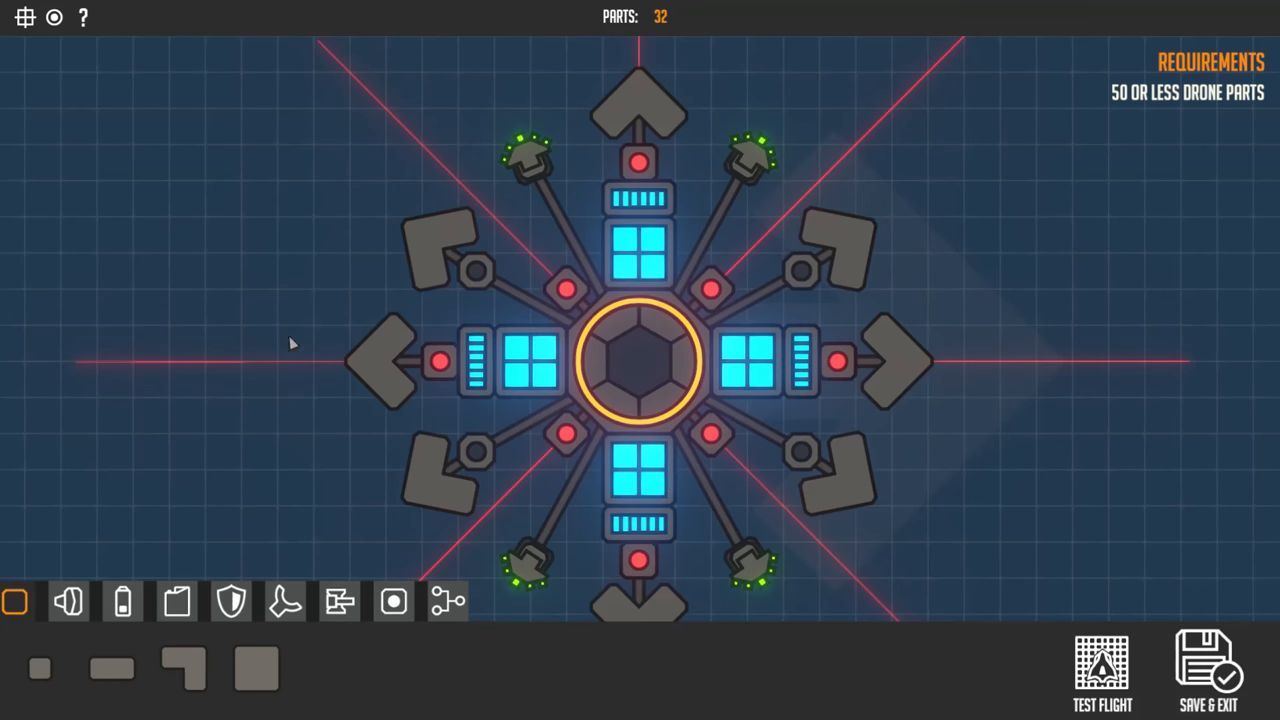
# Zoom out and browse from Fuel Tanks to the Weapons parts list
pyautogui.scroll(-3)
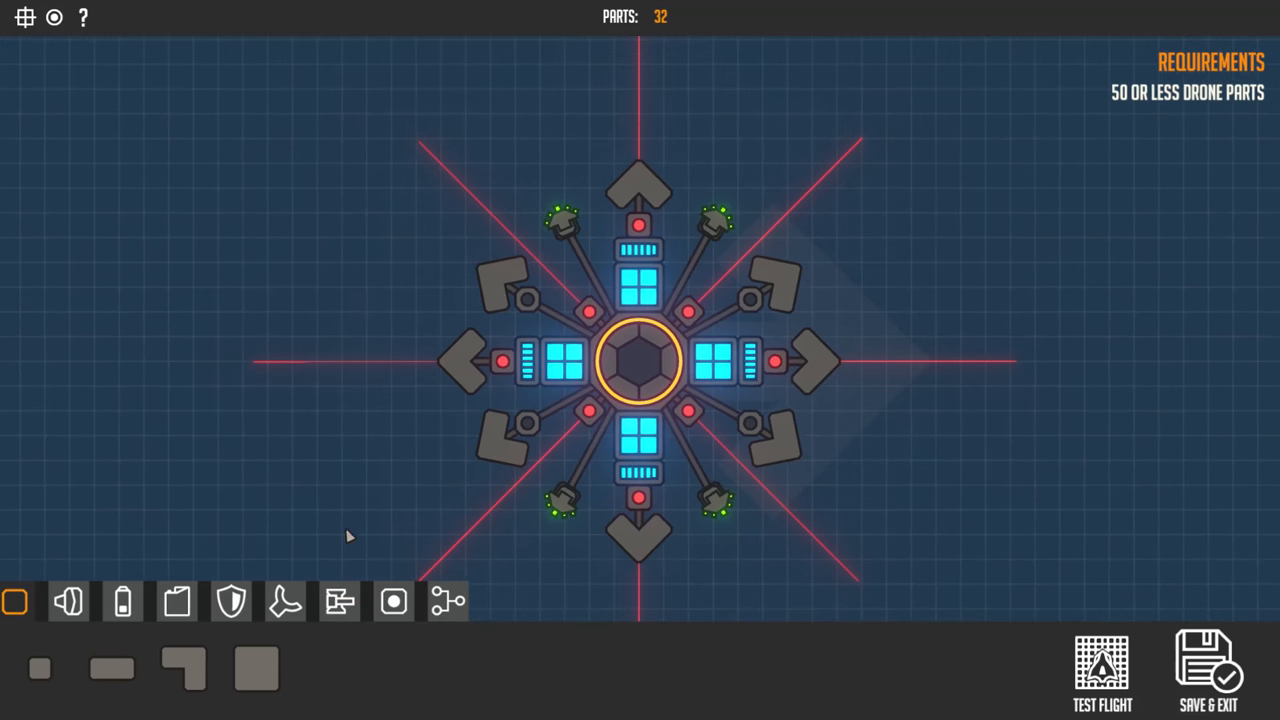
pyautogui.moveTo(176, 600)
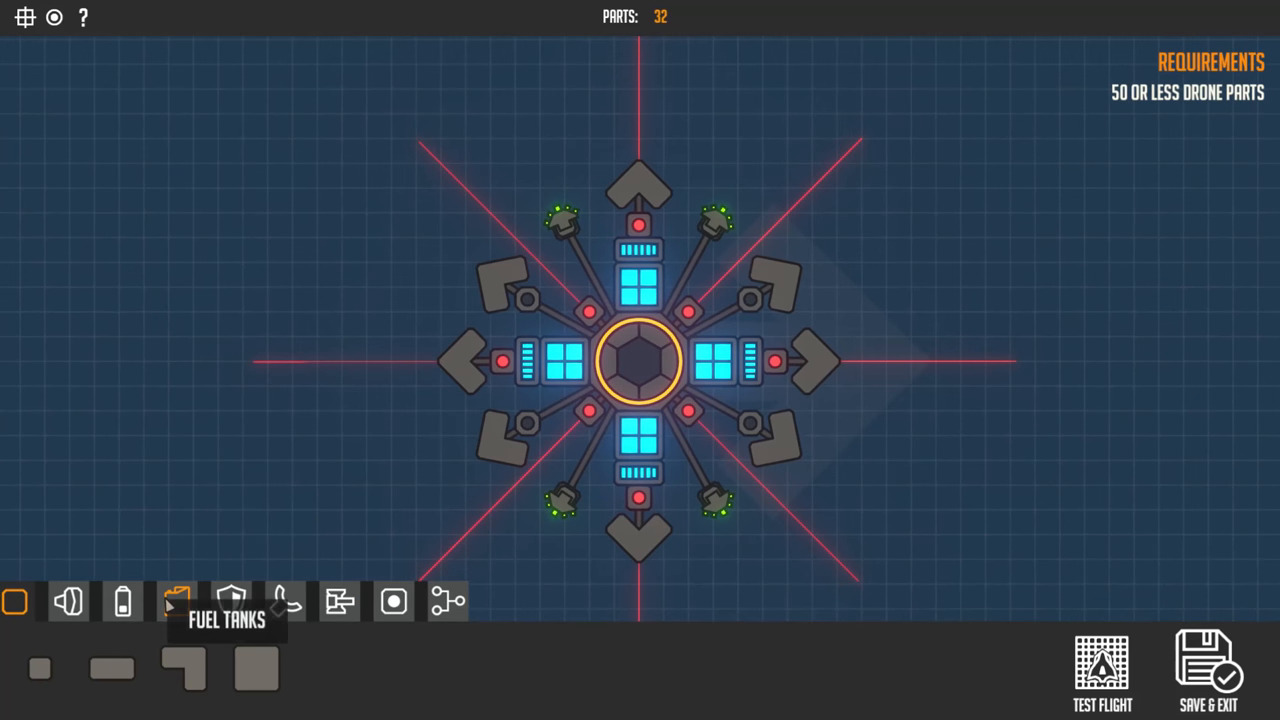
pyautogui.click(338, 600)
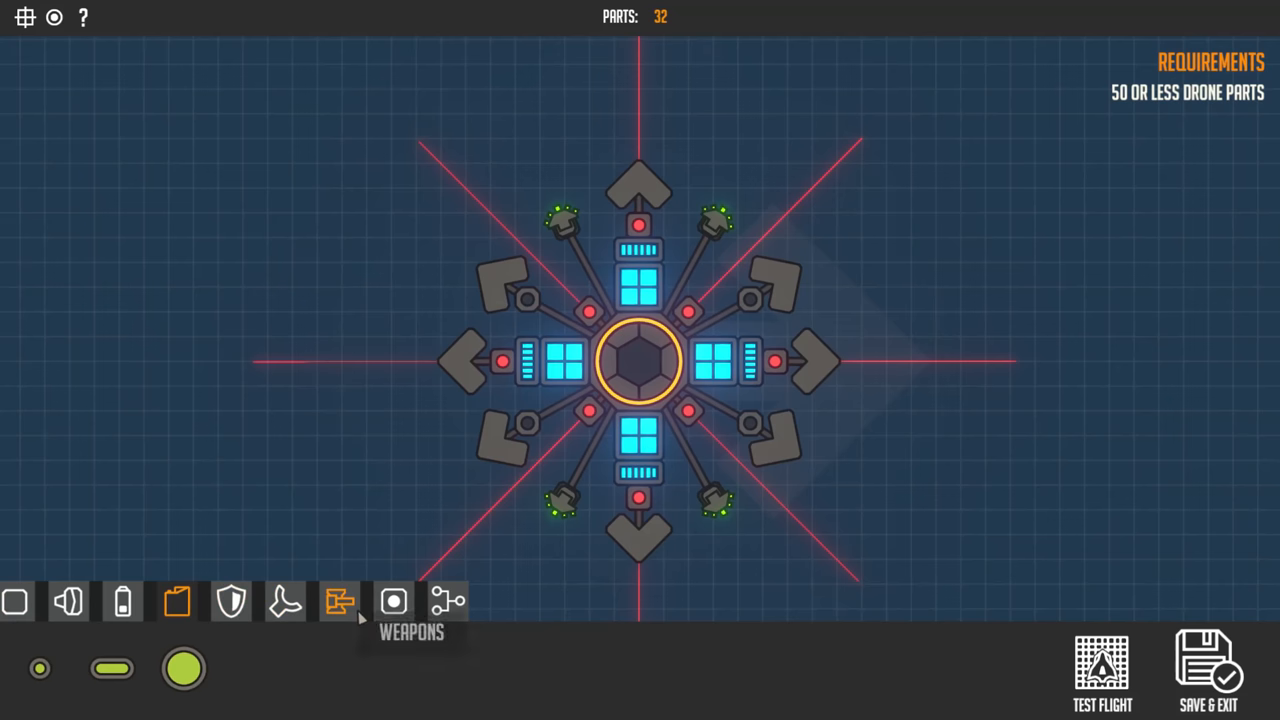
pyautogui.click(340, 600)
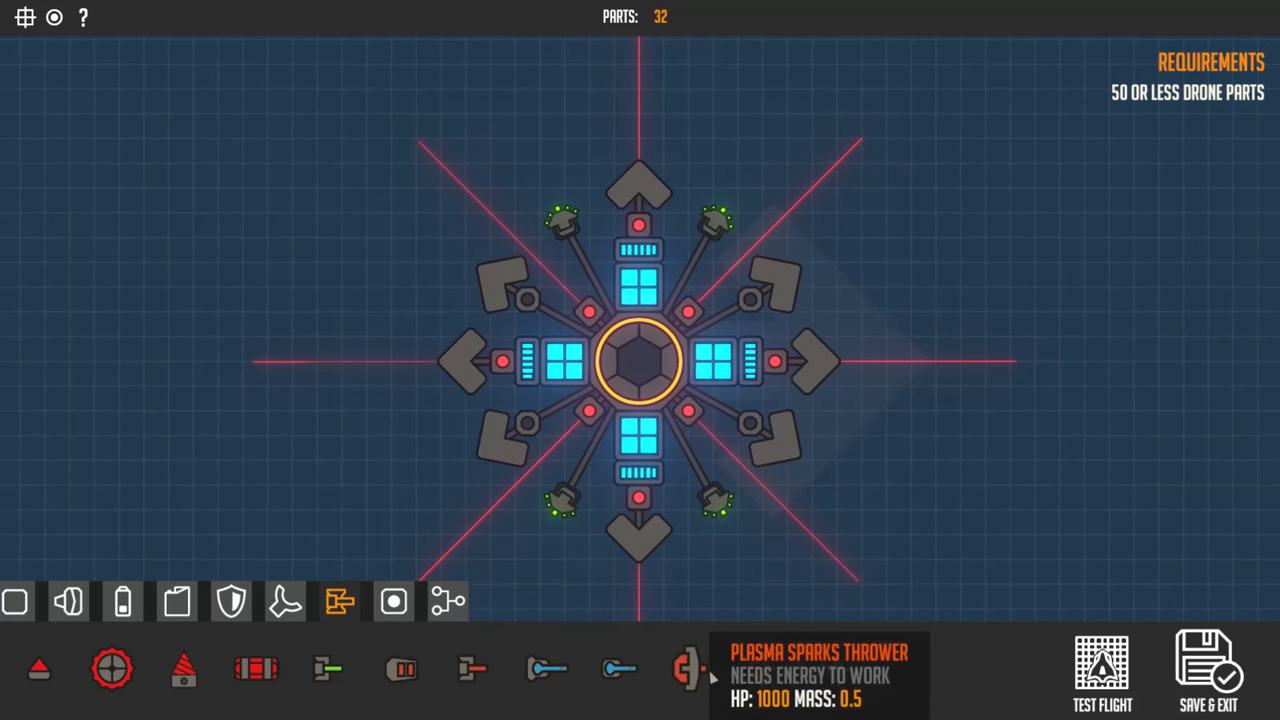
pyautogui.moveTo(400, 668)
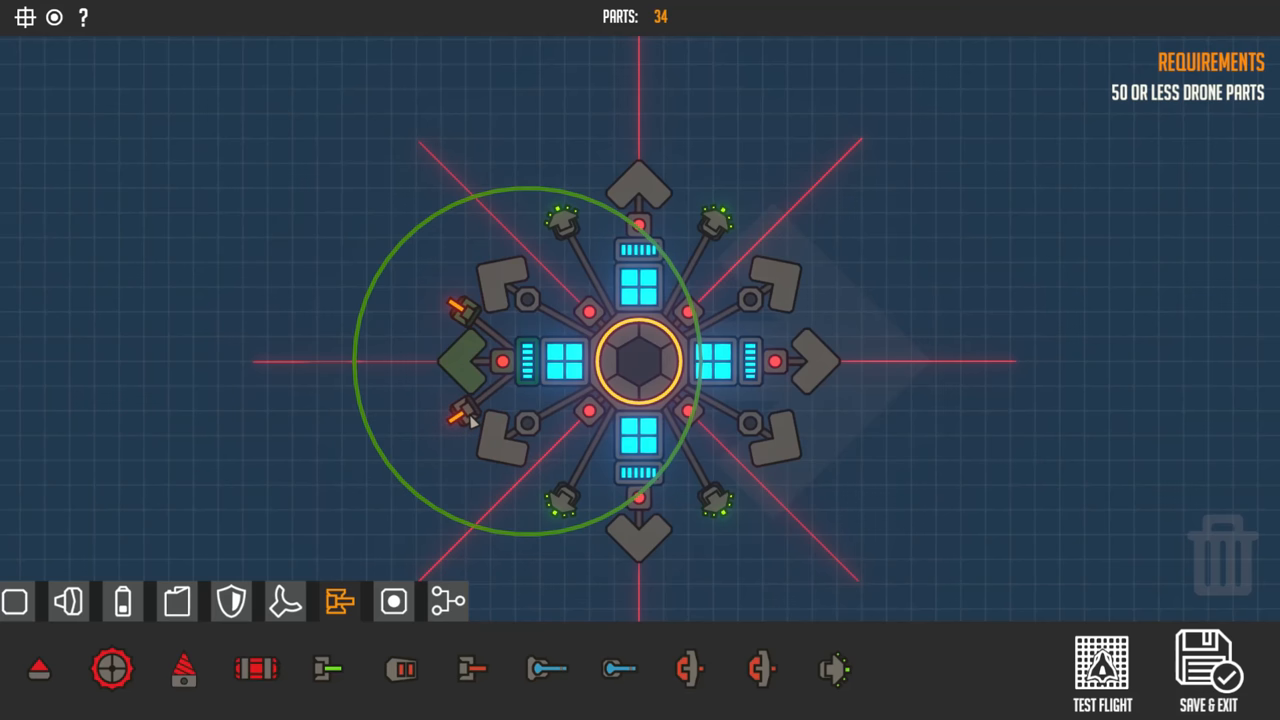
# Place the second Plasma Rocket Gun Tower on the left side and launch a test flight
pyautogui.click(464, 412)
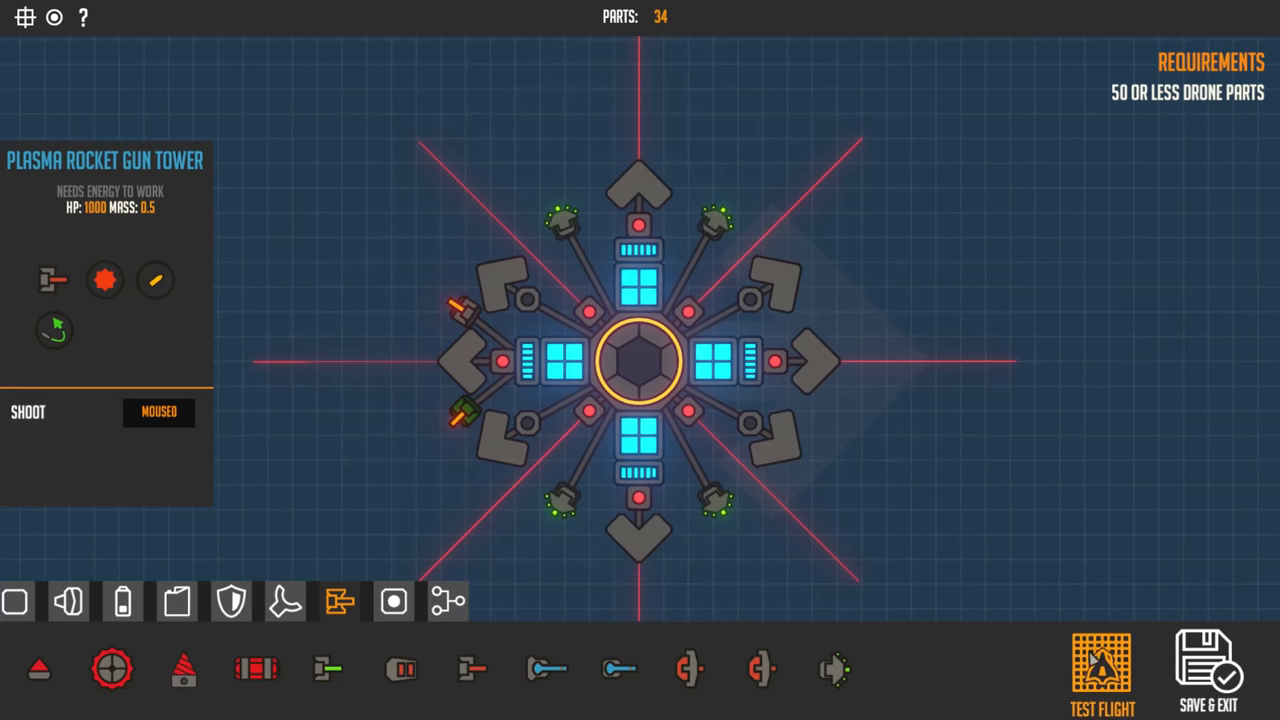
pyautogui.click(1100, 670)
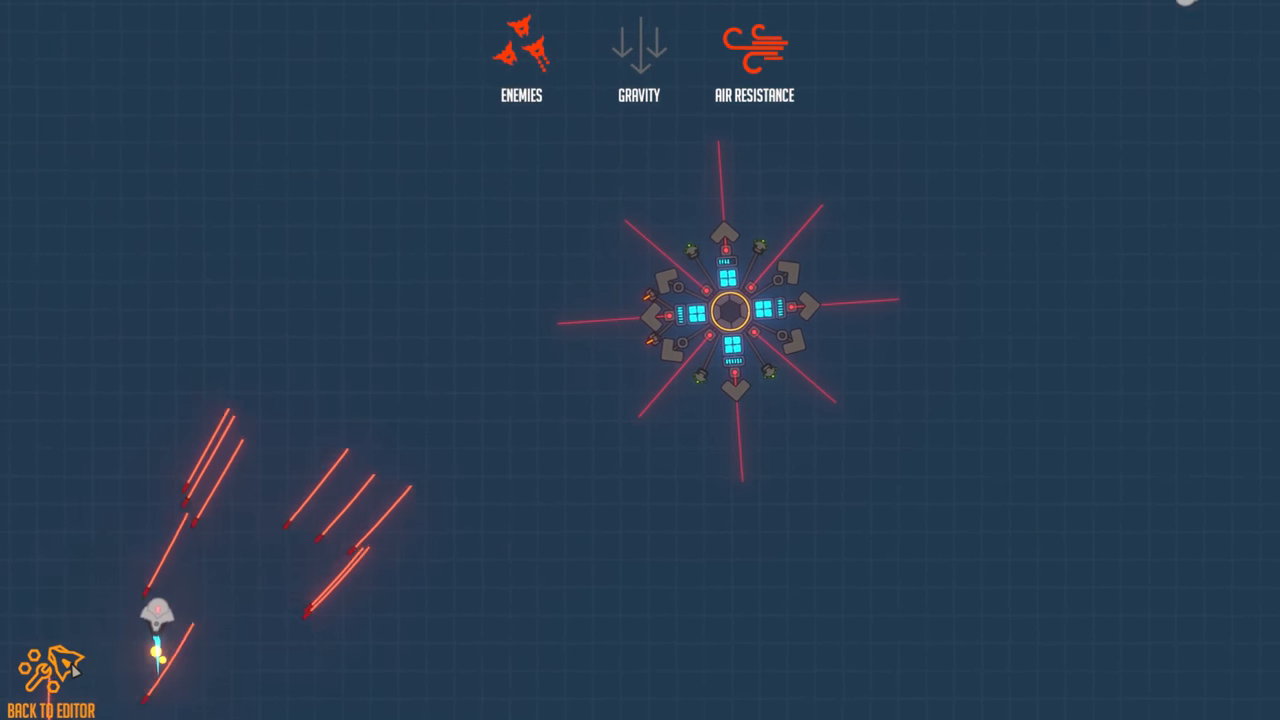
# Return from the test flight to the editor to add towers beside the top arm
pyautogui.click(48, 680)
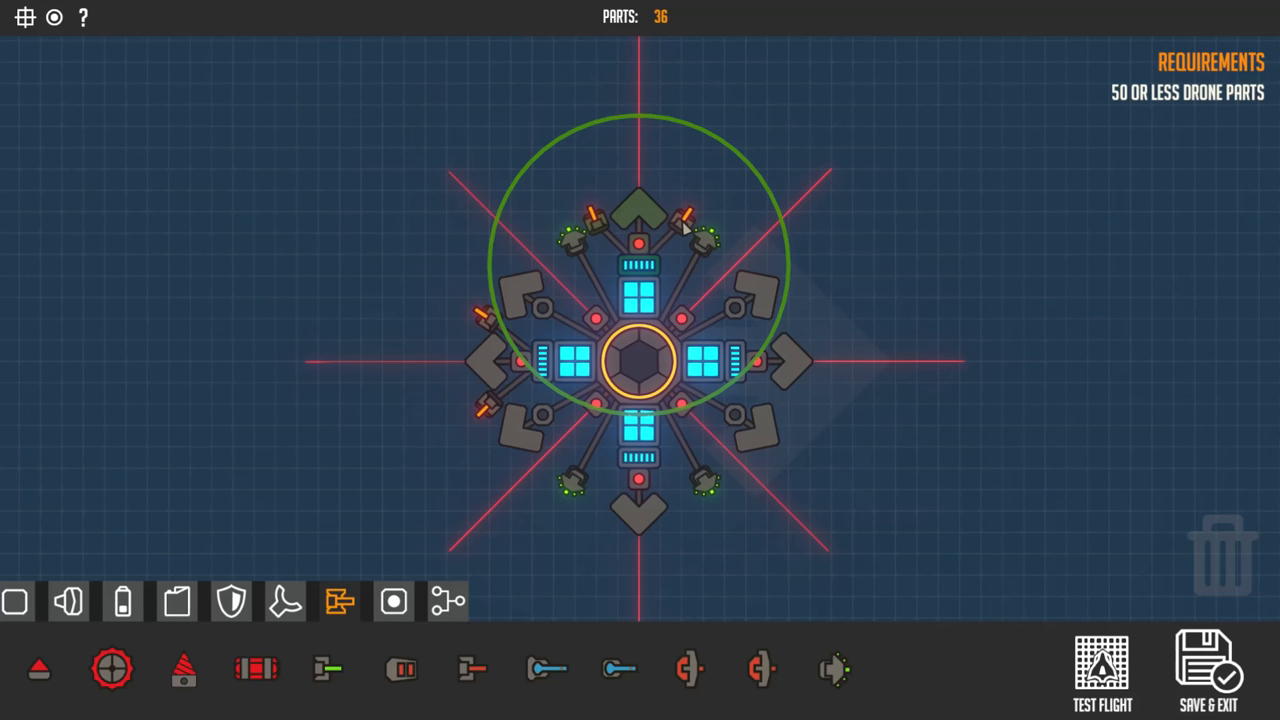
# Add a third pair of Plasma Rocket Gun Towers flanking the right arm, reaching 38 parts
pyautogui.click(638, 362)
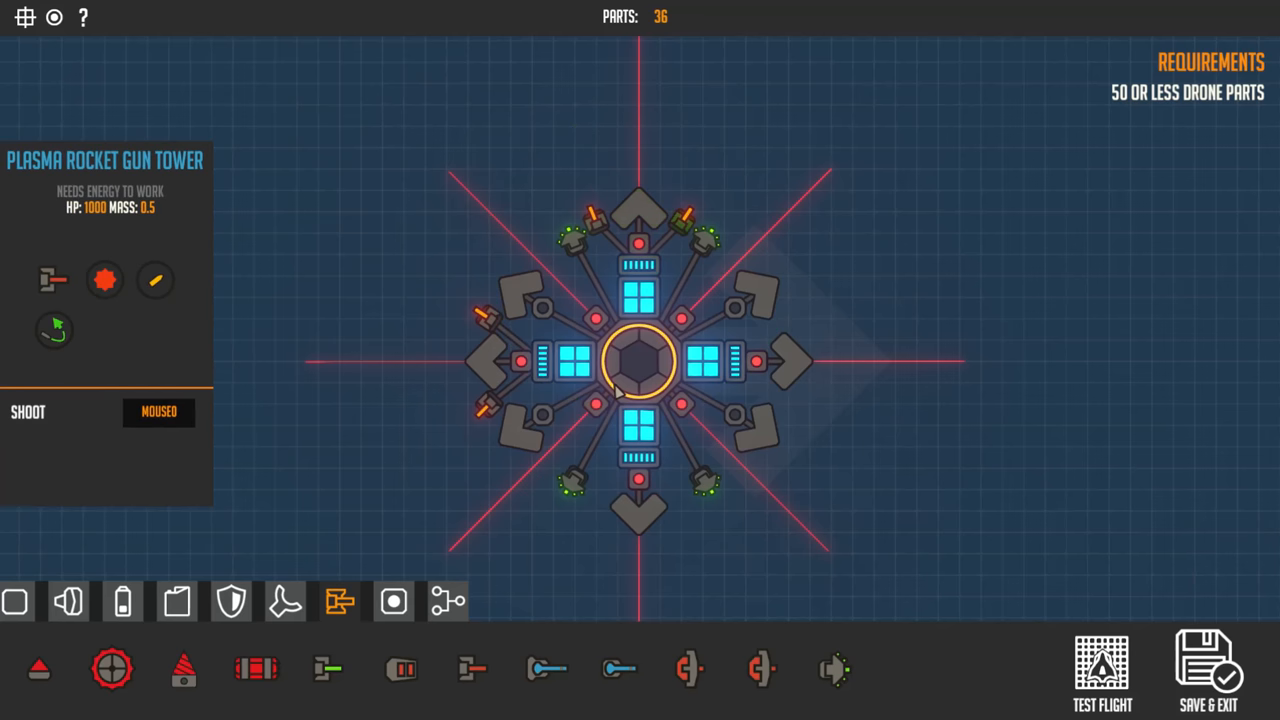
pyautogui.click(640, 362)
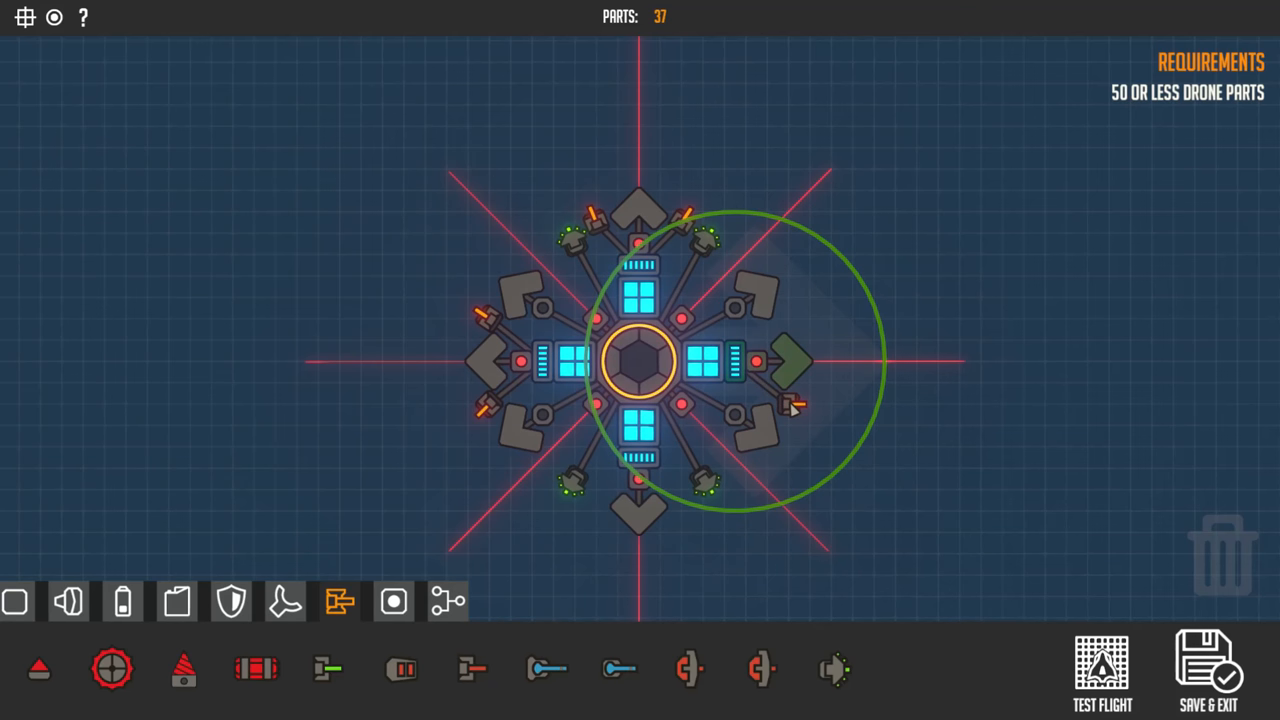
pyautogui.moveTo(788, 410)
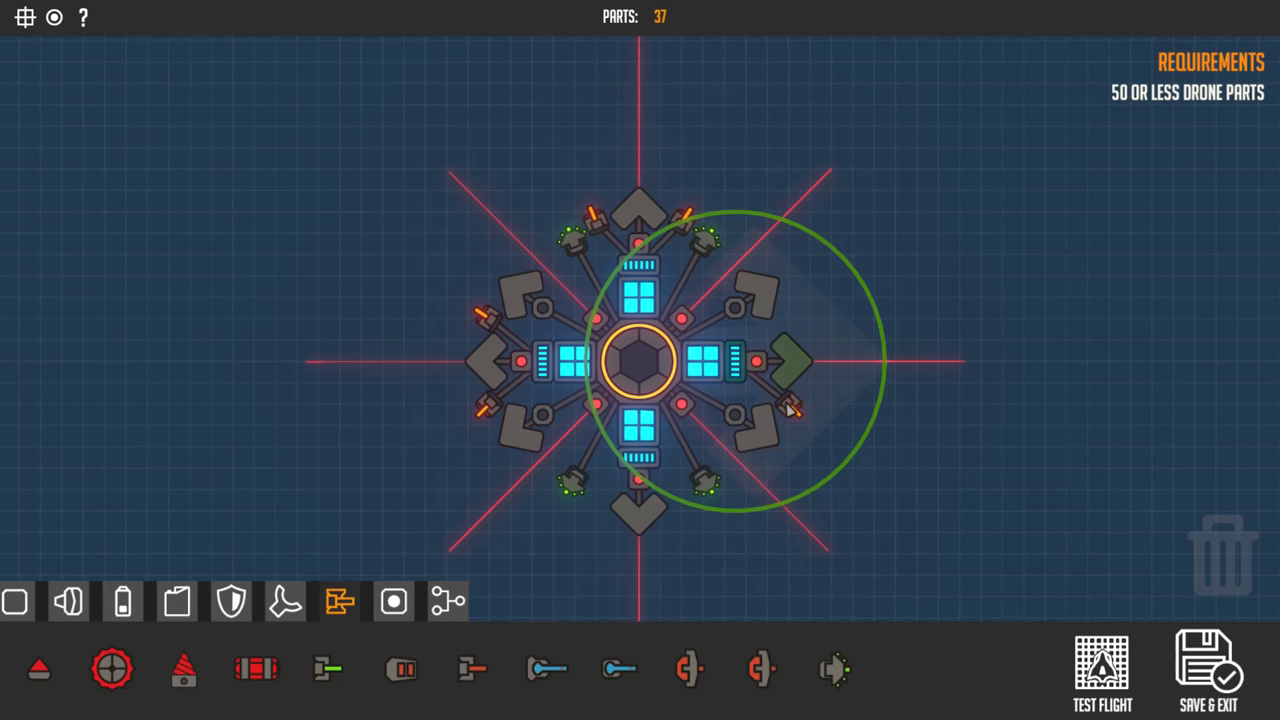
pyautogui.click(790, 408)
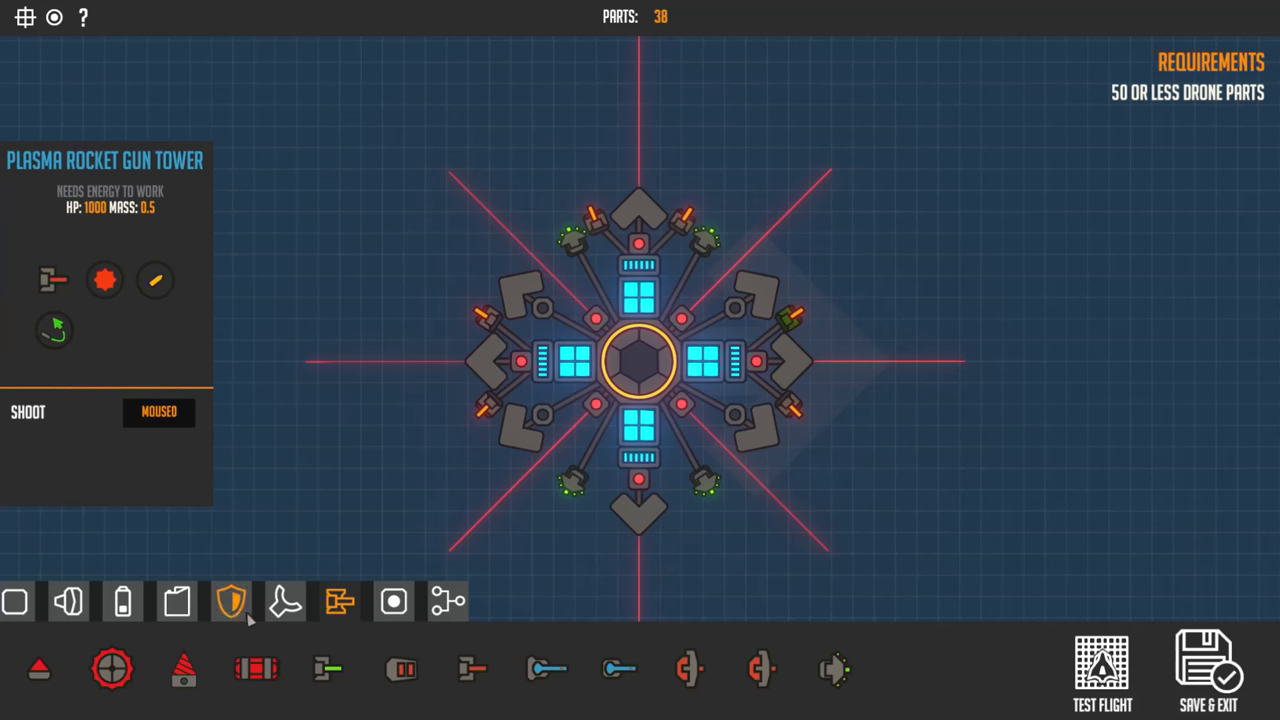
pyautogui.click(284, 600)
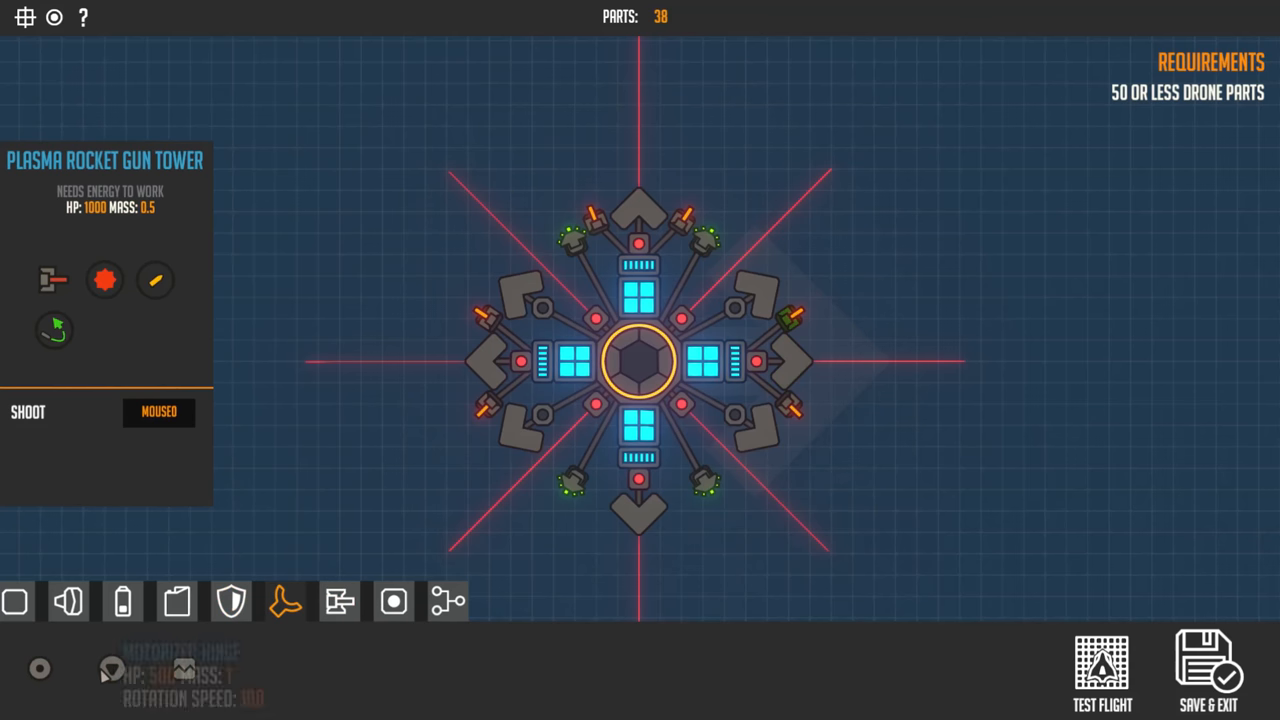
pyautogui.moveTo(184, 668)
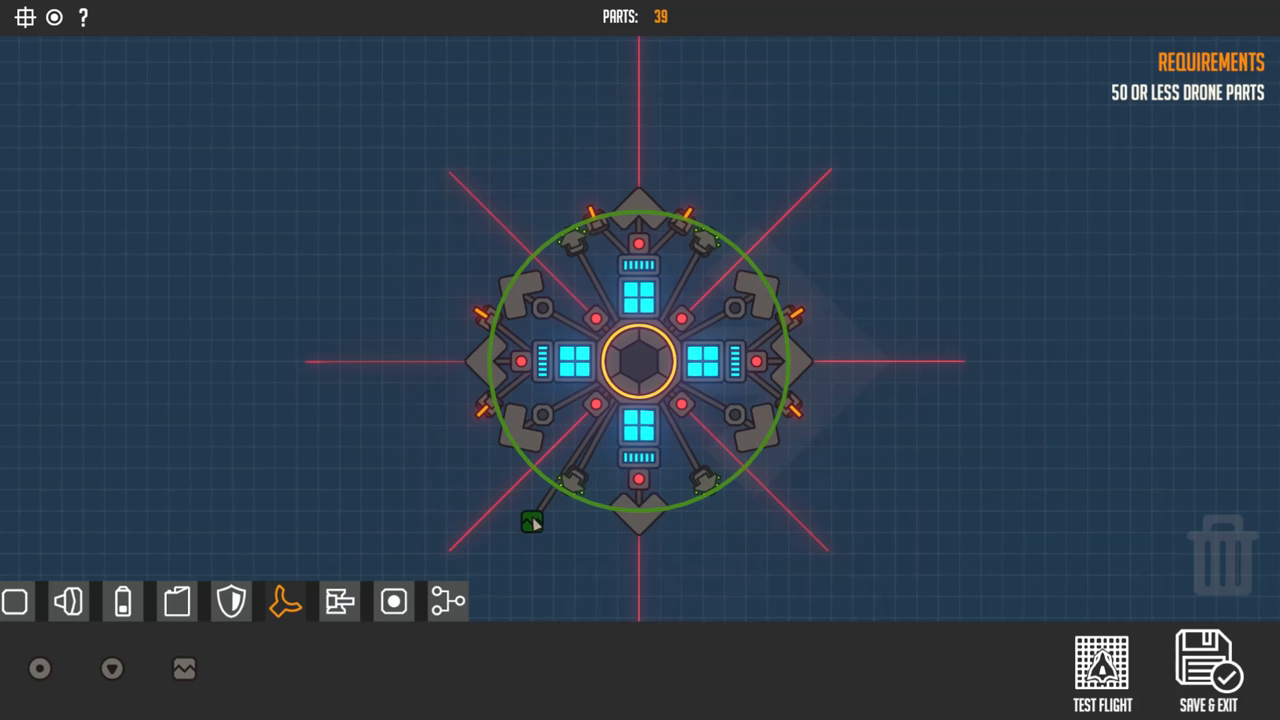
pyautogui.click(532, 522)
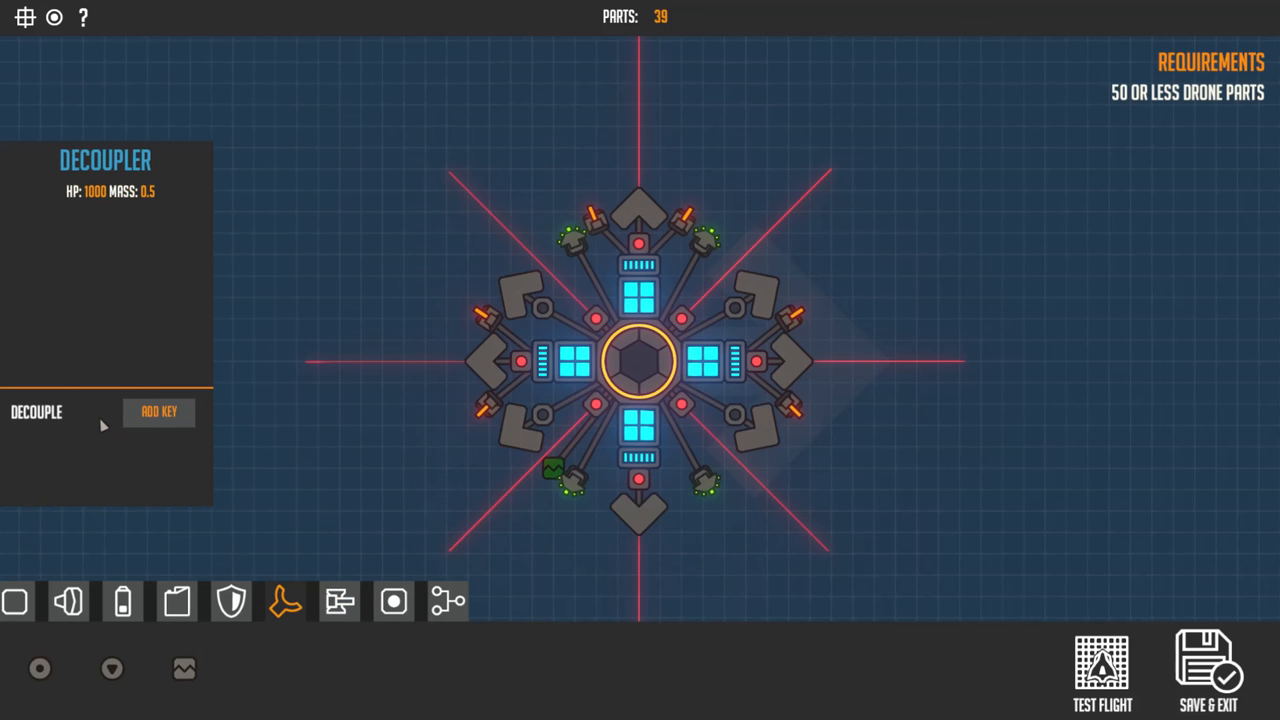
pyautogui.moveTo(548, 460)
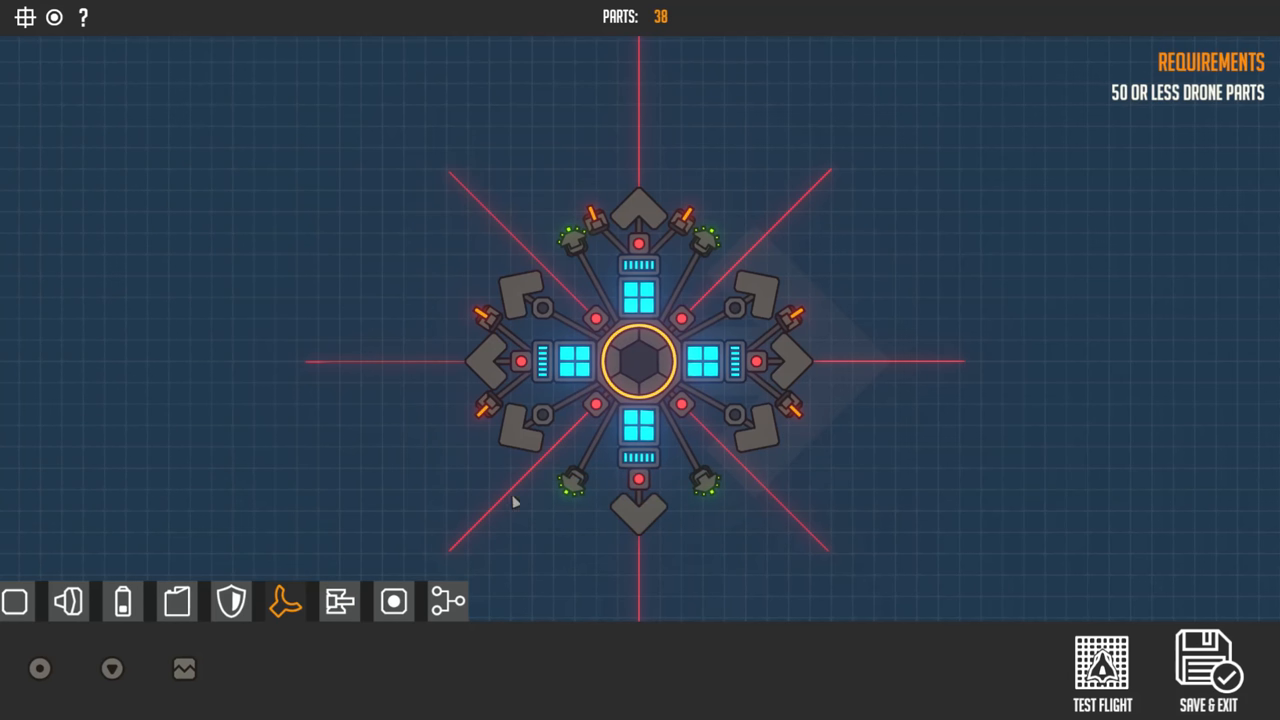
pyautogui.moveTo(558, 438)
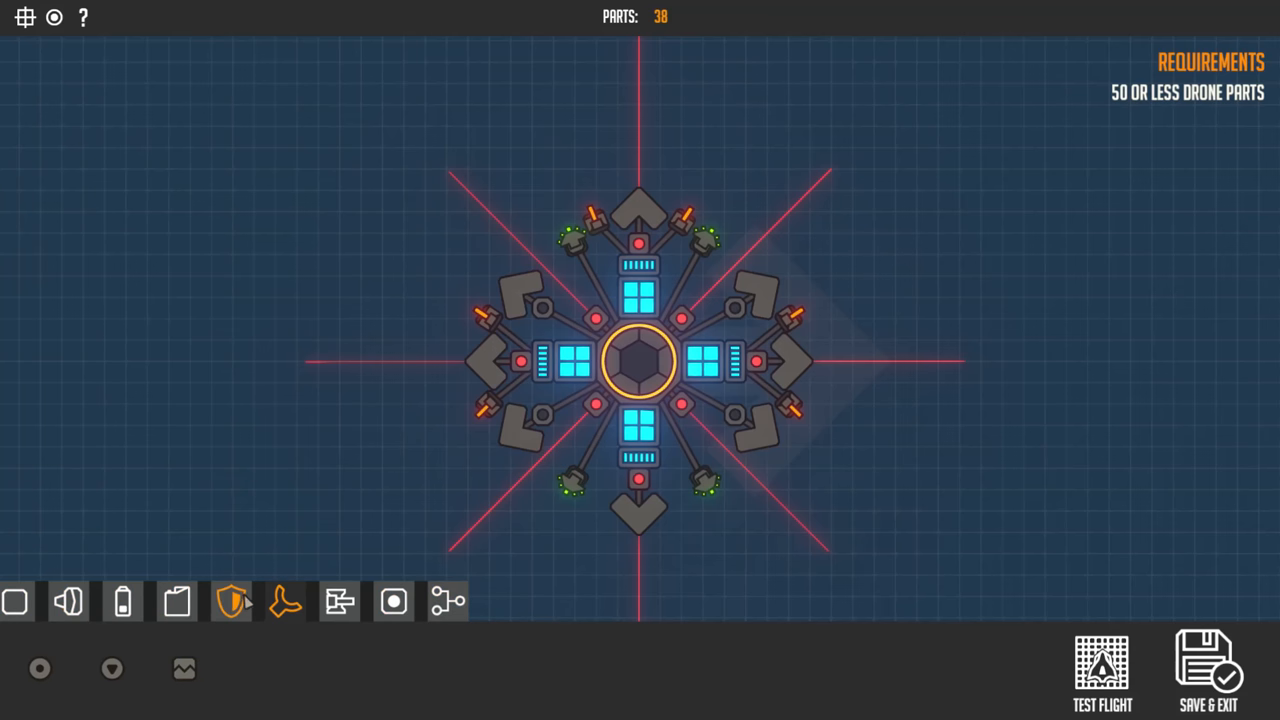
# Drag a new Distance Sensor onto the drone's lower right, reaching 40 parts
pyautogui.click(176, 600)
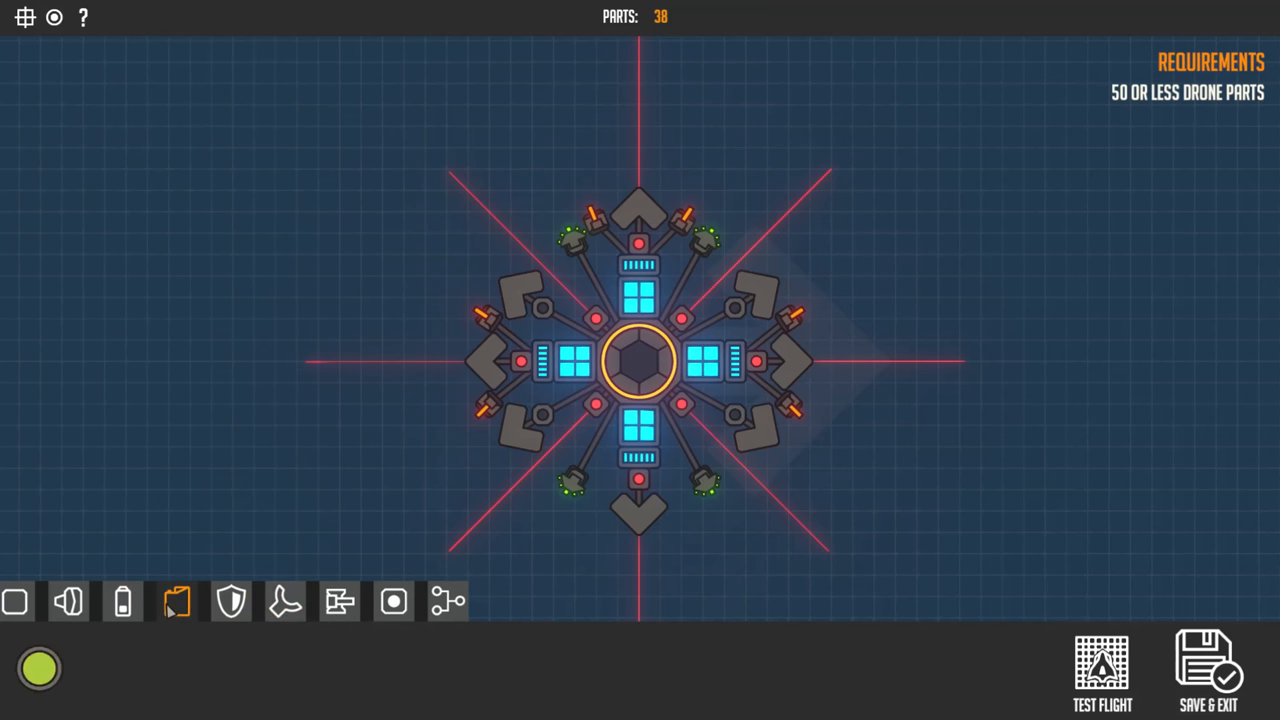
pyautogui.click(392, 600)
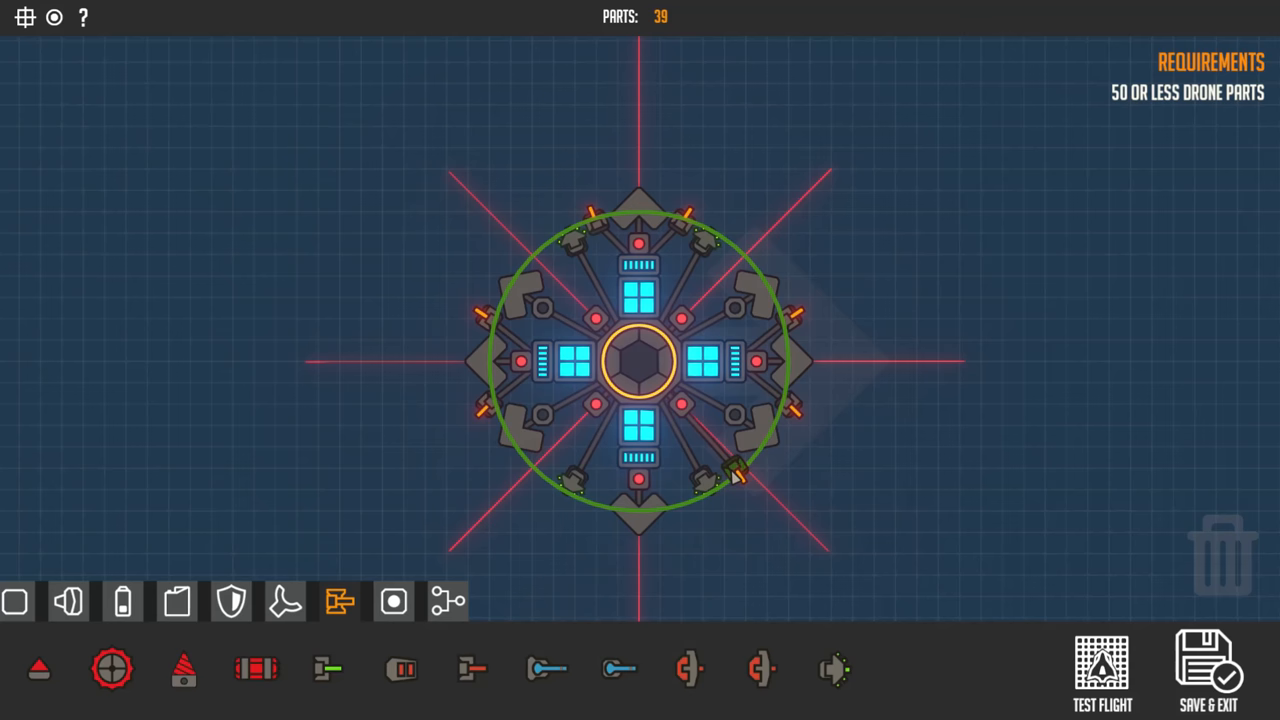
pyautogui.moveTo(730, 476); pyautogui.dragTo(700, 564)
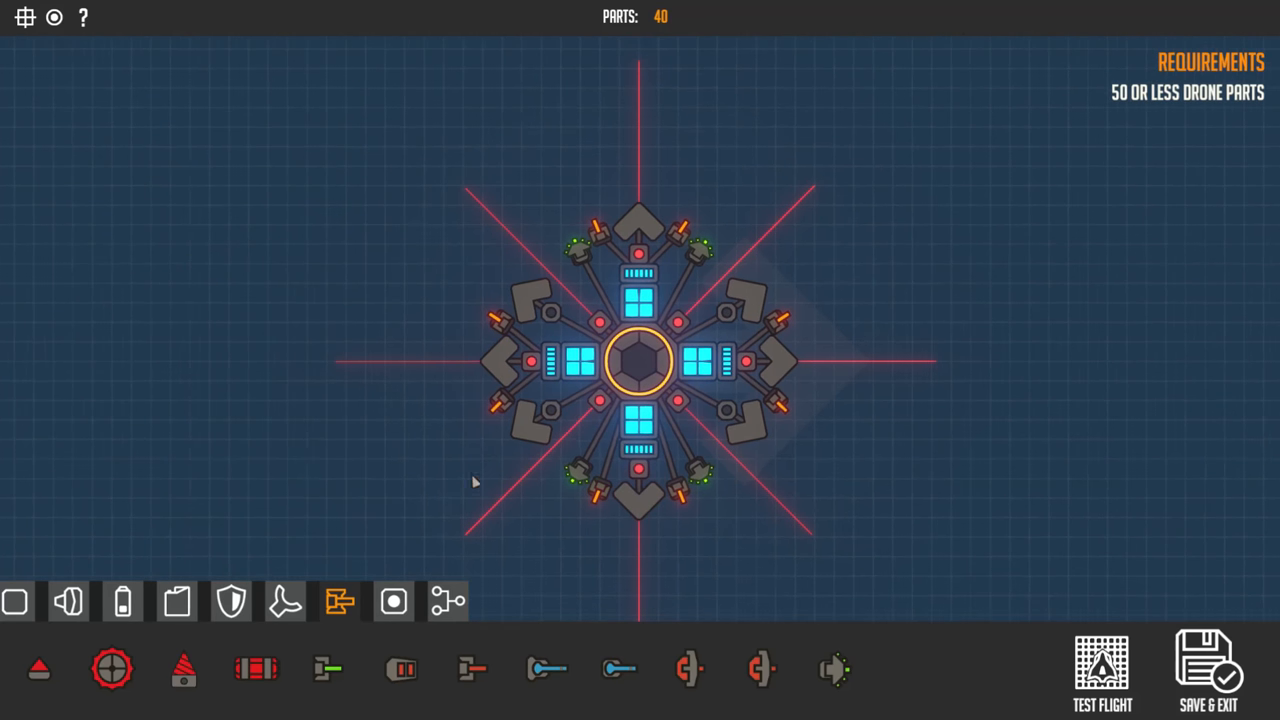
# Lengthen the detection range slider on each distance sensor around the drone
pyautogui.click(640, 362)
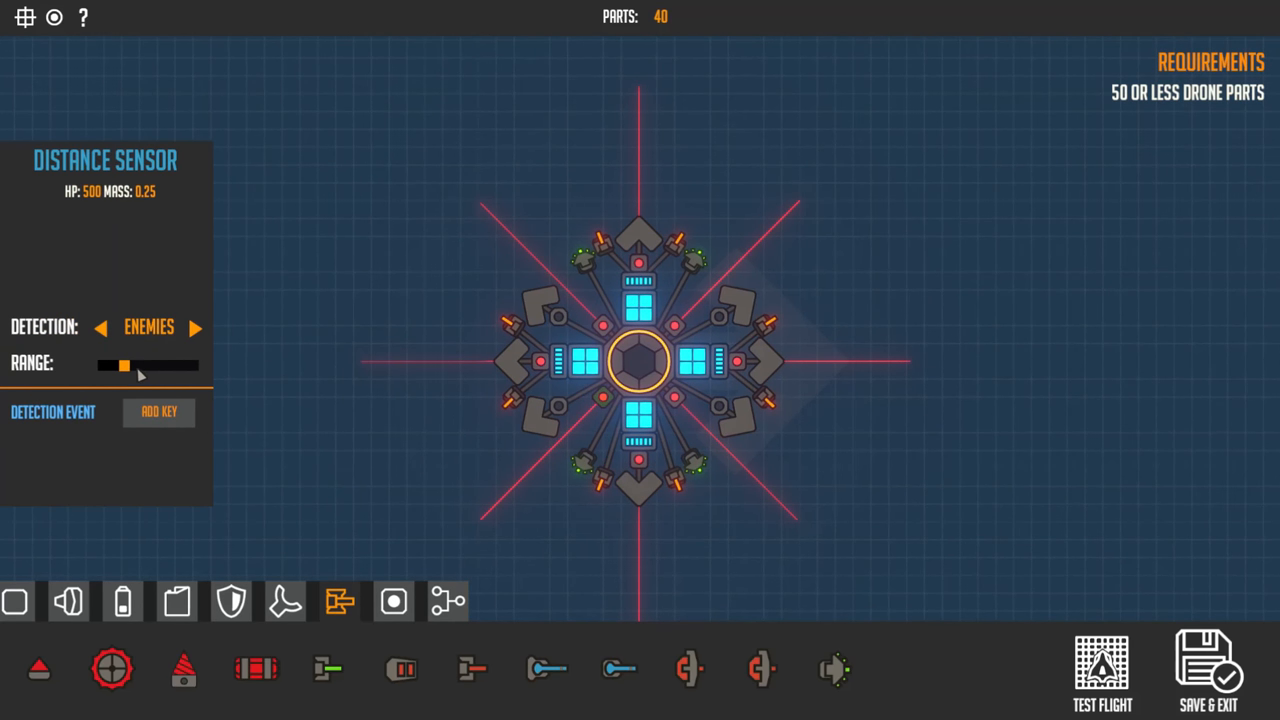
pyautogui.moveTo(124, 364); pyautogui.dragTo(168, 364)
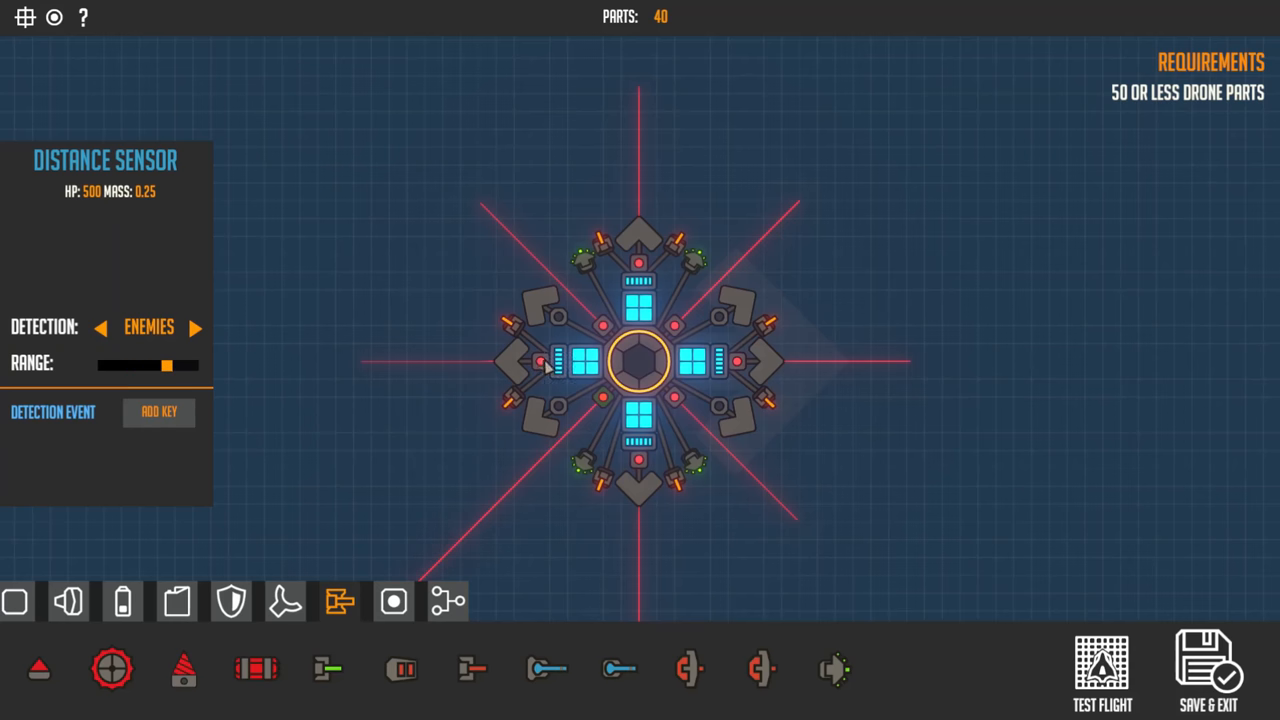
pyautogui.moveTo(168, 364); pyautogui.dragTo(160, 366)
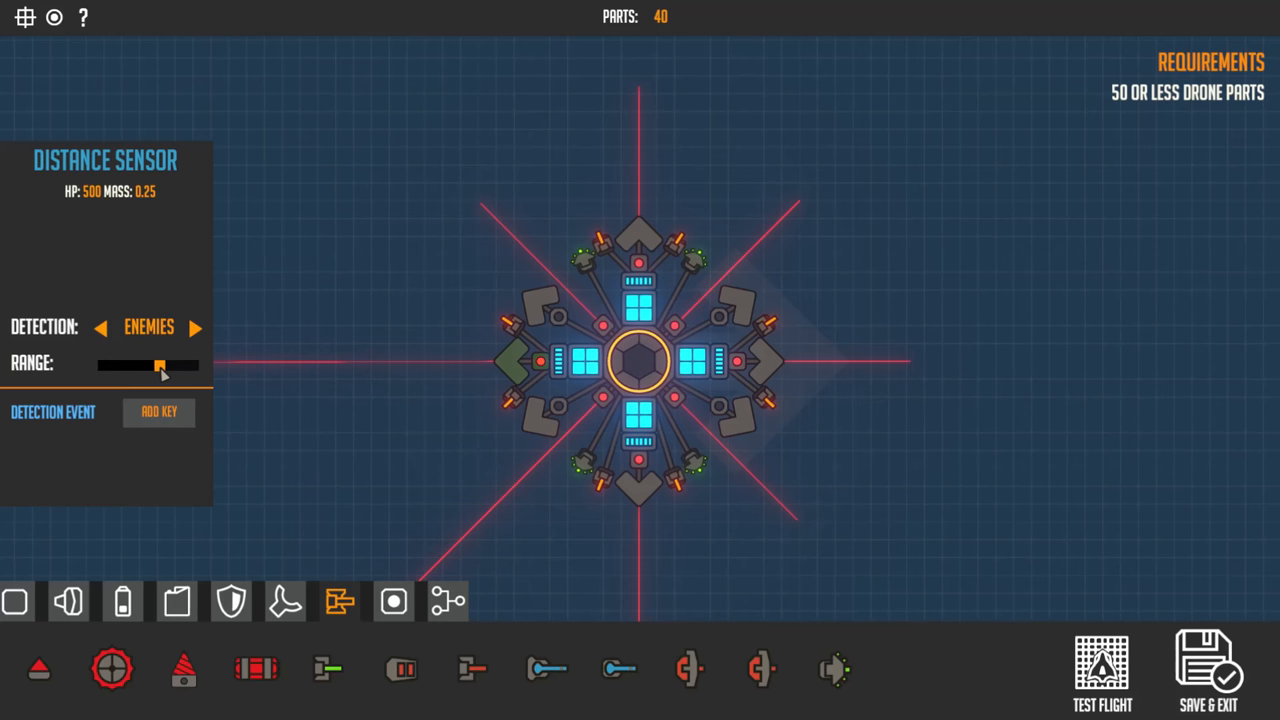
pyautogui.moveTo(160, 364); pyautogui.dragTo(124, 364)
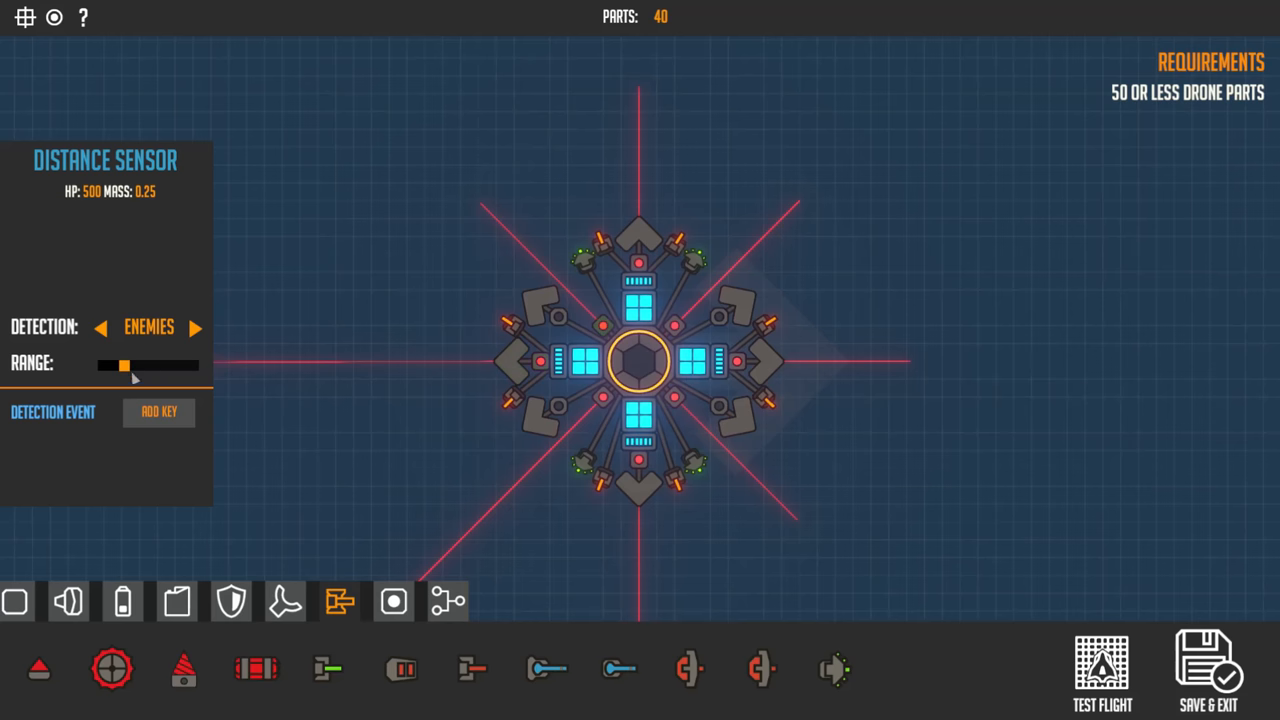
pyautogui.moveTo(130, 364); pyautogui.dragTo(180, 364)
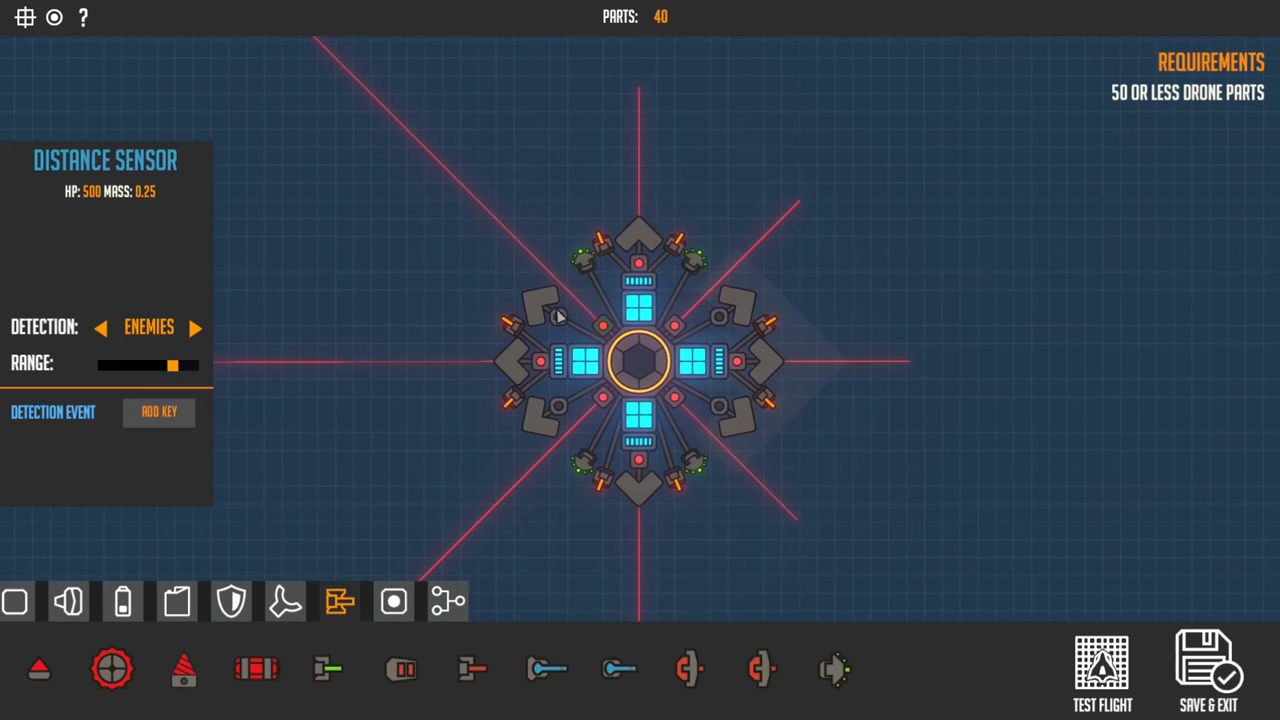
pyautogui.moveTo(172, 364); pyautogui.dragTo(164, 364)
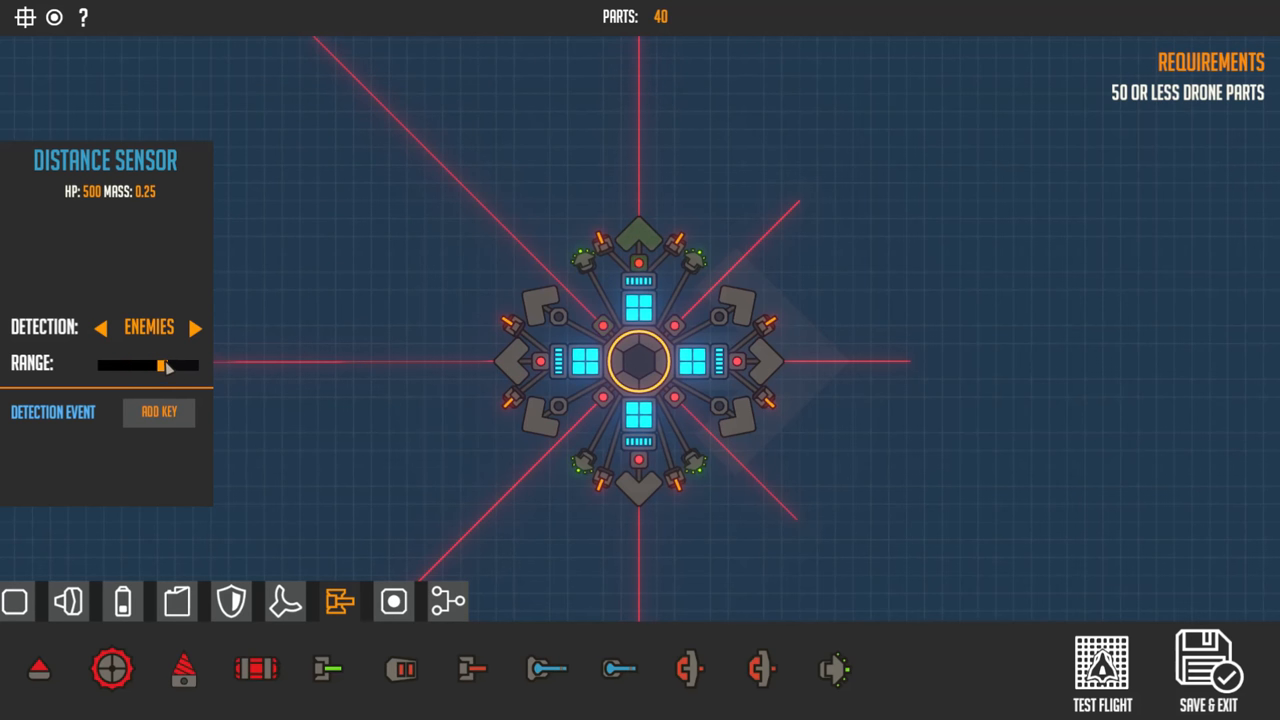
pyautogui.moveTo(164, 364); pyautogui.dragTo(116, 364)
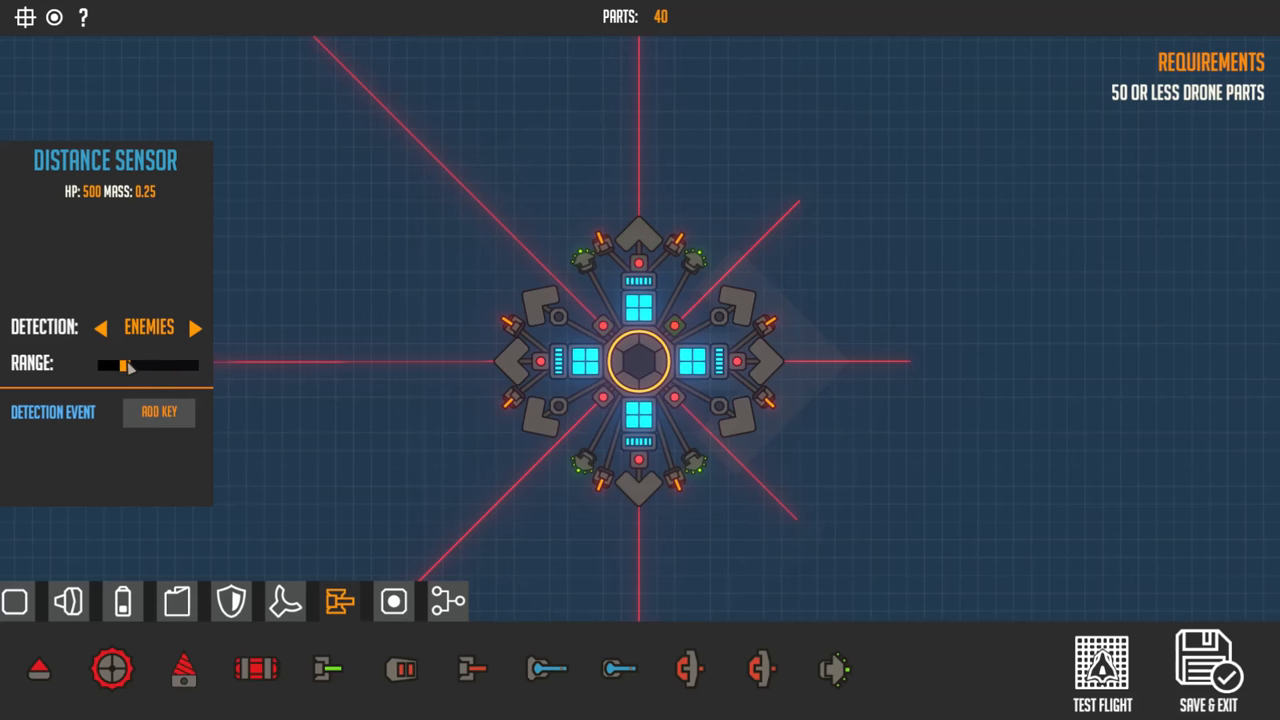
pyautogui.moveTo(120, 366); pyautogui.dragTo(180, 366)
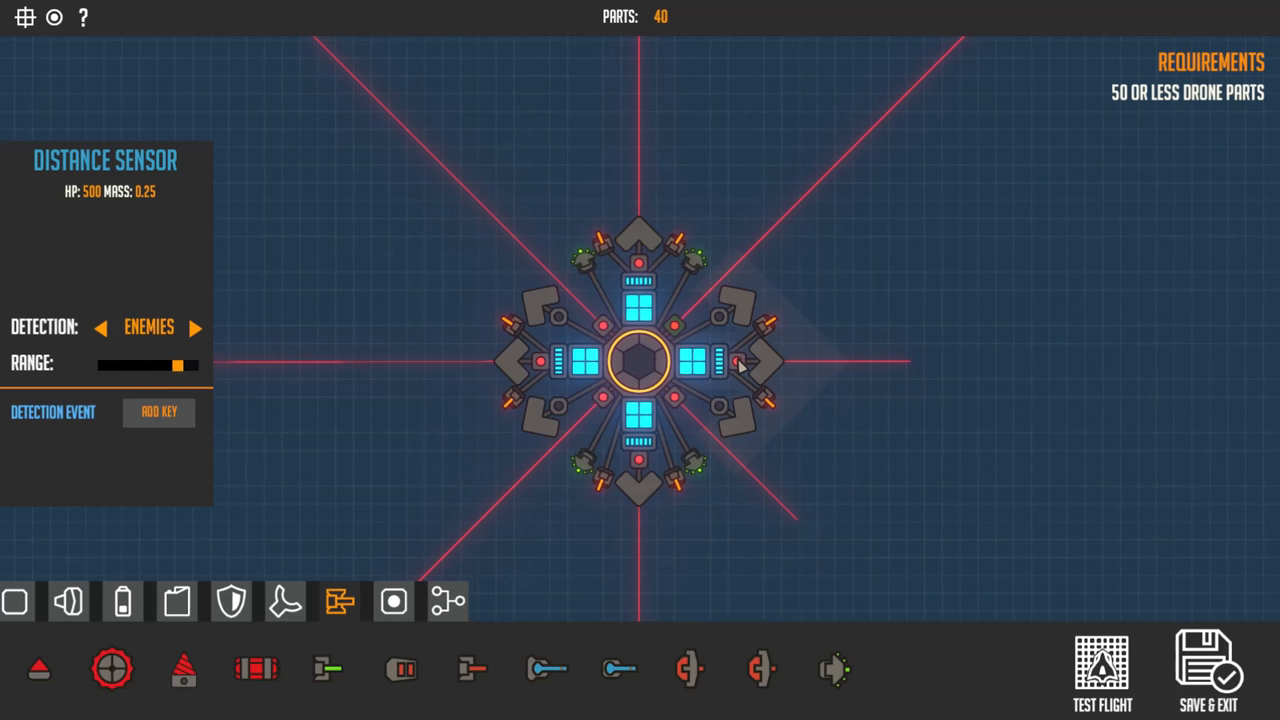
pyautogui.moveTo(180, 364); pyautogui.dragTo(164, 364)
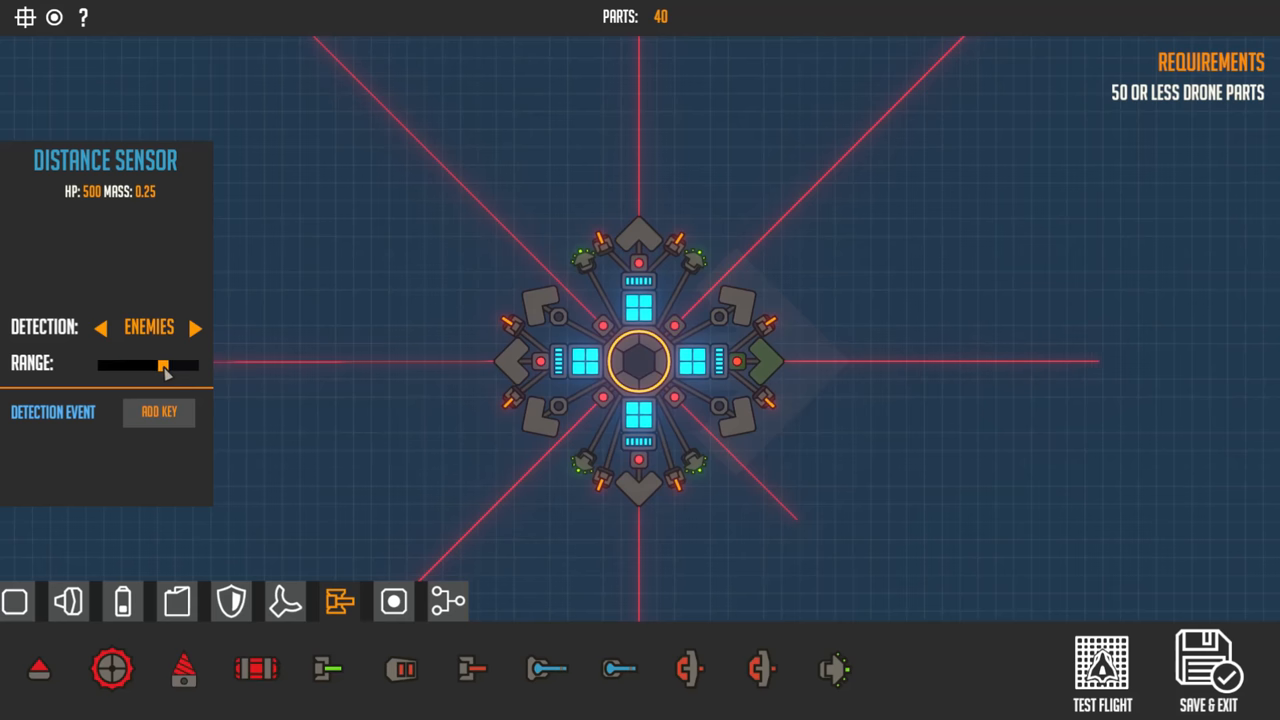
pyautogui.moveTo(164, 364); pyautogui.dragTo(124, 364)
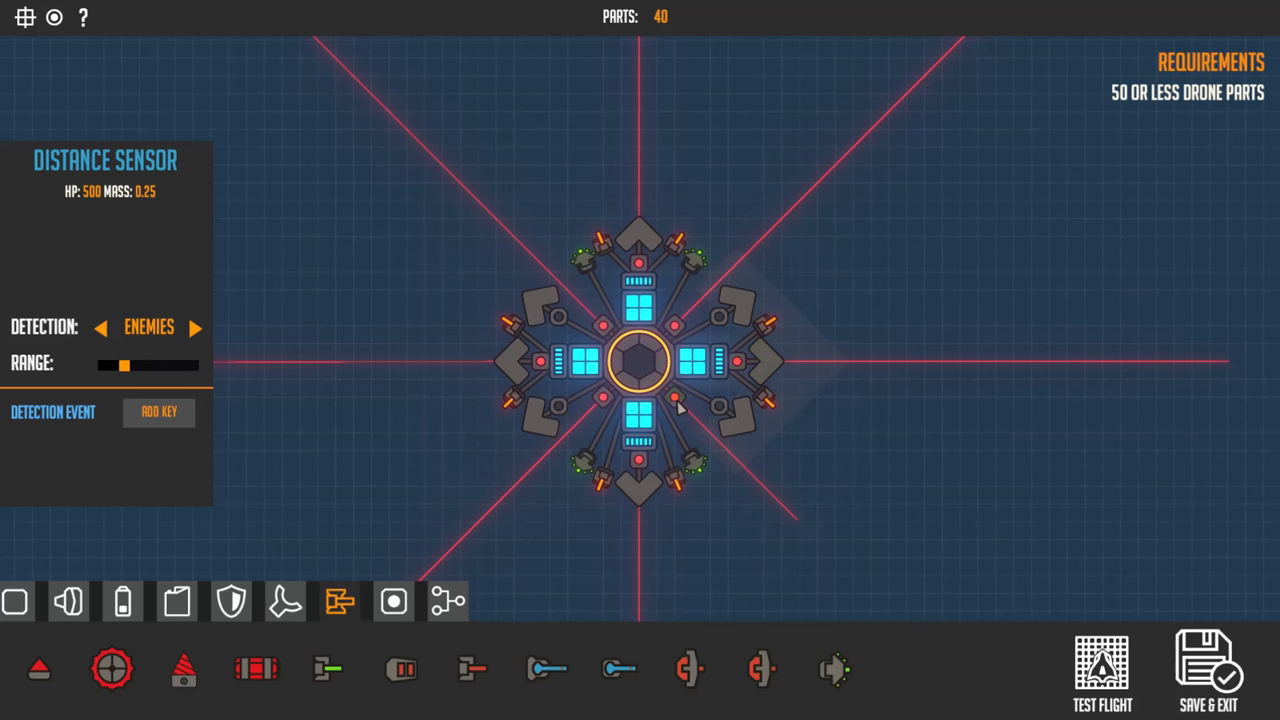
pyautogui.moveTo(124, 364); pyautogui.dragTo(170, 364)
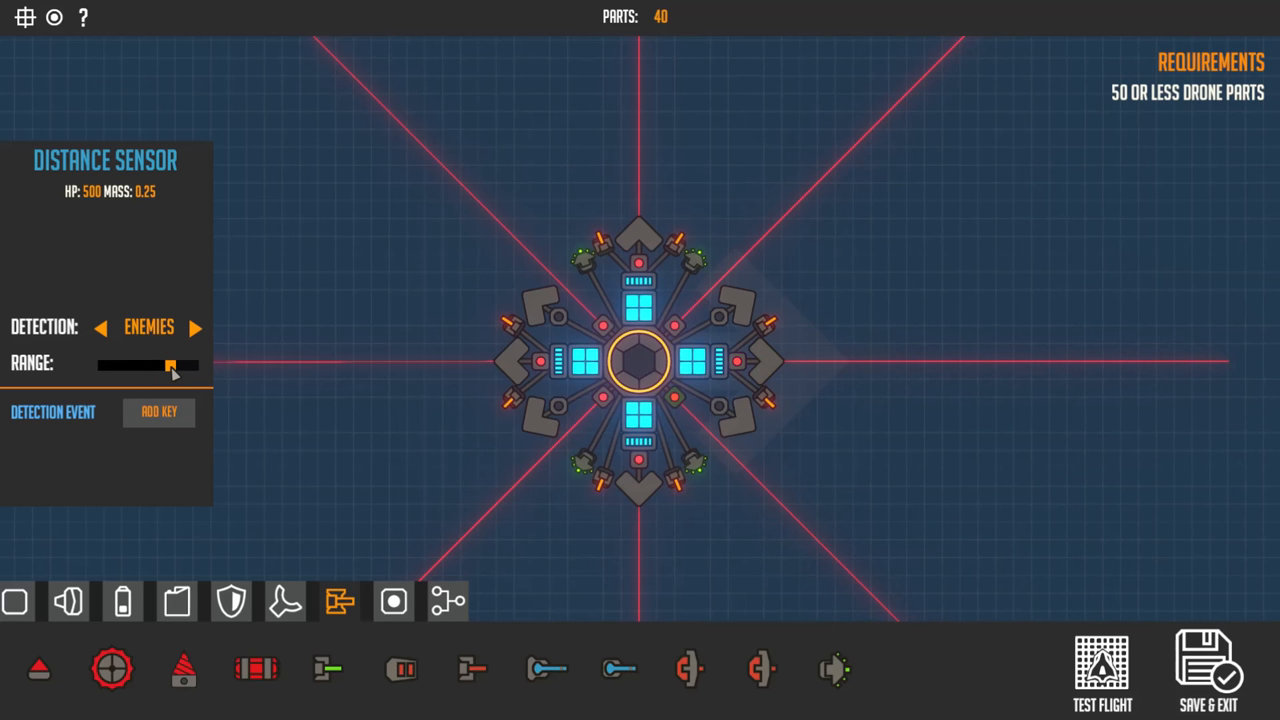
pyautogui.moveTo(170, 364); pyautogui.dragTo(152, 364)
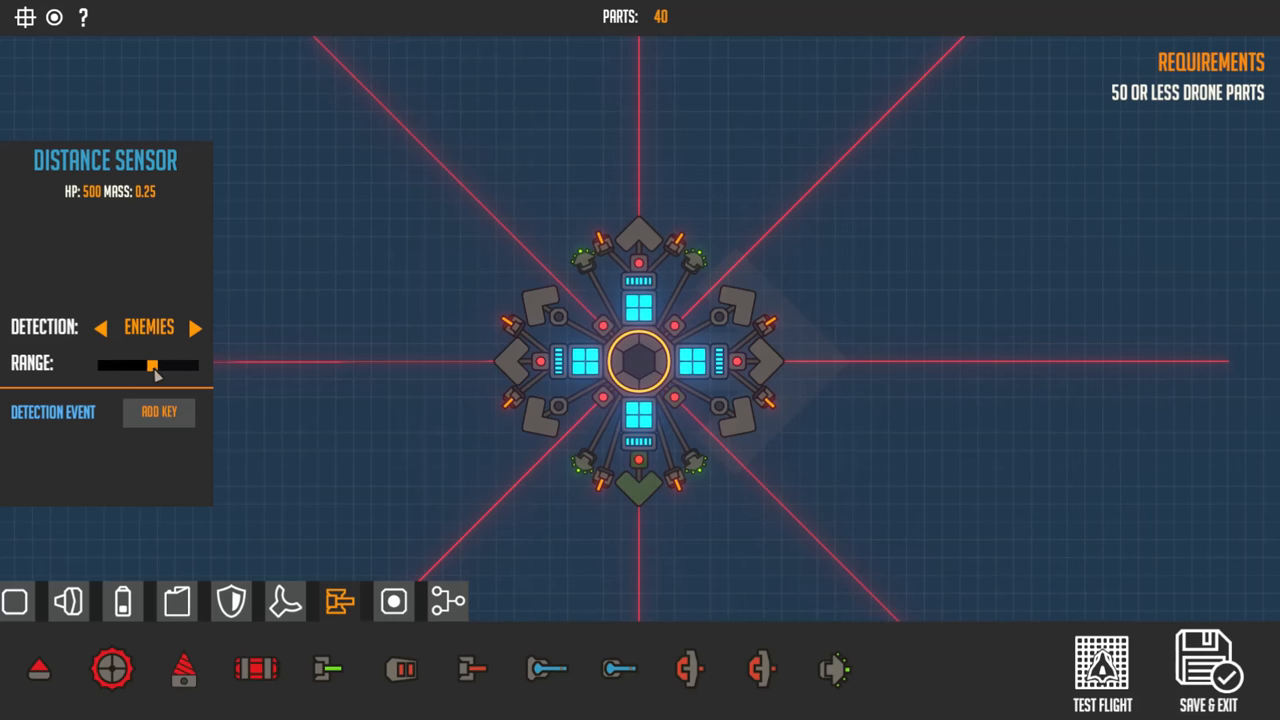
pyautogui.moveTo(152, 364); pyautogui.dragTo(164, 364)
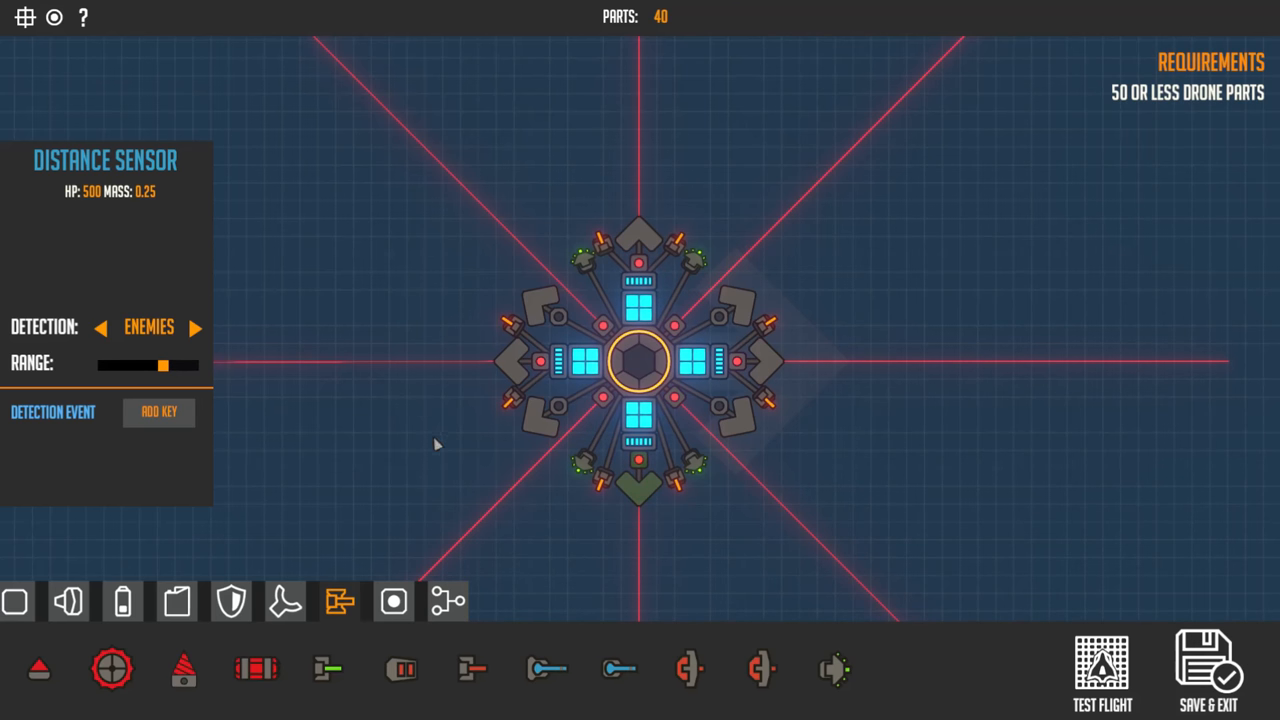
pyautogui.moveTo(588, 464)
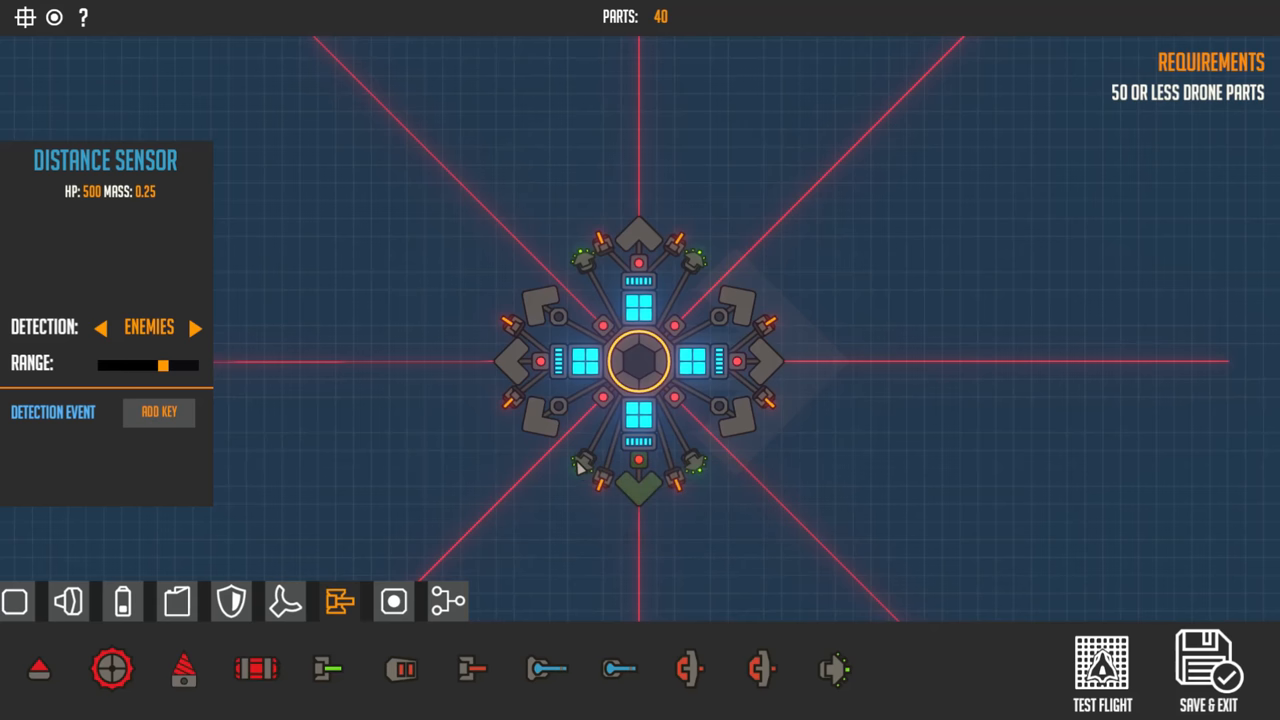
# Bind the sensors' Detection Event to Mouse0 and launch an arena test flight
pyautogui.click(640, 464)
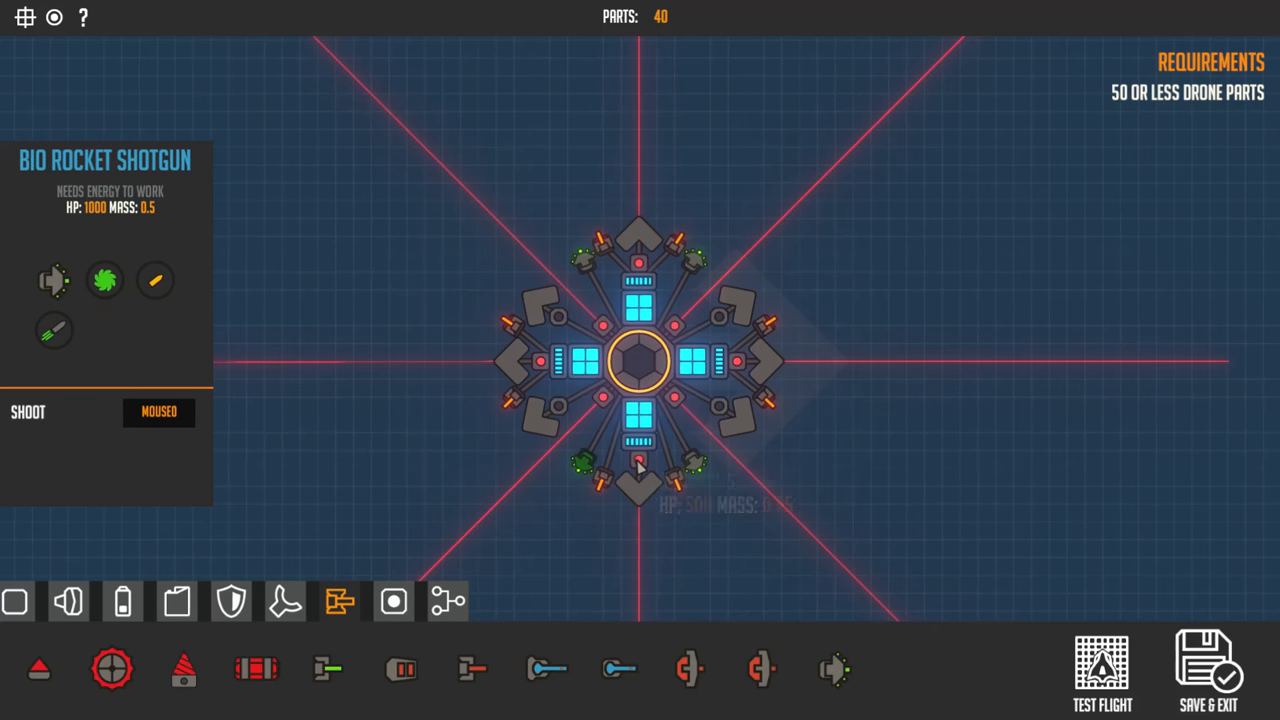
pyautogui.click(640, 460)
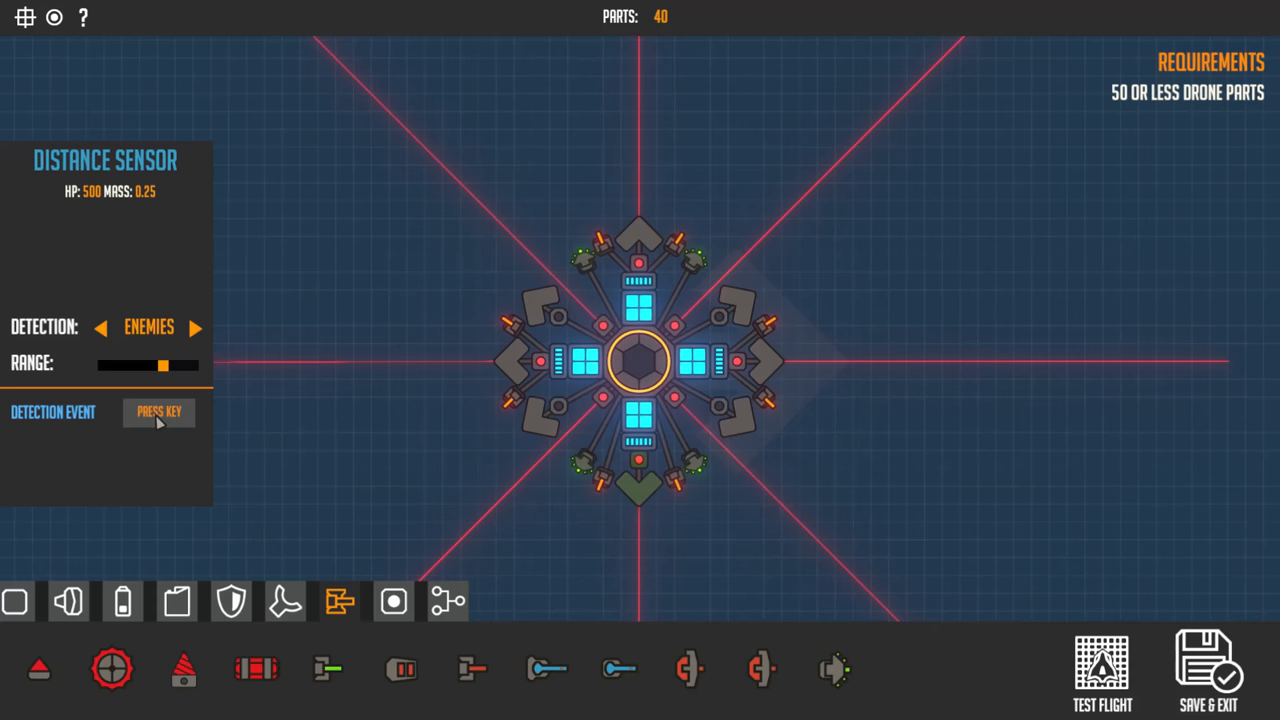
pyautogui.click(158, 412)
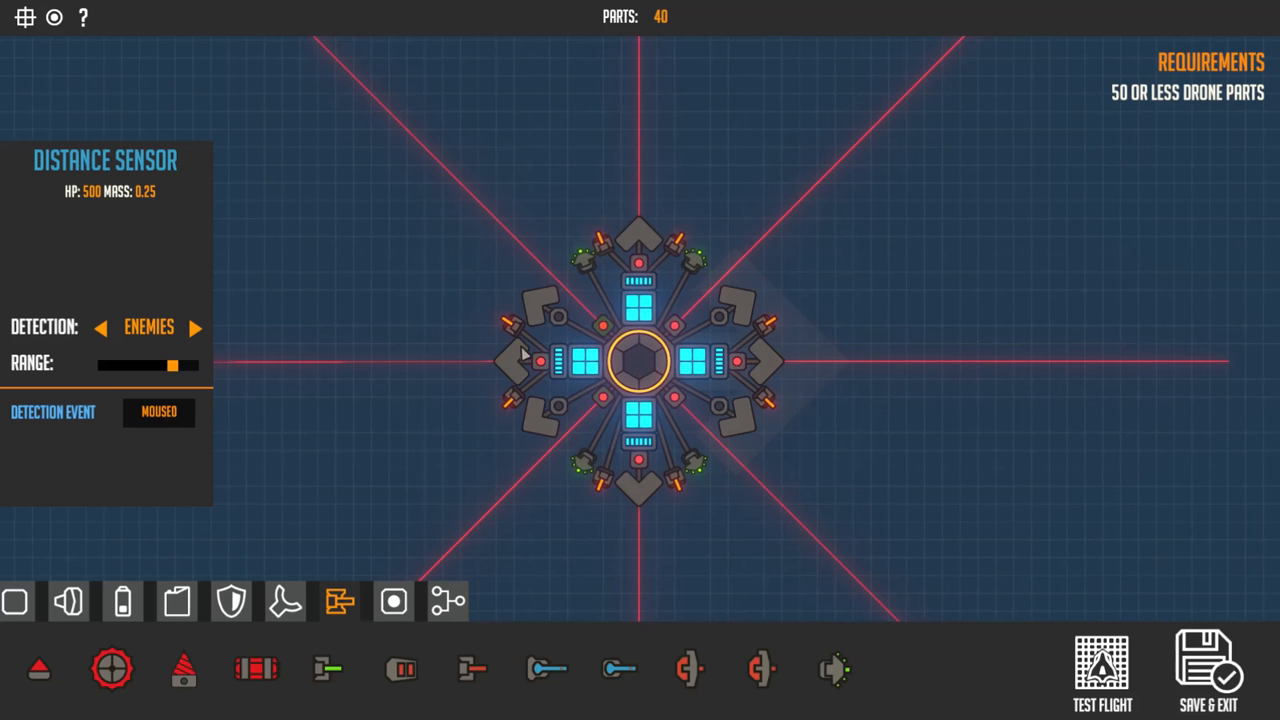
pyautogui.click(158, 412)
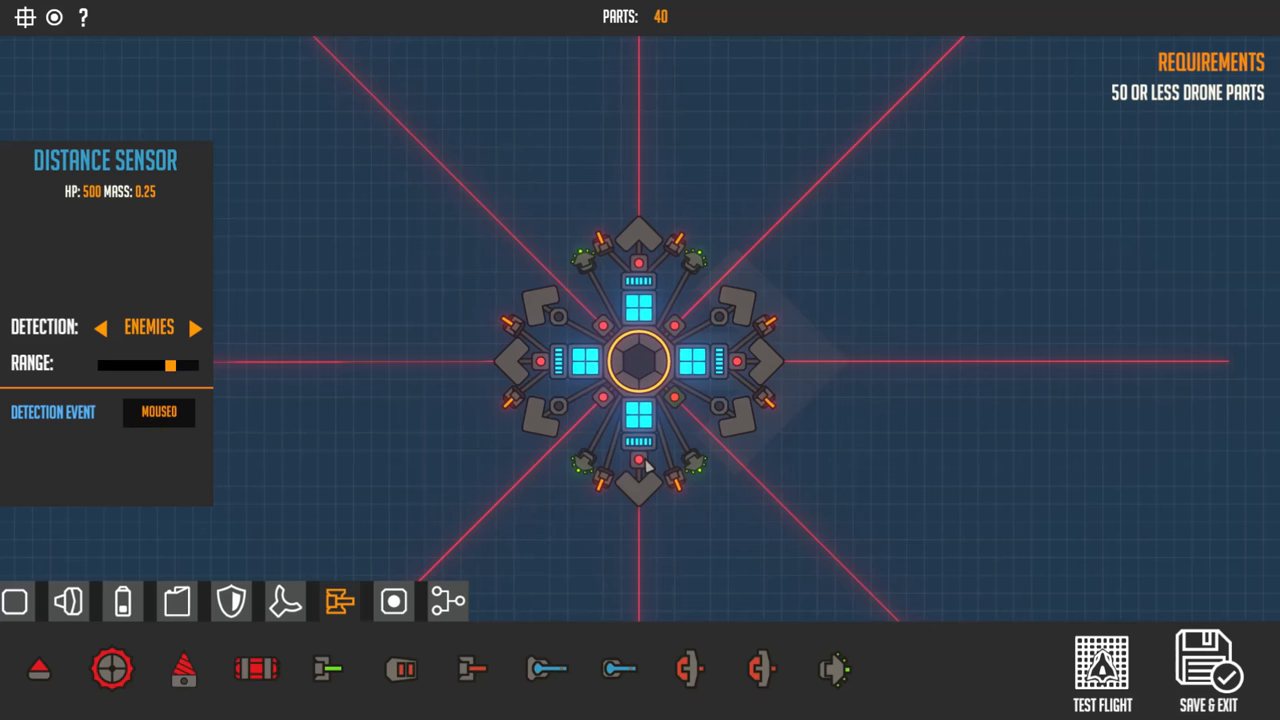
pyautogui.click(1100, 670)
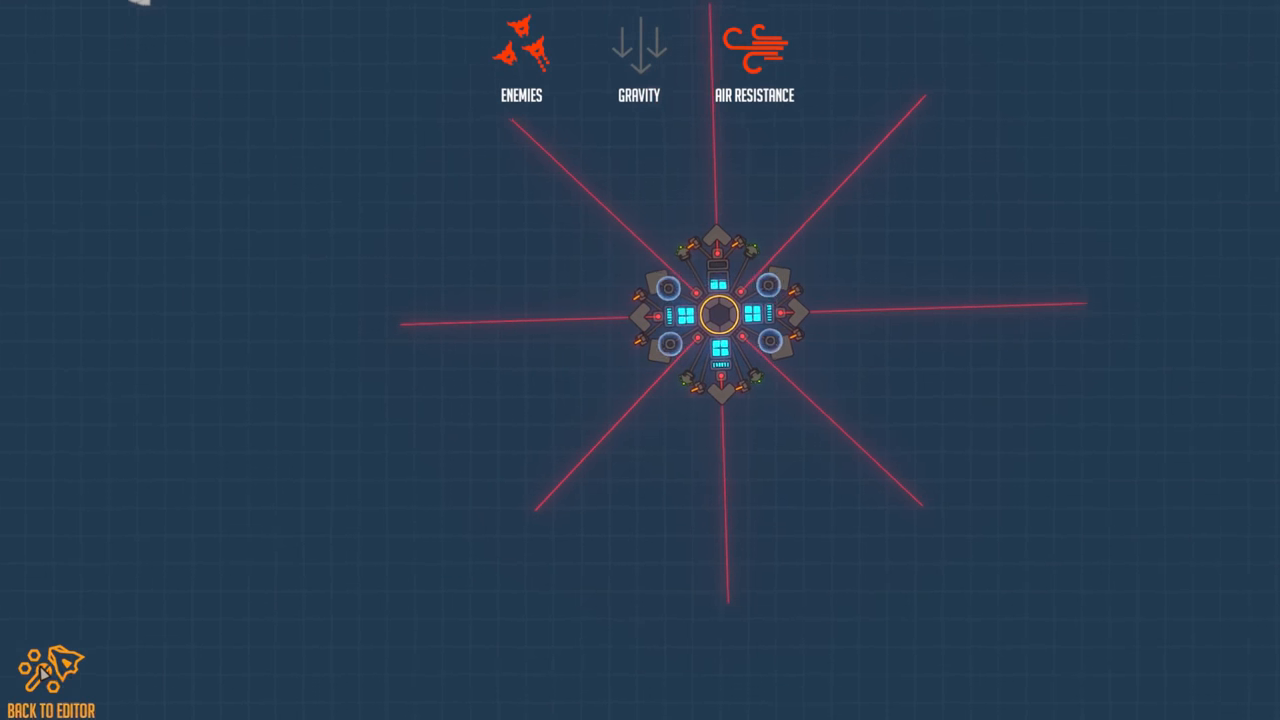
pyautogui.click(50, 684)
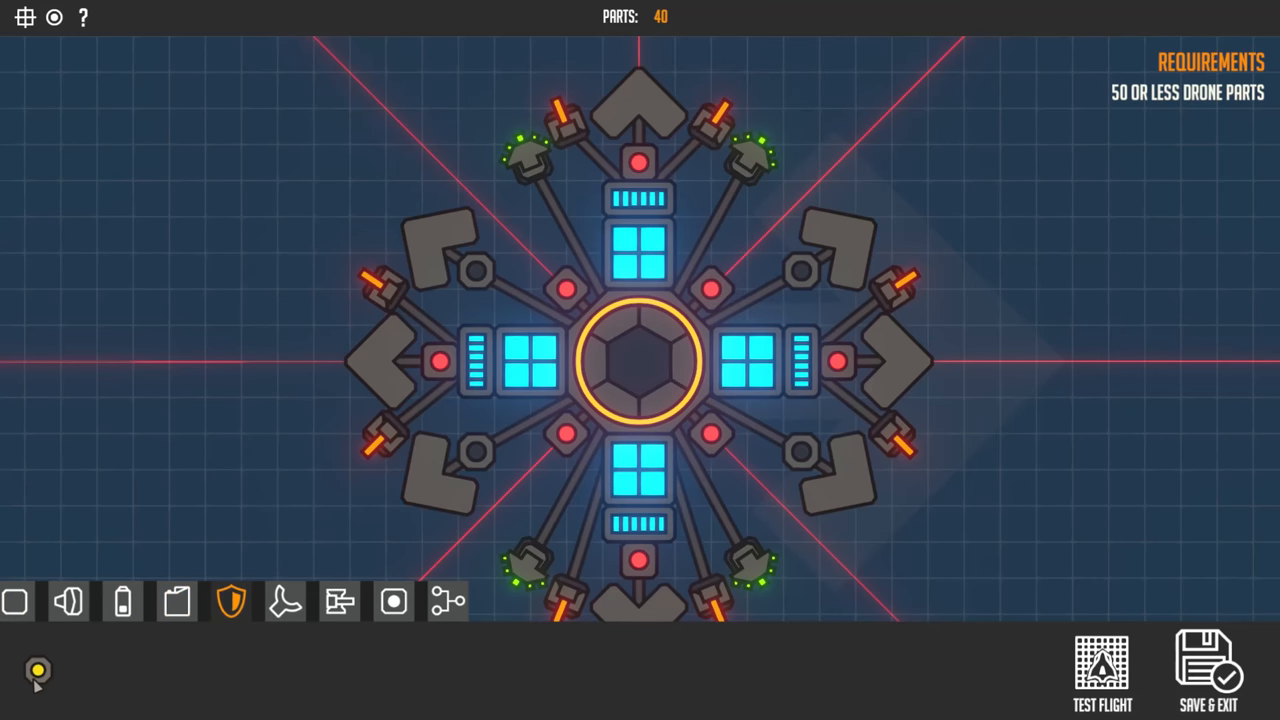
pyautogui.scroll(-3)
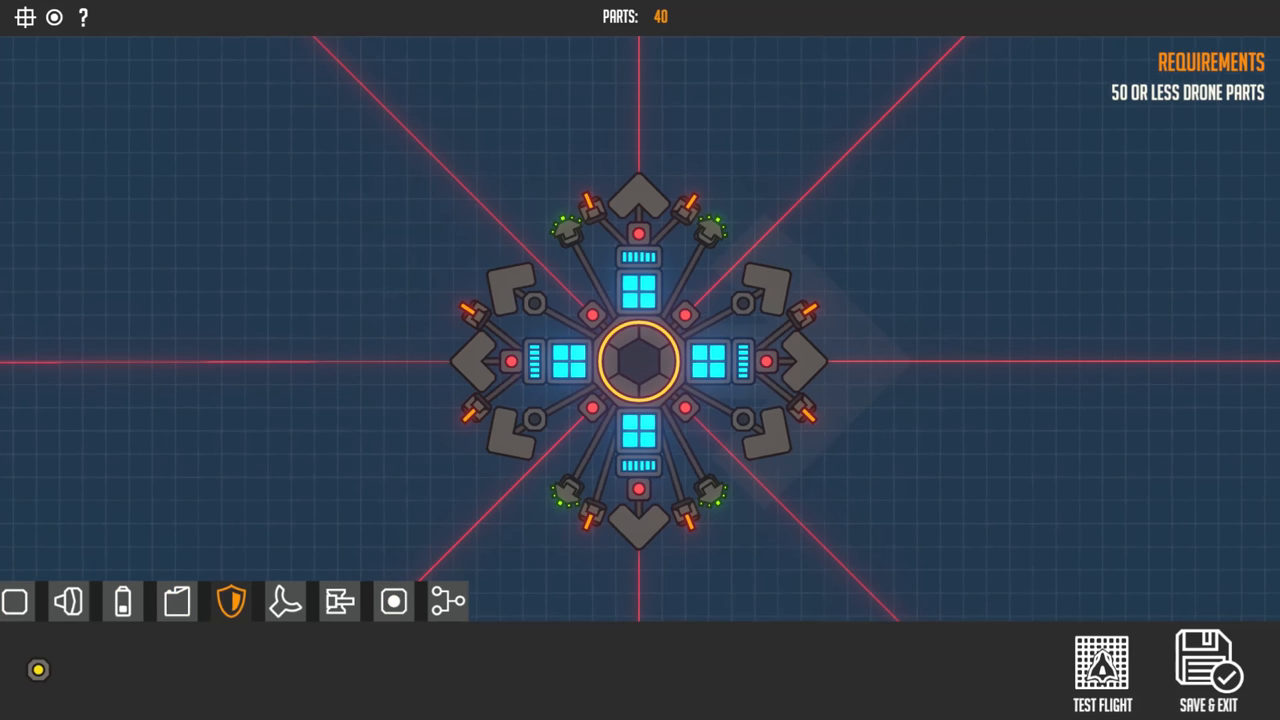
pyautogui.click(640, 544)
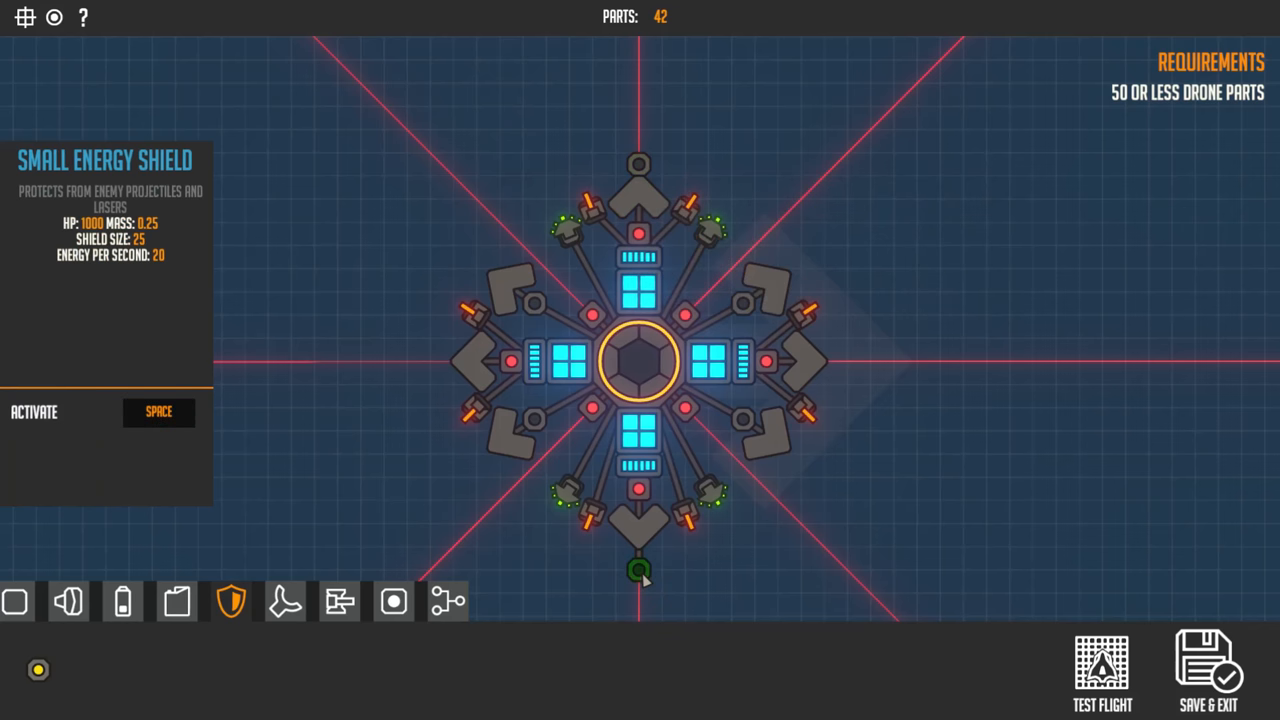
pyautogui.click(1102, 670)
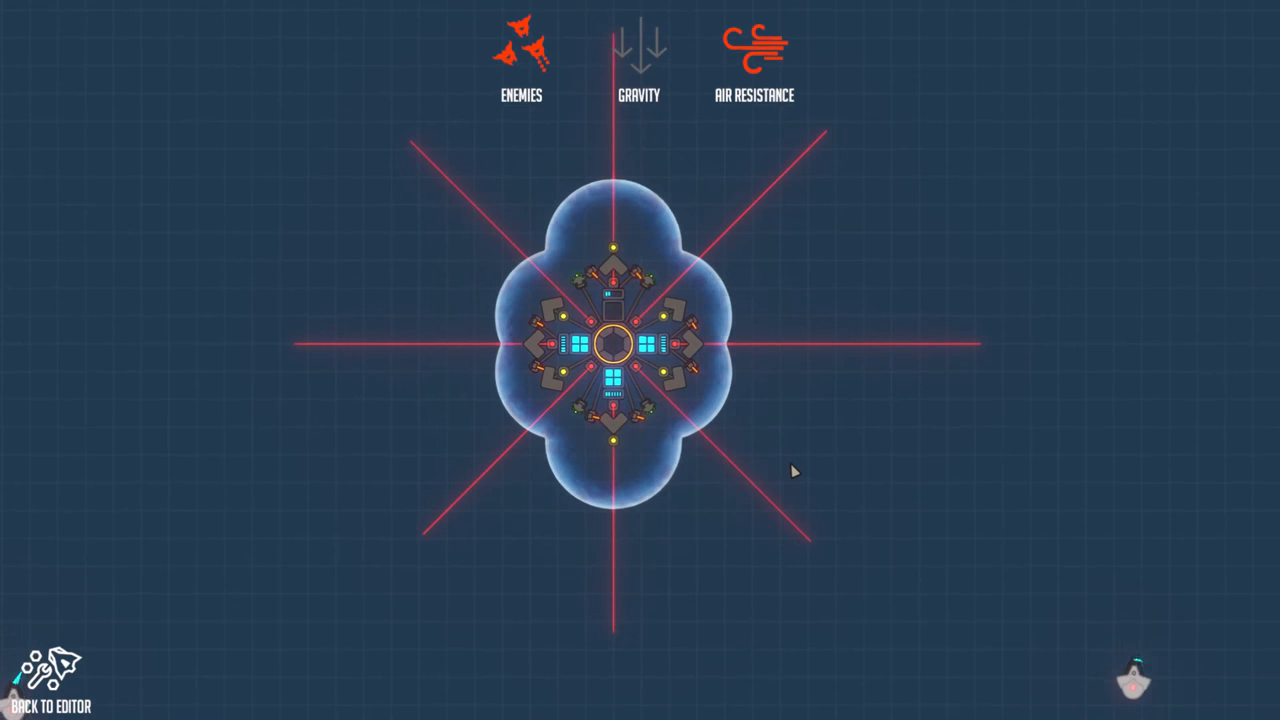
pyautogui.click(48, 700)
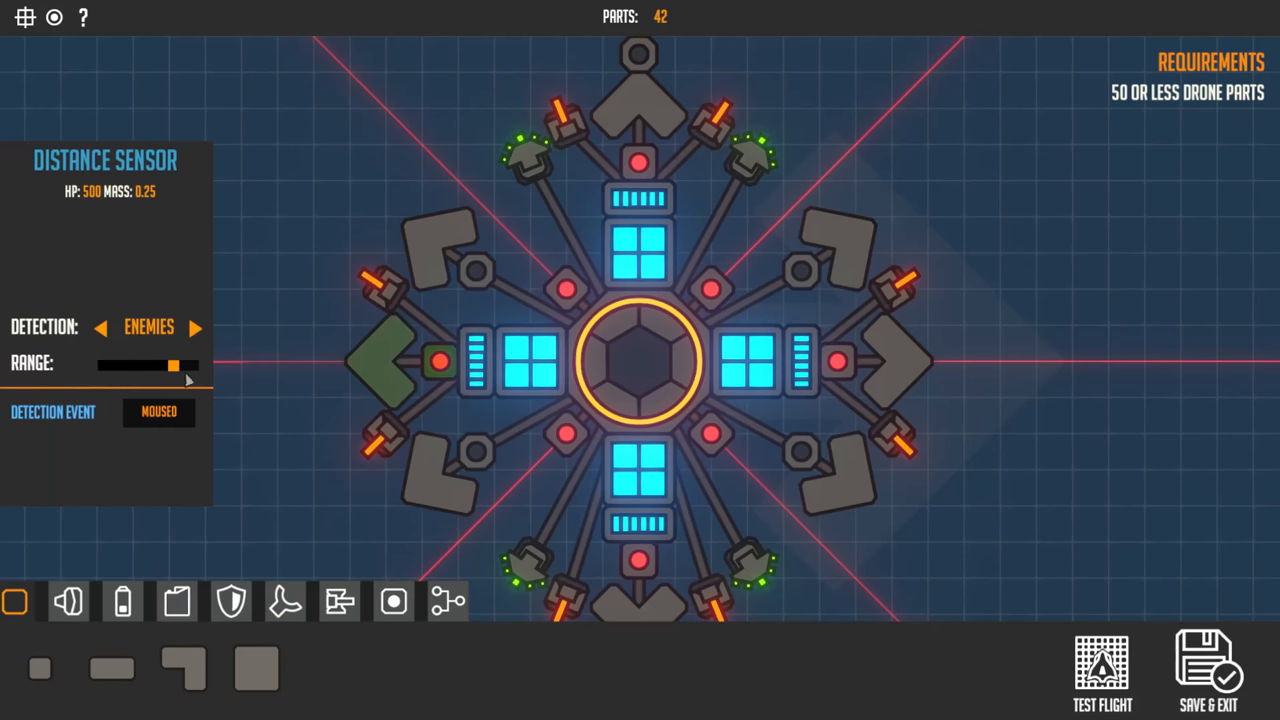
# Drag the selected sensor's Range slider fully right for maximum enemy detection
pyautogui.moveTo(172, 364); pyautogui.dragTo(168, 364)
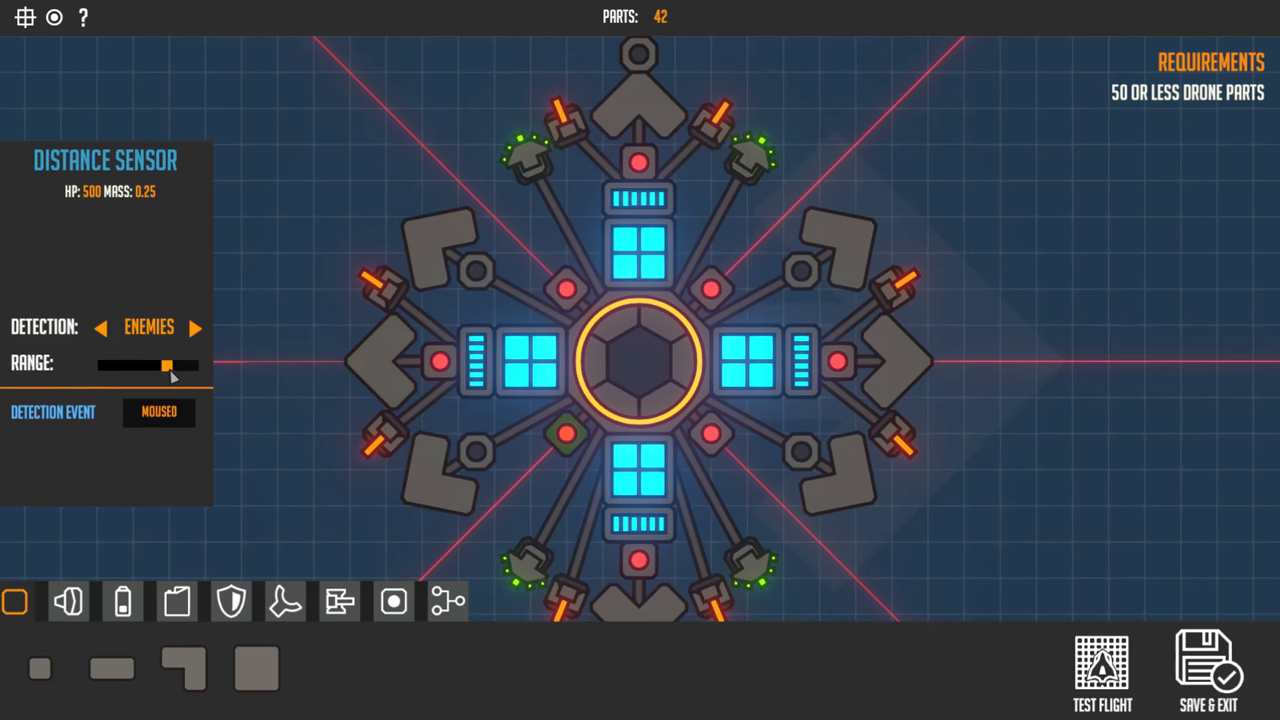
pyautogui.moveTo(168, 364); pyautogui.dragTo(196, 364)
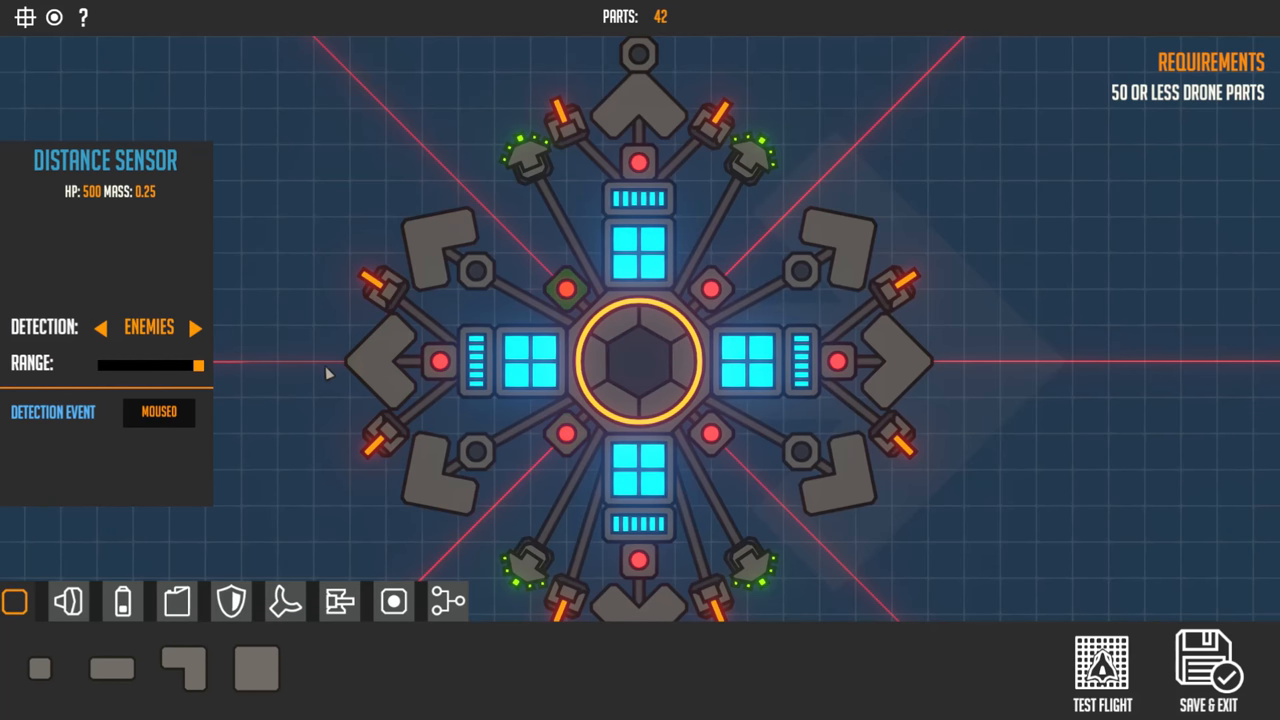
pyautogui.moveTo(798, 364)
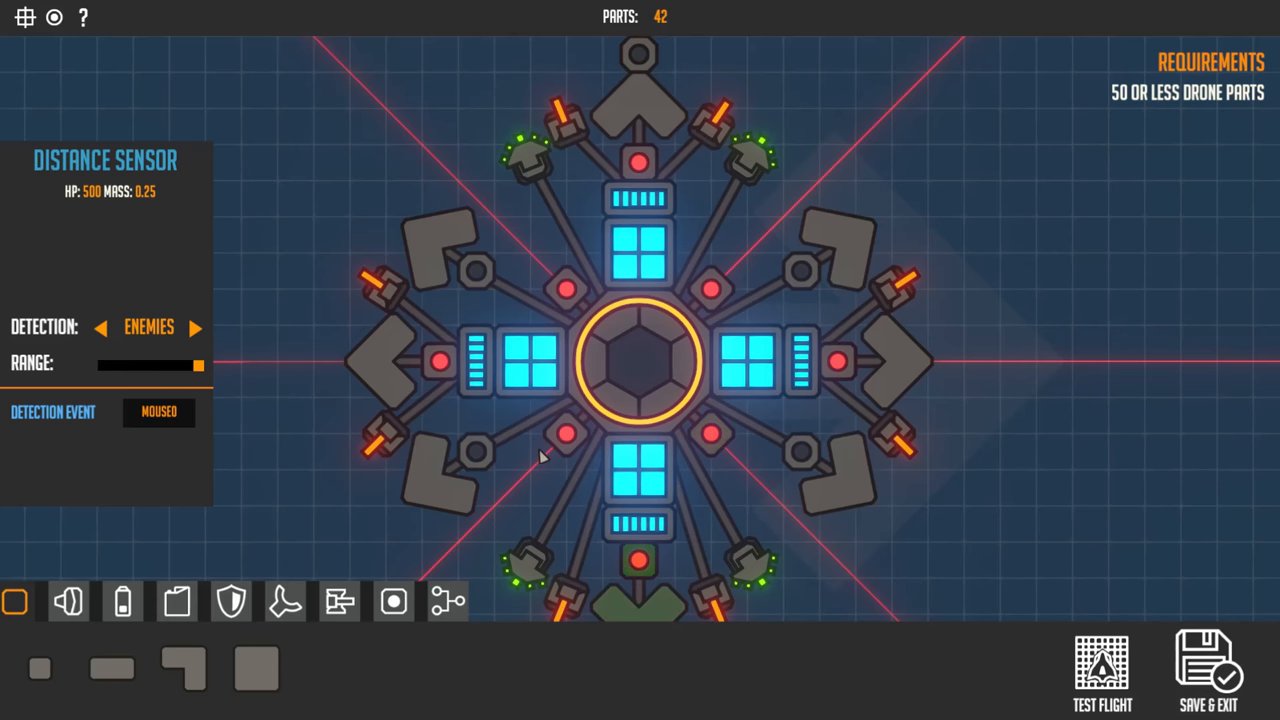
pyautogui.moveTo(578, 292)
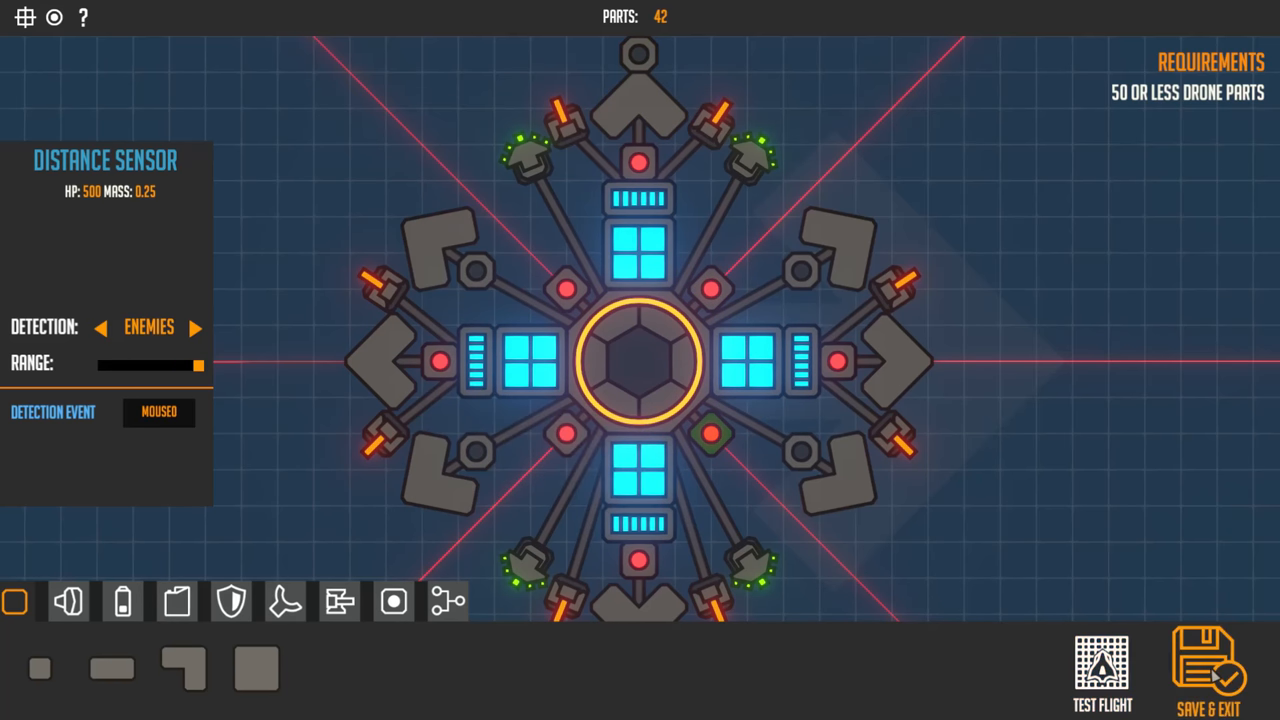
# Save the 42-part drone, launch it into wave 1, then pause and quit back to the editor
pyautogui.click(1216, 672)
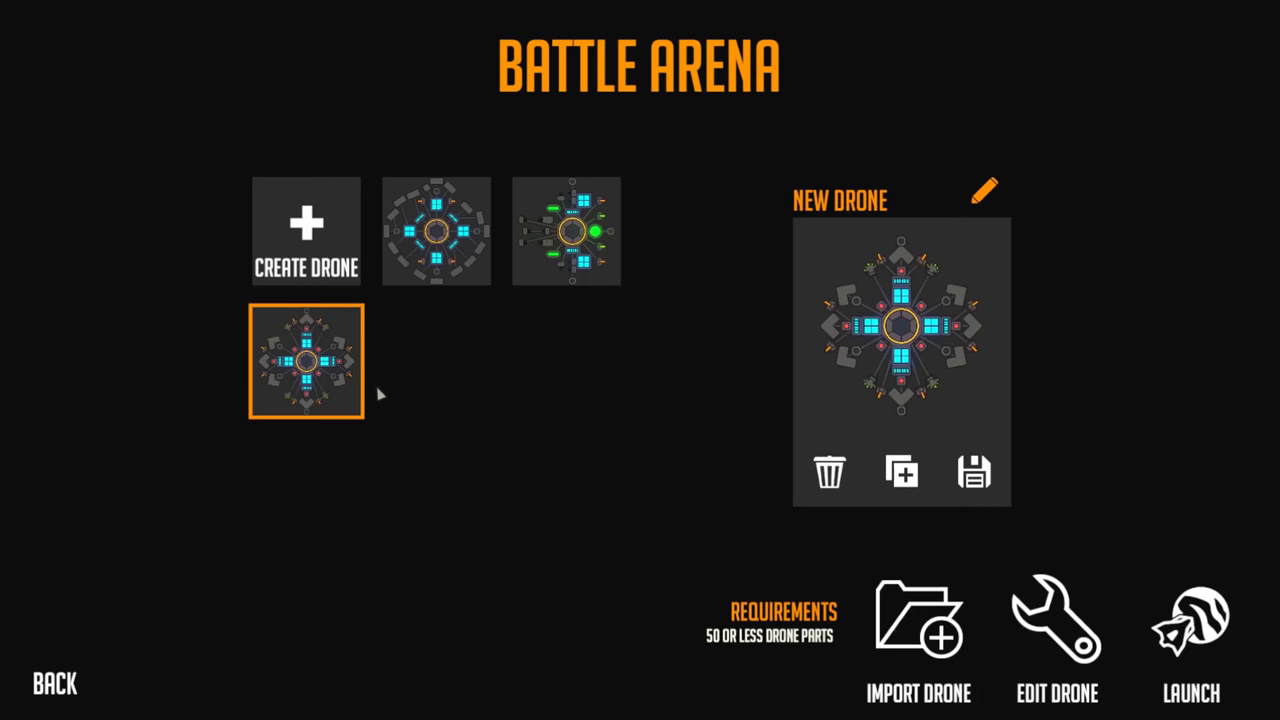
pyautogui.moveTo(724, 504)
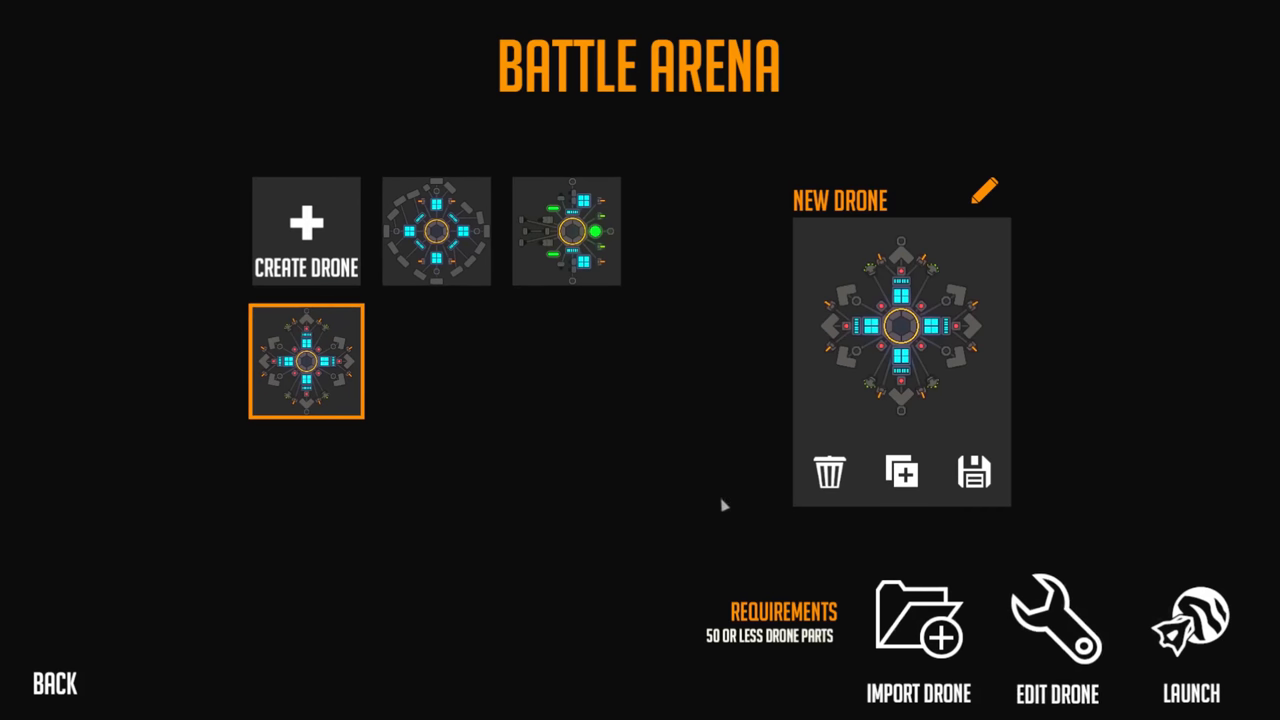
pyautogui.click(1192, 624)
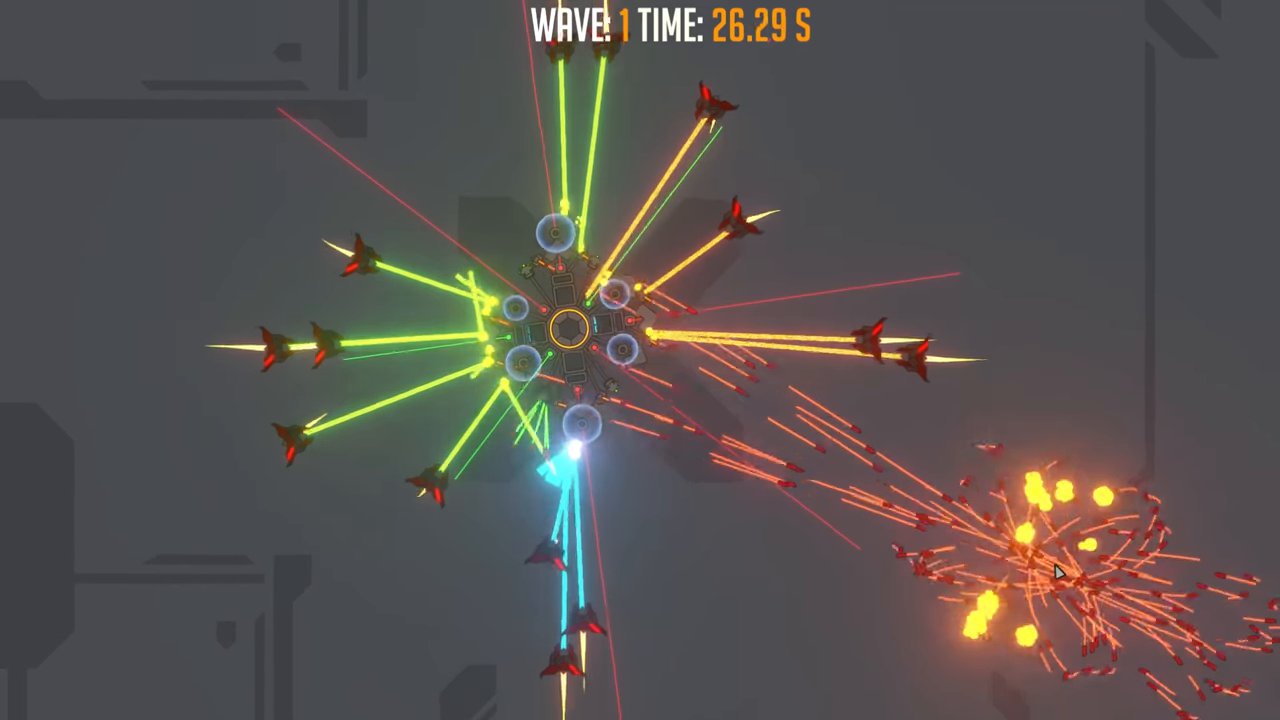
pyautogui.press('Escape')
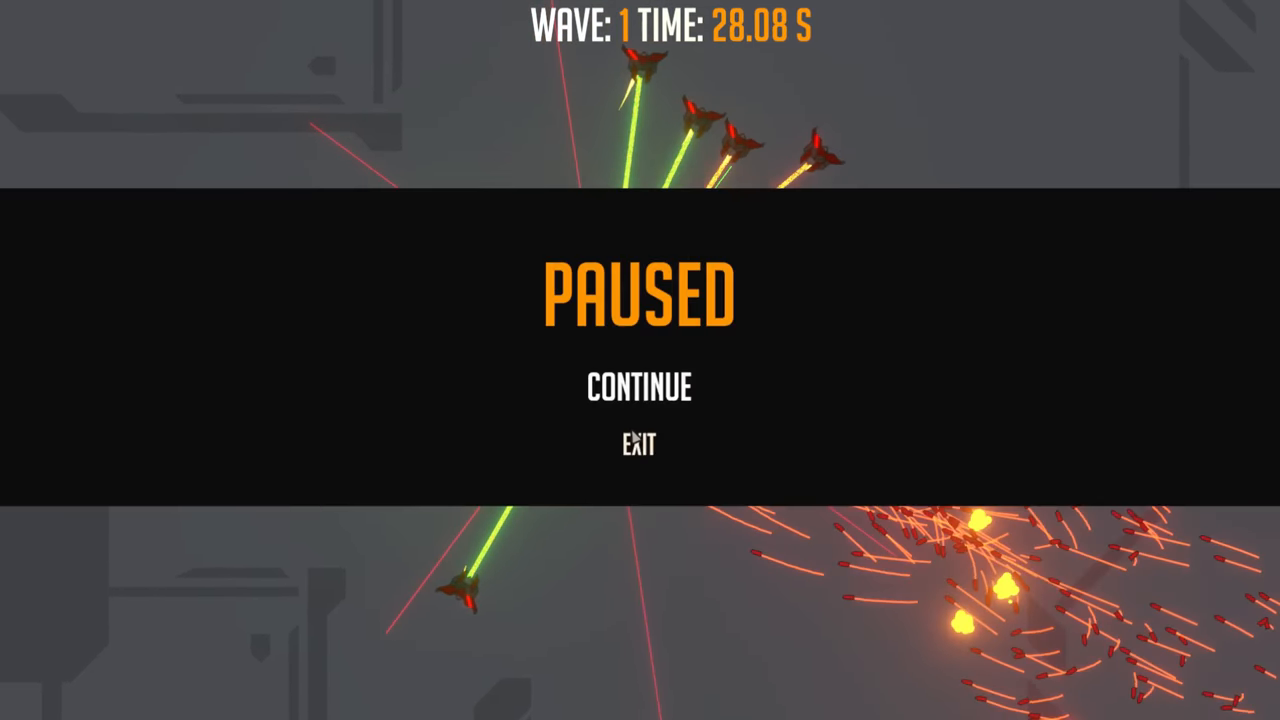
pyautogui.click(638, 444)
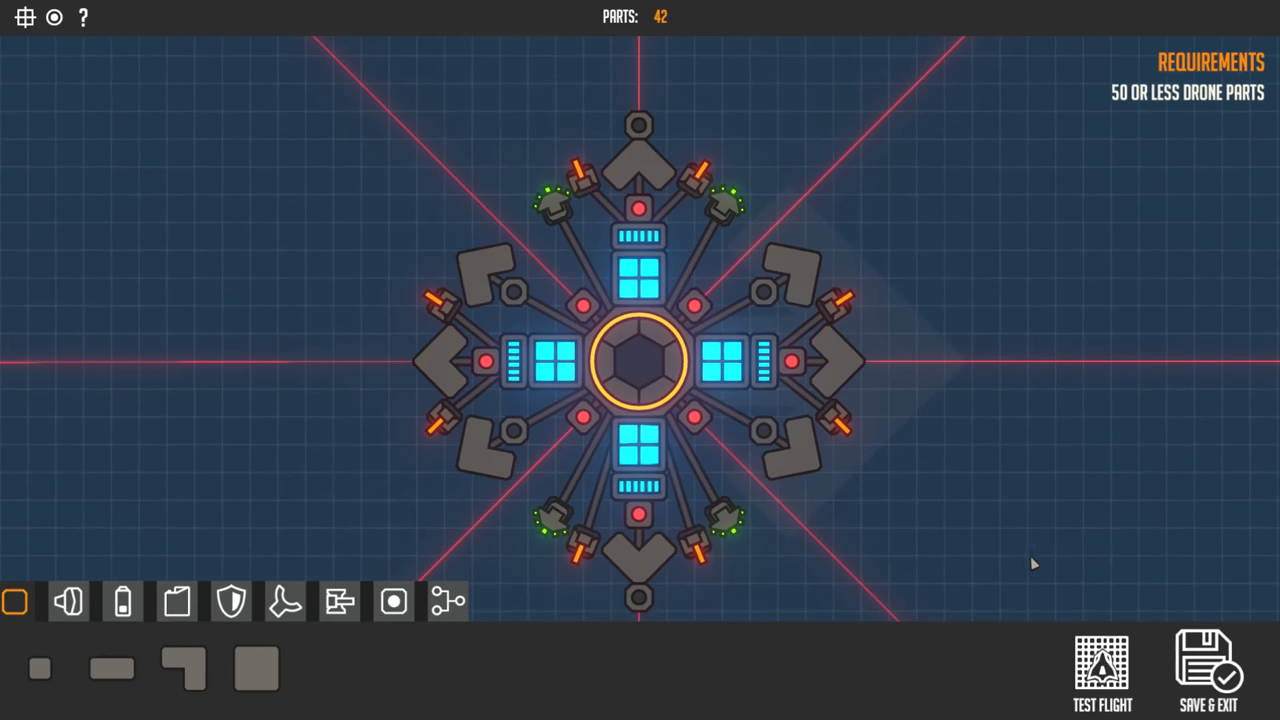
# Re-bind a gun tower's shoot action and its paired distance sensor's detection event to ALPHA3
pyautogui.scroll(-3)
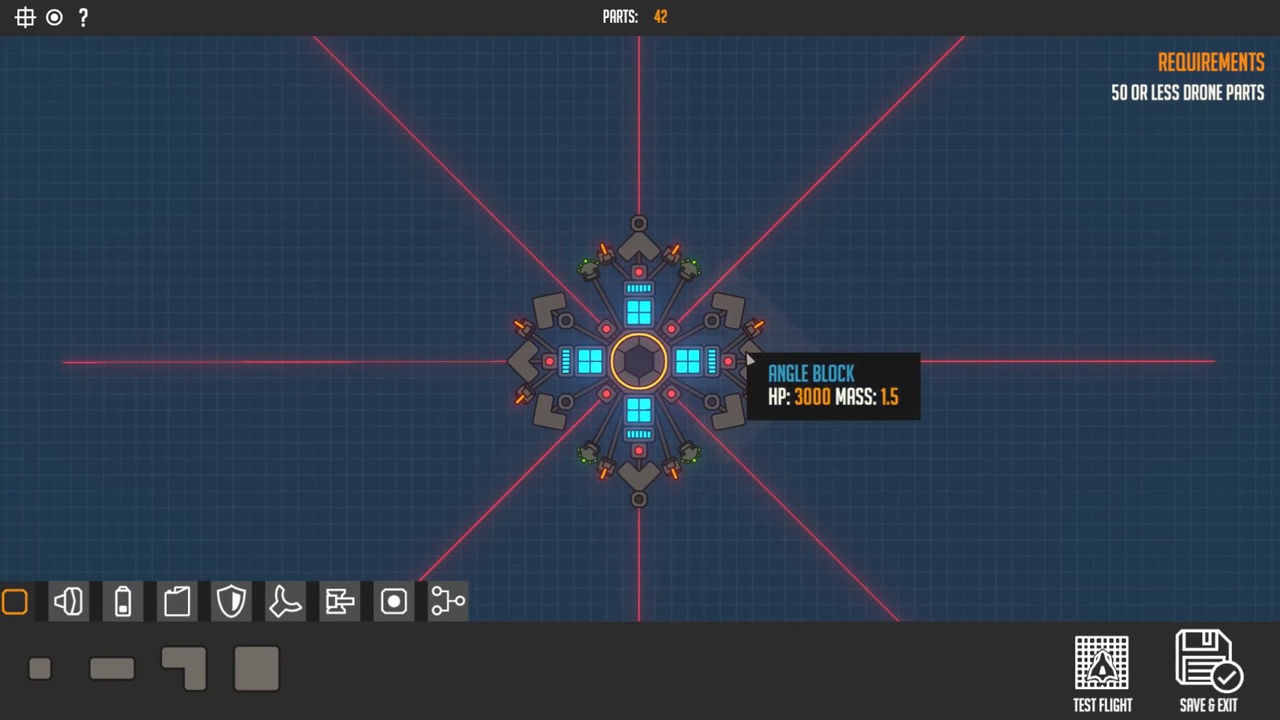
pyautogui.moveTo(888, 350)
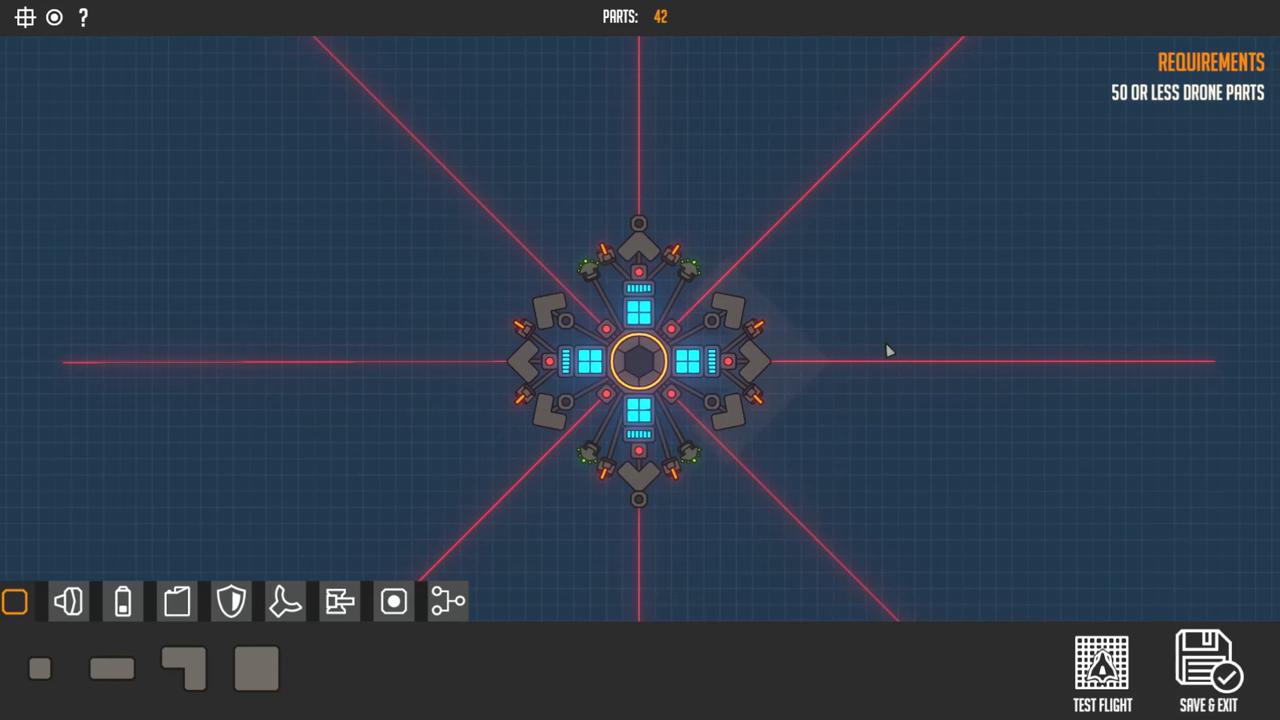
pyautogui.click(756, 330)
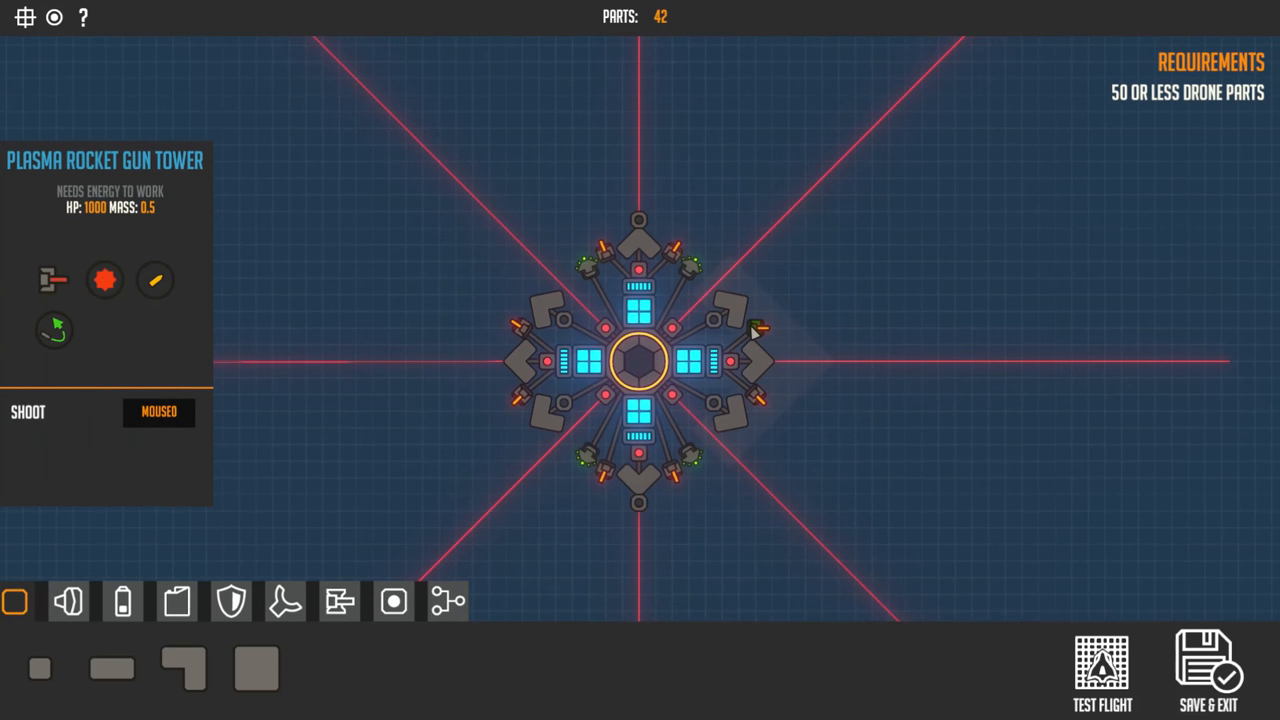
pyautogui.moveTo(758, 396)
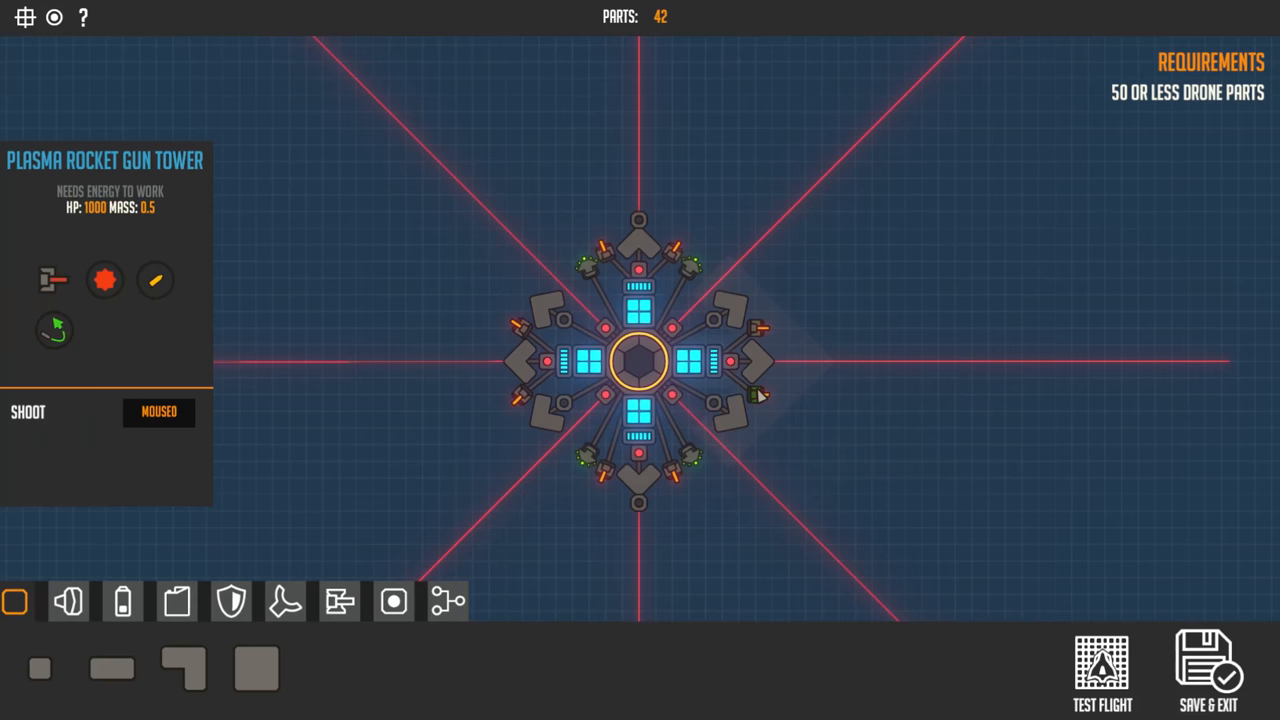
pyautogui.moveTo(736, 376)
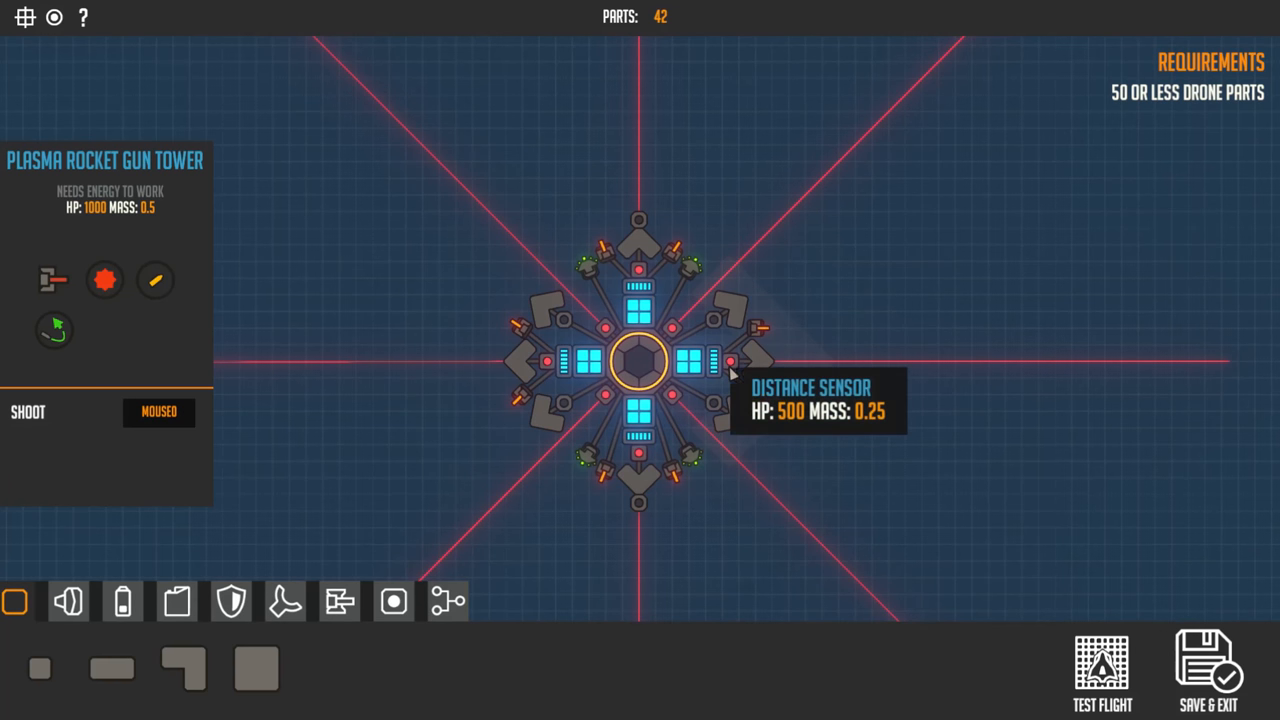
pyautogui.click(158, 412)
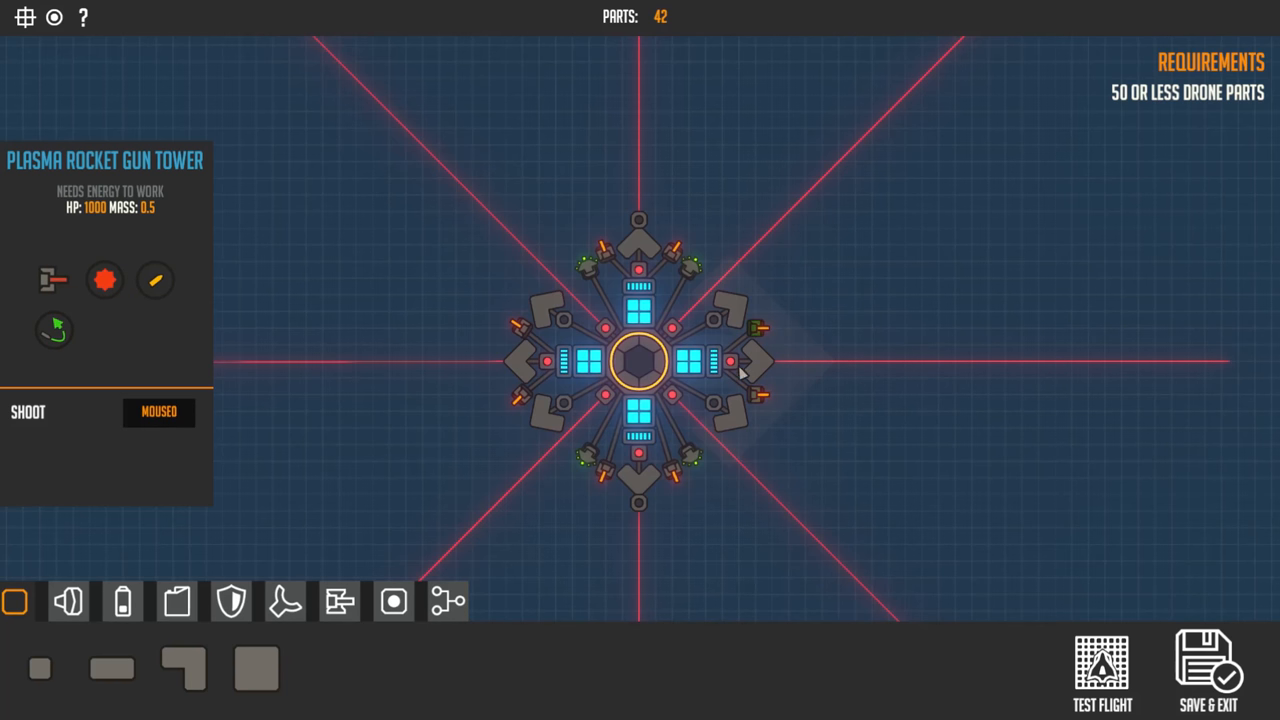
pyautogui.click(750, 360)
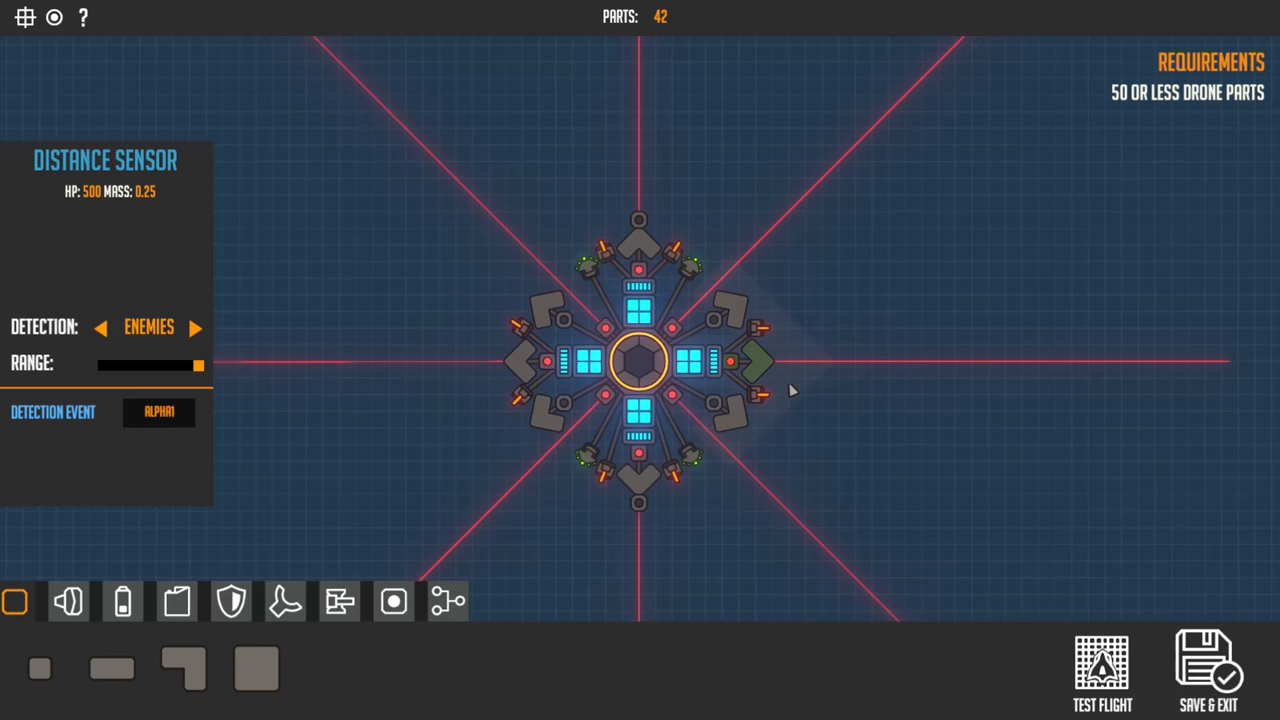
pyautogui.moveTo(752, 390)
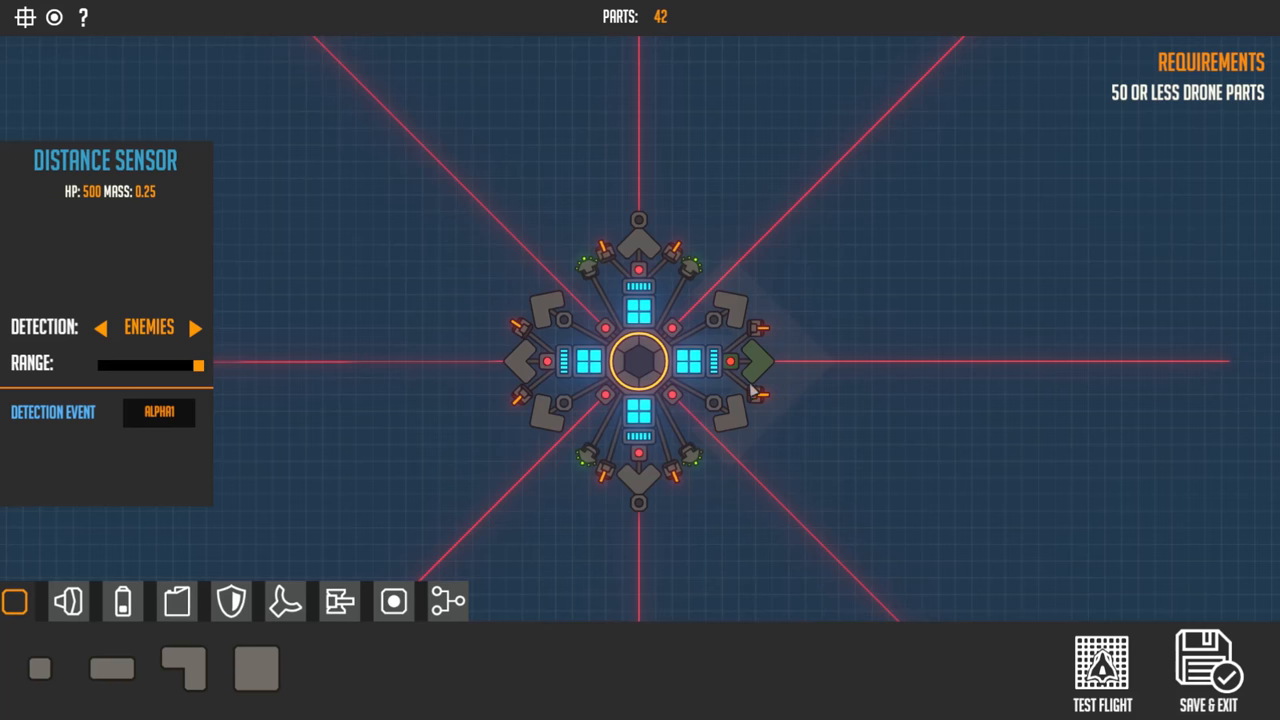
pyautogui.moveTo(676, 404)
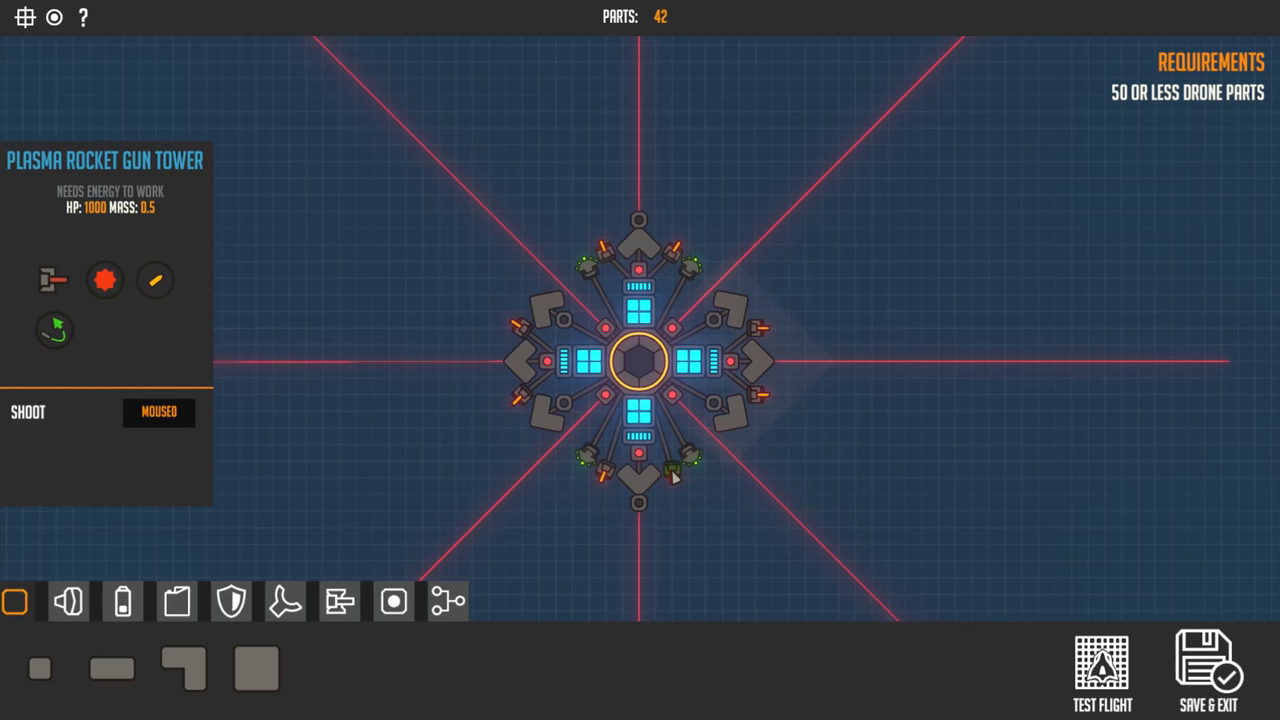
pyautogui.moveTo(604, 482)
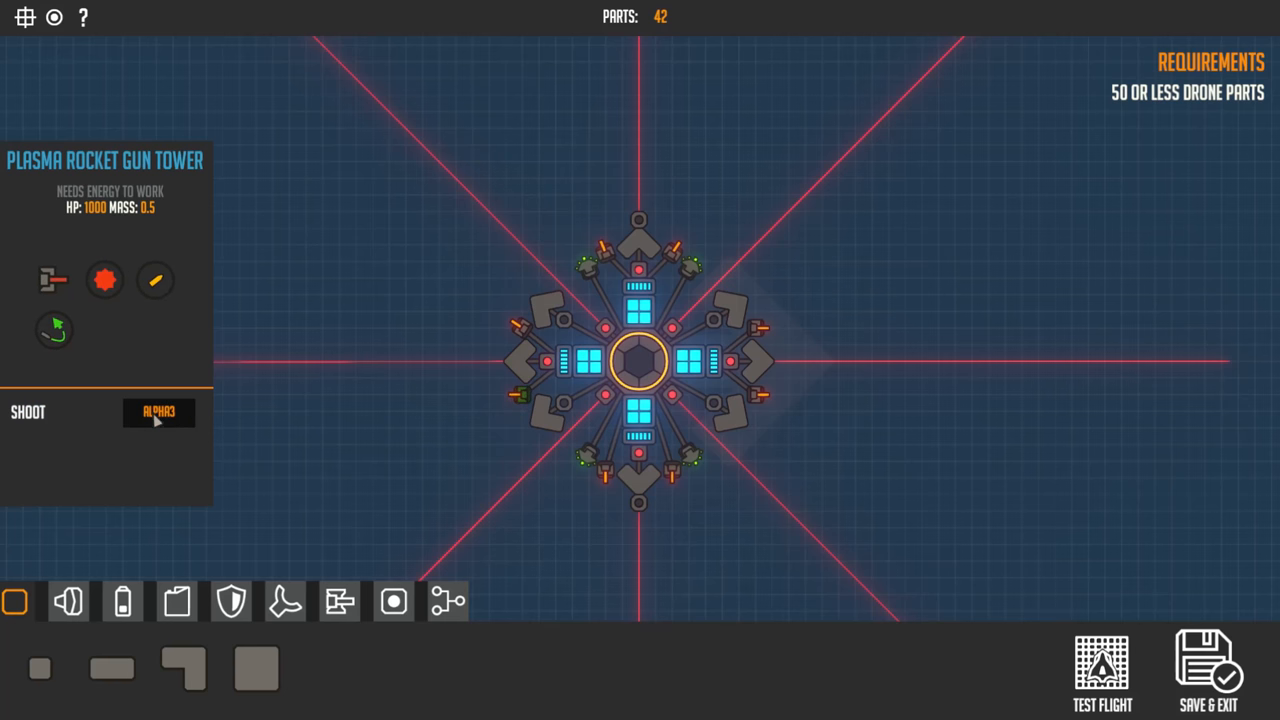
pyautogui.click(158, 412)
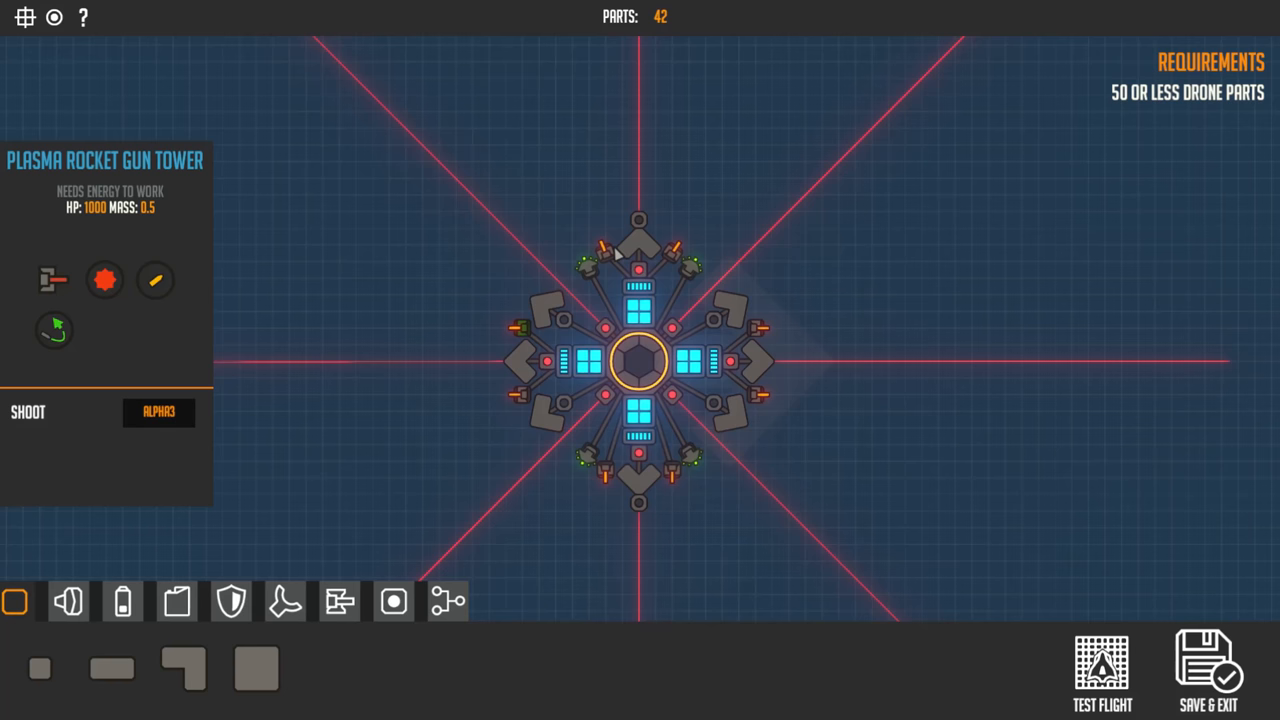
pyautogui.click(638, 240)
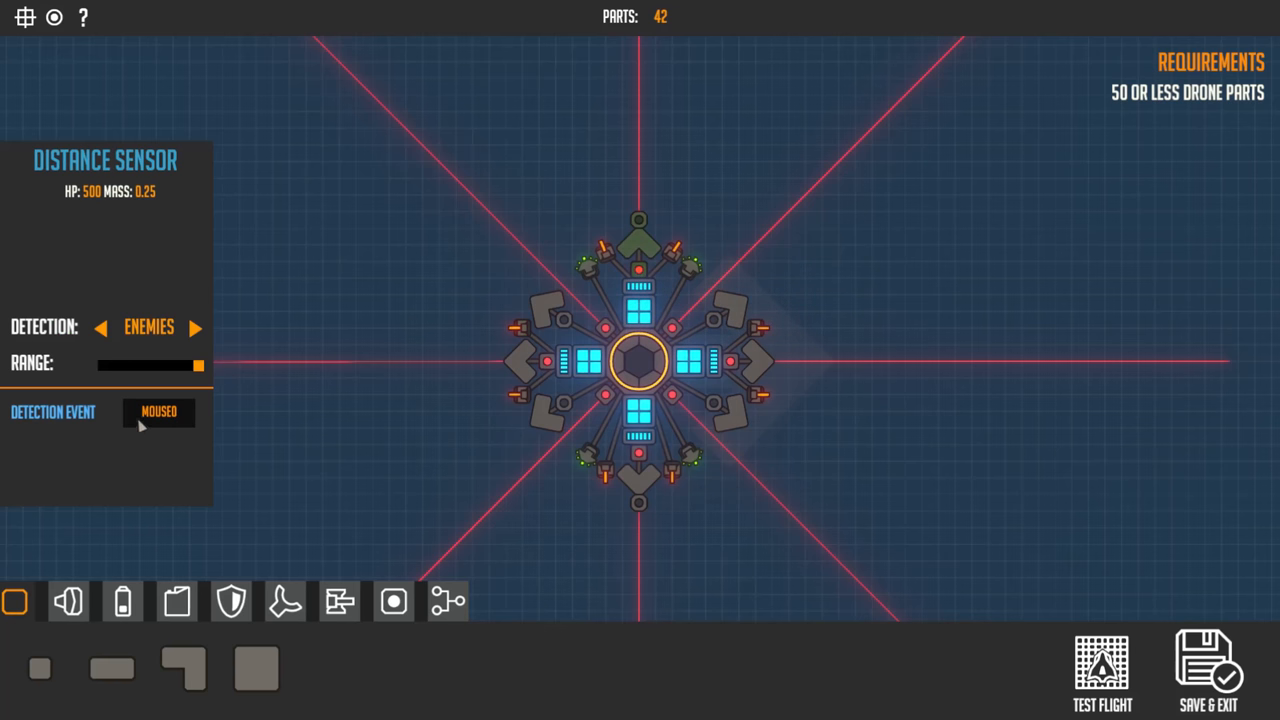
pyautogui.click(158, 412)
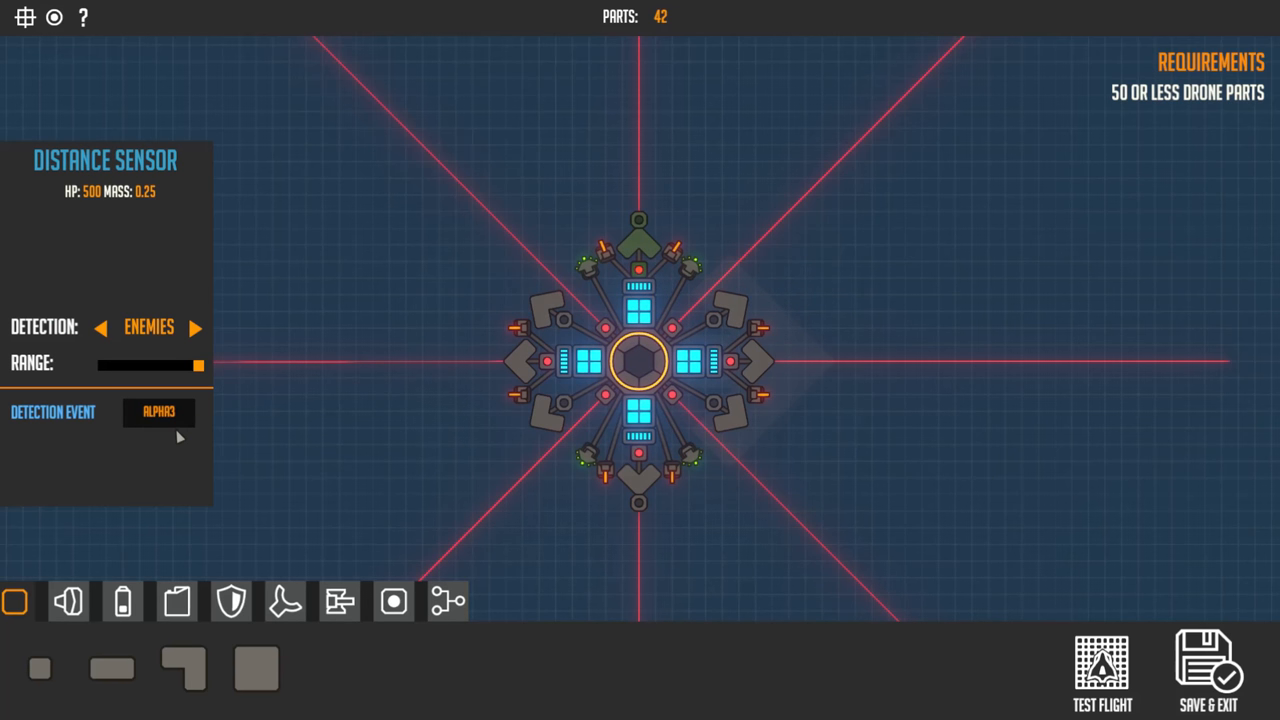
pyautogui.click(608, 250)
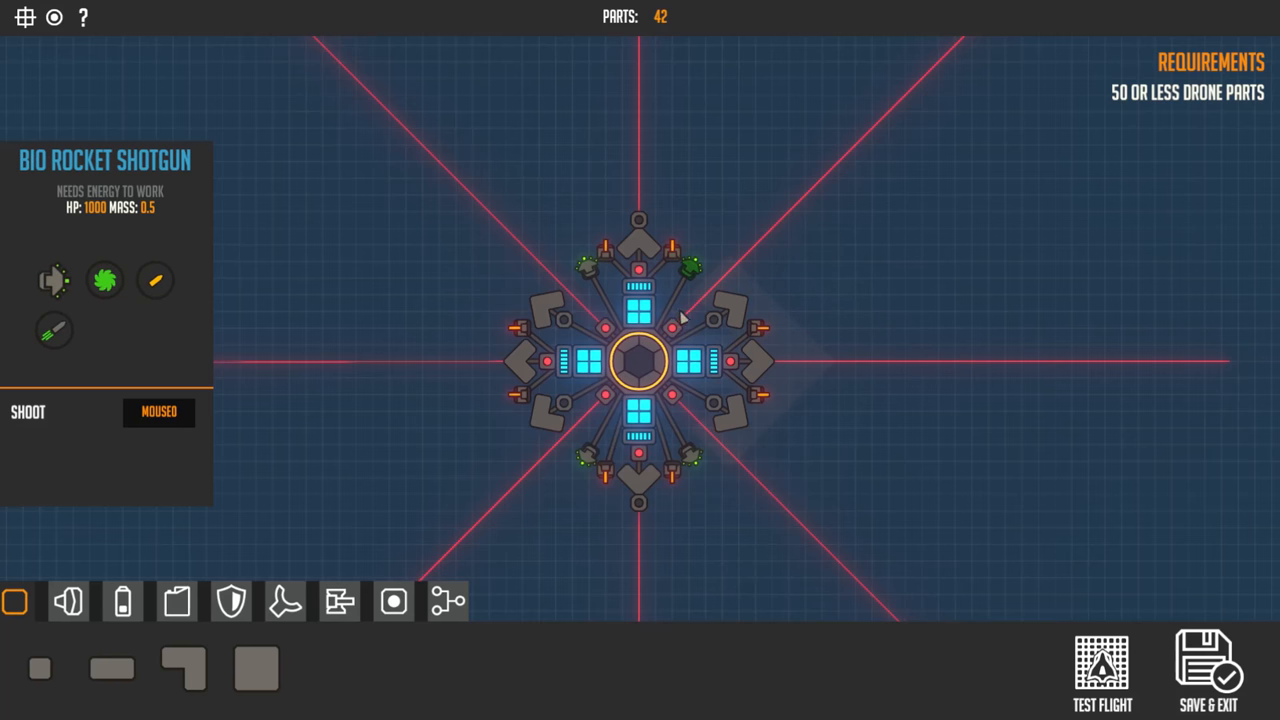
pyautogui.moveTo(622, 284)
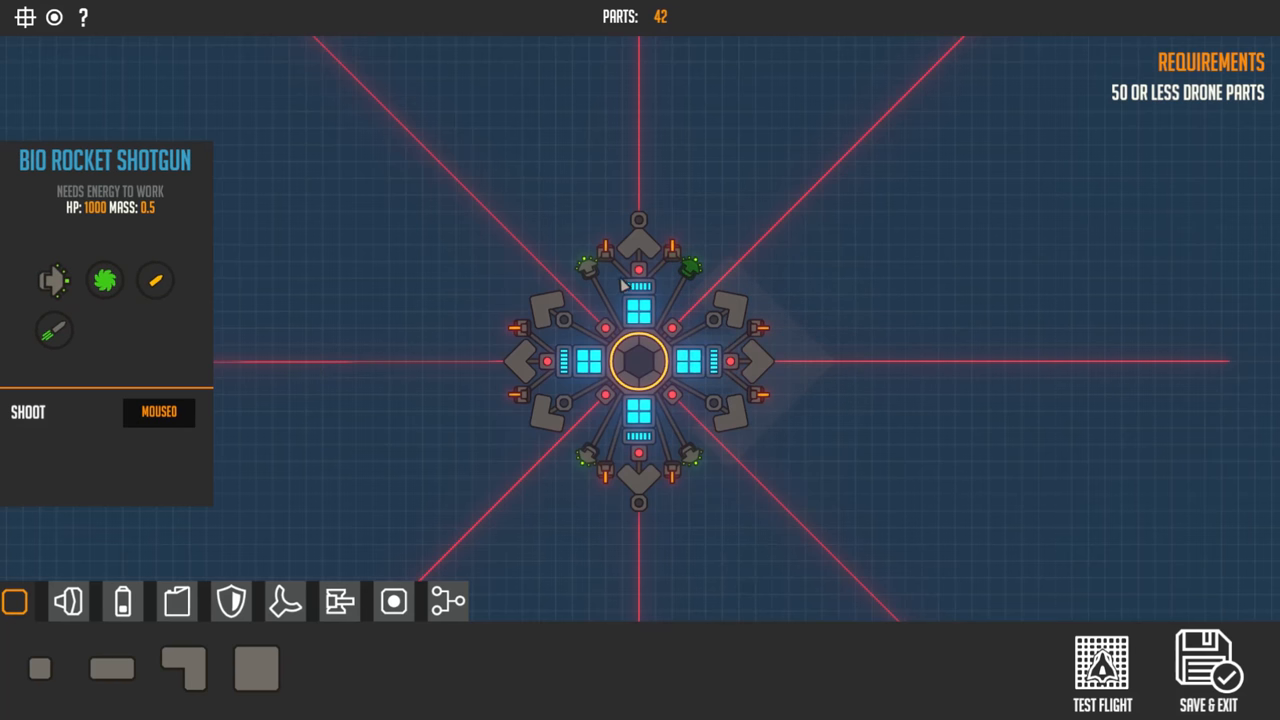
pyautogui.moveTo(696, 284)
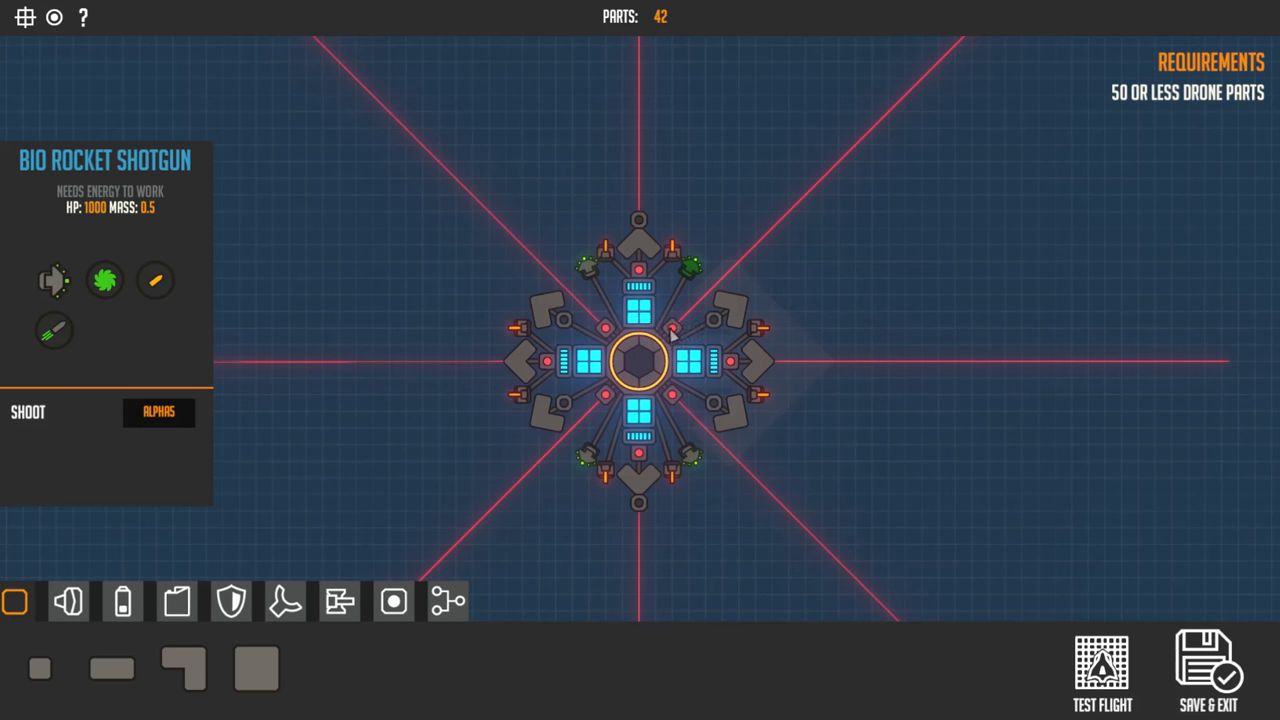
# Check the shotgun's fire key against the trigger keys of its paired distance sensors
pyautogui.click(672, 328)
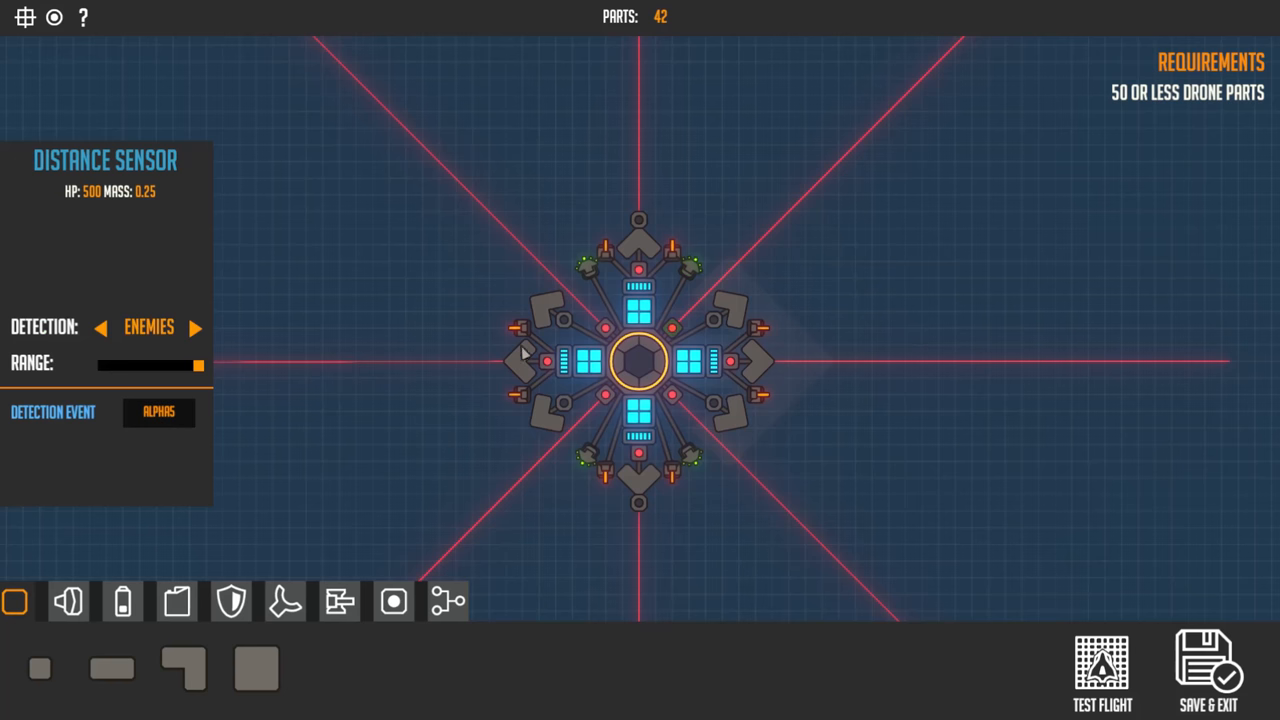
pyautogui.moveTo(696, 280)
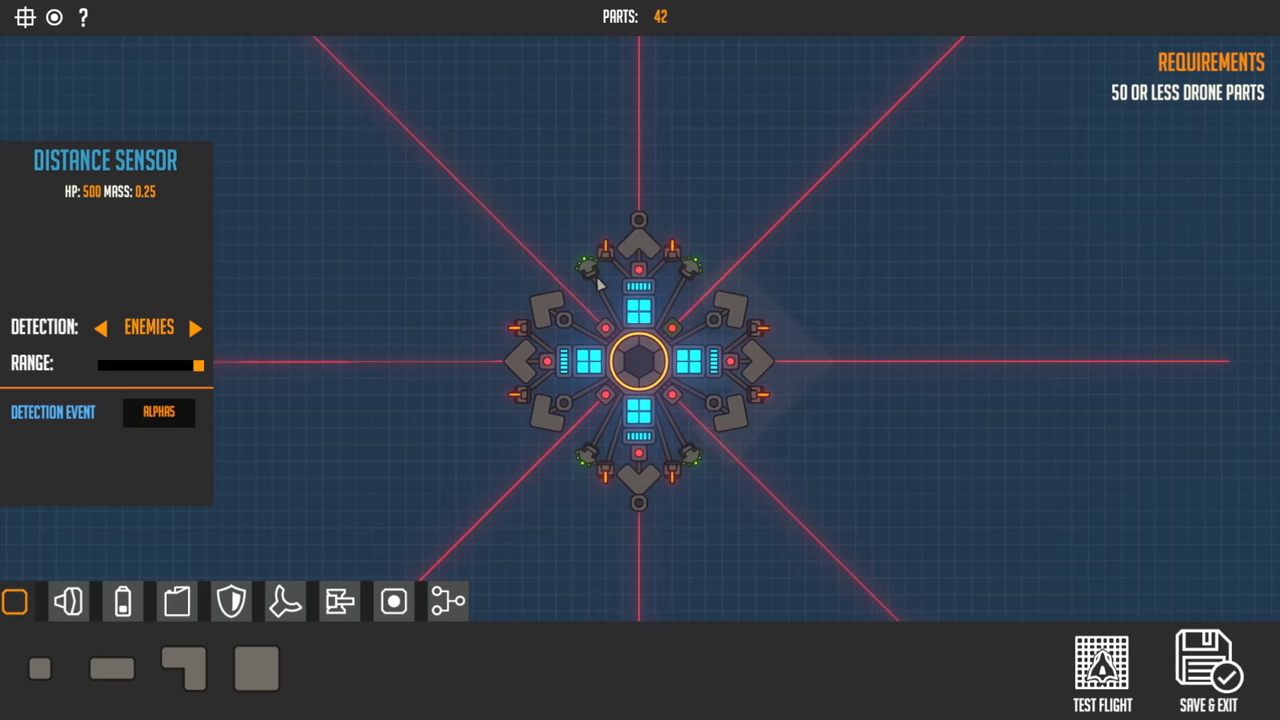
pyautogui.moveTo(700, 458)
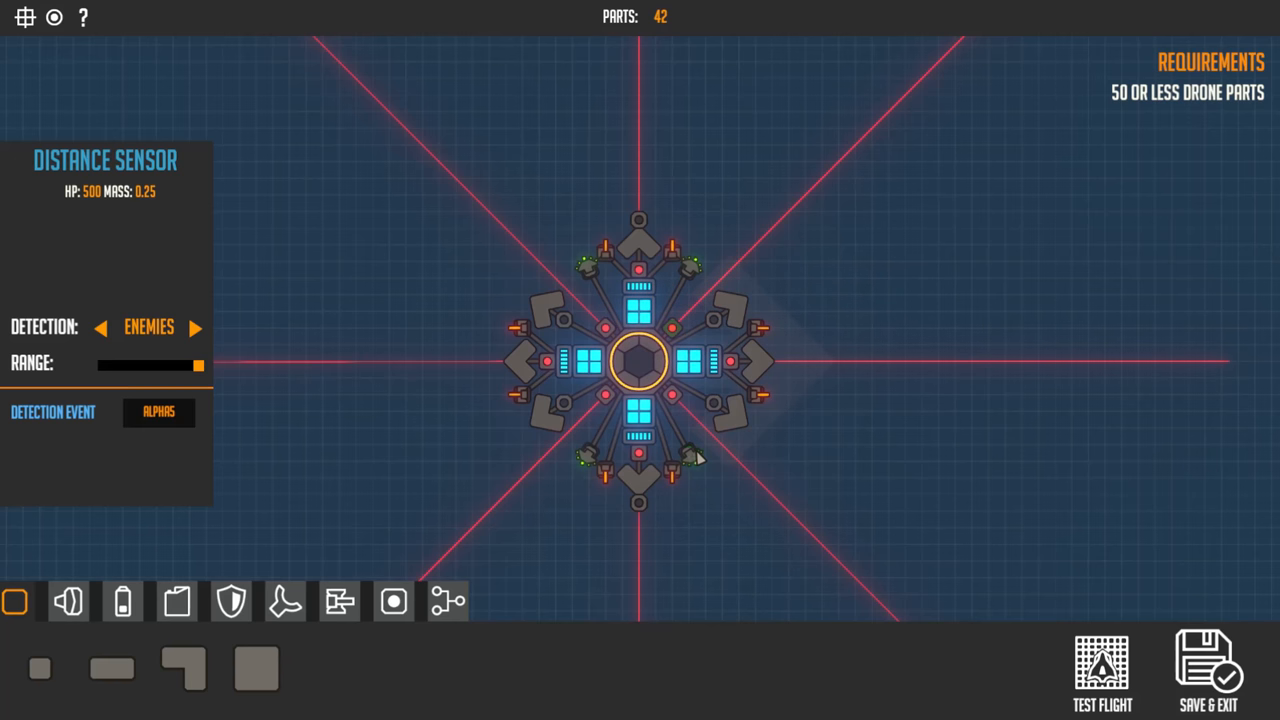
pyautogui.click(690, 458)
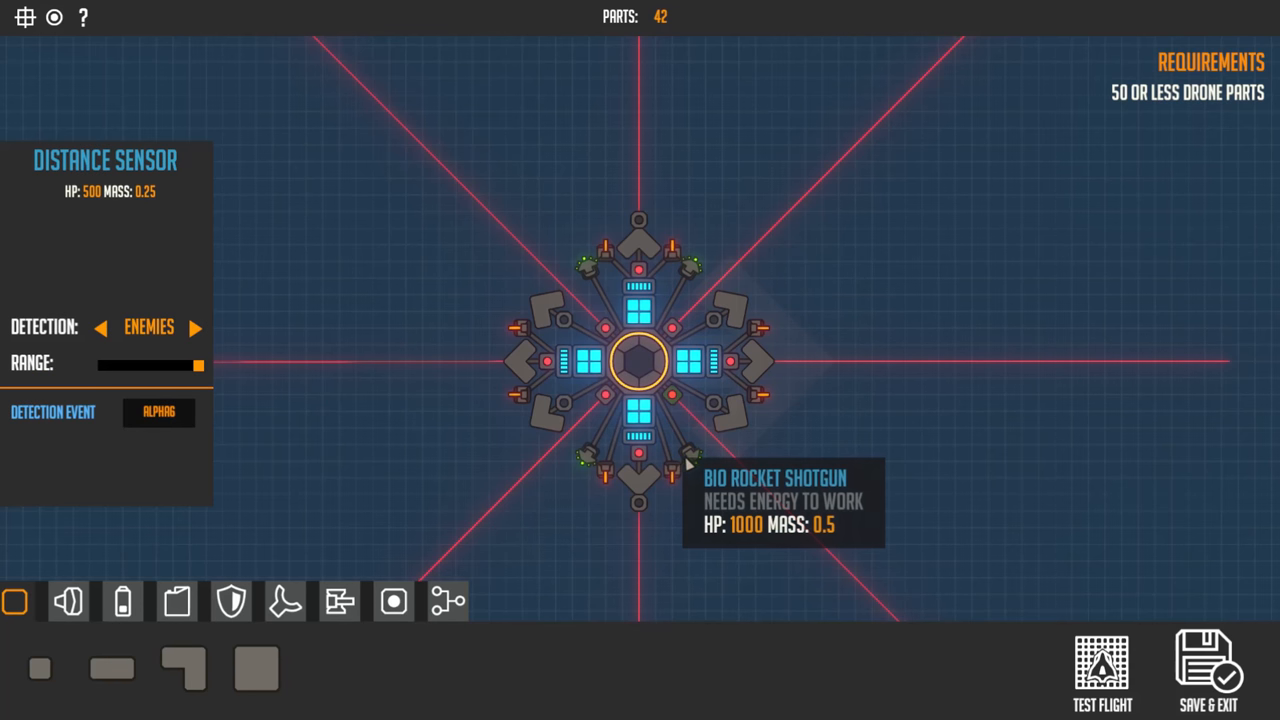
pyautogui.click(690, 456)
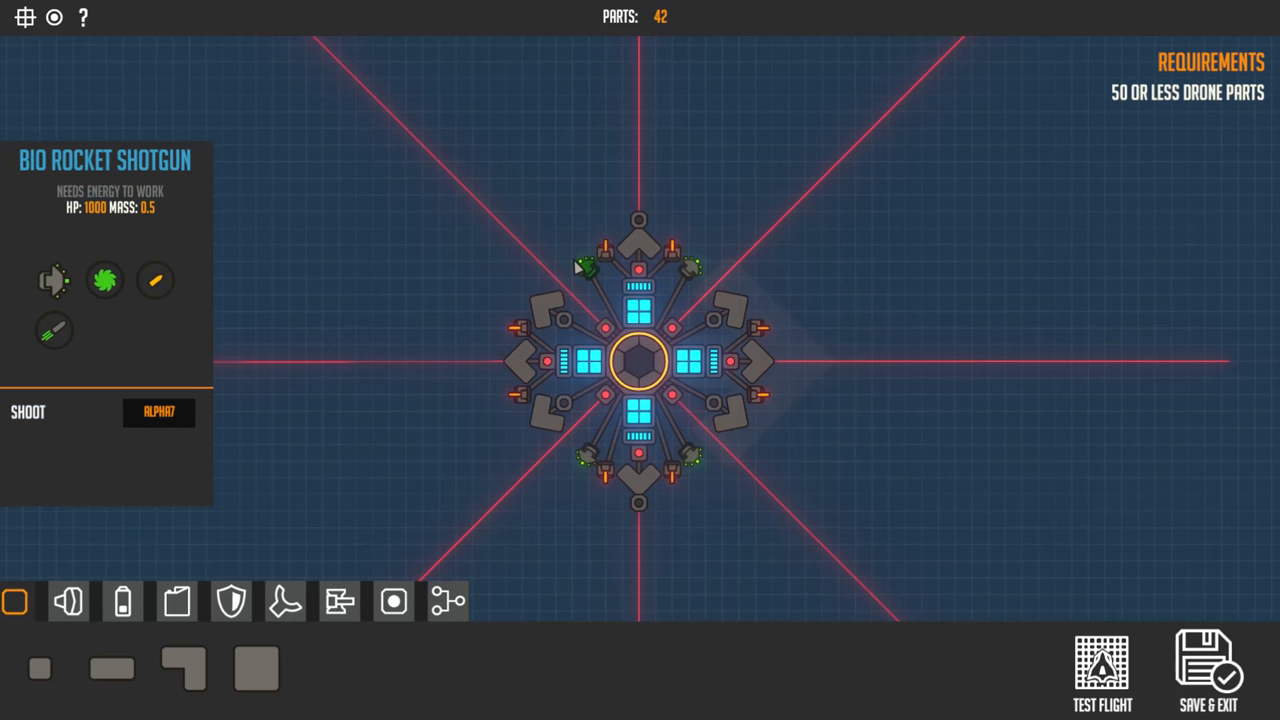
pyautogui.moveTo(608, 398)
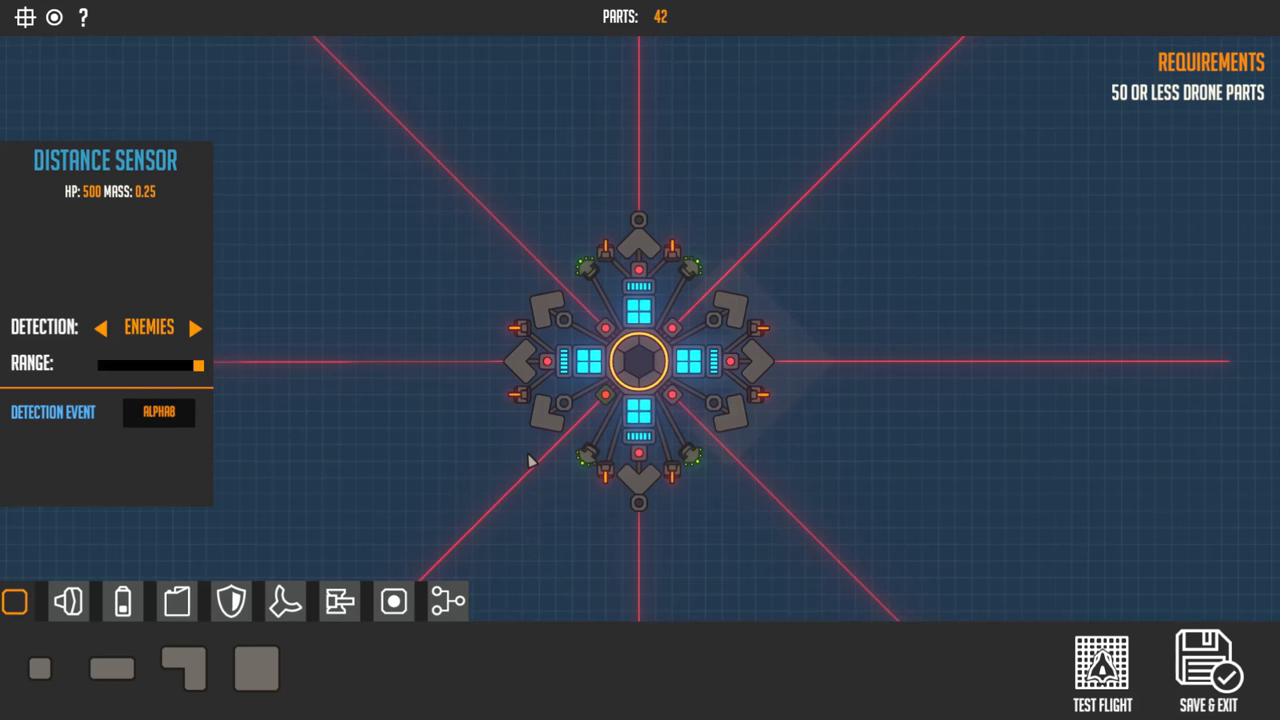
pyautogui.click(588, 458)
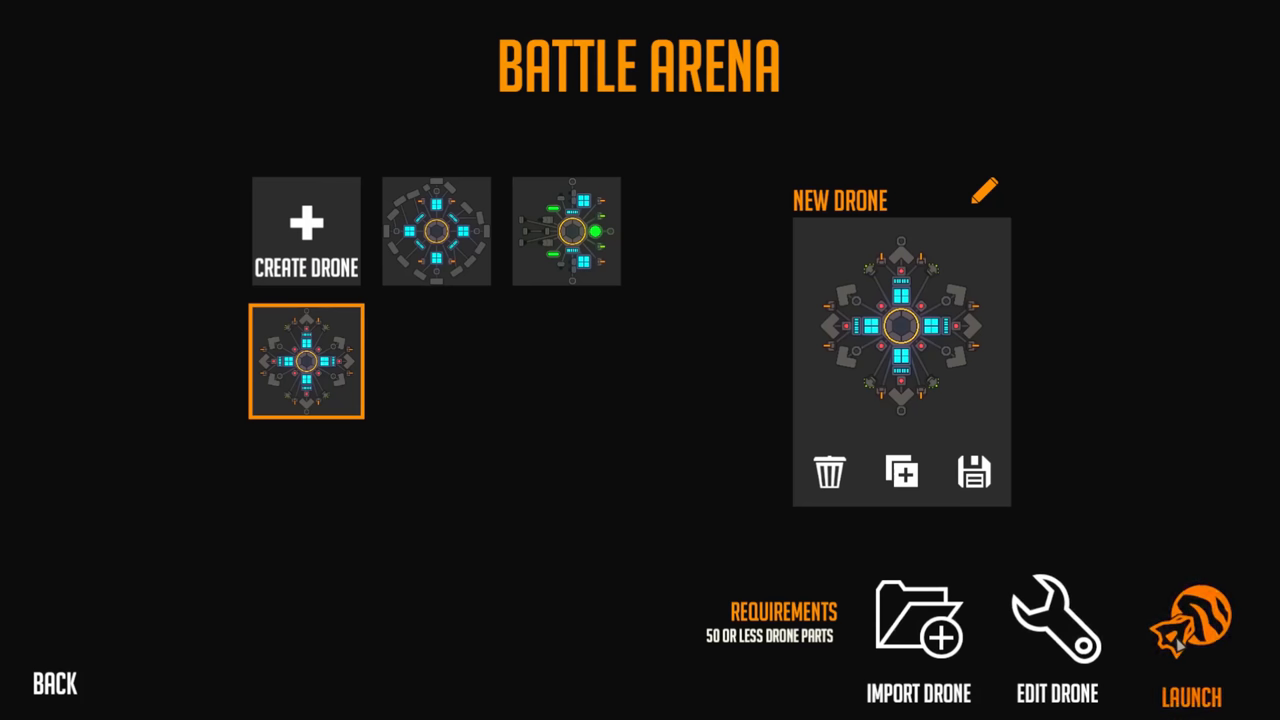
# Launch the drone into wave 1, then exit the paused run back to drone selection
pyautogui.click(1192, 628)
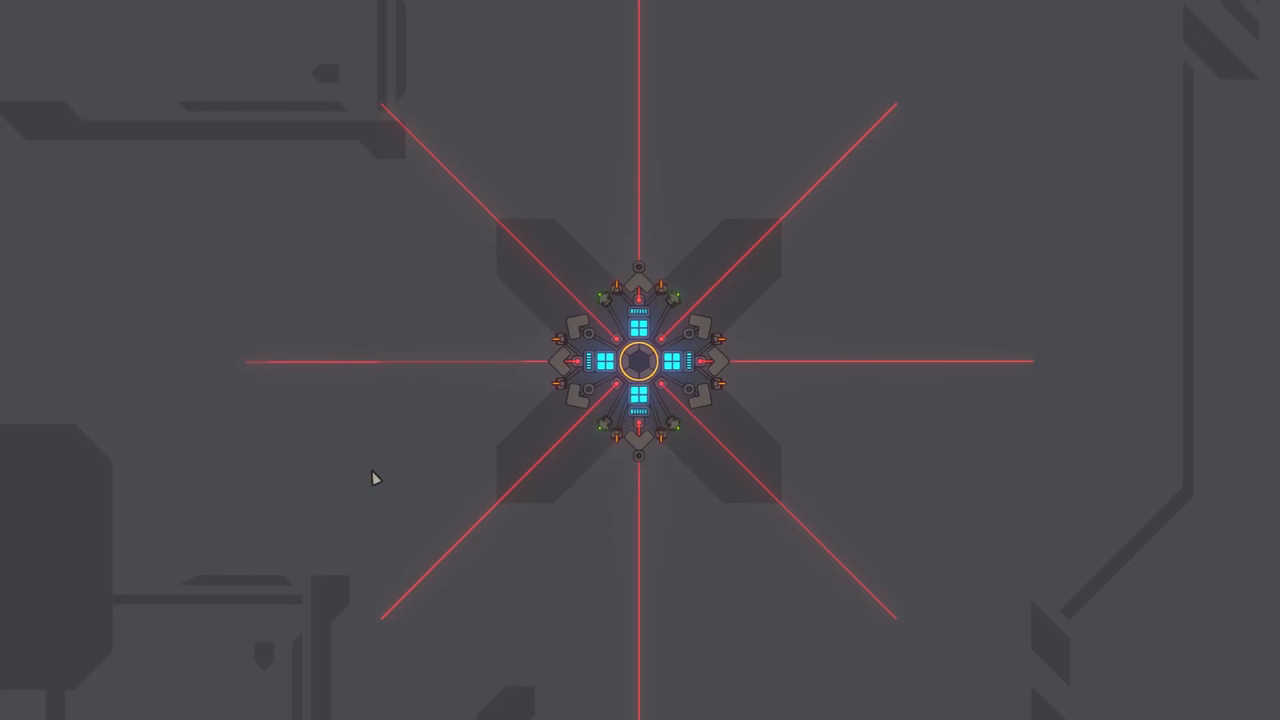
pyautogui.moveTo(318, 448)
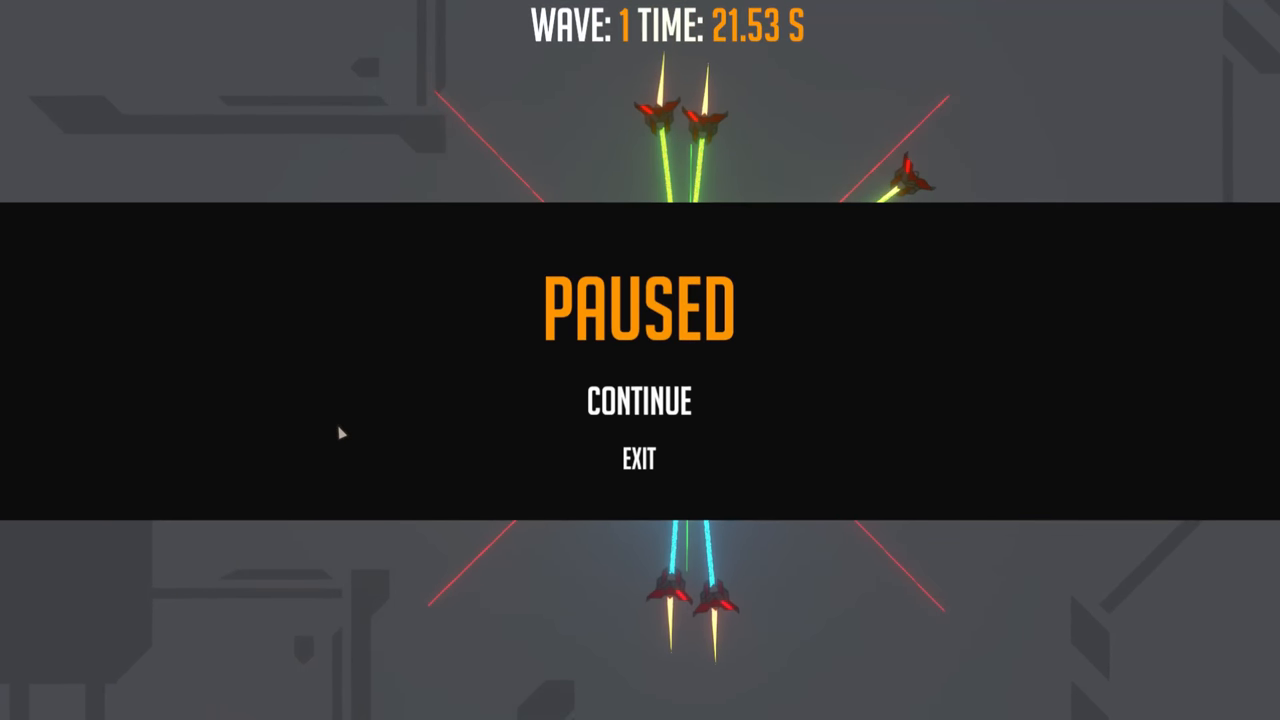
pyautogui.click(636, 460)
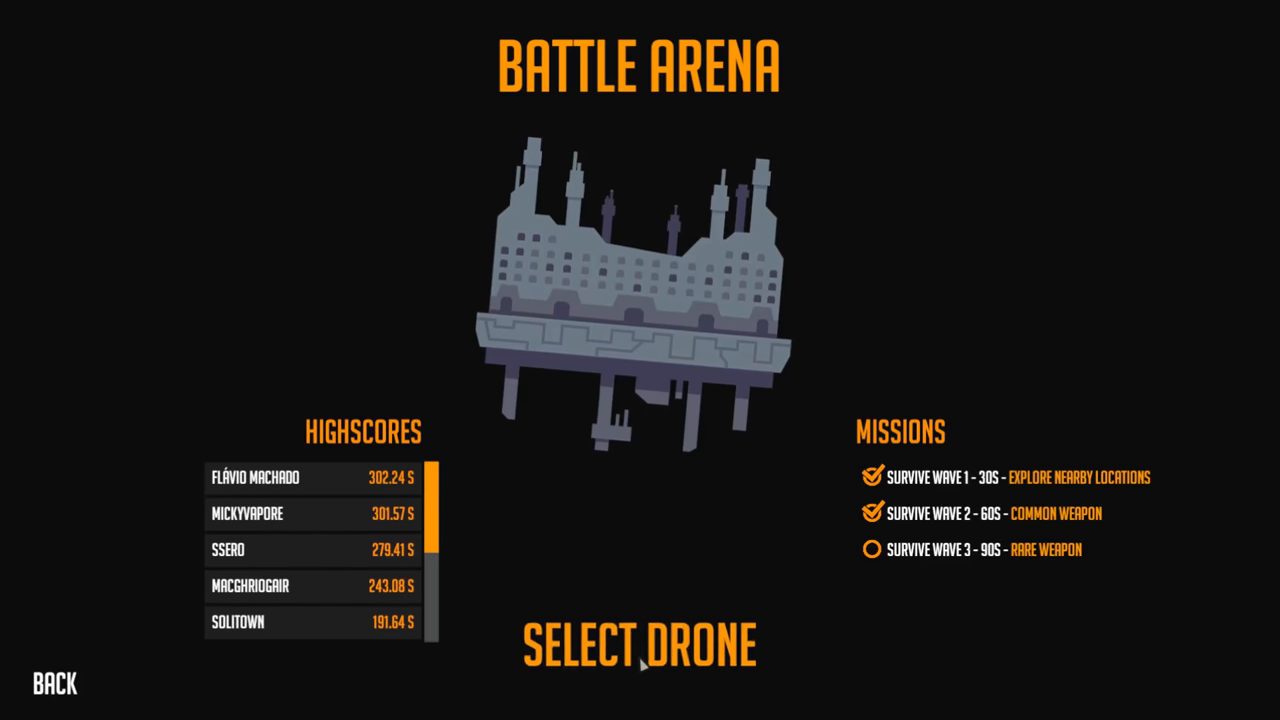
pyautogui.click(640, 644)
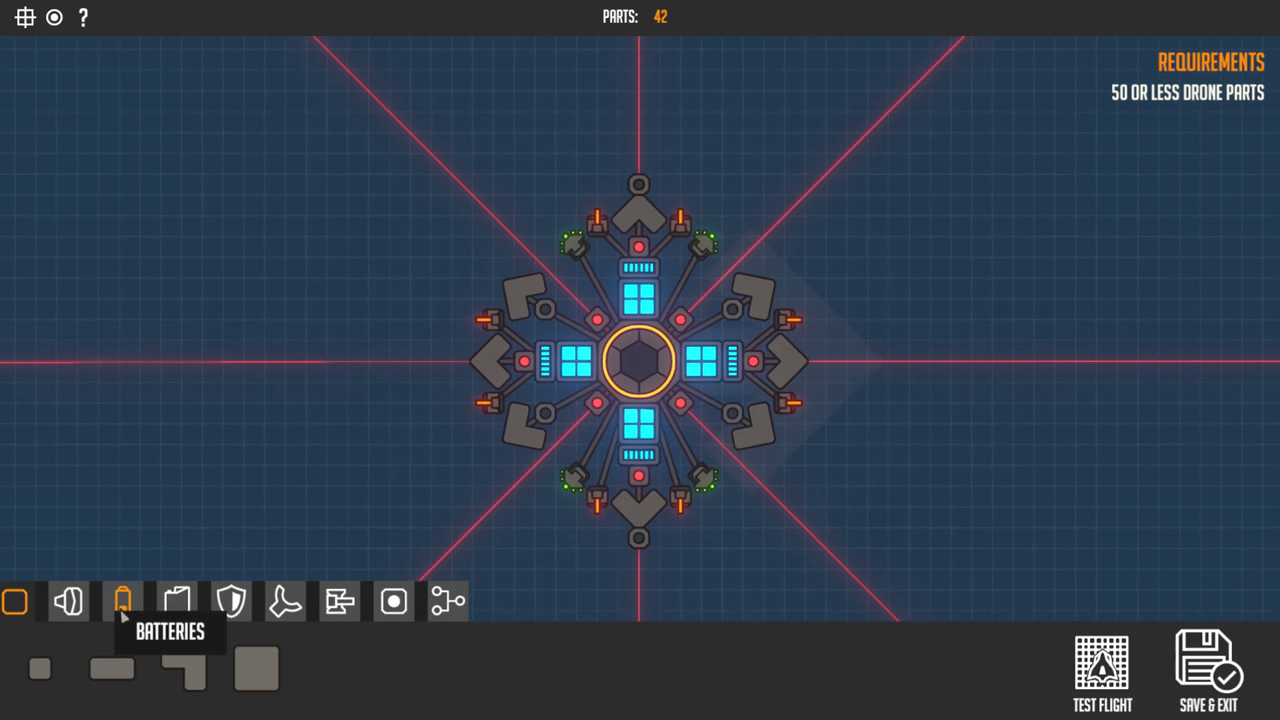
# Attach a distance sensor on the upper-left edge and set its Detection to Enemies
pyautogui.click(340, 600)
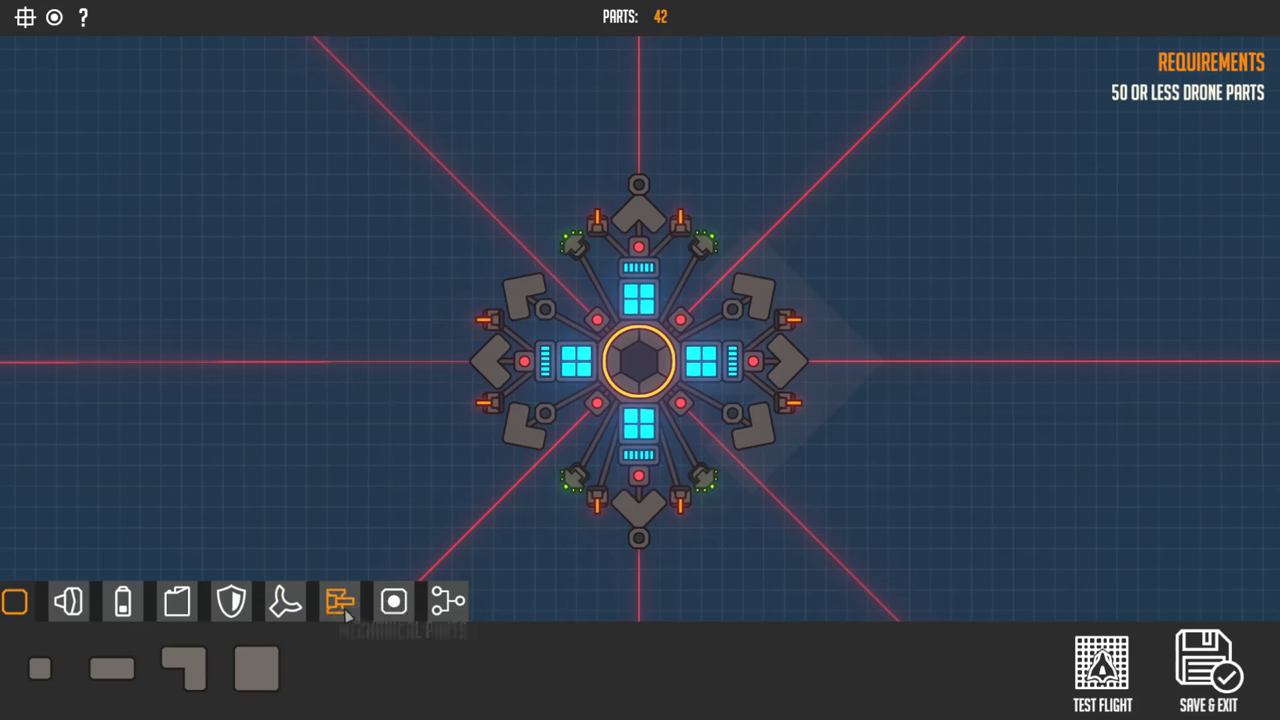
pyautogui.click(392, 600)
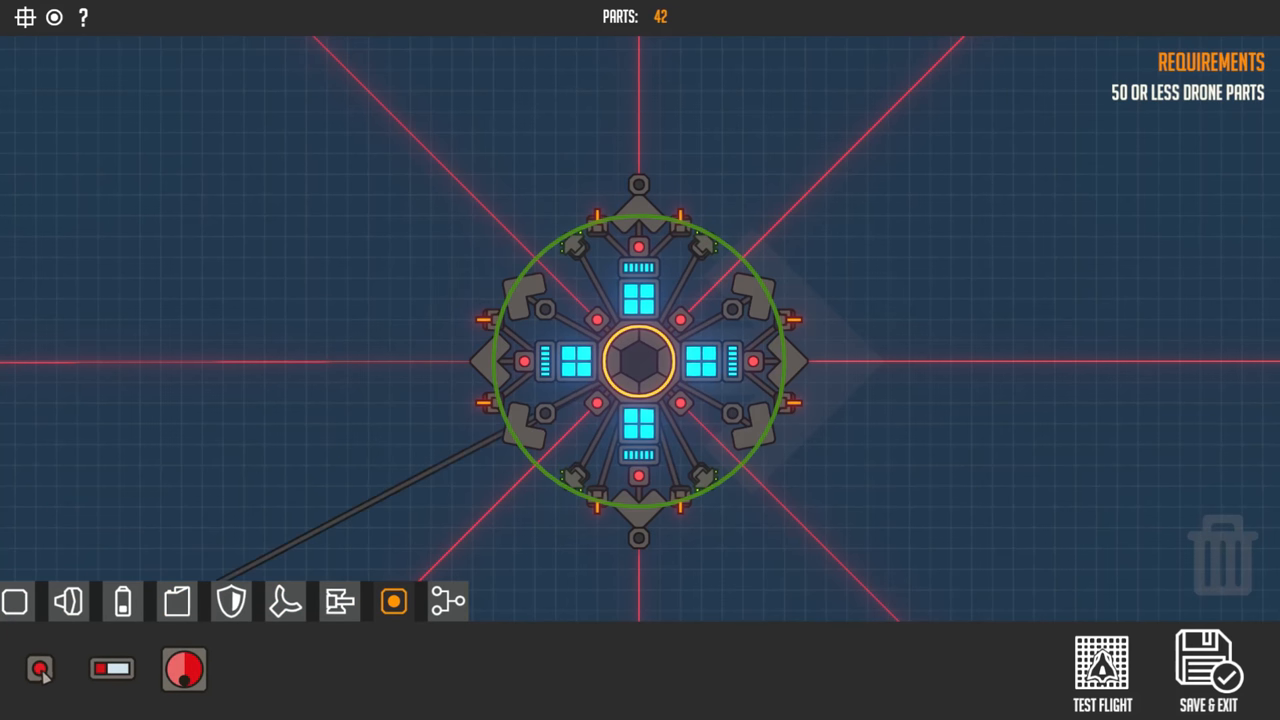
pyautogui.click(378, 360)
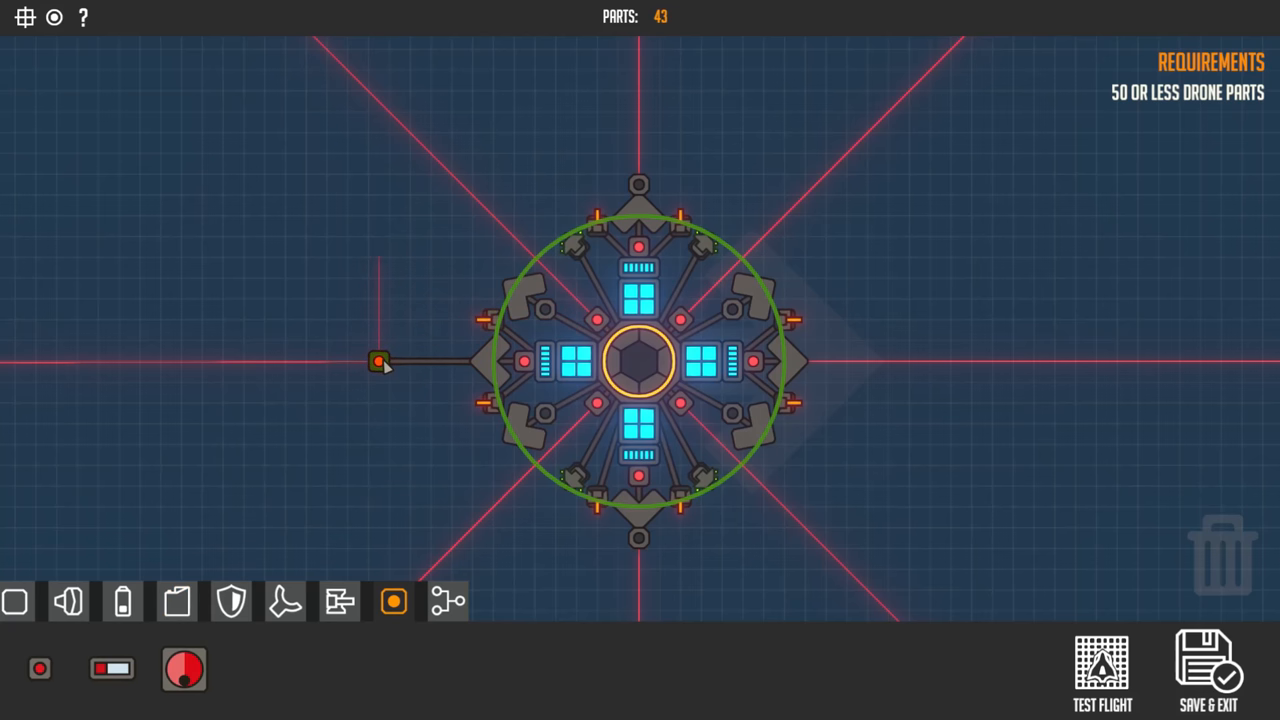
pyautogui.moveTo(378, 360); pyautogui.dragTo(516, 290)
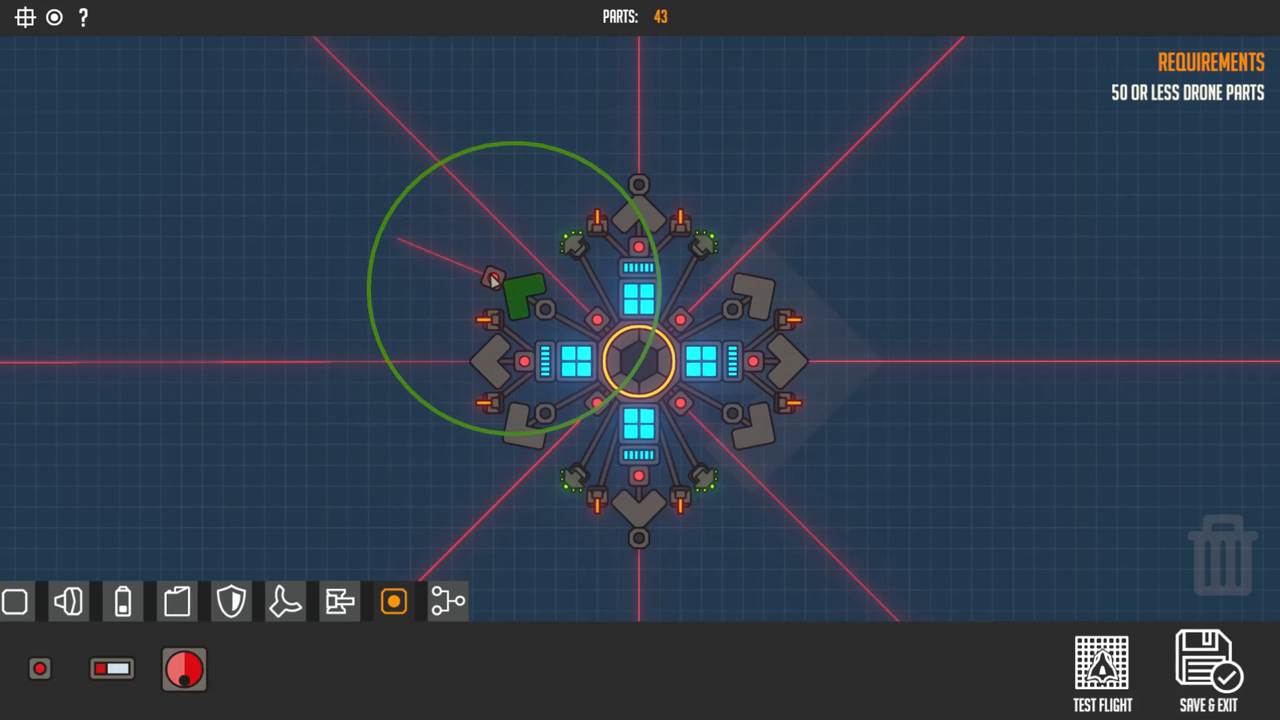
pyautogui.click(516, 290)
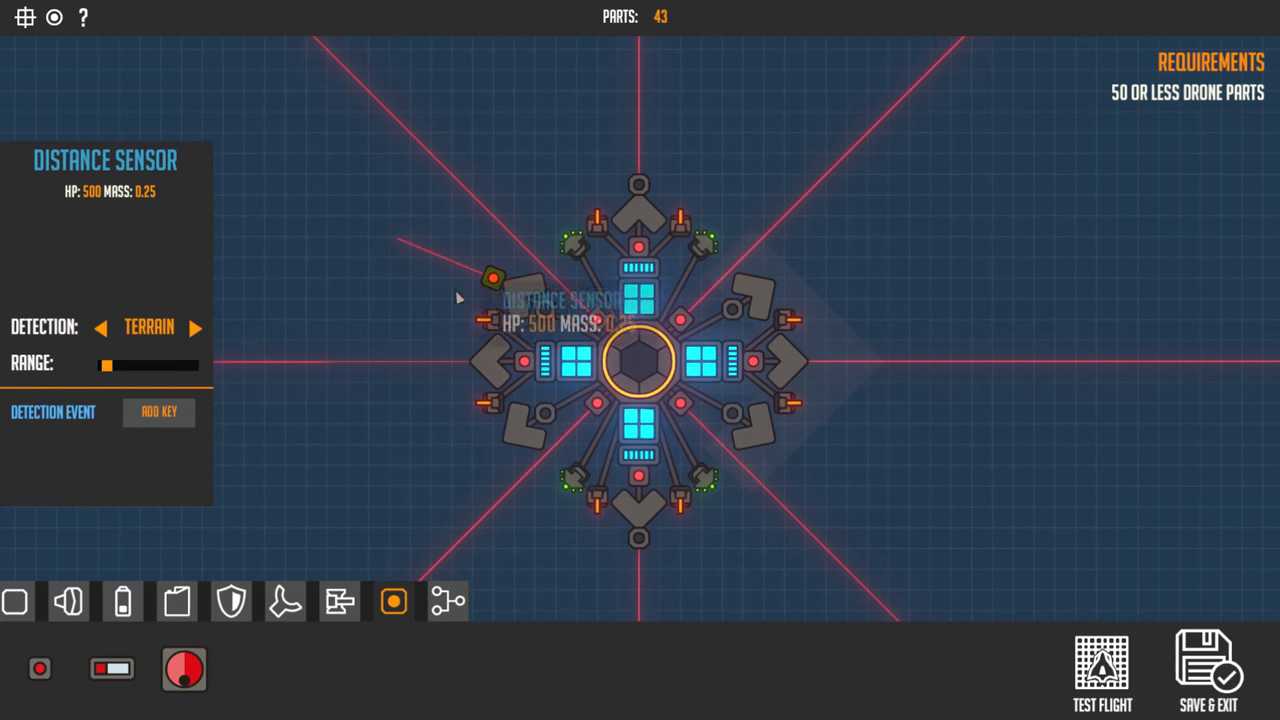
pyautogui.click(196, 328)
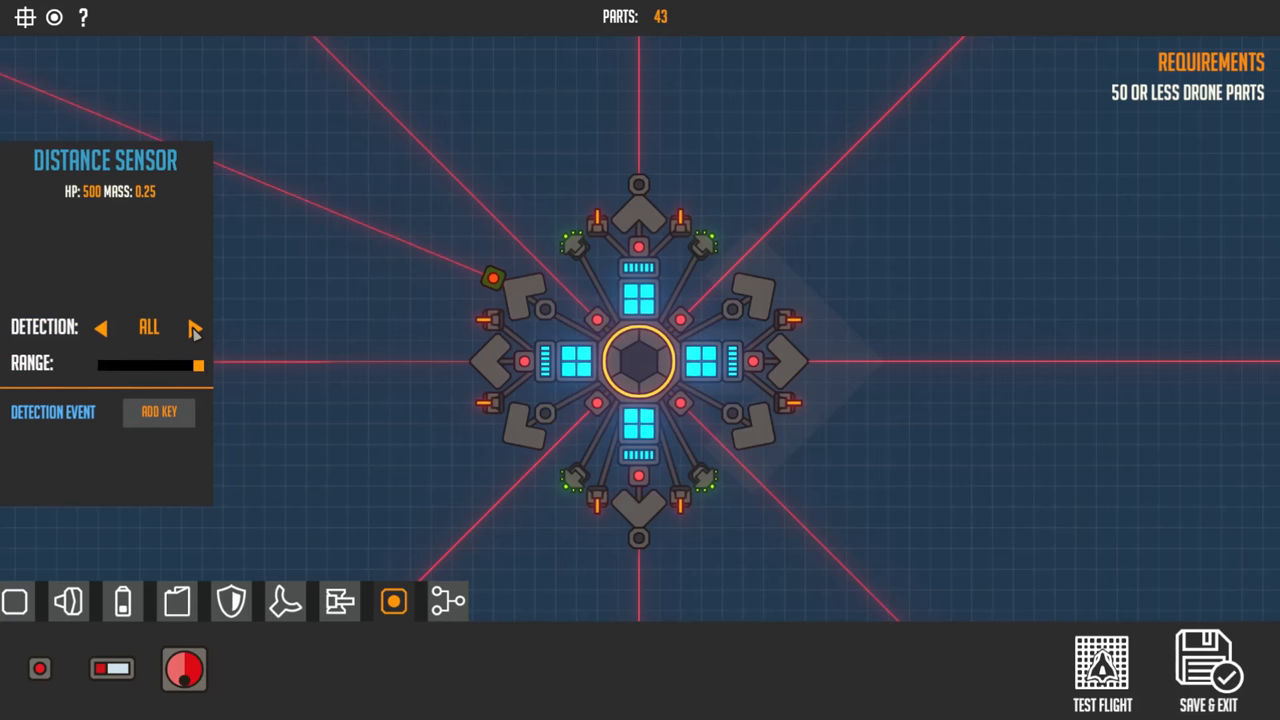
pyautogui.click(196, 328)
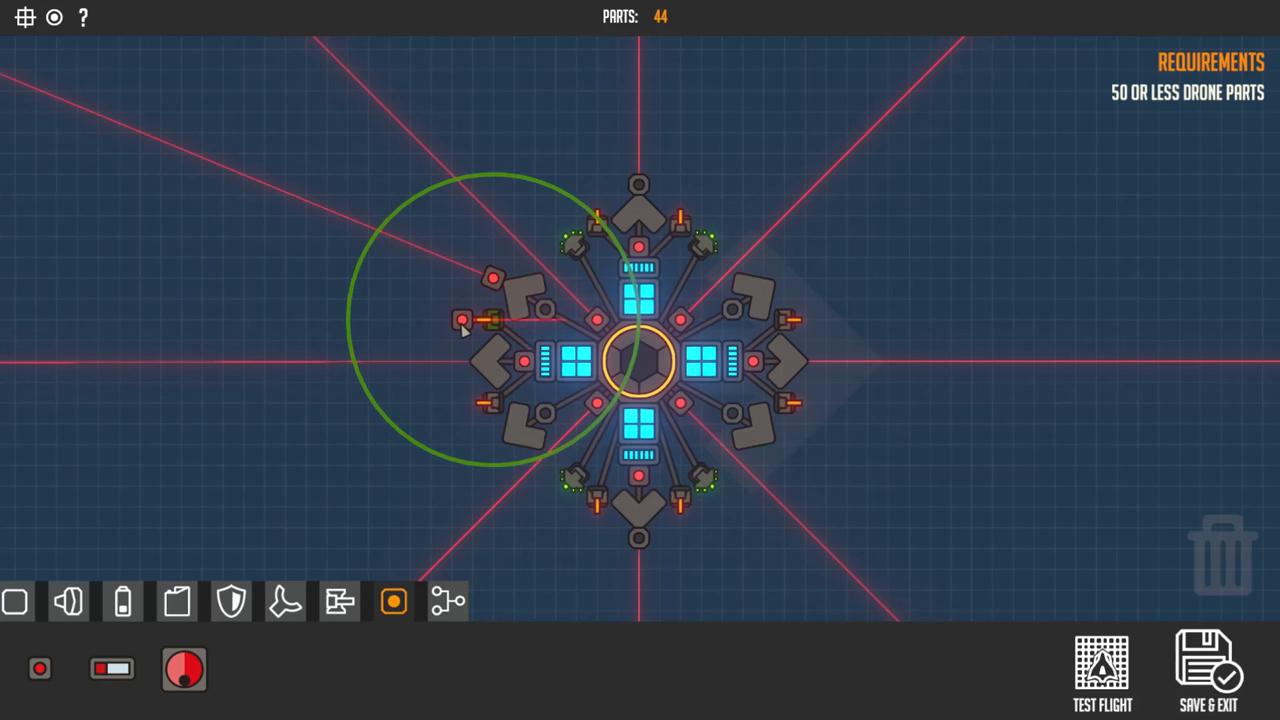
# Add three more left-side distance sensors detecting enemies with trigger keys, reaching 46 parts
pyautogui.click(460, 320)
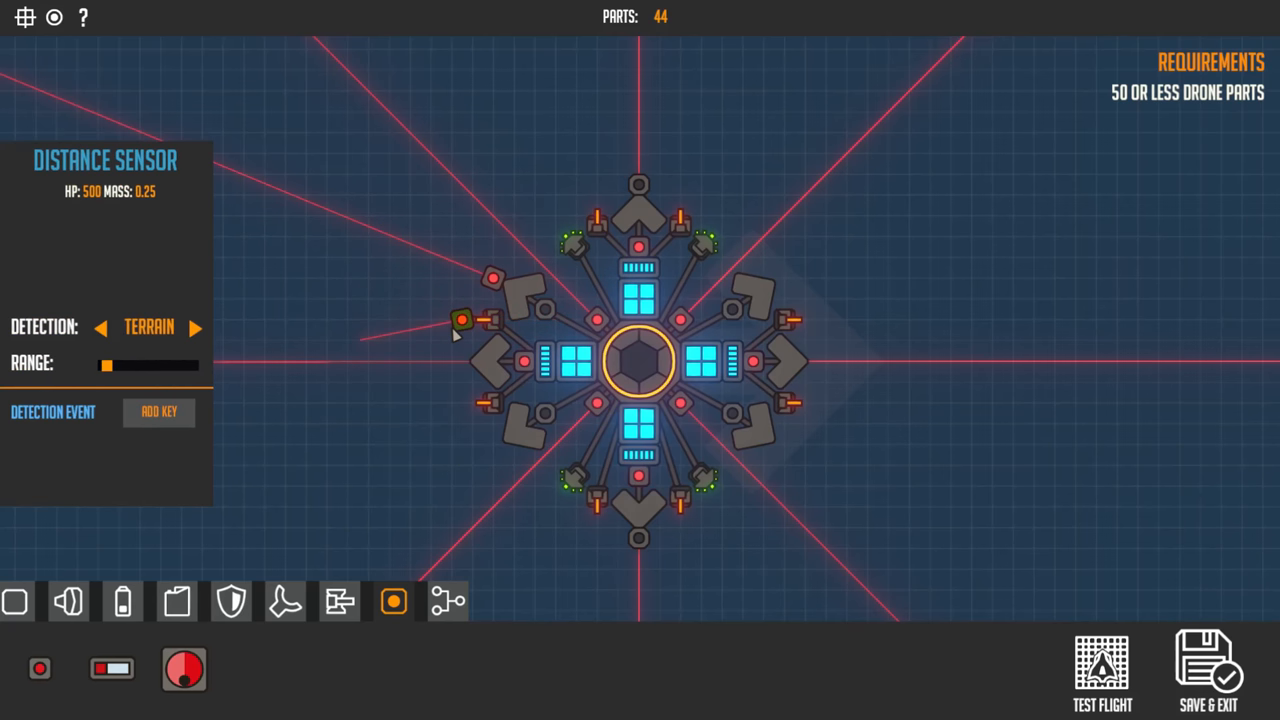
pyautogui.click(196, 328)
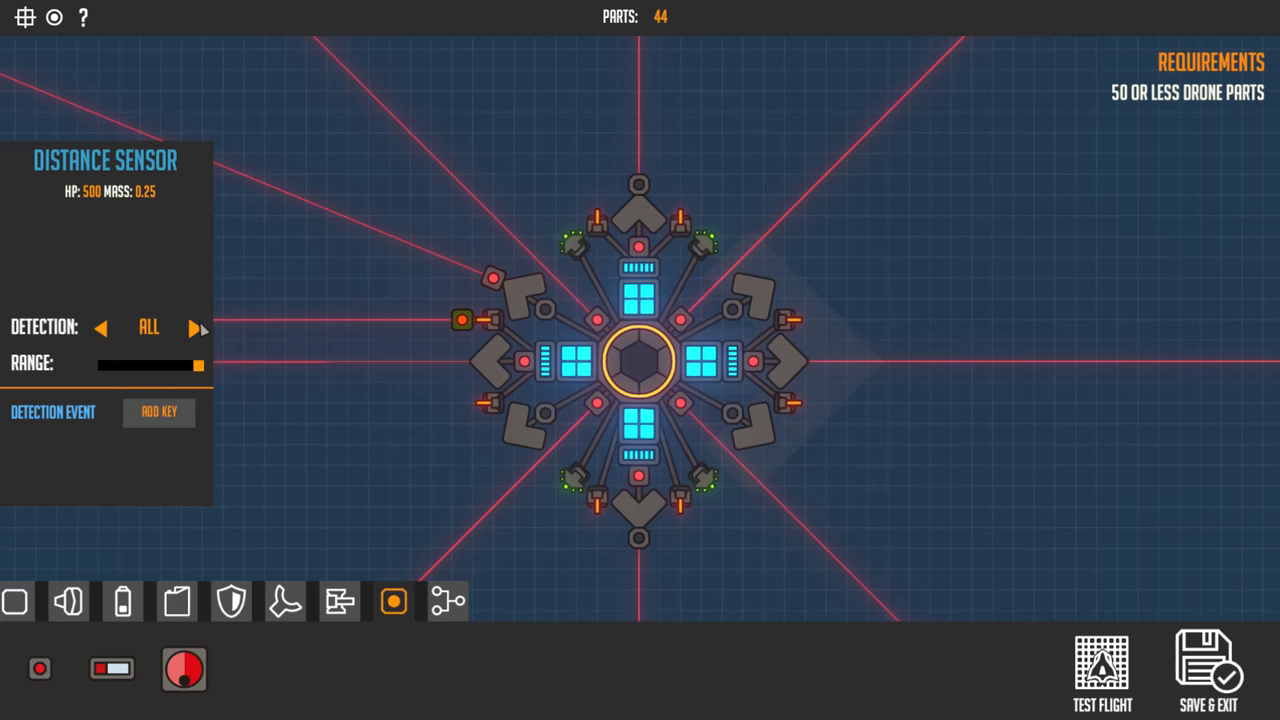
pyautogui.click(196, 328)
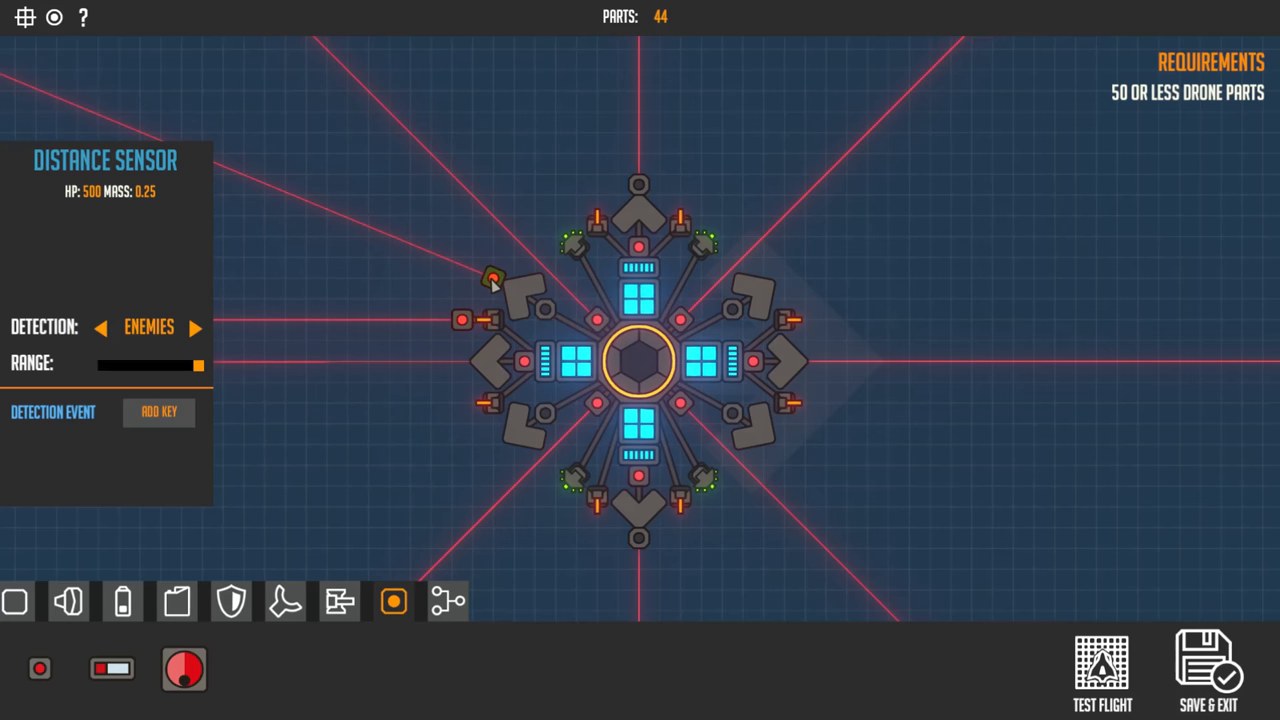
pyautogui.click(158, 412)
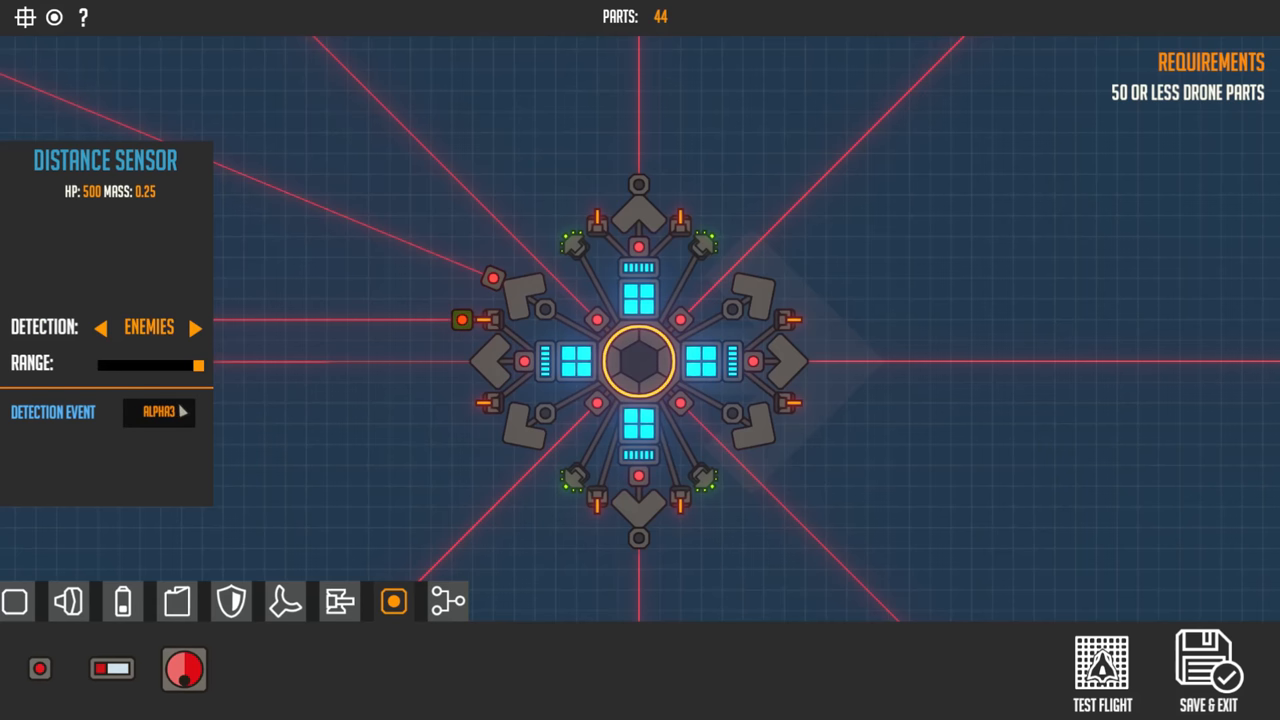
pyautogui.moveTo(464, 330)
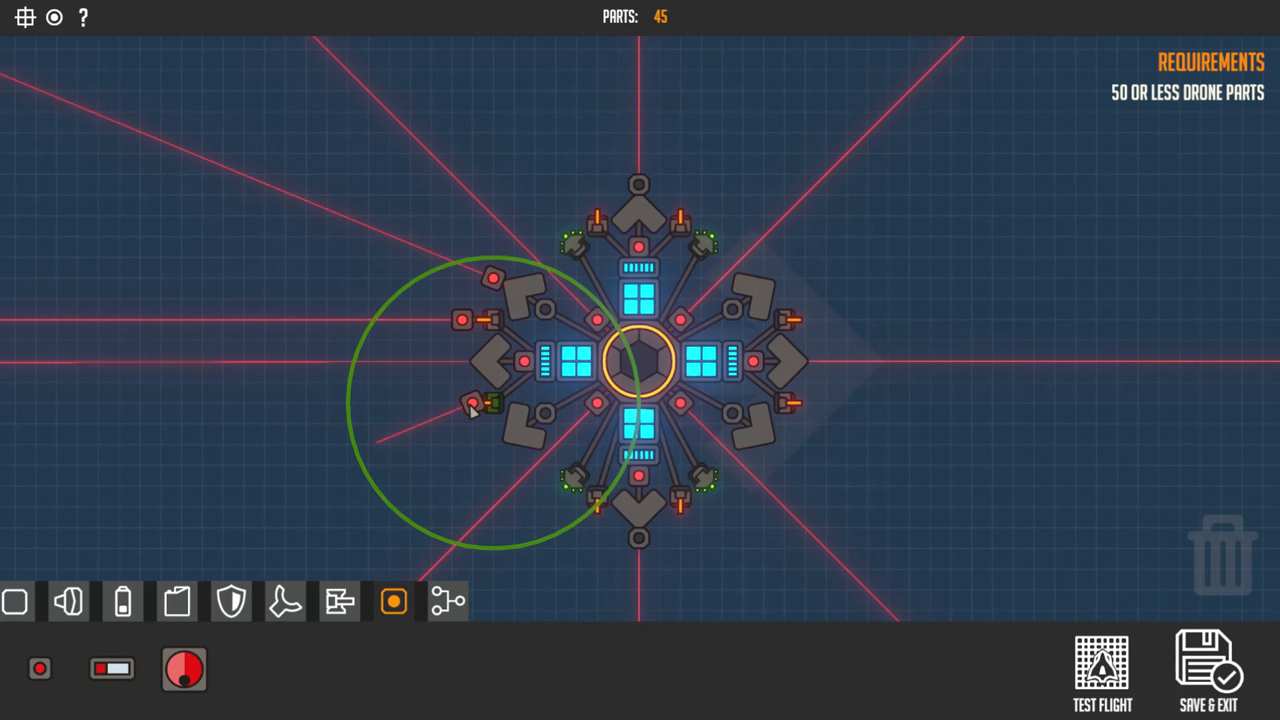
pyautogui.click(472, 404)
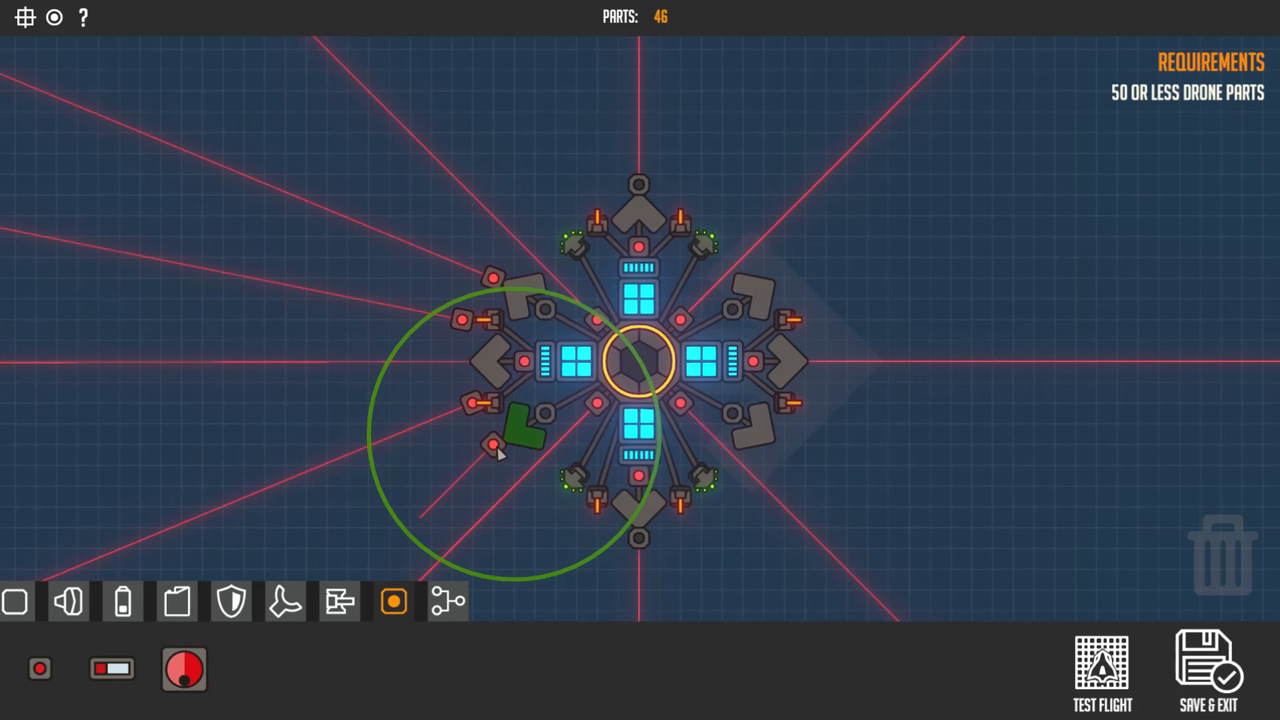
pyautogui.click(496, 444)
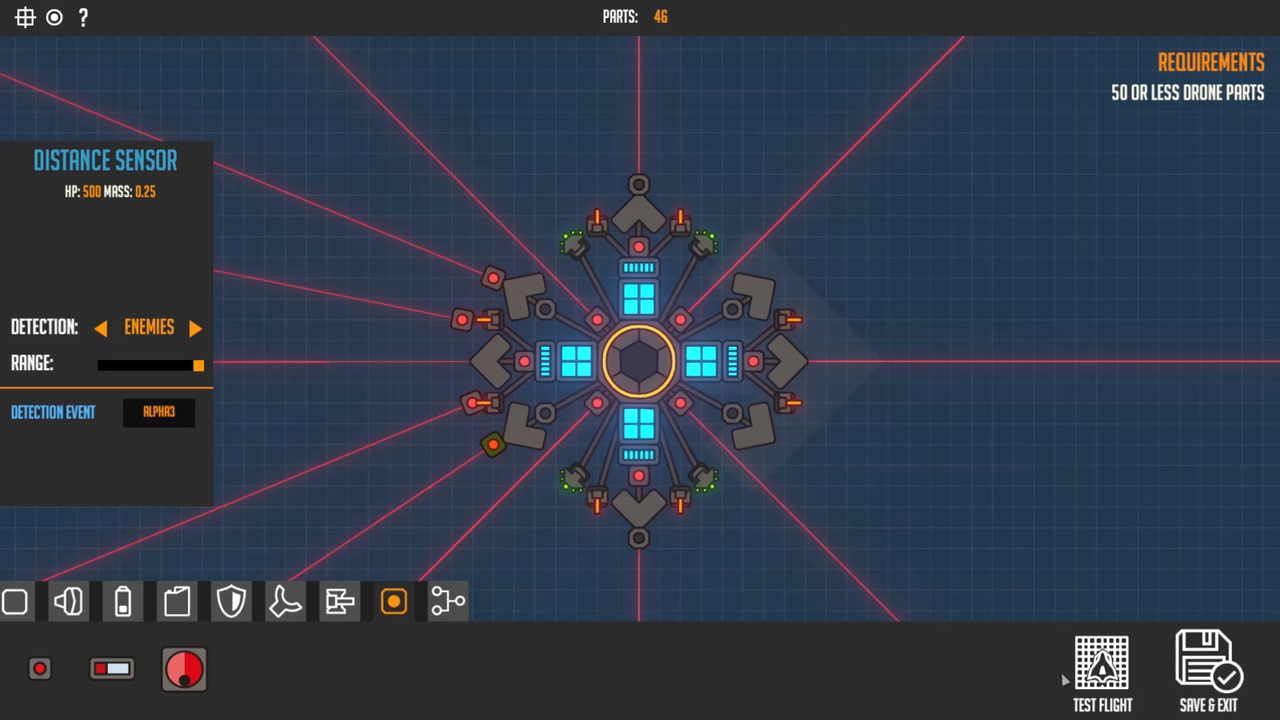
# Run a quick test flight and return to the editor
pyautogui.click(1100, 670)
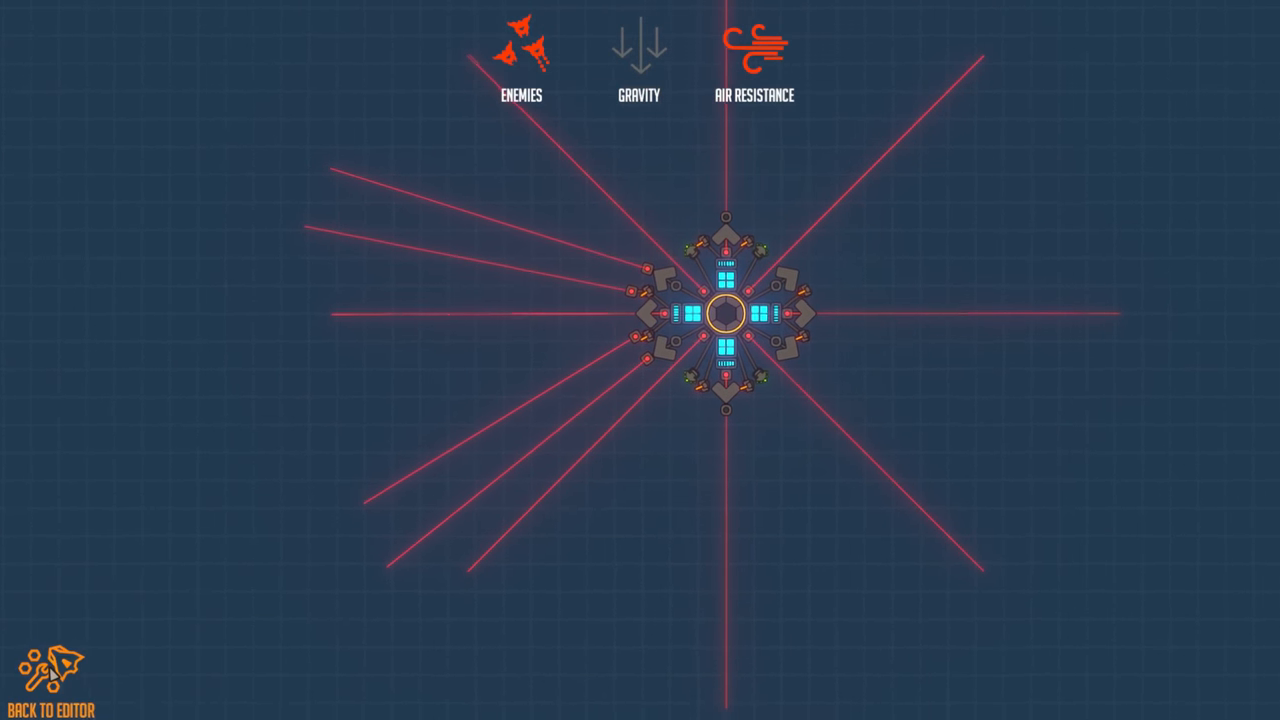
pyautogui.click(48, 700)
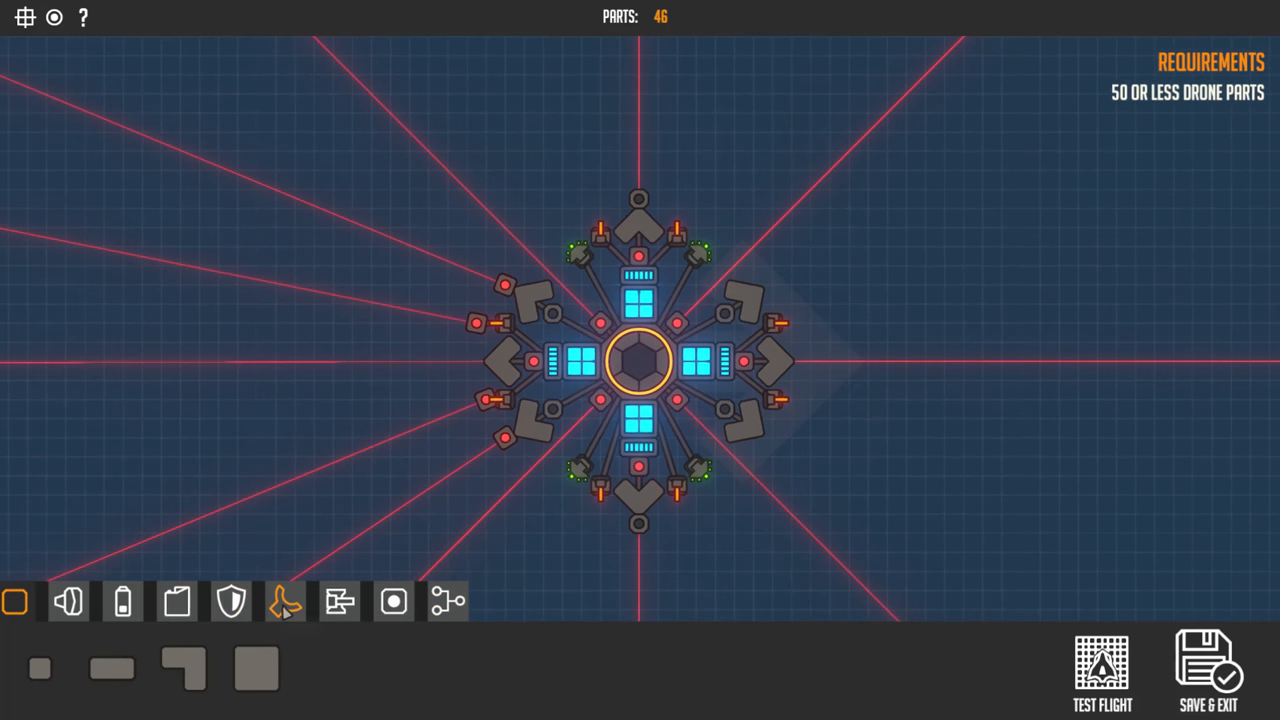
# Attach distance sensors below, on the lower right and right side, with a trigger key assigned
pyautogui.click(392, 600)
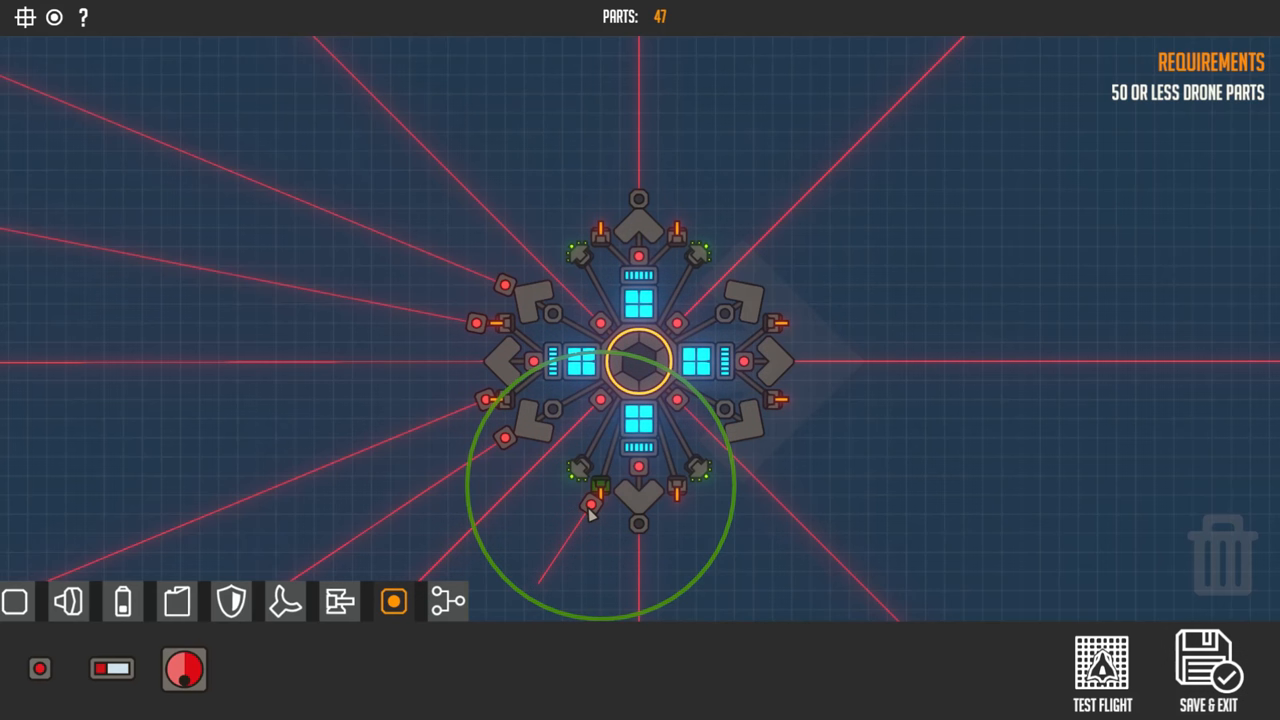
pyautogui.click(588, 508)
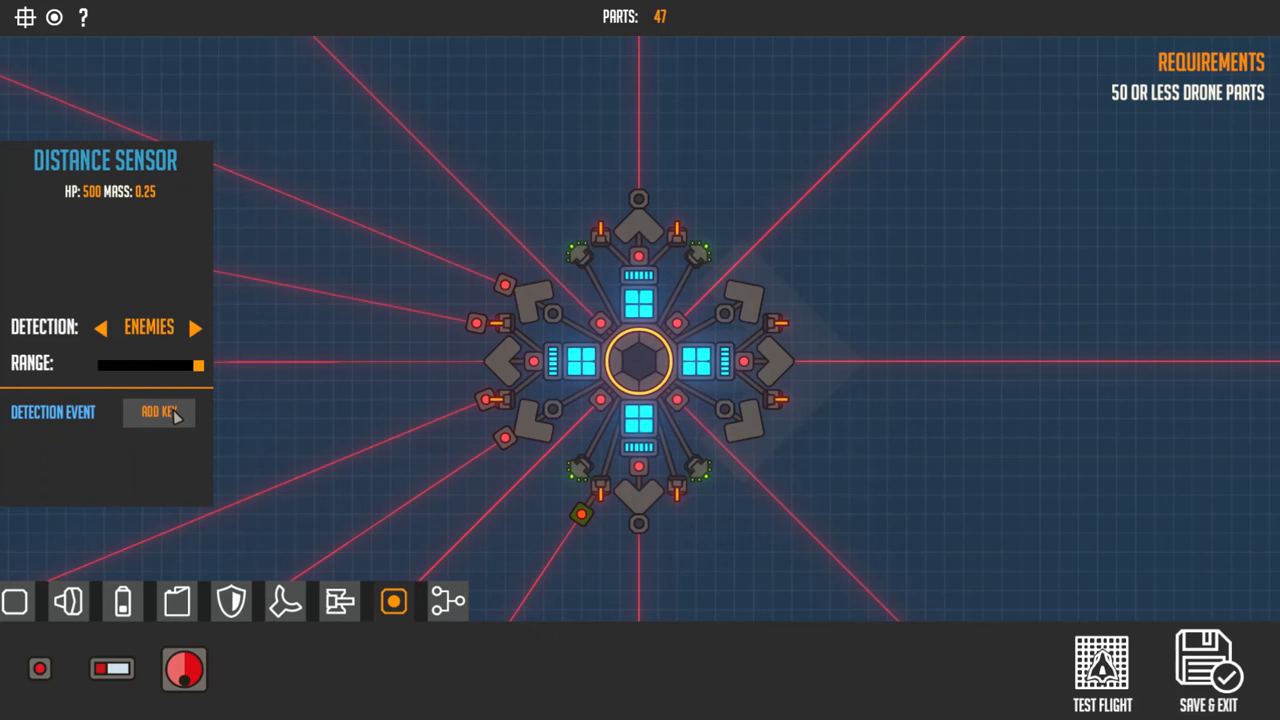
pyautogui.click(600, 490)
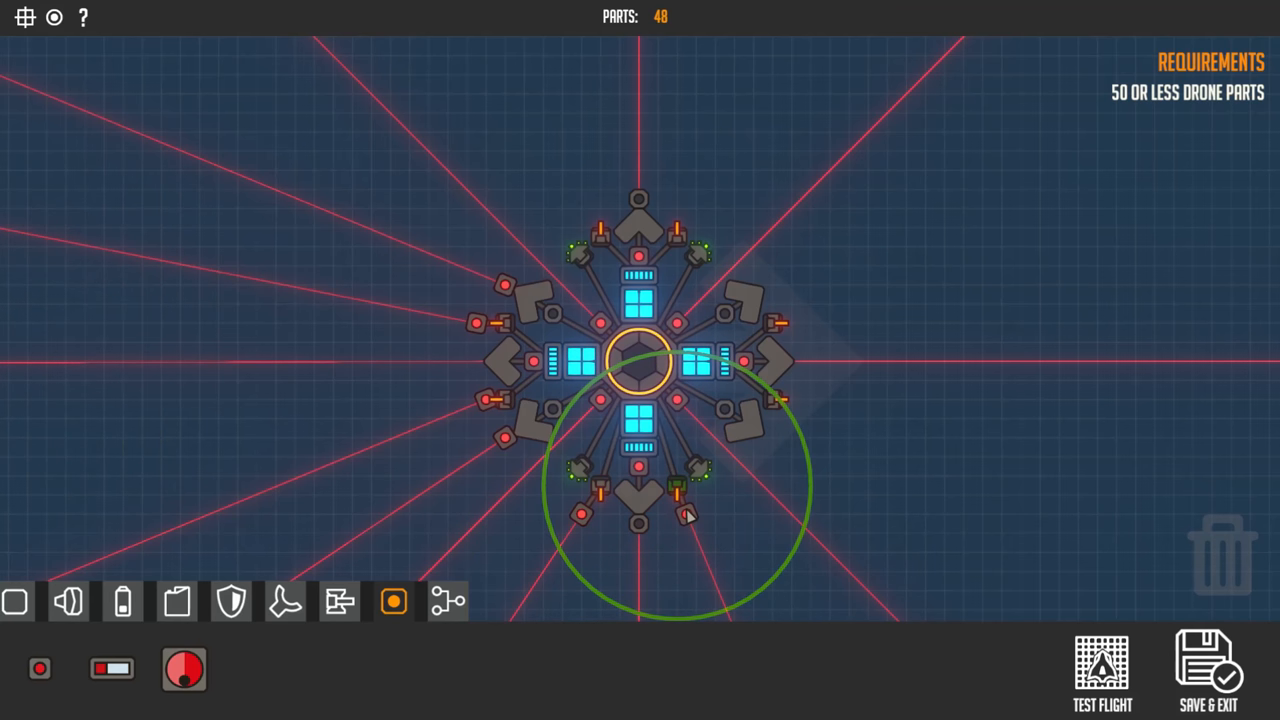
pyautogui.click(688, 516)
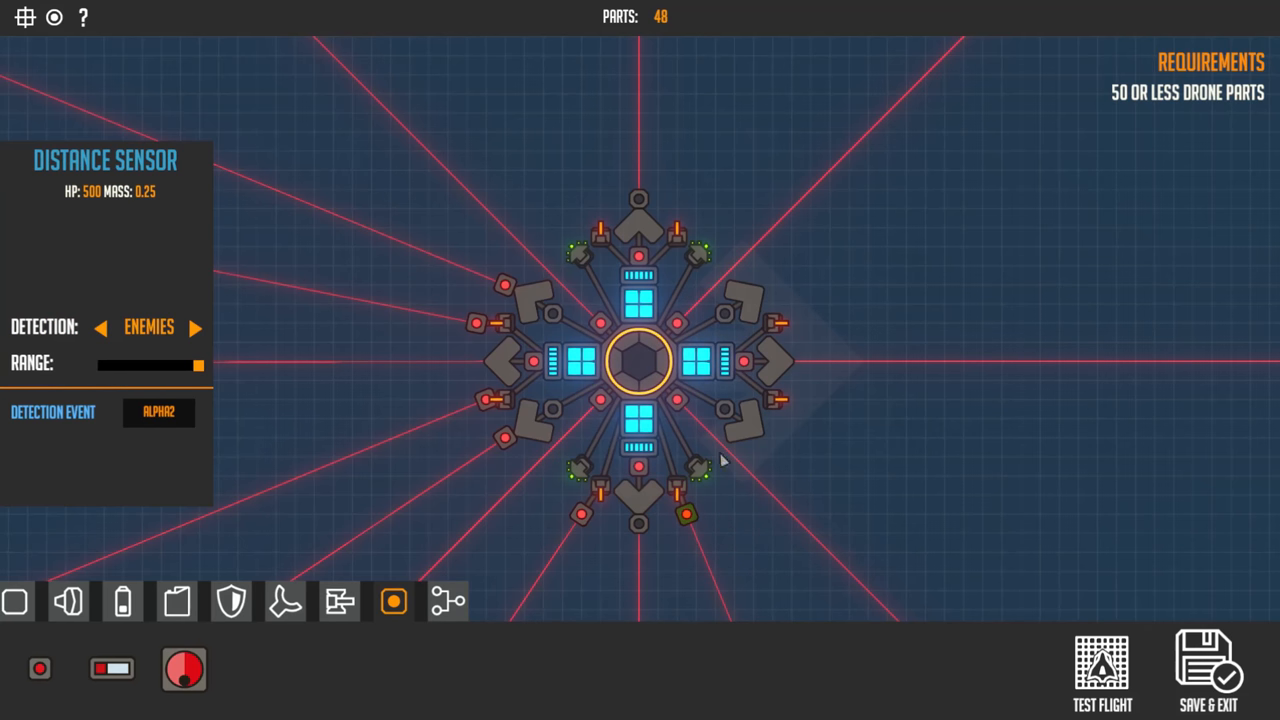
pyautogui.moveTo(616, 520)
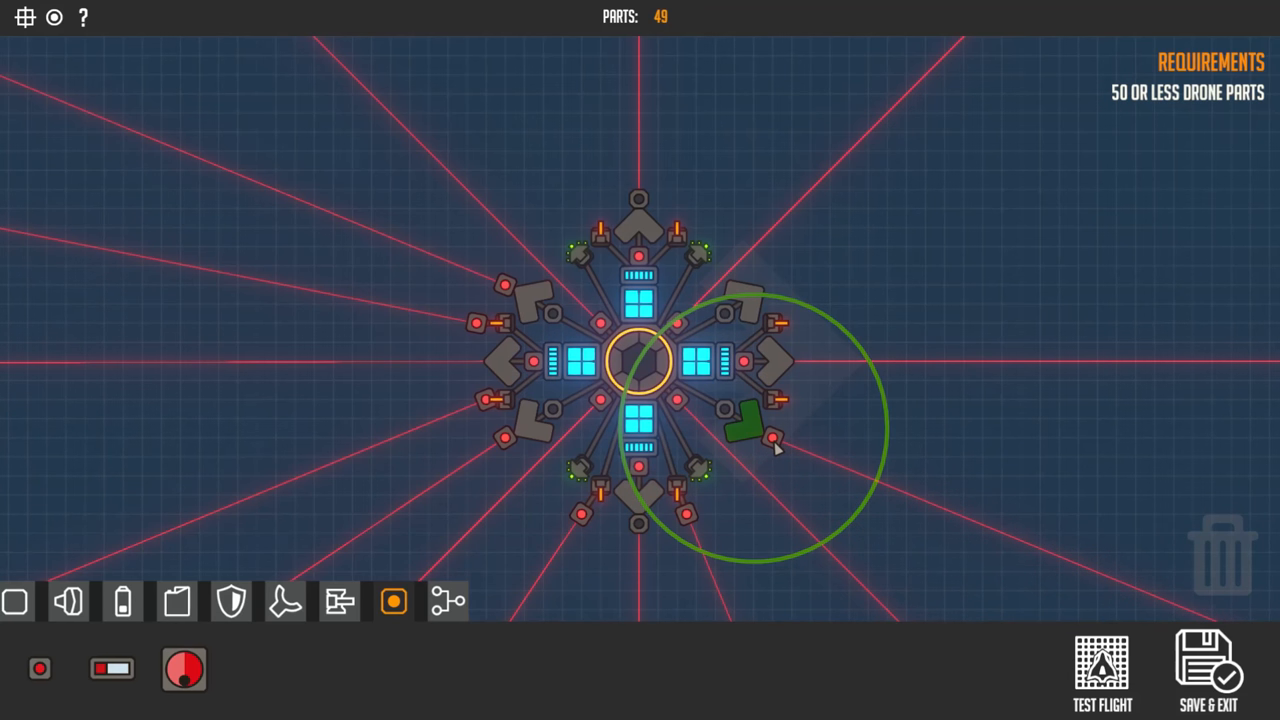
pyautogui.click(748, 418)
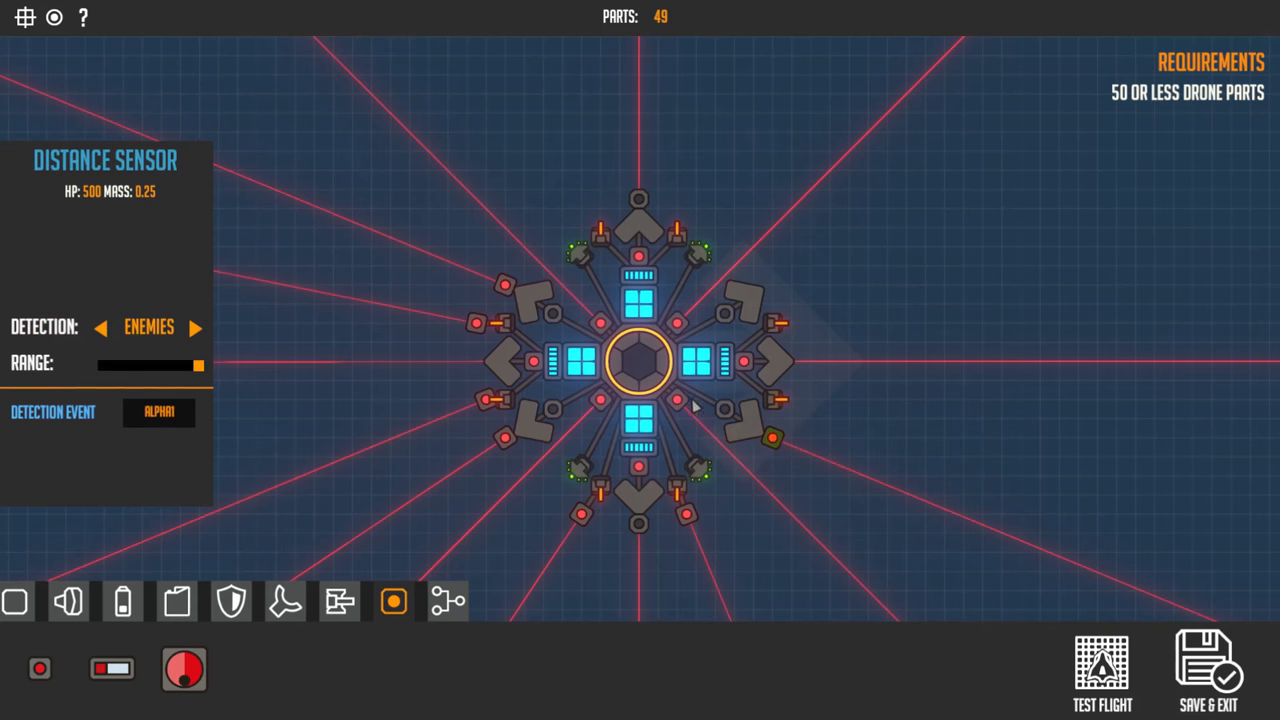
pyautogui.moveTo(792, 352)
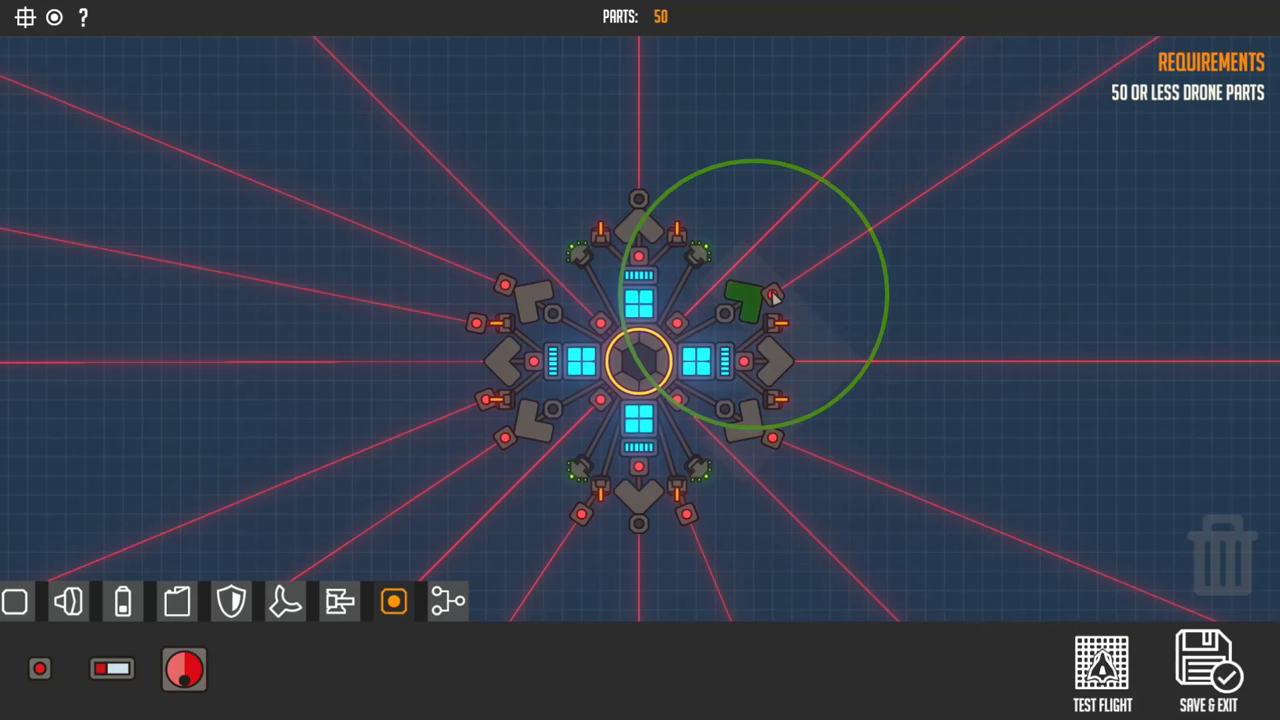
# Mount three turrets along the right-side sensor arms, pushing the drone to 52 parts
pyautogui.click(770, 290)
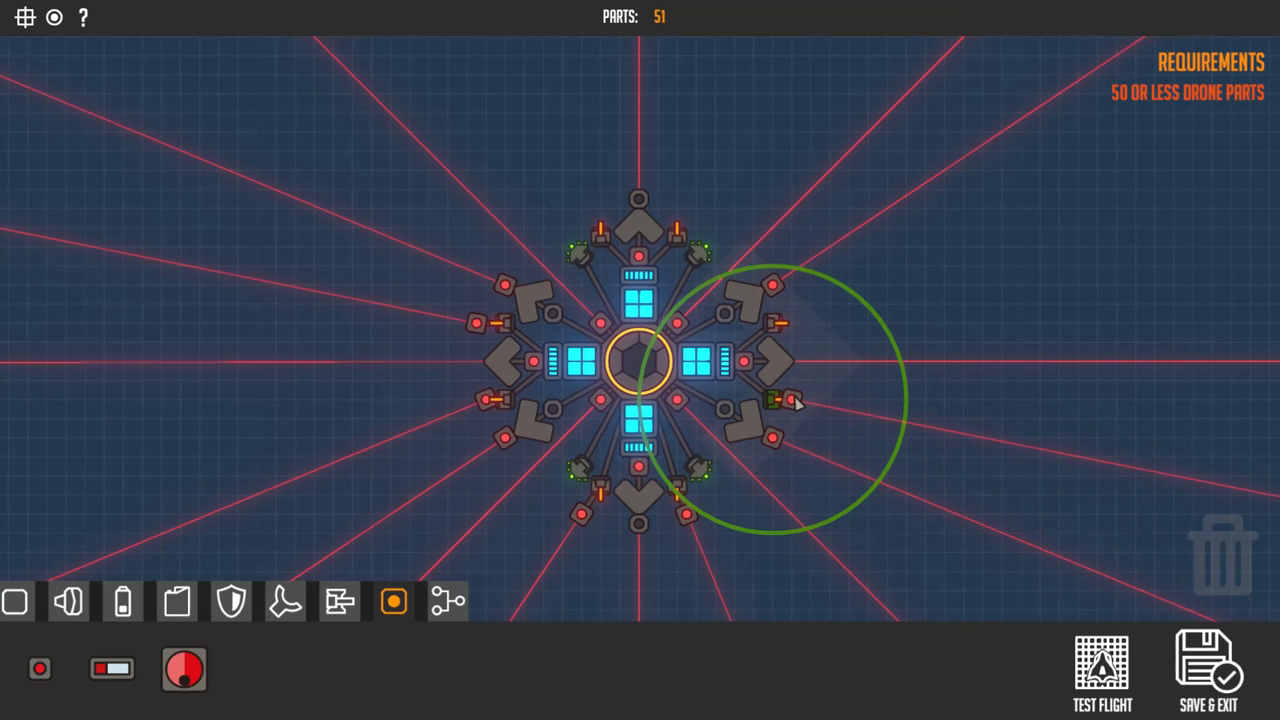
pyautogui.click(780, 400)
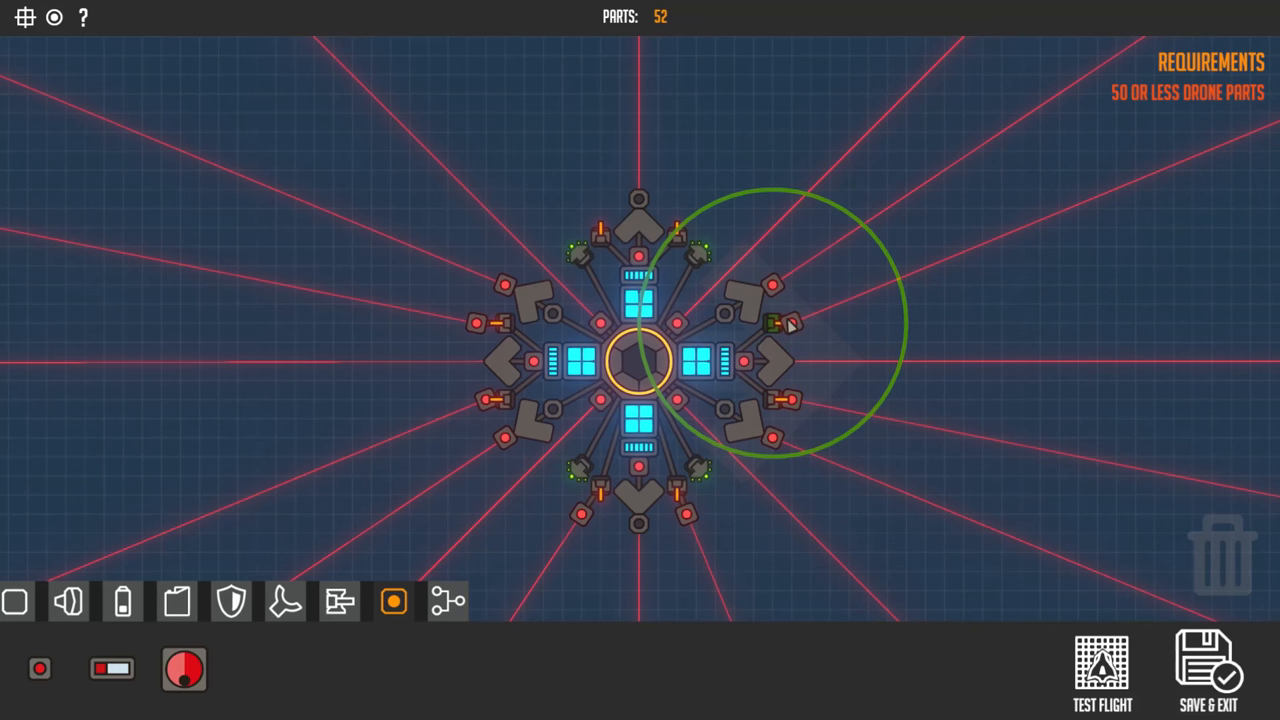
pyautogui.click(784, 324)
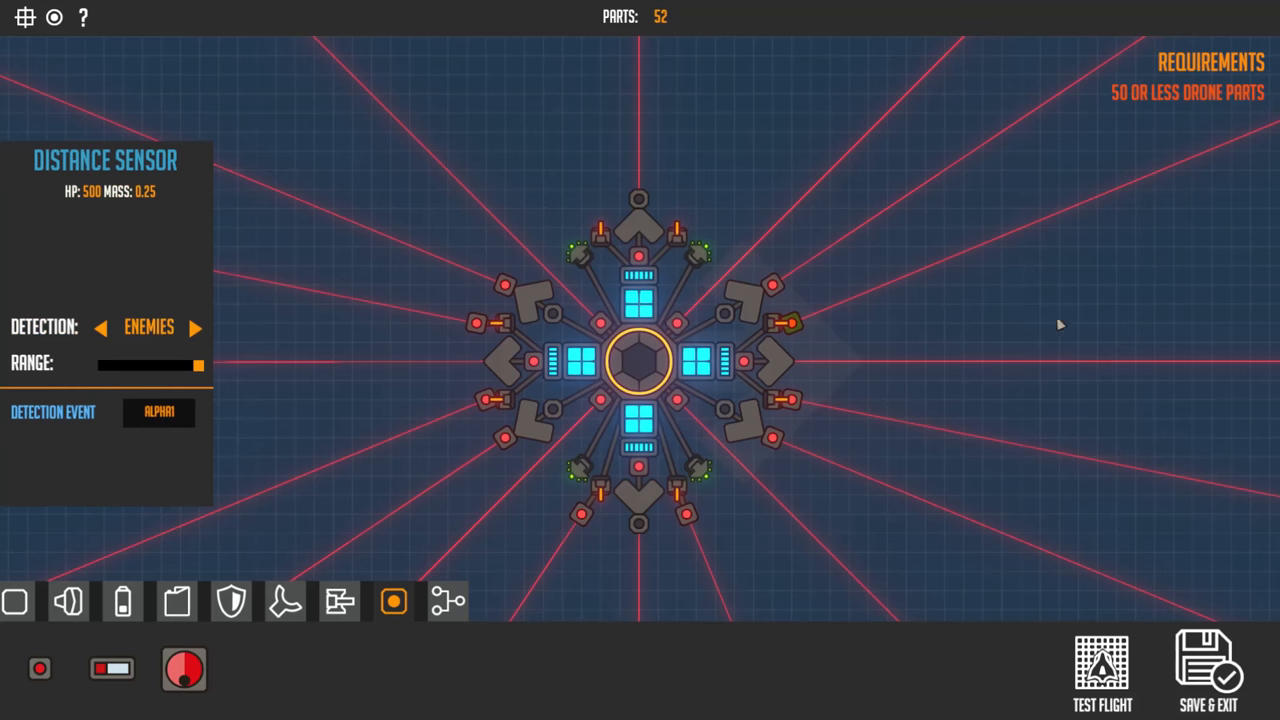
pyautogui.moveTo(764, 298)
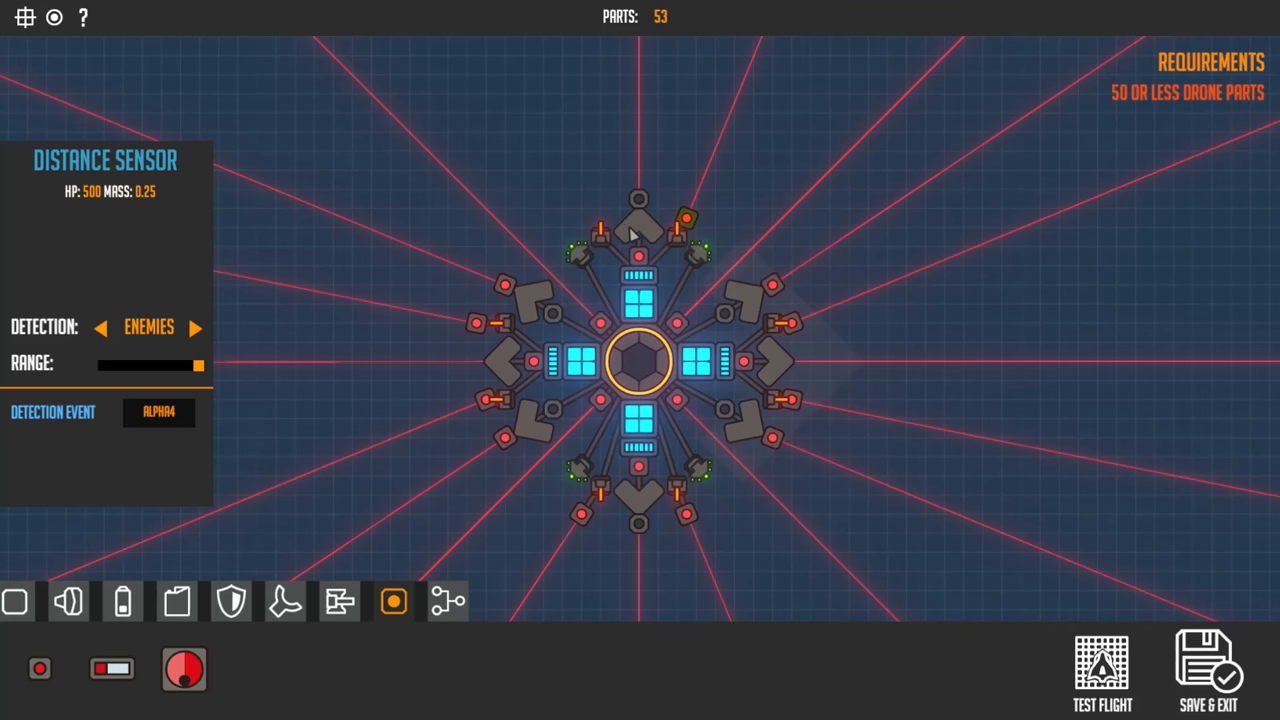
# Attach a turret near the top, then save the 54-part drone and exit to the arena list
pyautogui.click(596, 230)
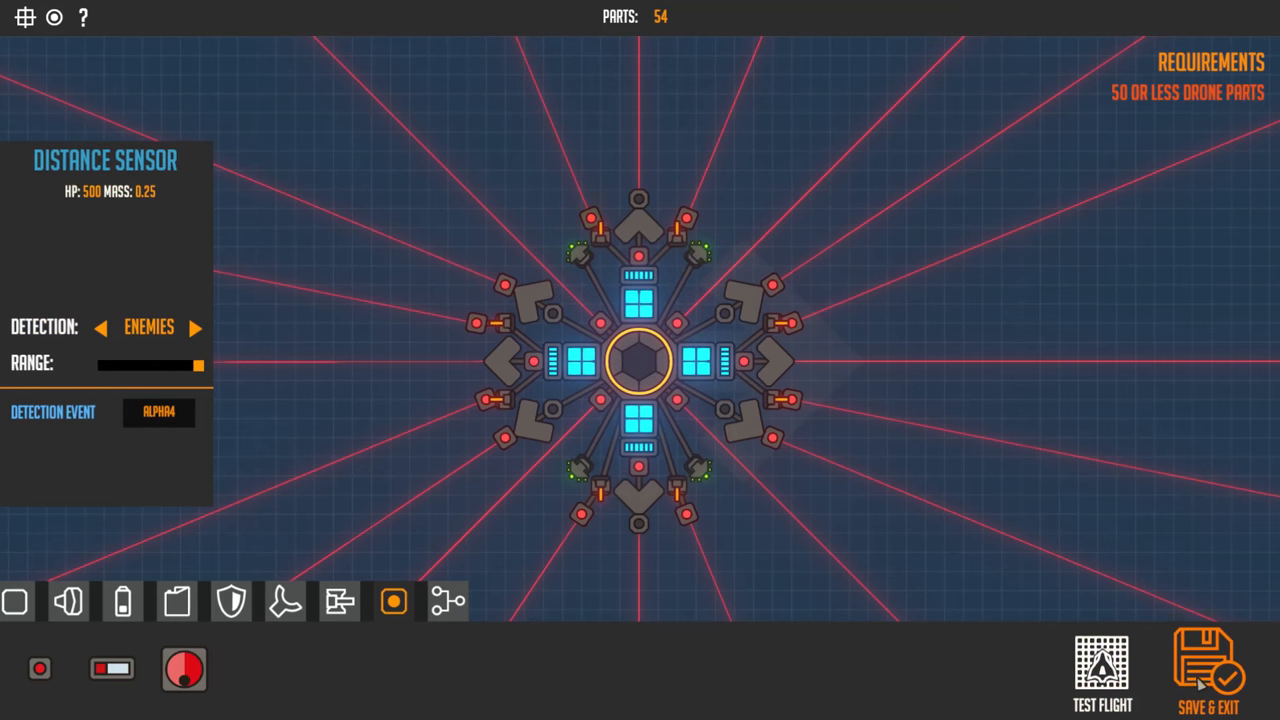
pyautogui.click(1204, 670)
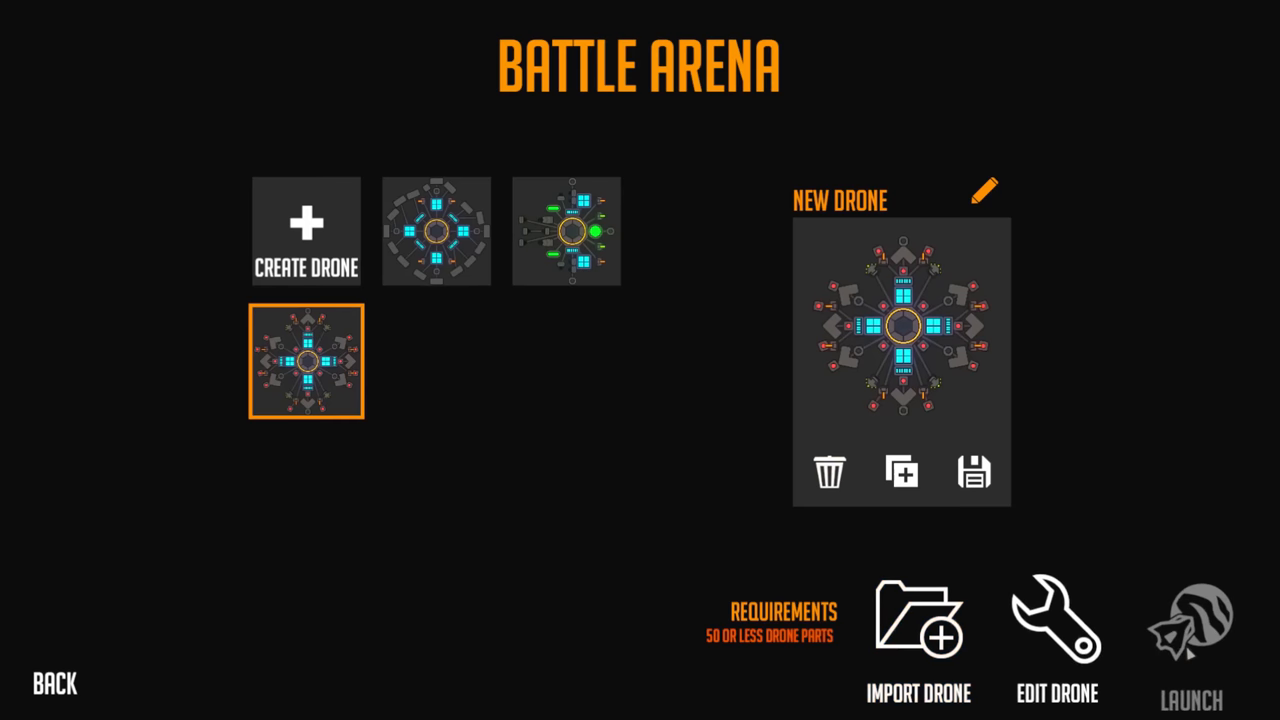
pyautogui.moveTo(1192, 620)
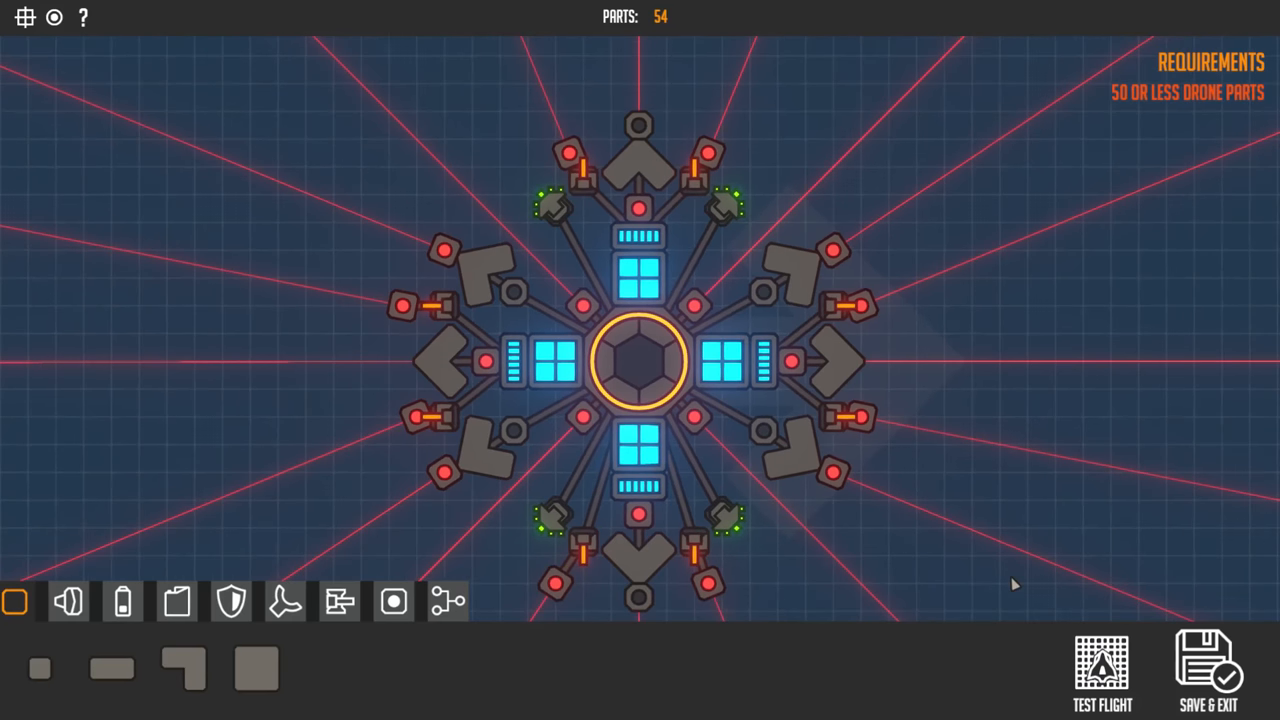
# Remove the left angle block and bottom shield to hit 50 parts, then start a test flight
pyautogui.scroll(-3)
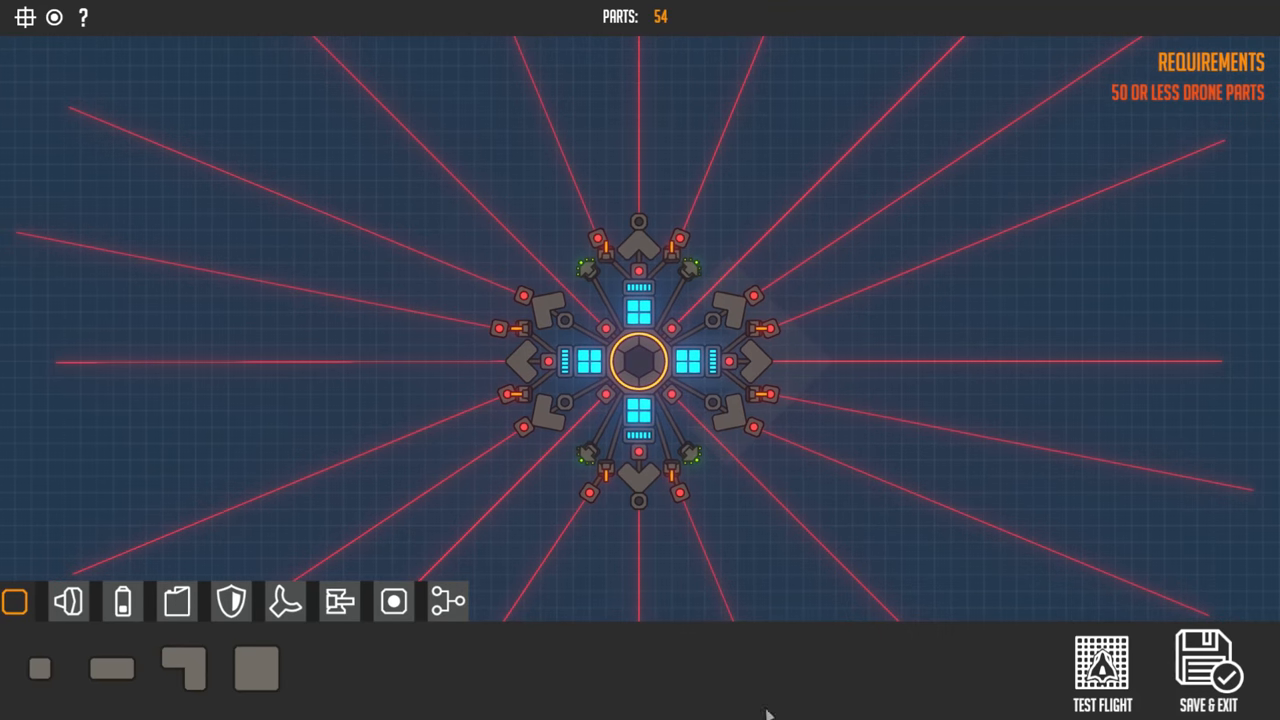
pyautogui.moveTo(784, 478)
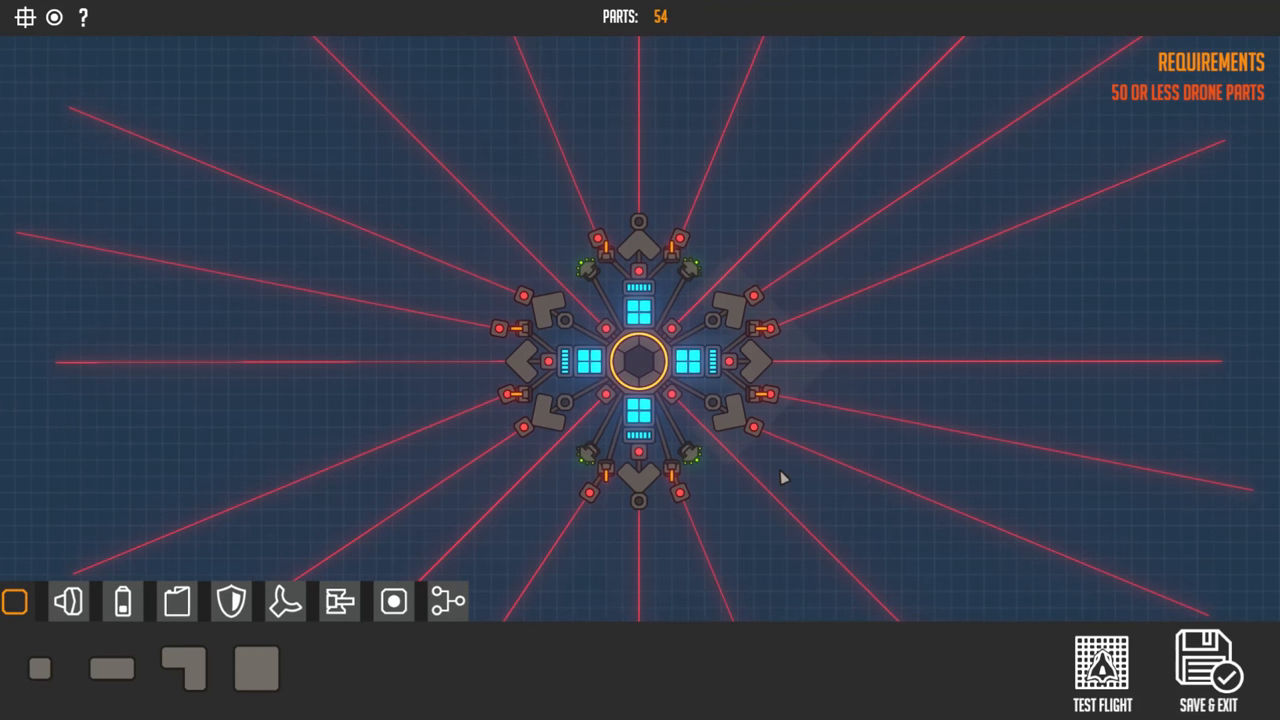
pyautogui.moveTo(584, 464)
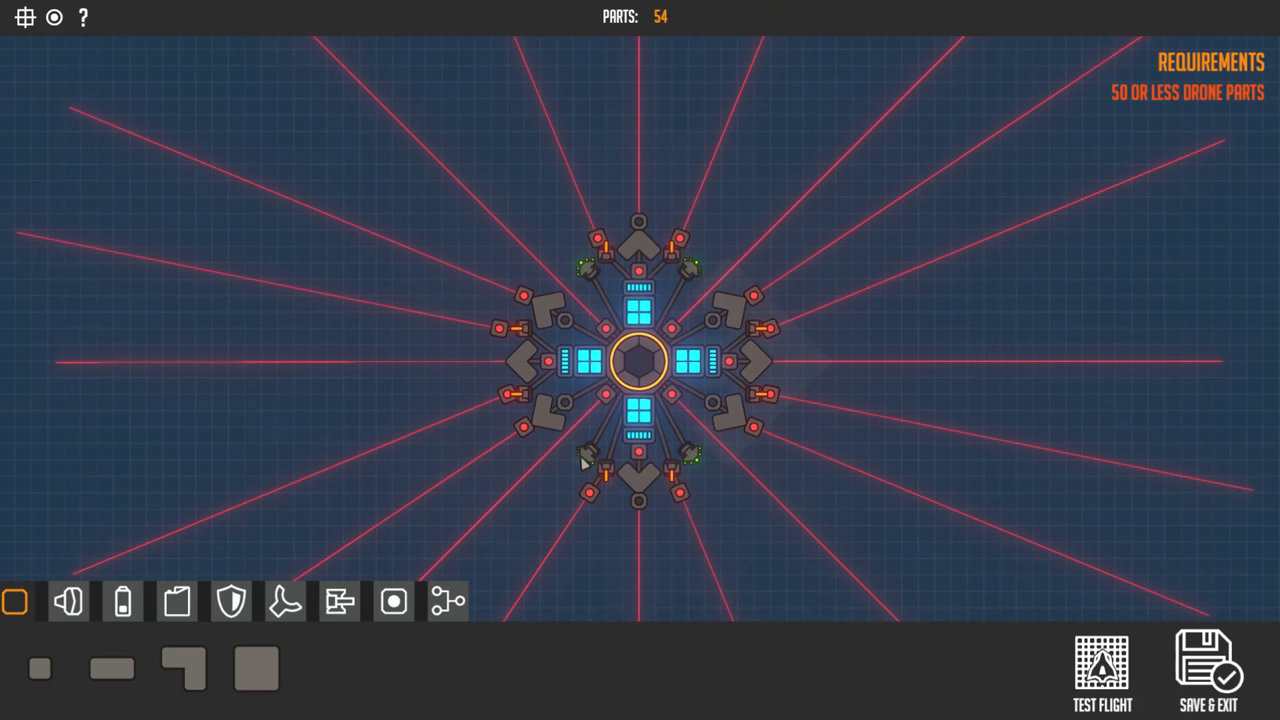
pyautogui.moveTo(530, 432)
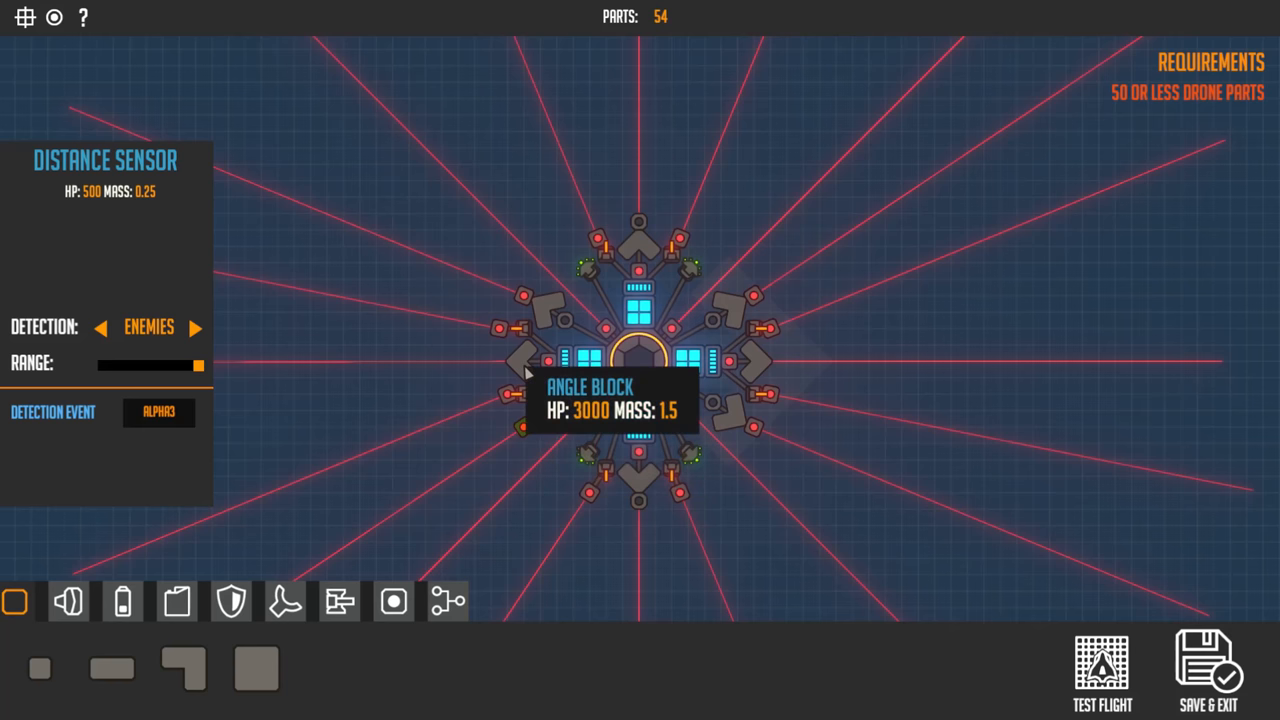
pyautogui.click(524, 360)
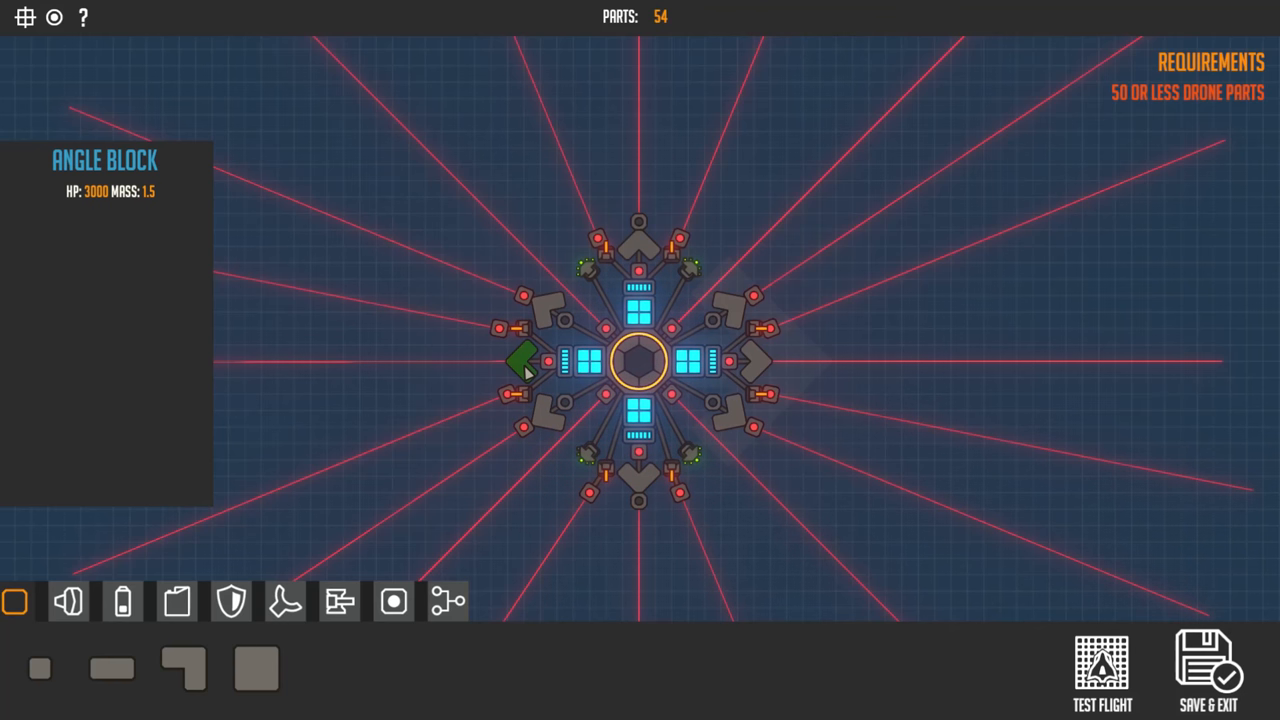
pyautogui.click(522, 362)
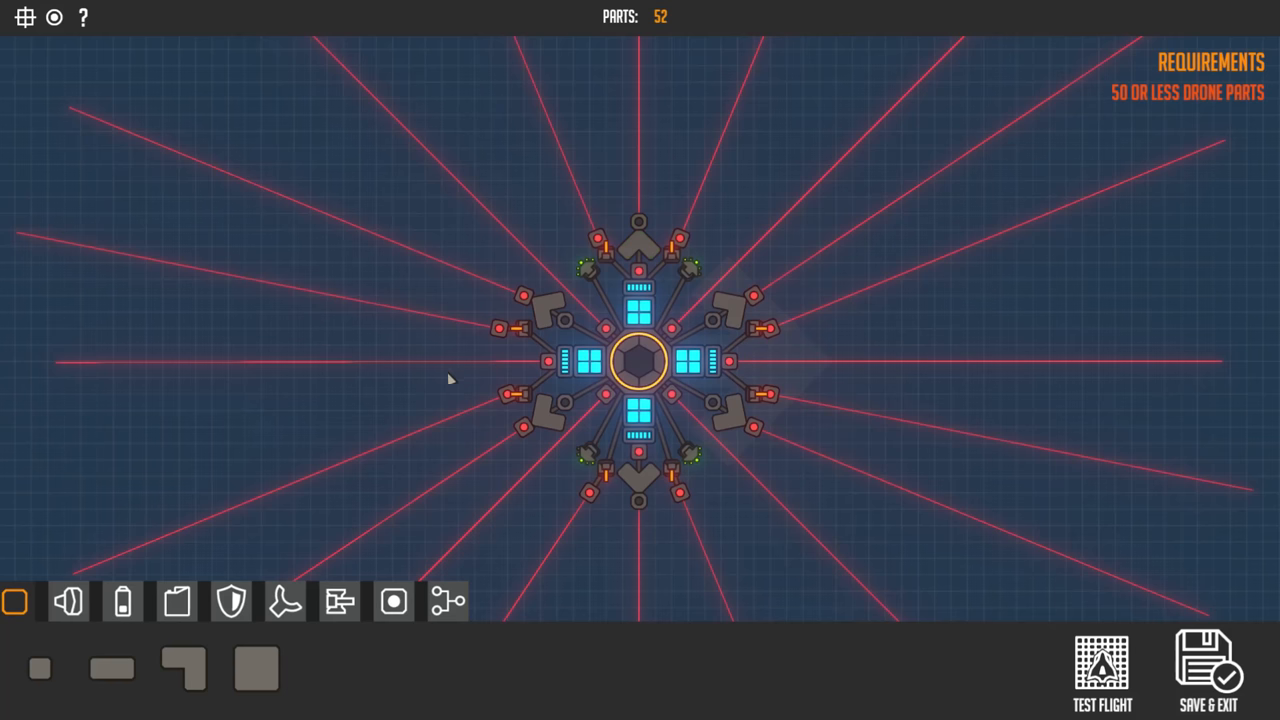
pyautogui.moveTo(554, 364)
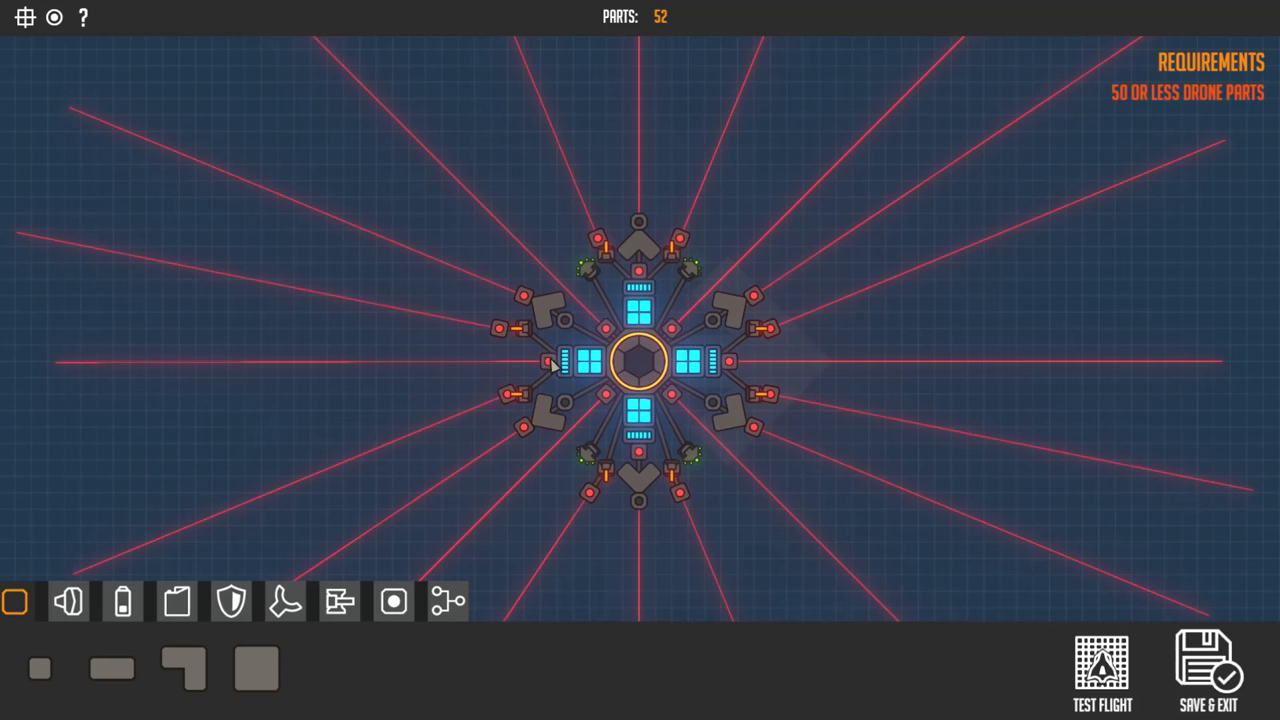
pyautogui.moveTo(456, 358)
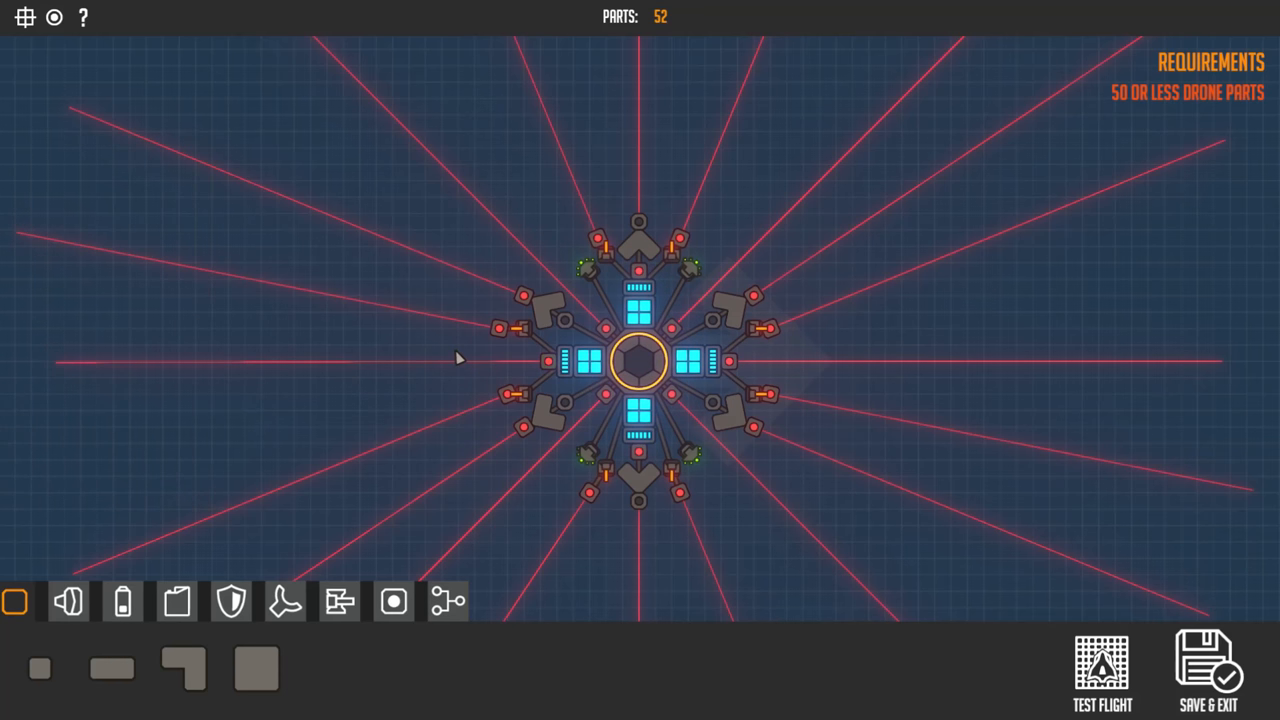
pyautogui.moveTo(600, 344)
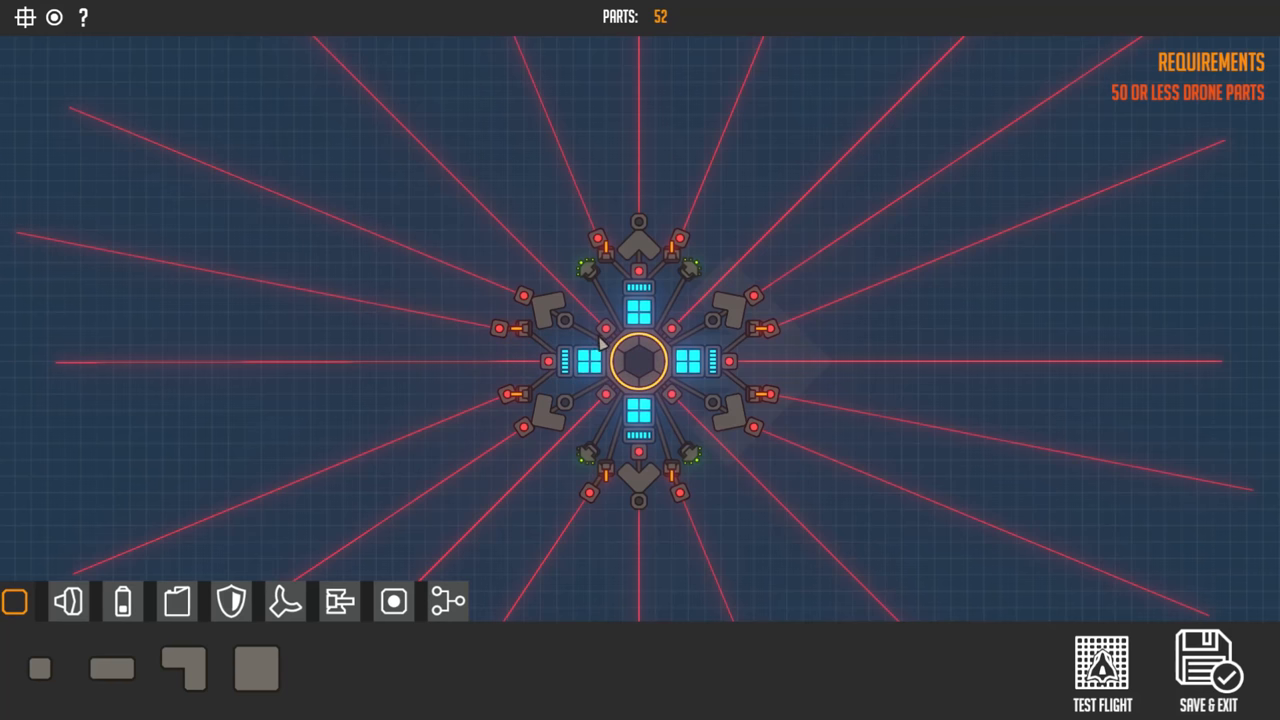
pyautogui.moveTo(630, 356)
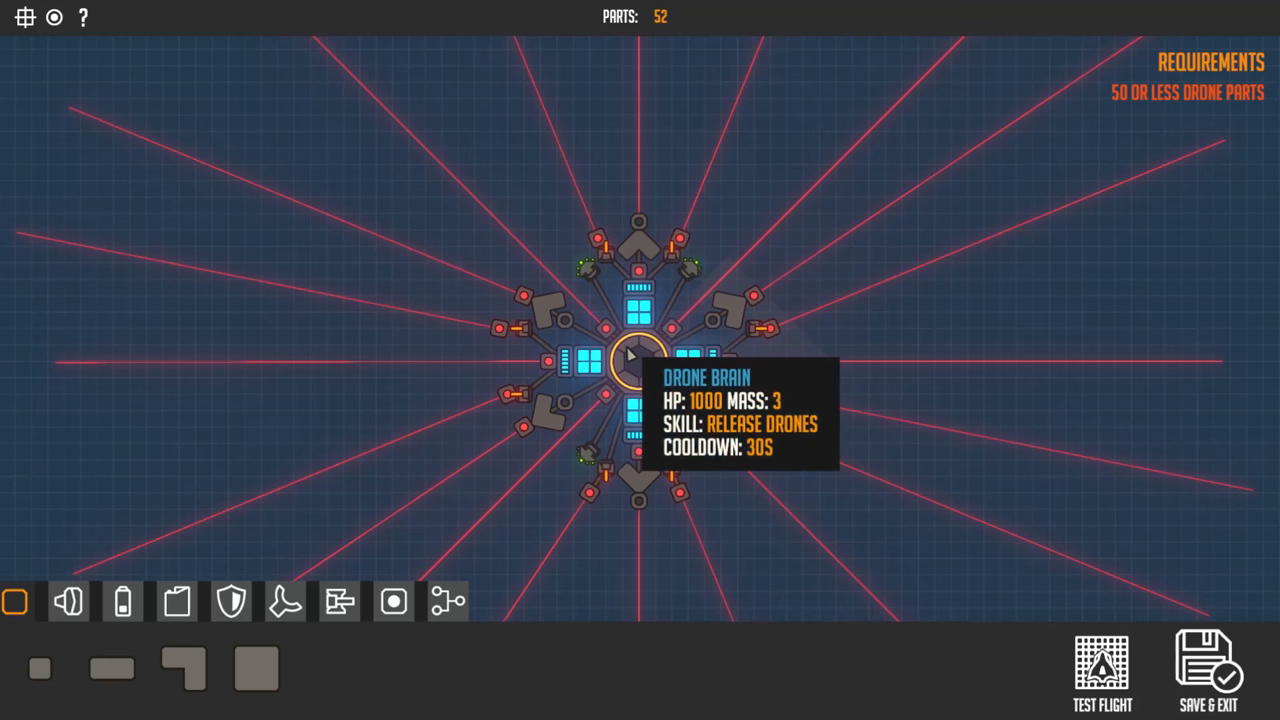
pyautogui.moveTo(596, 284)
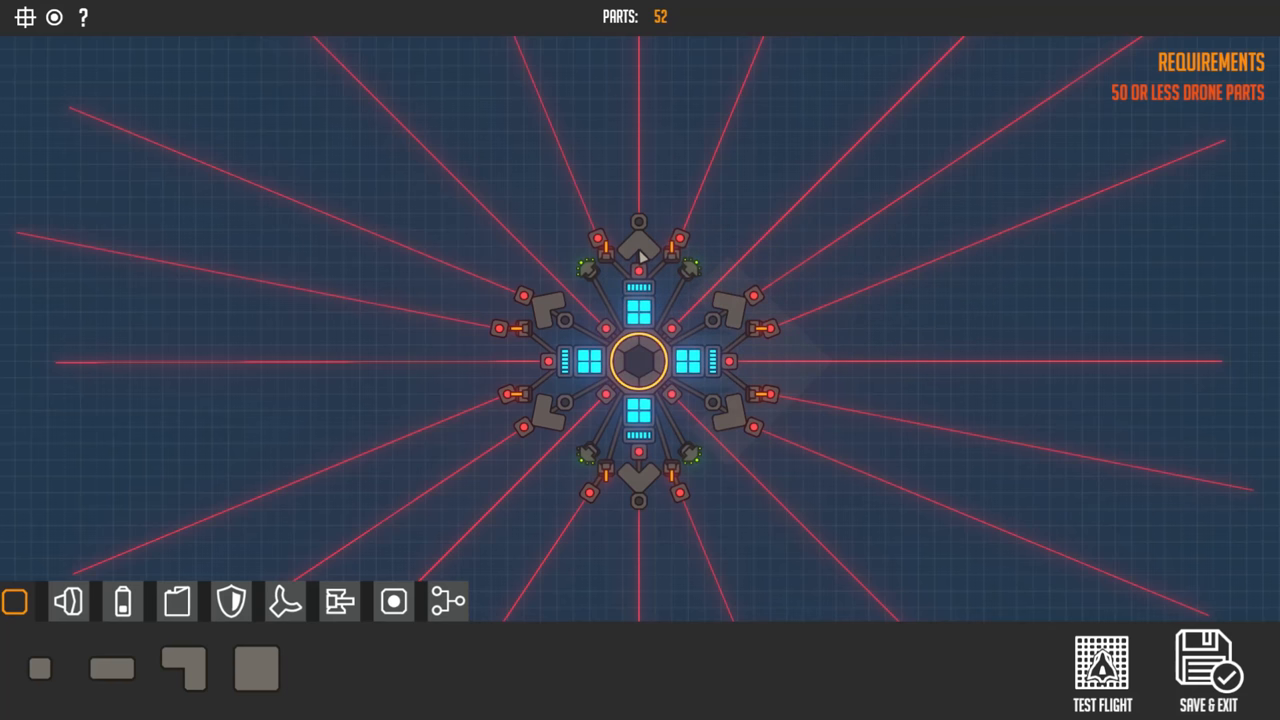
pyautogui.moveTo(728, 322)
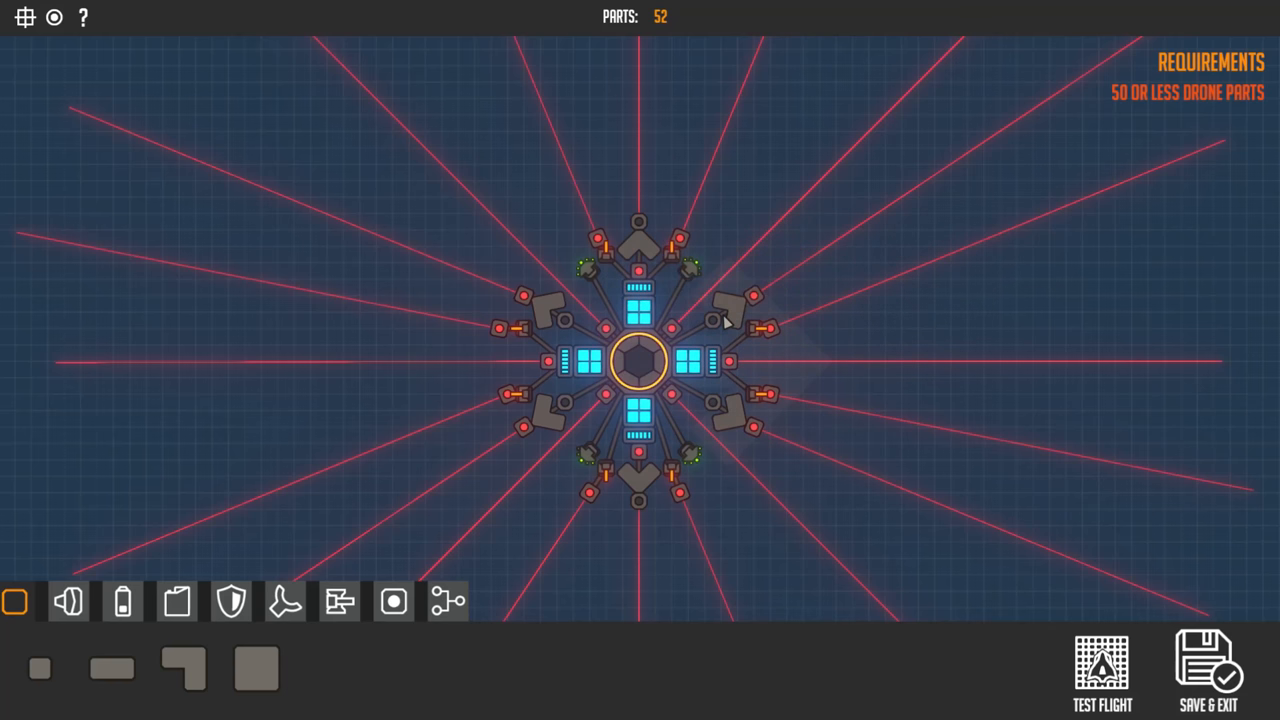
pyautogui.moveTo(632, 244)
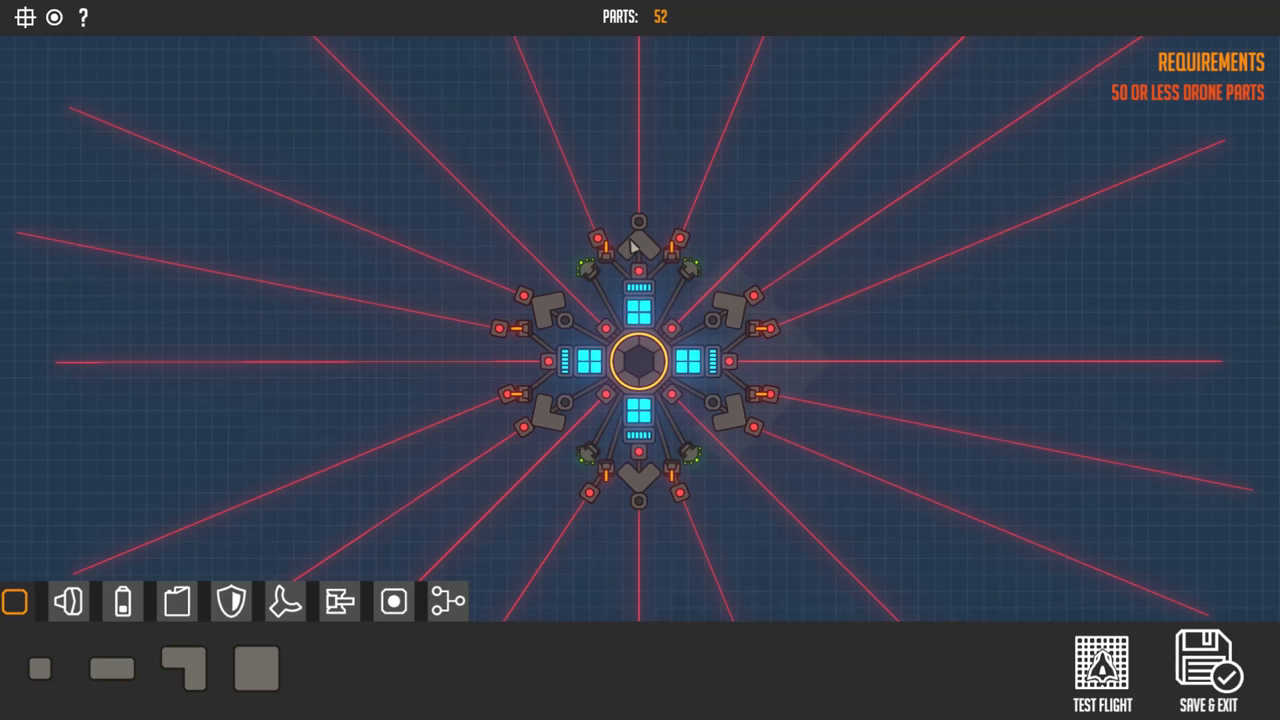
pyautogui.moveTo(760, 256)
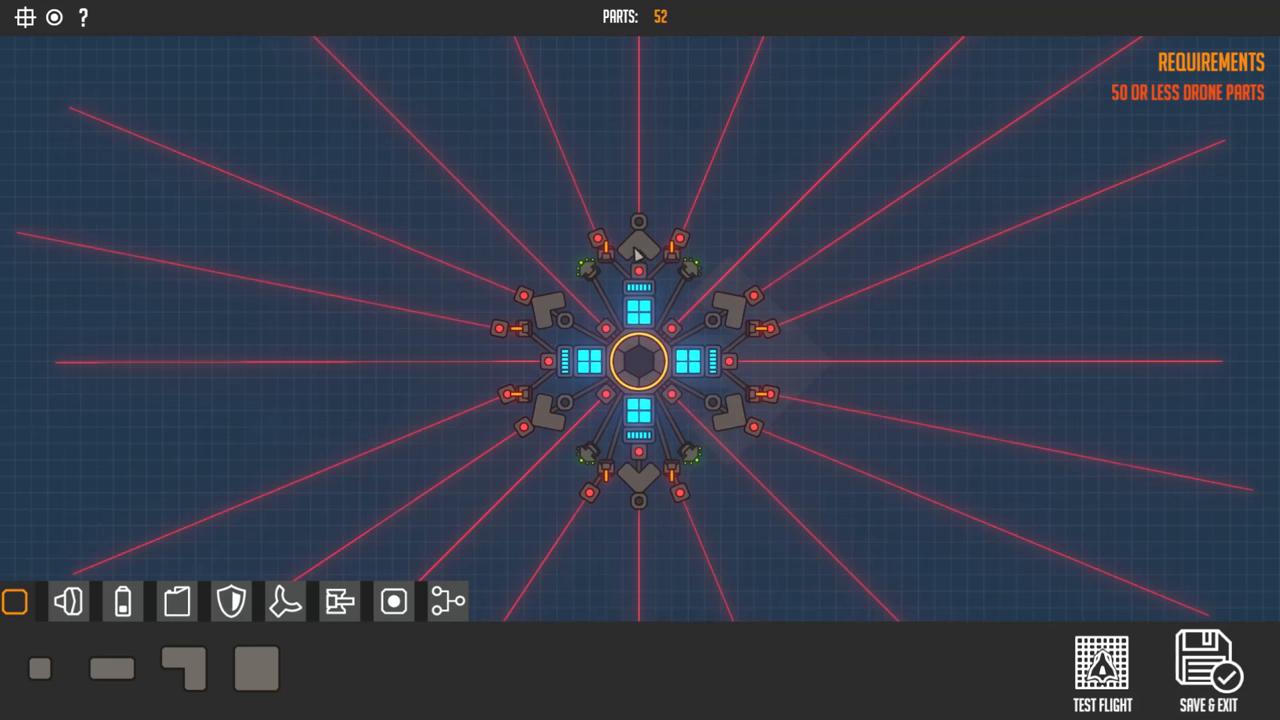
pyautogui.moveTo(630, 250)
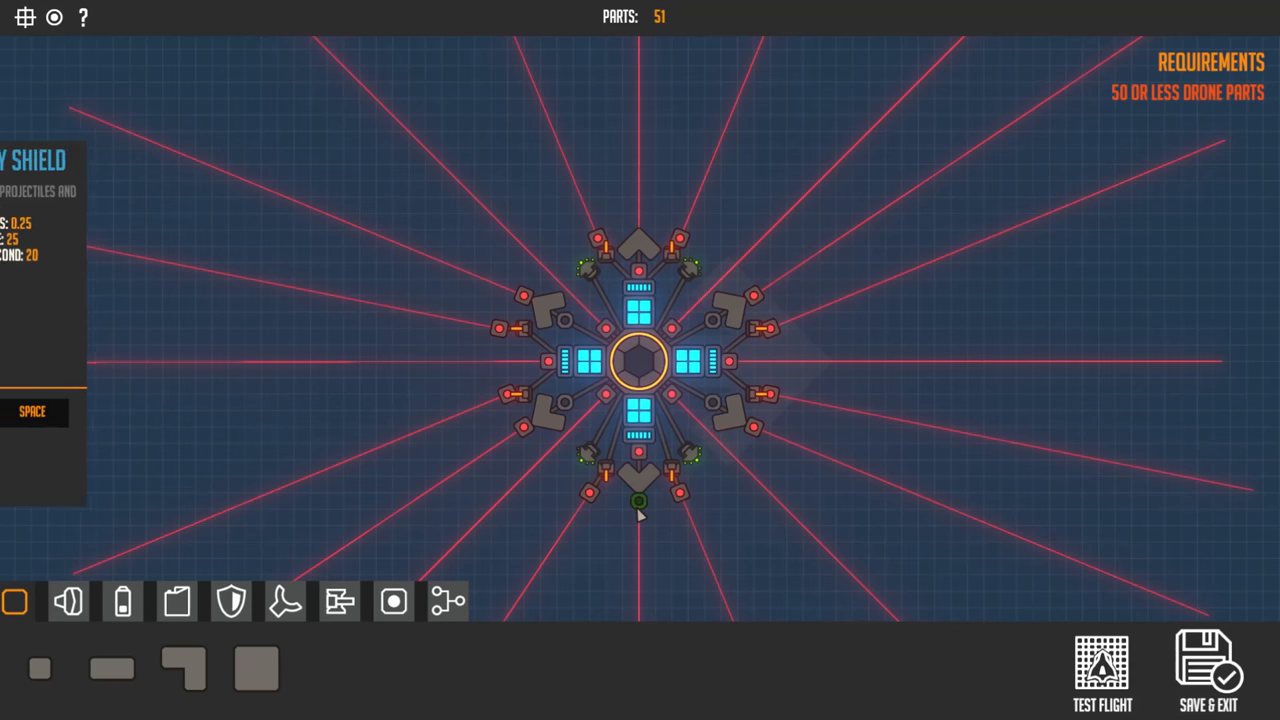
pyautogui.click(638, 500)
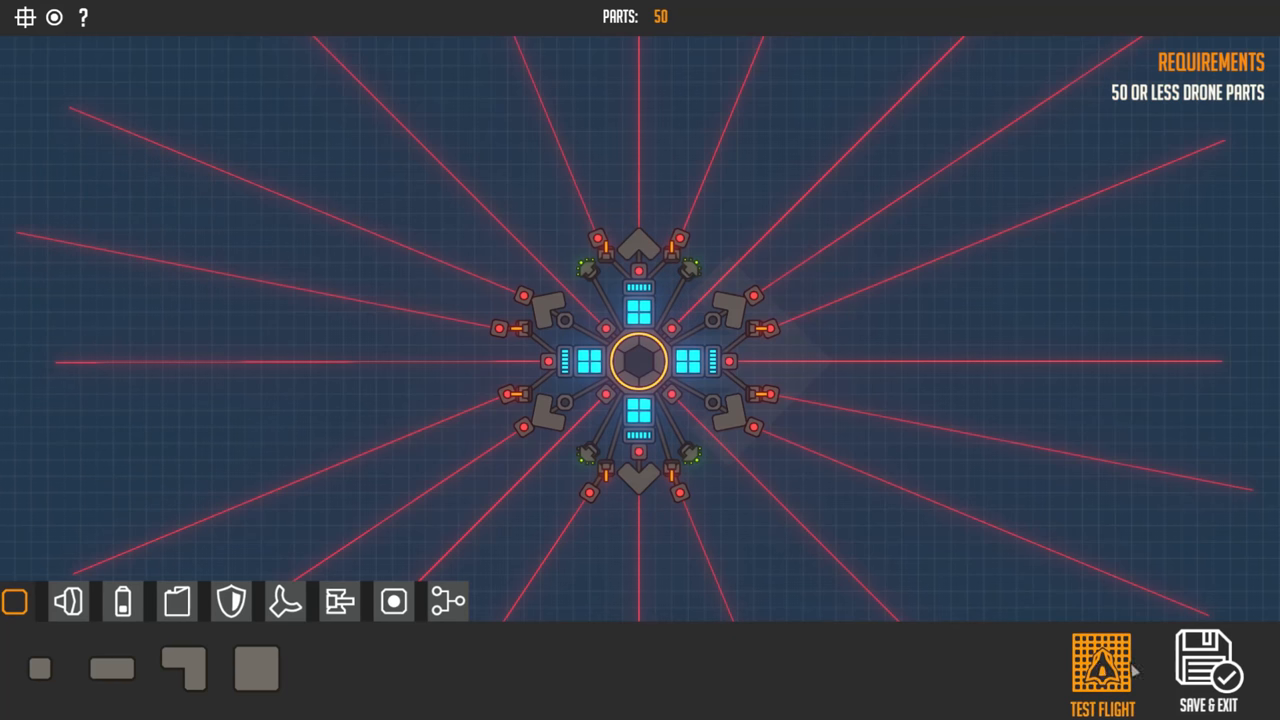
pyautogui.click(1102, 670)
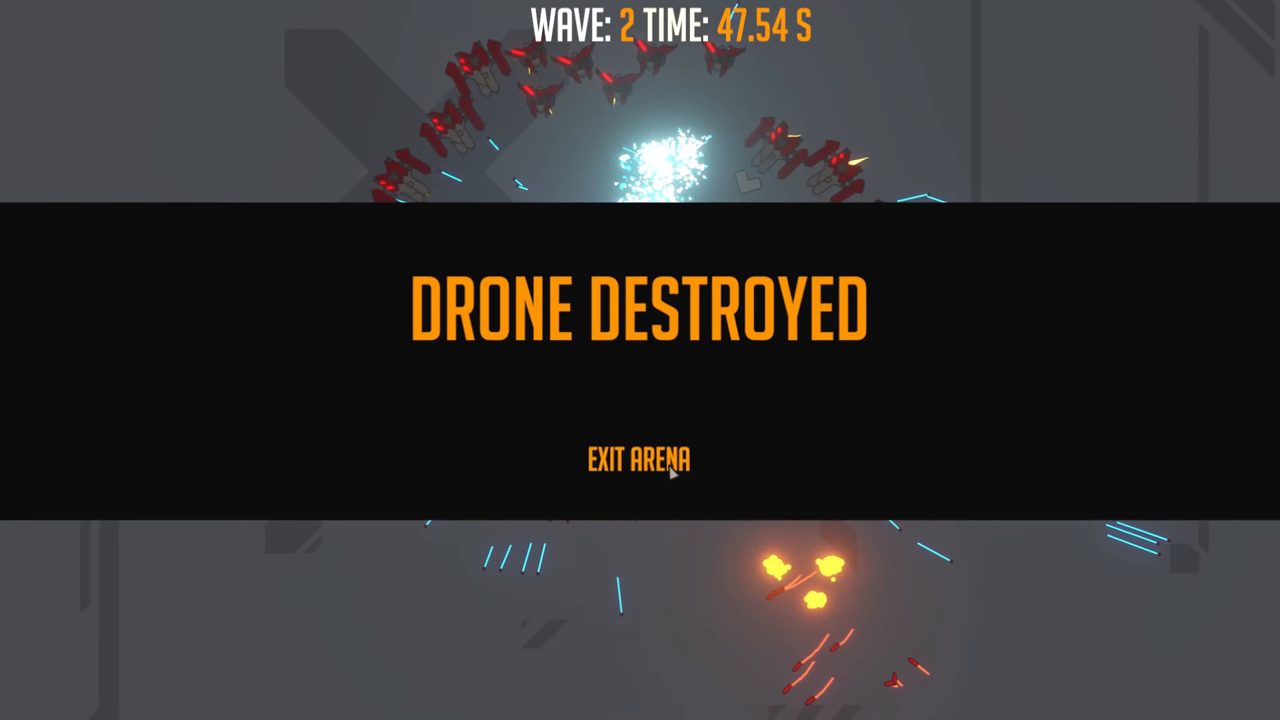
pyautogui.moveTo(748, 504)
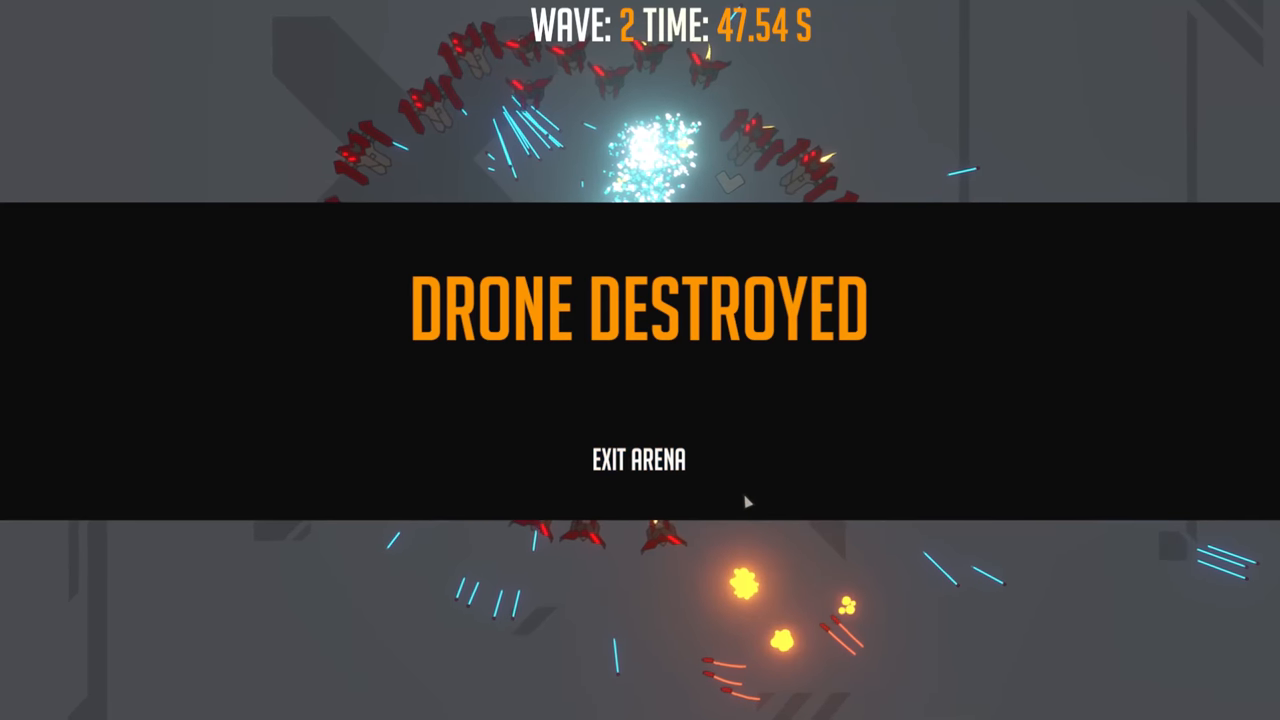
pyautogui.moveTo(744, 512)
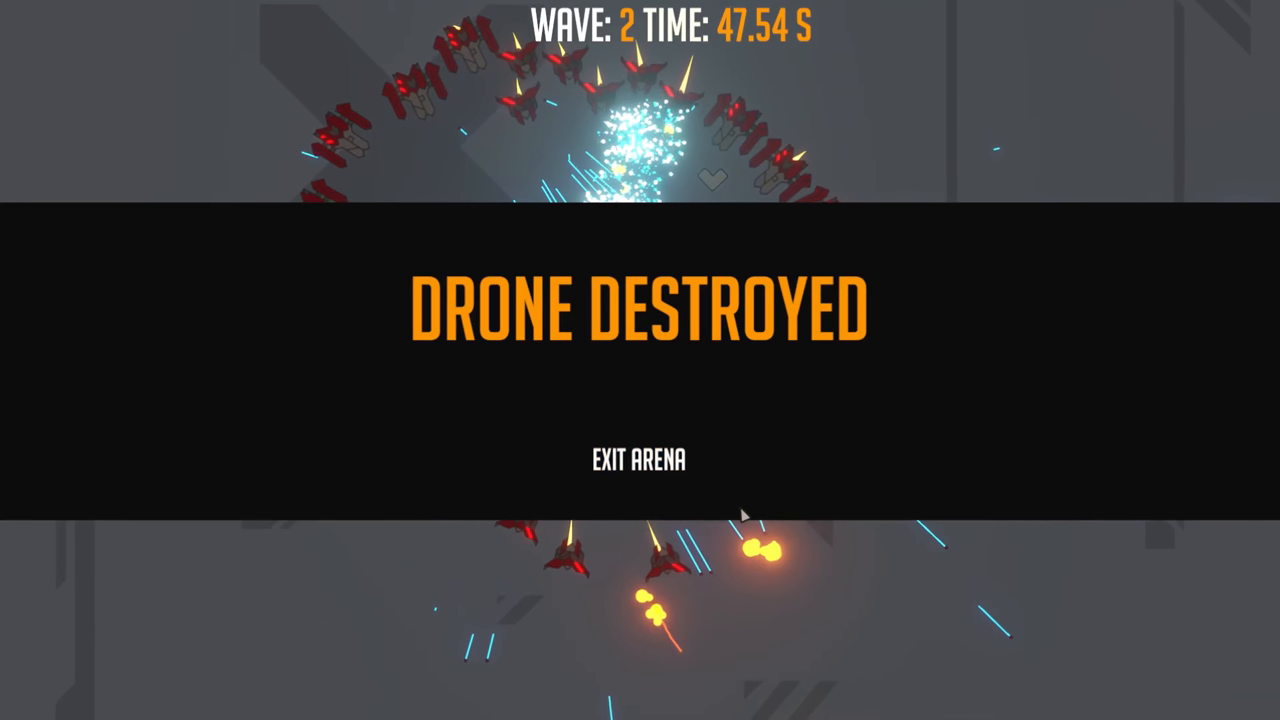